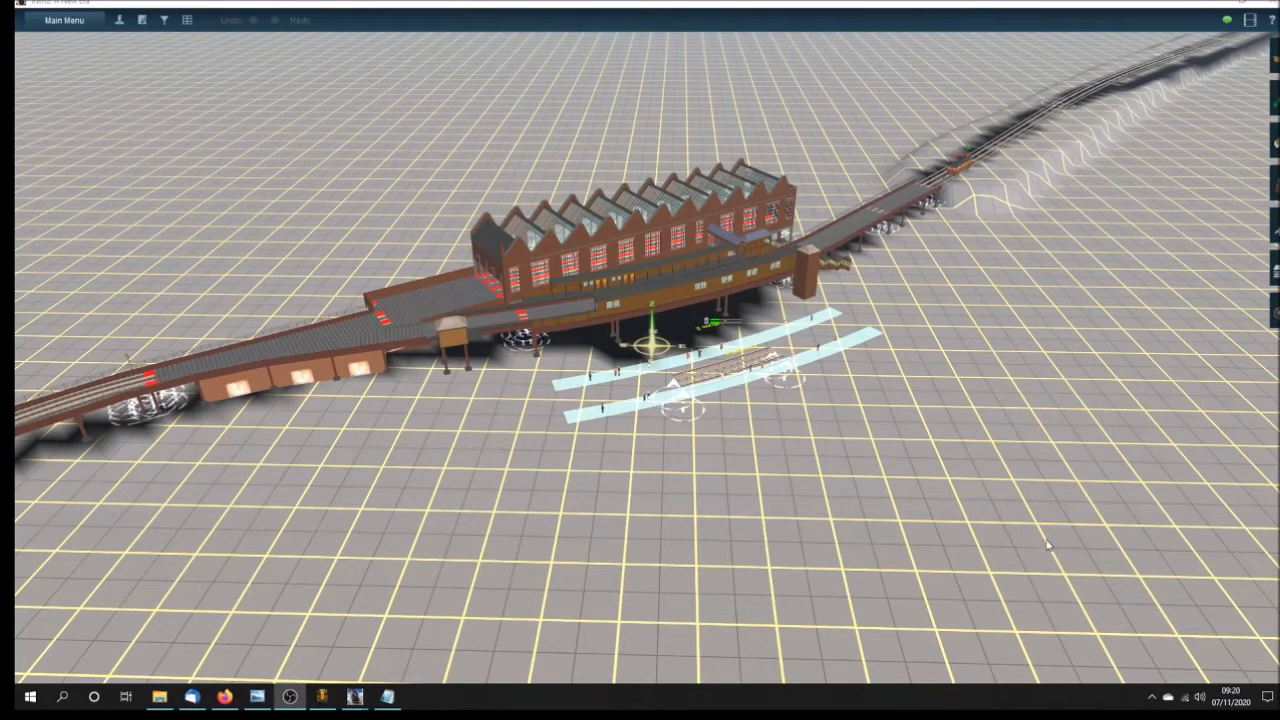
mouse_move(810, 452)
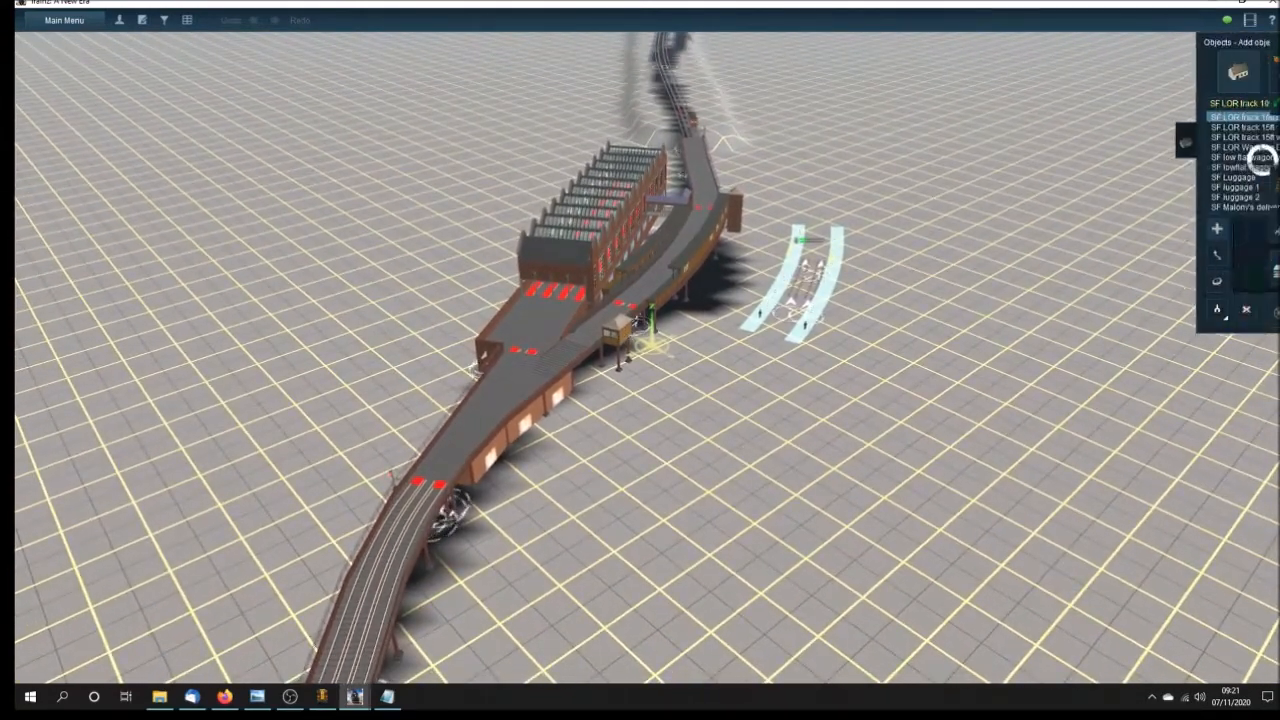
- Scroll the Objects list and pick 'SF LOR Seaforth Sands mesh' to place
click(1200, 117)
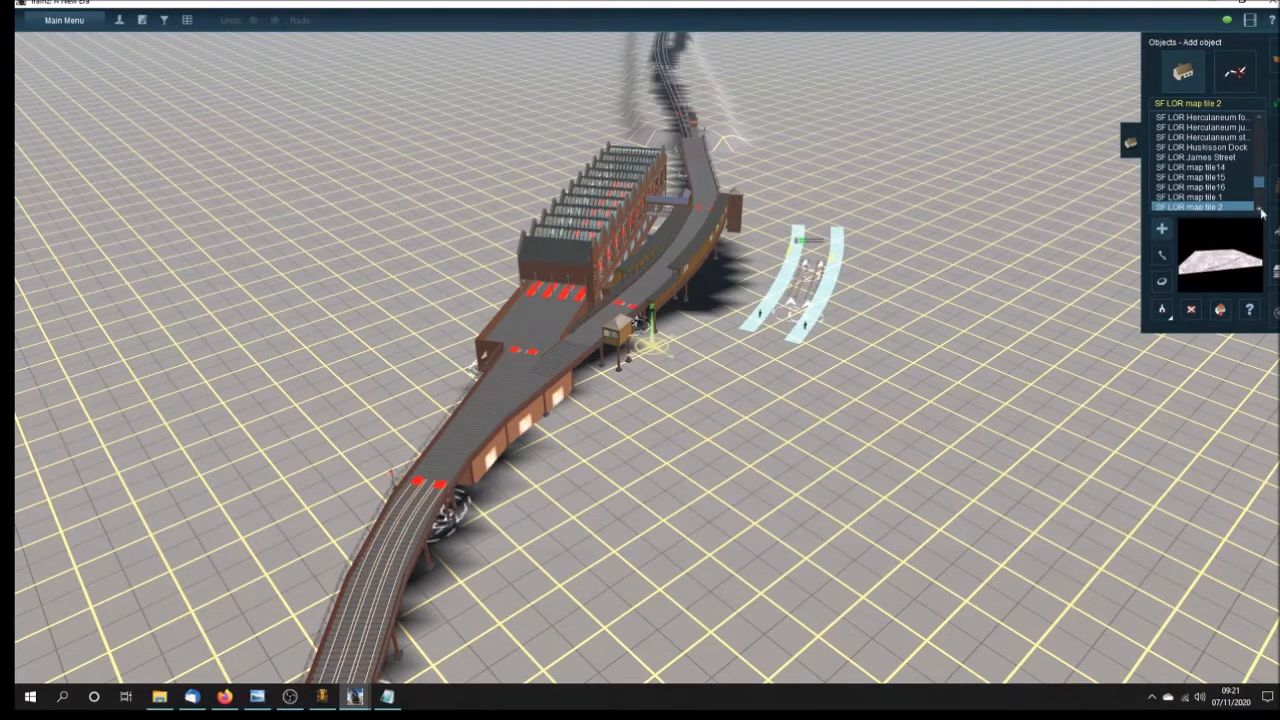
scroll(down, 3)
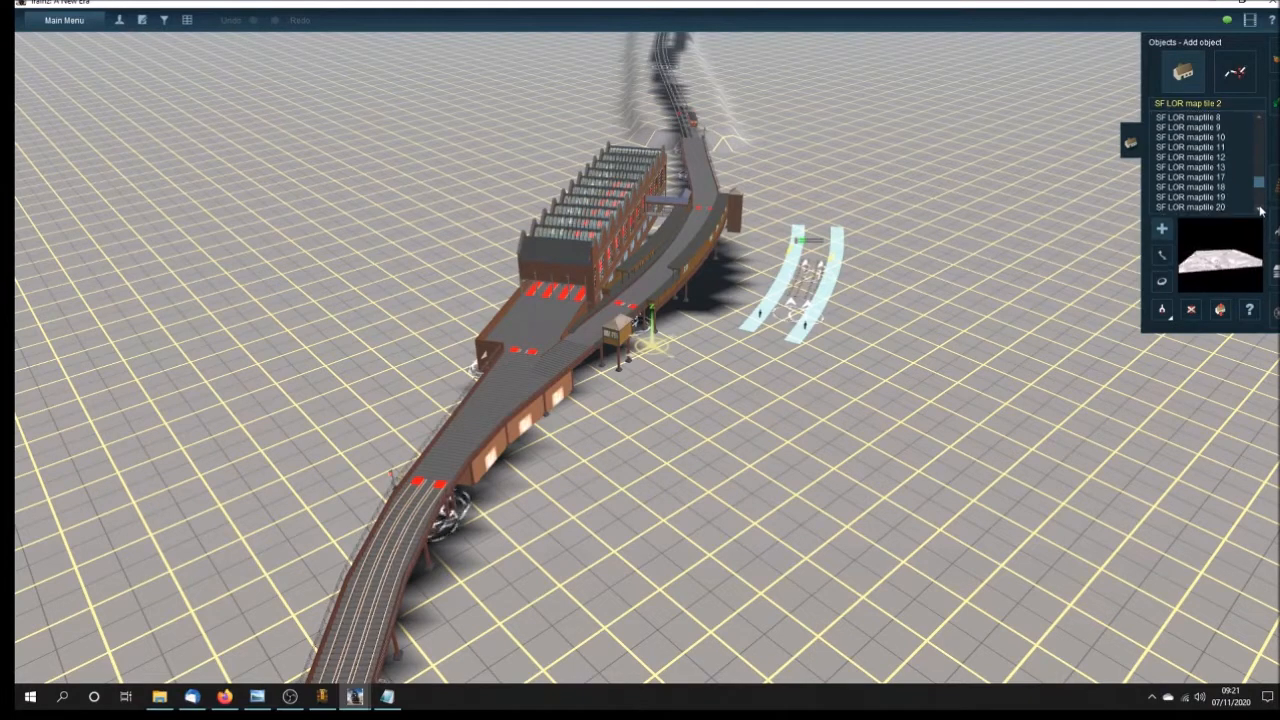
scroll(down, 3)
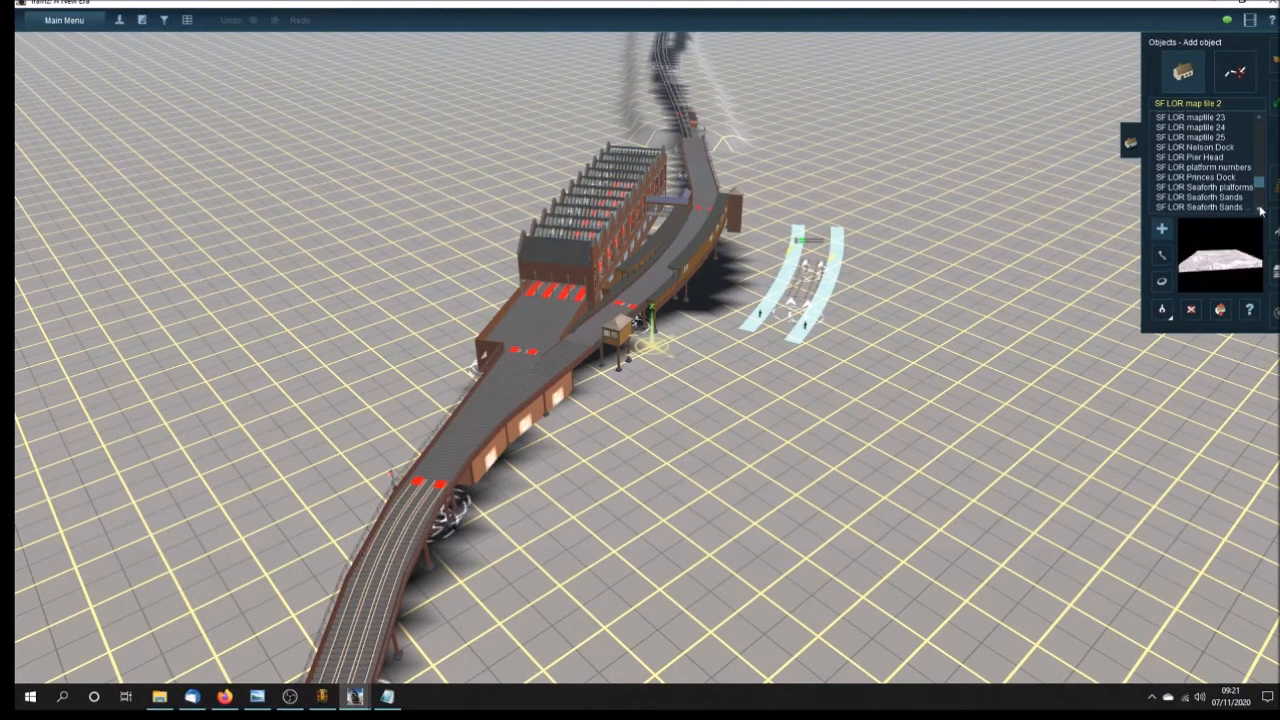
scroll(down, 3)
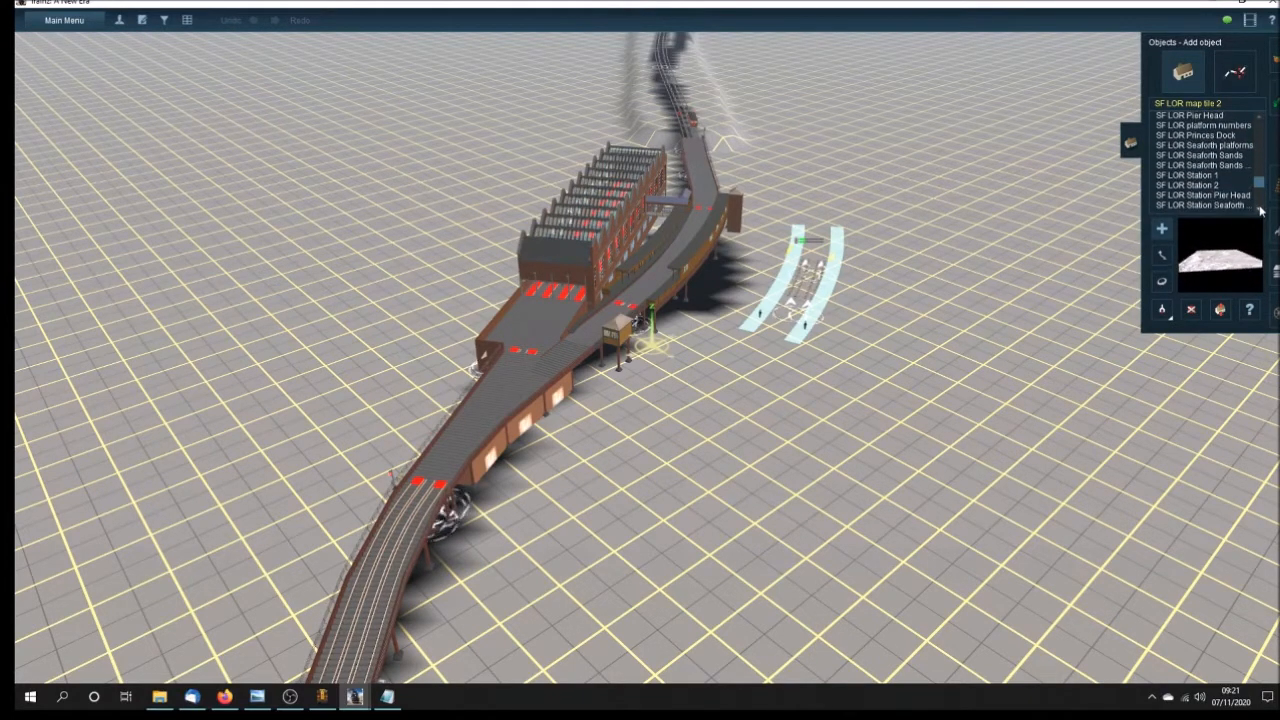
scroll(down, 3)
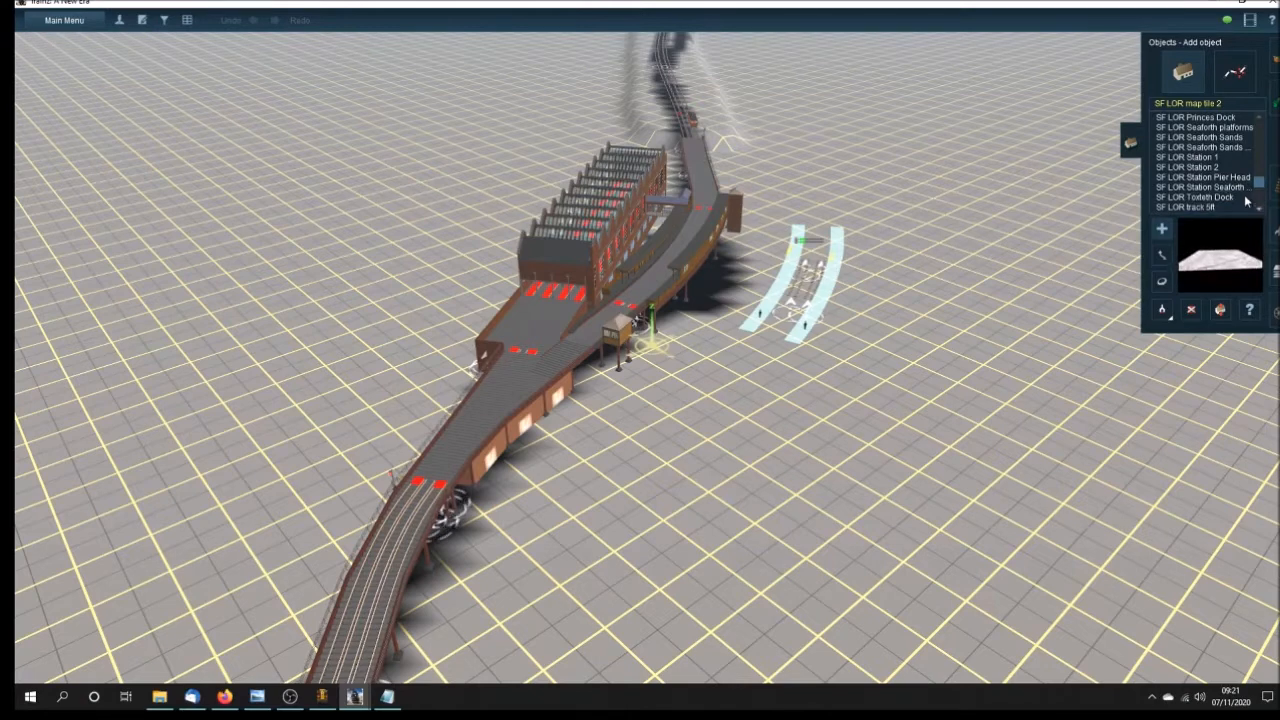
click(1200, 187)
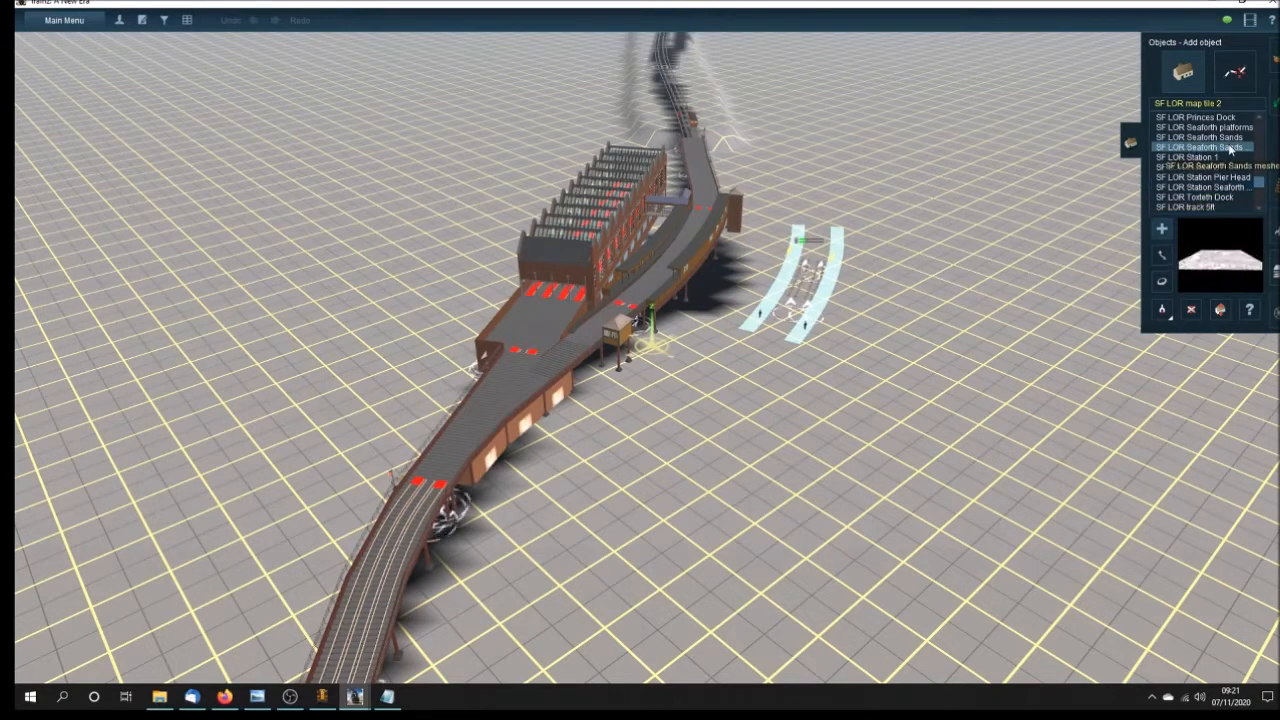
click(1205, 147)
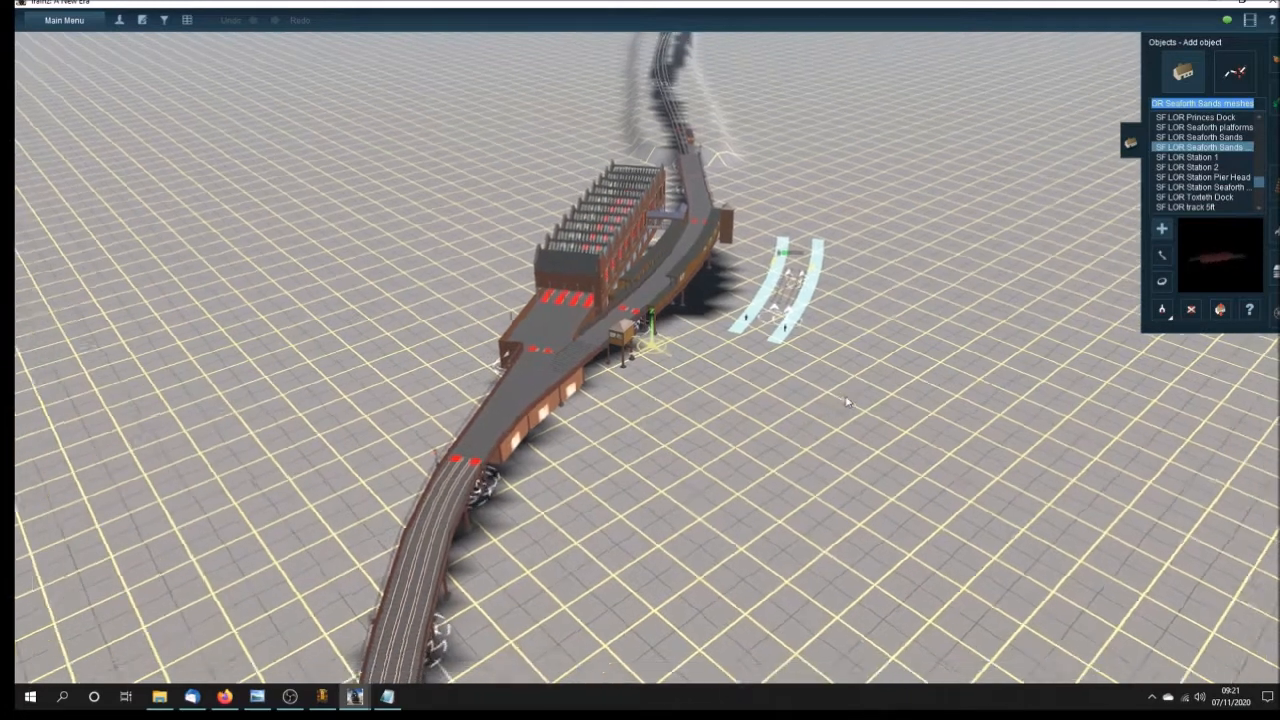
click(1015, 360)
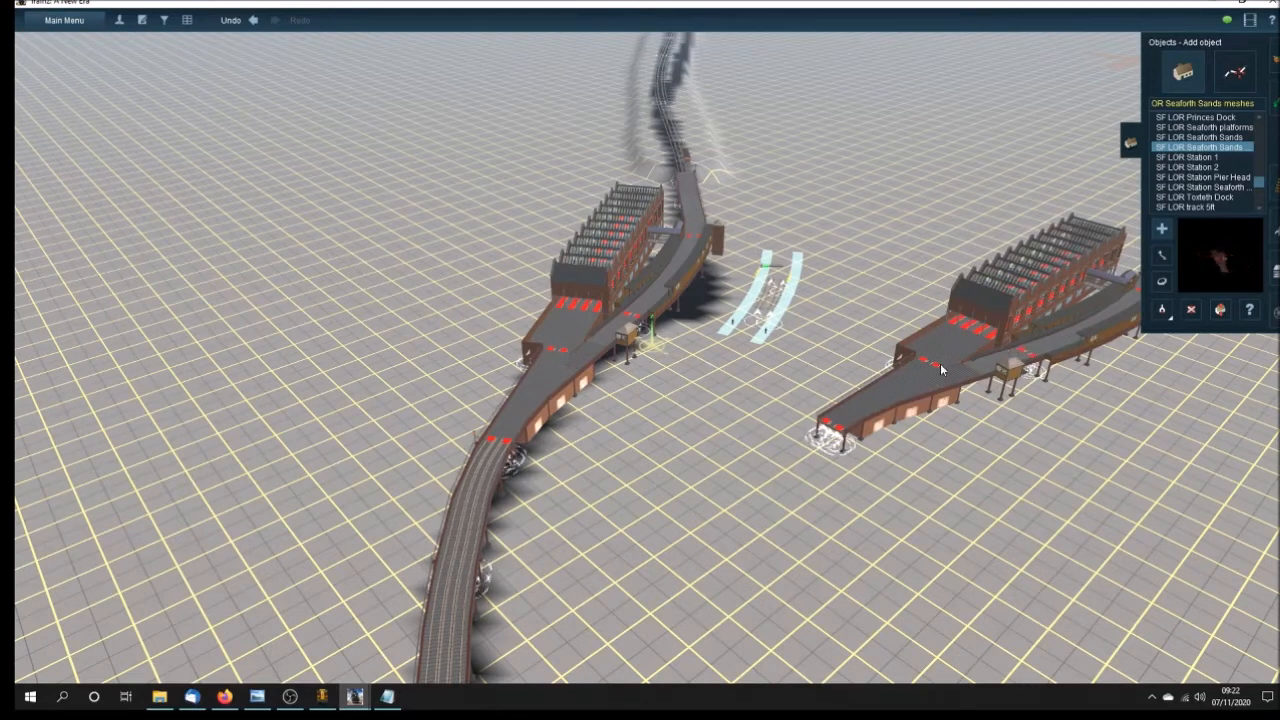
mouse_move(1110, 368)
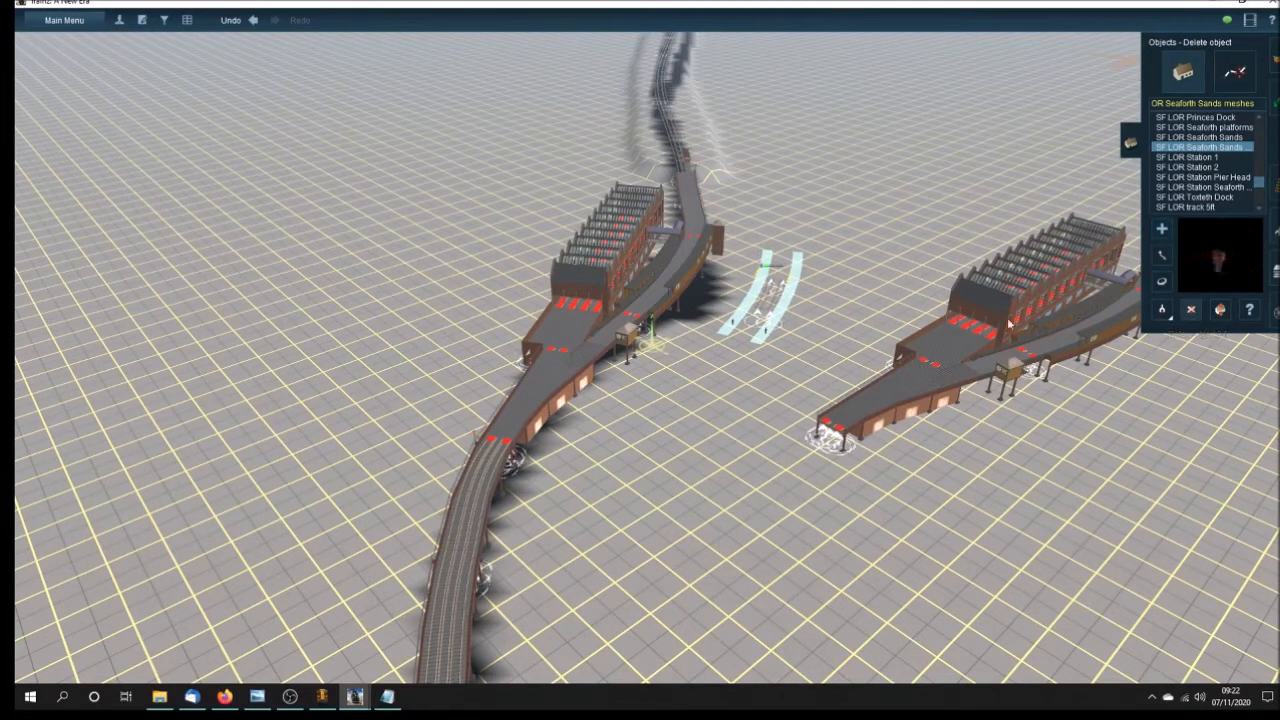
click(1005, 322)
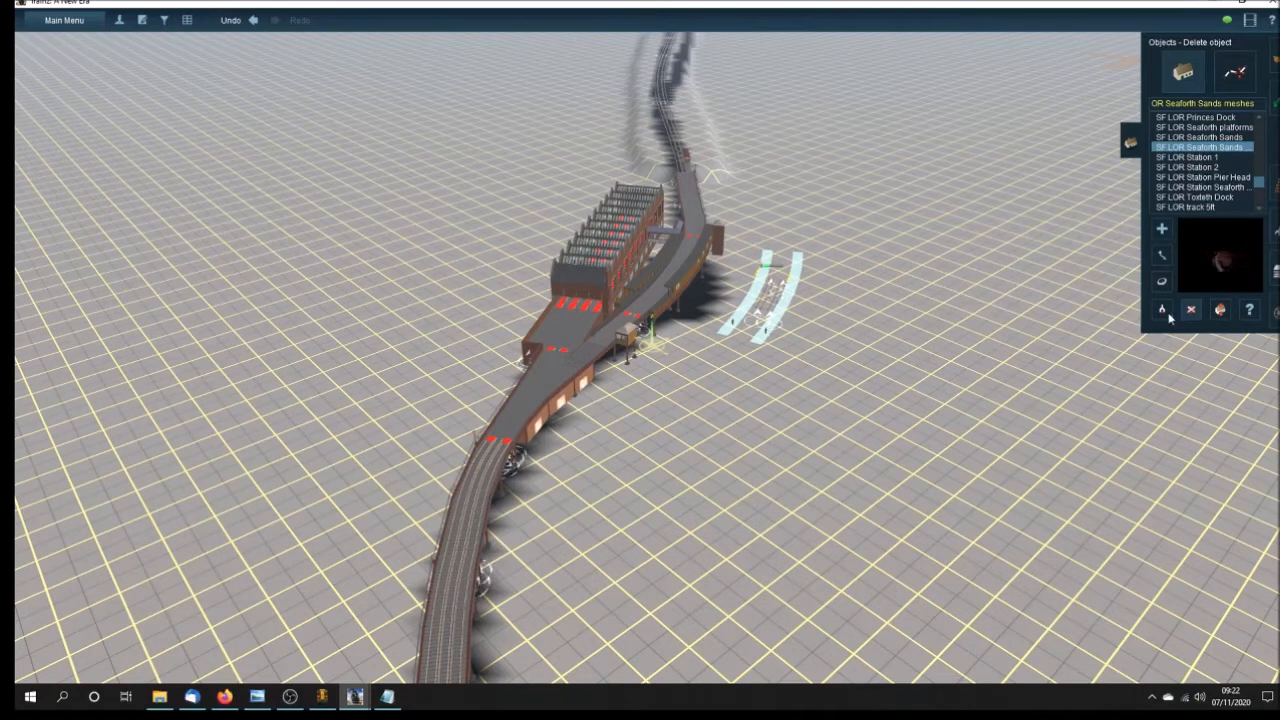
- Switch back to placing objects, with 'SF LOR Station Seaforth Sands' as the next object
click(1200, 187)
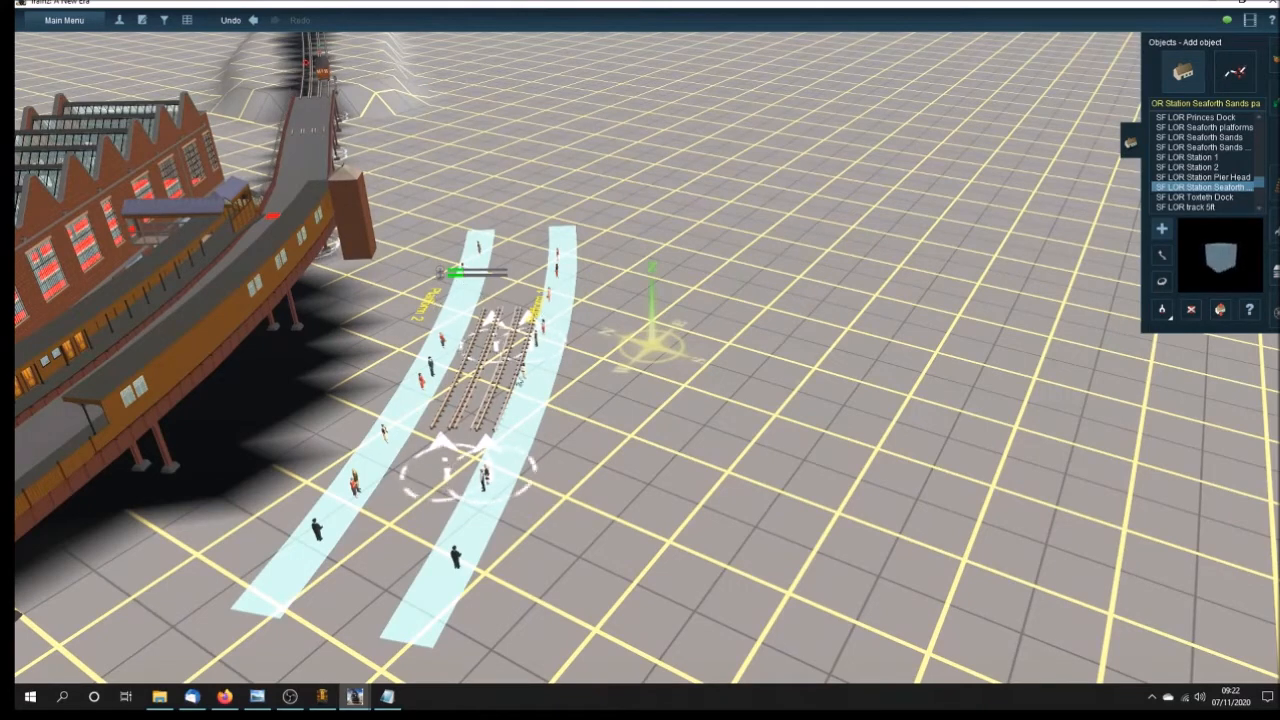
mouse_move(537, 370)
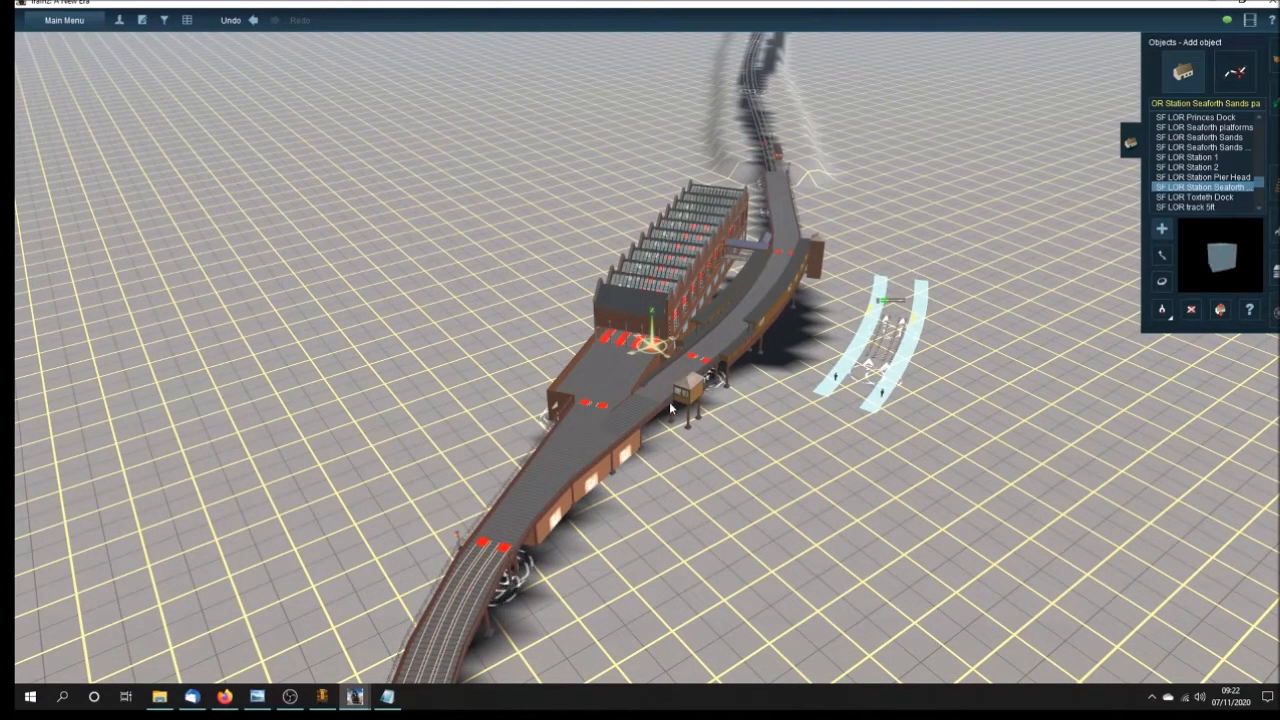
mouse_move(602, 490)
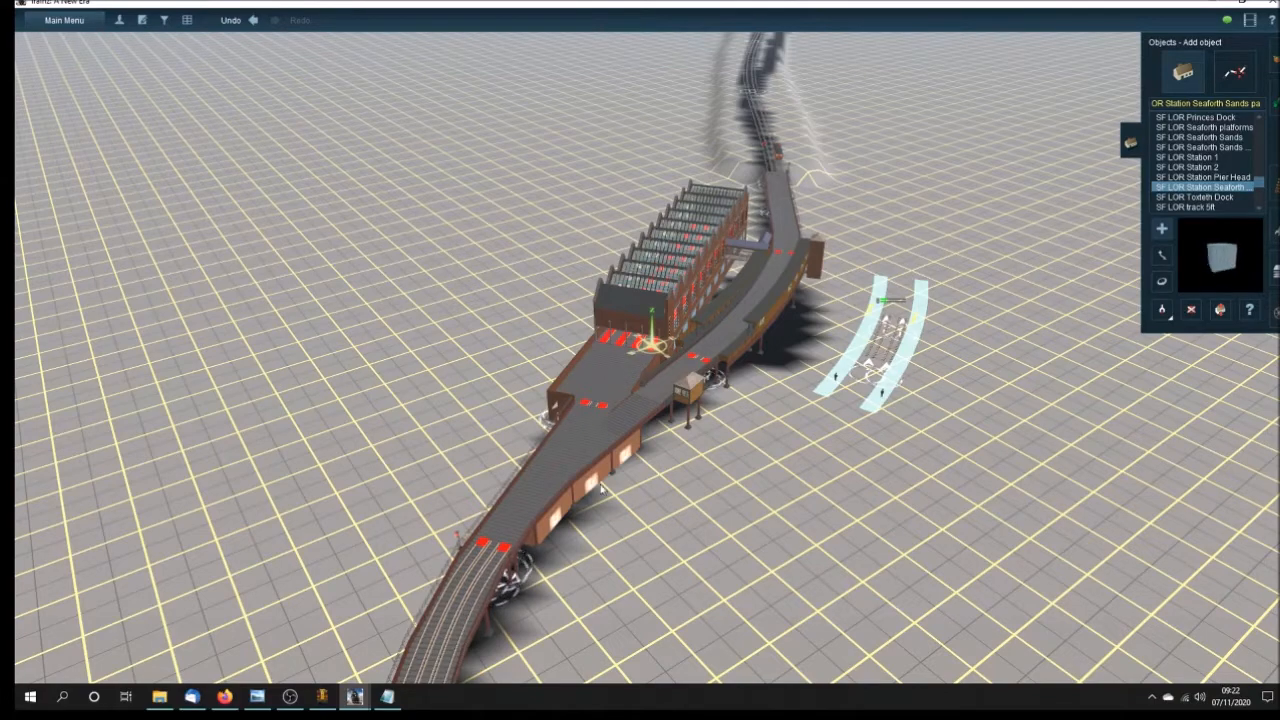
mouse_move(363, 664)
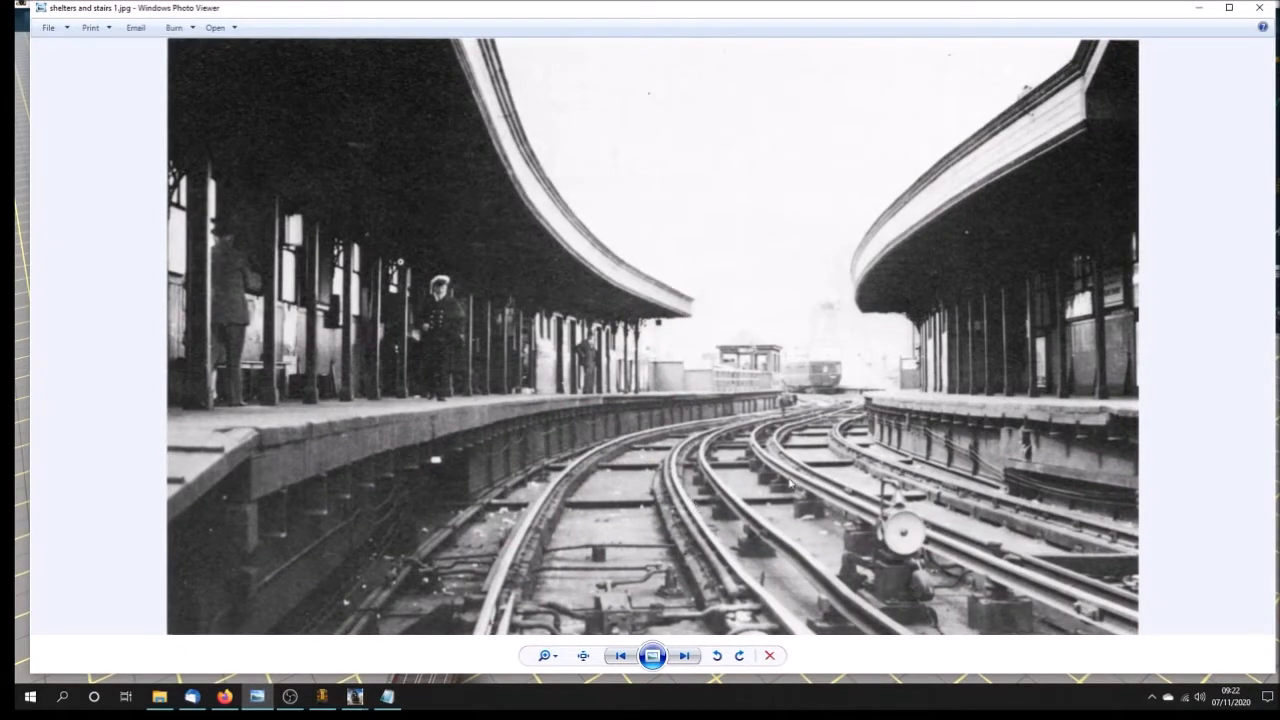
mouse_move(810, 432)
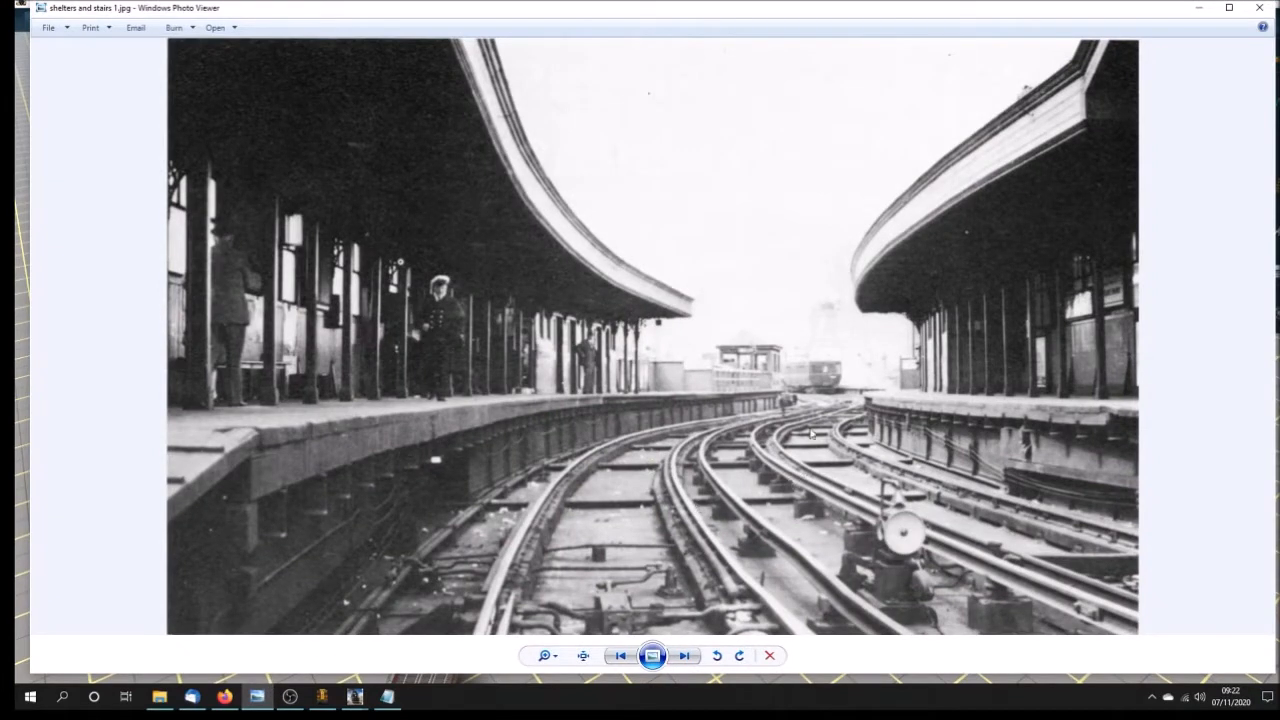
mouse_move(828, 380)
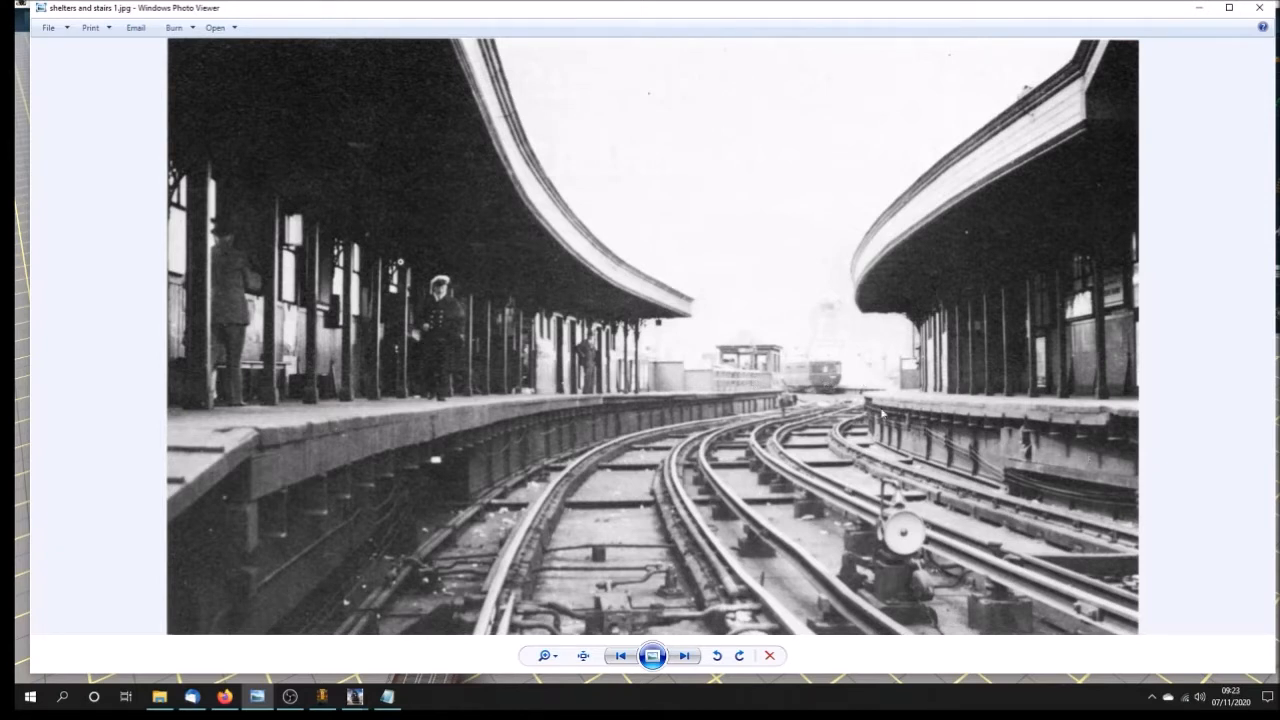
mouse_move(980, 450)
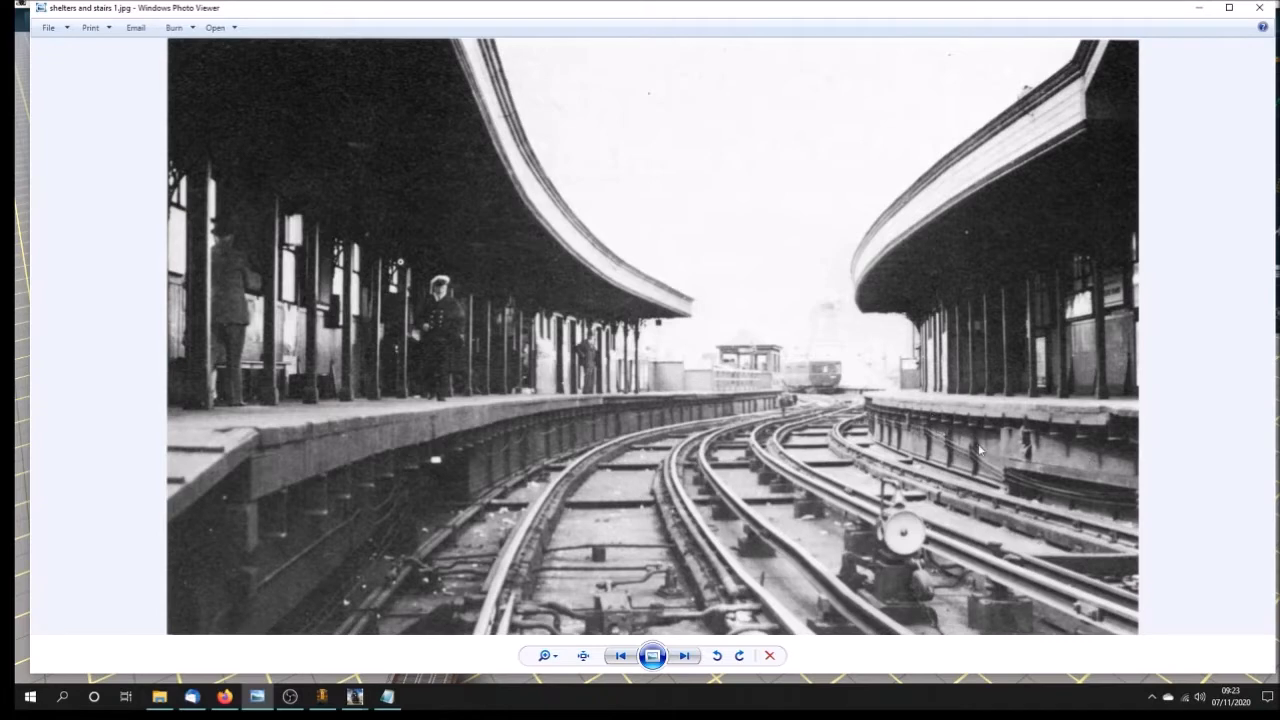
mouse_move(355, 696)
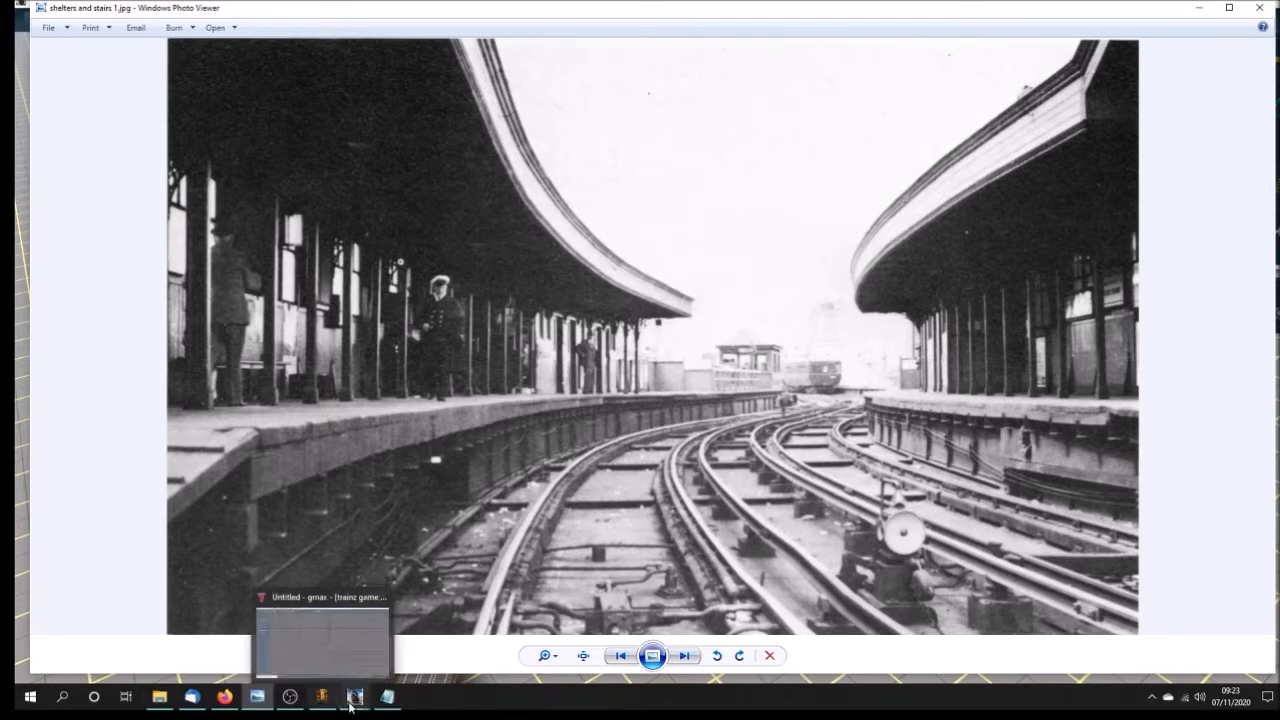
- Open 'shelters and stairs 1.jpg' in Windows Photo Viewer
click(355, 640)
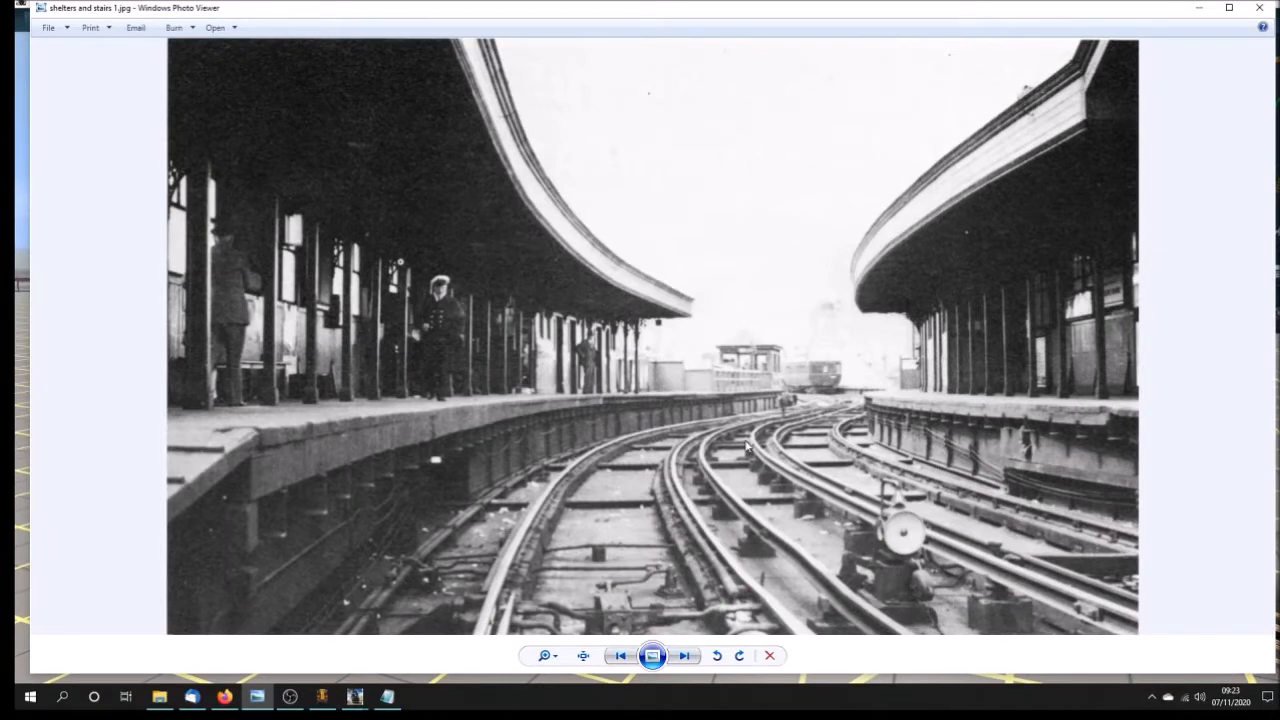
mouse_move(705, 412)
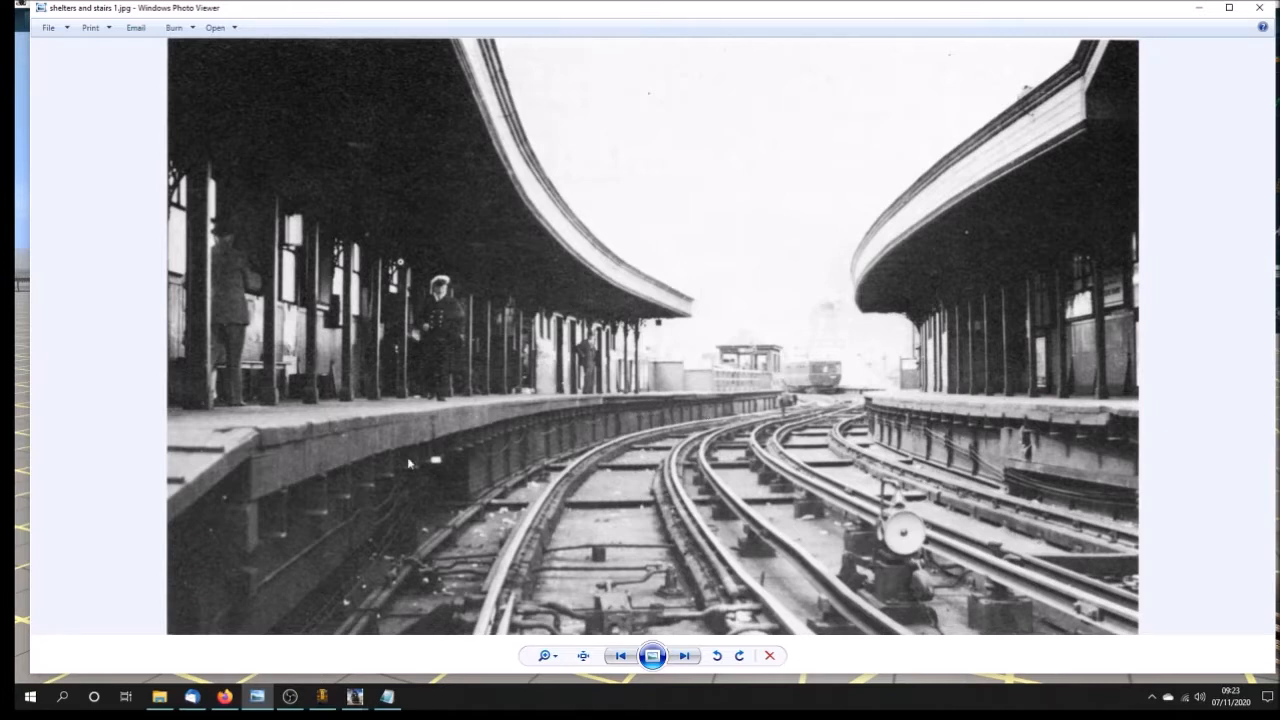
mouse_move(713, 446)
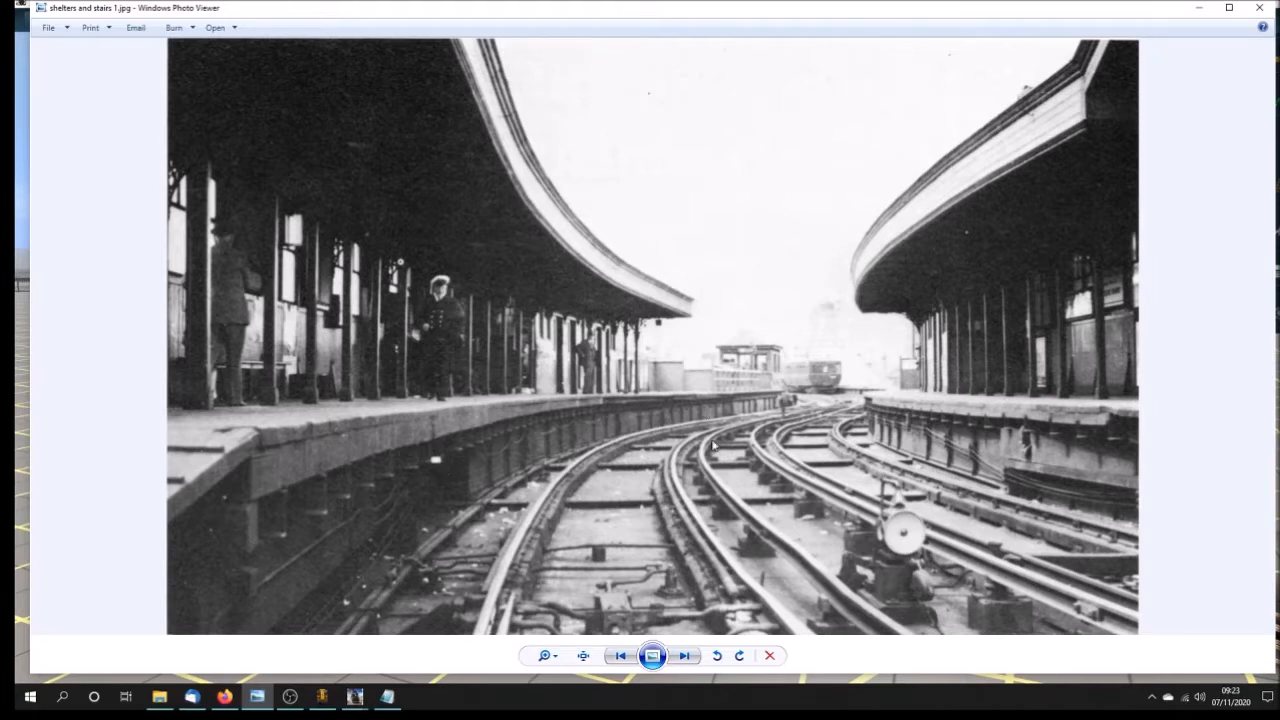
mouse_move(405, 349)
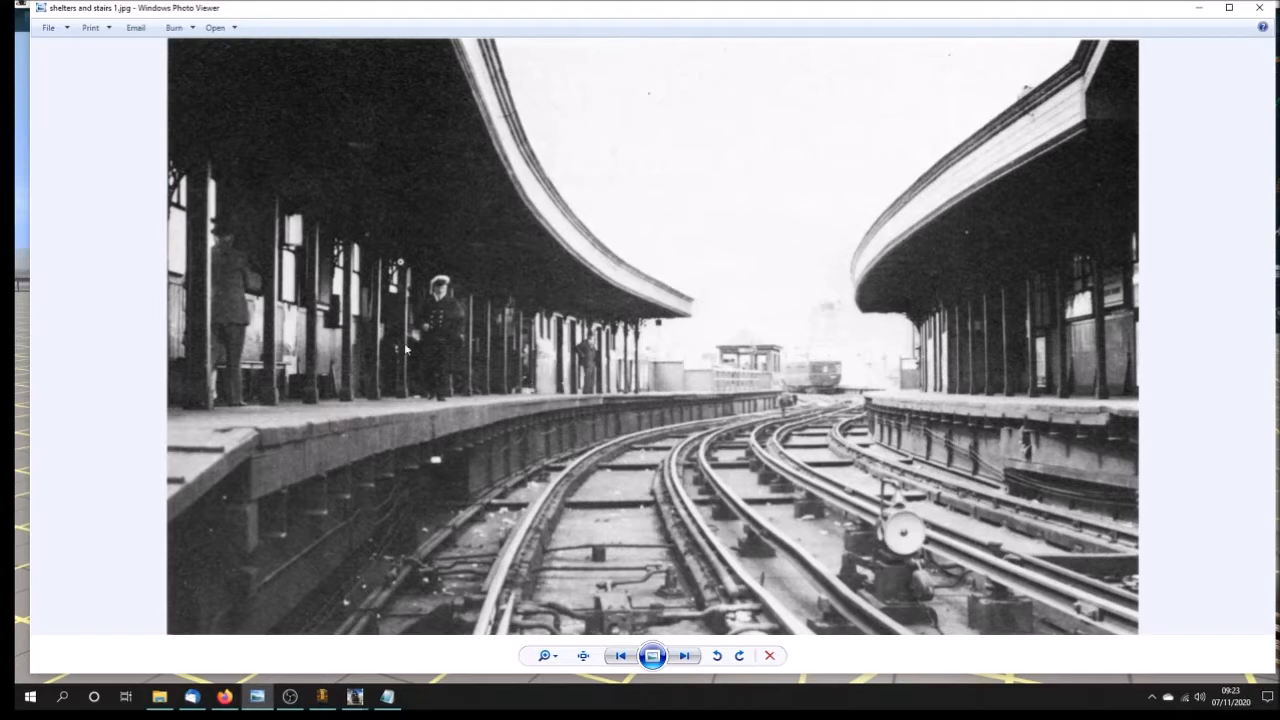
mouse_move(587, 407)
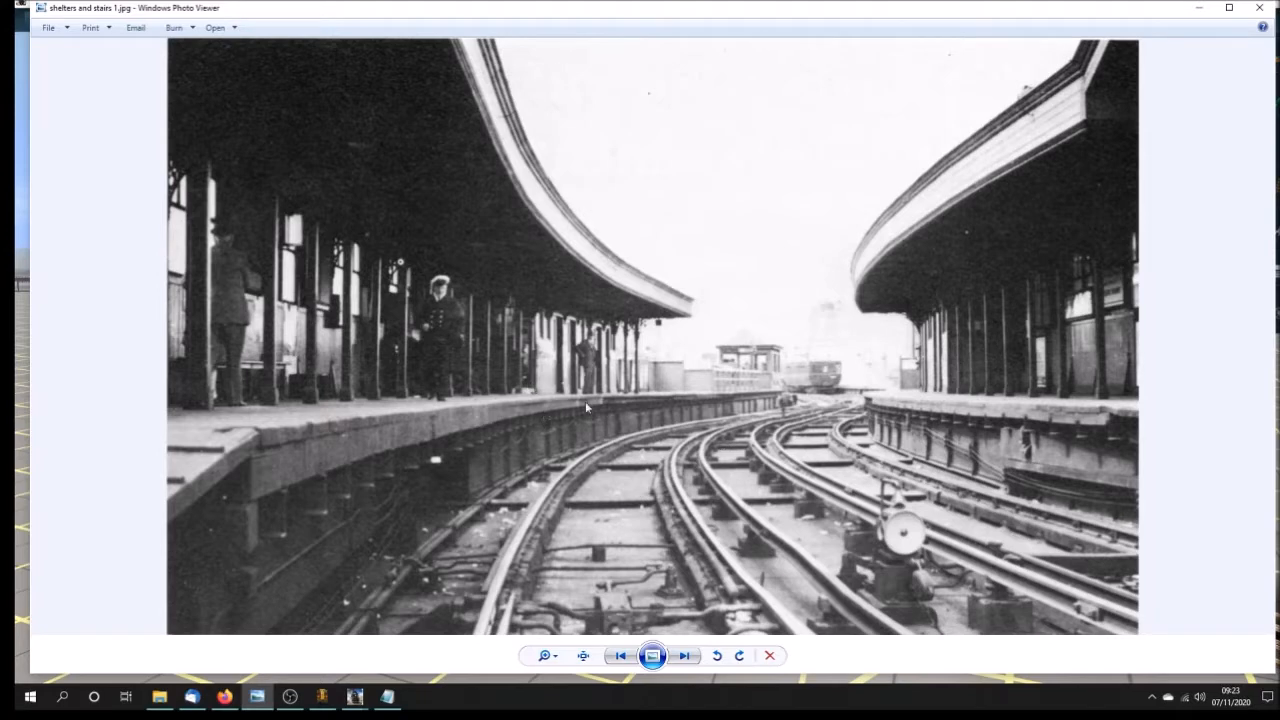
mouse_move(1016, 387)
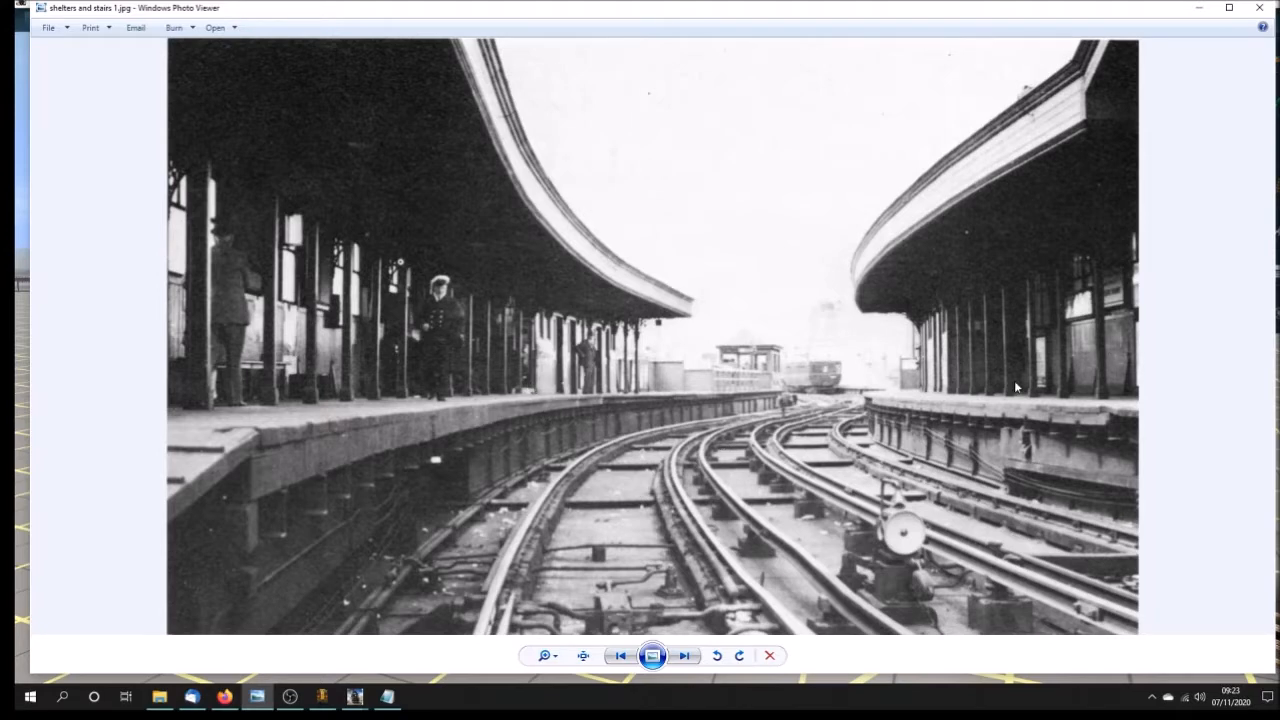
- Page forward through 'shelters and stairs' 3, 4 and 5 to photo 6, showing the crowd beside car 12
click(684, 655)
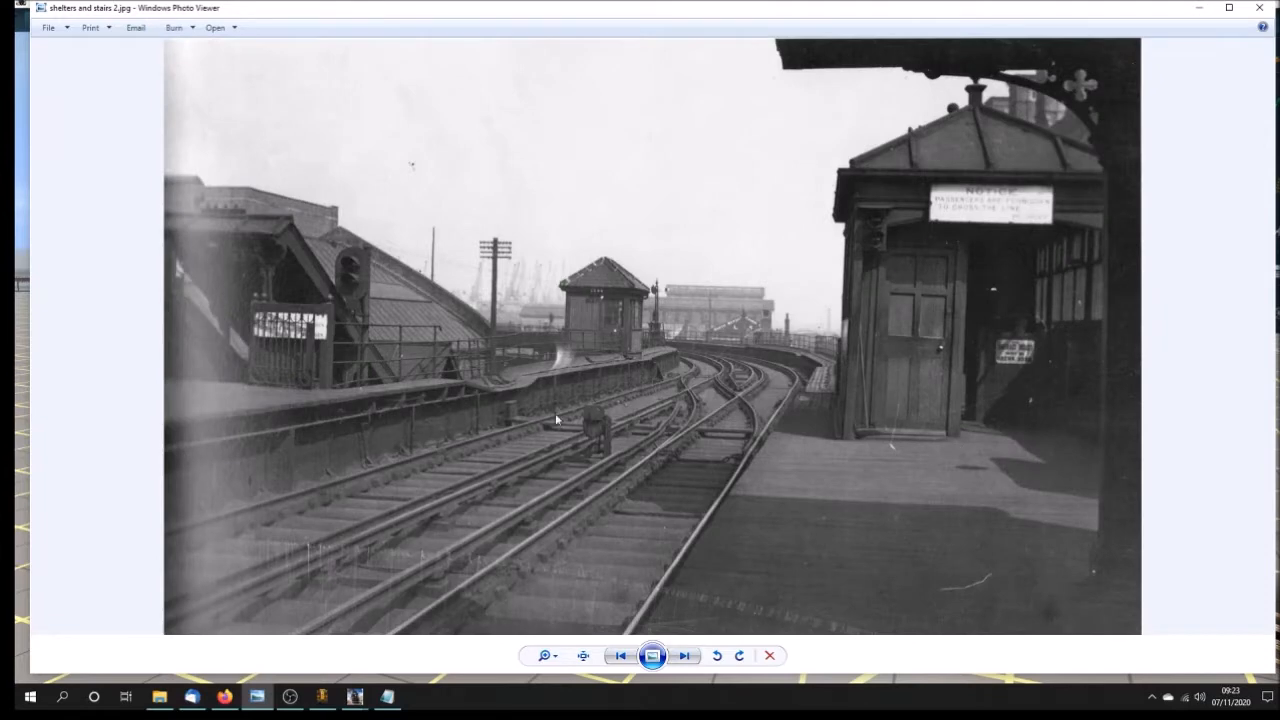
mouse_move(778, 447)
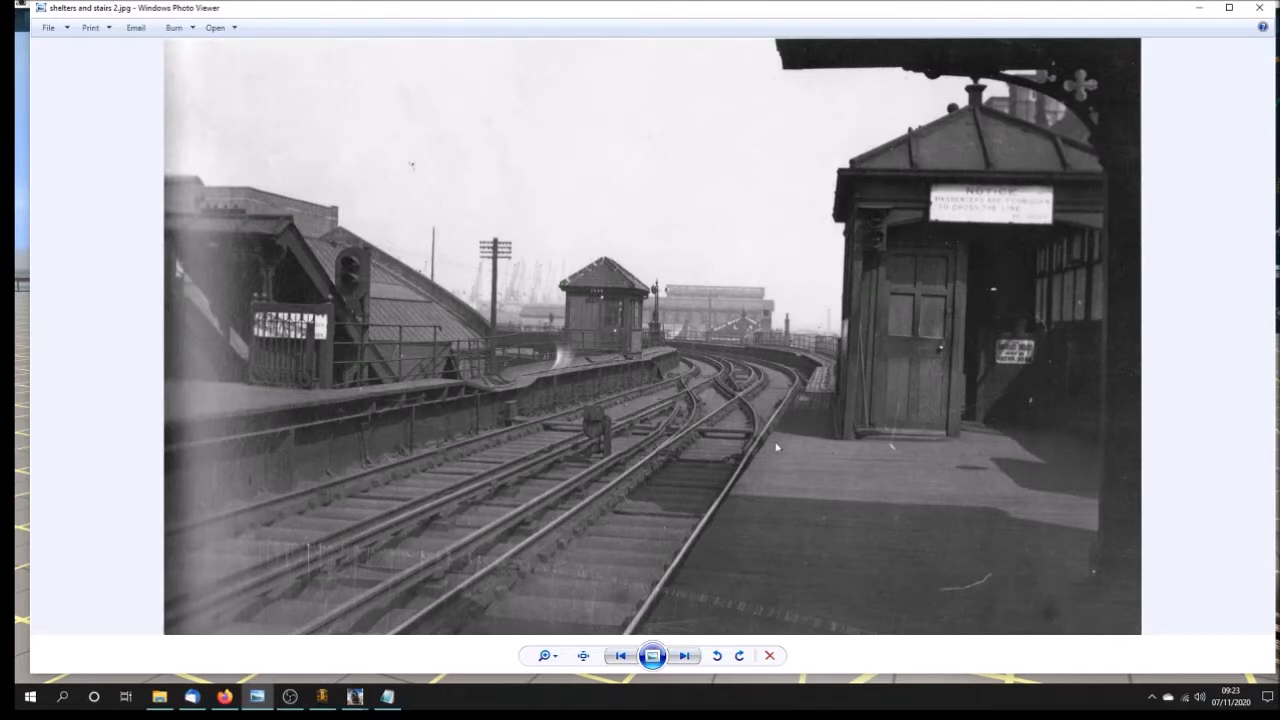
click(684, 655)
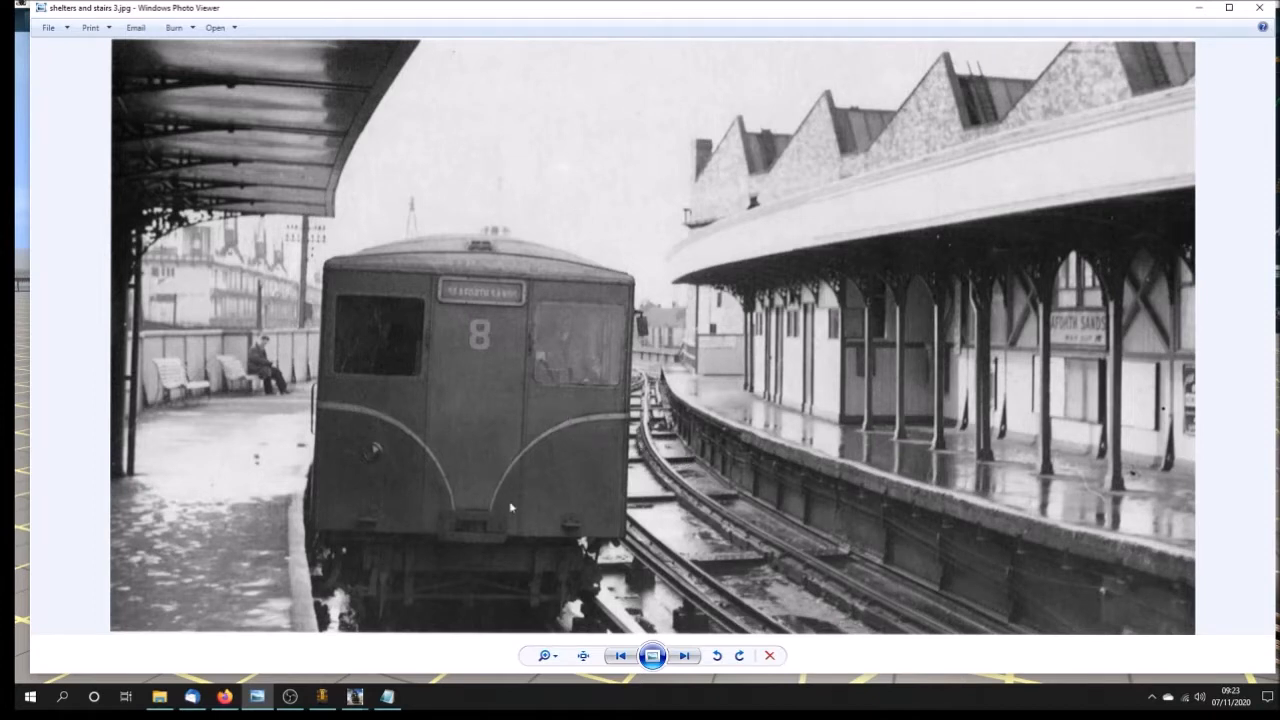
mouse_move(690, 264)
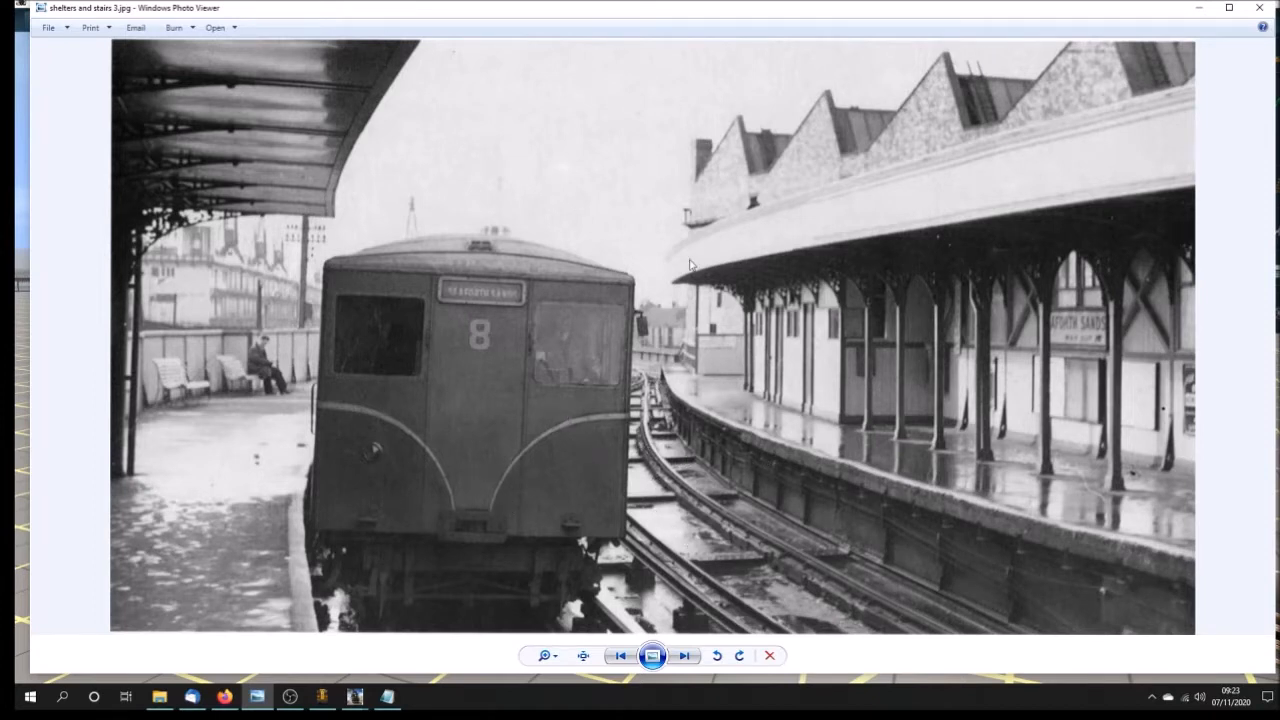
mouse_move(773, 173)
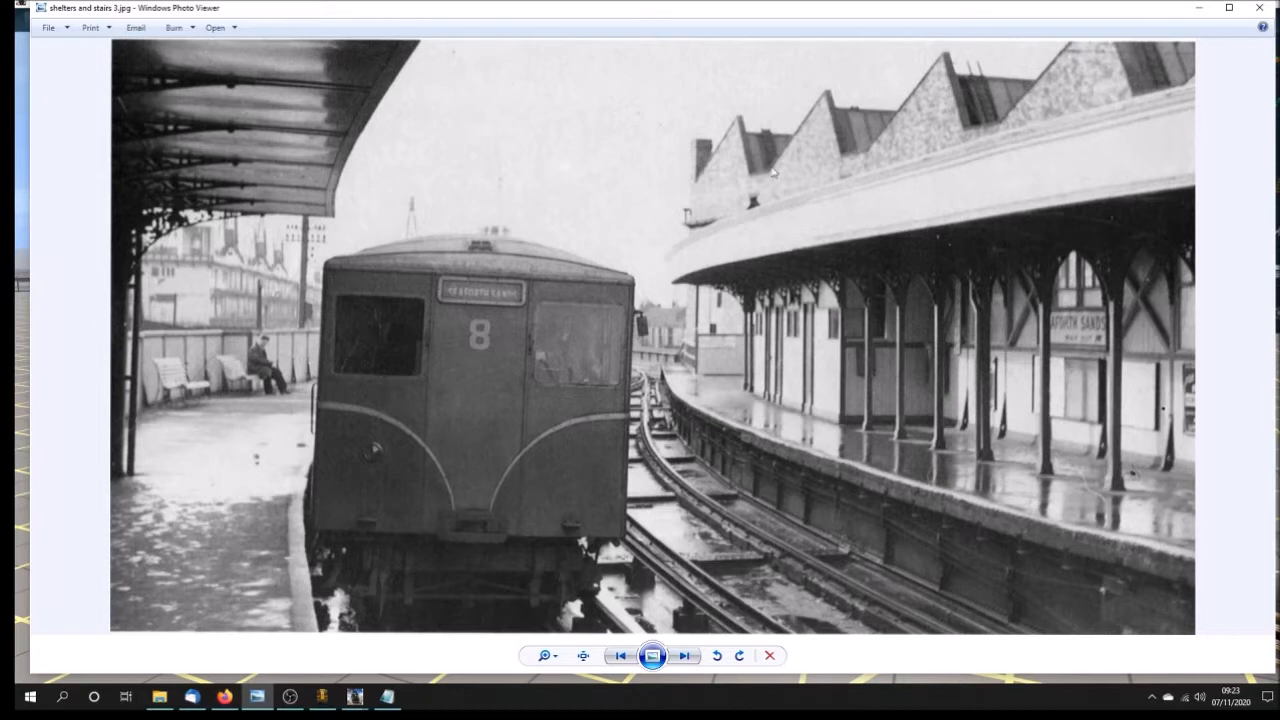
mouse_move(1126, 74)
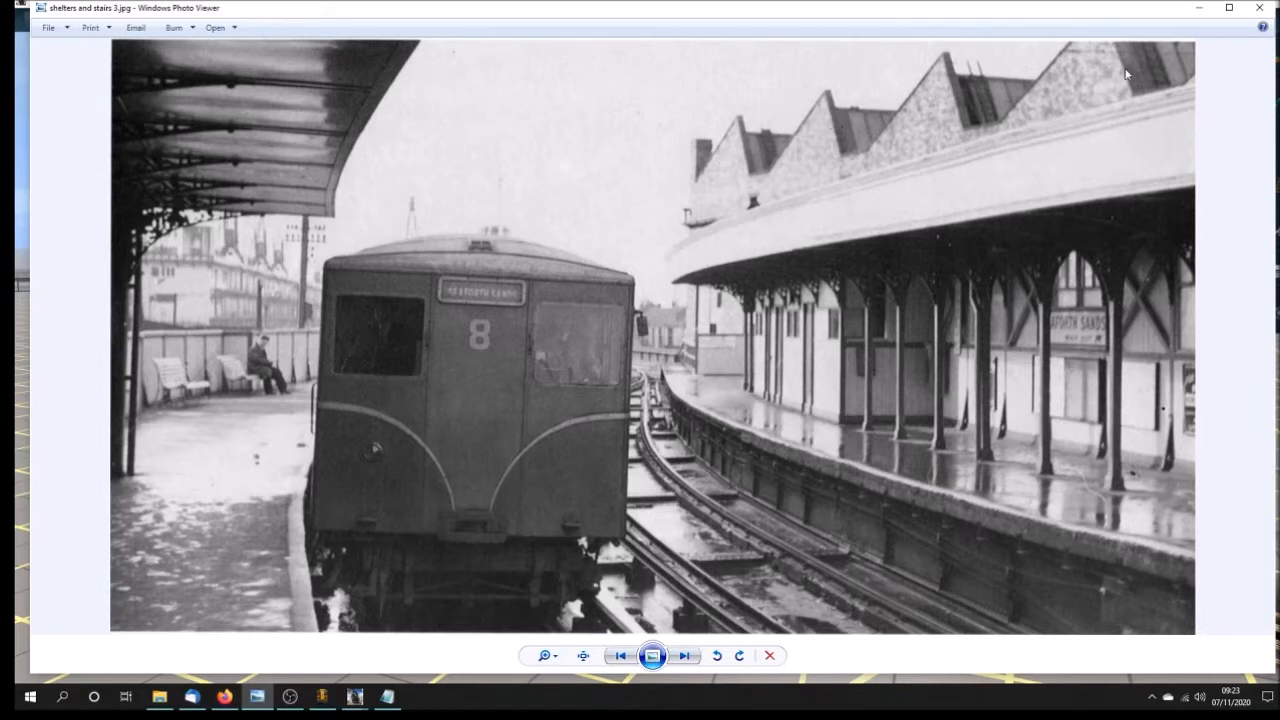
mouse_move(746, 470)
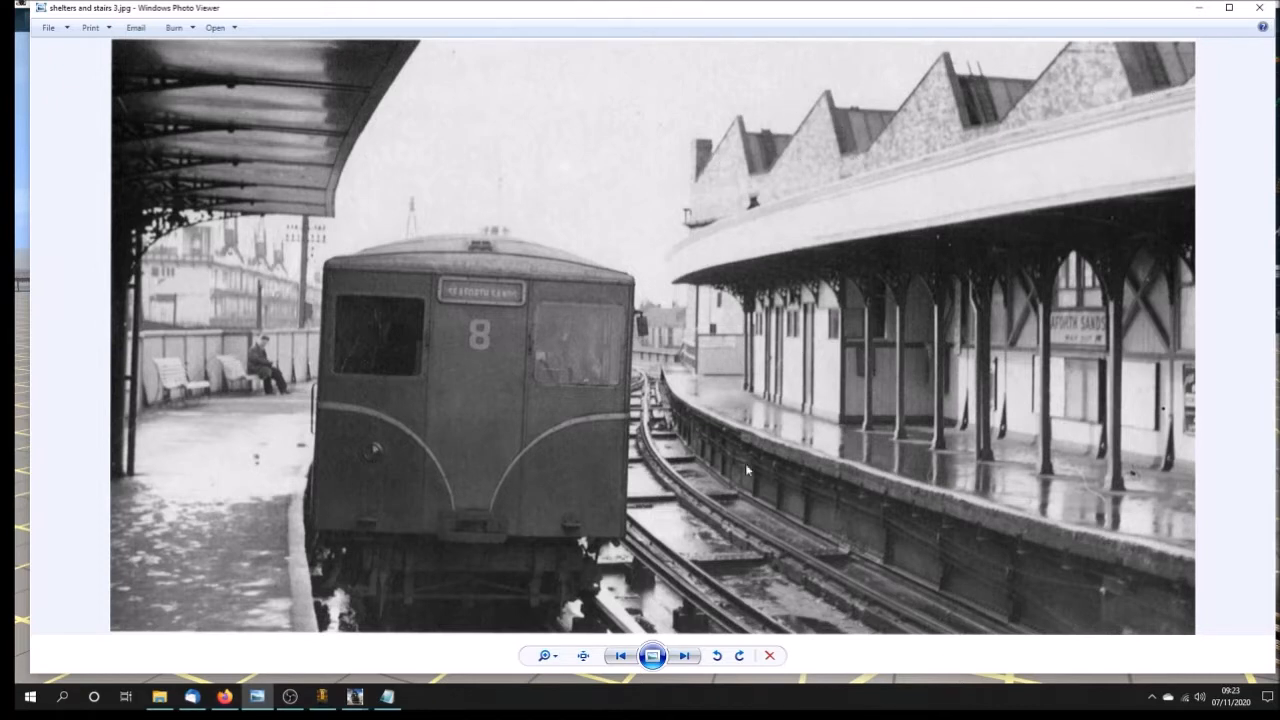
click(685, 655)
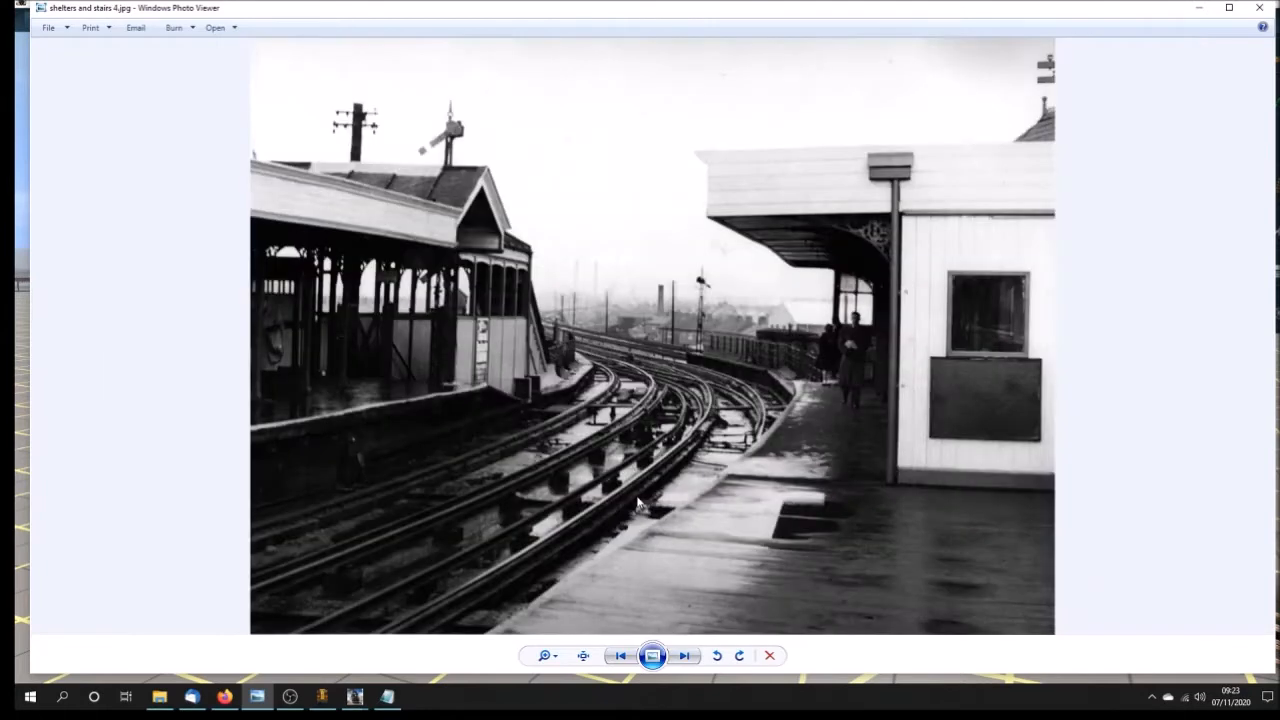
mouse_move(730, 489)
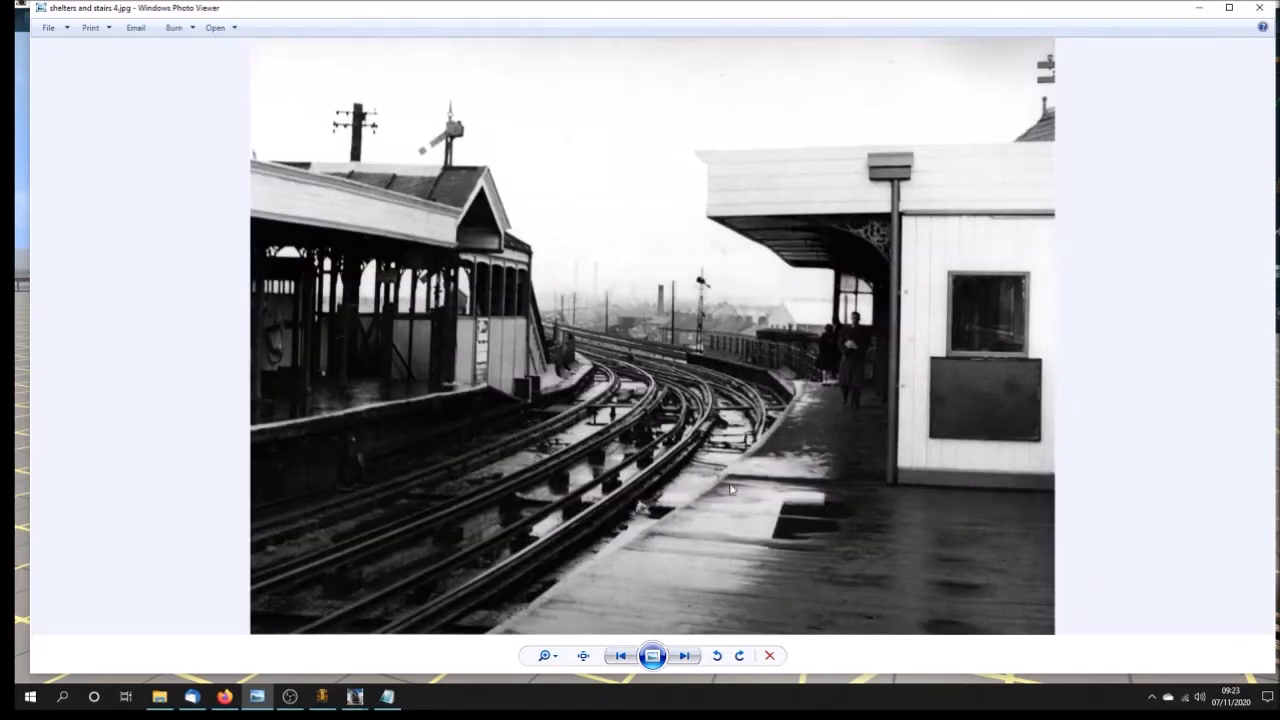
mouse_move(614, 304)
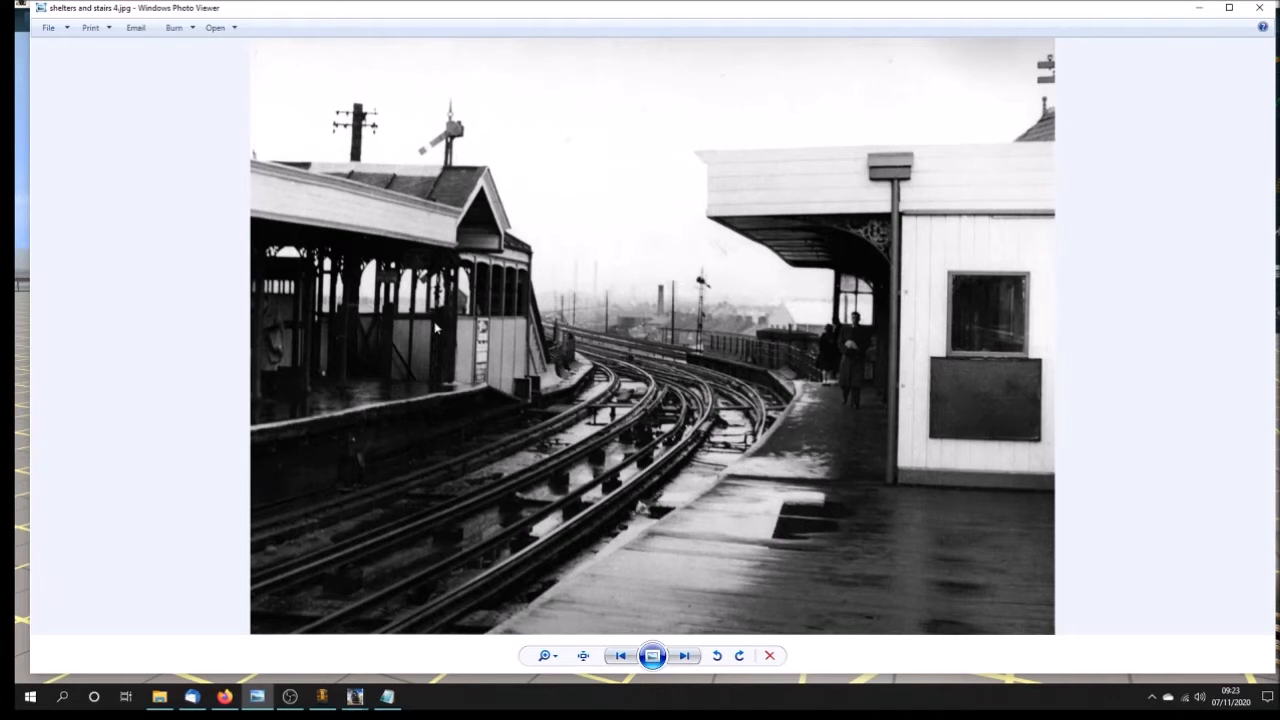
mouse_move(533, 363)
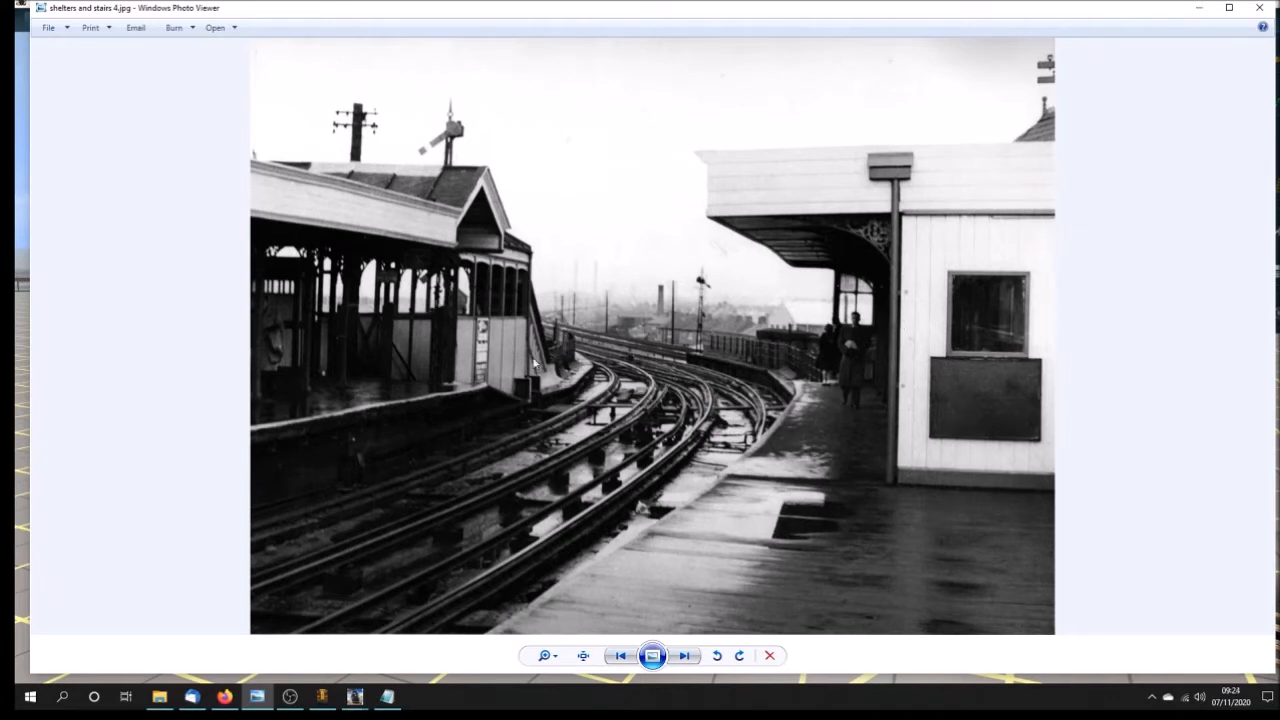
mouse_move(883, 429)
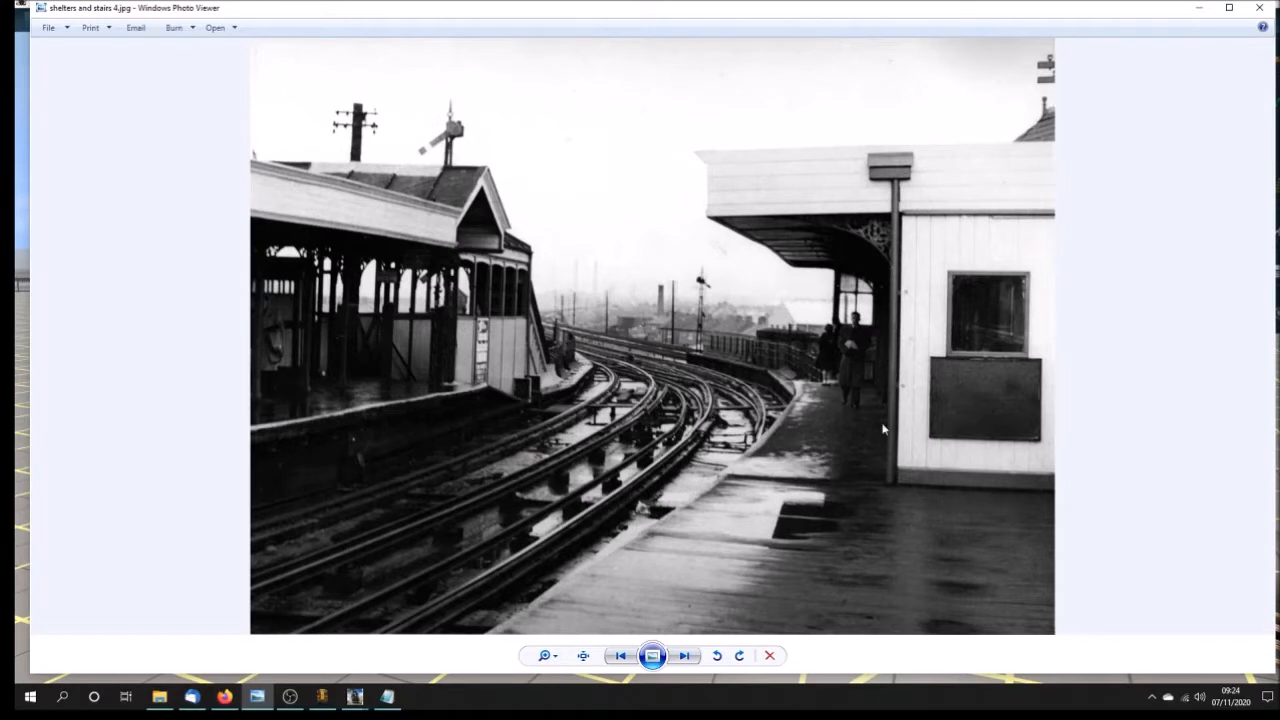
mouse_move(800, 505)
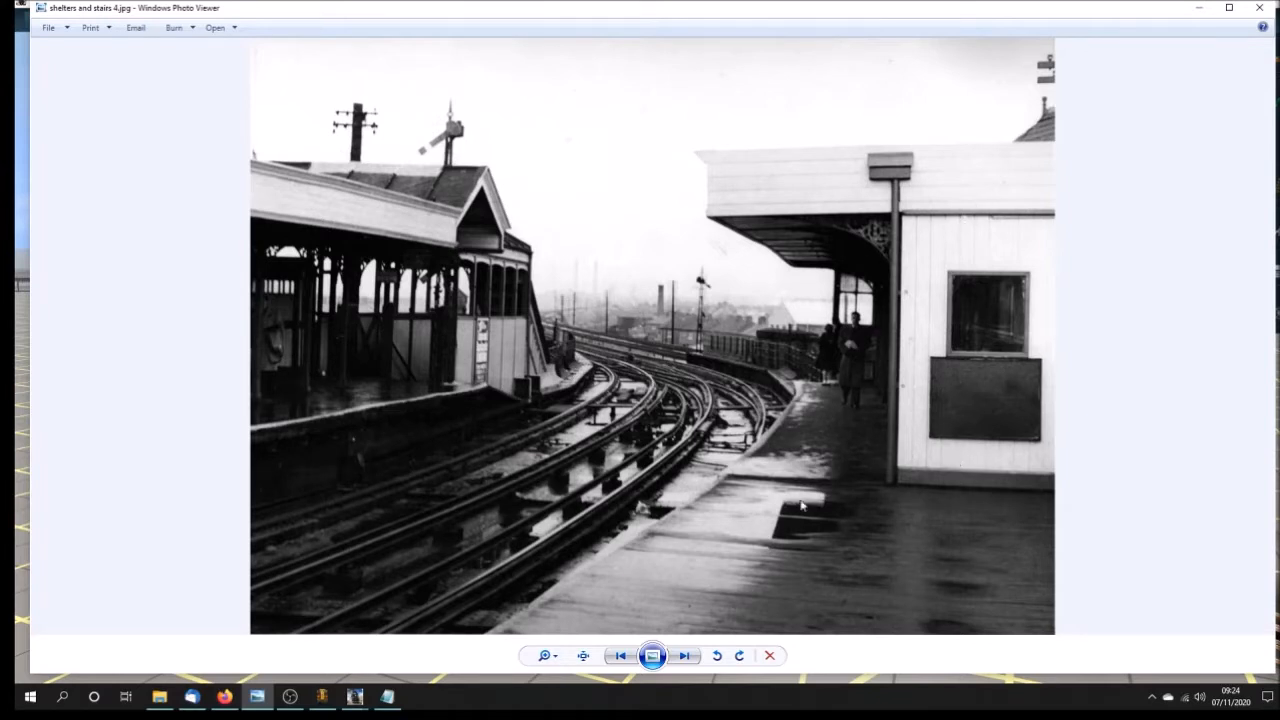
mouse_move(725, 493)
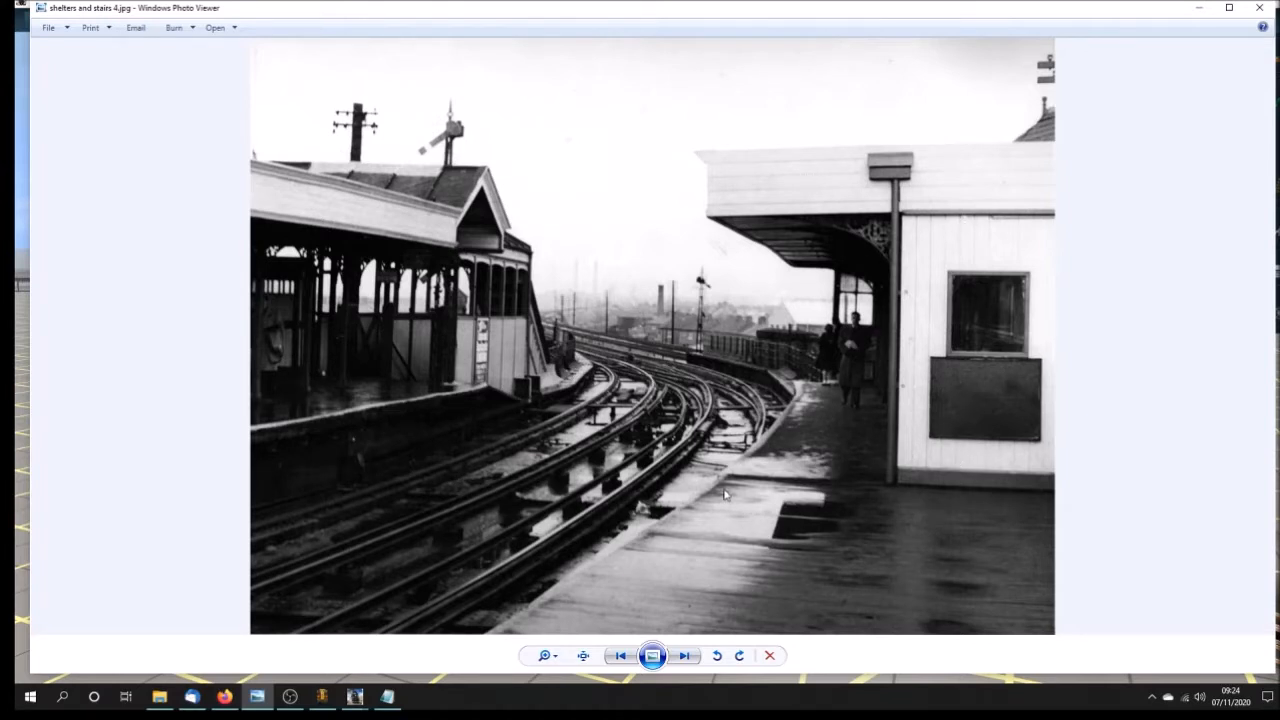
mouse_move(650, 497)
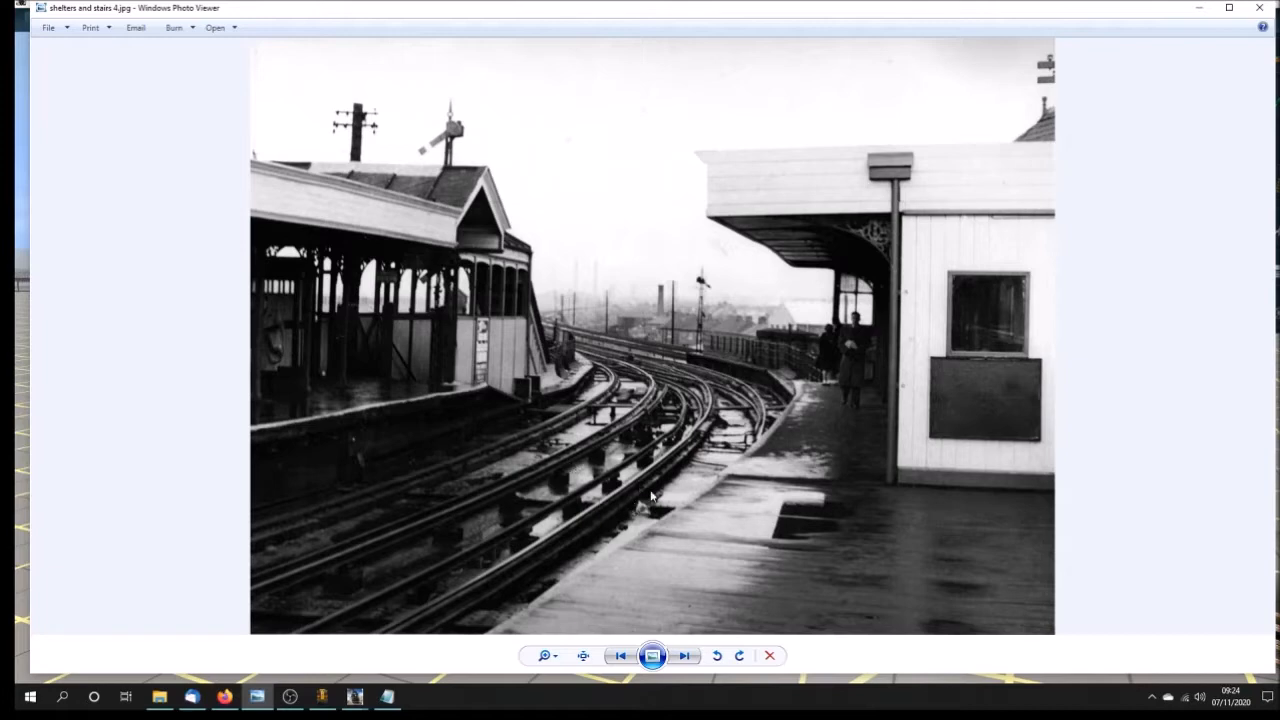
mouse_move(736, 464)
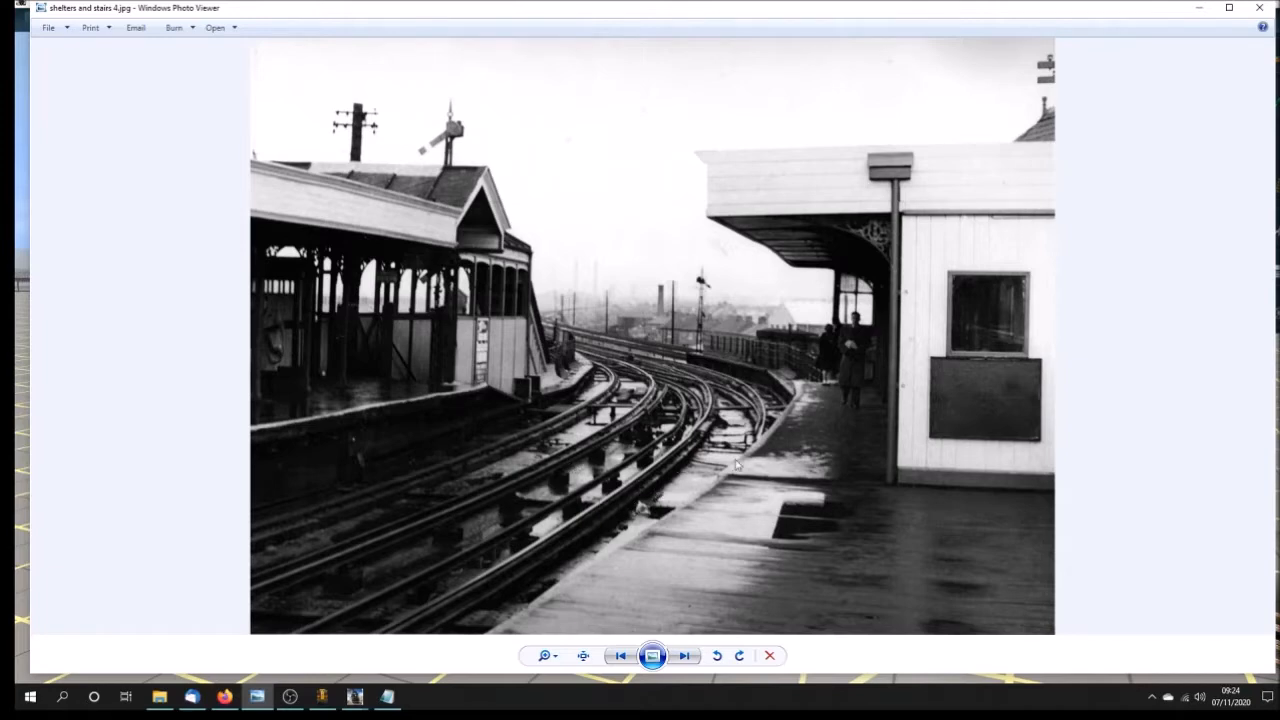
click(684, 655)
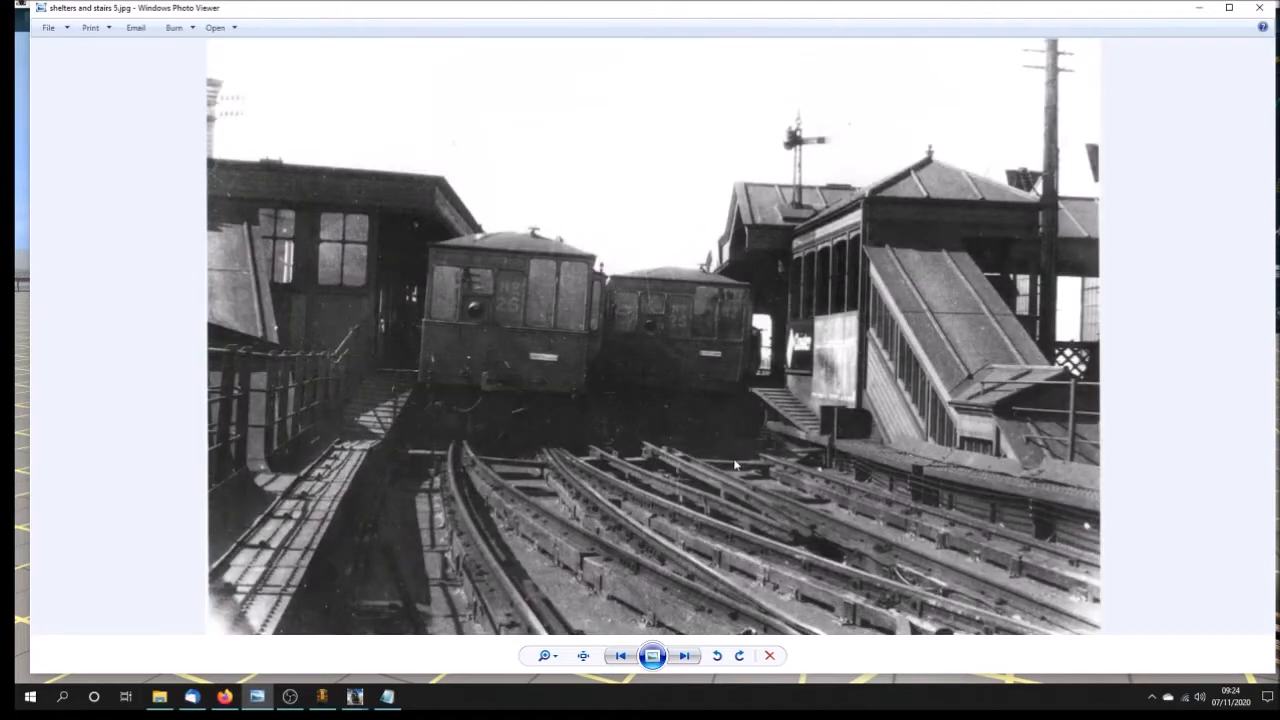
mouse_move(771, 424)
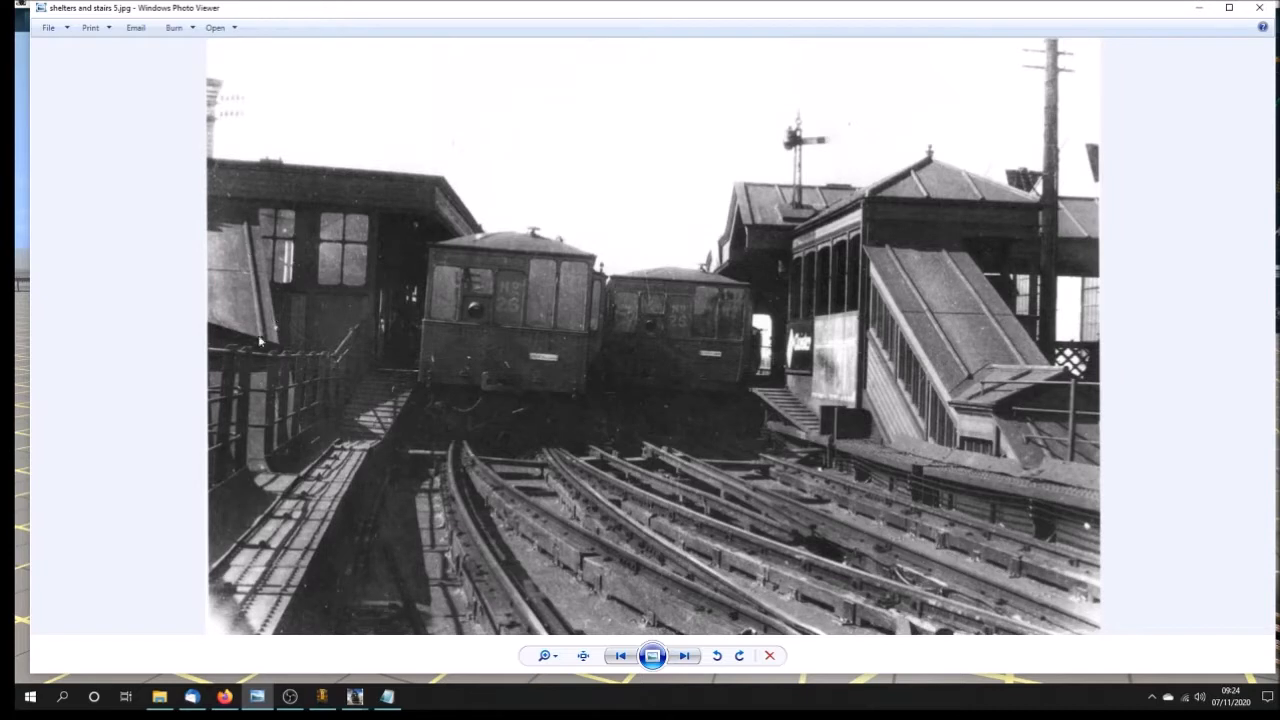
mouse_move(950, 376)
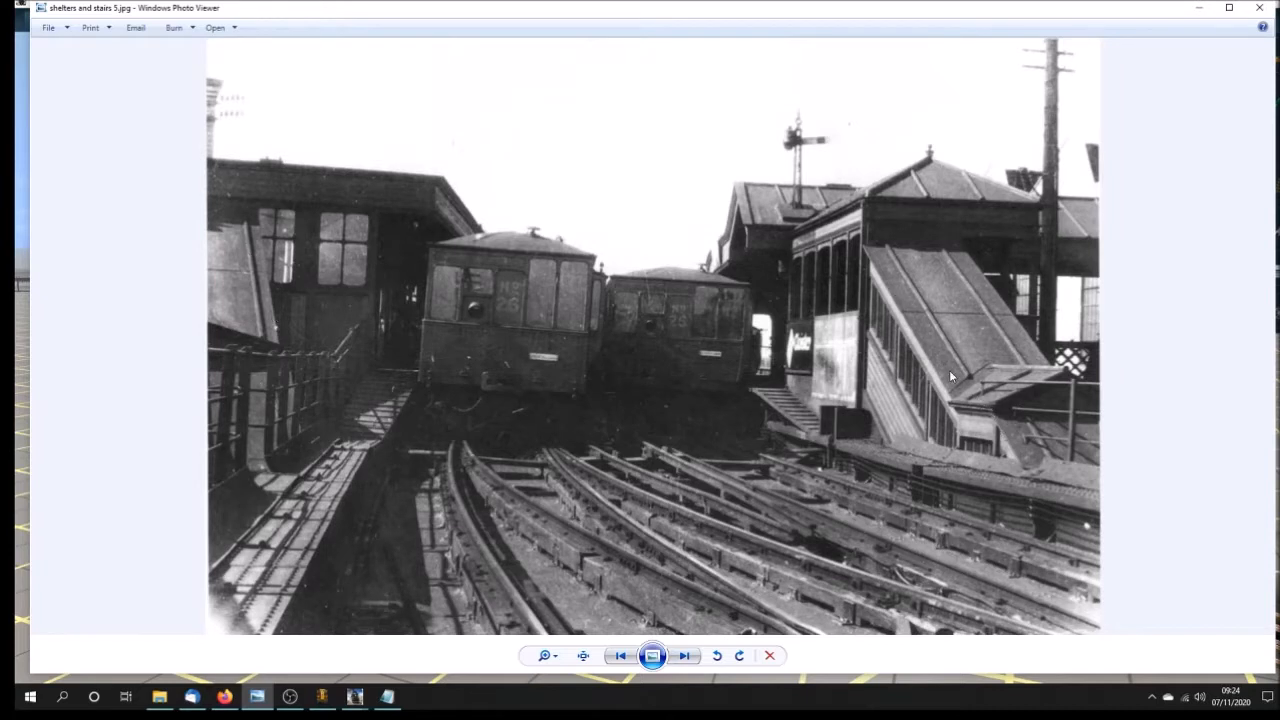
mouse_move(1095, 225)
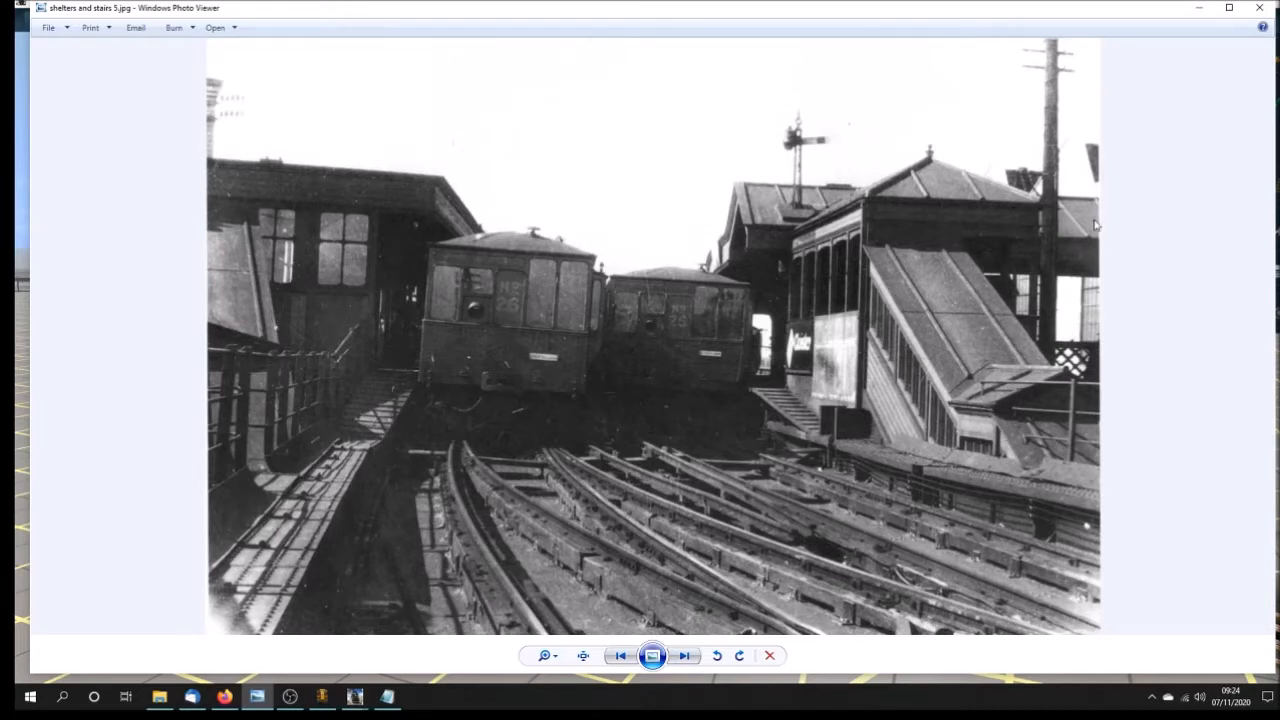
click(684, 655)
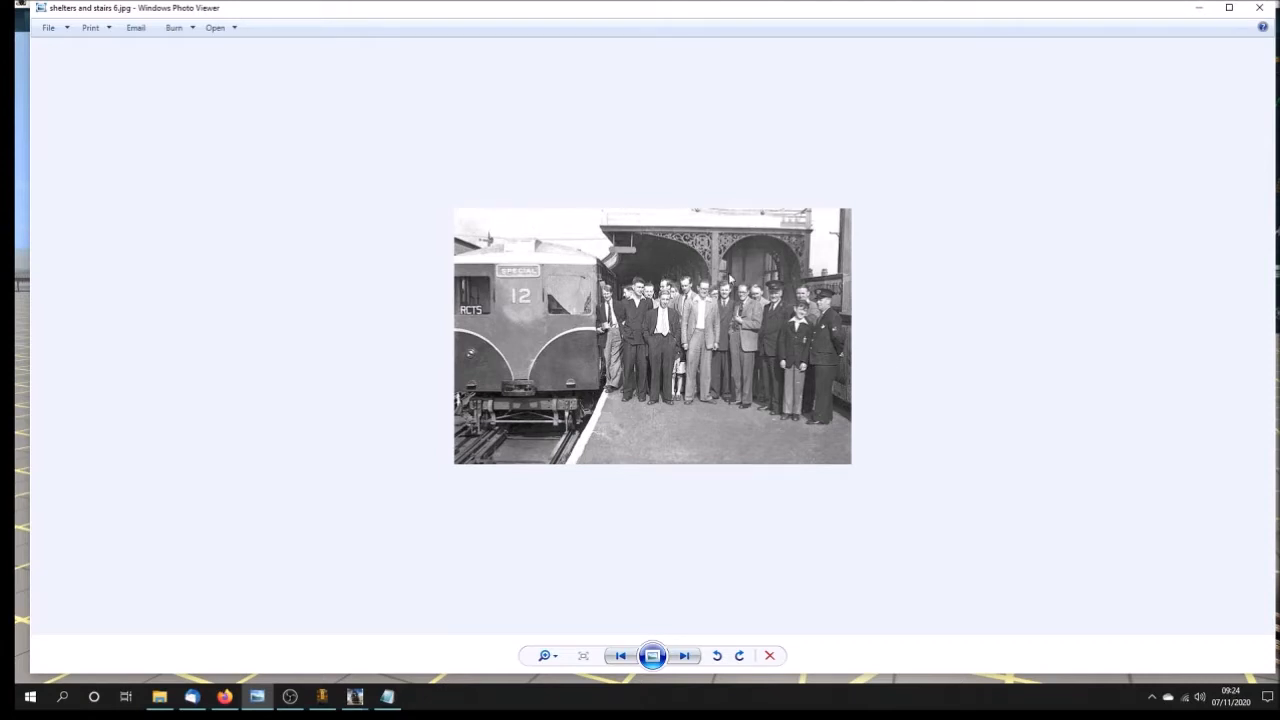
click(684, 655)
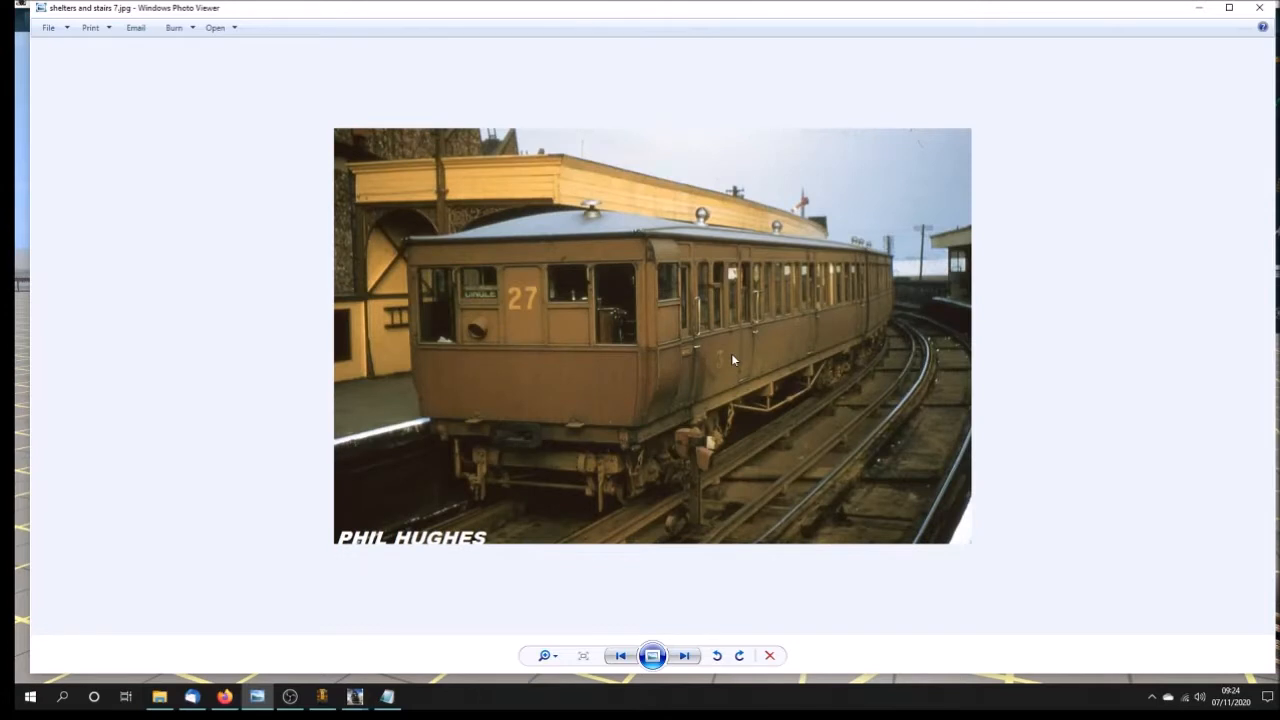
mouse_move(550, 245)
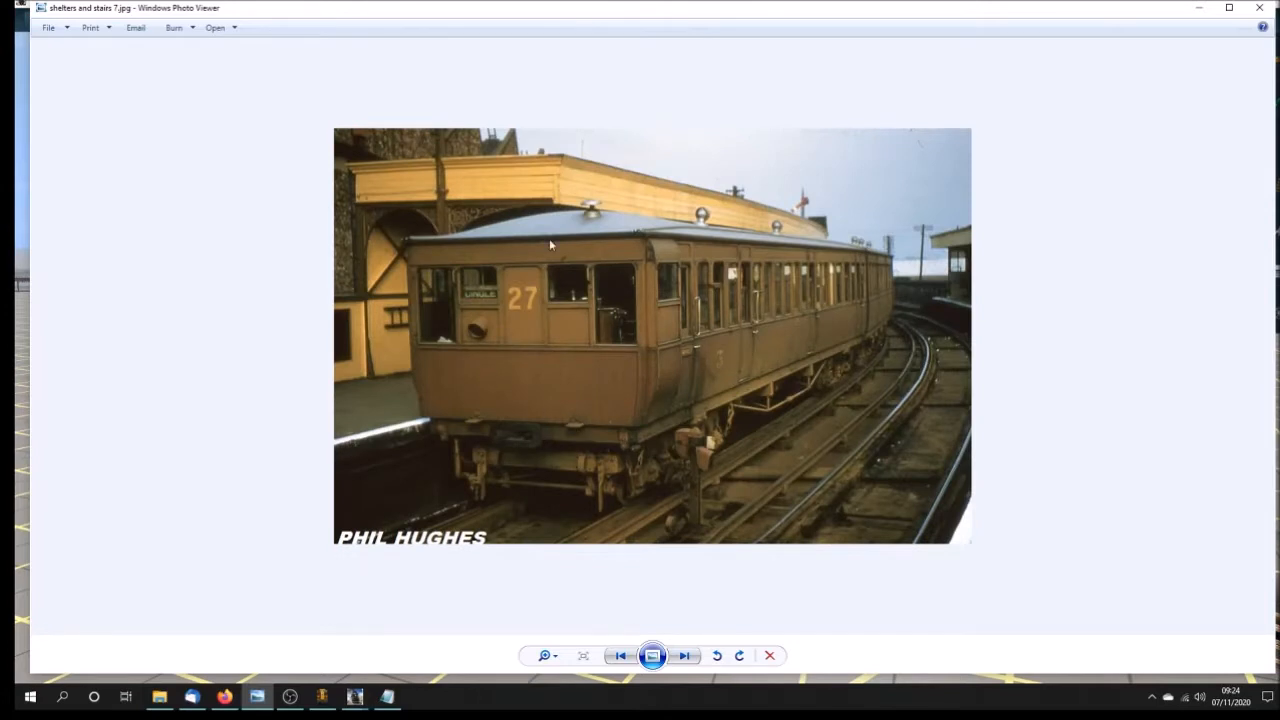
mouse_move(505, 286)
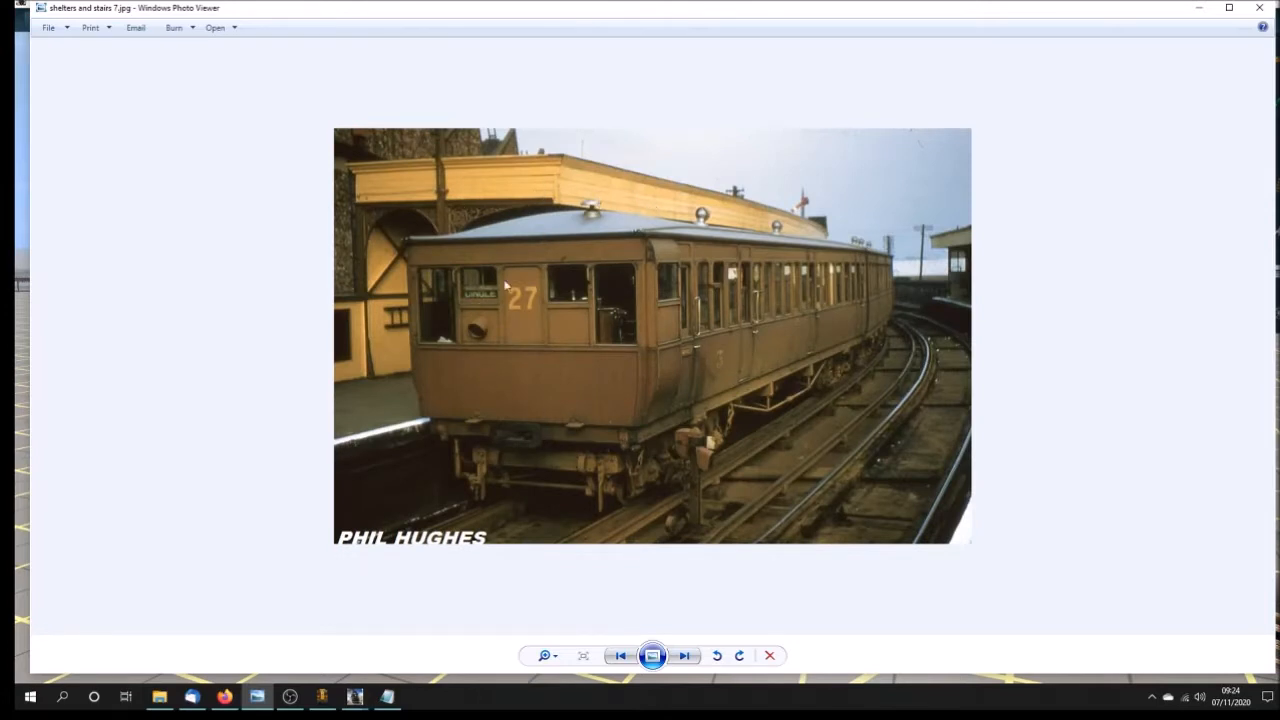
mouse_move(391, 354)
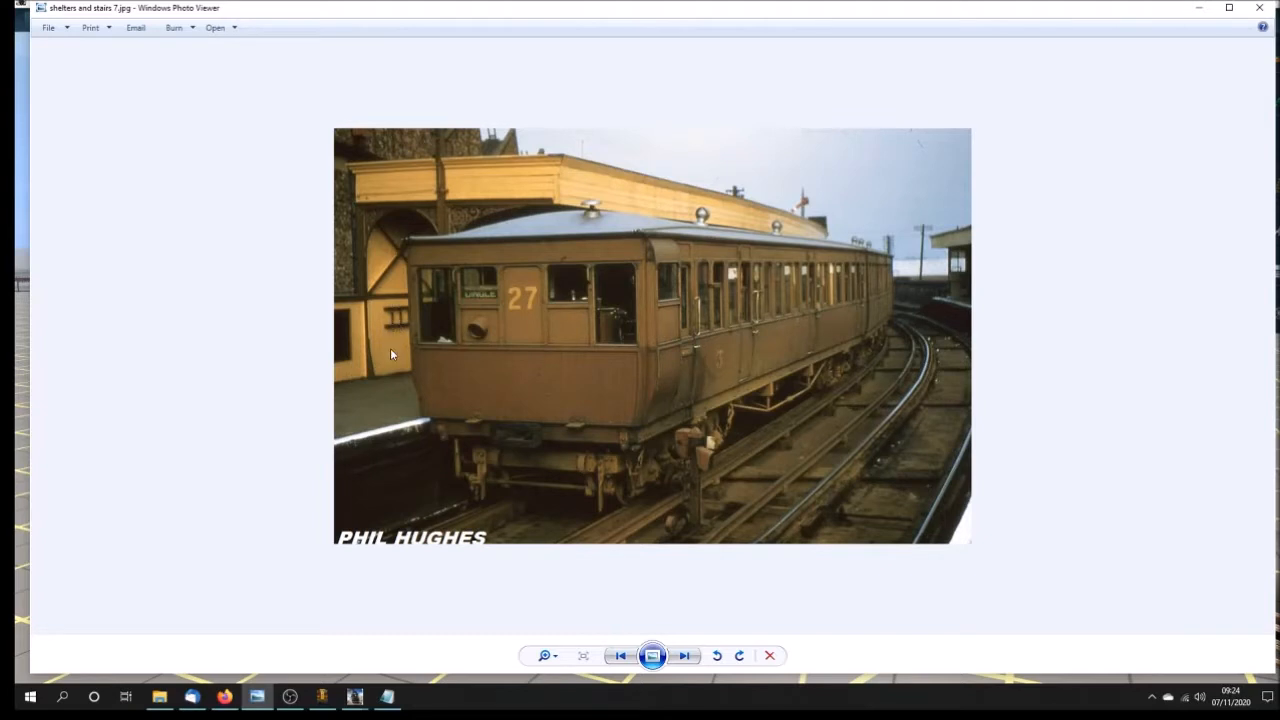
mouse_move(686, 331)
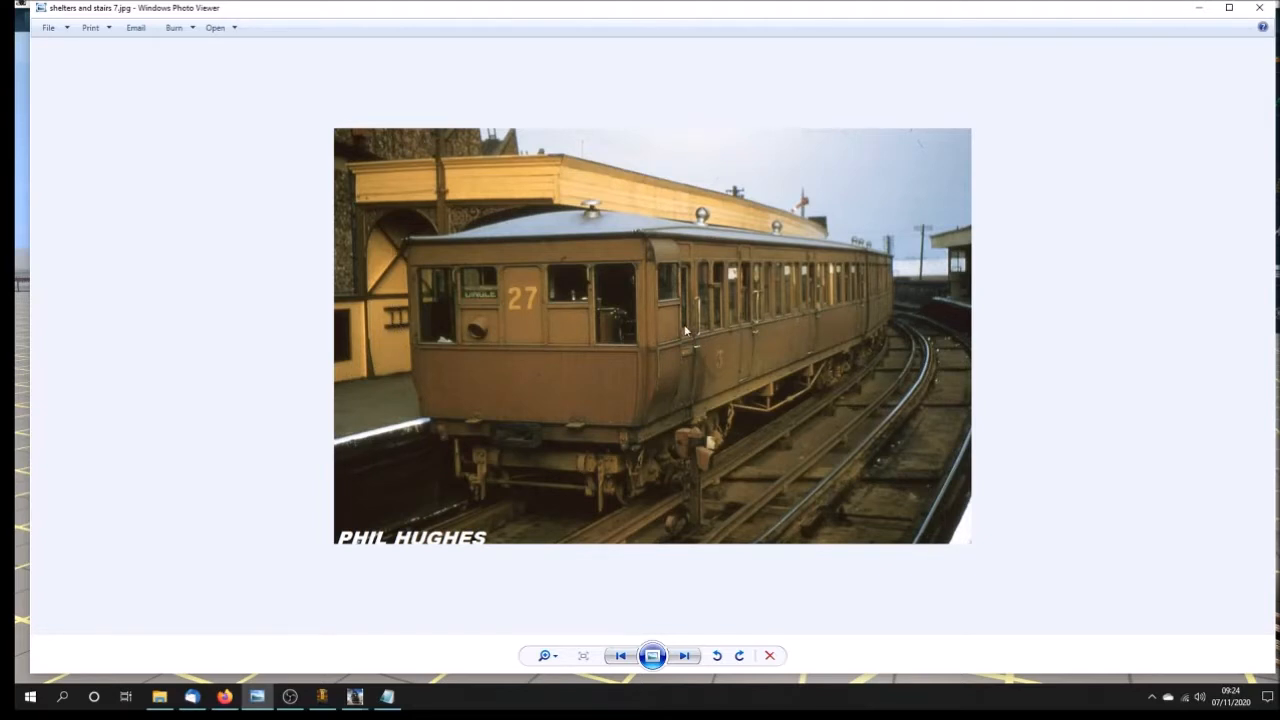
mouse_move(768, 368)
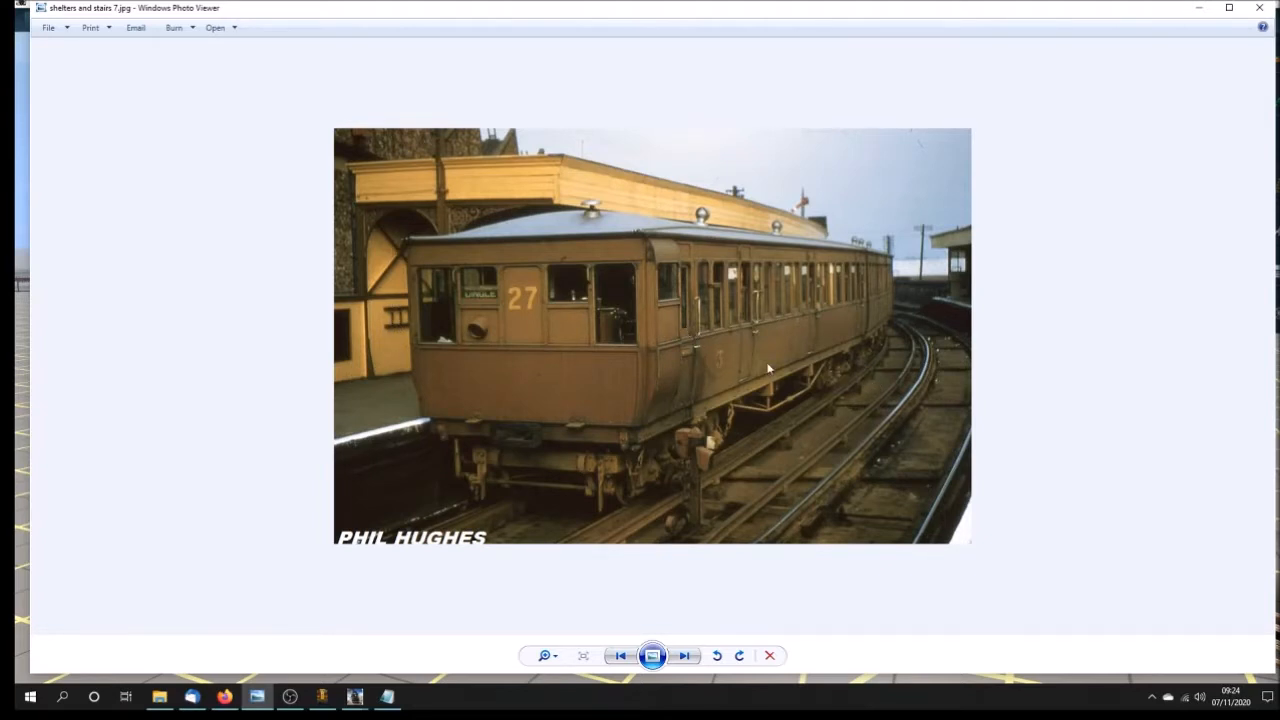
mouse_move(727, 366)
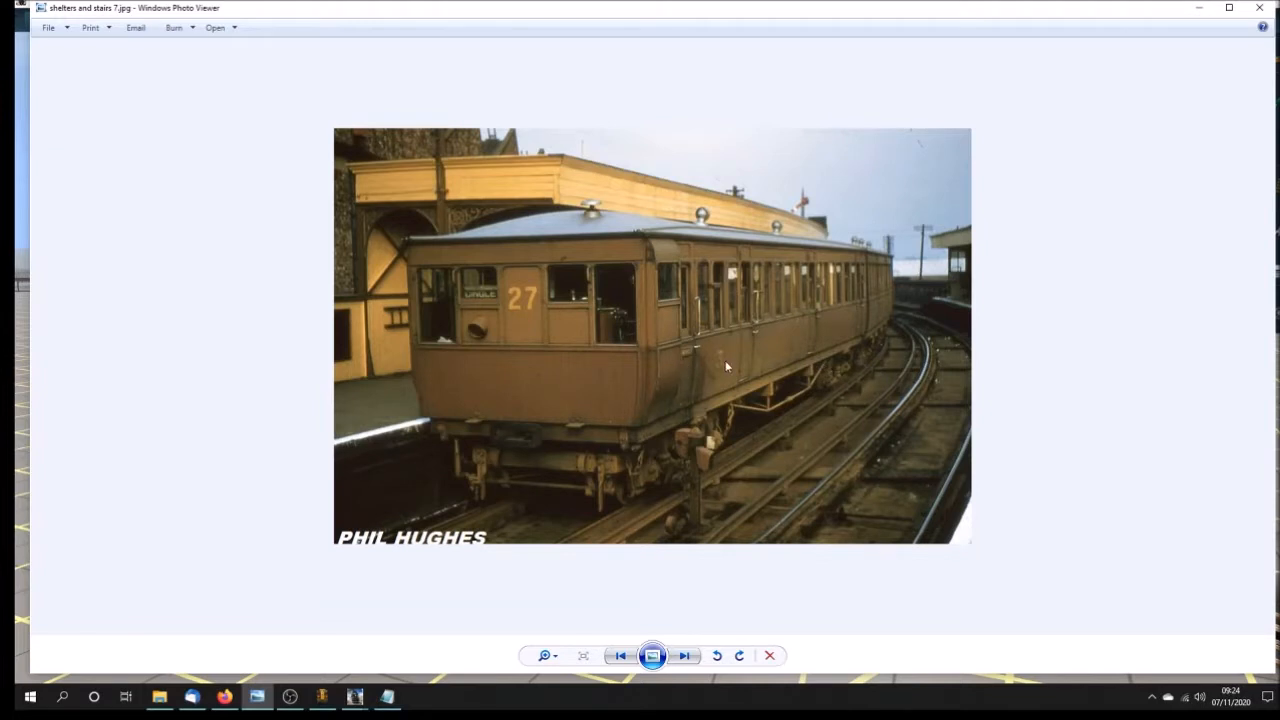
mouse_move(620, 382)
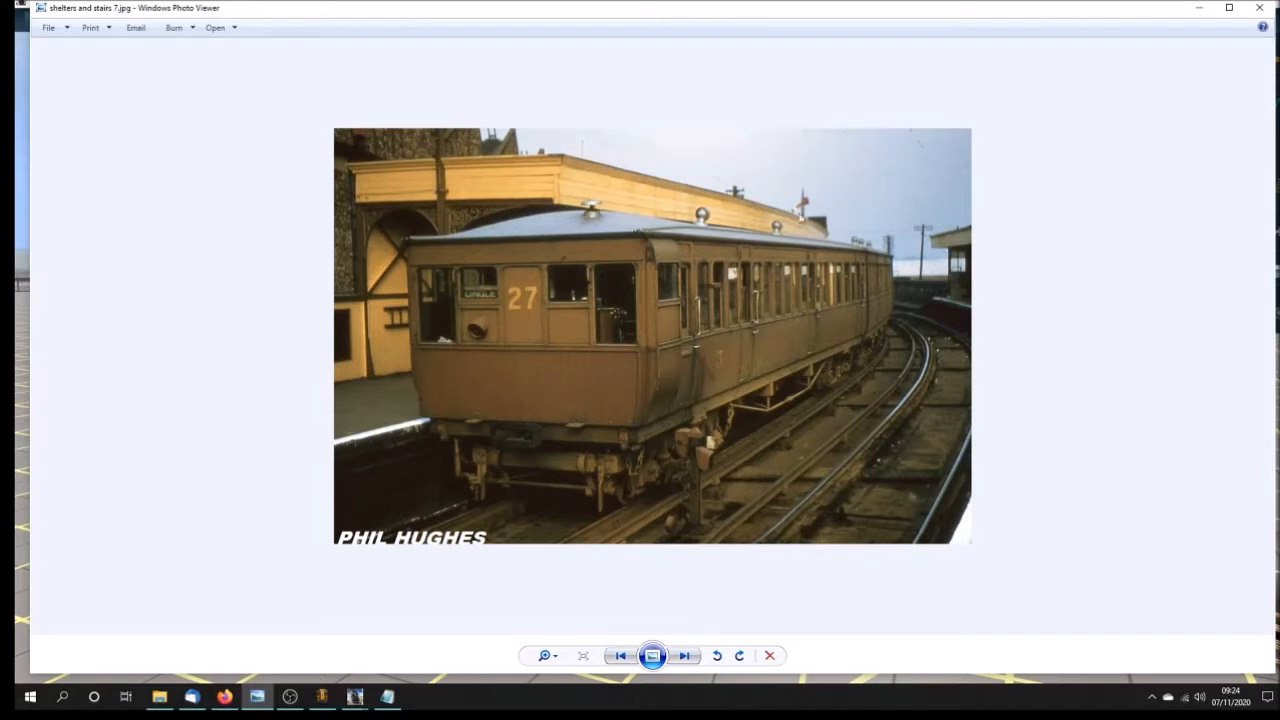
mouse_move(808, 360)
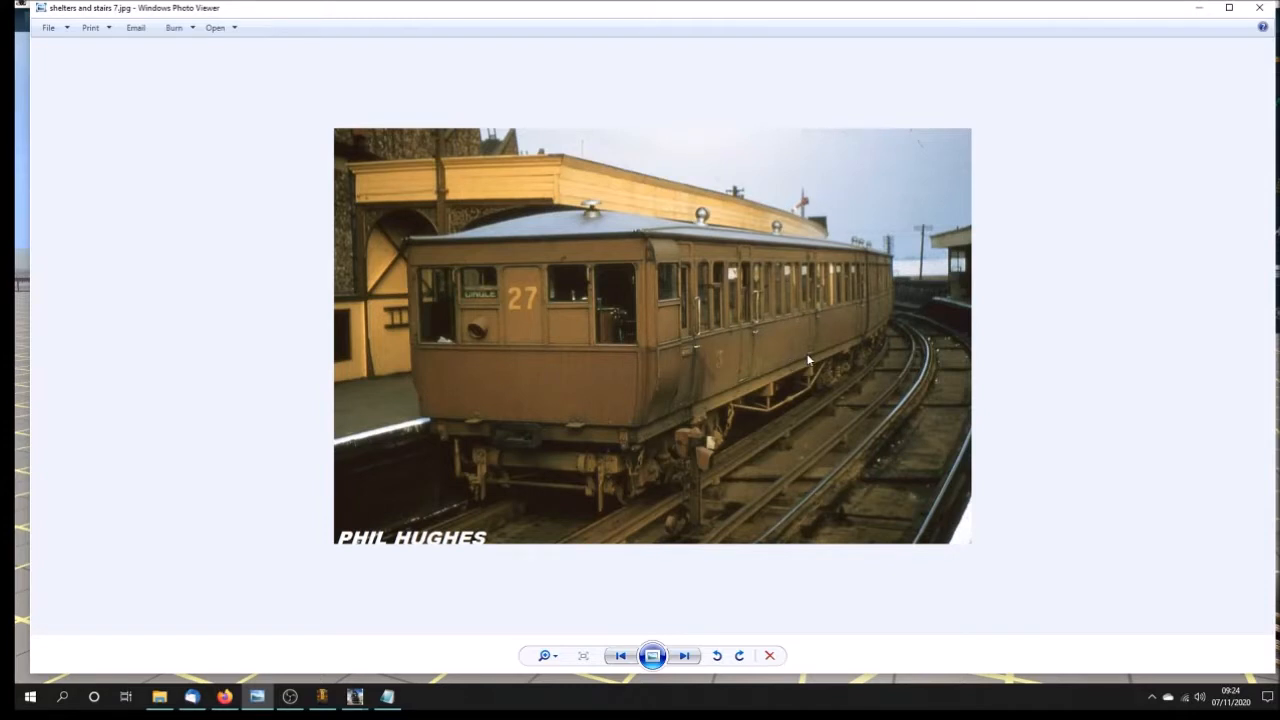
mouse_move(790, 353)
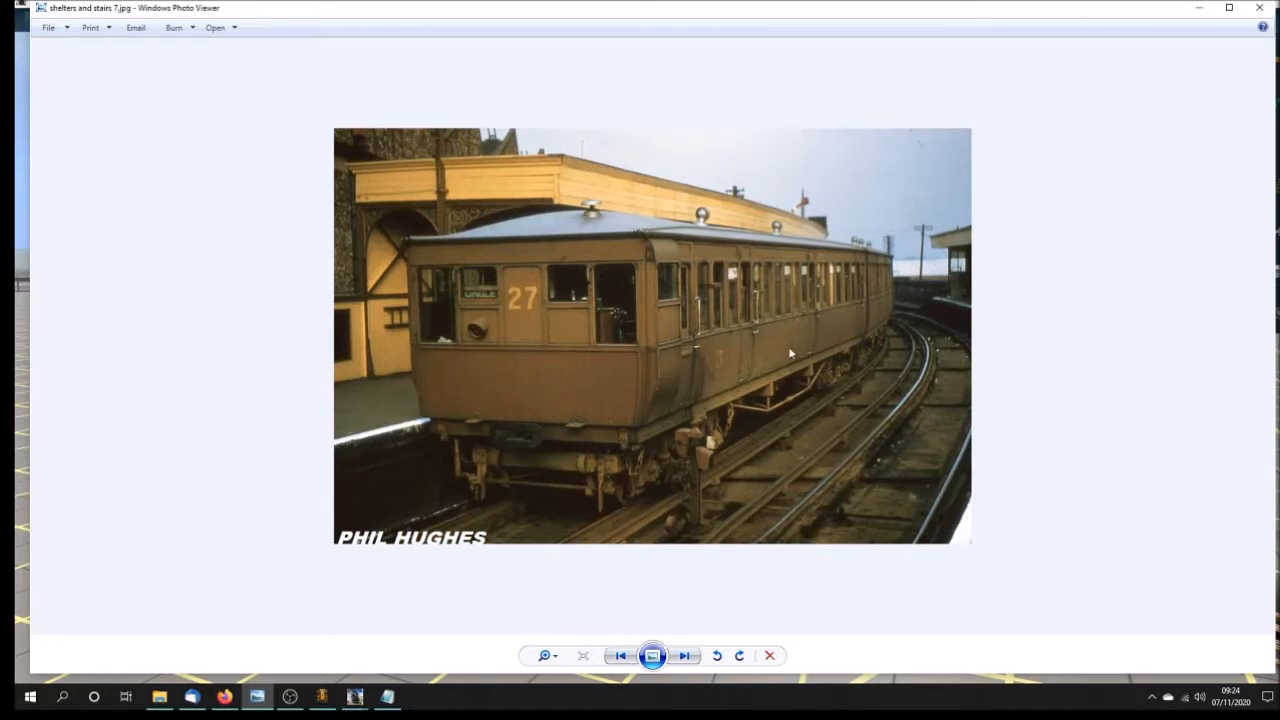
mouse_move(853, 292)
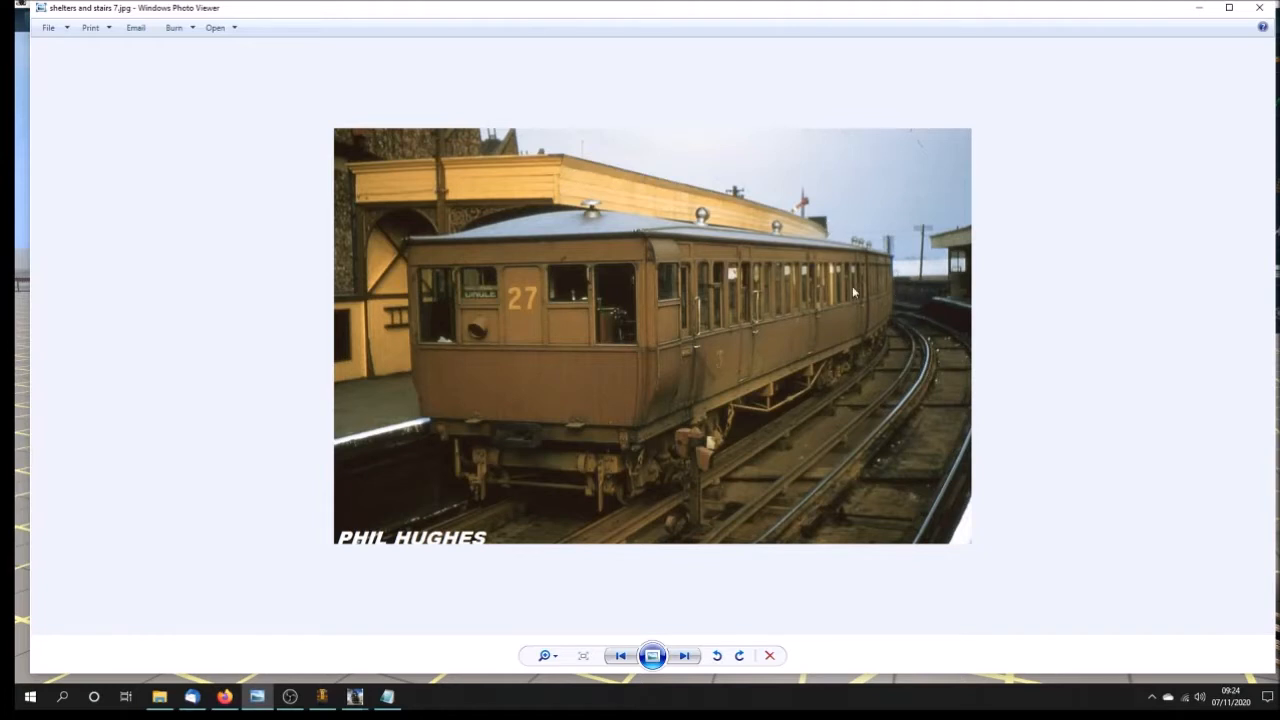
mouse_move(828, 230)
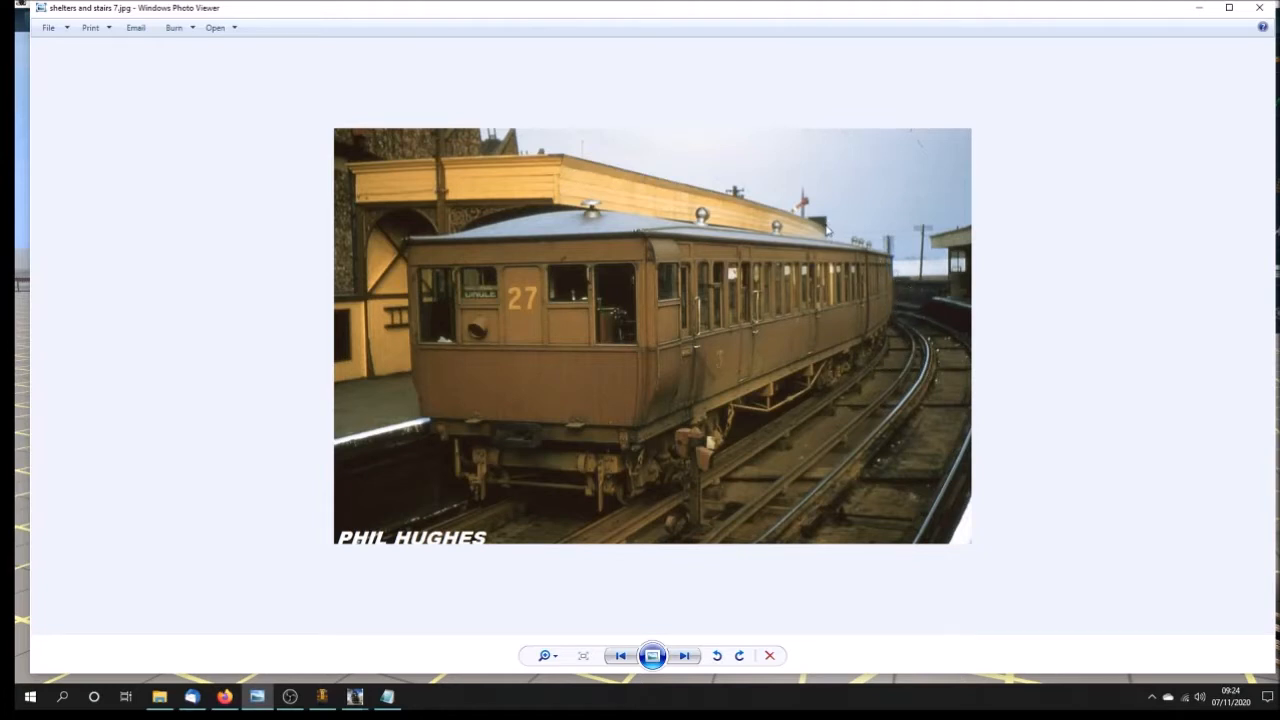
mouse_move(917, 428)
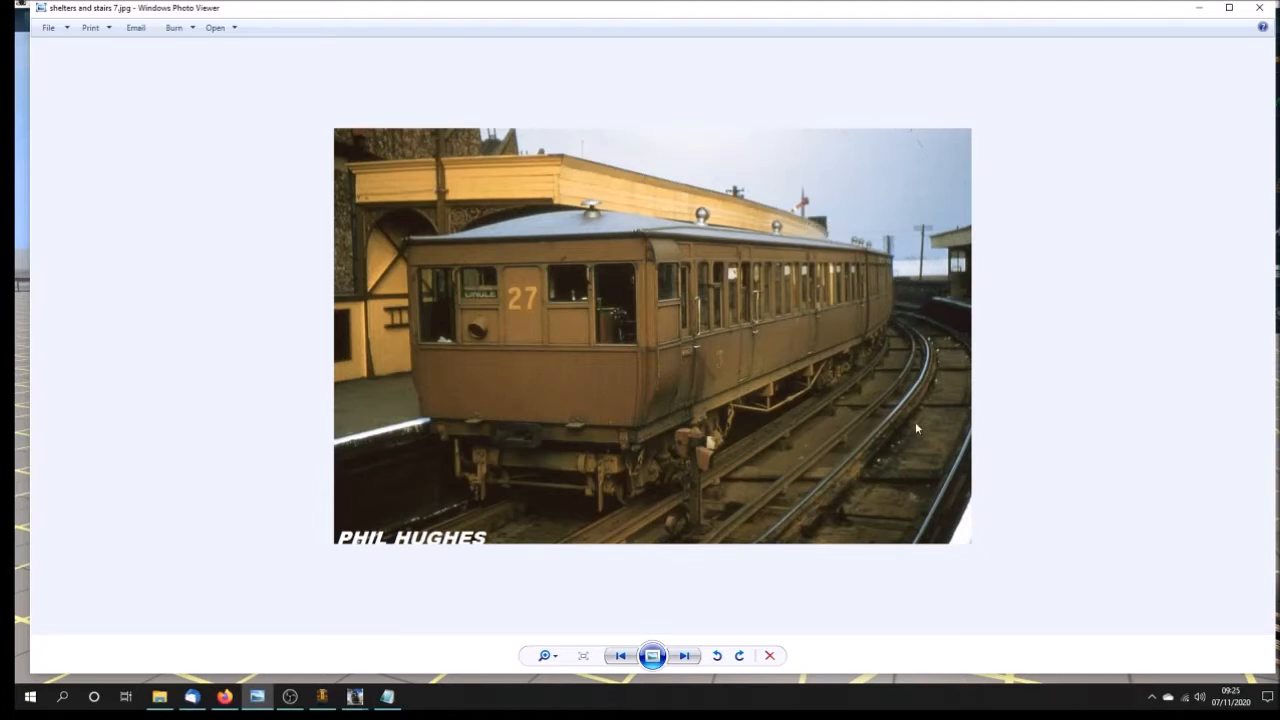
mouse_move(550, 310)
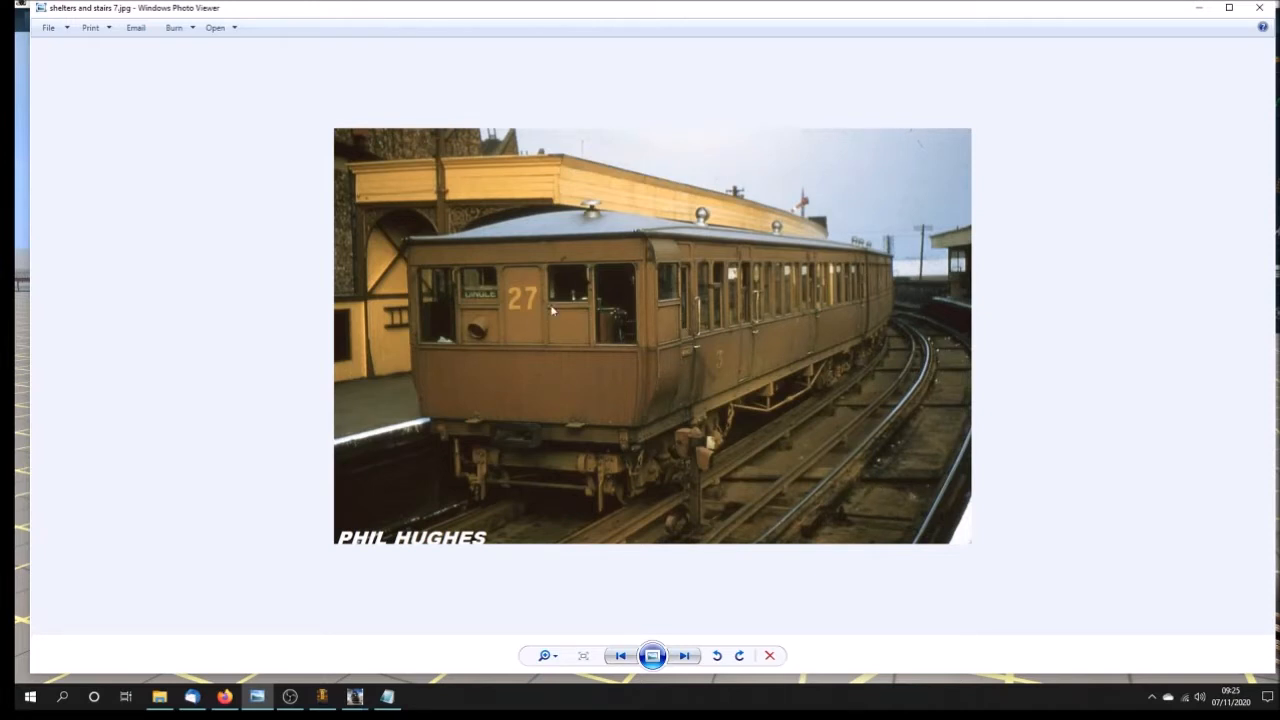
mouse_move(545, 474)
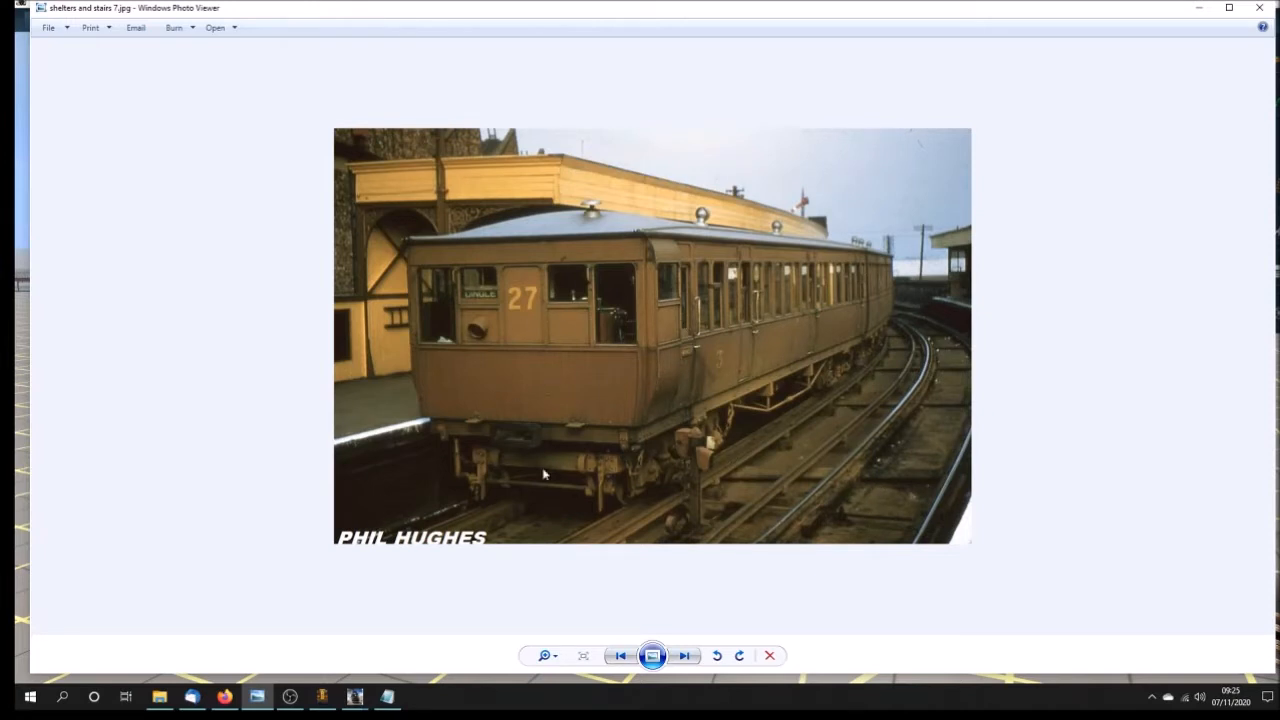
- Step through 'shelters and stairs' 8–10, revisiting one, and finish on photo 12
click(684, 655)
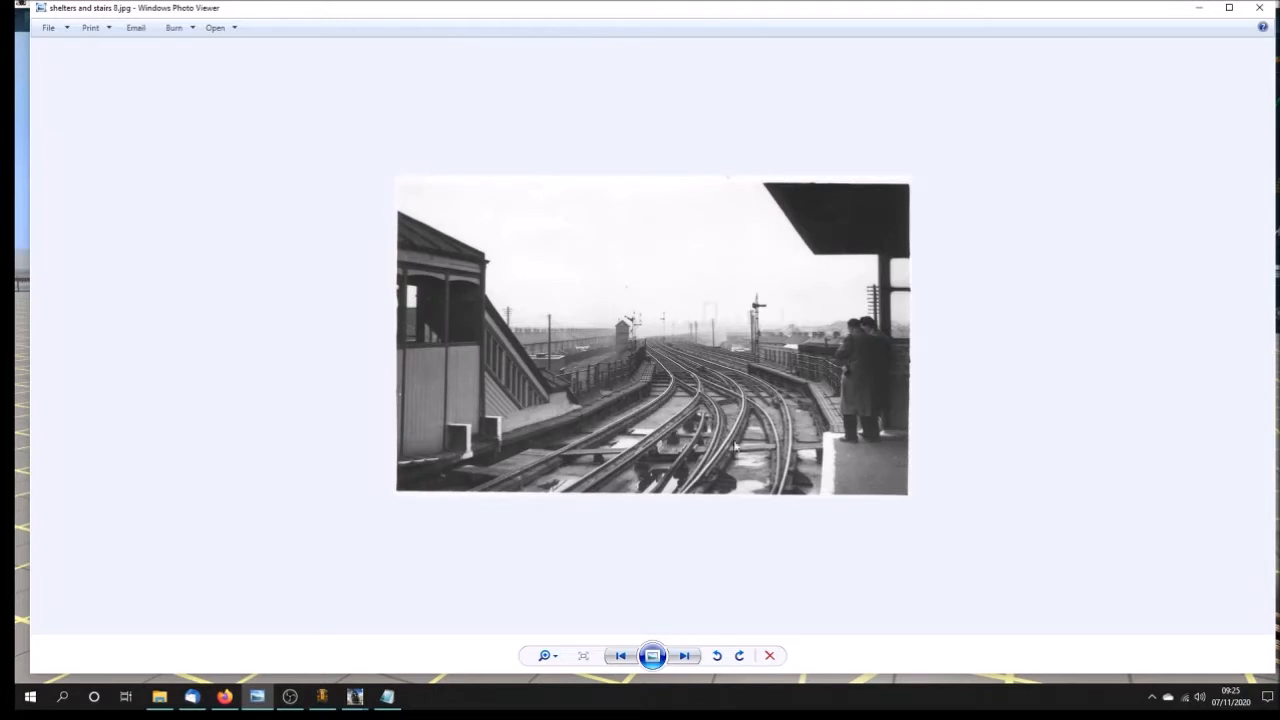
mouse_move(685, 363)
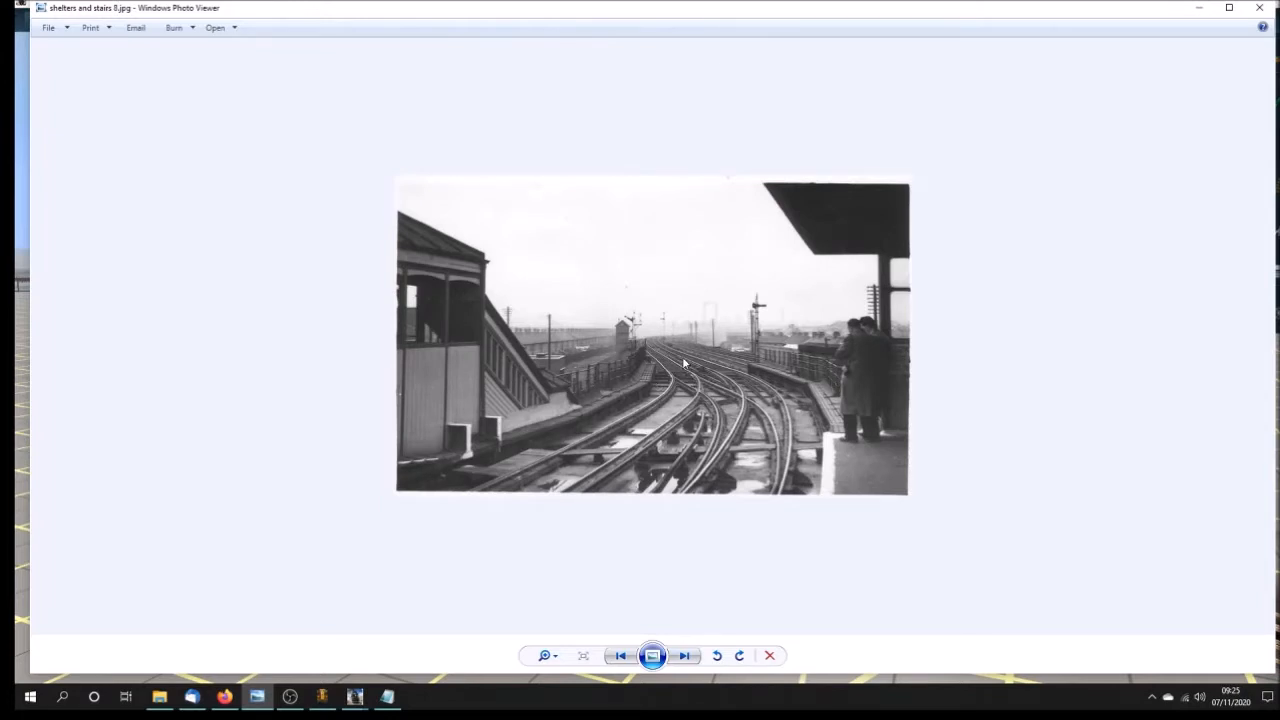
click(684, 655)
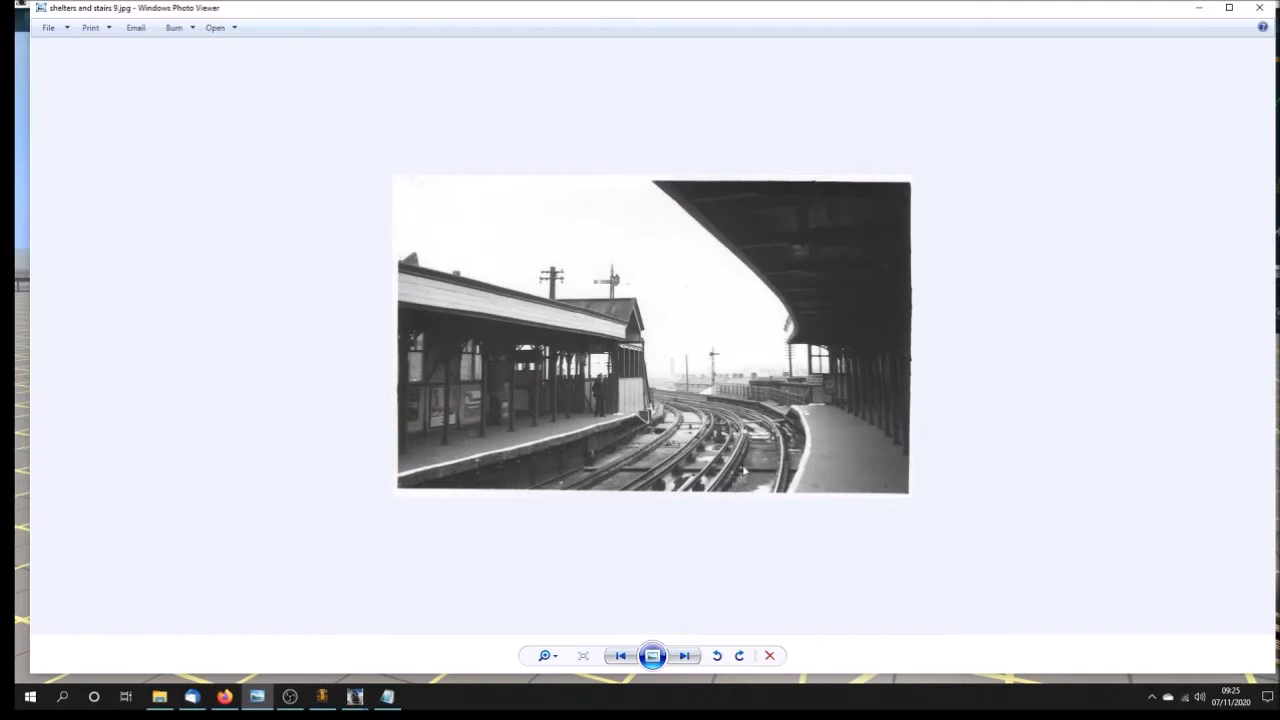
mouse_move(660, 397)
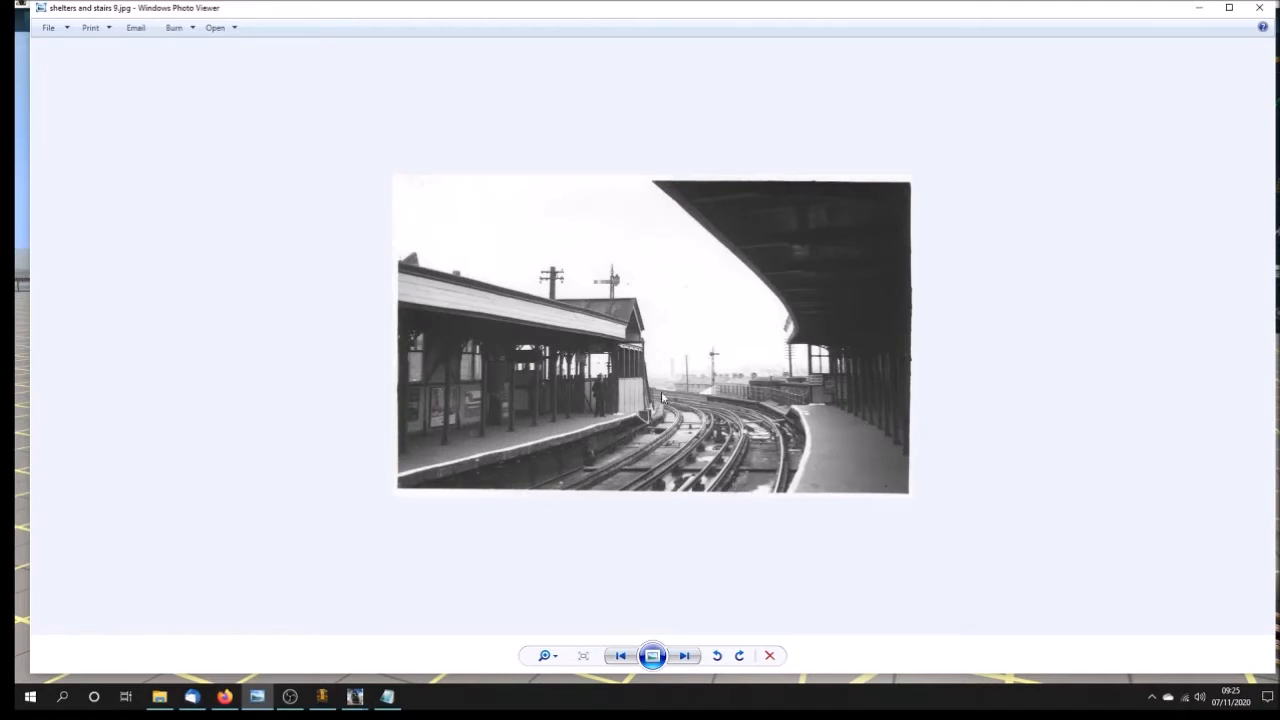
click(684, 655)
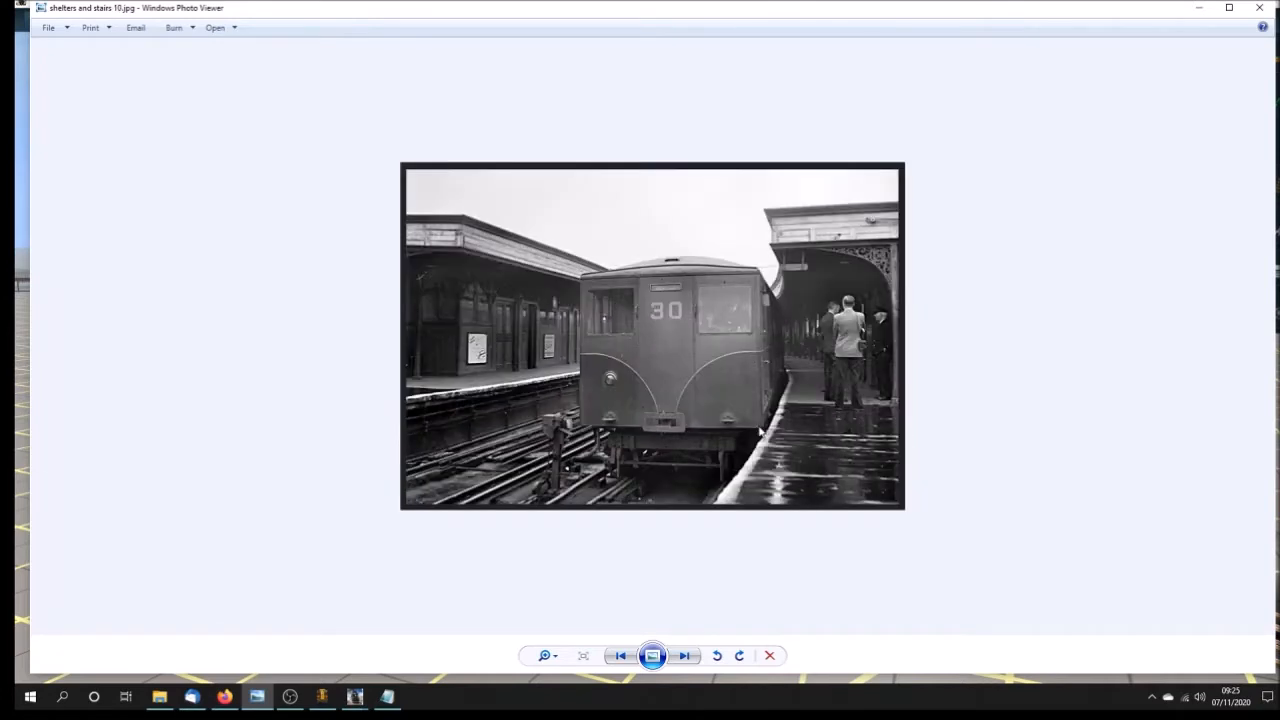
click(619, 655)
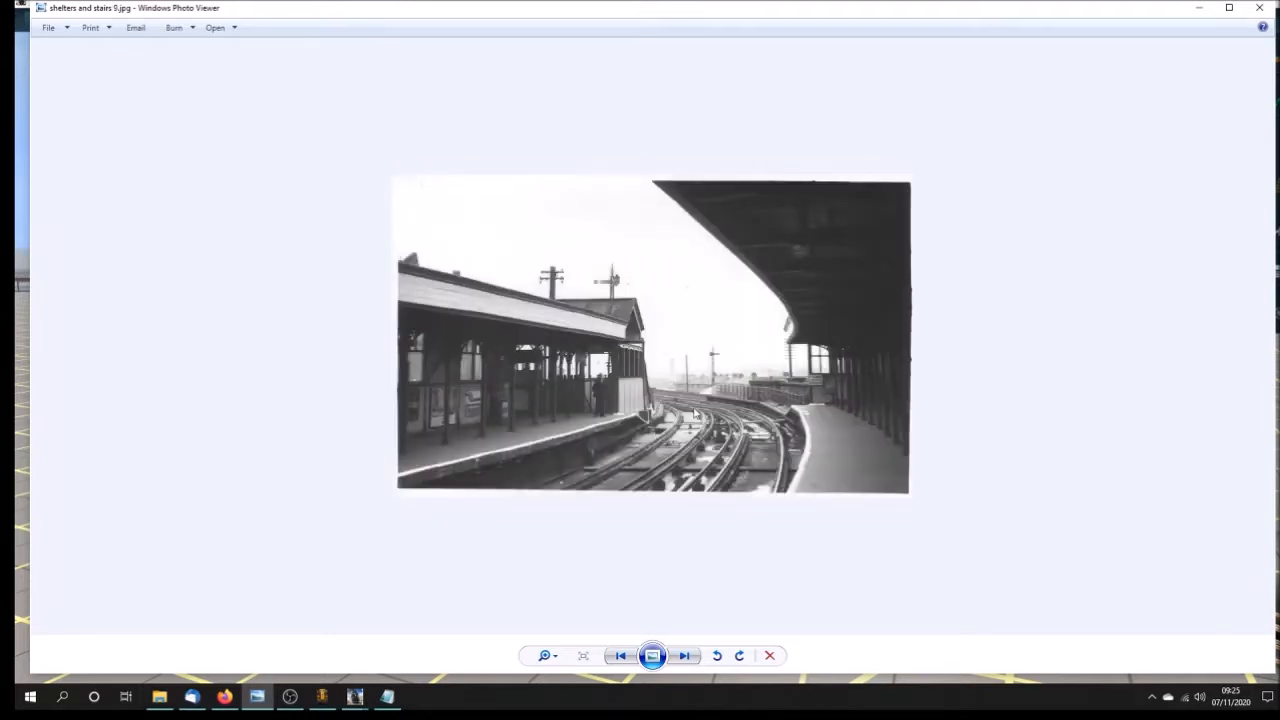
click(684, 655)
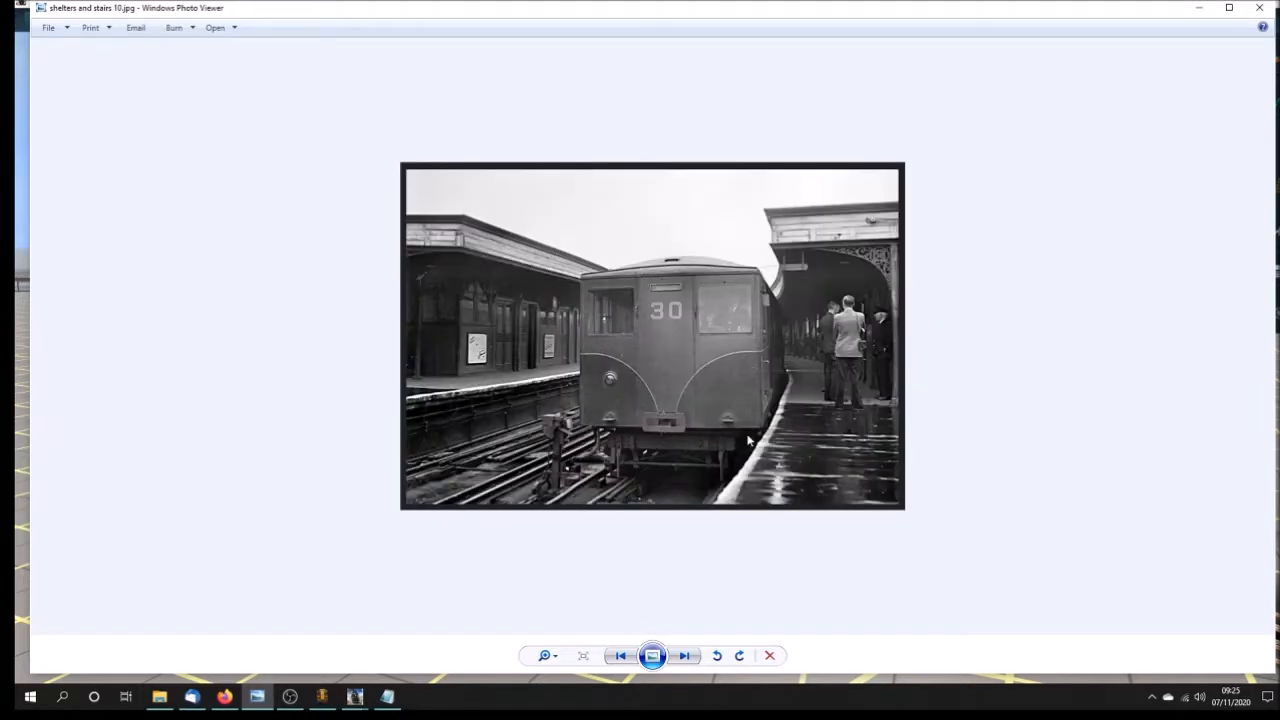
click(684, 655)
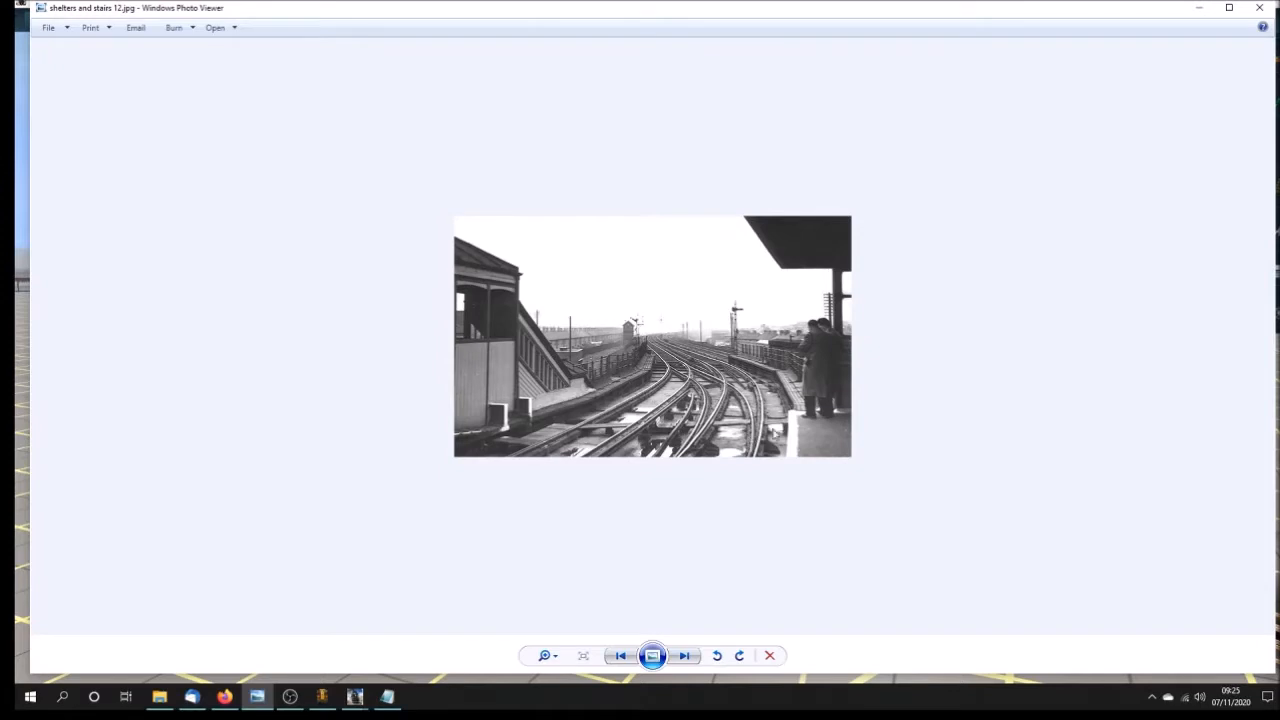
- Page through the 'shelters and stairs' 13–18 platform and track photos
click(684, 656)
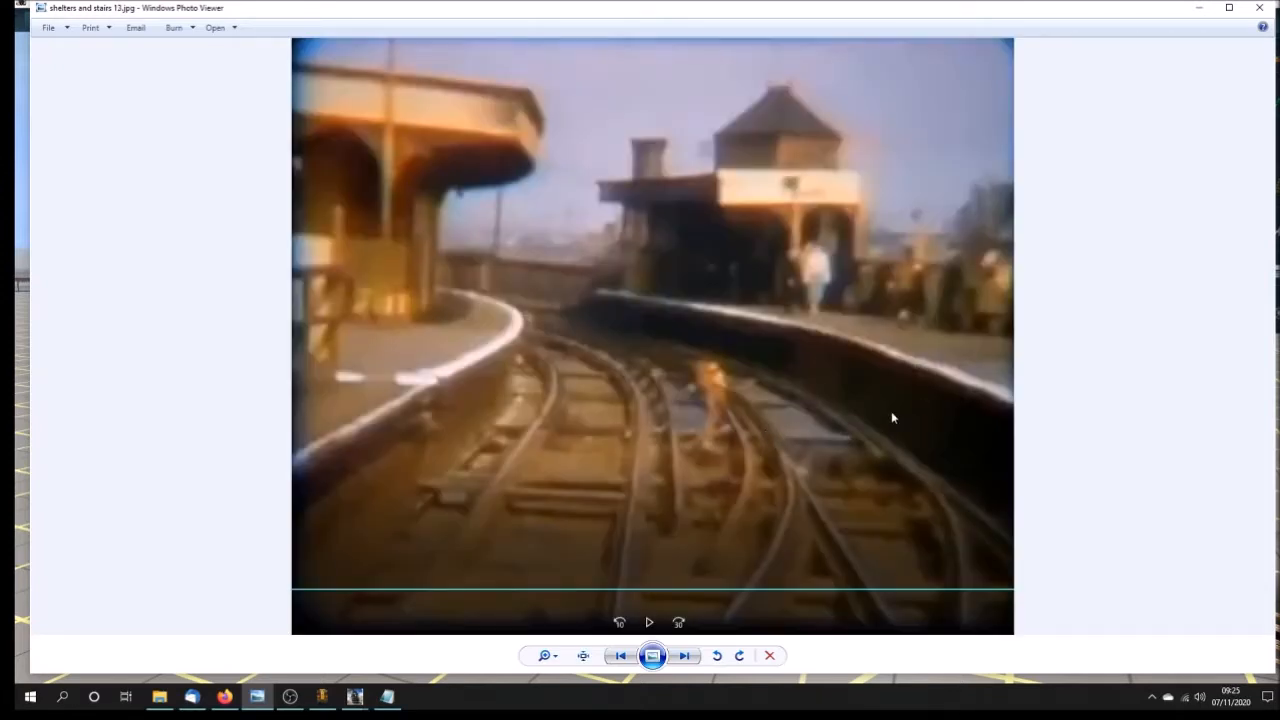
mouse_move(710, 447)
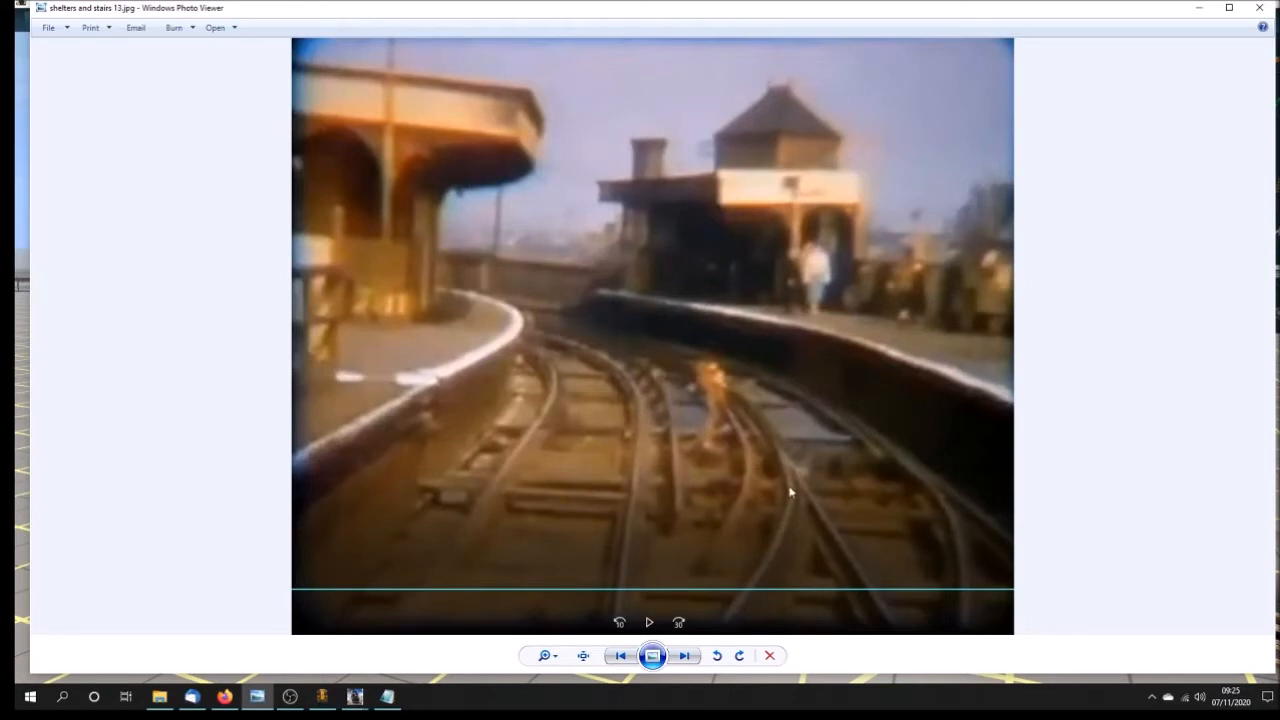
mouse_move(690, 395)
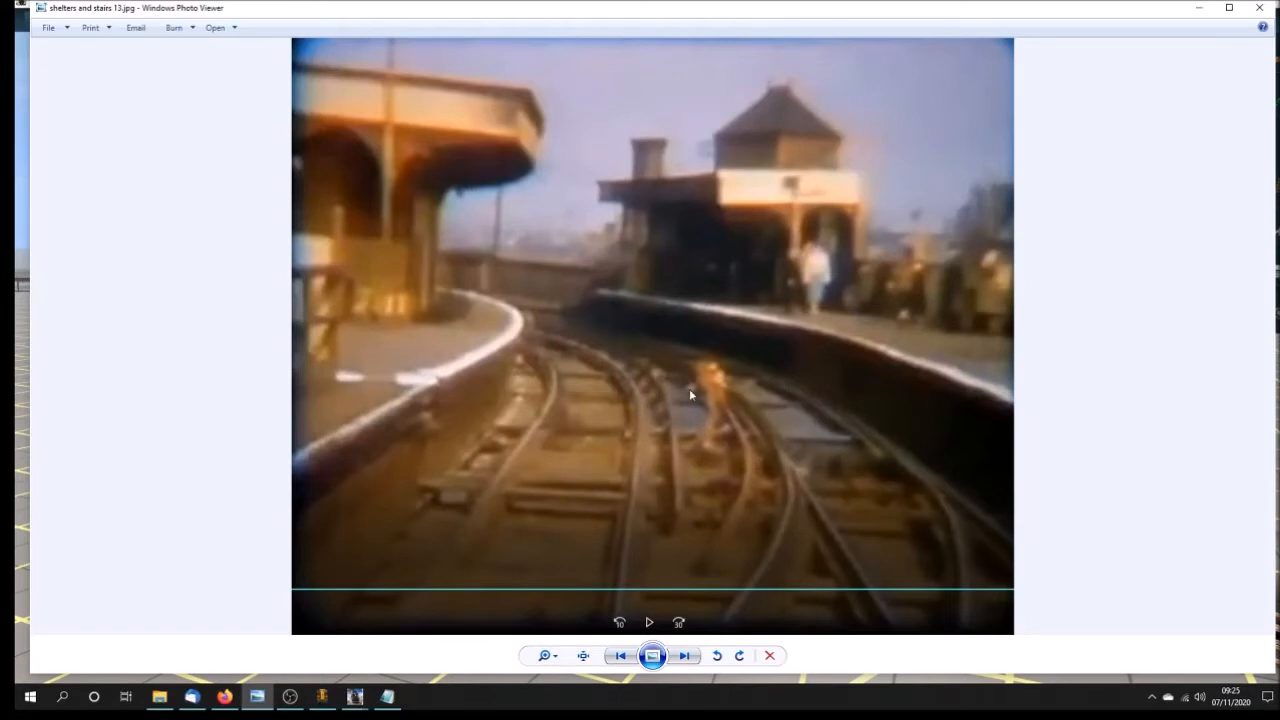
mouse_move(842, 225)
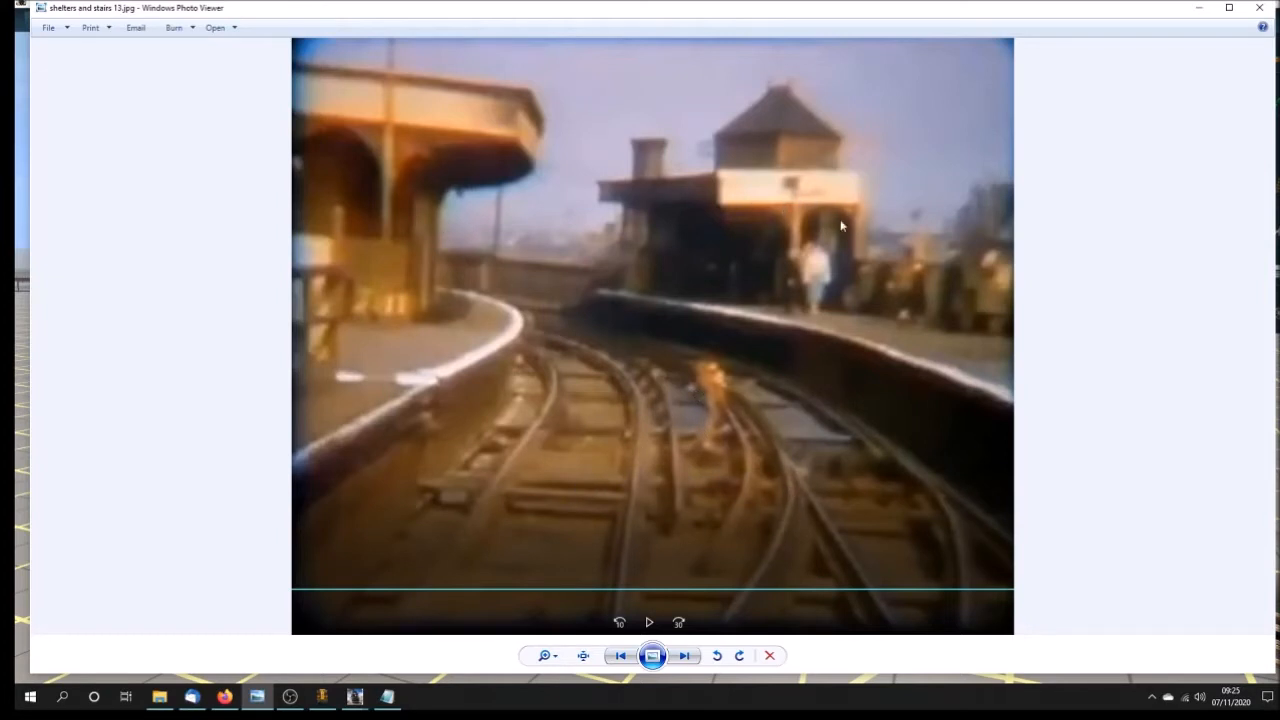
click(684, 655)
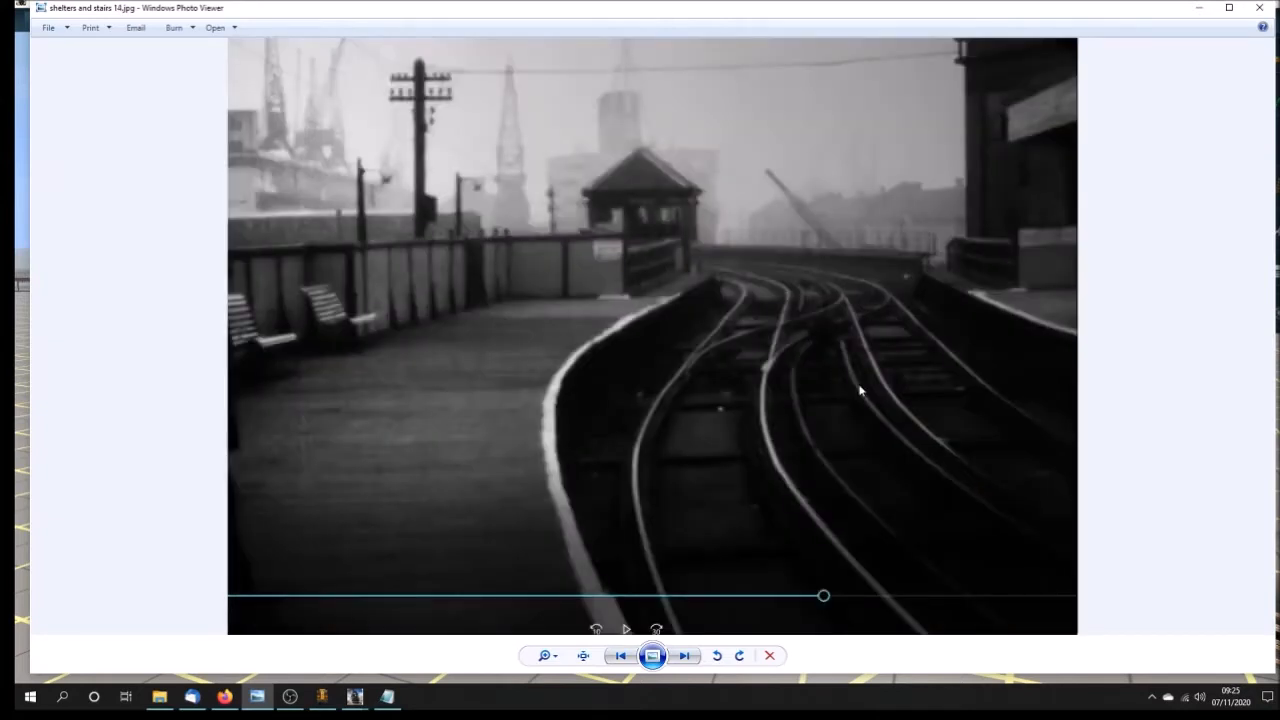
mouse_move(810, 410)
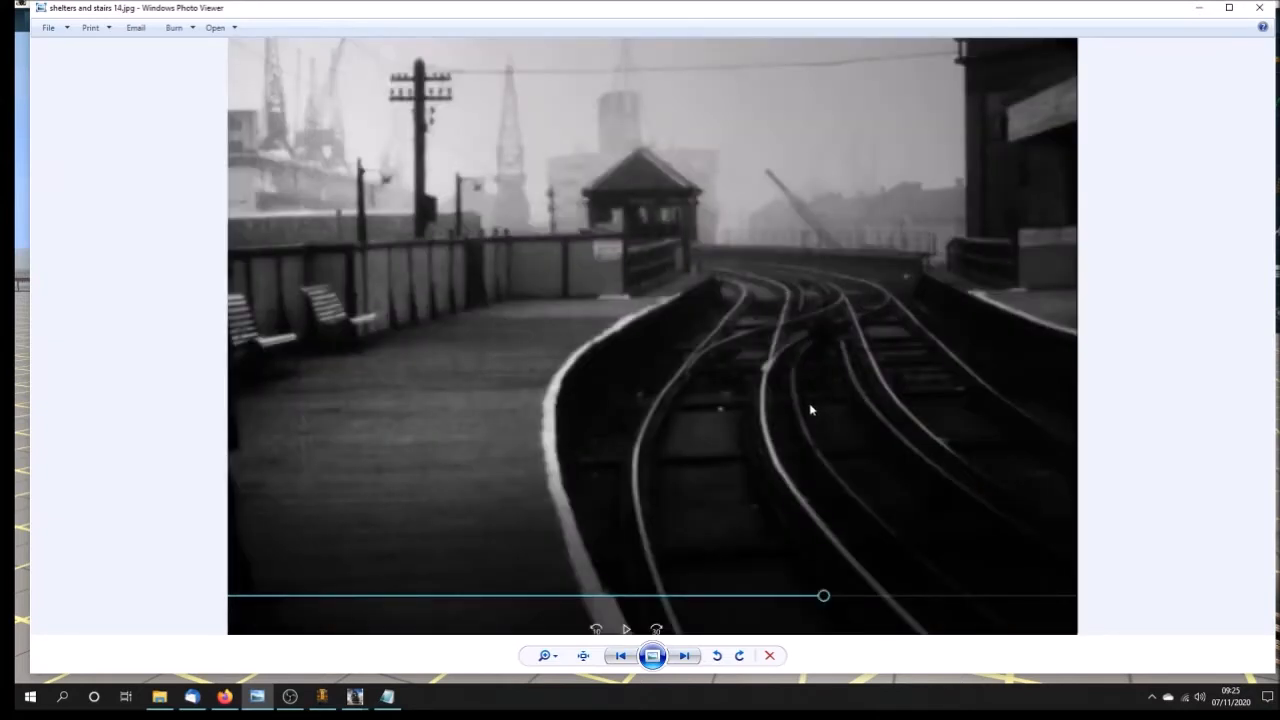
mouse_move(770, 433)
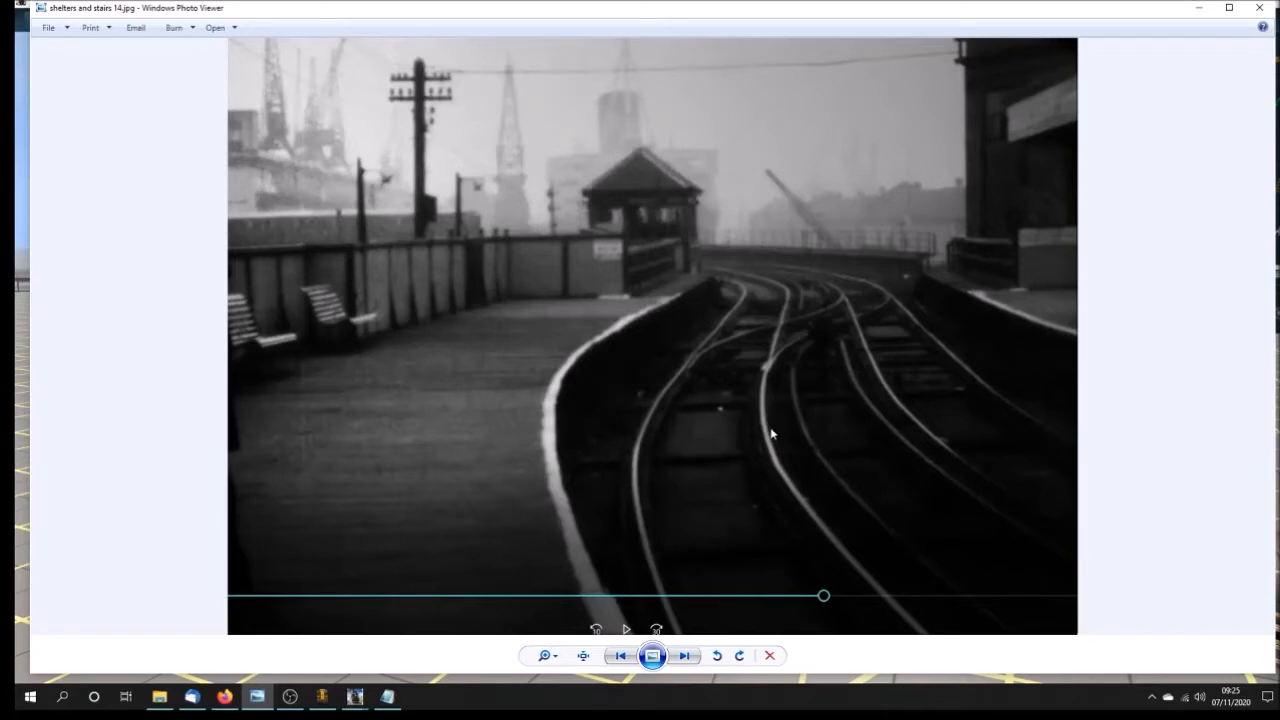
mouse_move(722, 351)
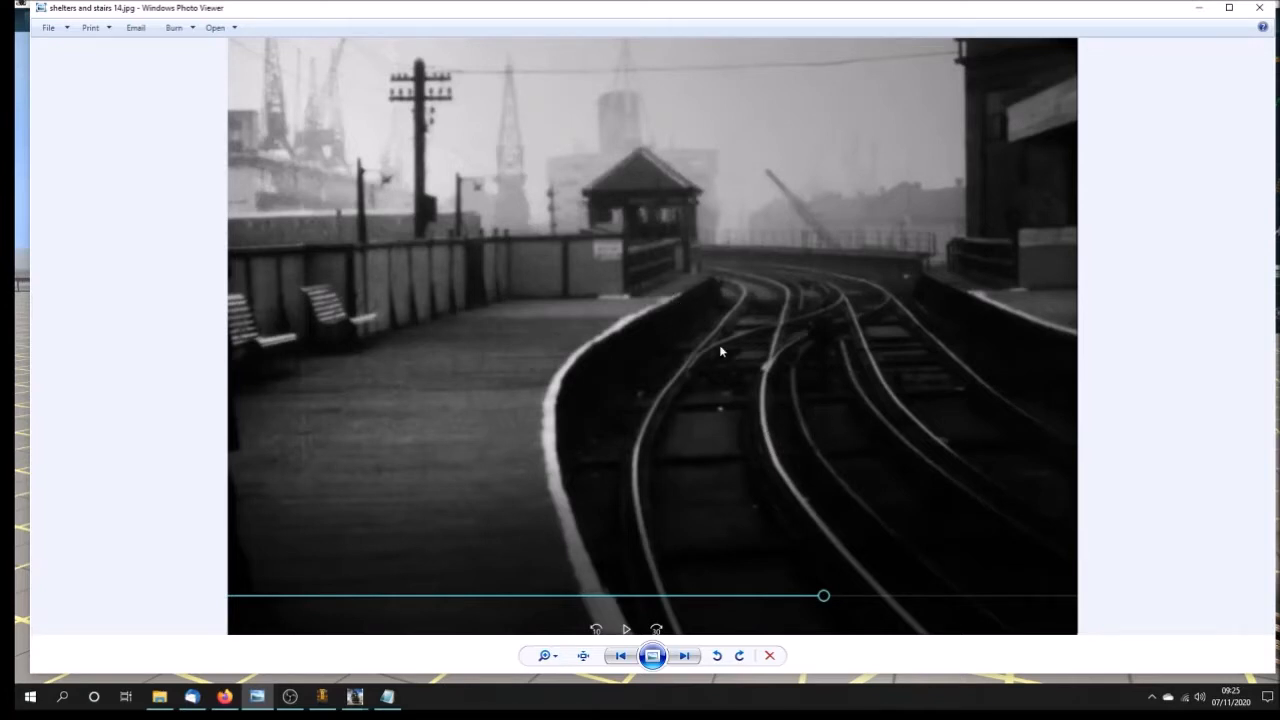
click(684, 655)
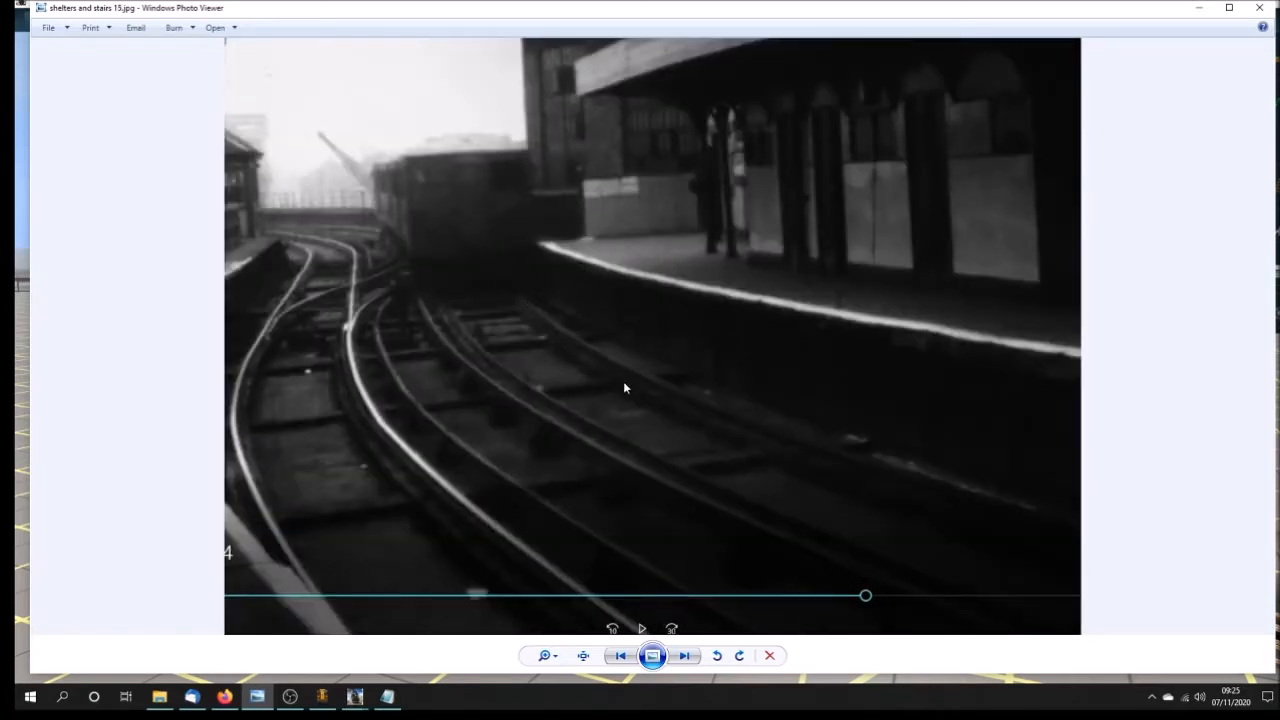
click(684, 655)
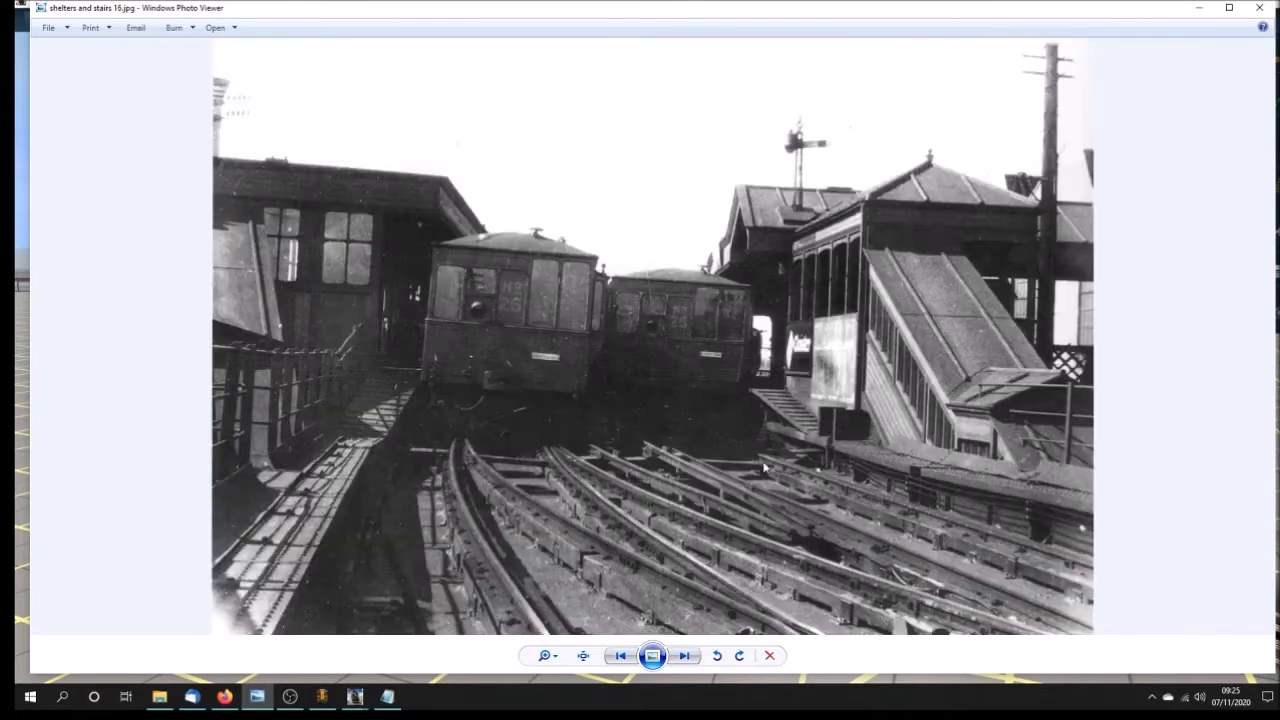
mouse_move(785, 428)
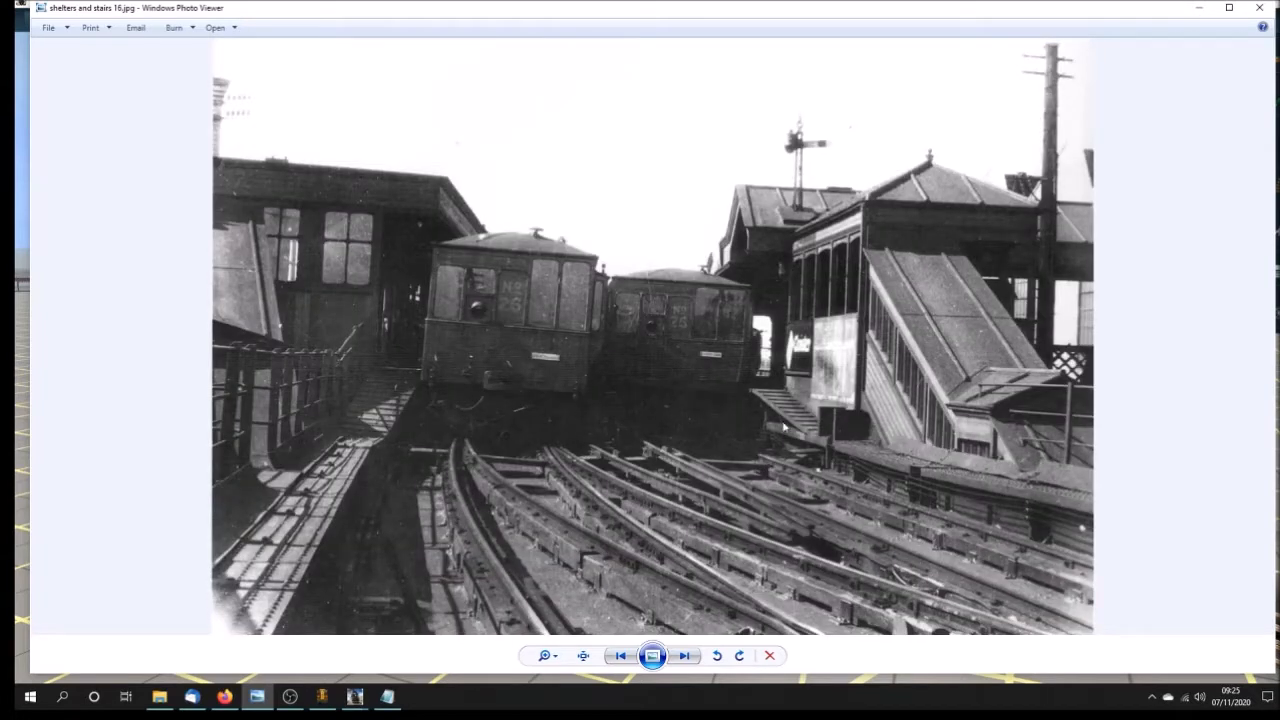
click(684, 655)
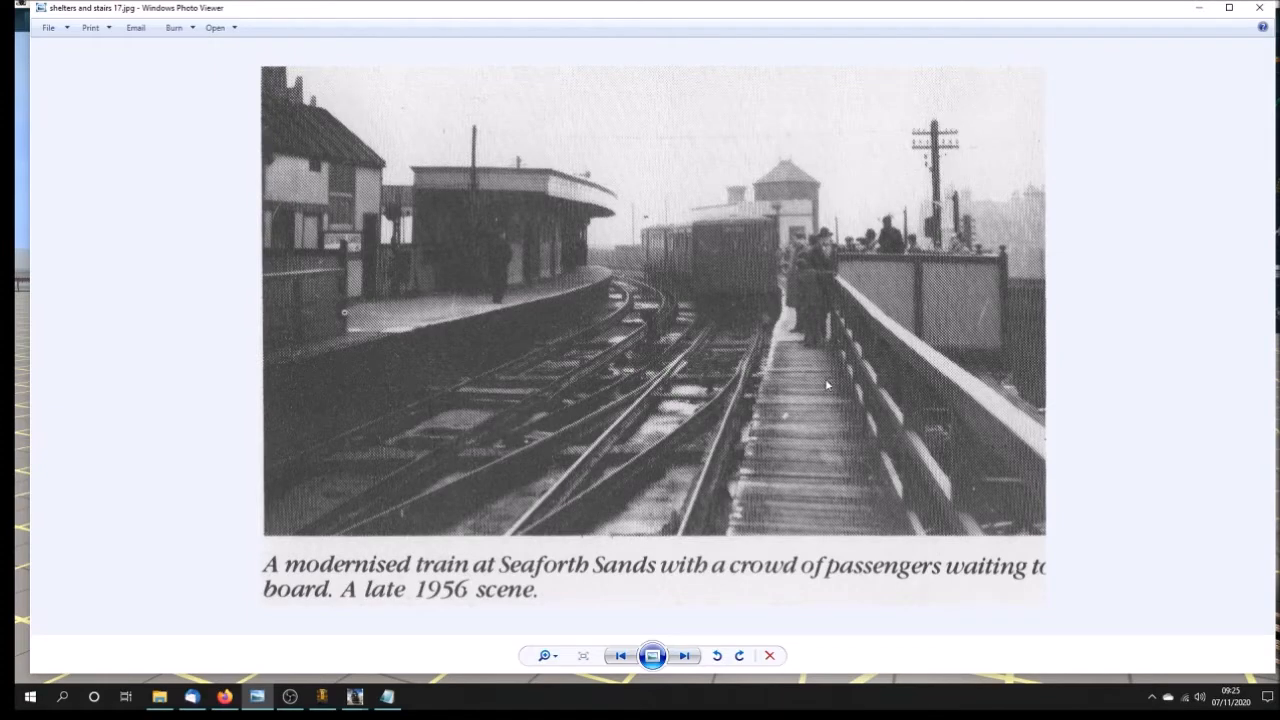
click(685, 655)
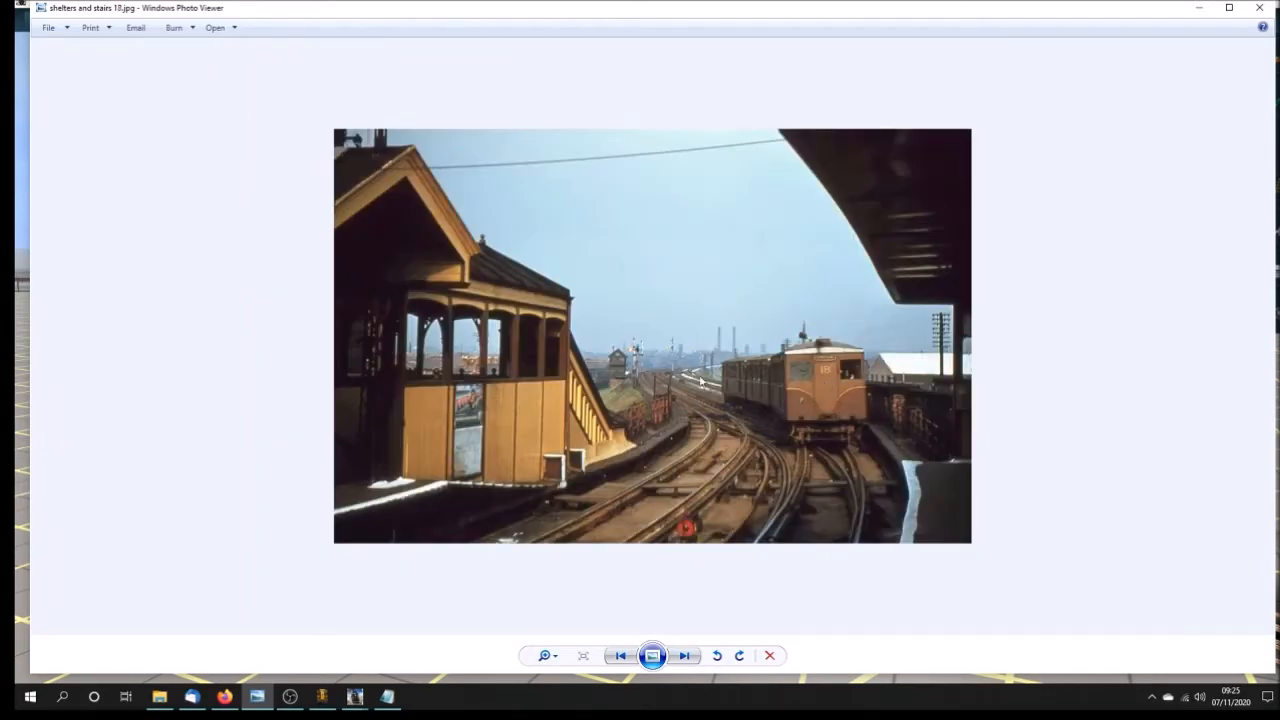
mouse_move(740, 452)
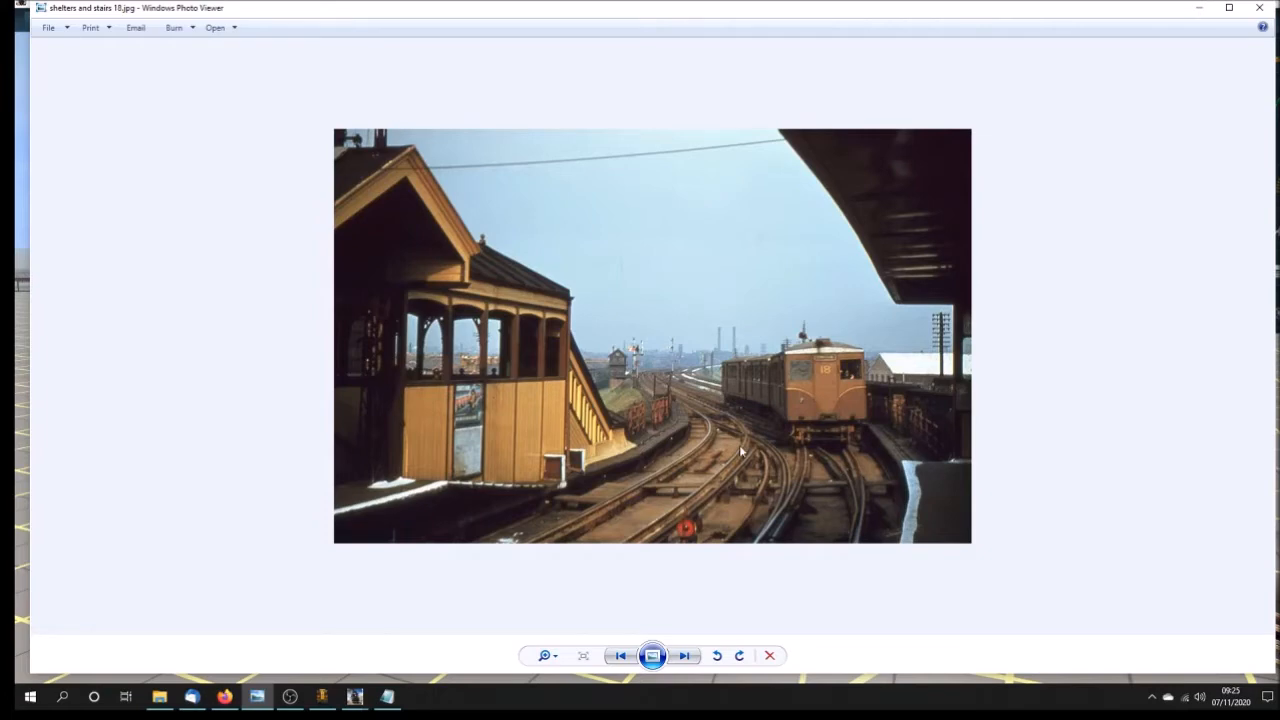
- View 'signal box3' and 'signal box4', then move on to the signal diagram
click(684, 655)
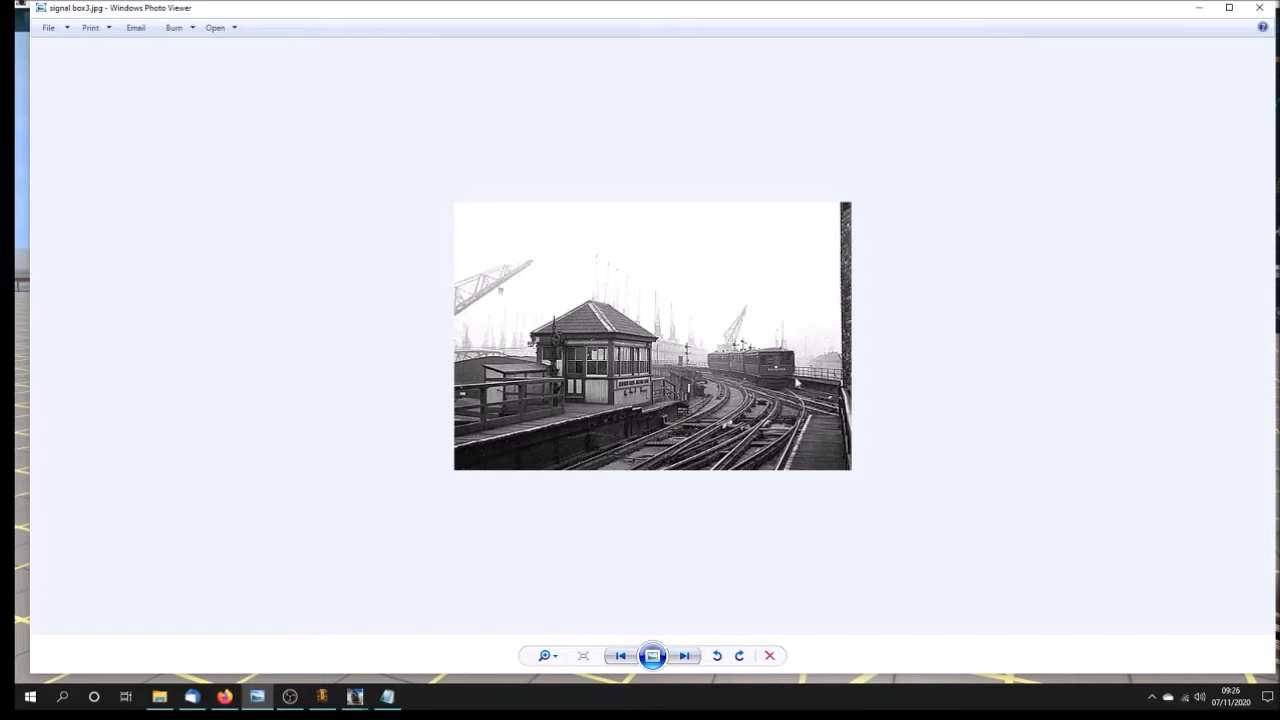
click(684, 655)
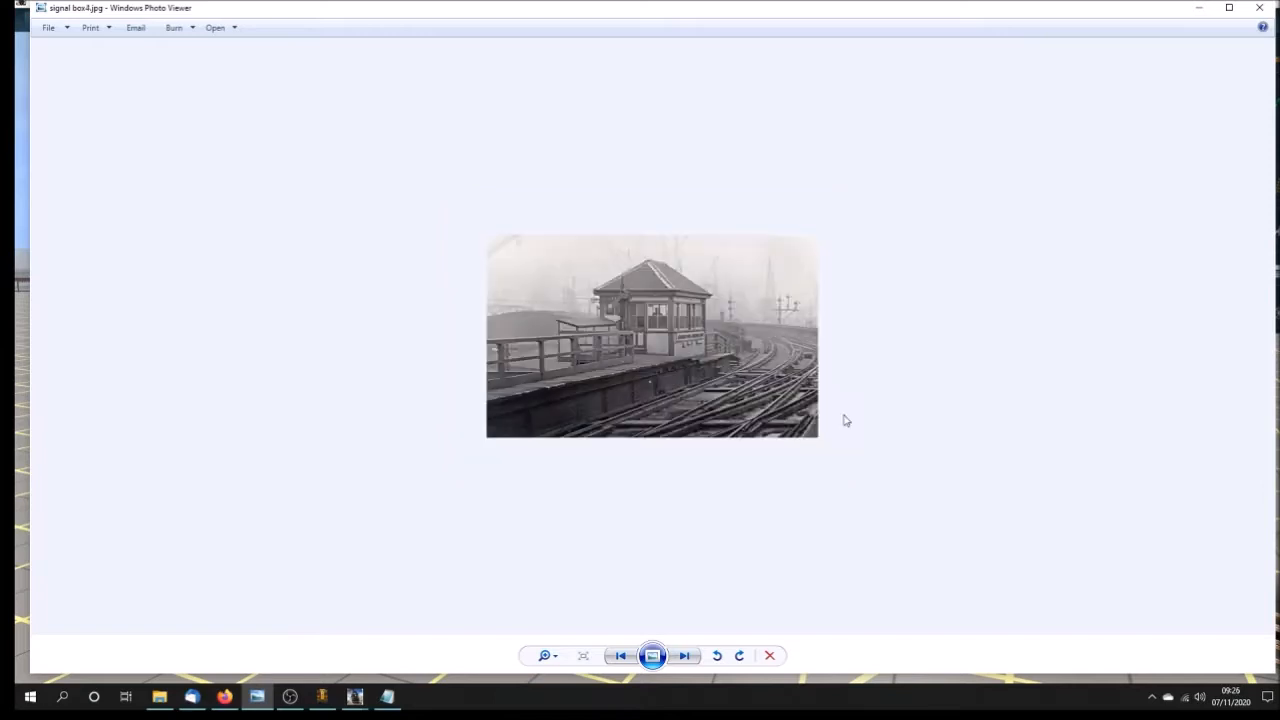
click(684, 655)
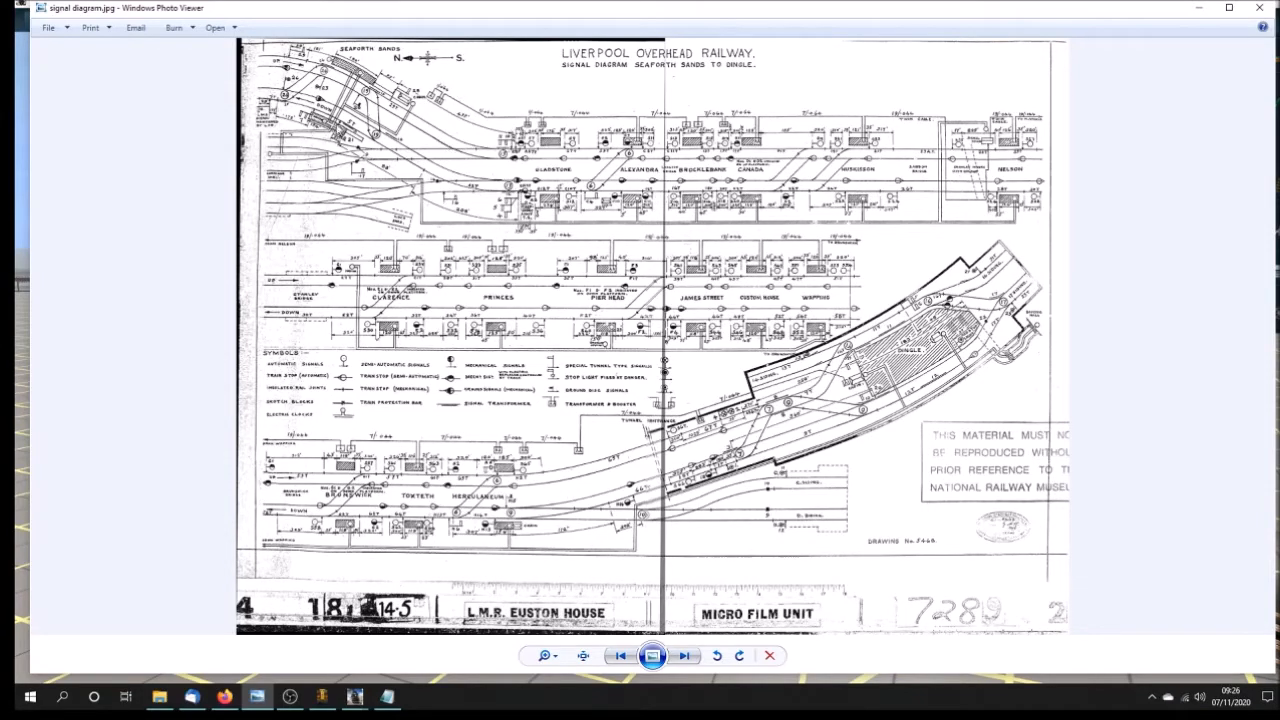
click(582, 656)
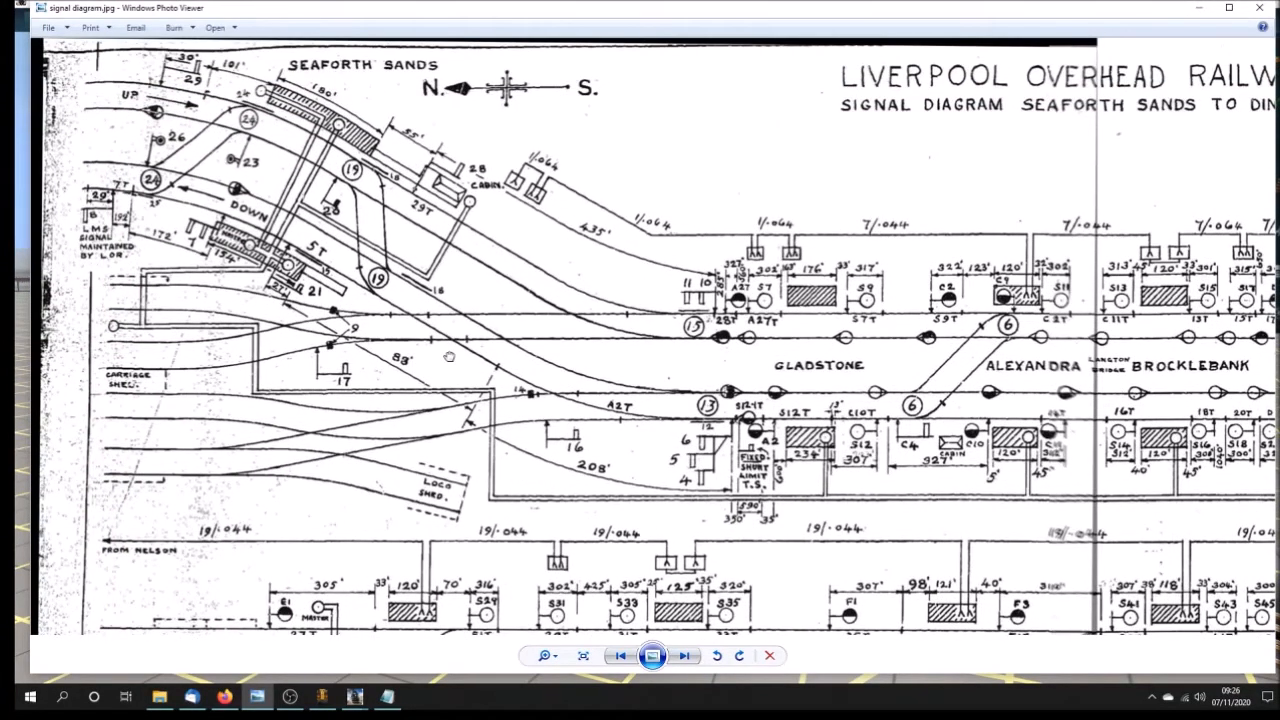
mouse_move(332, 349)
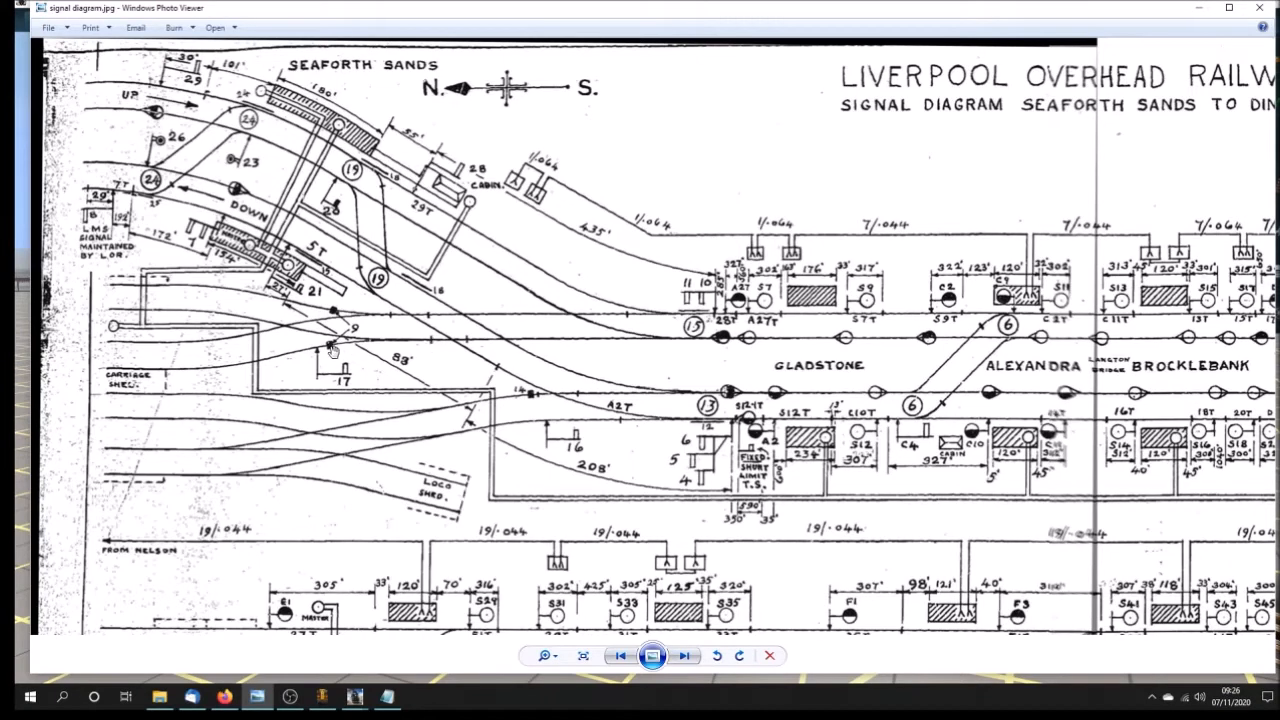
mouse_move(658, 421)
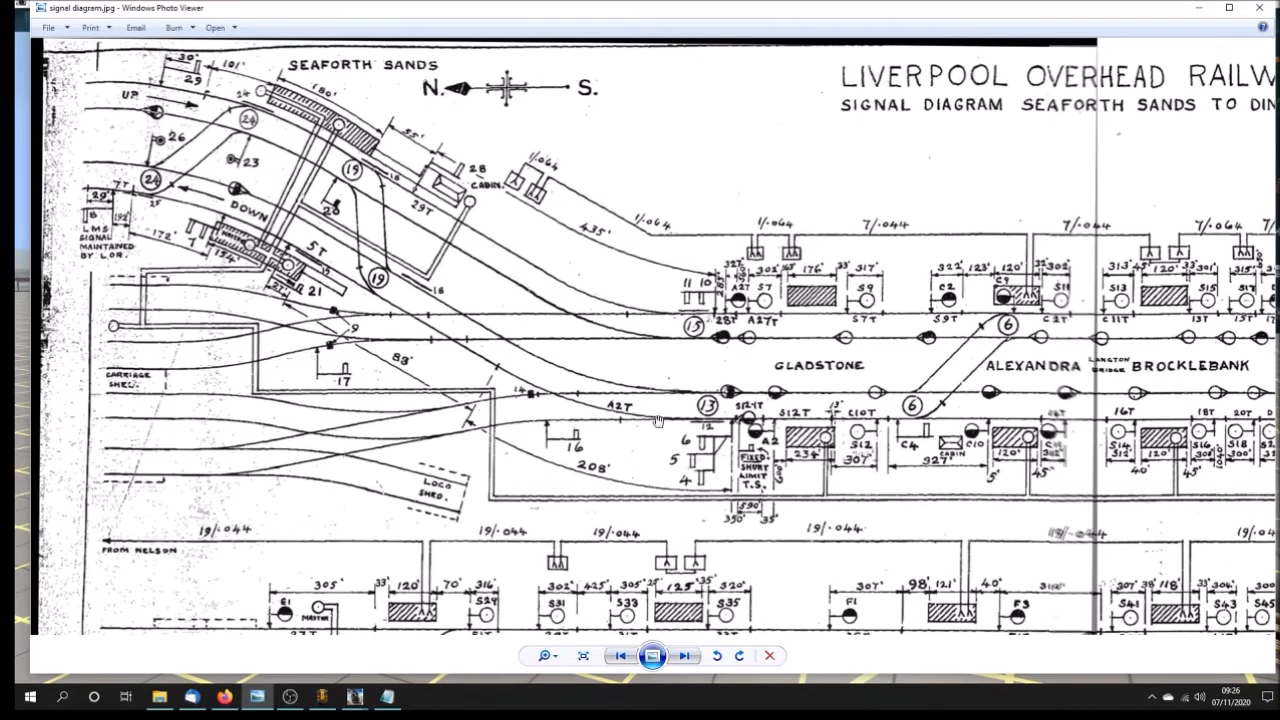
mouse_move(206, 450)
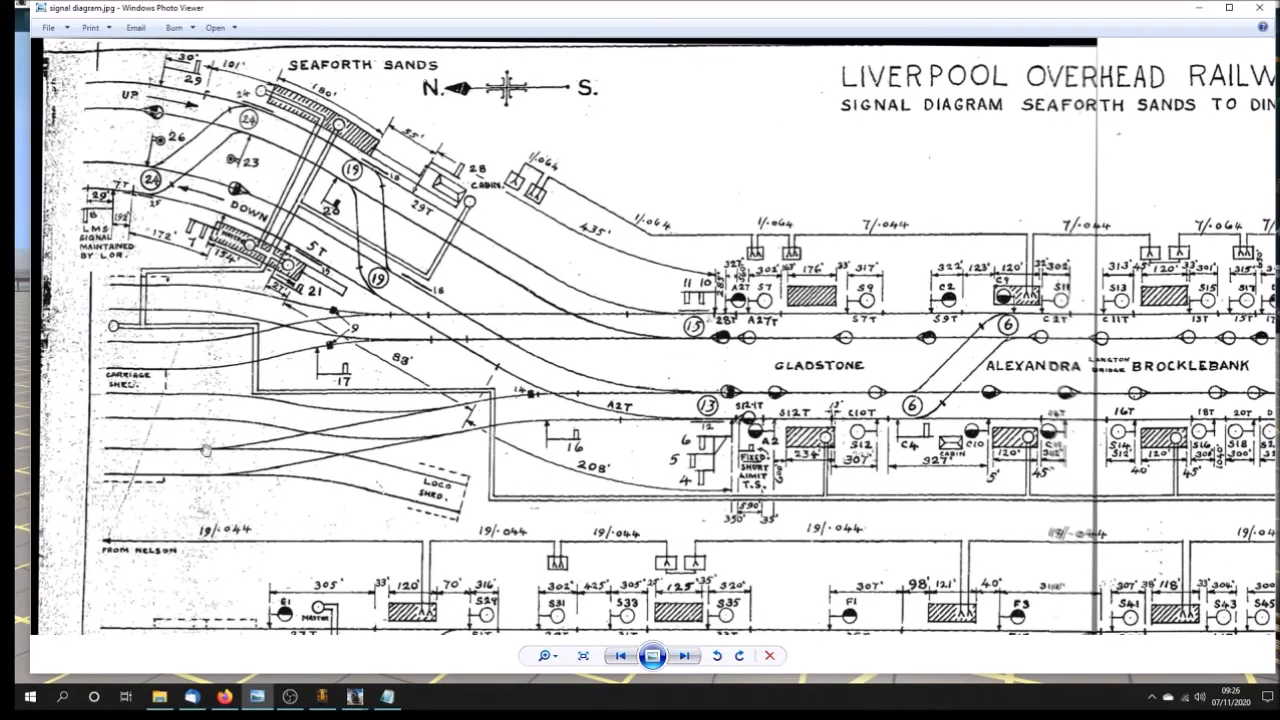
mouse_move(327, 467)
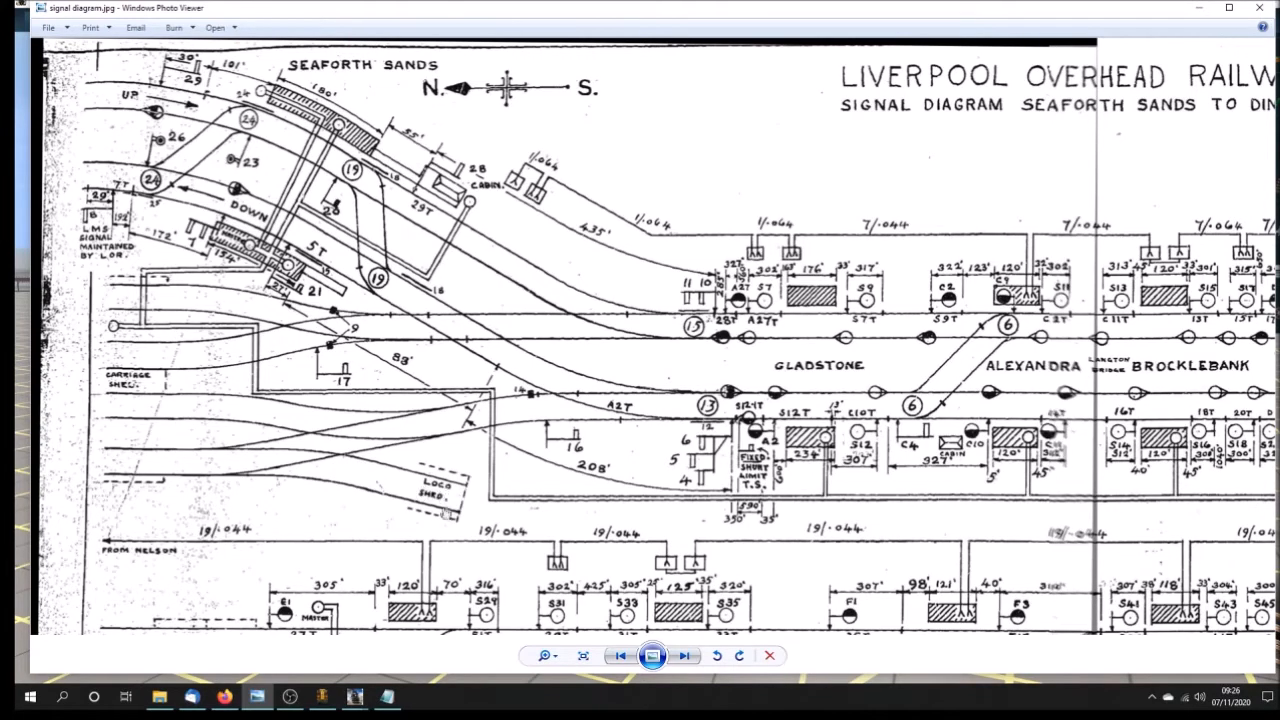
mouse_move(367, 253)
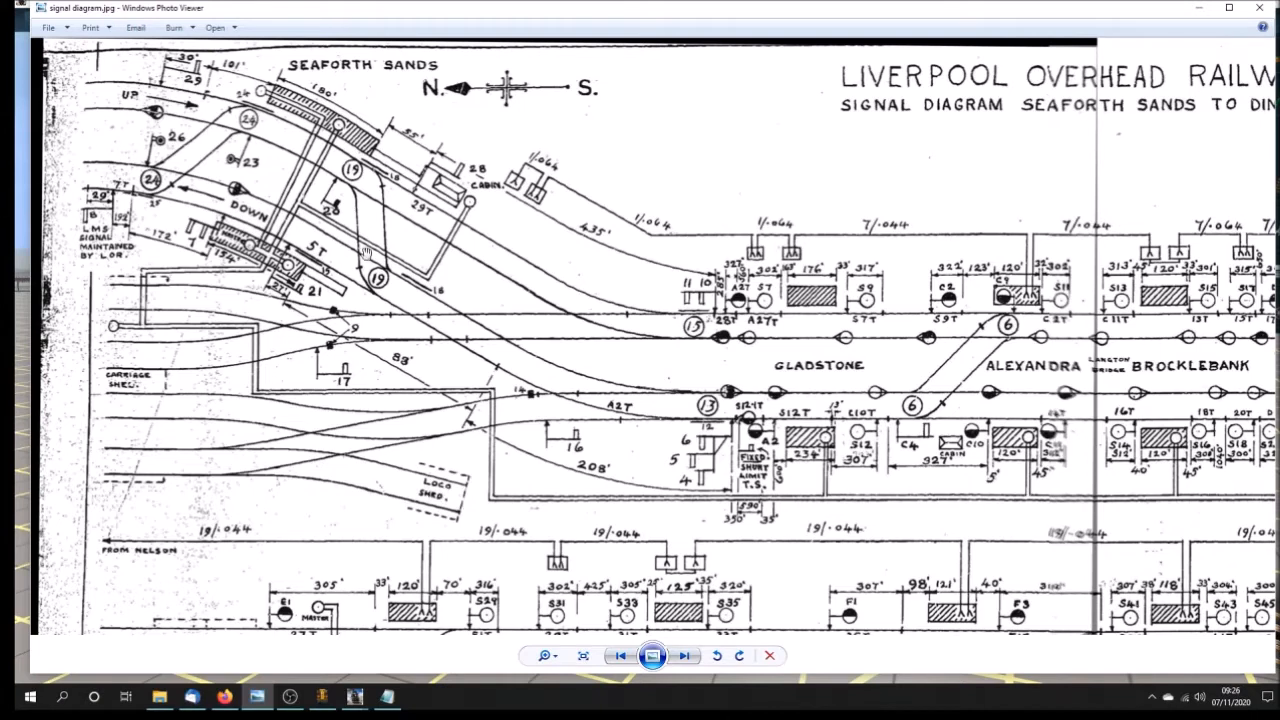
mouse_move(337, 247)
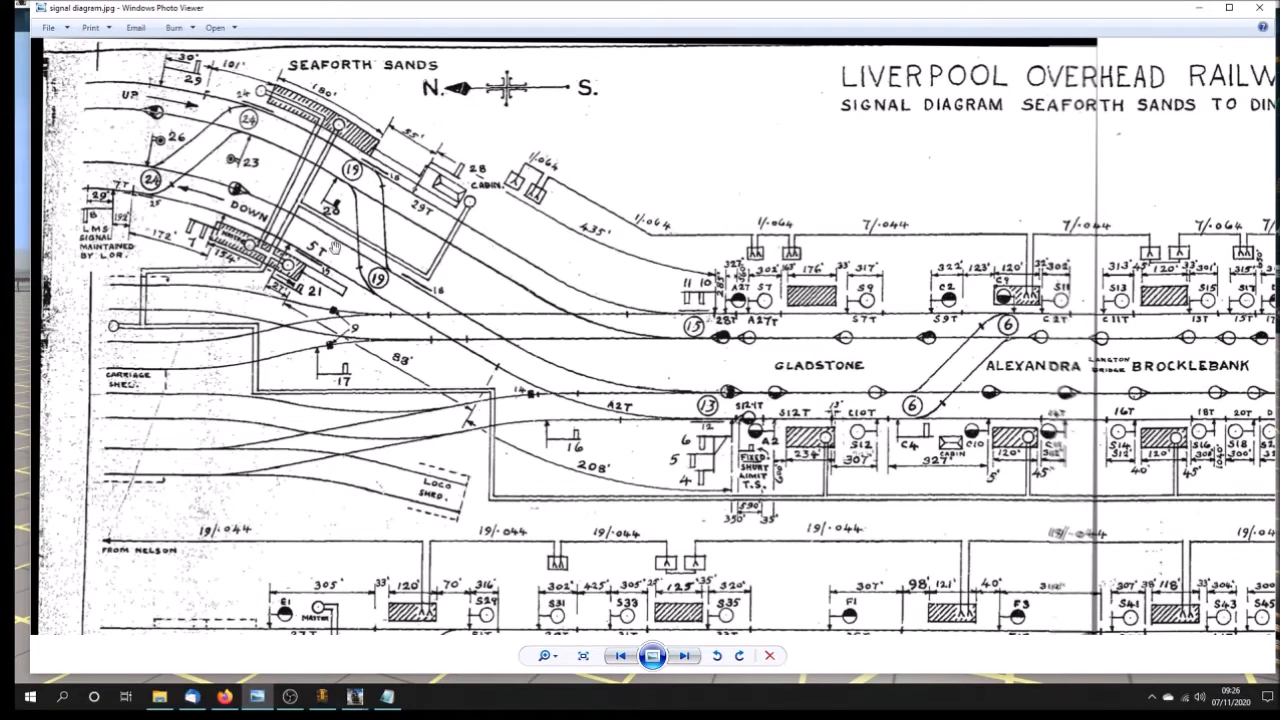
- Advance through 'carriage depot 2' and 3 to 'carriage depot.jpg' with signal gantries
click(685, 656)
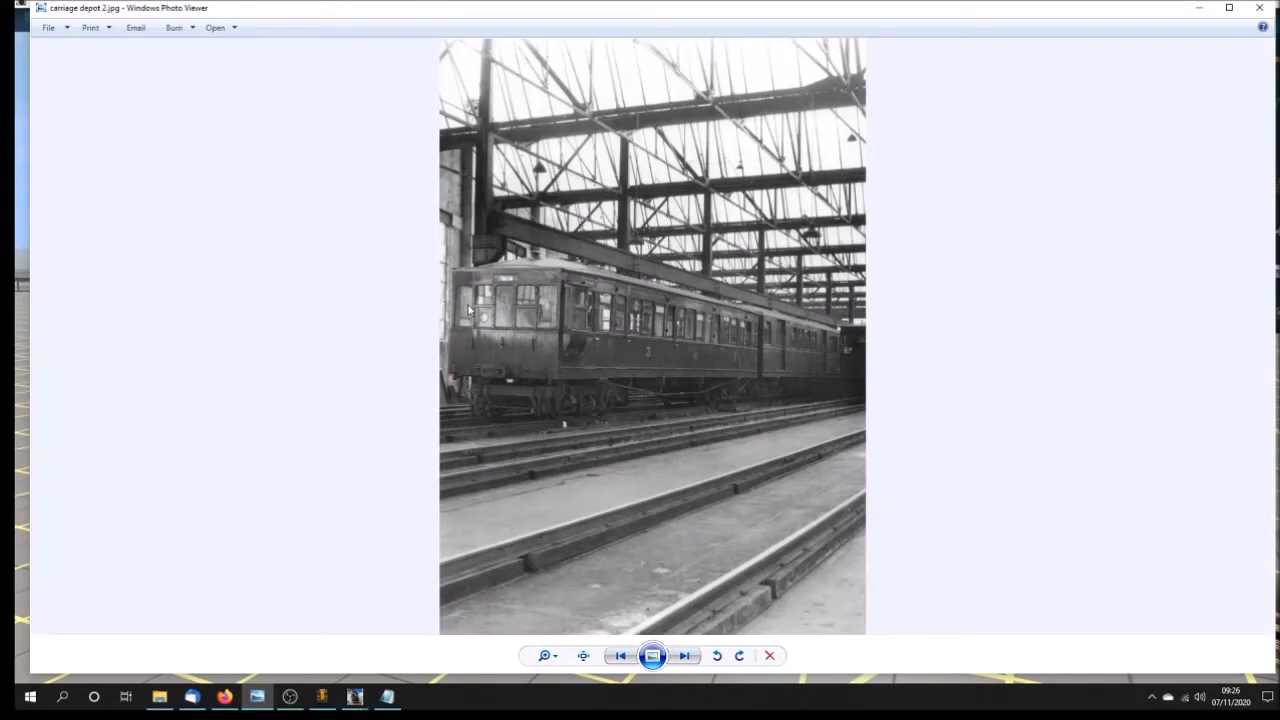
mouse_move(547, 146)
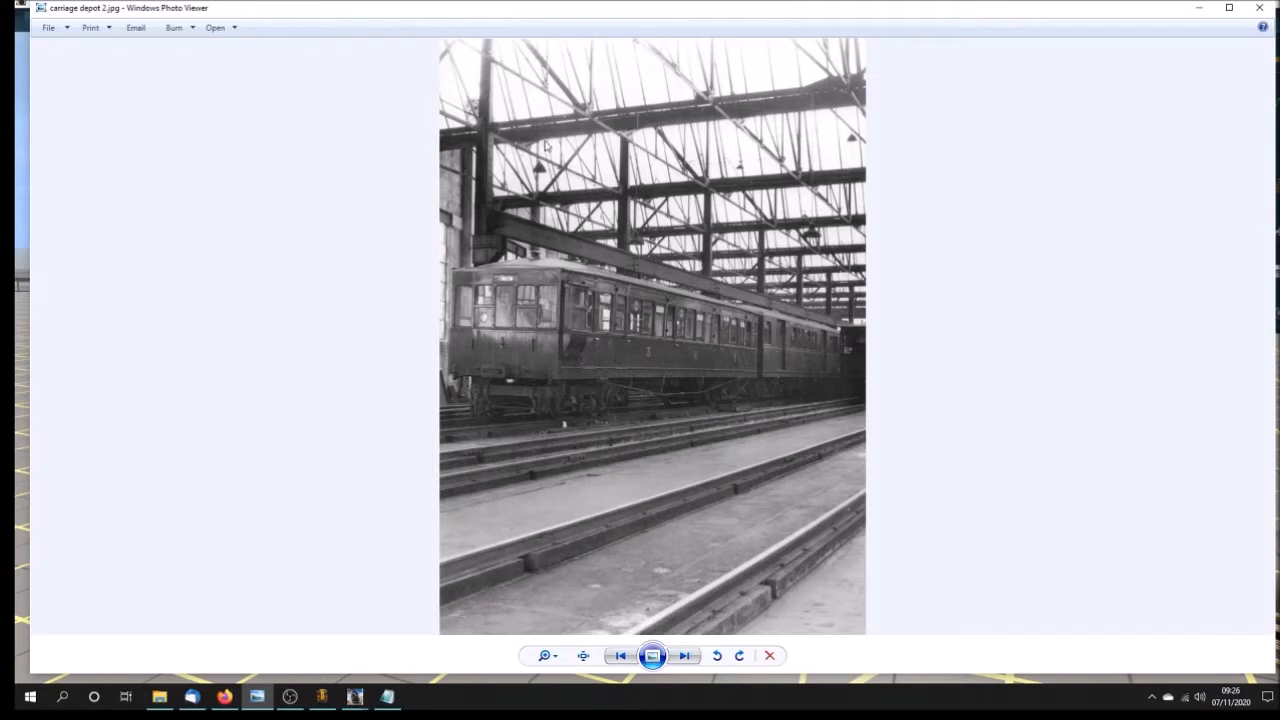
mouse_move(616, 113)
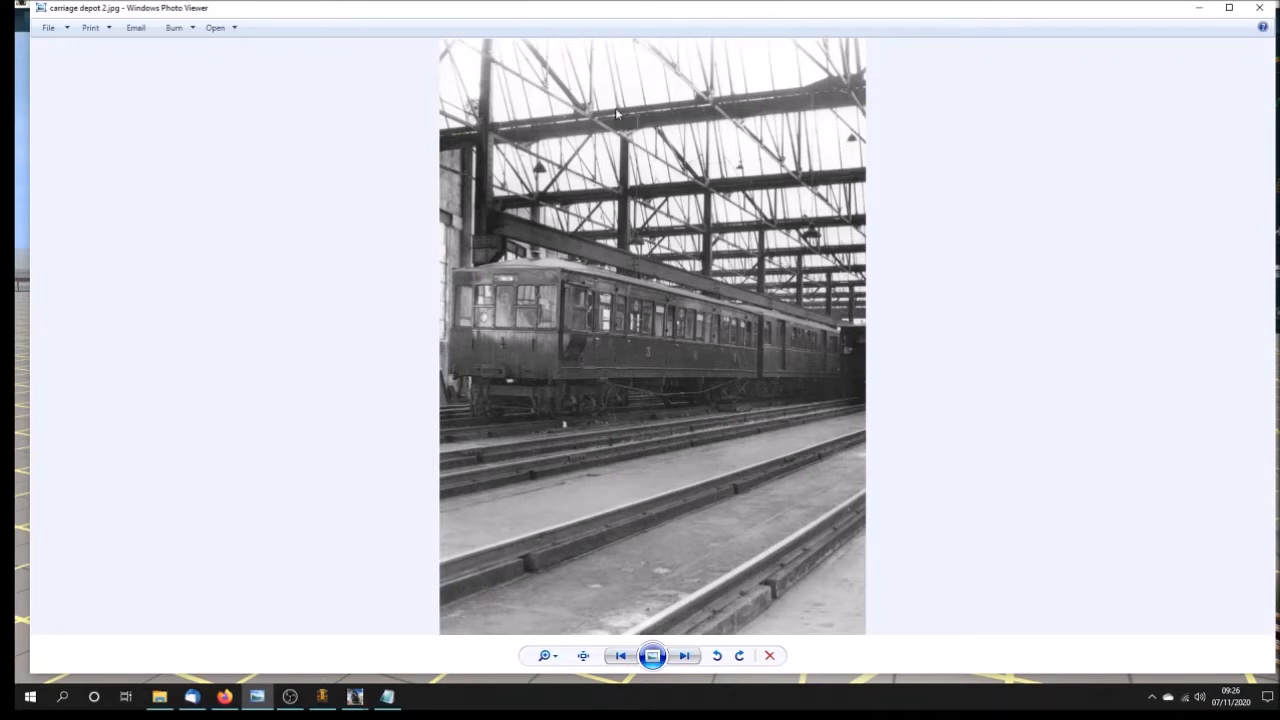
mouse_move(686, 280)
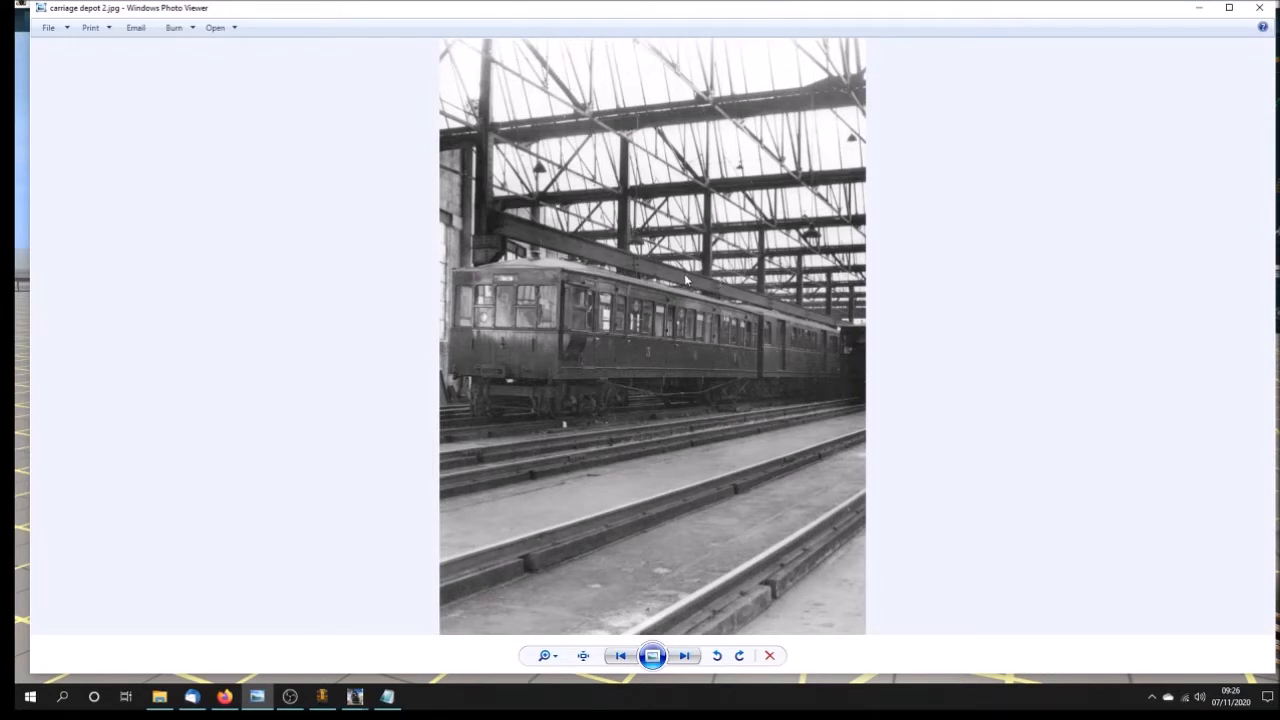
mouse_move(737, 341)
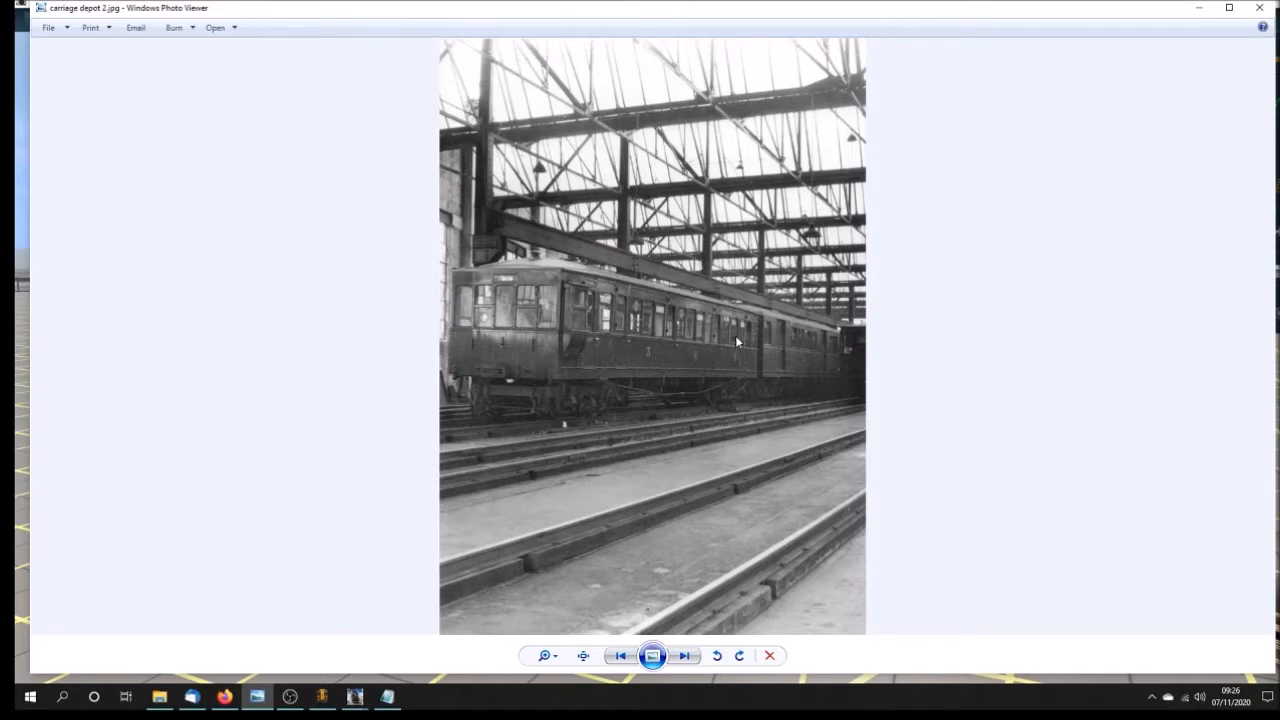
click(684, 656)
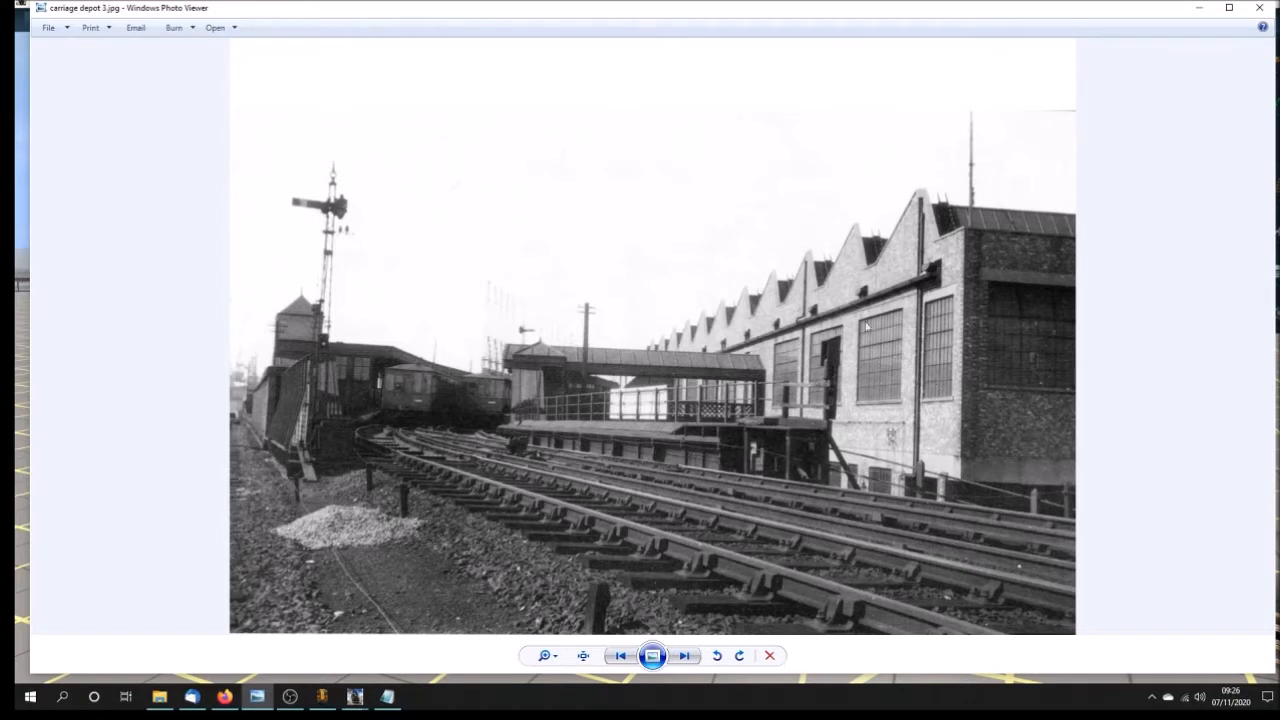
mouse_move(841, 428)
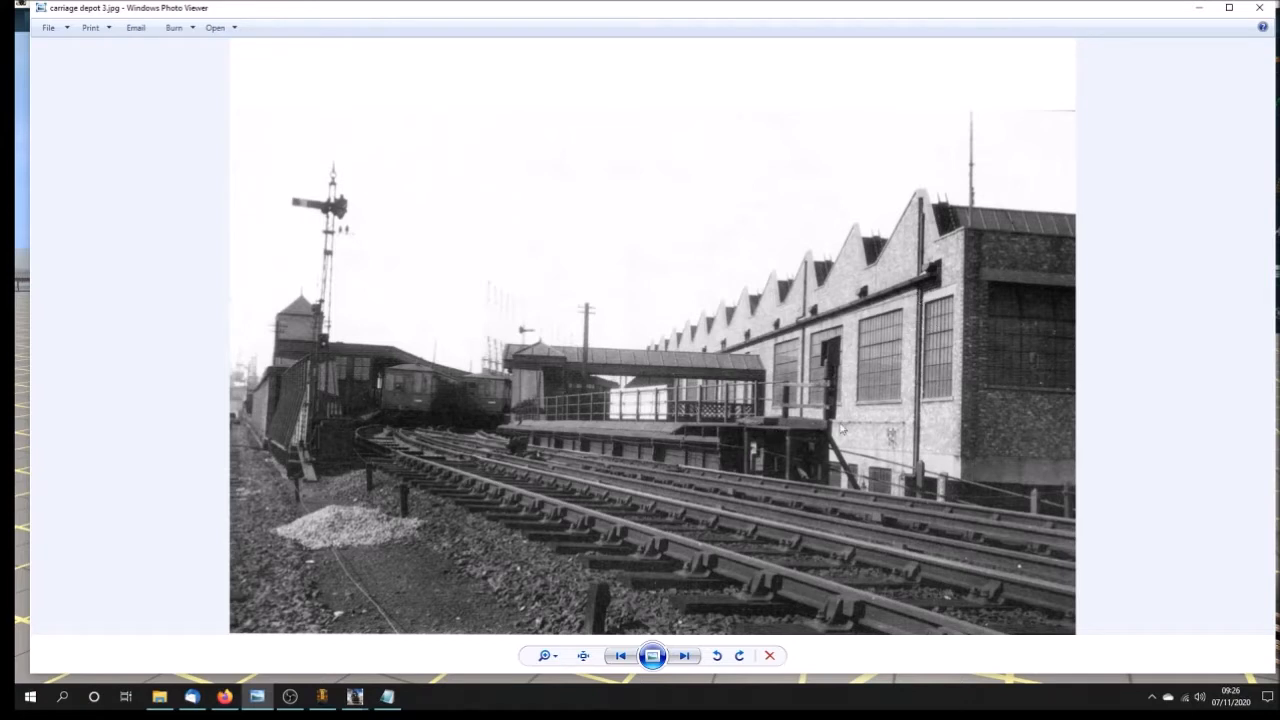
mouse_move(752, 352)
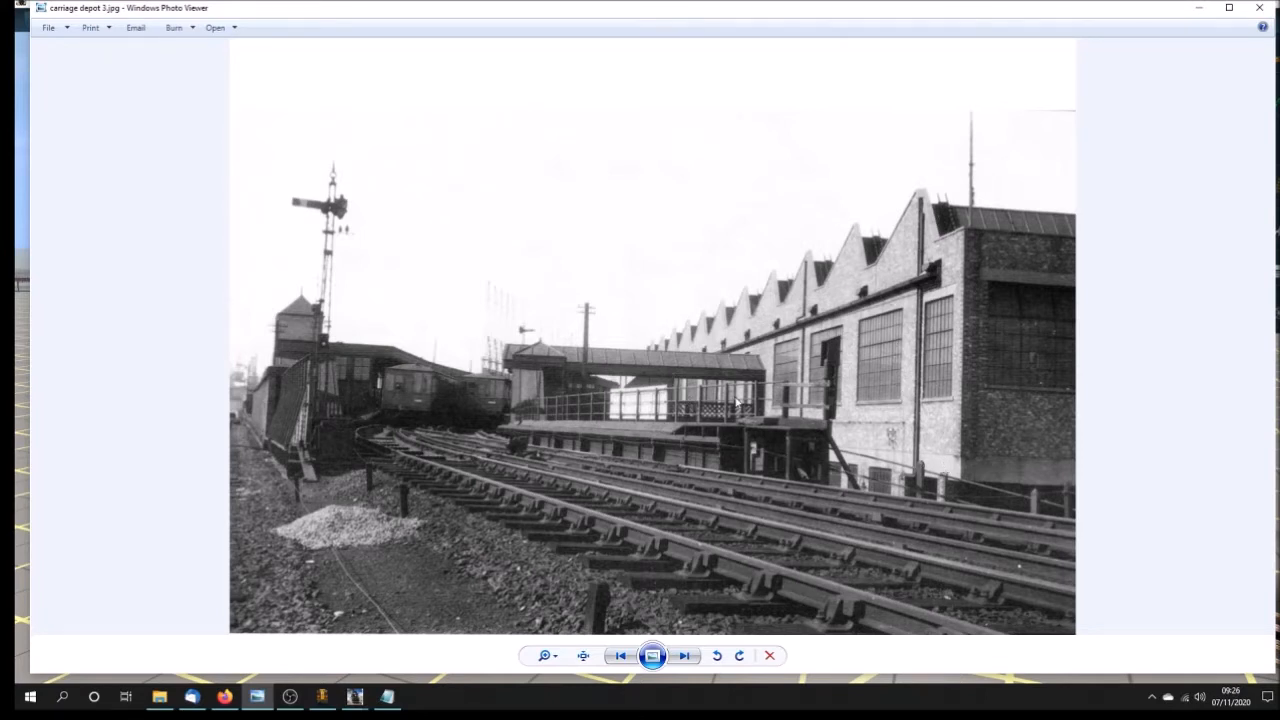
mouse_move(891, 410)
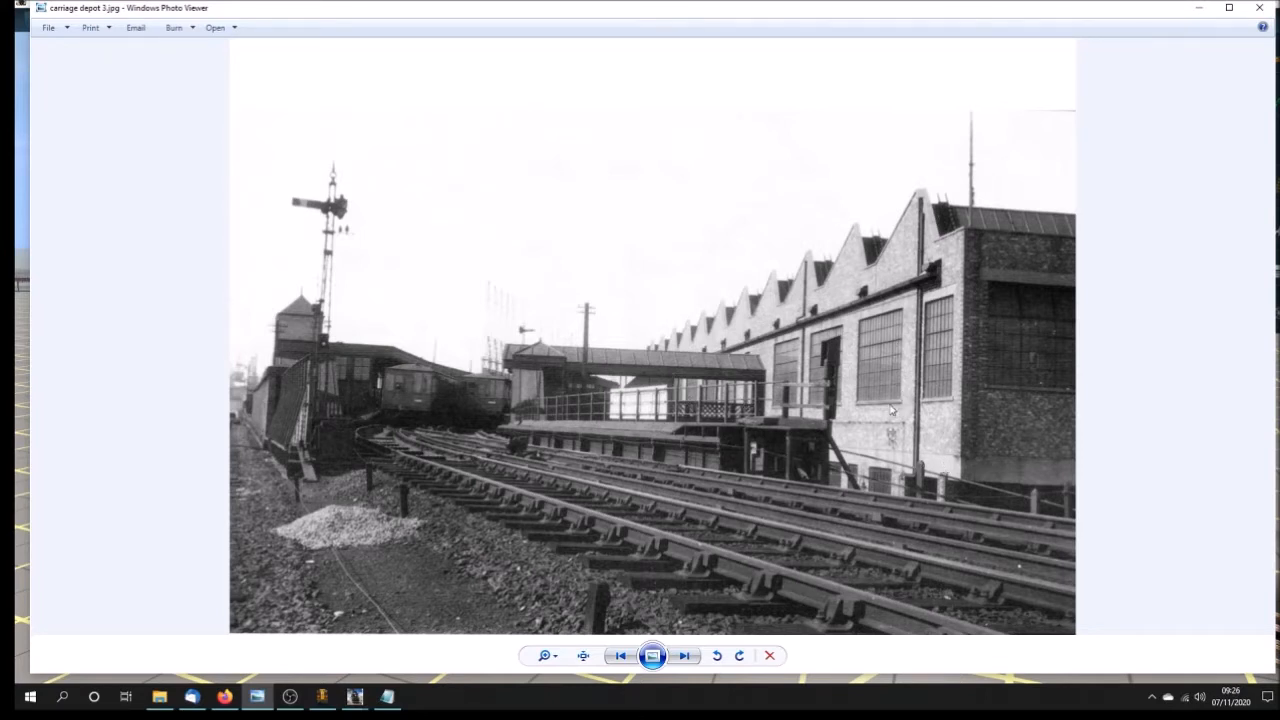
mouse_move(758, 430)
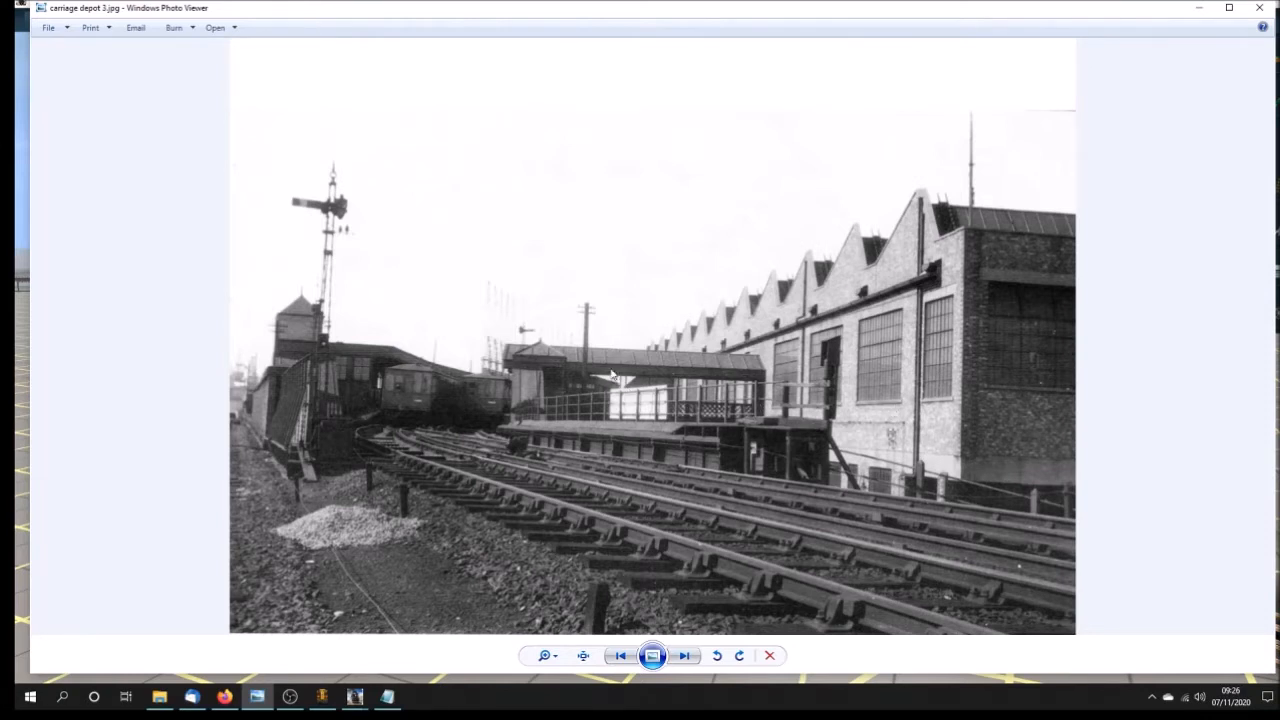
mouse_move(760, 418)
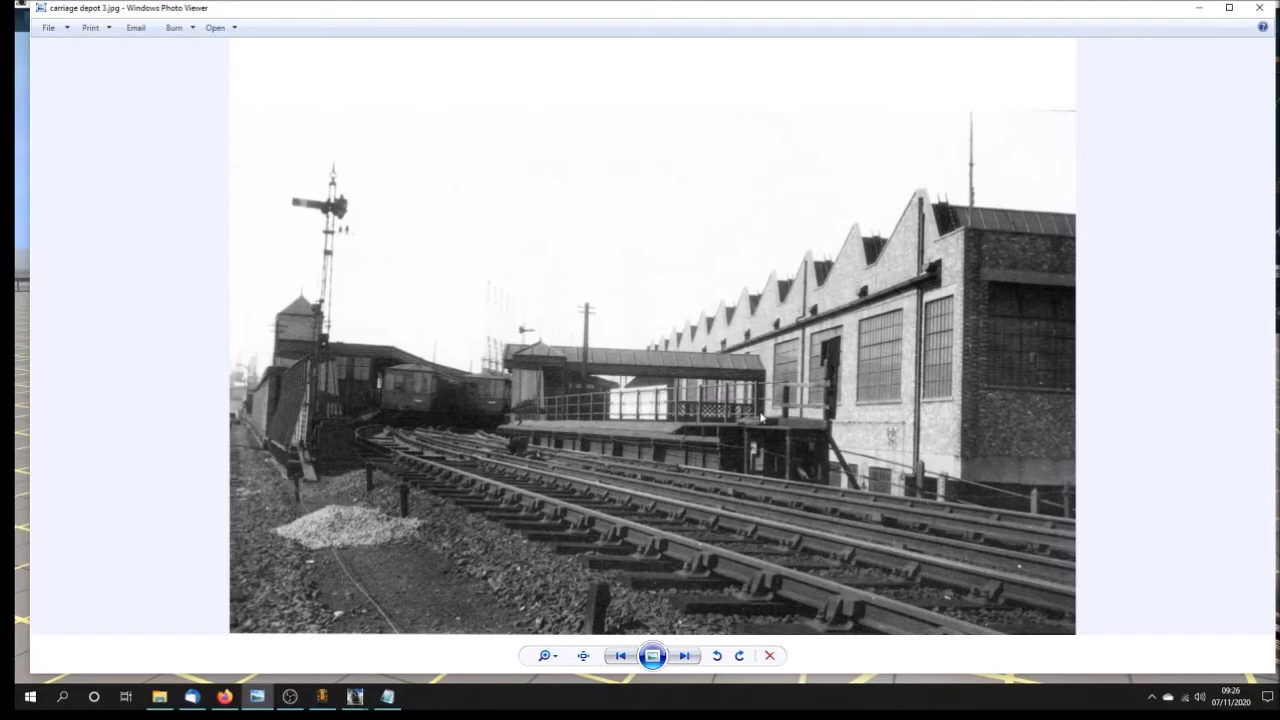
click(684, 655)
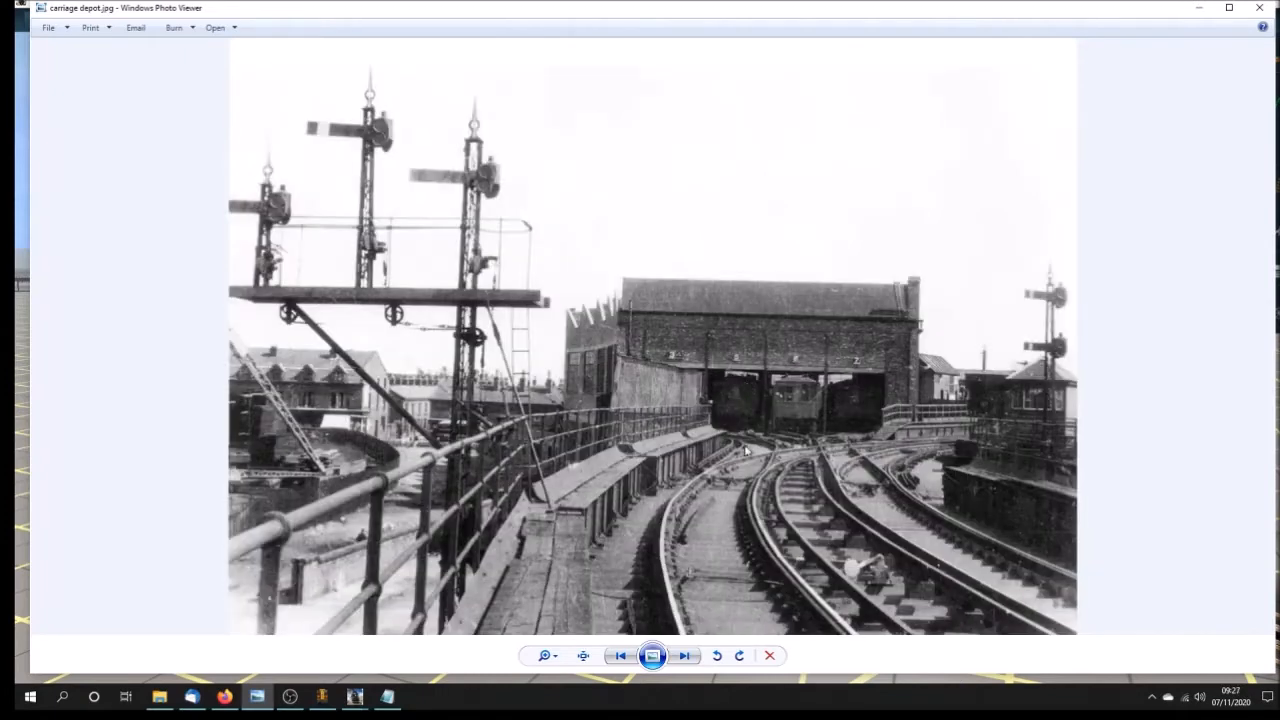
mouse_move(635, 322)
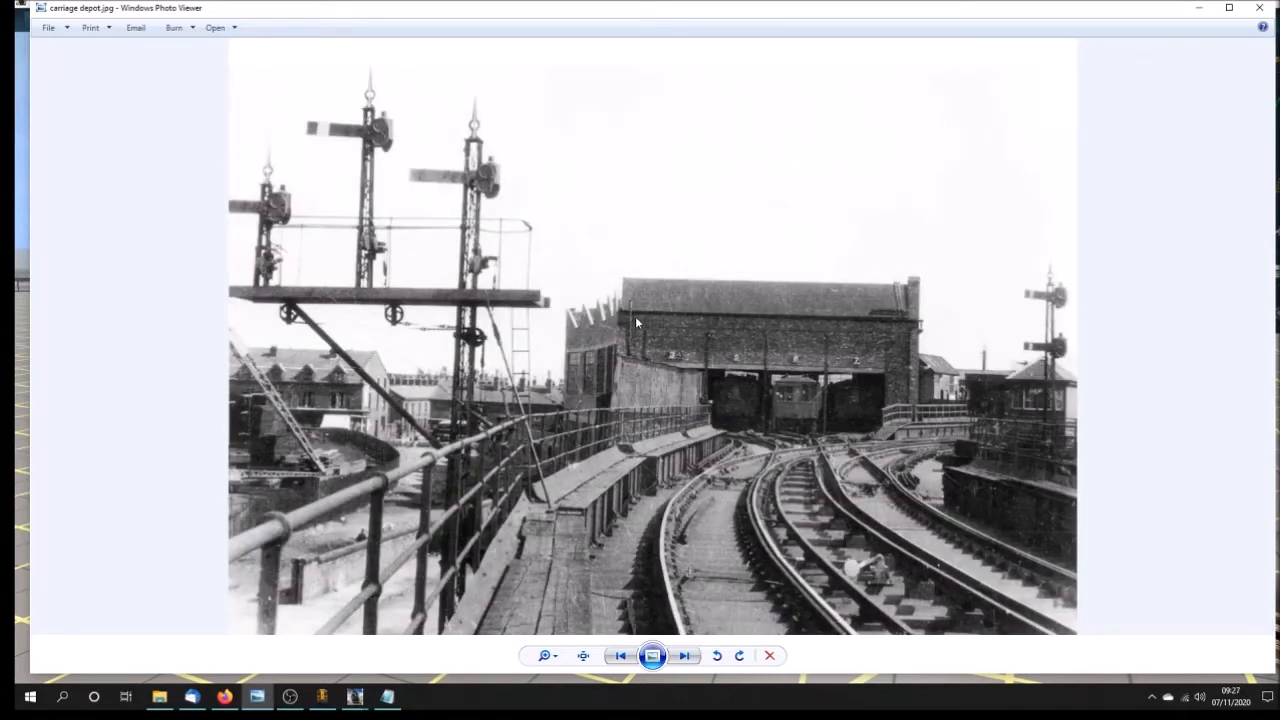
mouse_move(563, 342)
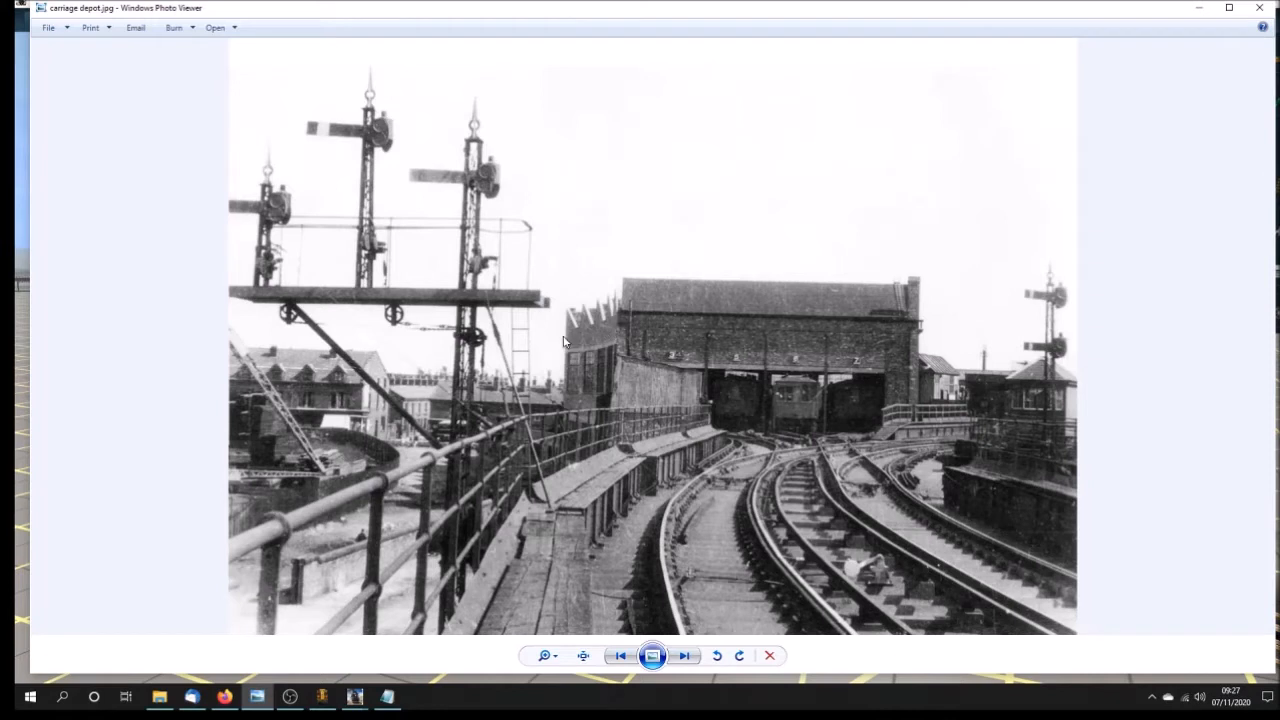
mouse_move(618, 408)
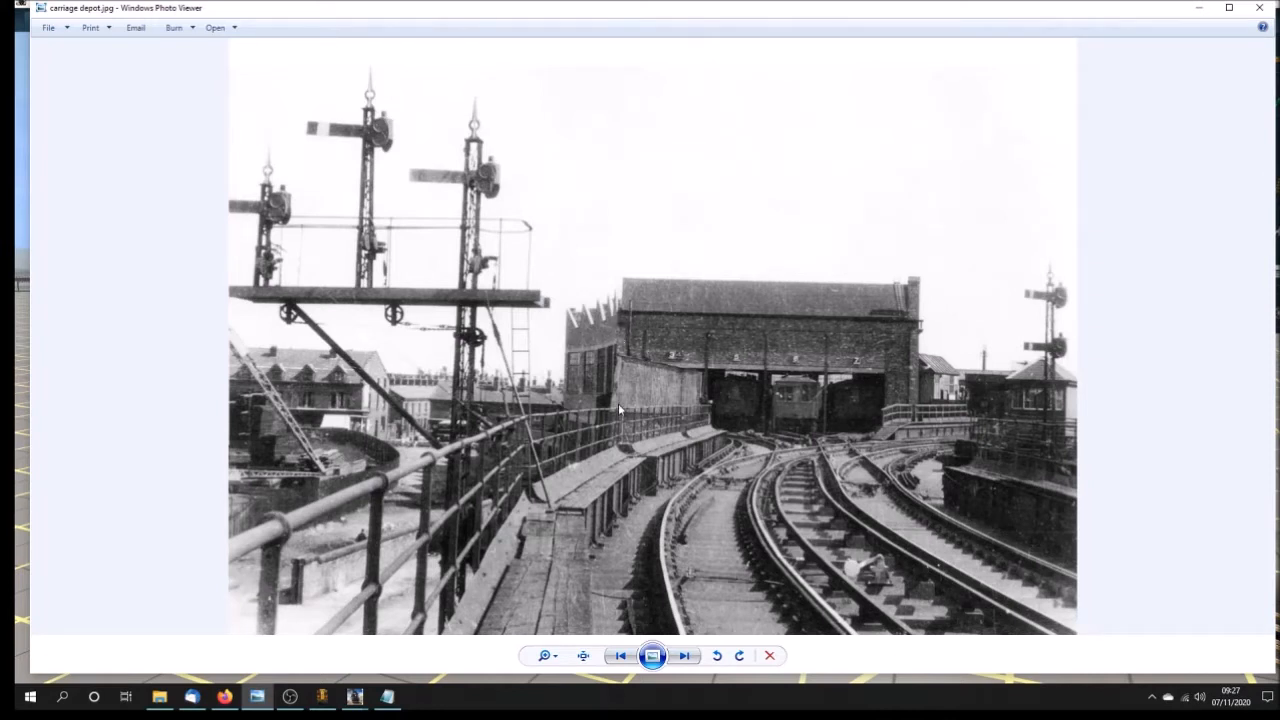
mouse_move(670, 418)
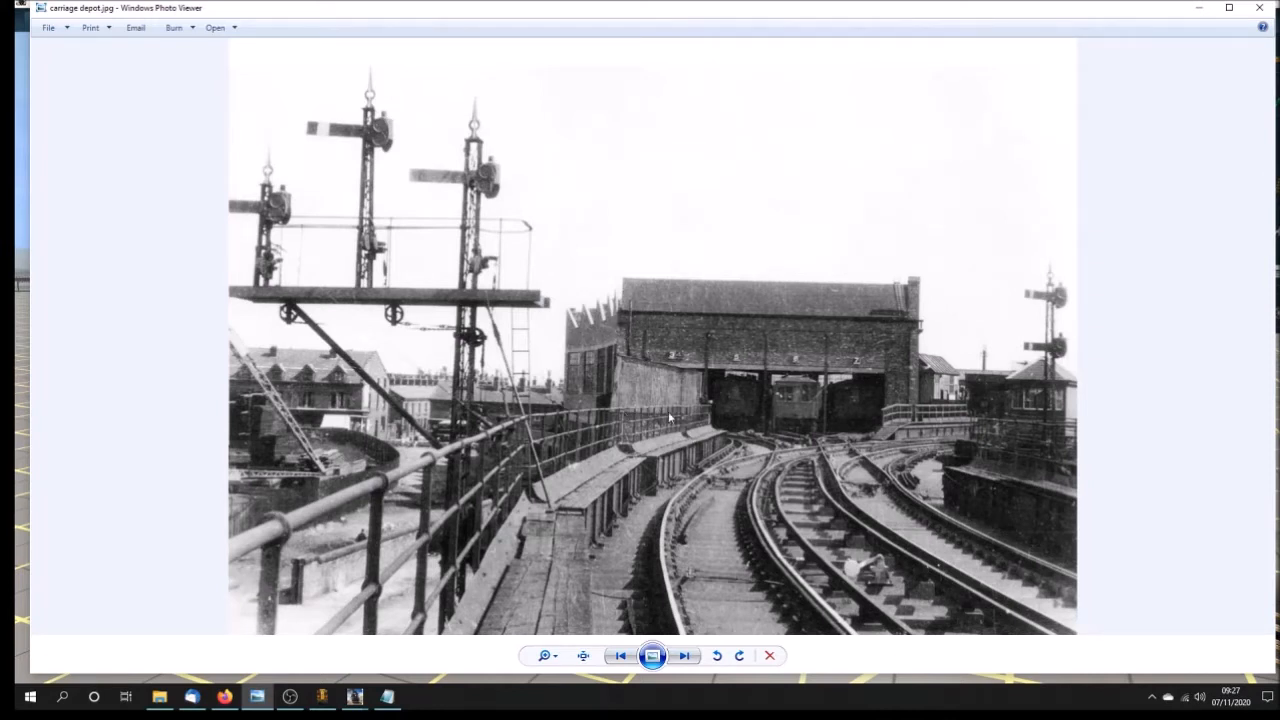
mouse_move(800, 422)
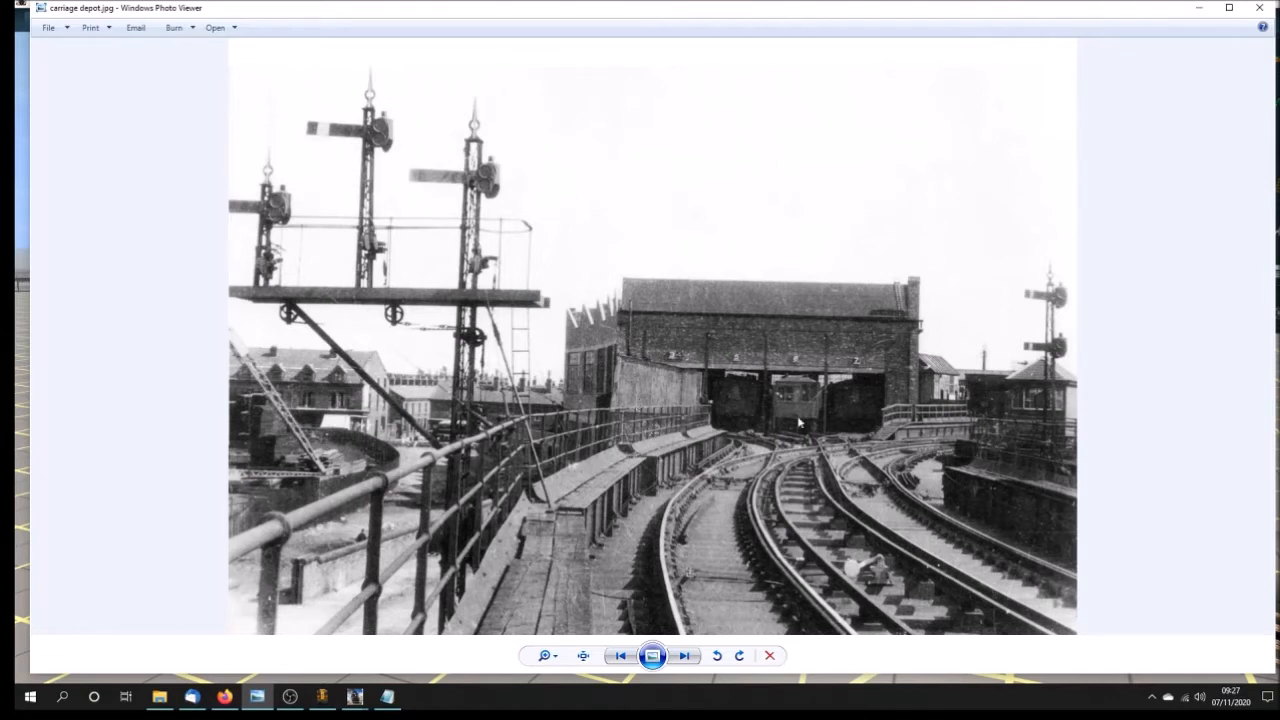
mouse_move(793, 417)
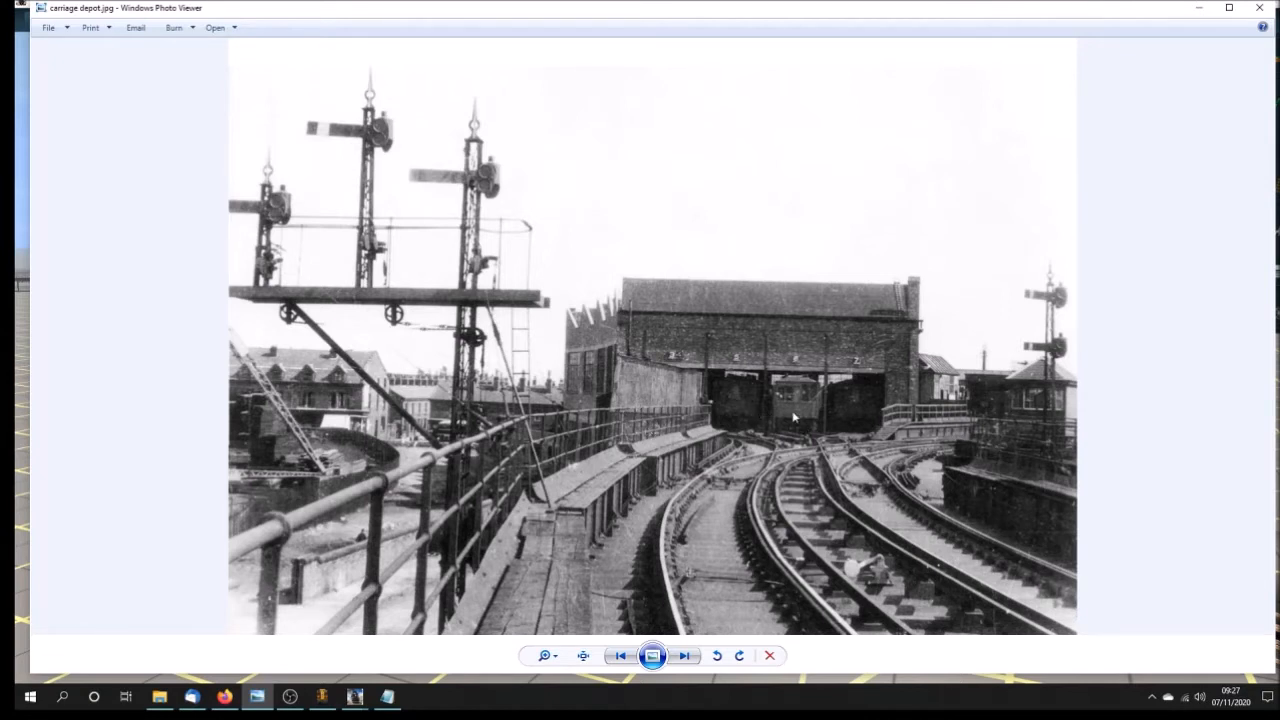
- Page through Image4 to Image19, ending on the black-and-white trackside signal box view
click(684, 655)
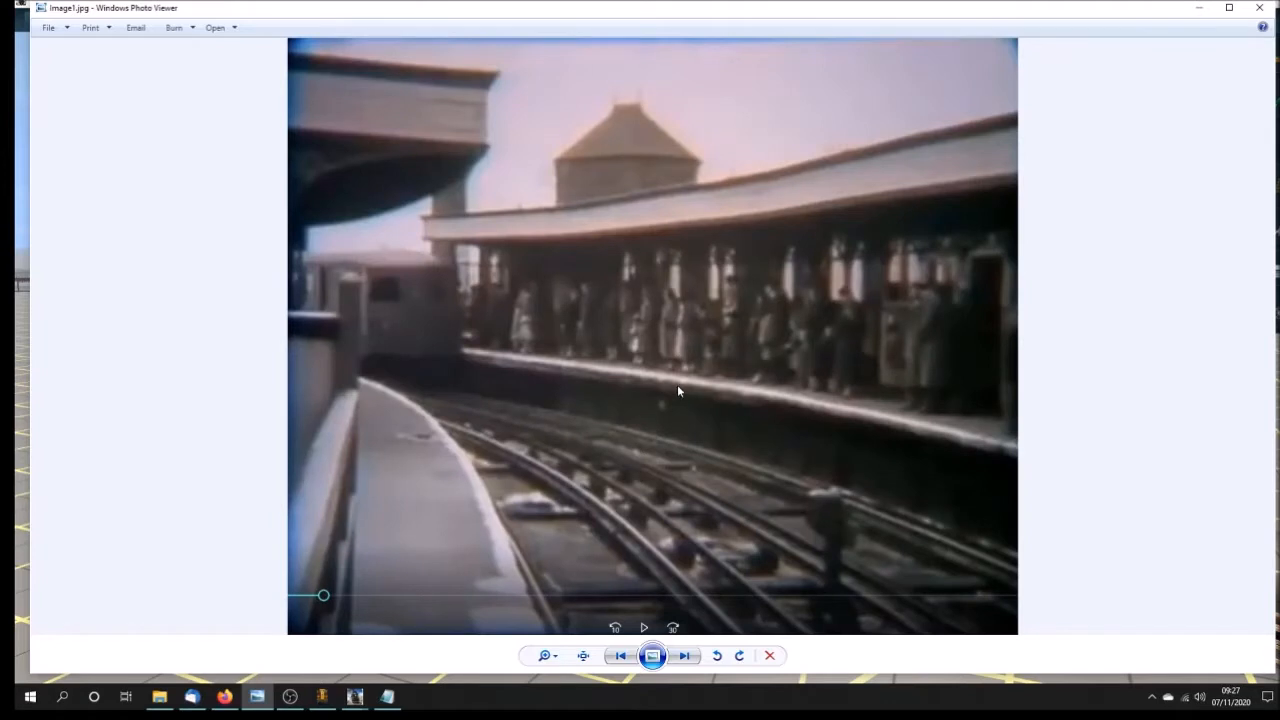
mouse_move(415, 331)
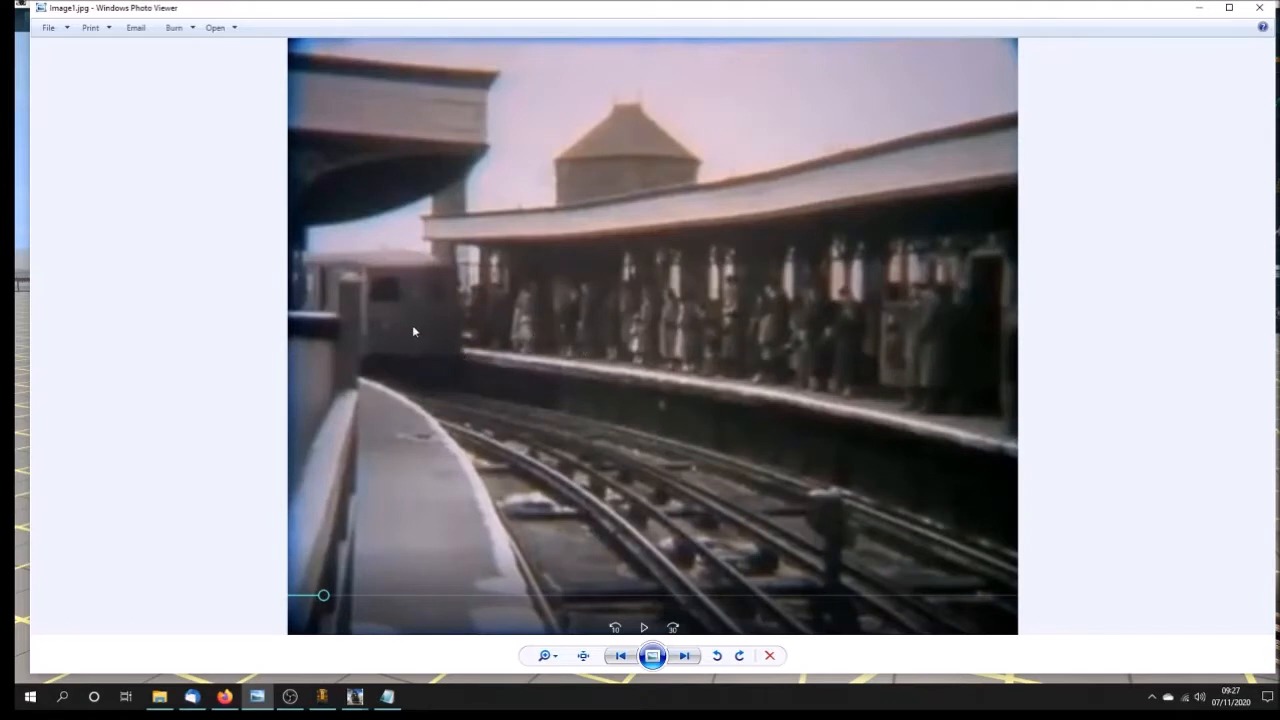
mouse_move(800, 487)
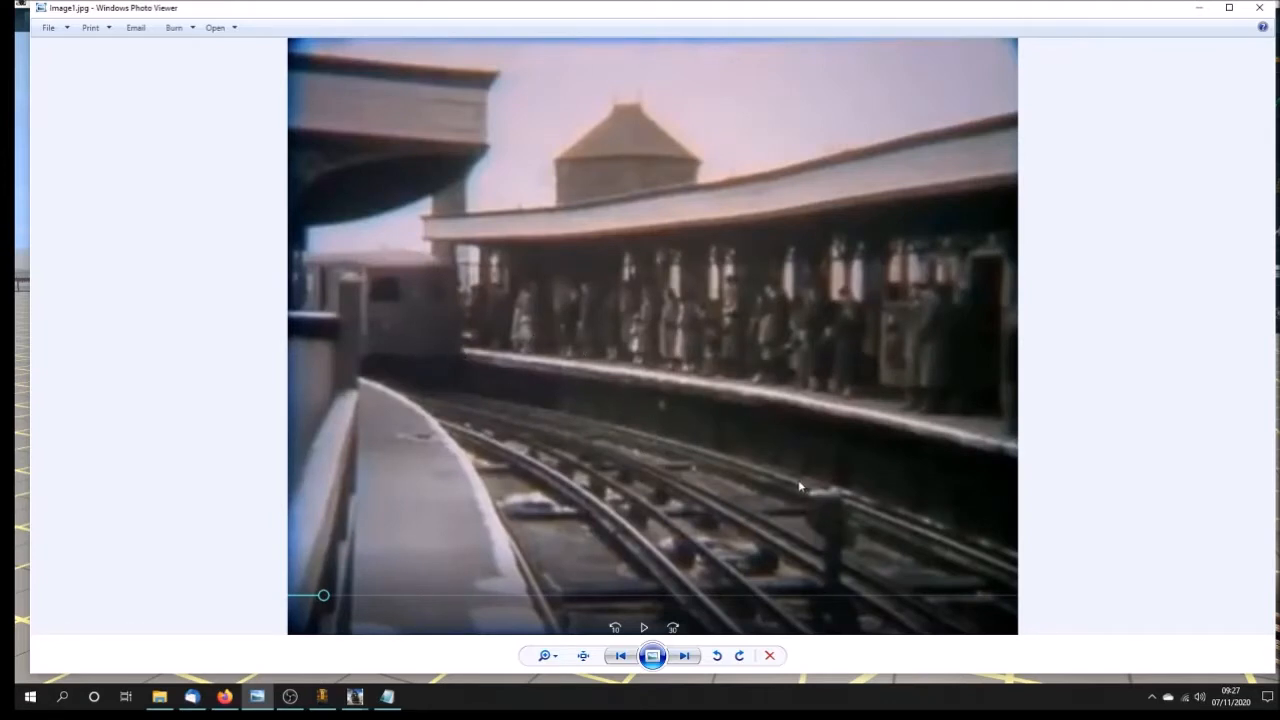
click(684, 655)
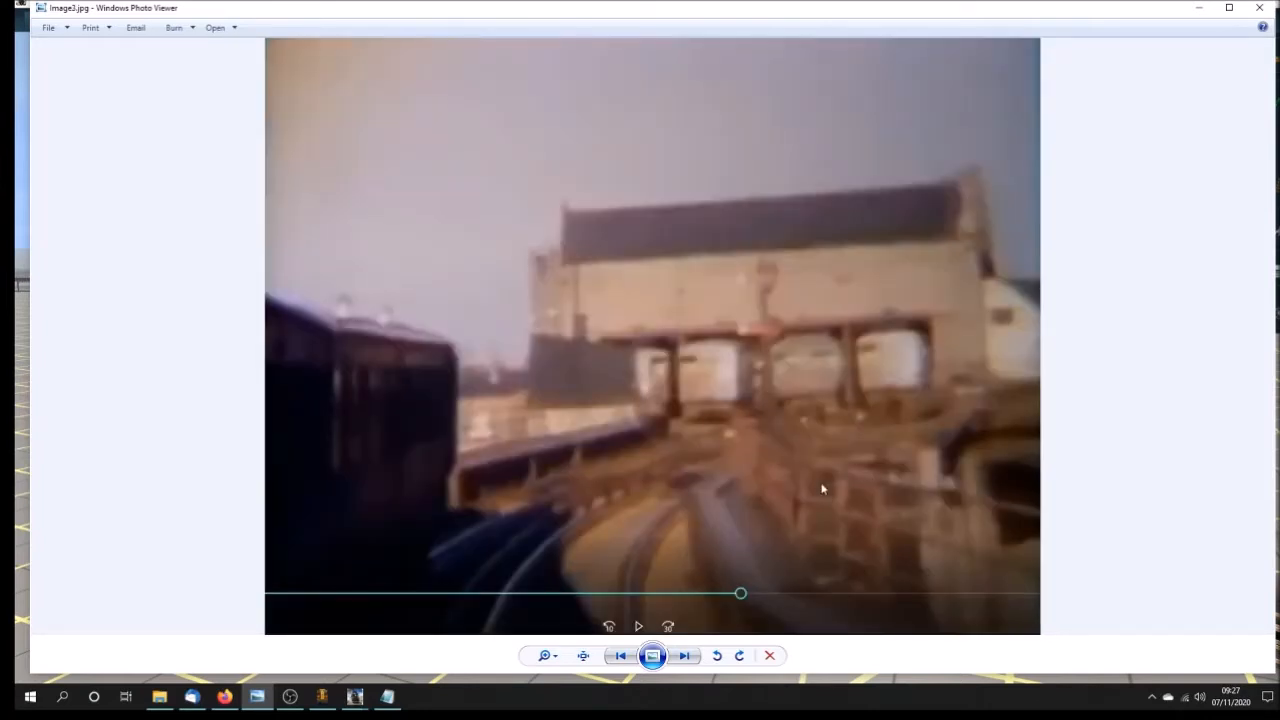
mouse_move(955, 378)
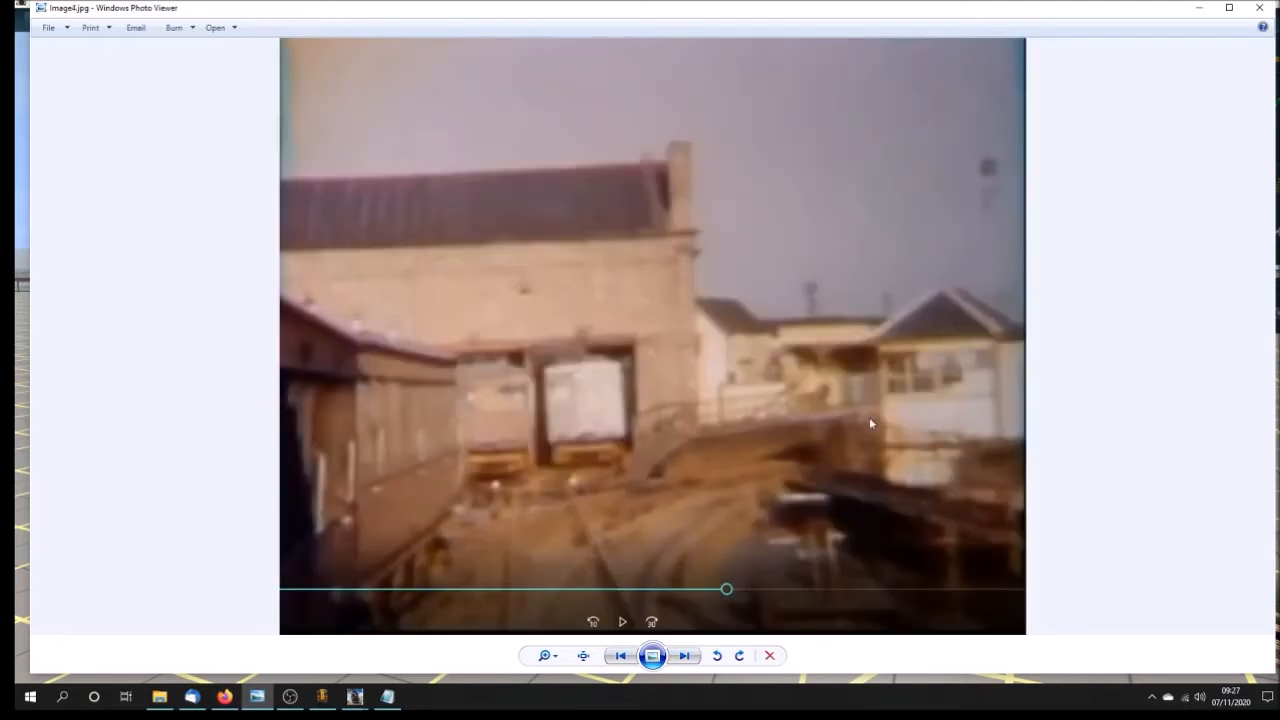
click(684, 655)
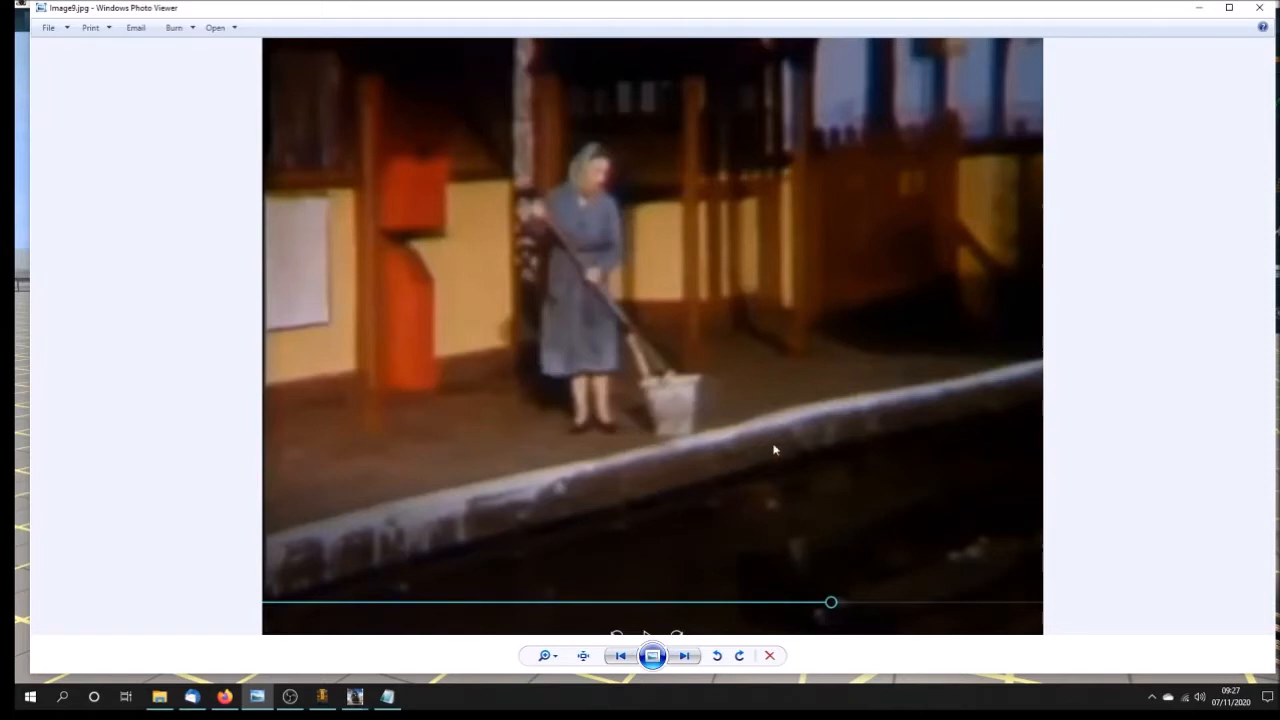
click(684, 655)
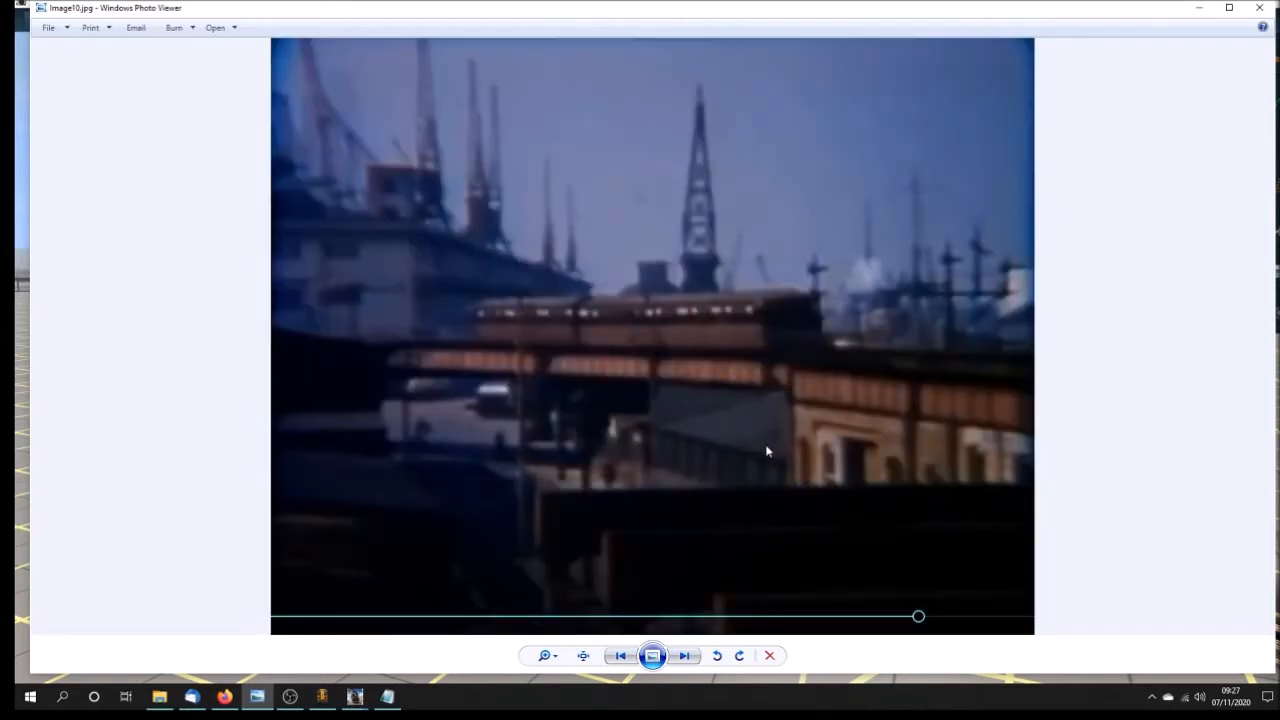
click(684, 656)
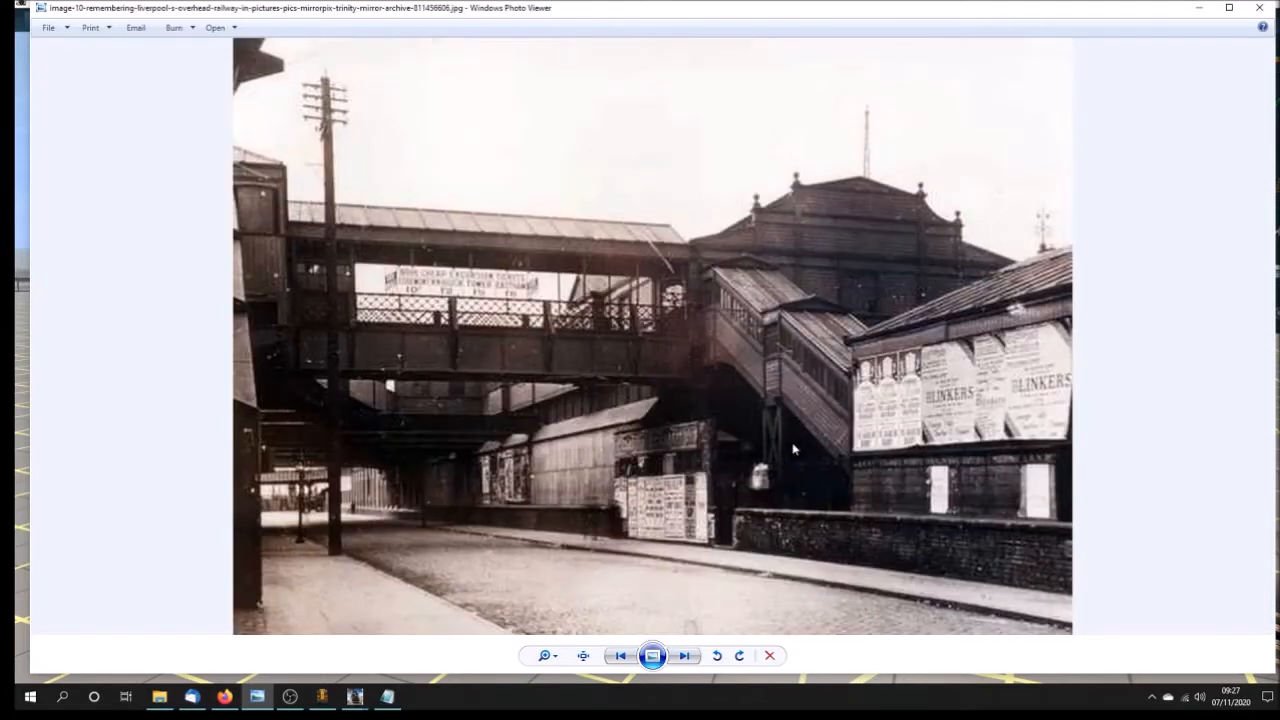
mouse_move(841, 258)
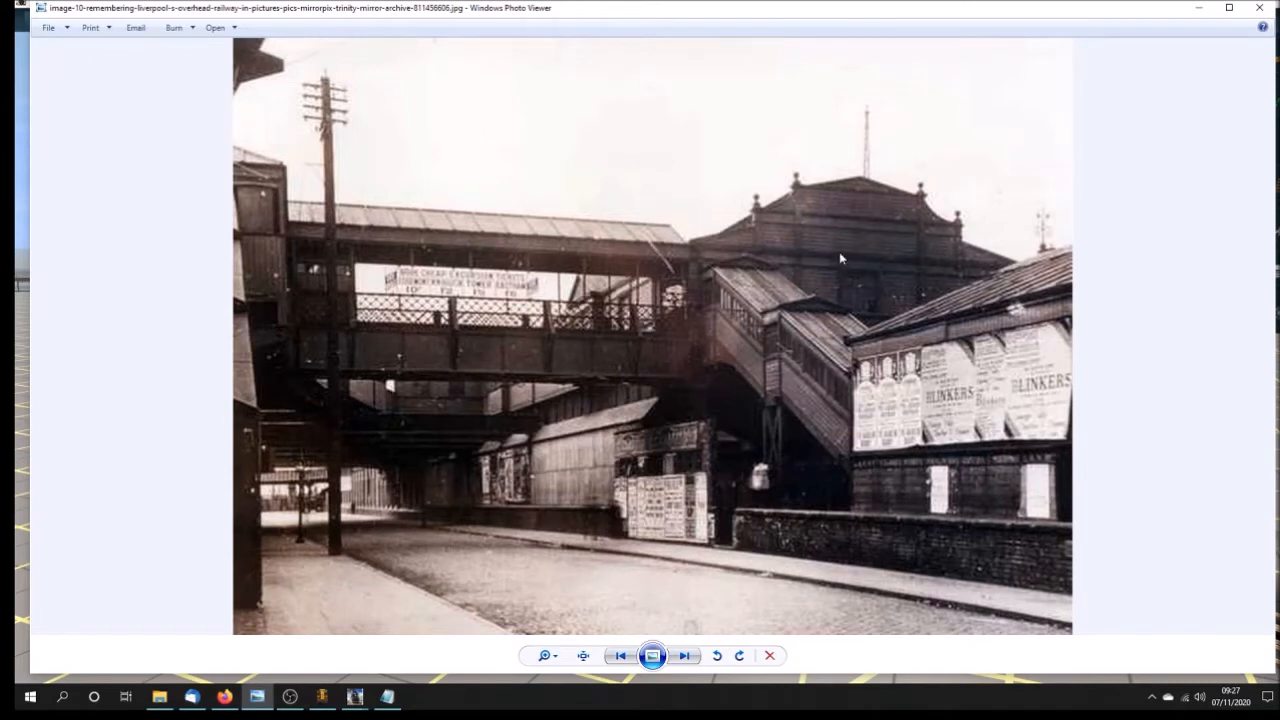
mouse_move(795, 328)
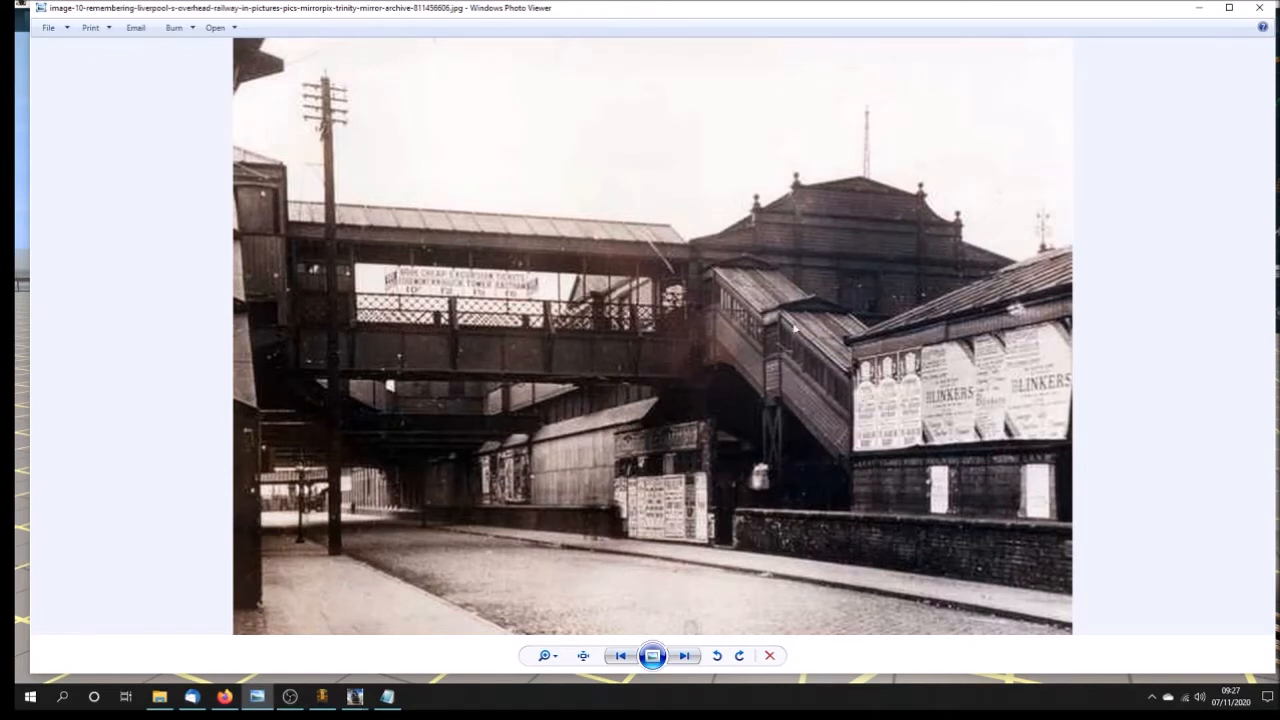
mouse_move(780, 412)
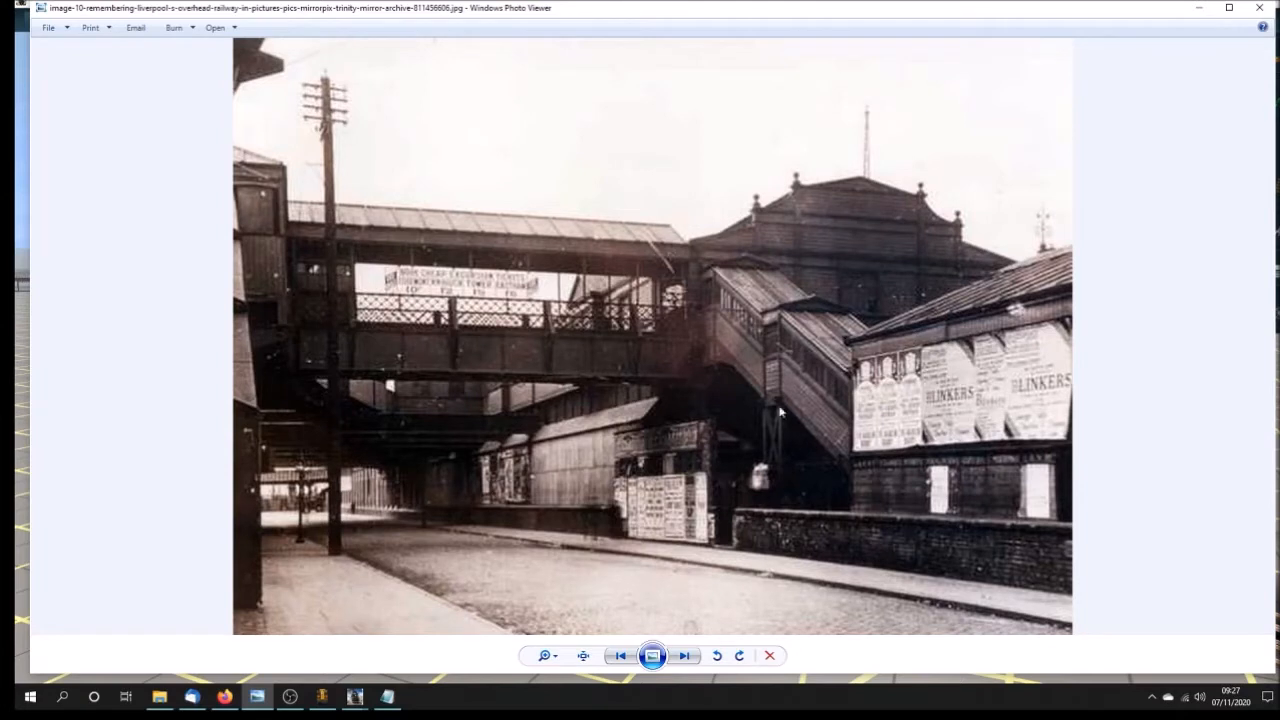
mouse_move(648, 433)
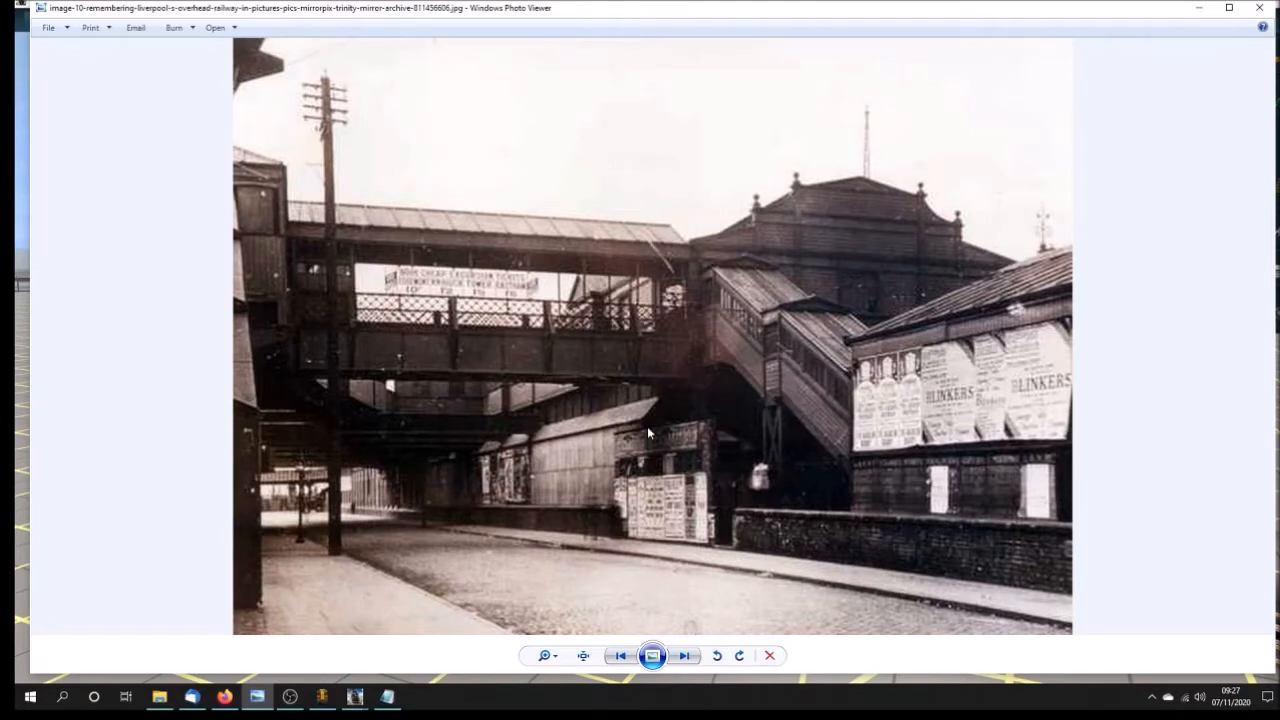
mouse_move(296, 459)
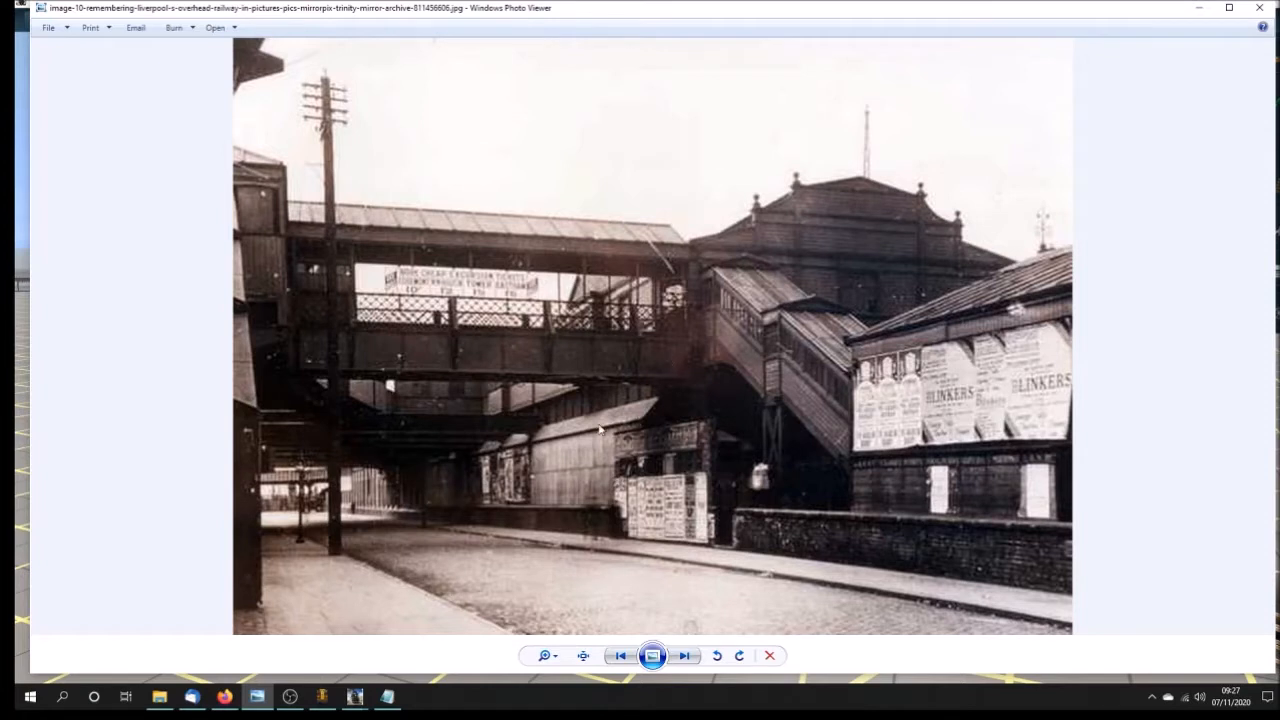
mouse_move(377, 485)
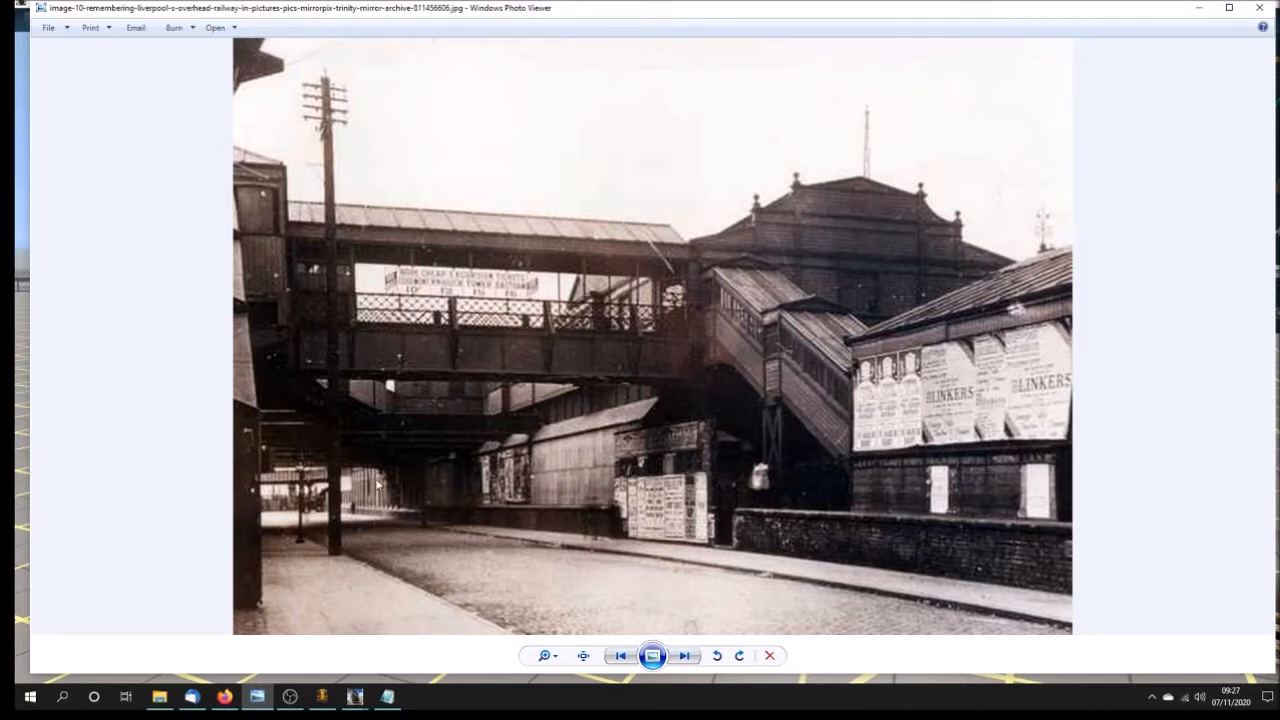
mouse_move(538, 481)
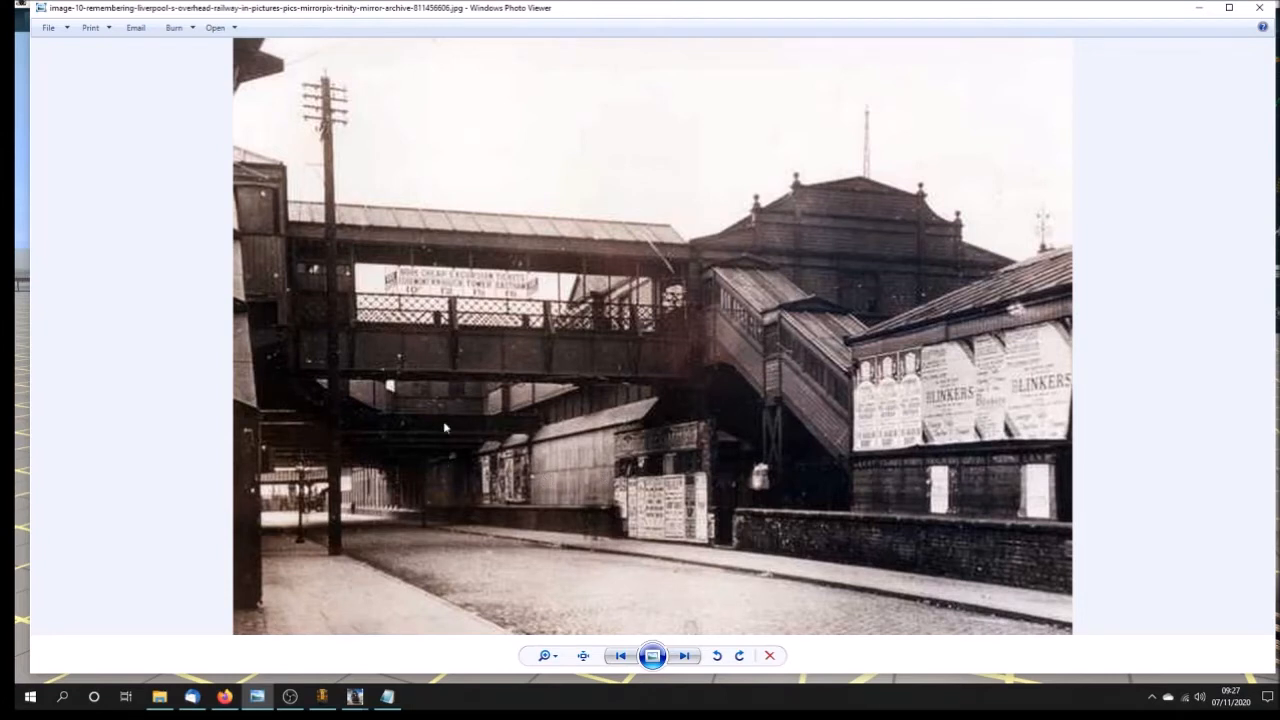
mouse_move(770, 507)
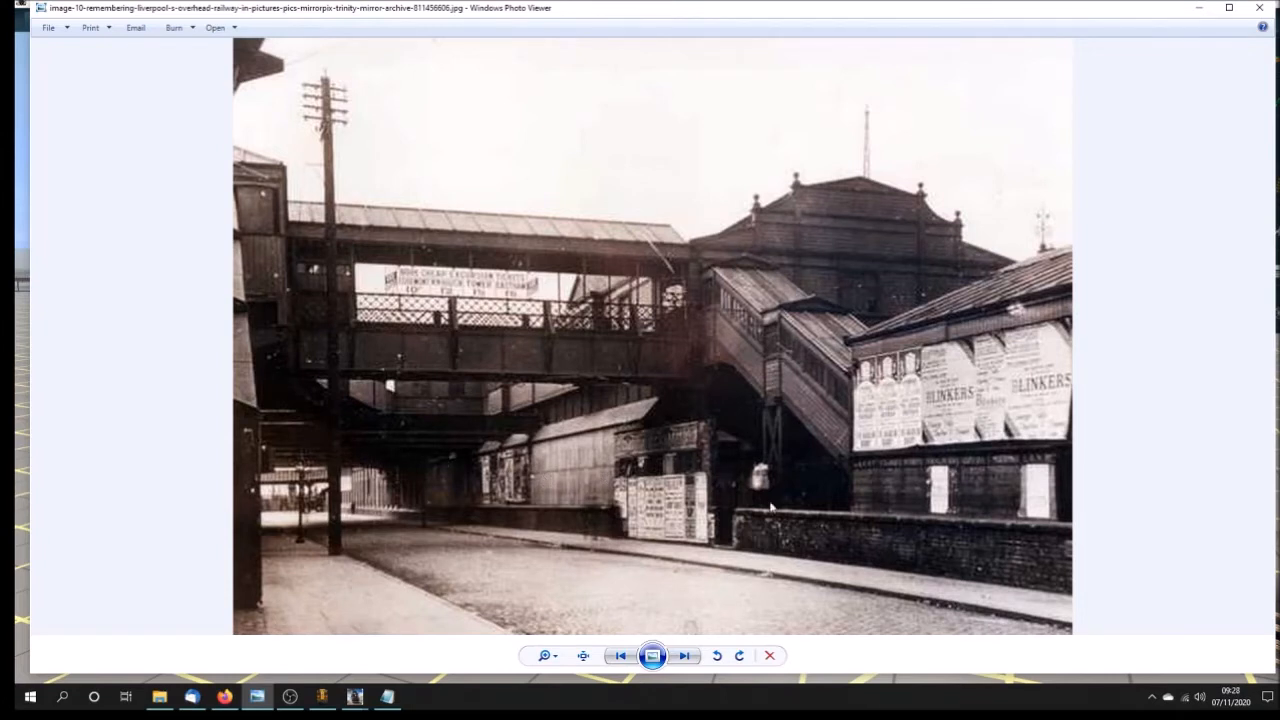
click(684, 655)
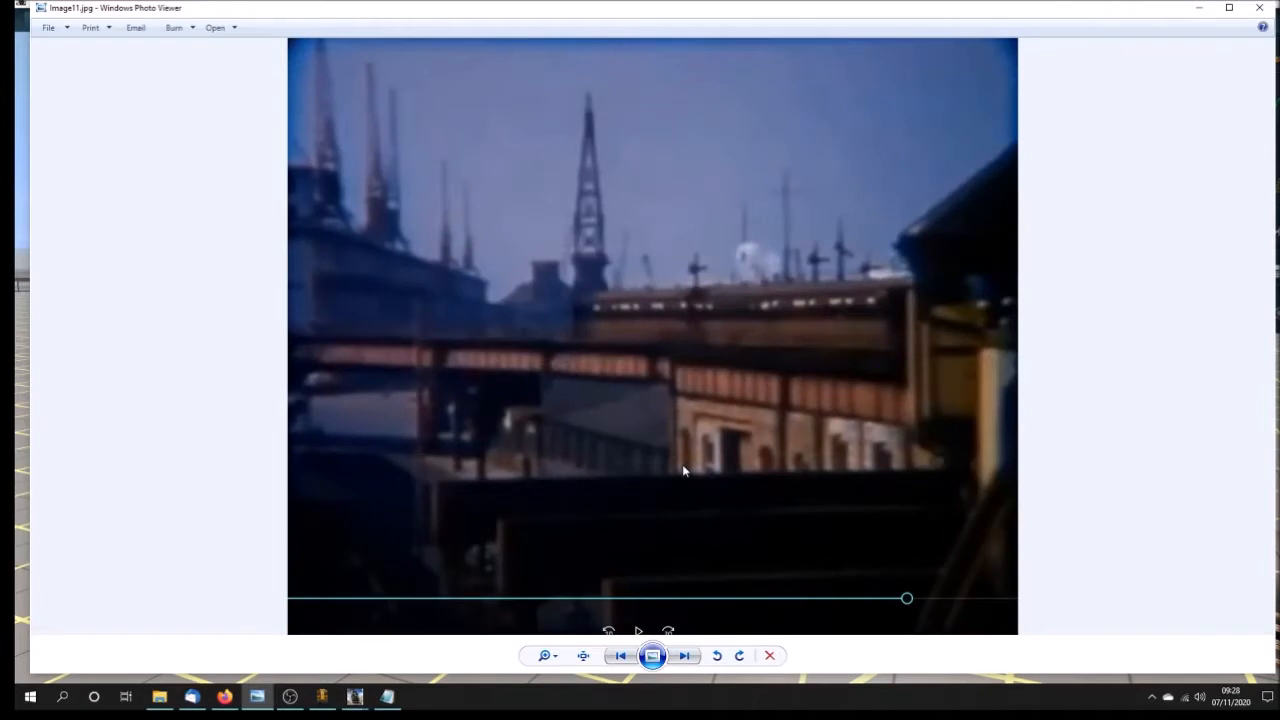
click(685, 655)
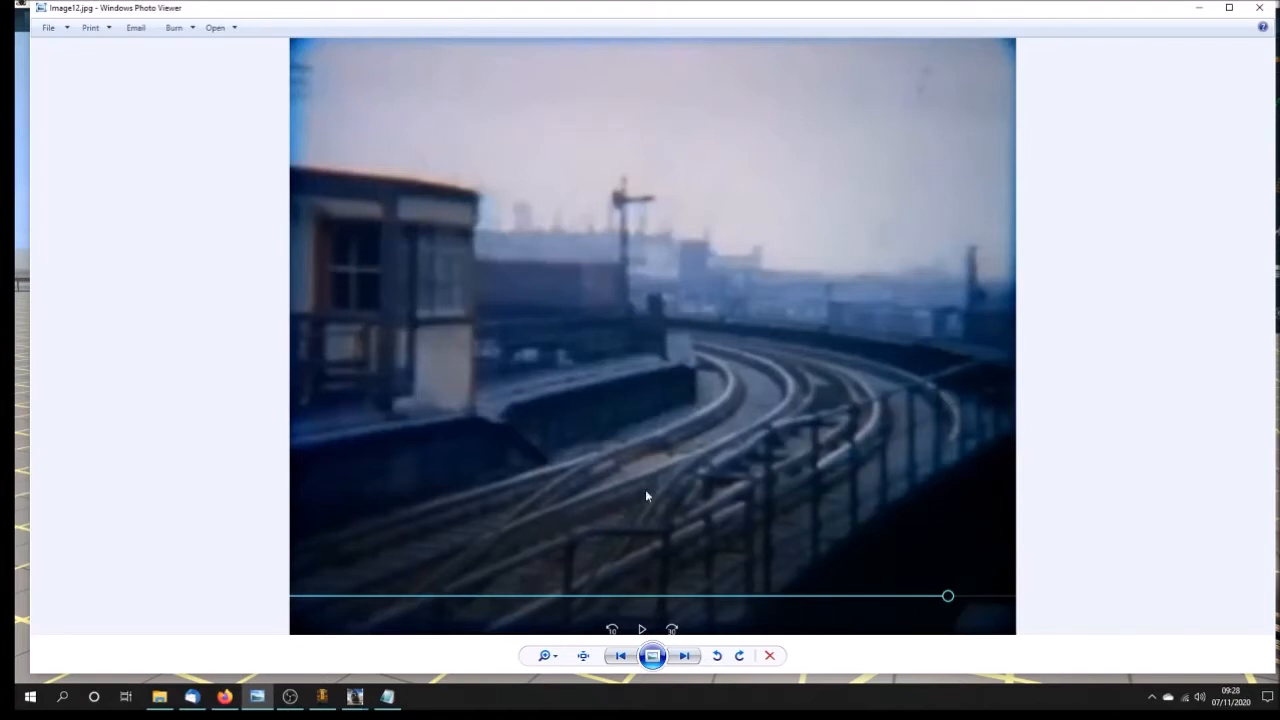
mouse_move(787, 467)
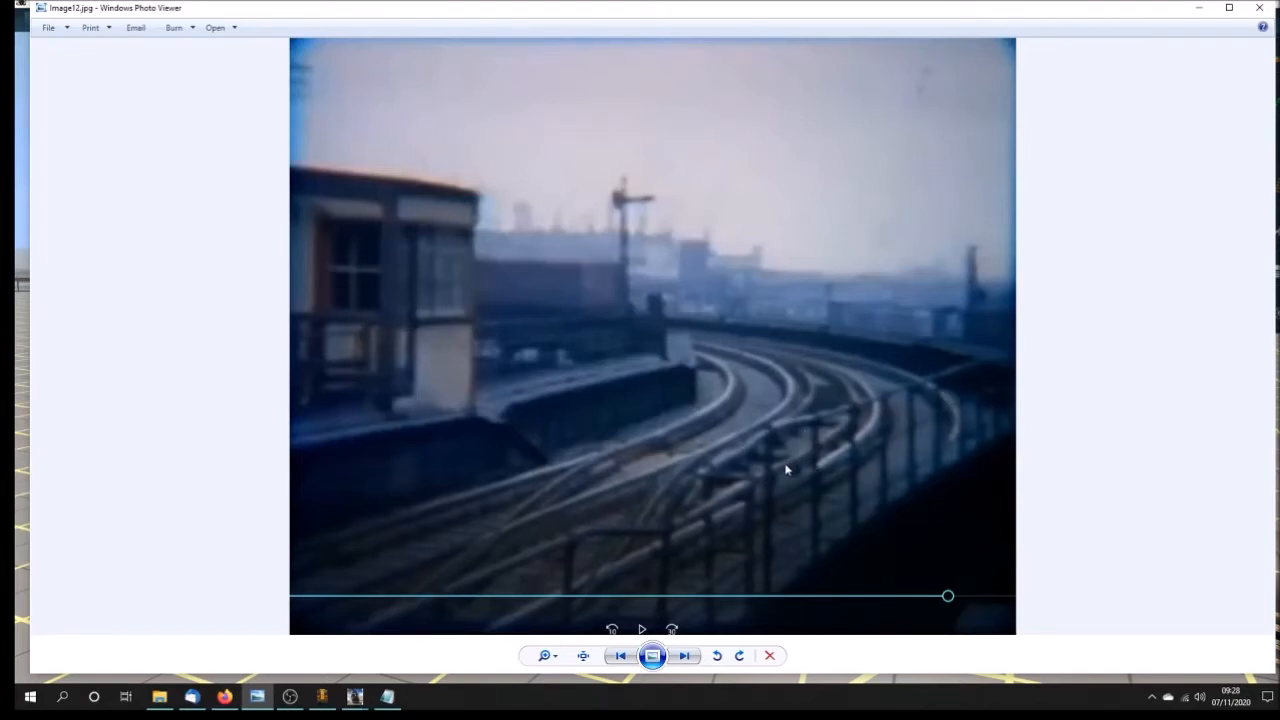
mouse_move(718, 392)
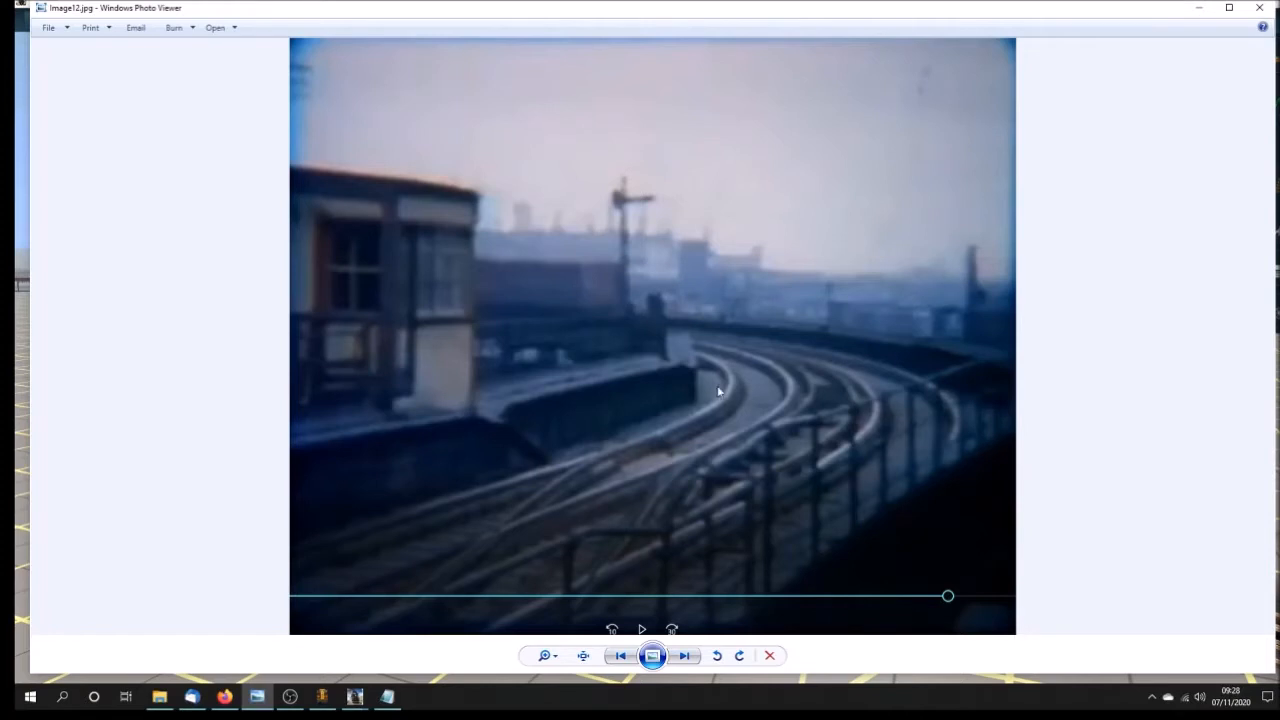
mouse_move(784, 513)
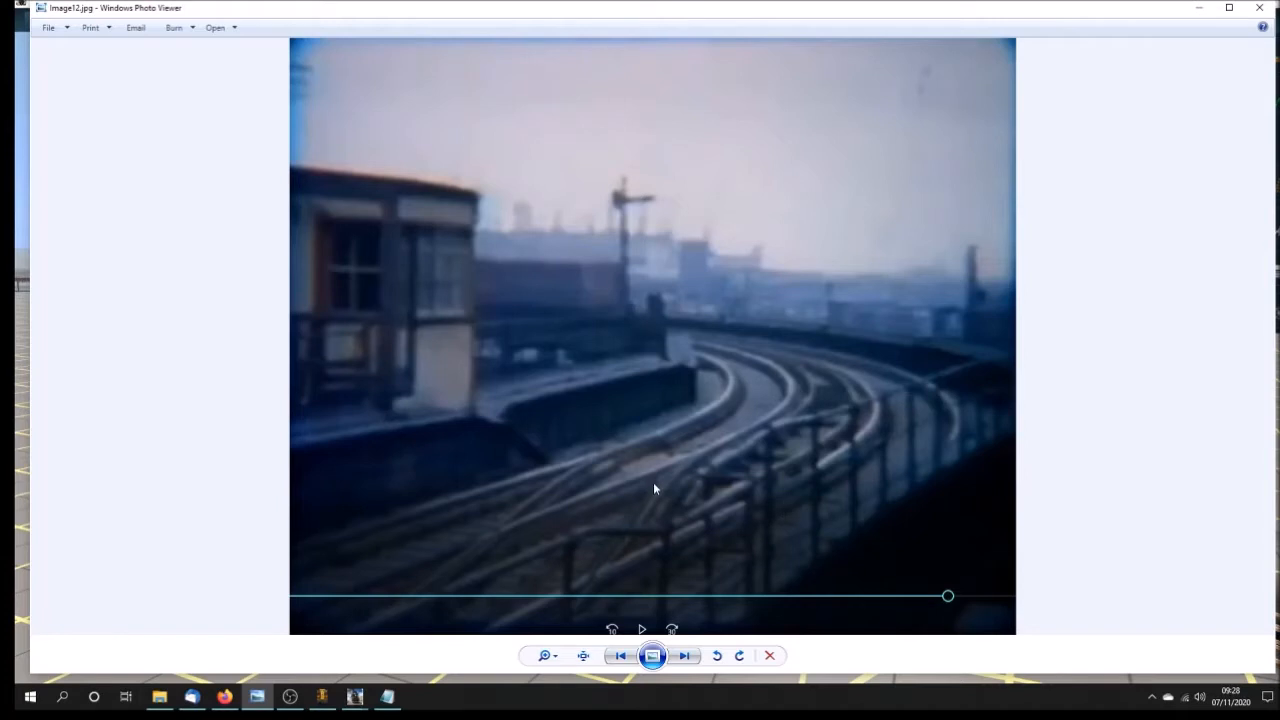
click(684, 655)
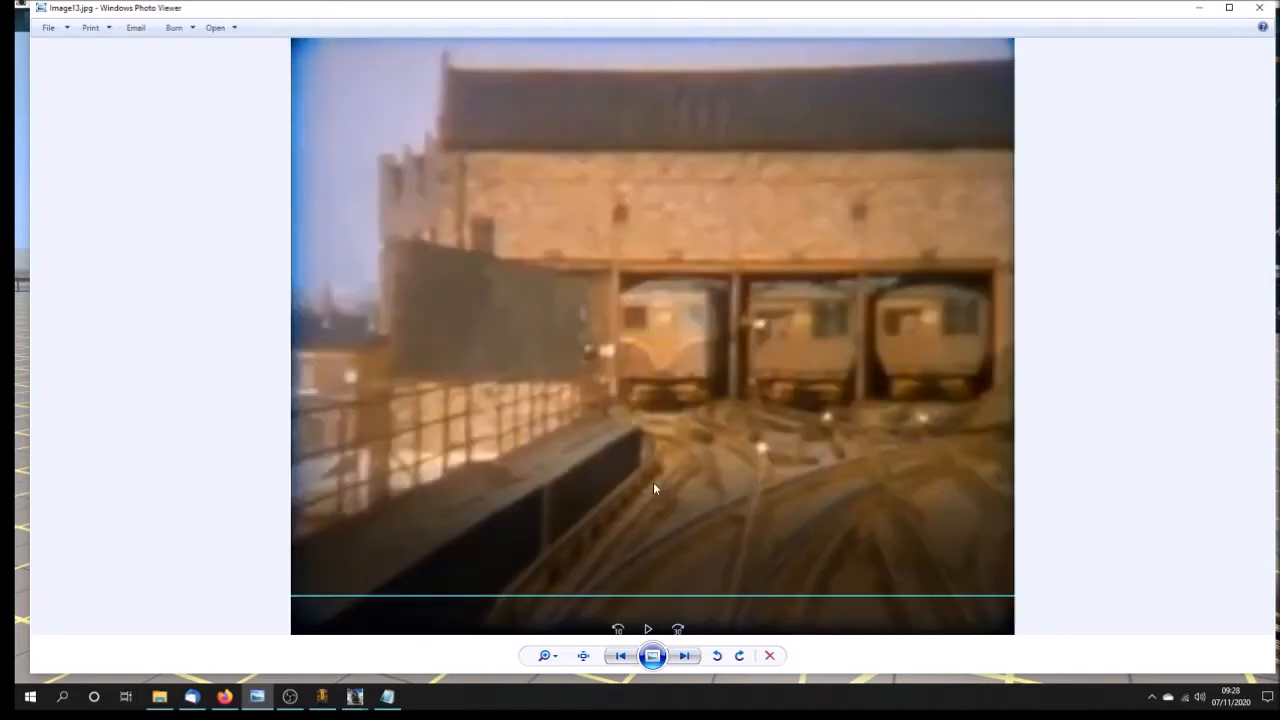
click(685, 655)
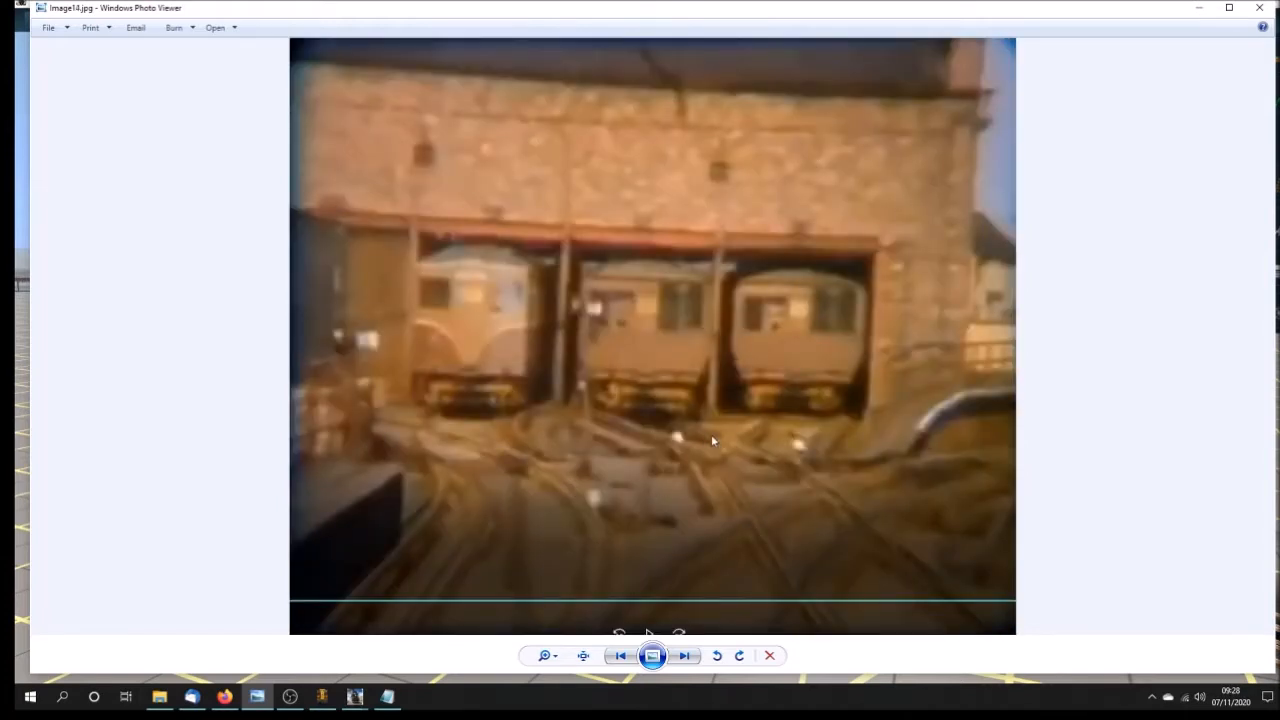
click(684, 655)
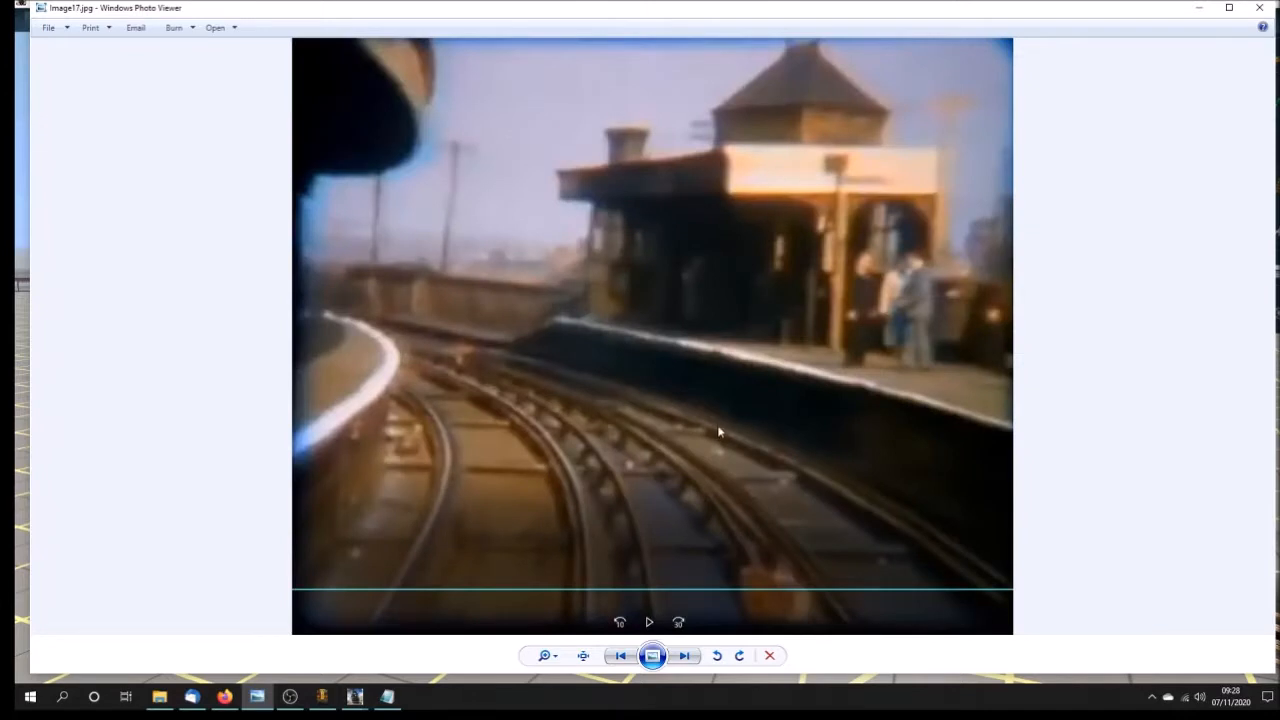
click(684, 655)
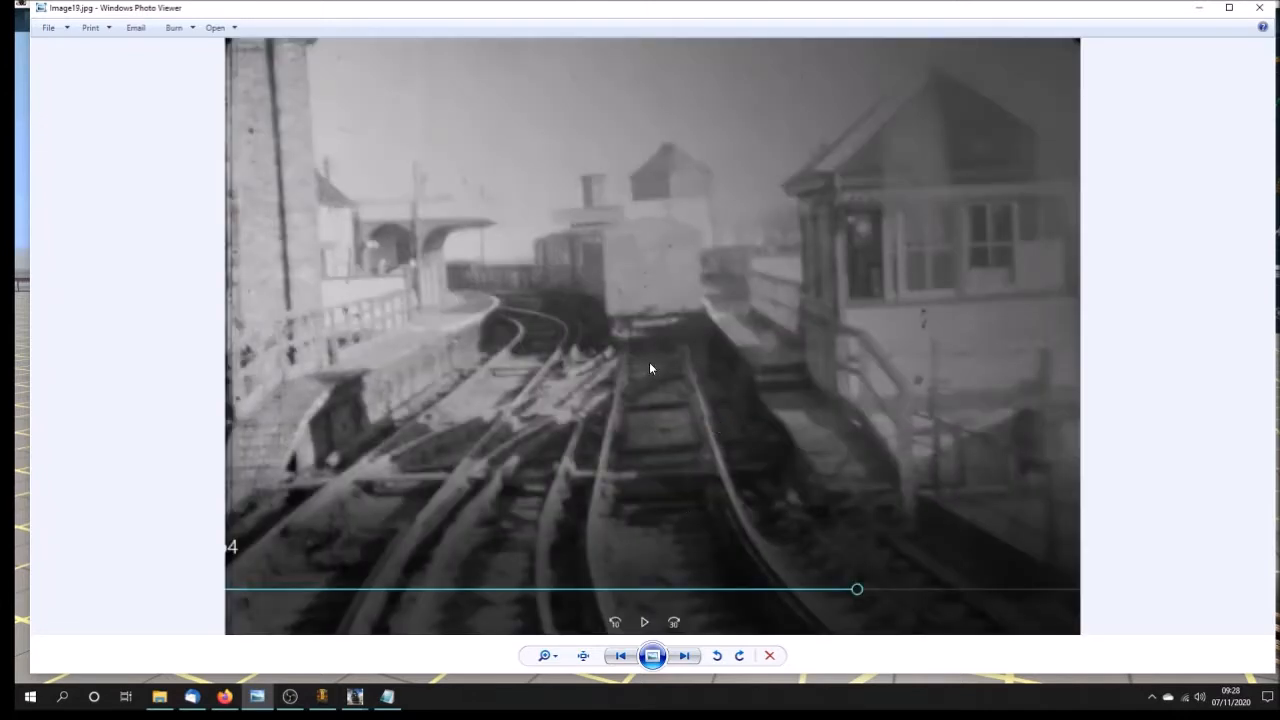
mouse_move(688, 447)
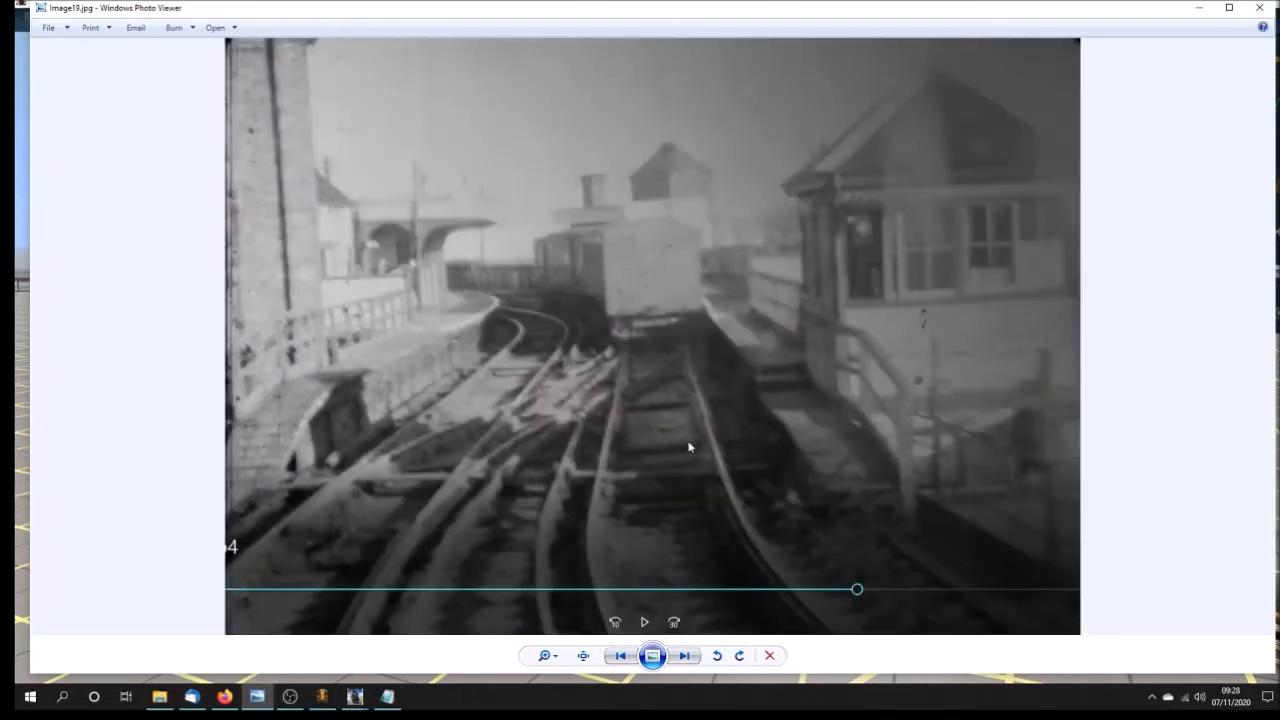
- Cycle through the Seaforth Sands station photos, returning to 'Seaforth Sands station 5' of the trackwork
click(684, 655)
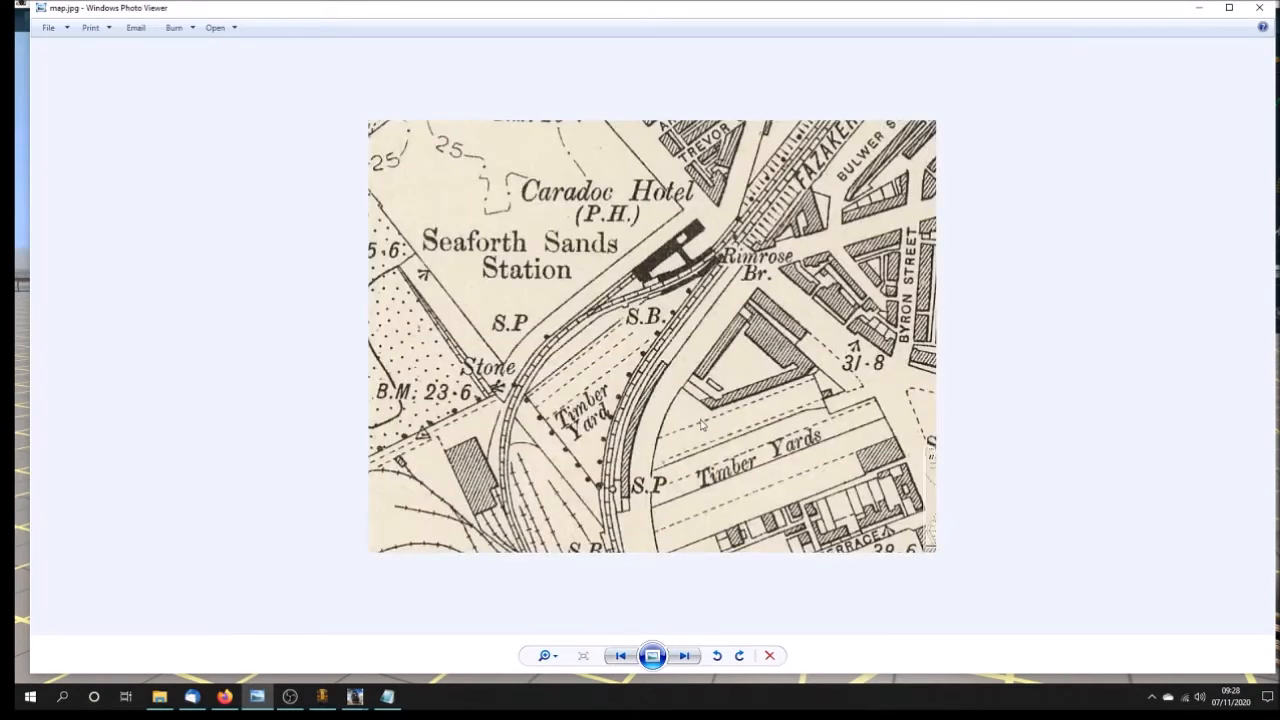
click(684, 655)
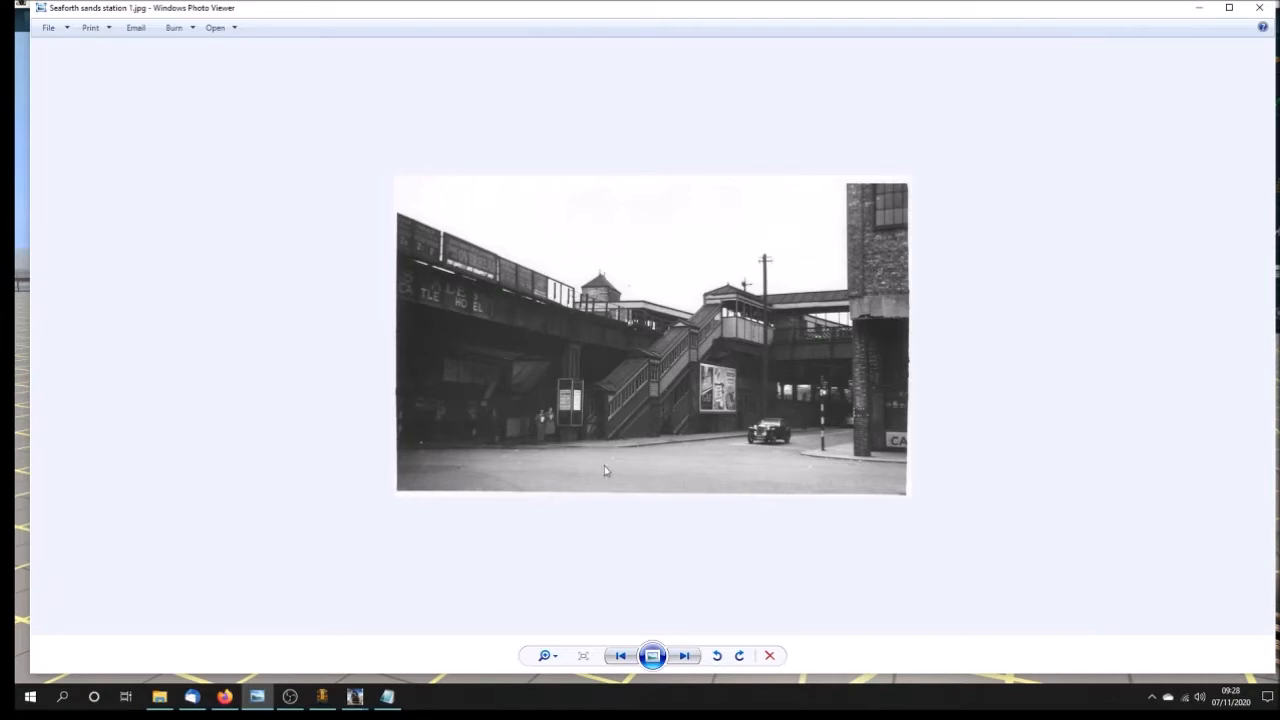
mouse_move(644, 395)
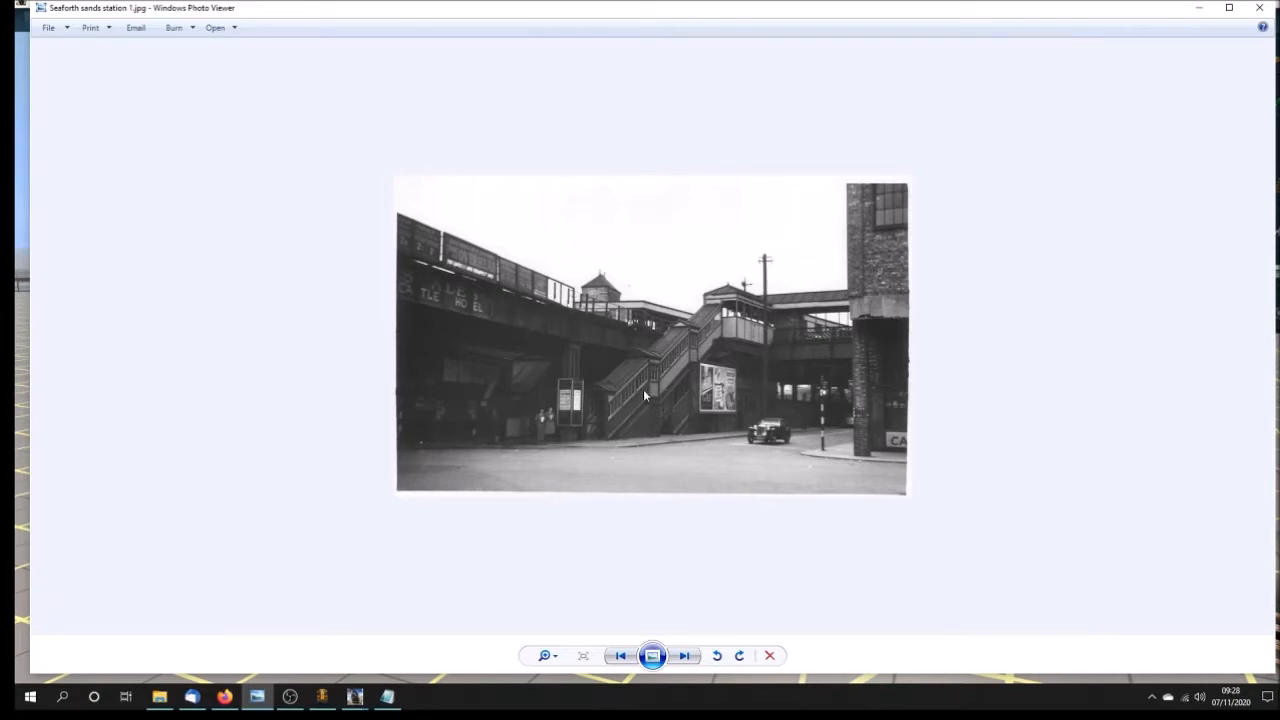
mouse_move(699, 451)
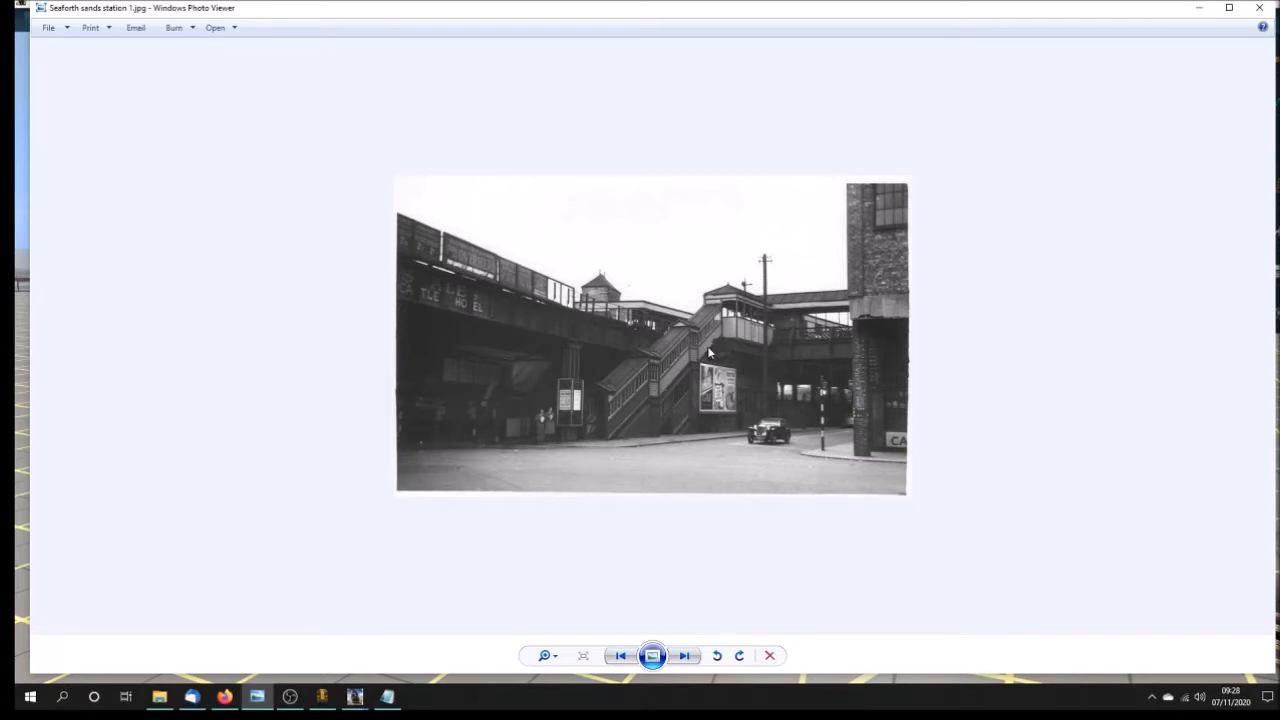
mouse_move(632, 451)
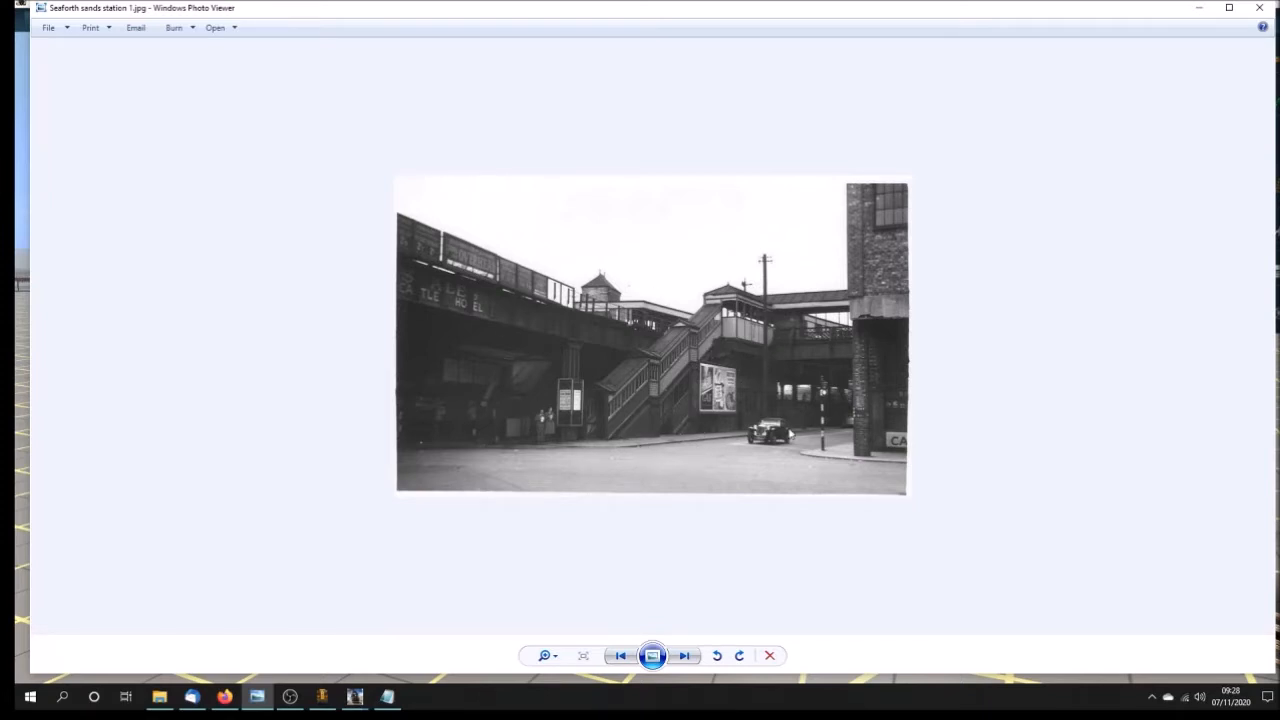
mouse_move(855, 437)
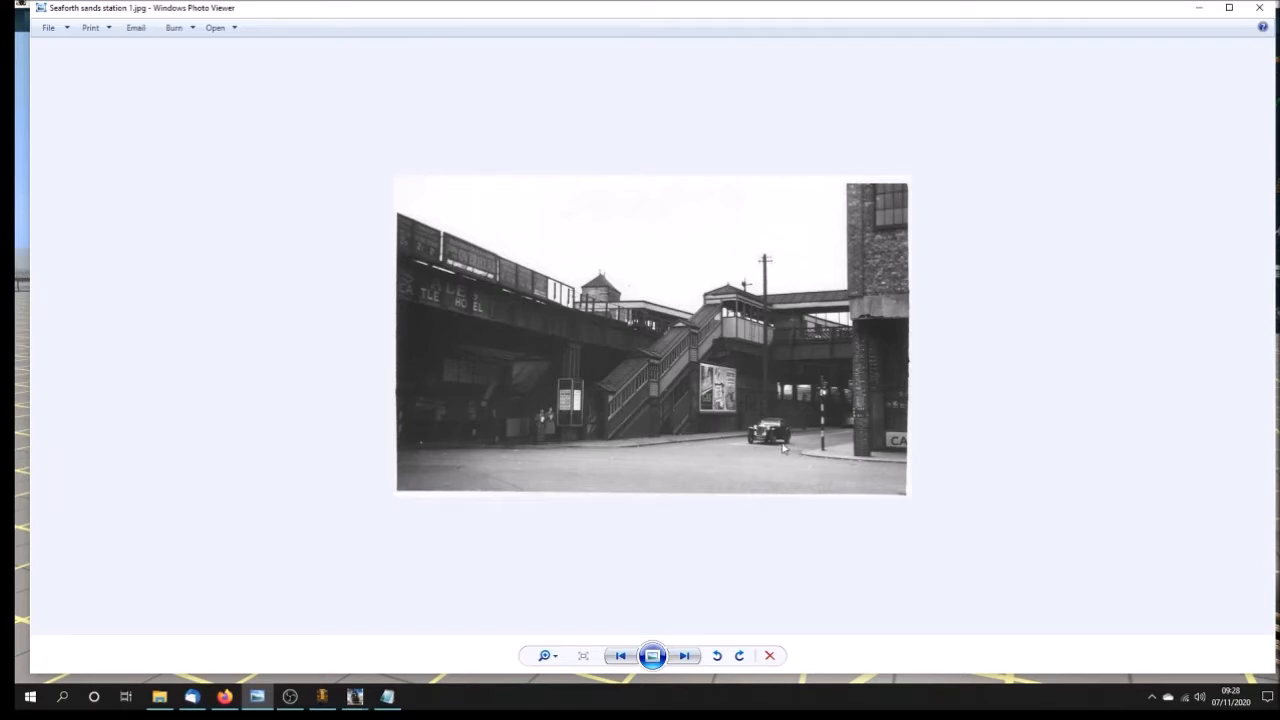
click(684, 655)
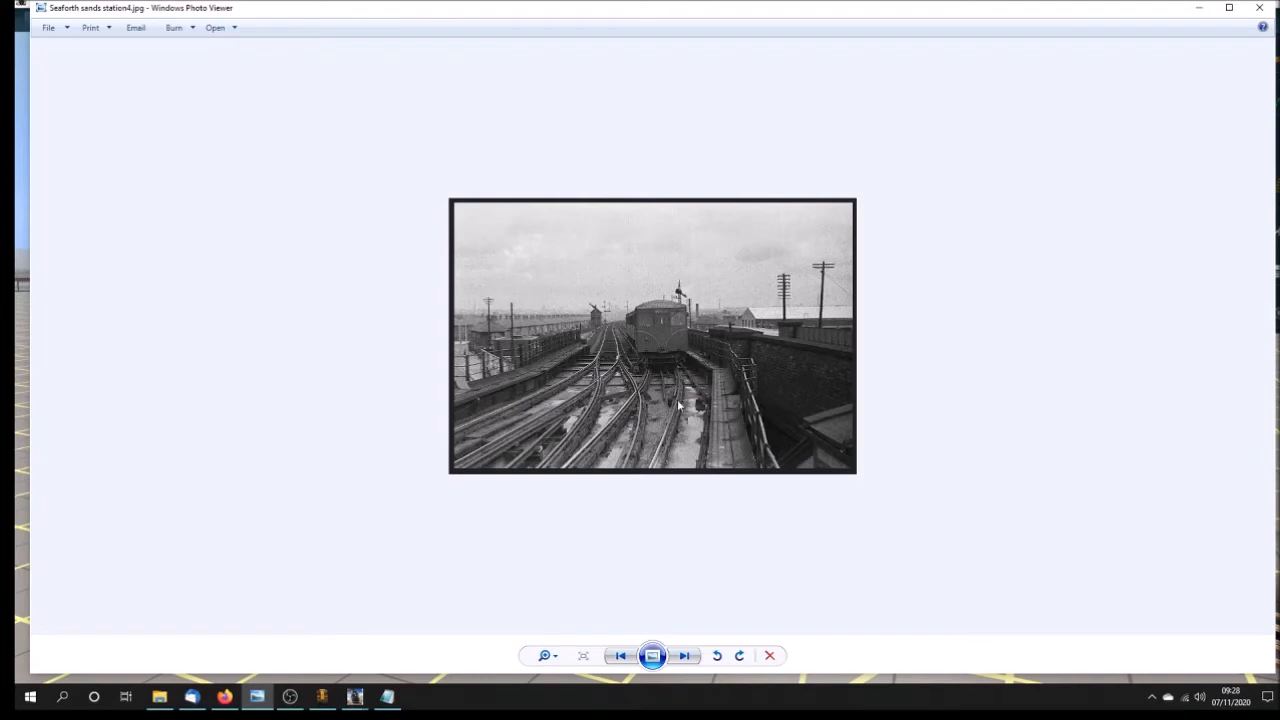
click(685, 656)
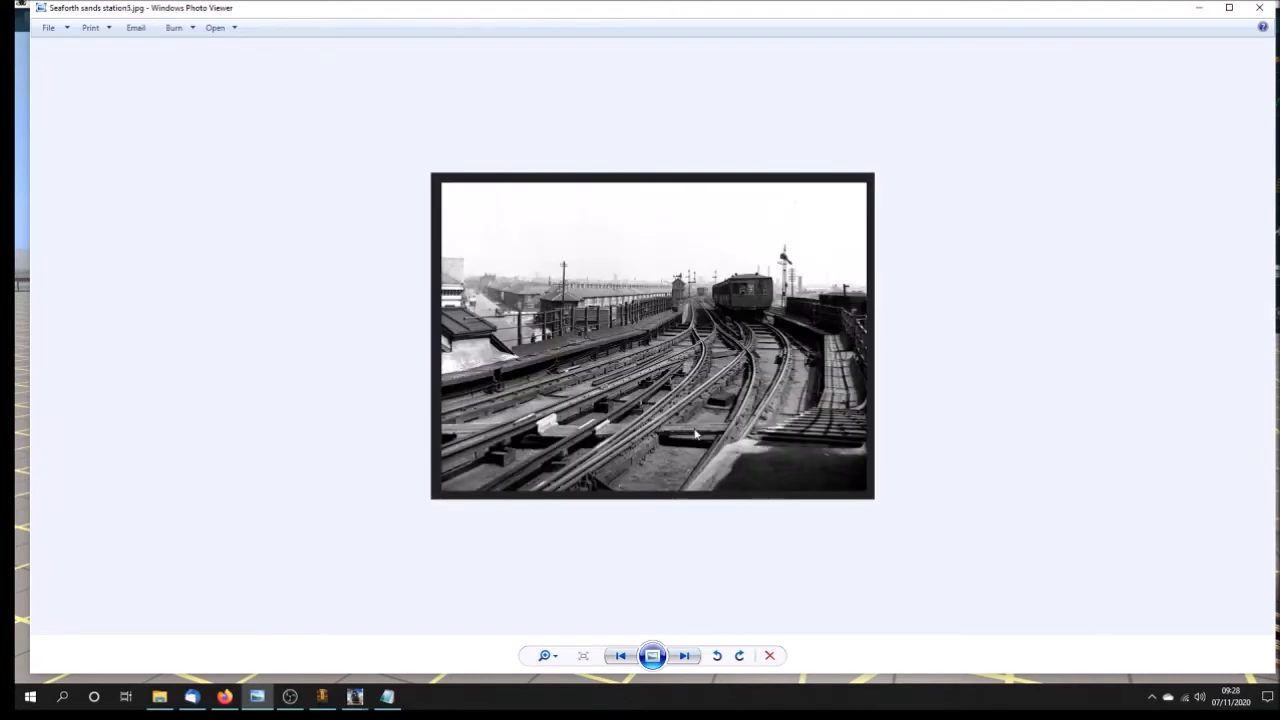
click(684, 655)
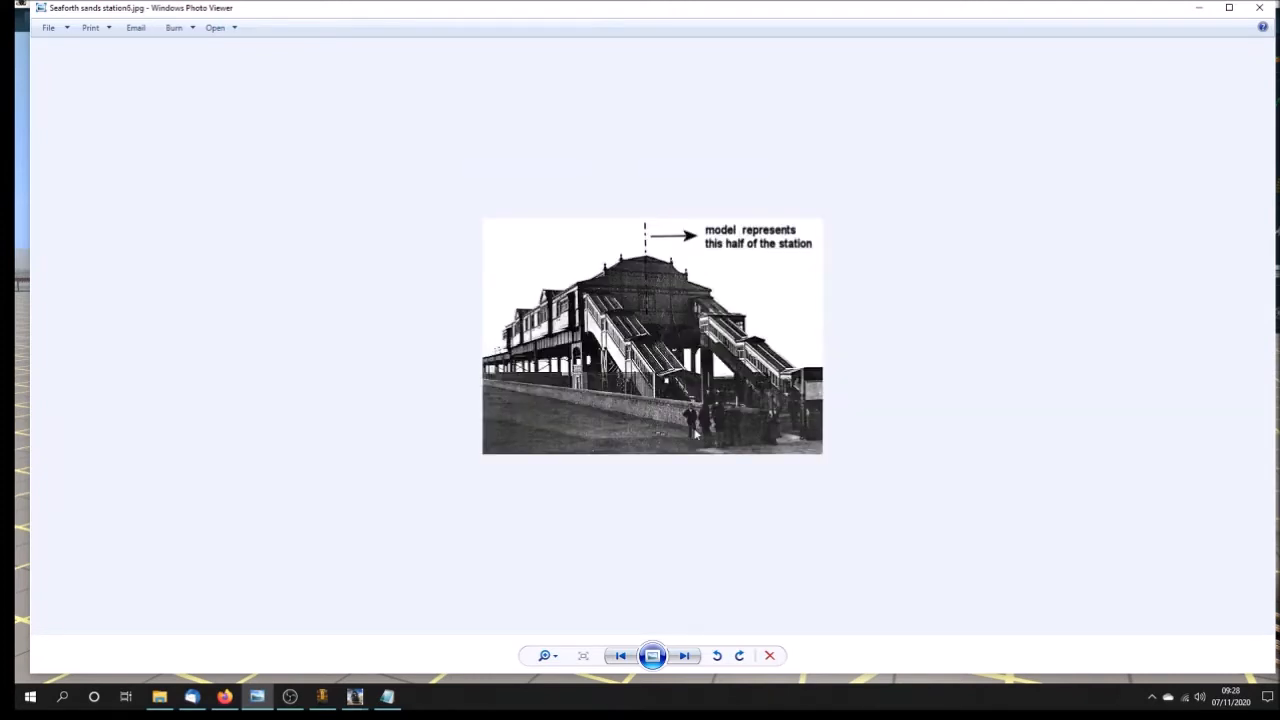
click(620, 655)
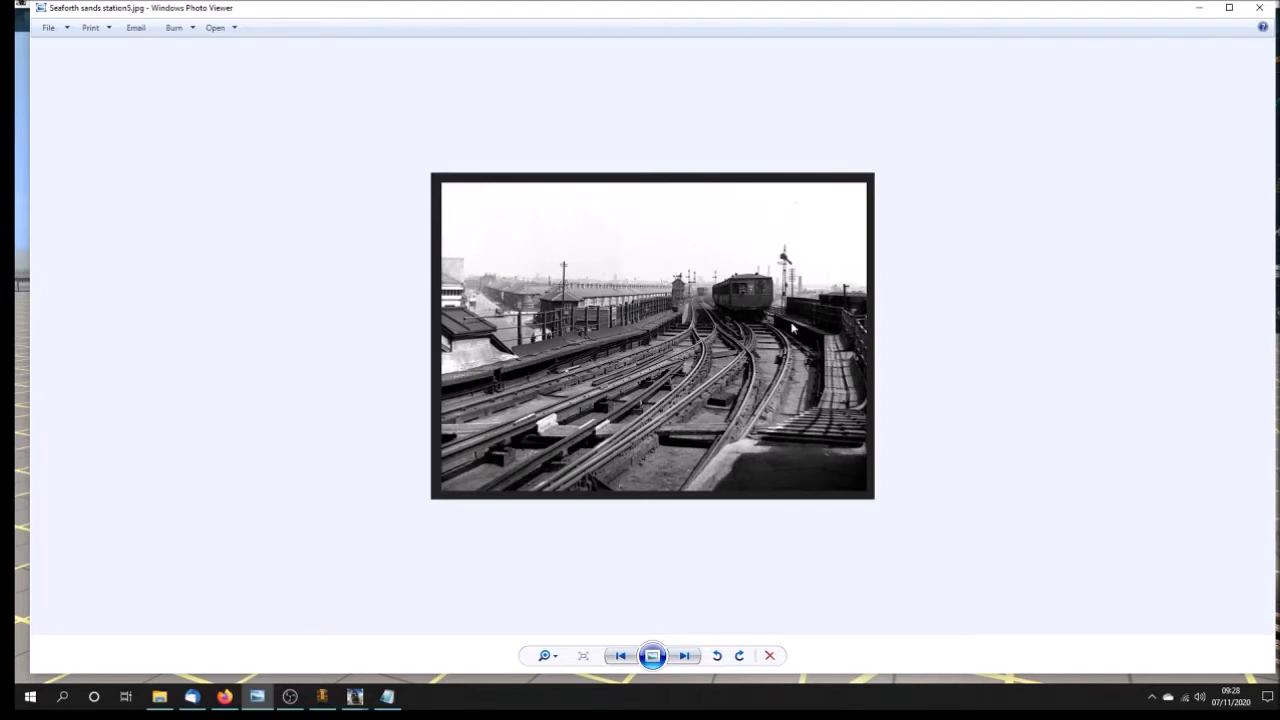
mouse_move(748, 362)
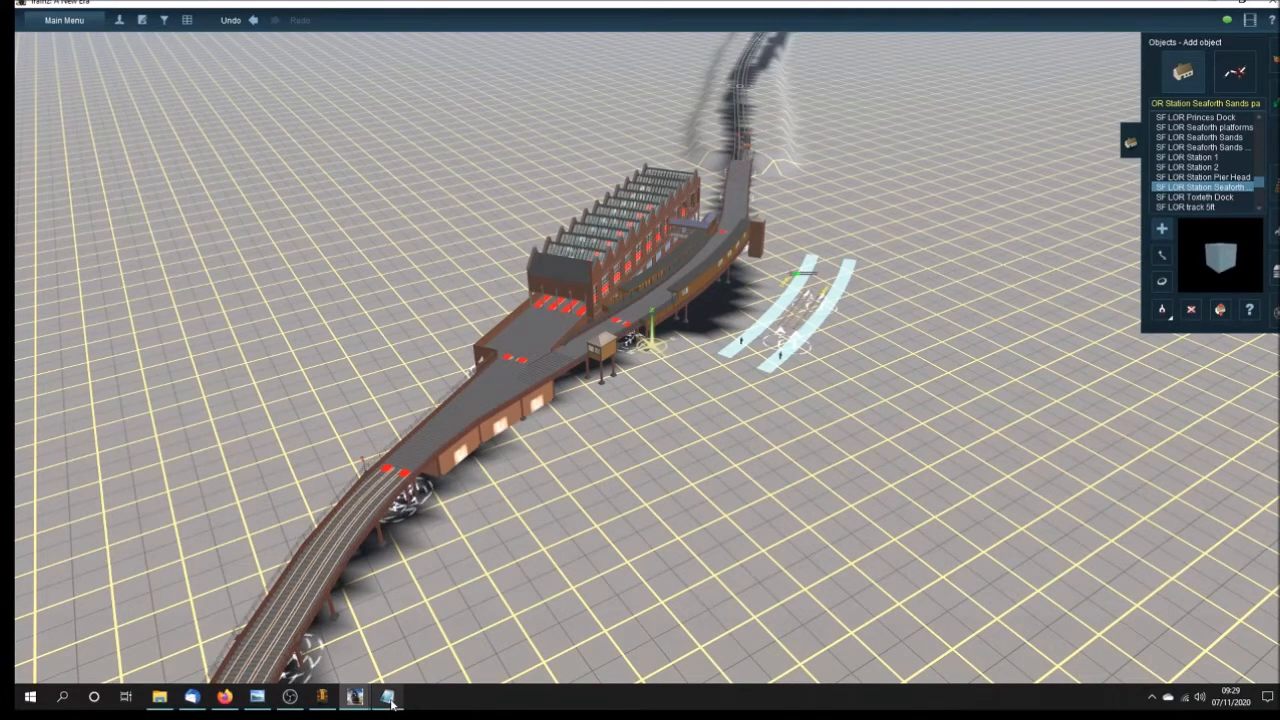
- Bring up the Seaforth Sands meshes config.txt, showing its mesh table, in Notepad
click(385, 696)
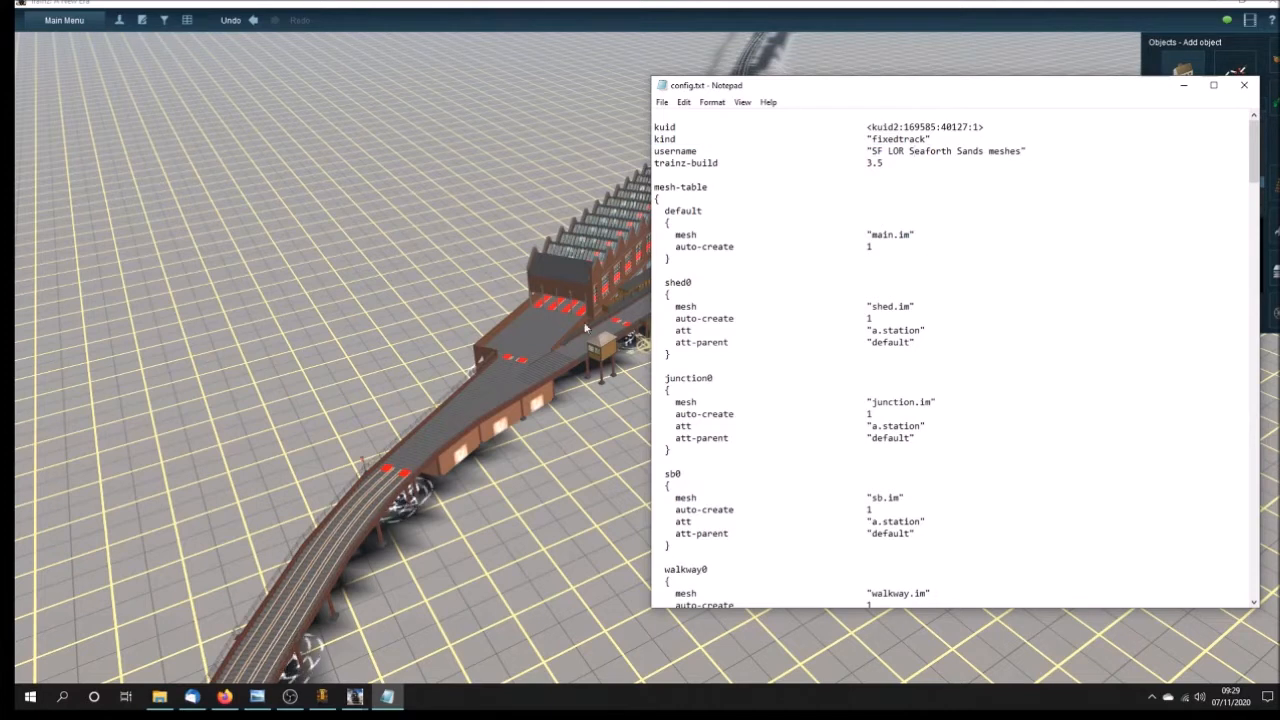
mouse_move(768, 223)
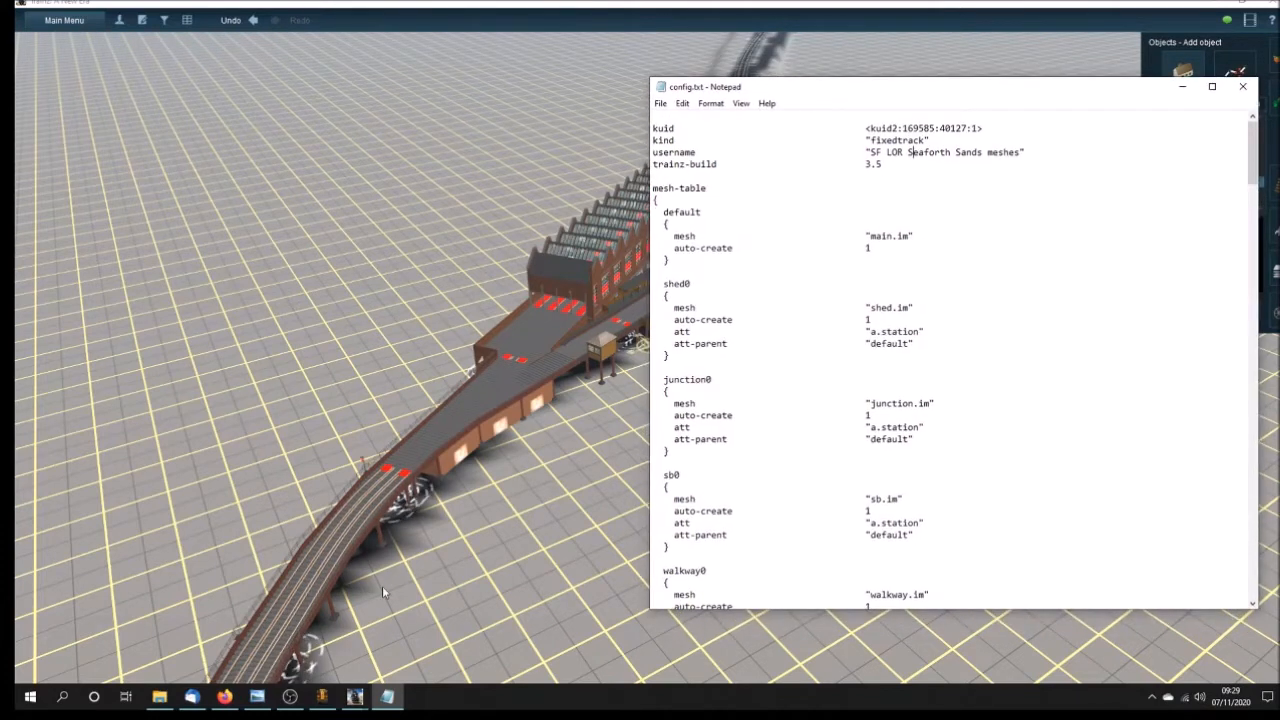
- Switch from config.txt in Notepad over to the gmax window
click(321, 696)
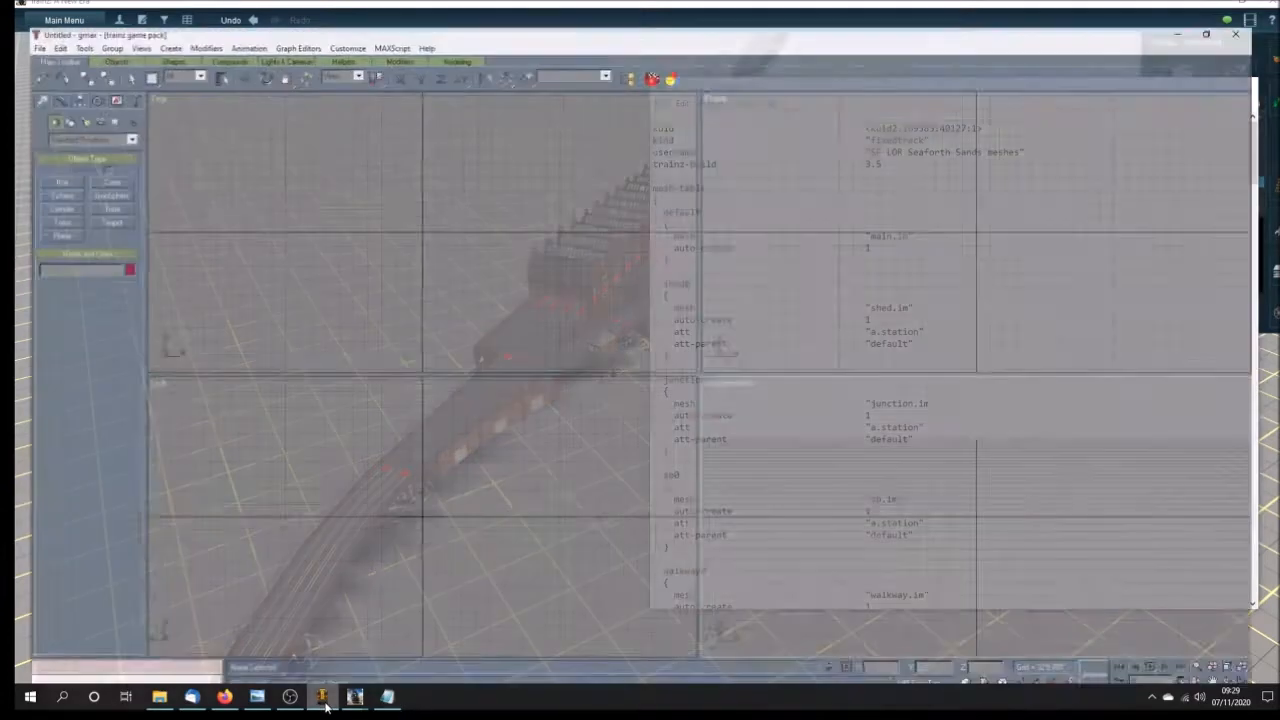
- Open Seaforth Sands mesh station v1 2.gmax from the recent files list
click(24, 14)
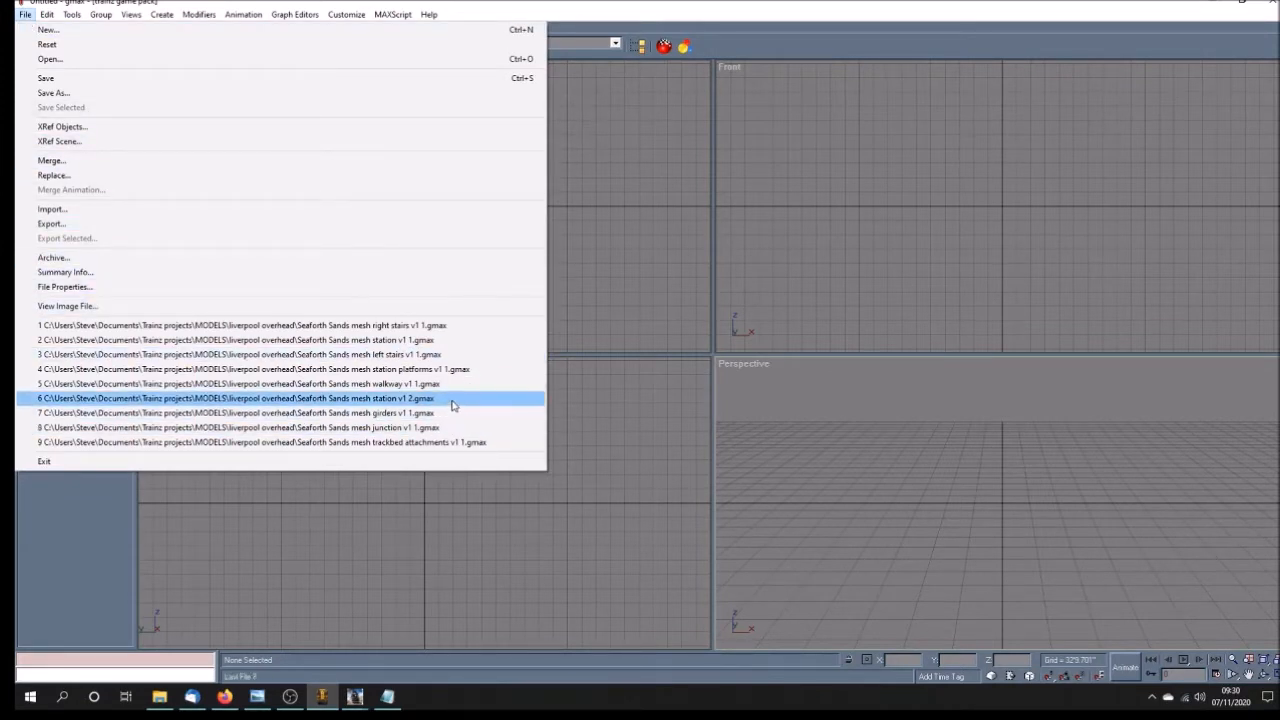
click(235, 398)
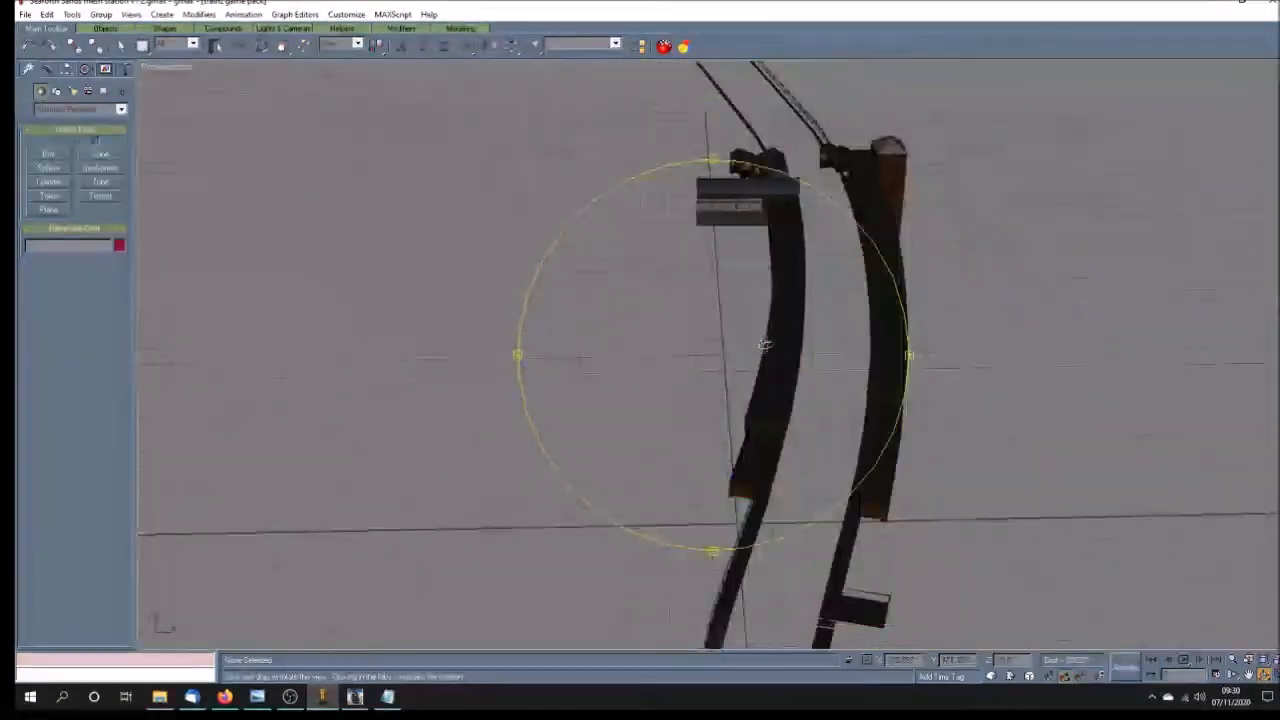
- Orbit the Perspective view to see the whole curved station with platforms and stairs
drag(765, 345, 710, 350)
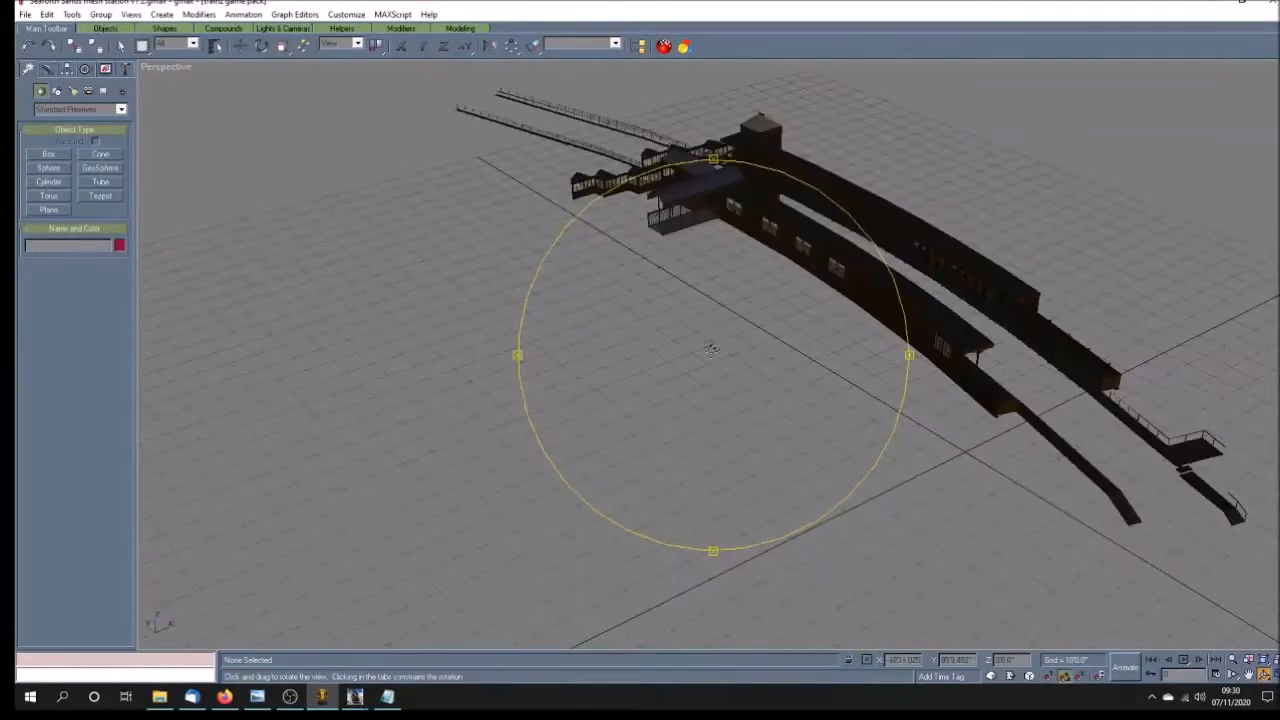
click(24, 14)
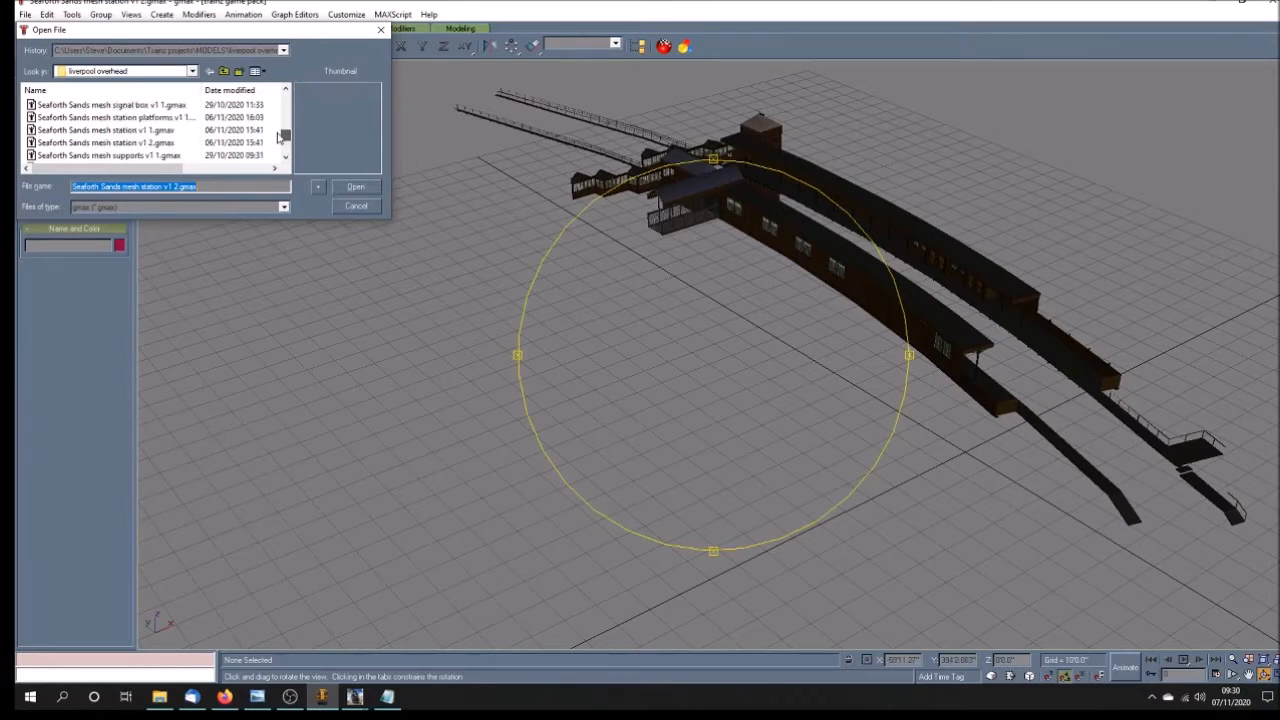
- Open Seaforth Sands station meshes v1 1.gmax from the liverpool overhead folder
scroll(down, 3)
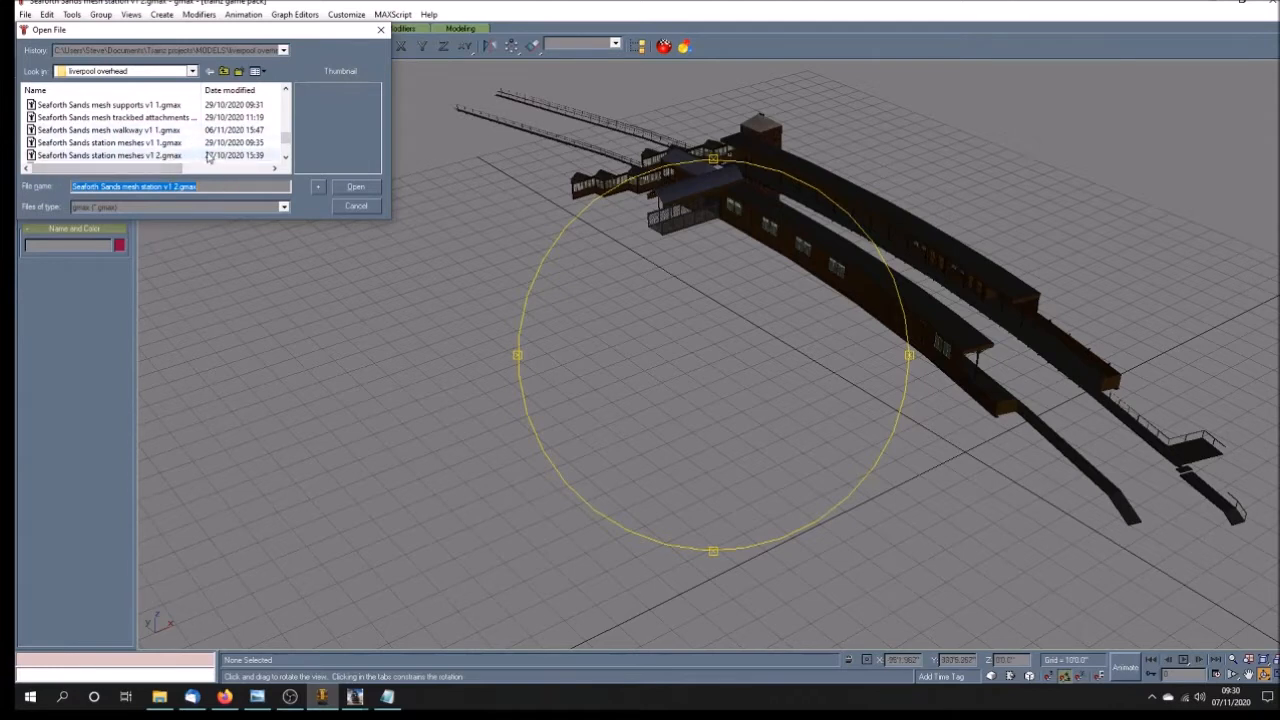
click(108, 142)
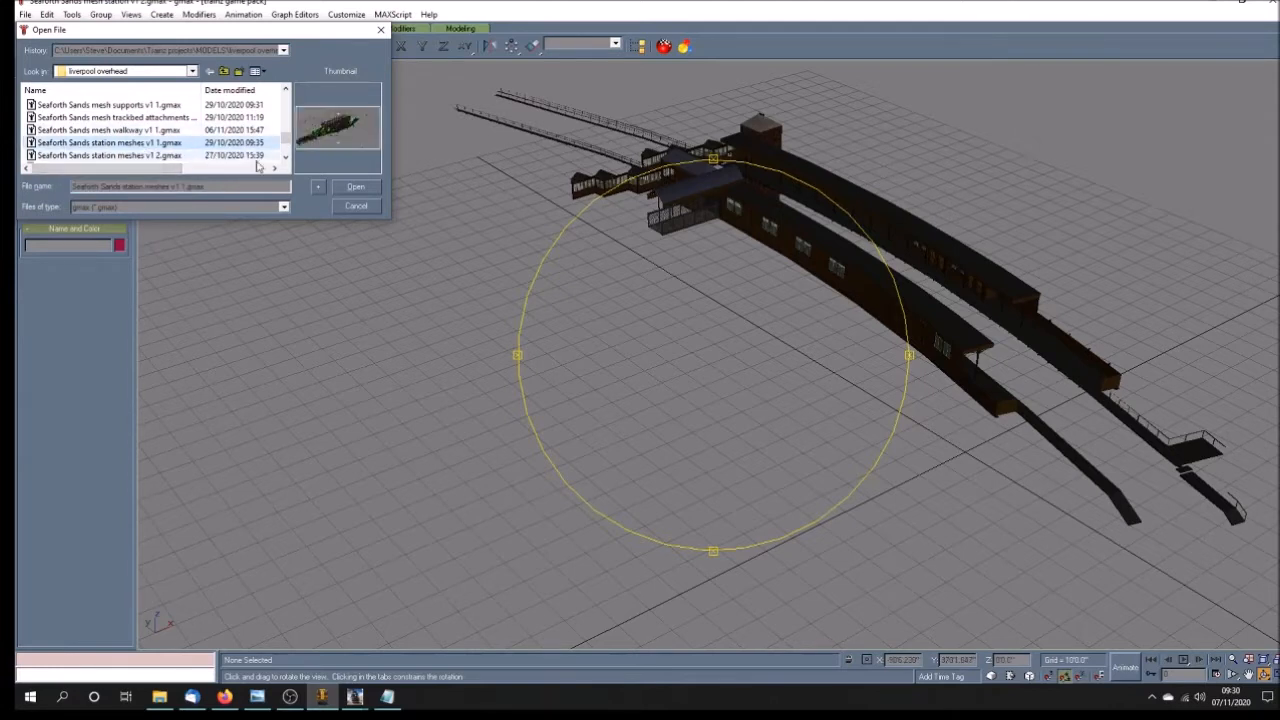
click(355, 186)
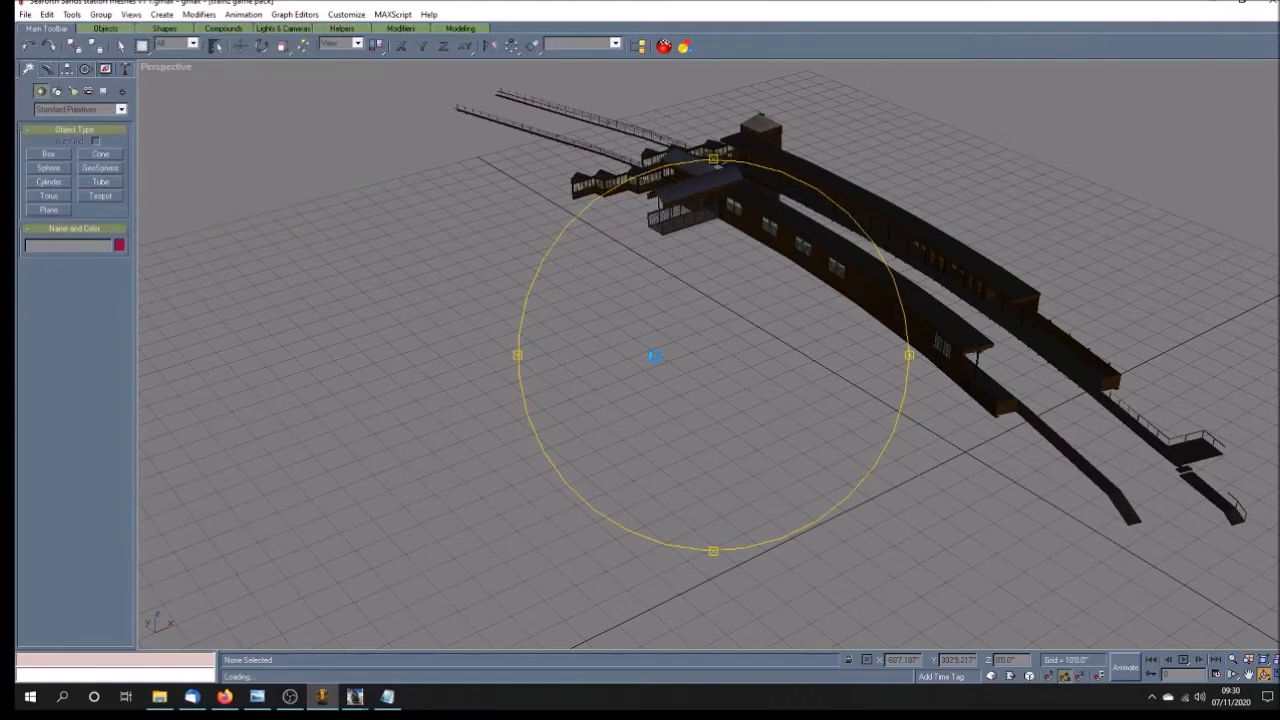
mouse_move(731, 348)
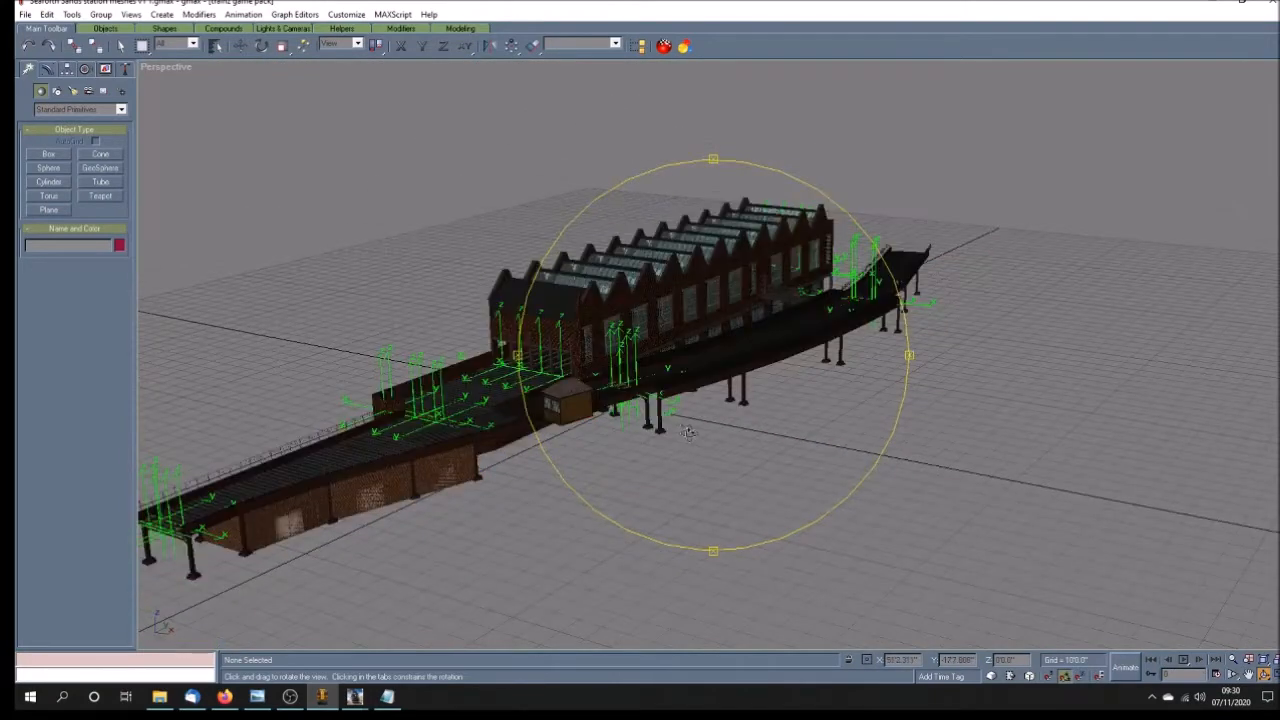
- Orbit around the sawtooth trainshed roofs, platforms and elevated track from several angles
drag(688, 432, 780, 448)
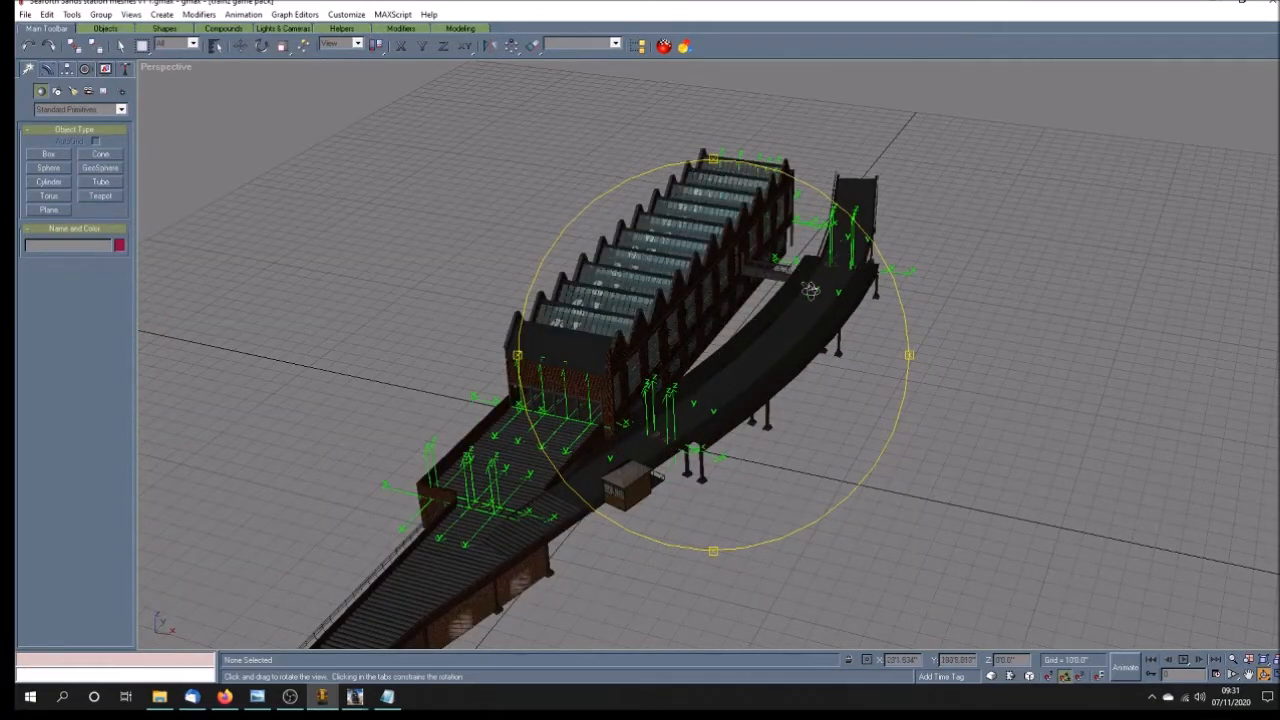
drag(810, 290, 645, 415)
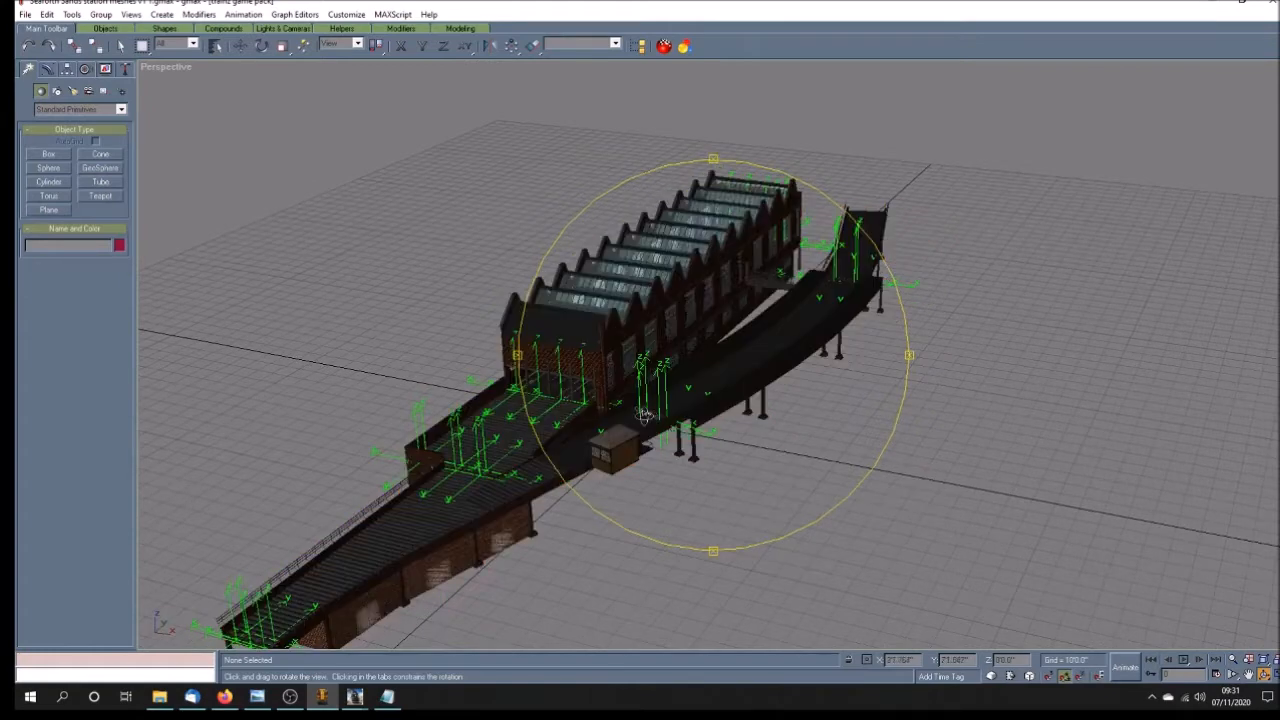
drag(645, 415, 730, 432)
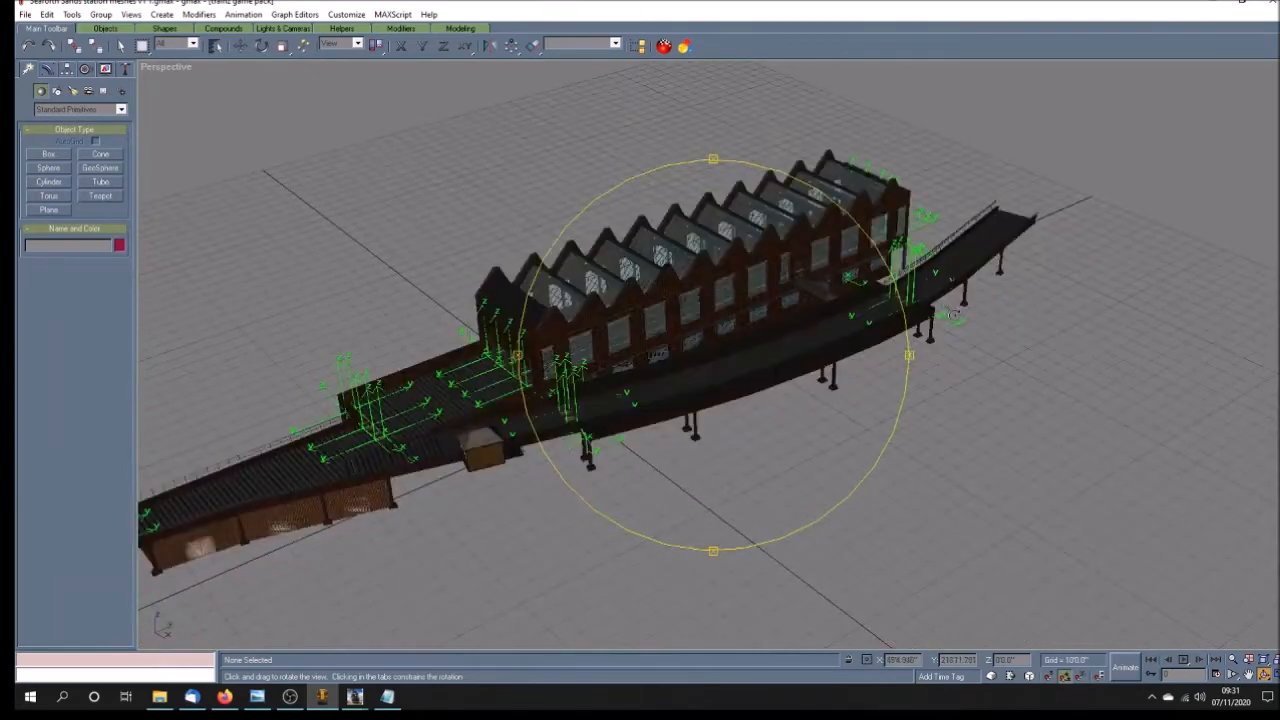
drag(950, 315, 960, 320)
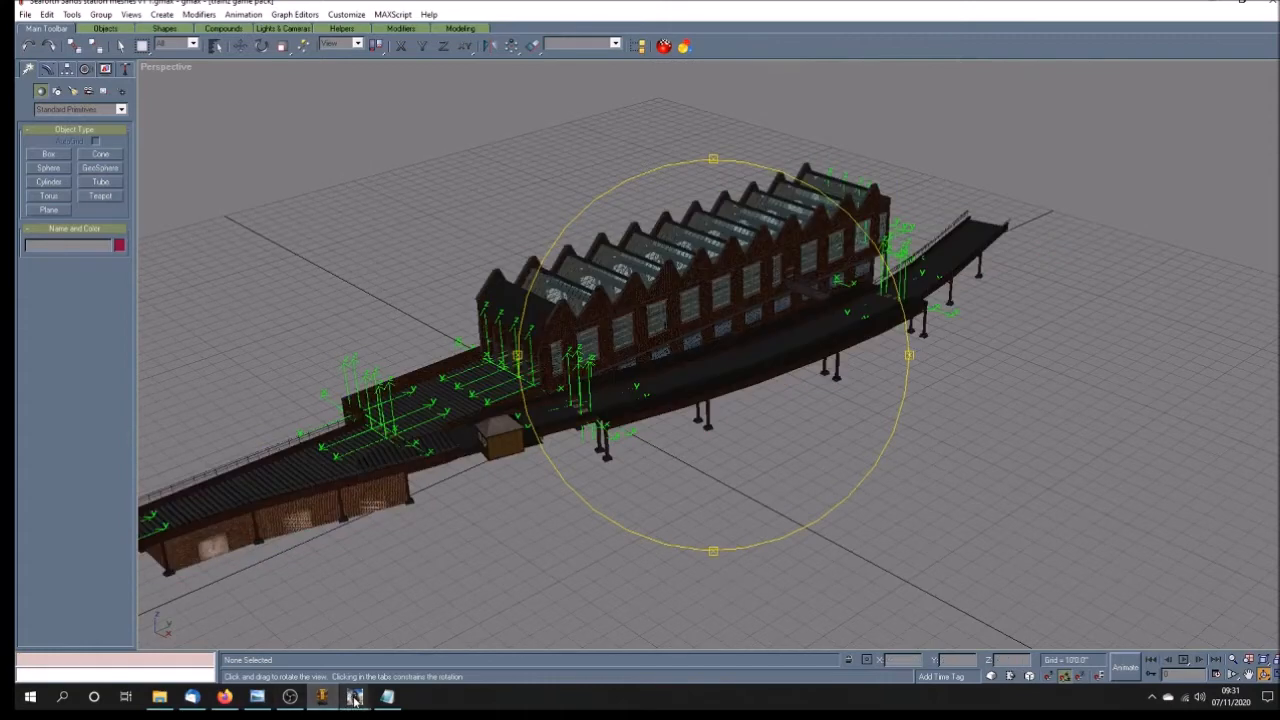
- View the placed station in Trainz Surveyor, then return to gmax
click(354, 696)
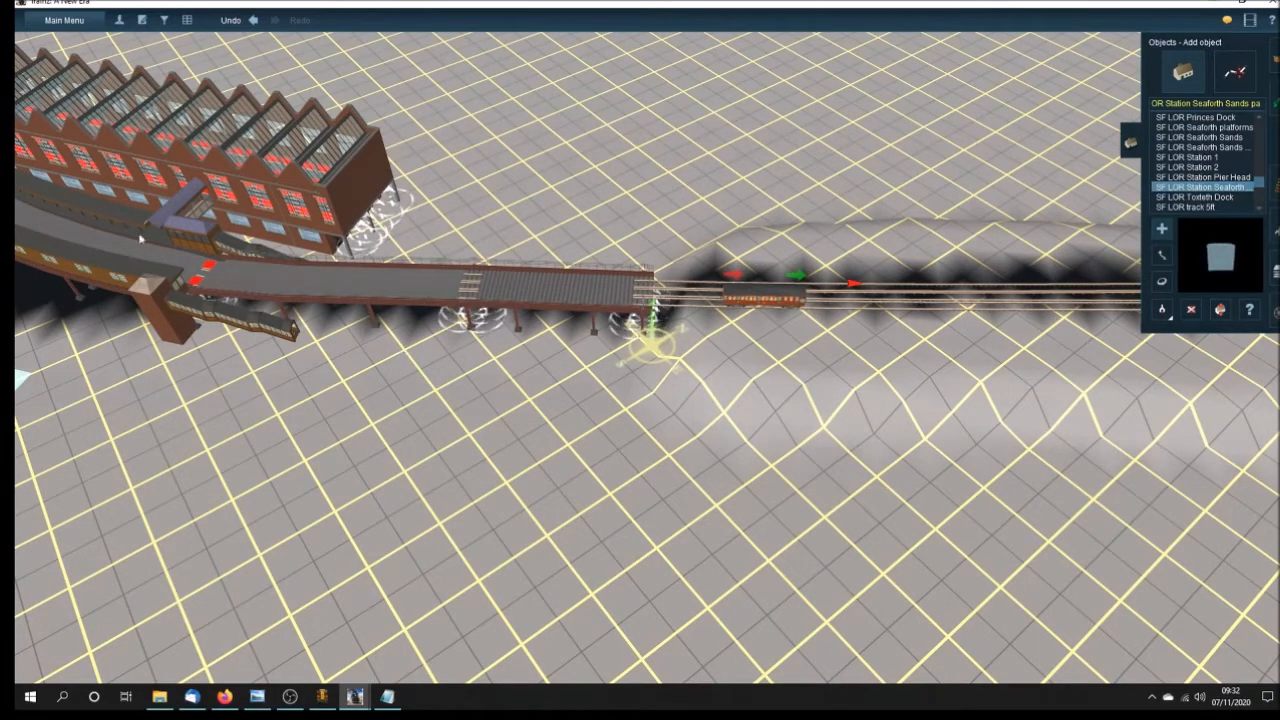
mouse_move(618, 397)
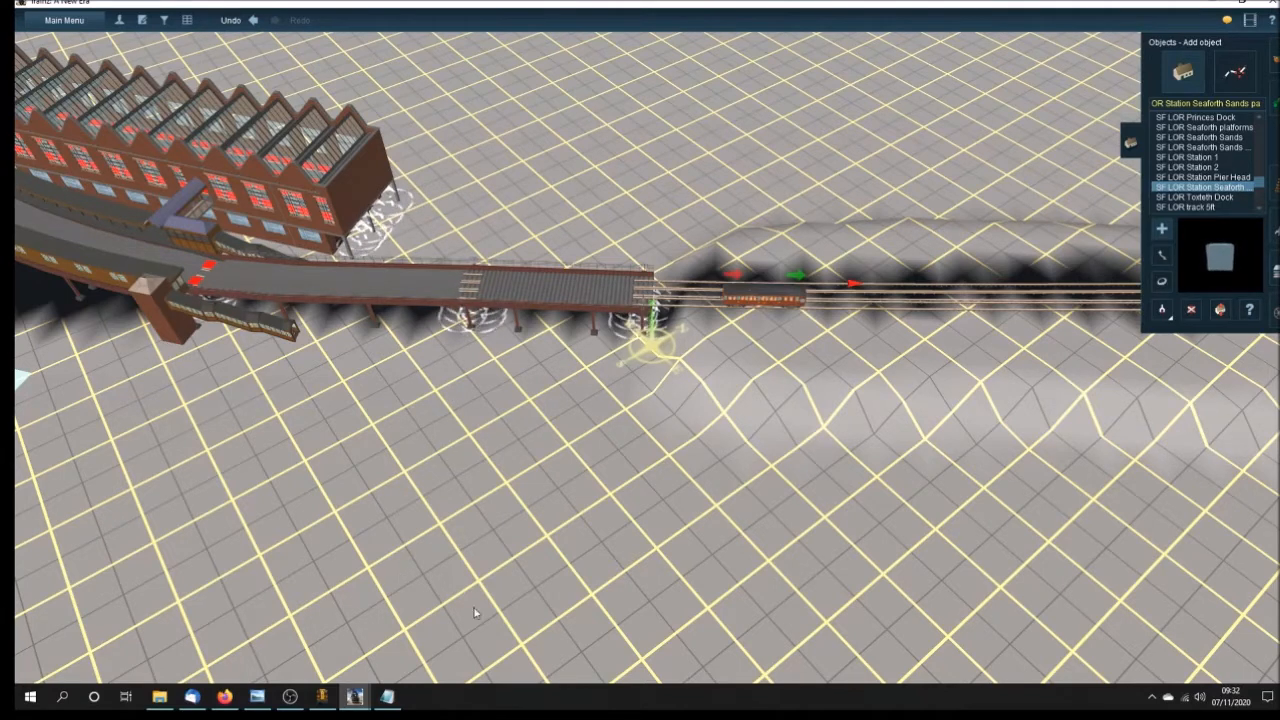
click(322, 696)
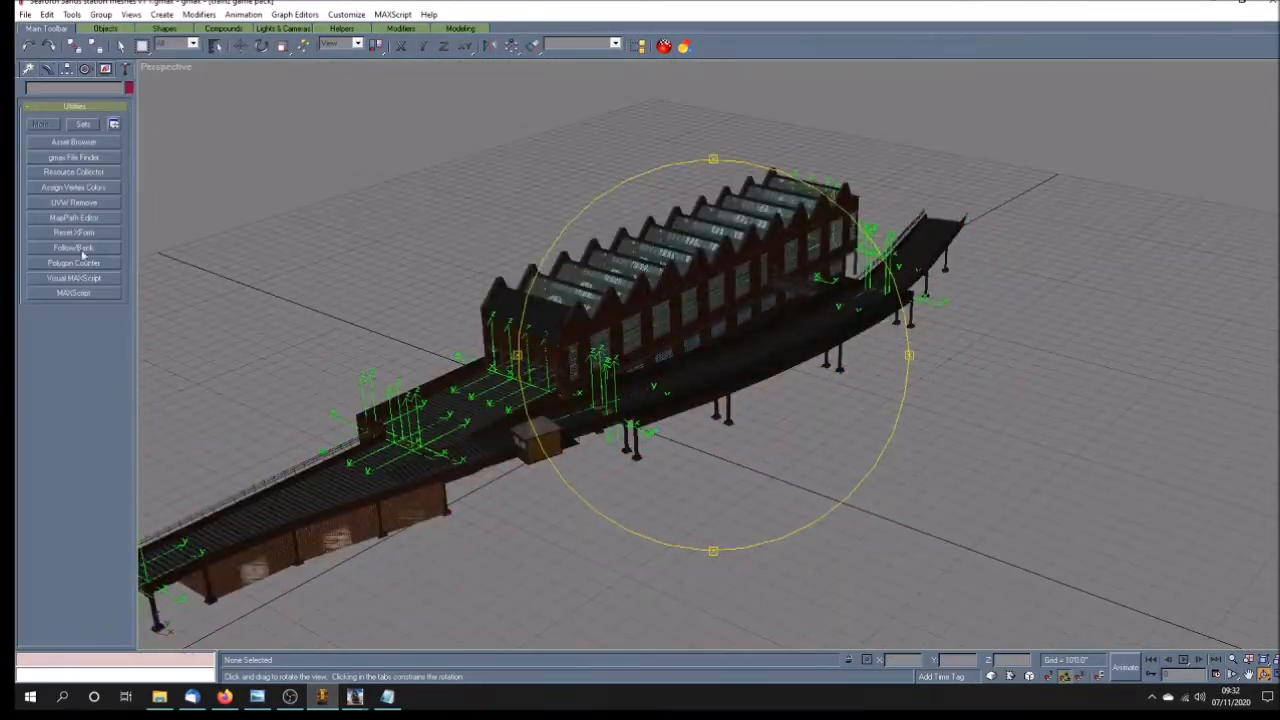
click(73, 262)
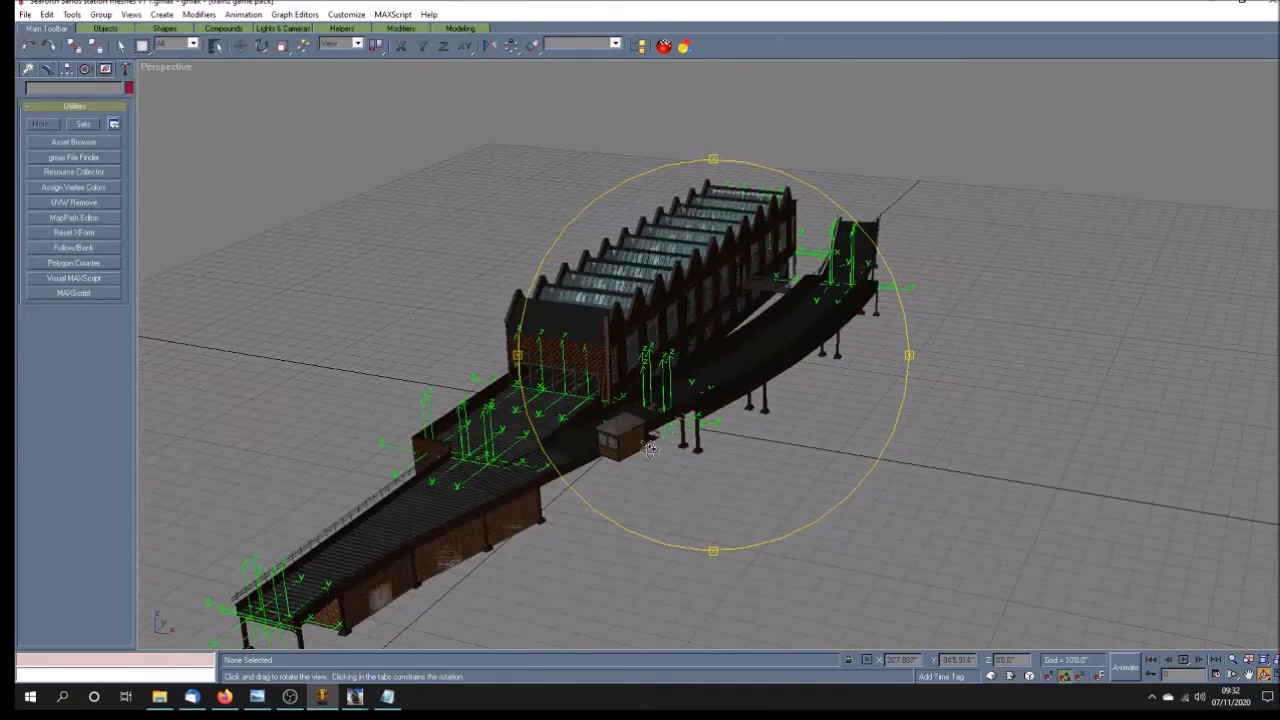
drag(650, 450, 665, 505)
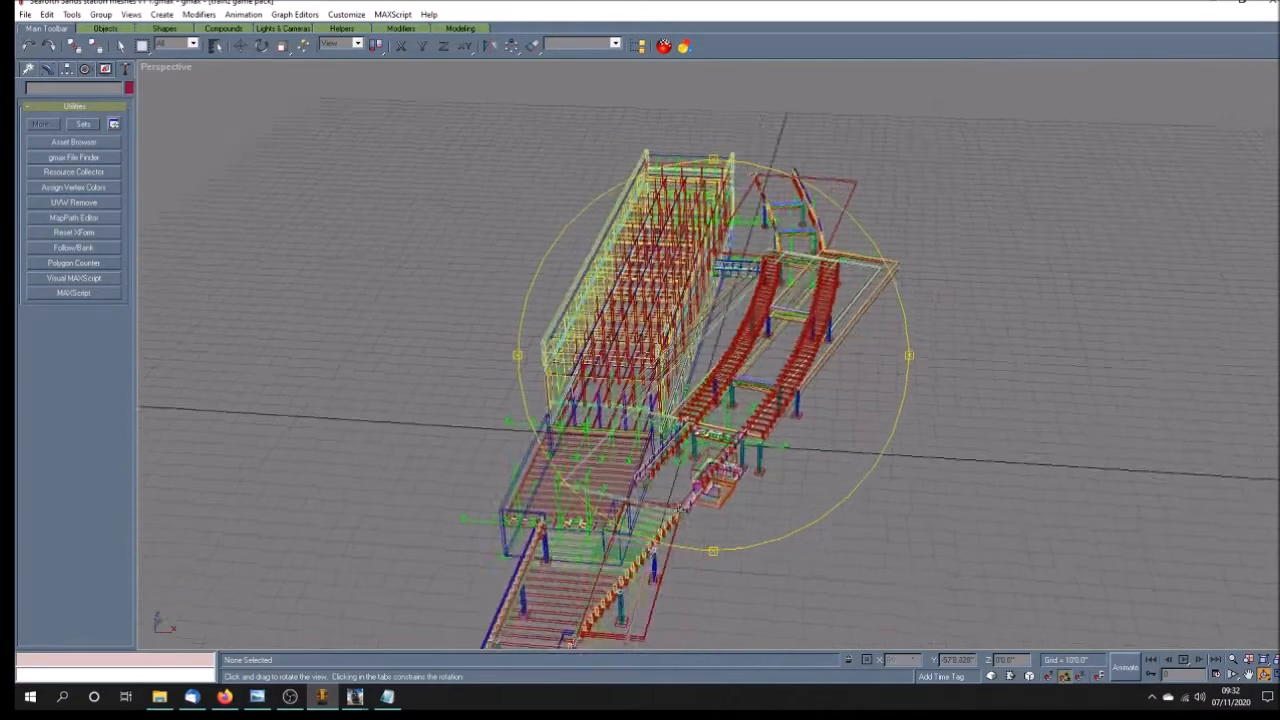
drag(710, 400, 660, 535)
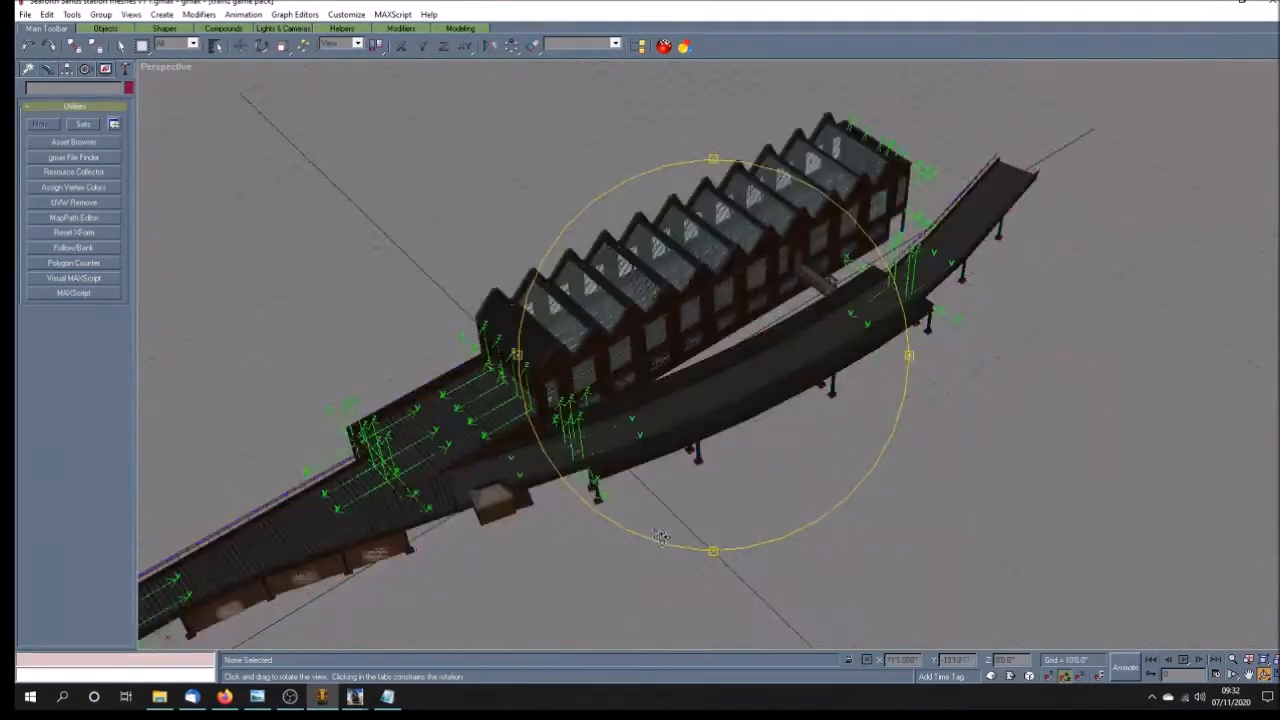
drag(660, 535, 712, 355)
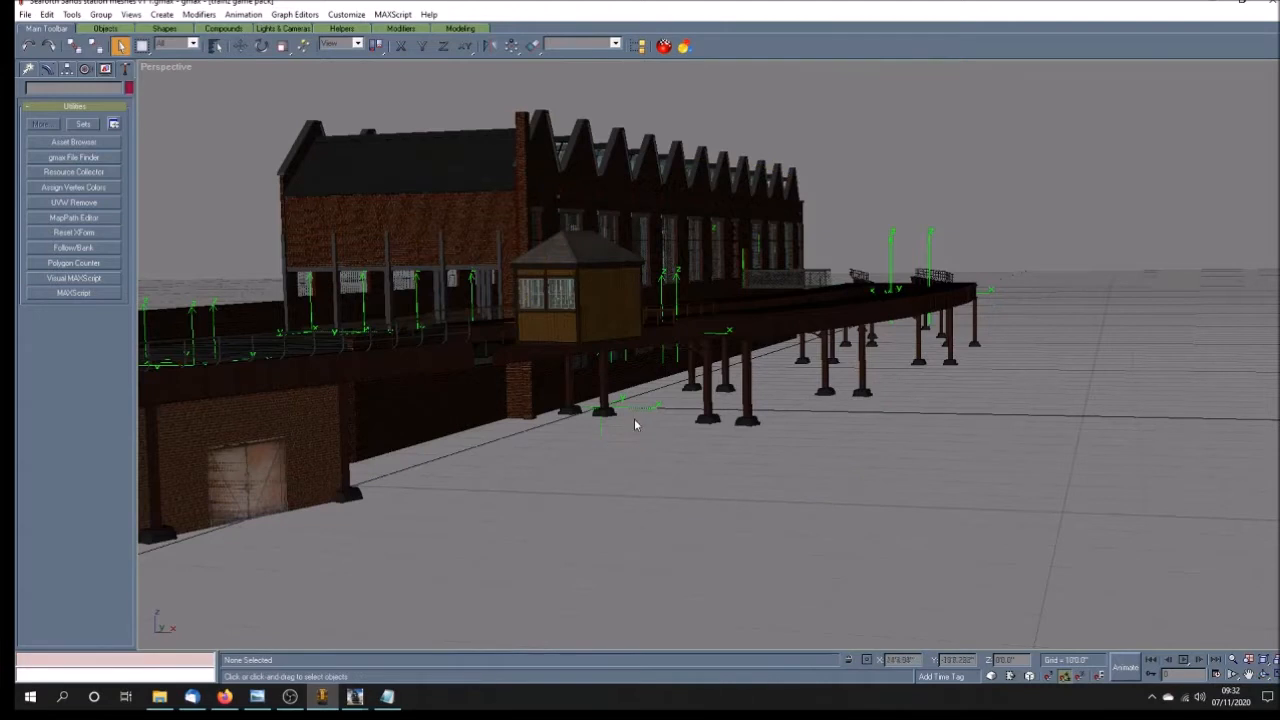
mouse_move(603, 441)
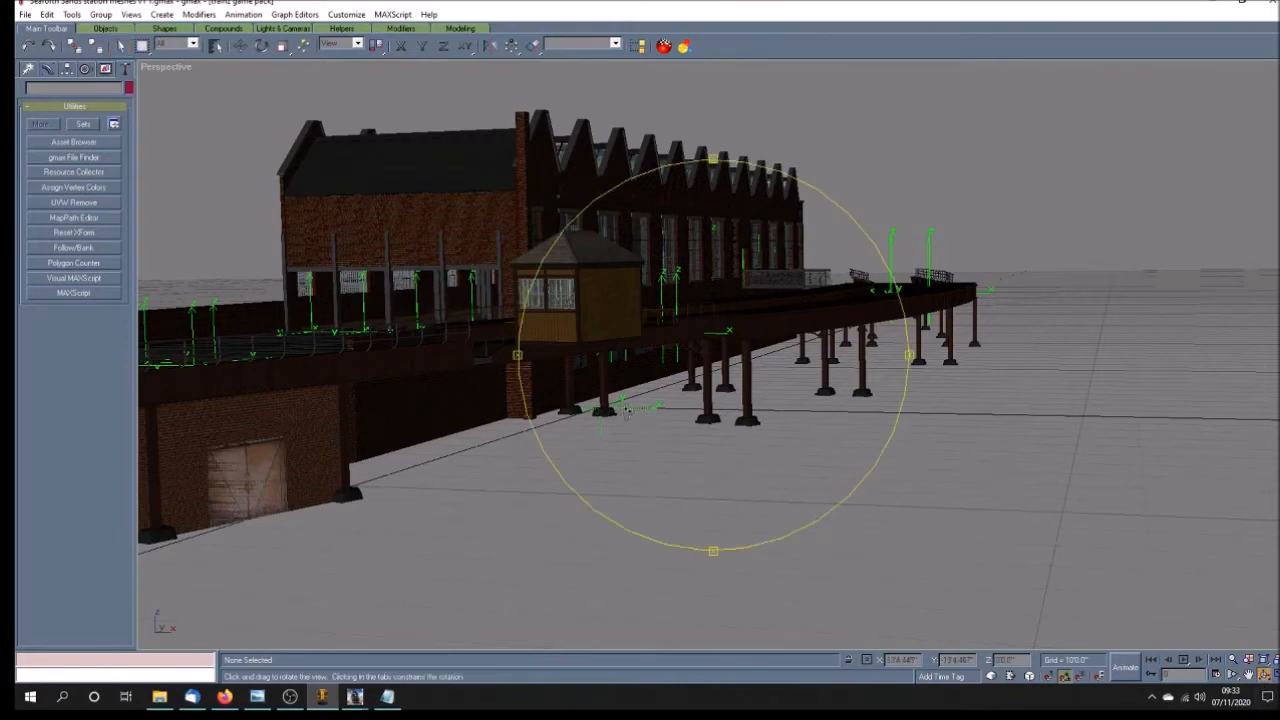
drag(650, 400, 655, 405)
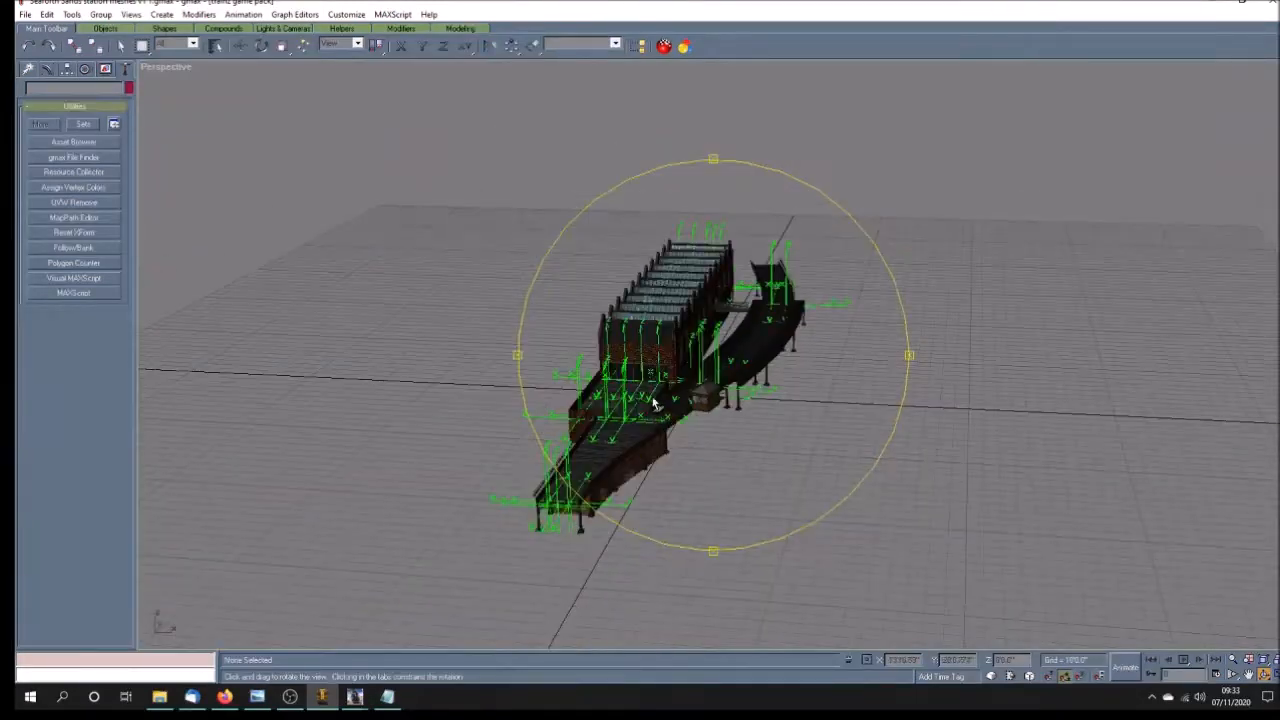
drag(650, 400, 760, 395)
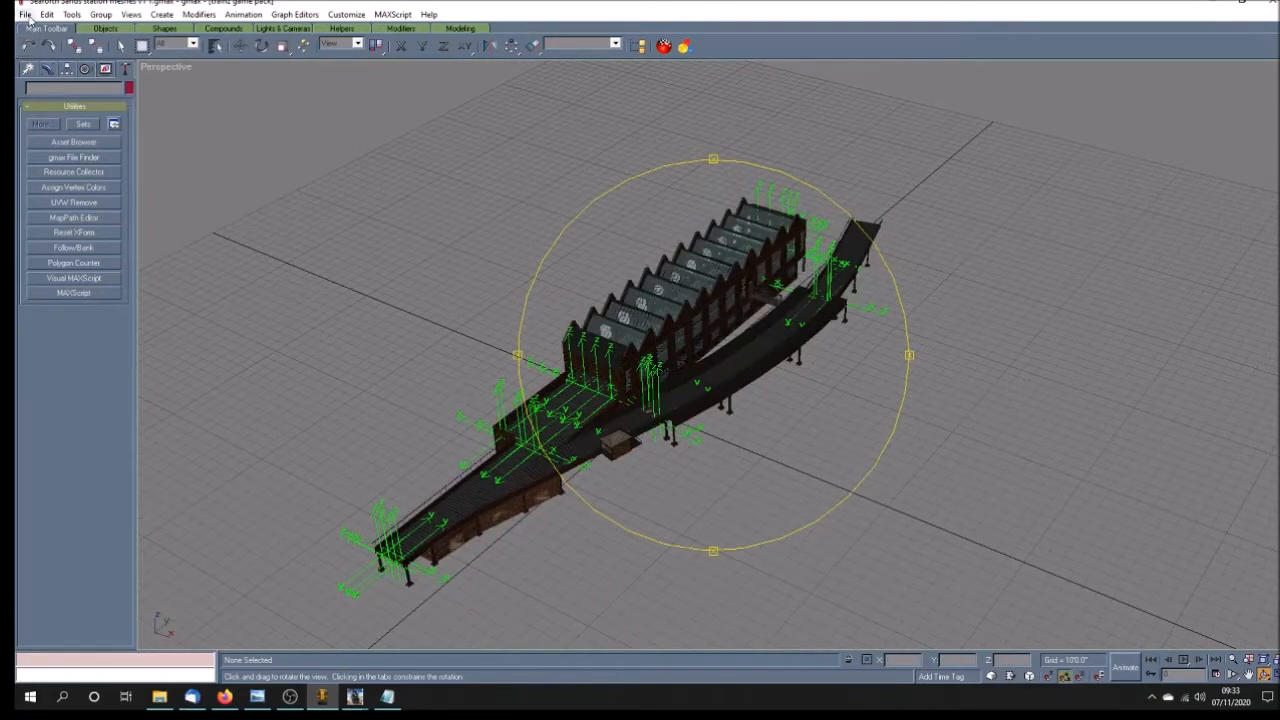
- Open Seaforth Sands mesh right stairs v1 1 without saving the station meshes scene
click(24, 14)
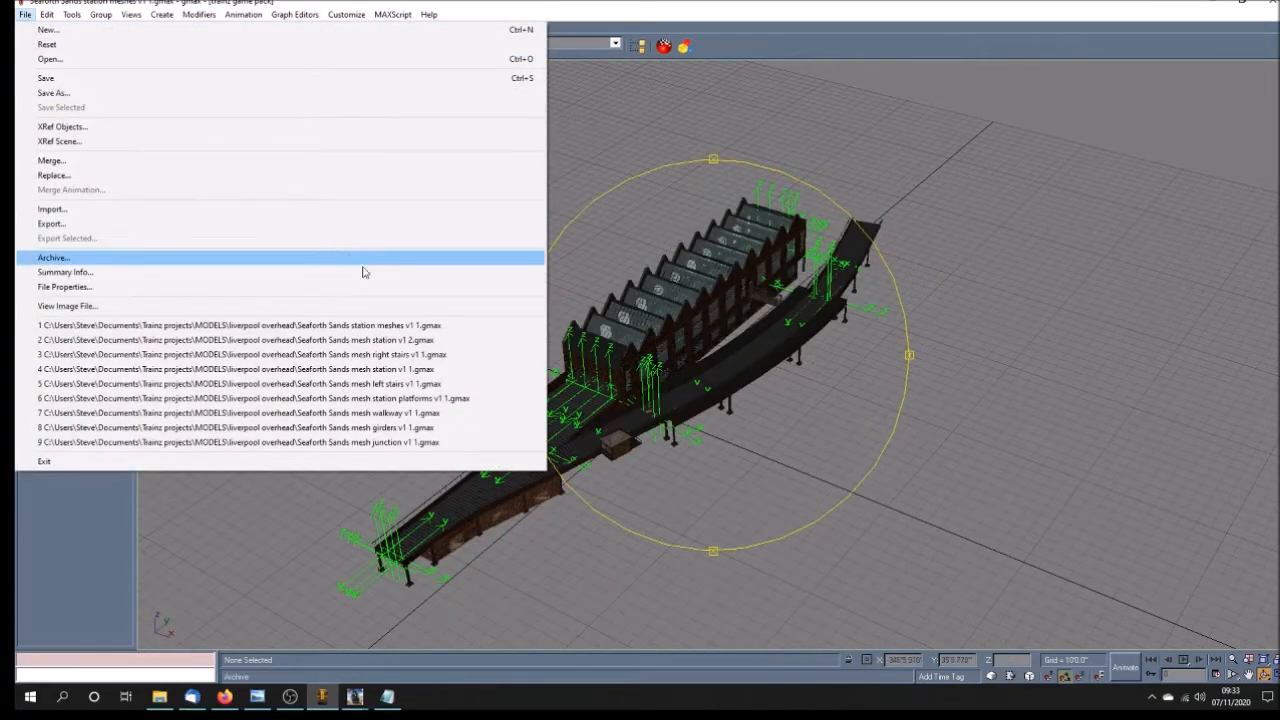
mouse_move(473, 340)
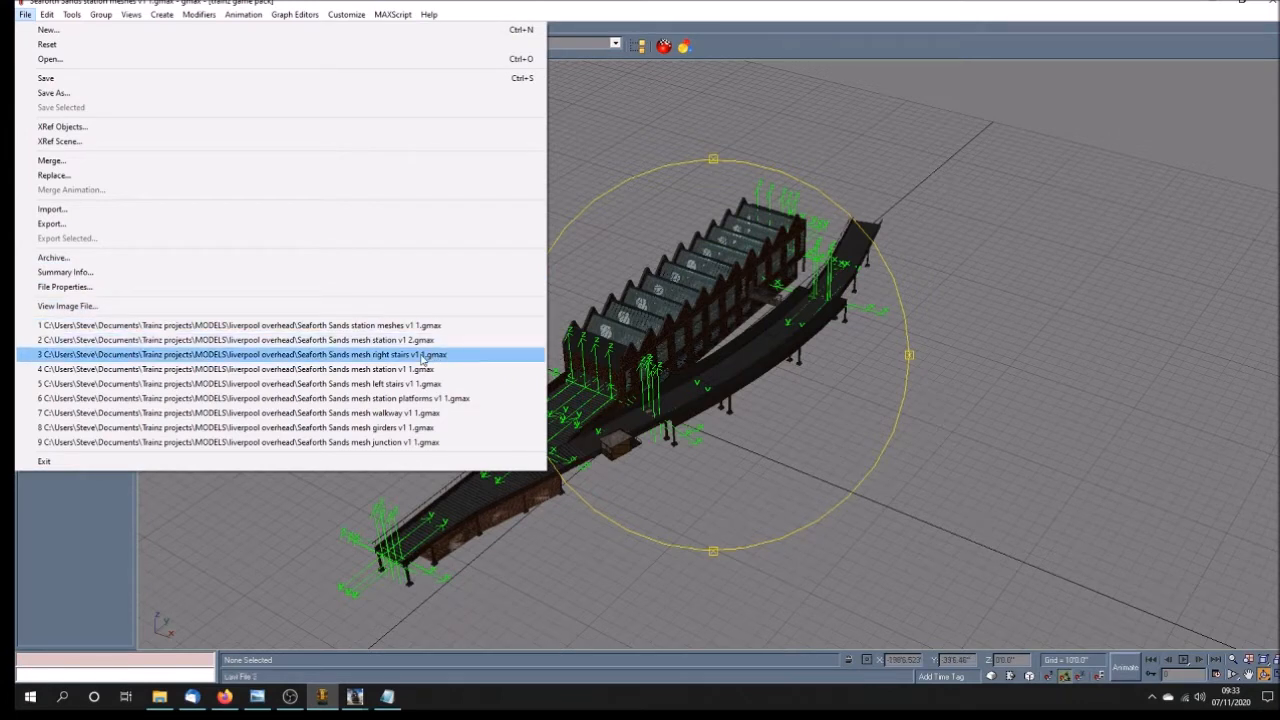
click(240, 354)
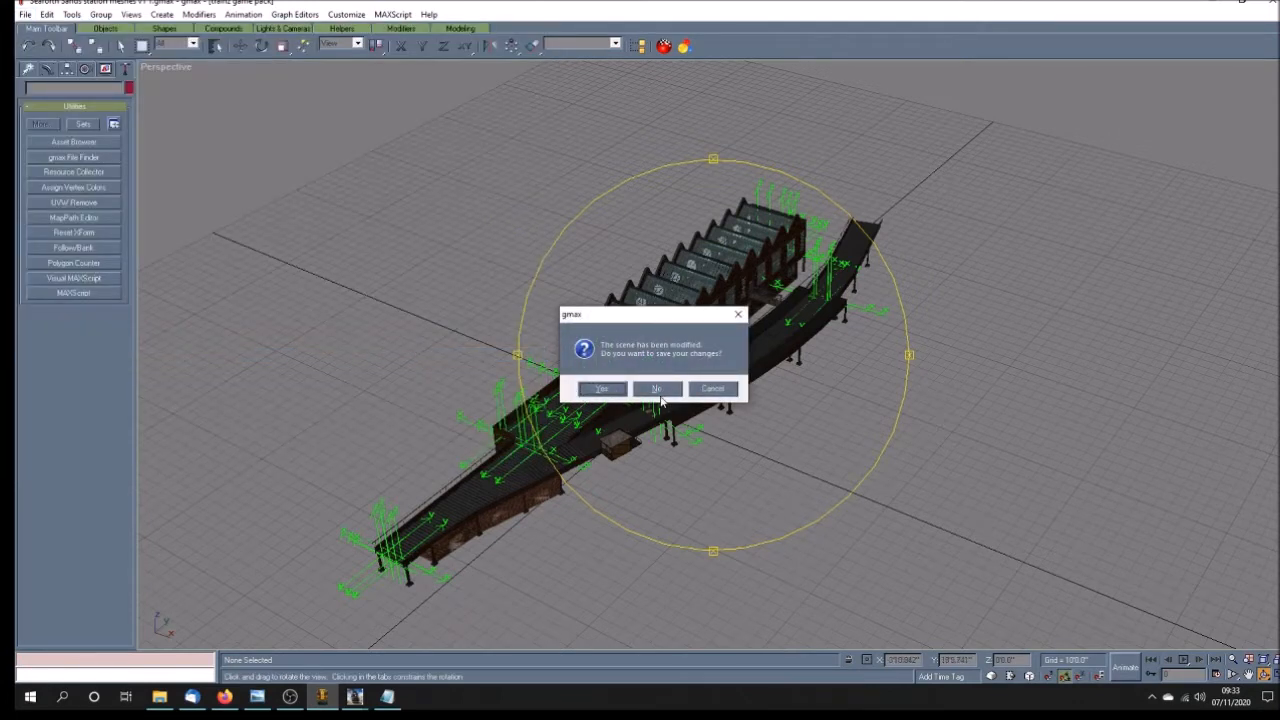
click(656, 388)
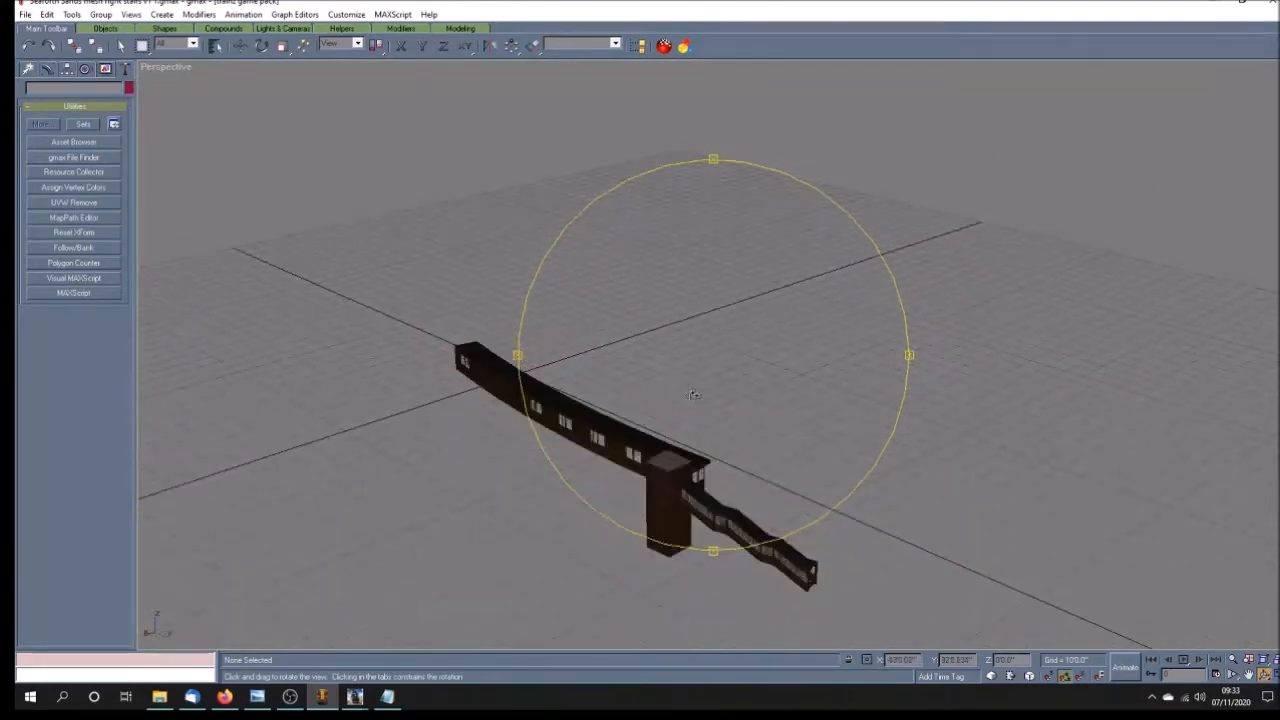
- Orbit the stairs model and check its polygon count of 2072
drag(693, 394, 751, 394)
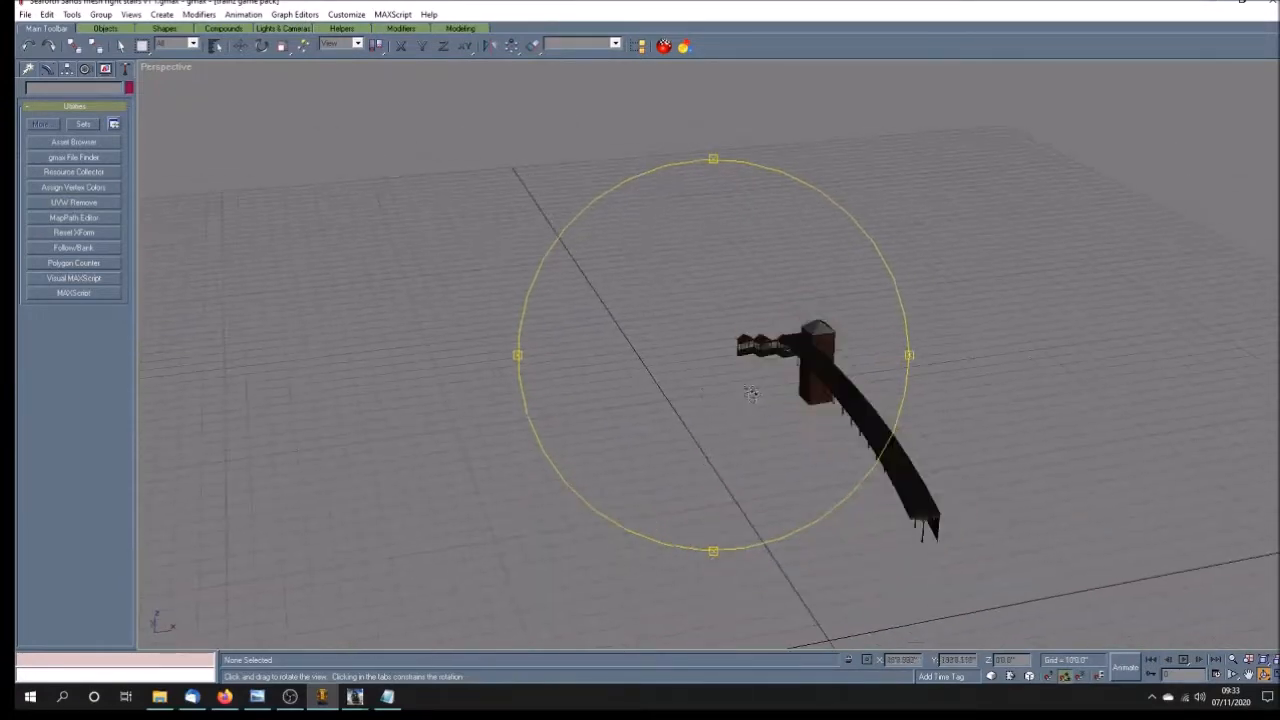
click(73, 263)
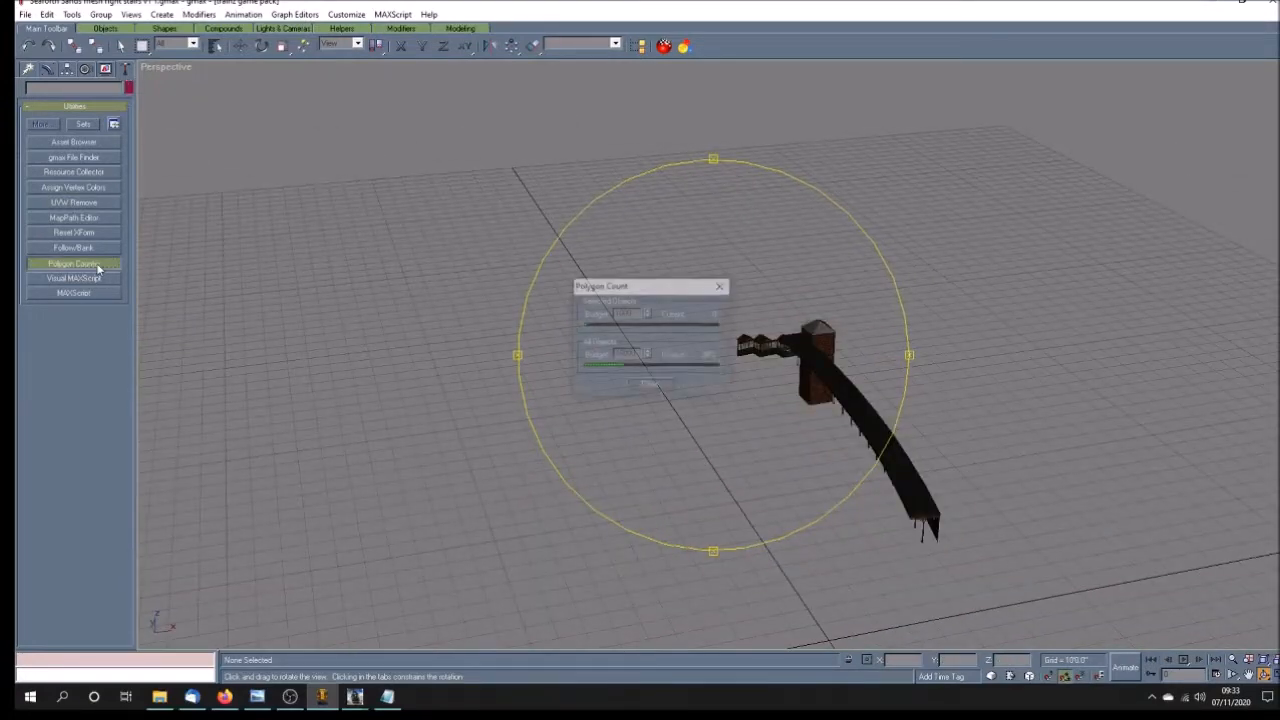
click(74, 263)
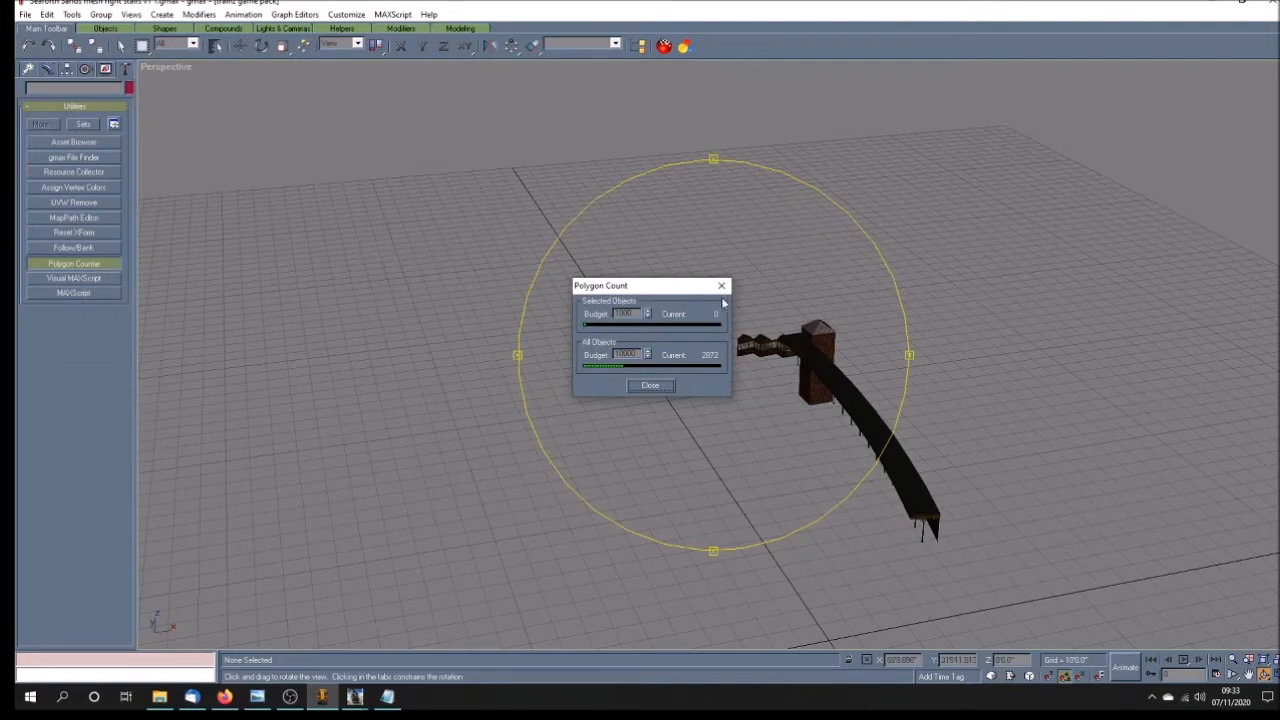
click(650, 385)
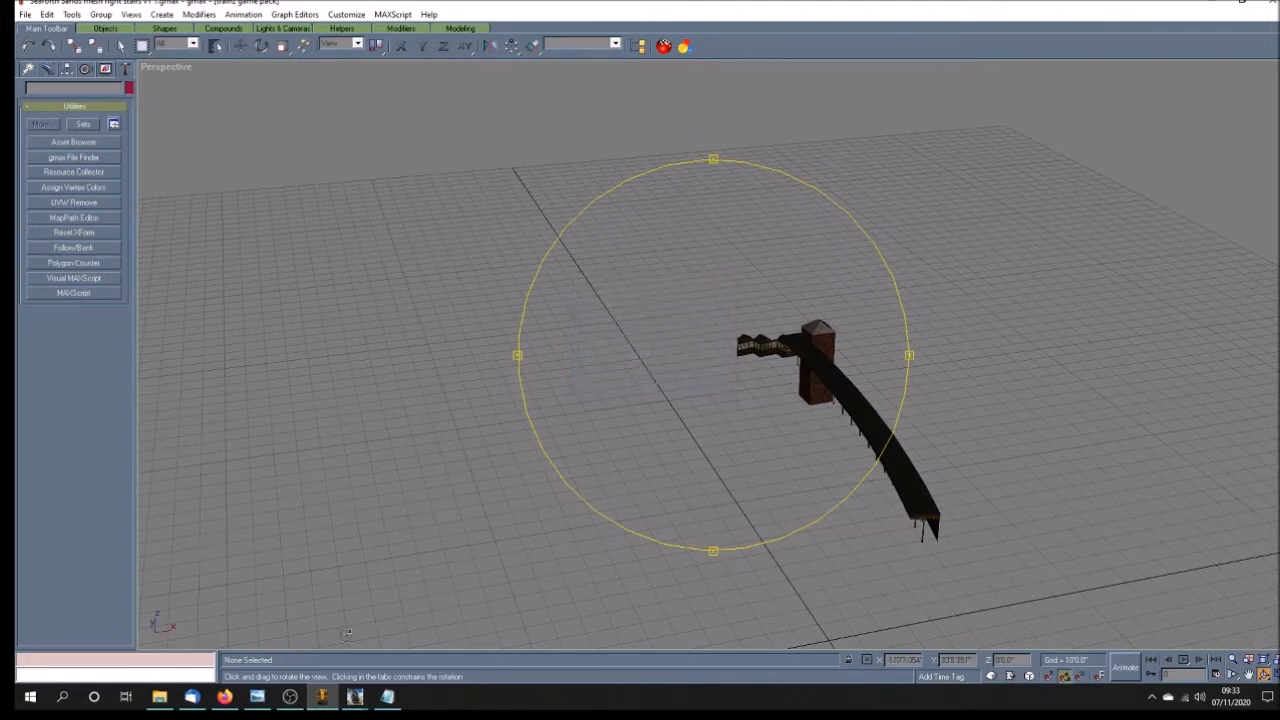
mouse_move(159, 696)
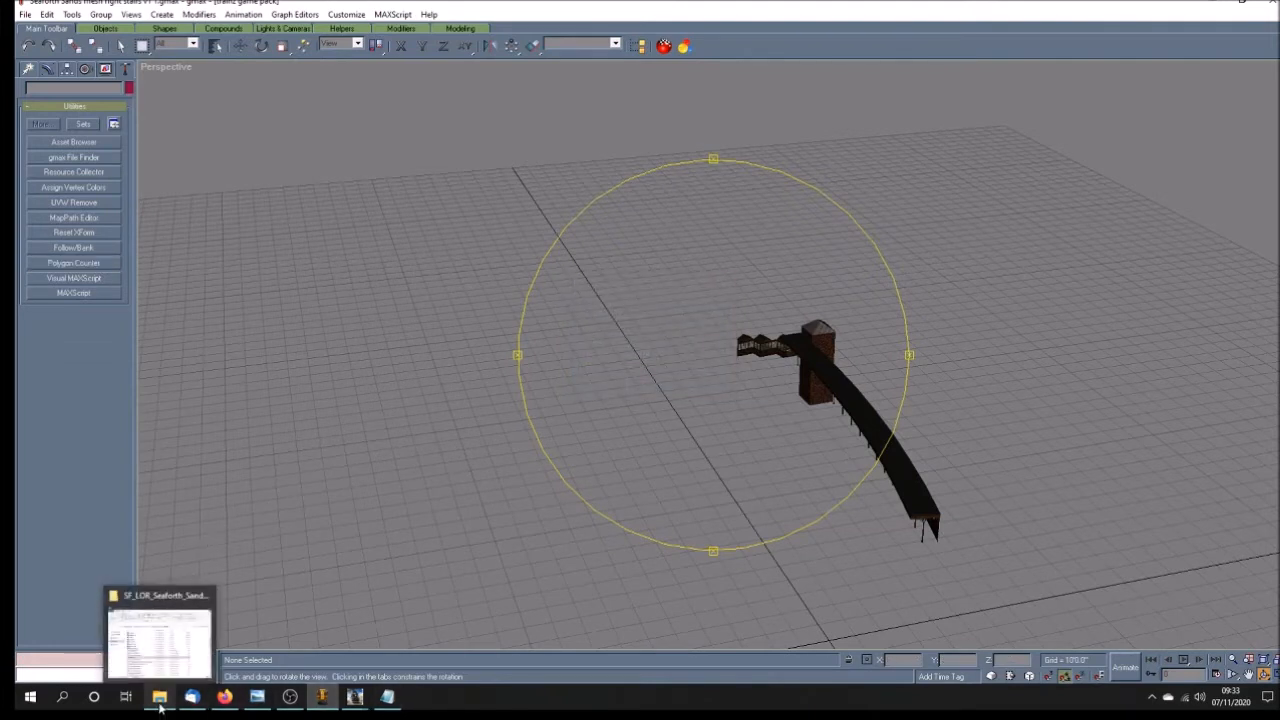
- Bring up the SF_LOR_Seaforth_Sands_meshes folder and open girders.IM in the mesh viewer
click(159, 630)
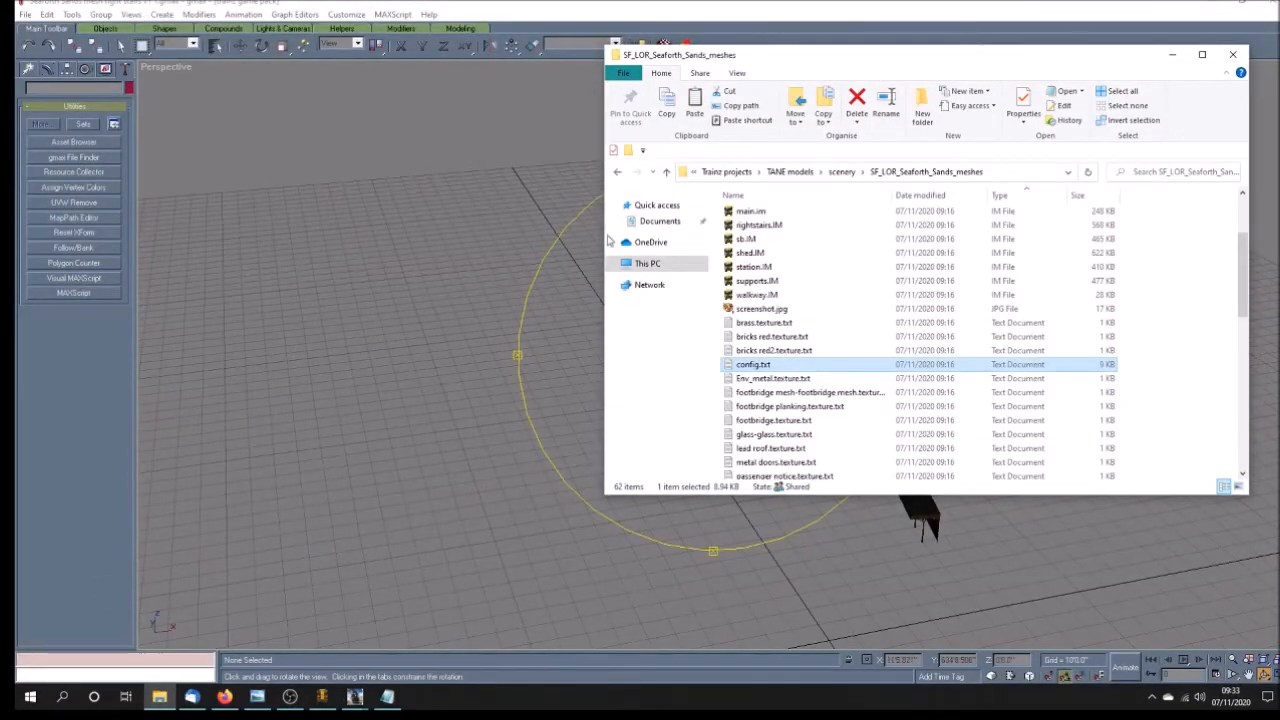
mouse_move(758, 225)
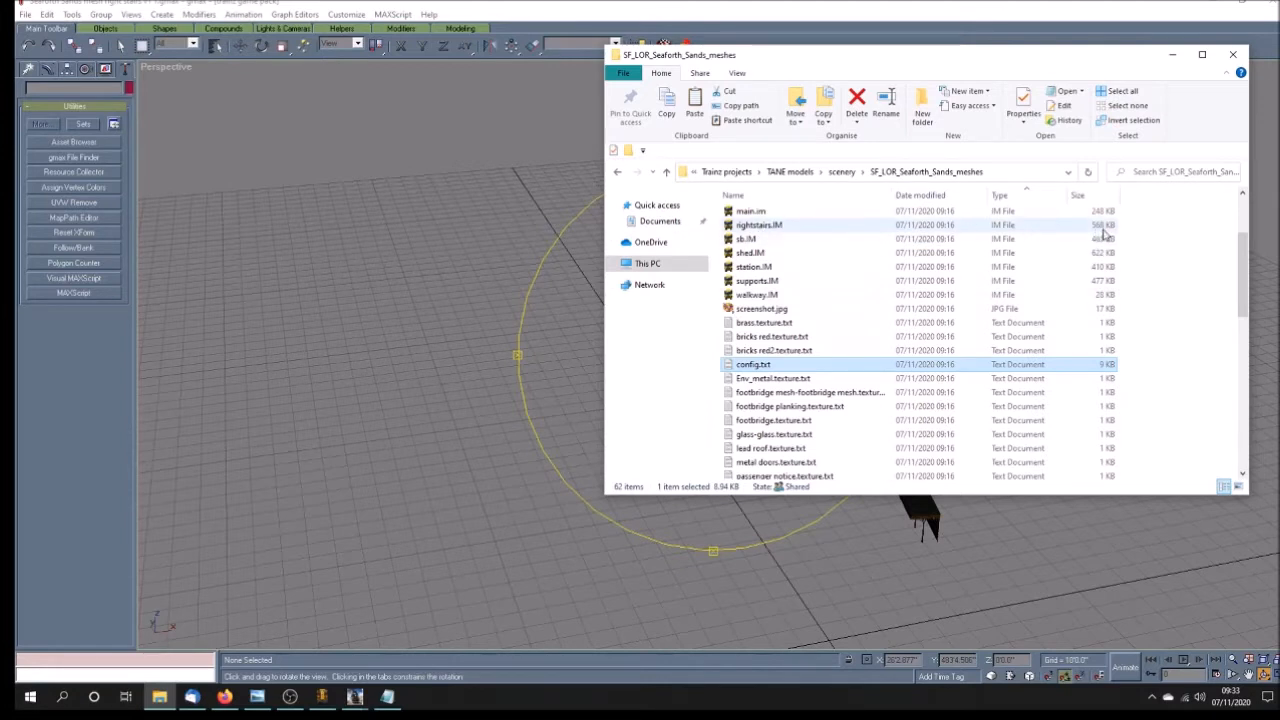
scroll(up, 3)
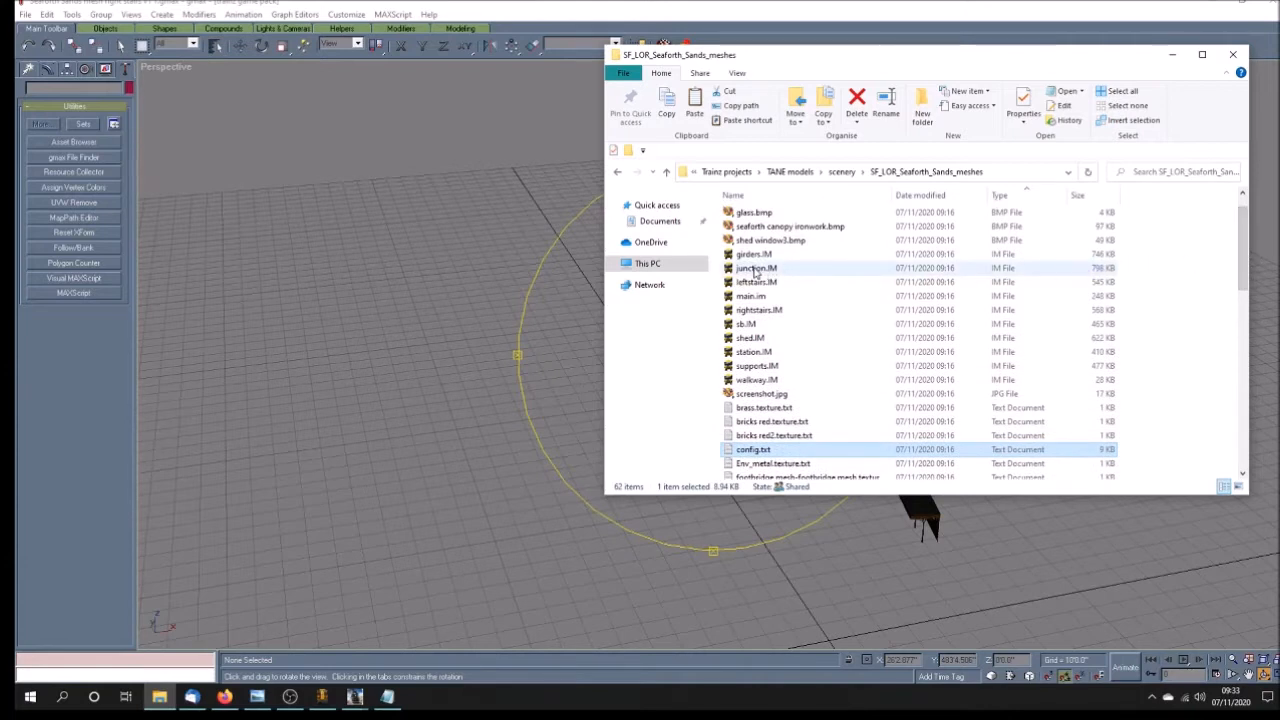
mouse_move(850, 435)
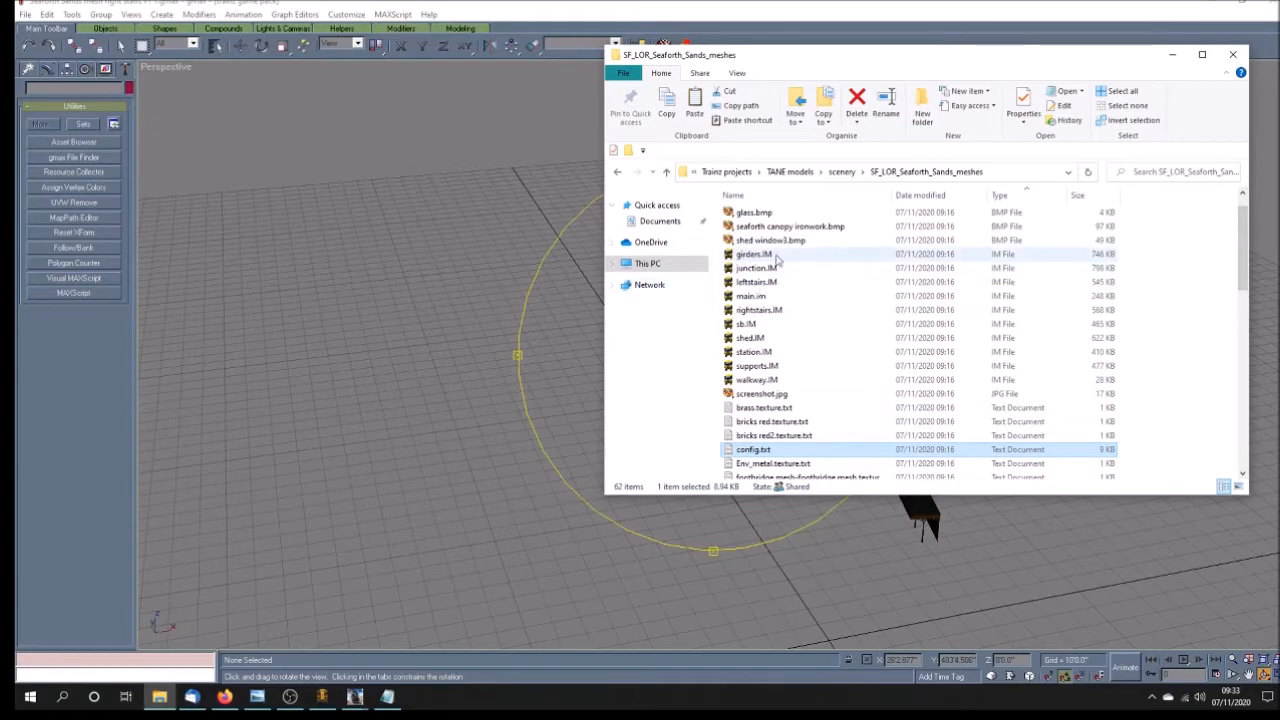
mouse_move(765, 258)
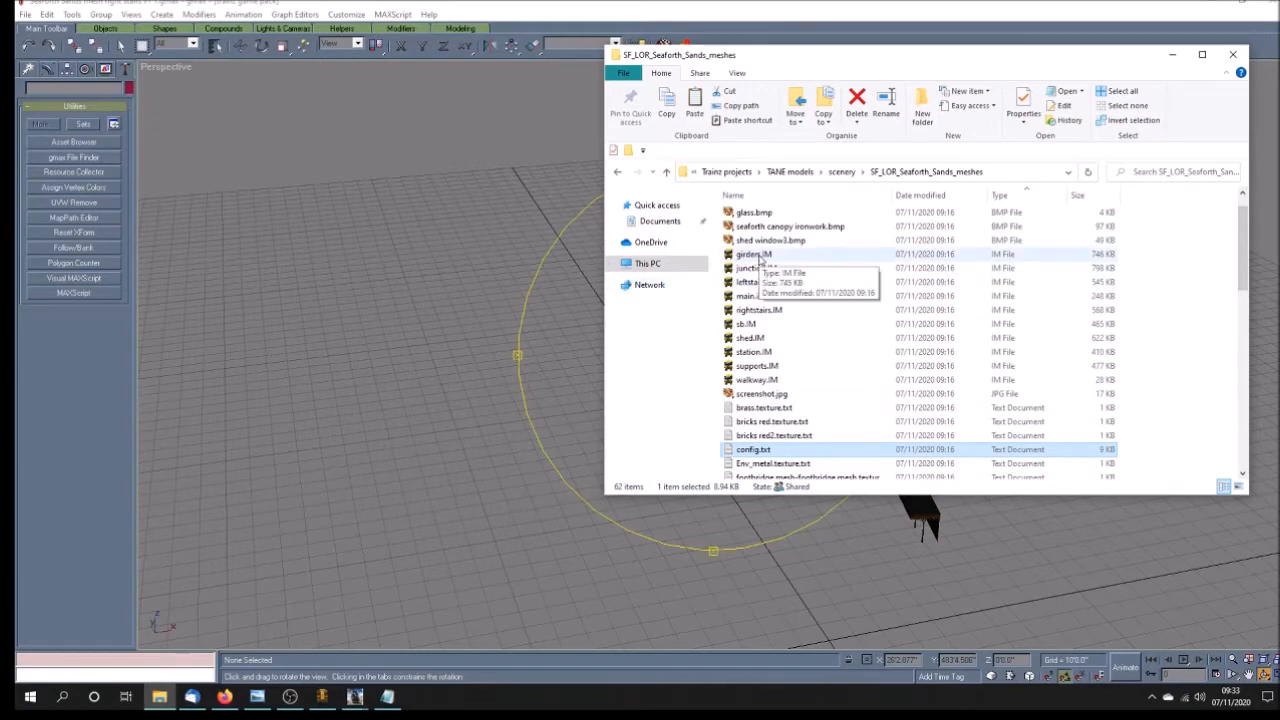
double_click(753, 254)
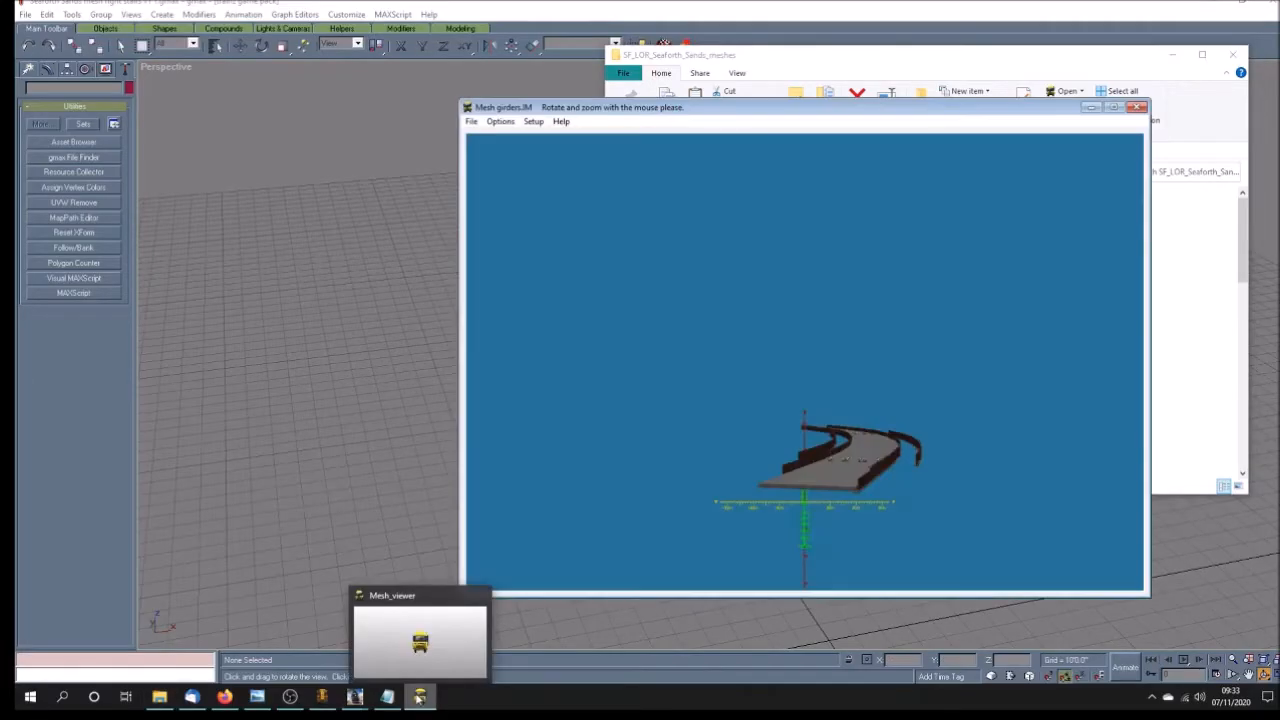
- Zoom and orbit the girders mesh to view its curved section
drag(840, 460, 895, 570)
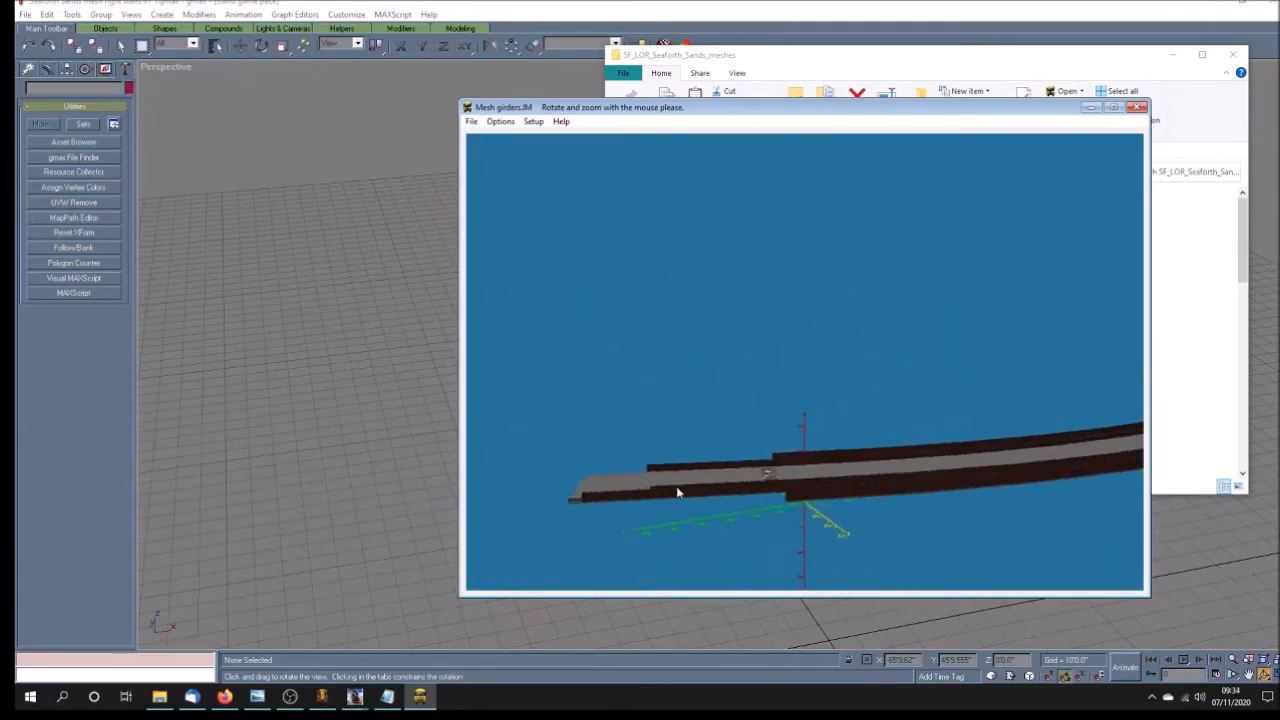
drag(678, 491, 960, 519)
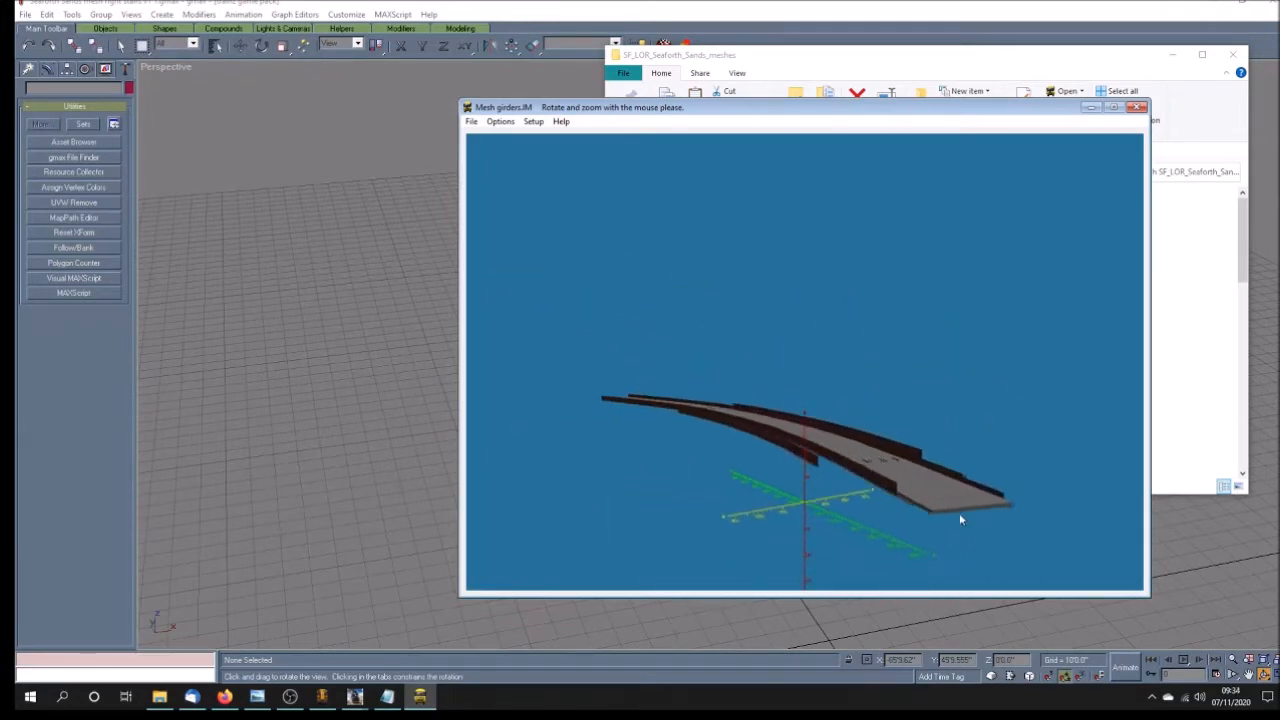
drag(960, 518, 723, 433)
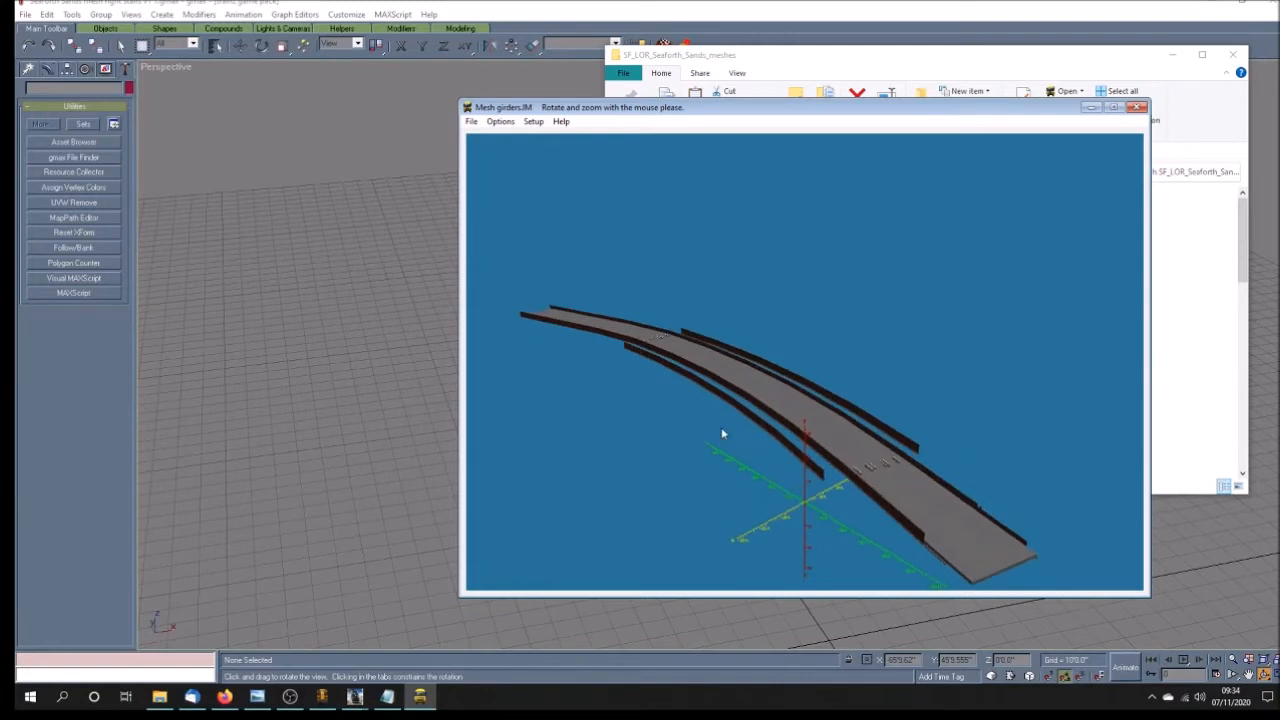
drag(723, 433, 690, 433)
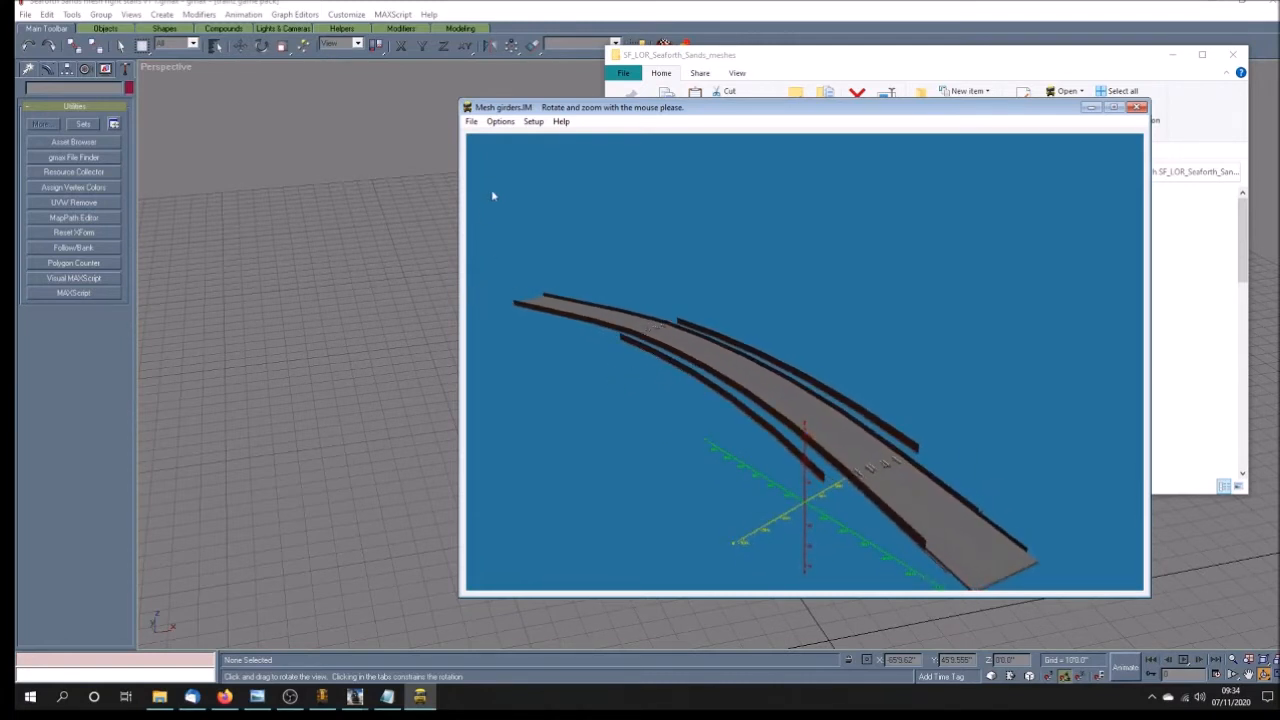
- Load junction.IM, orbit its brick walls, then bring up the mesh file list
click(471, 121)
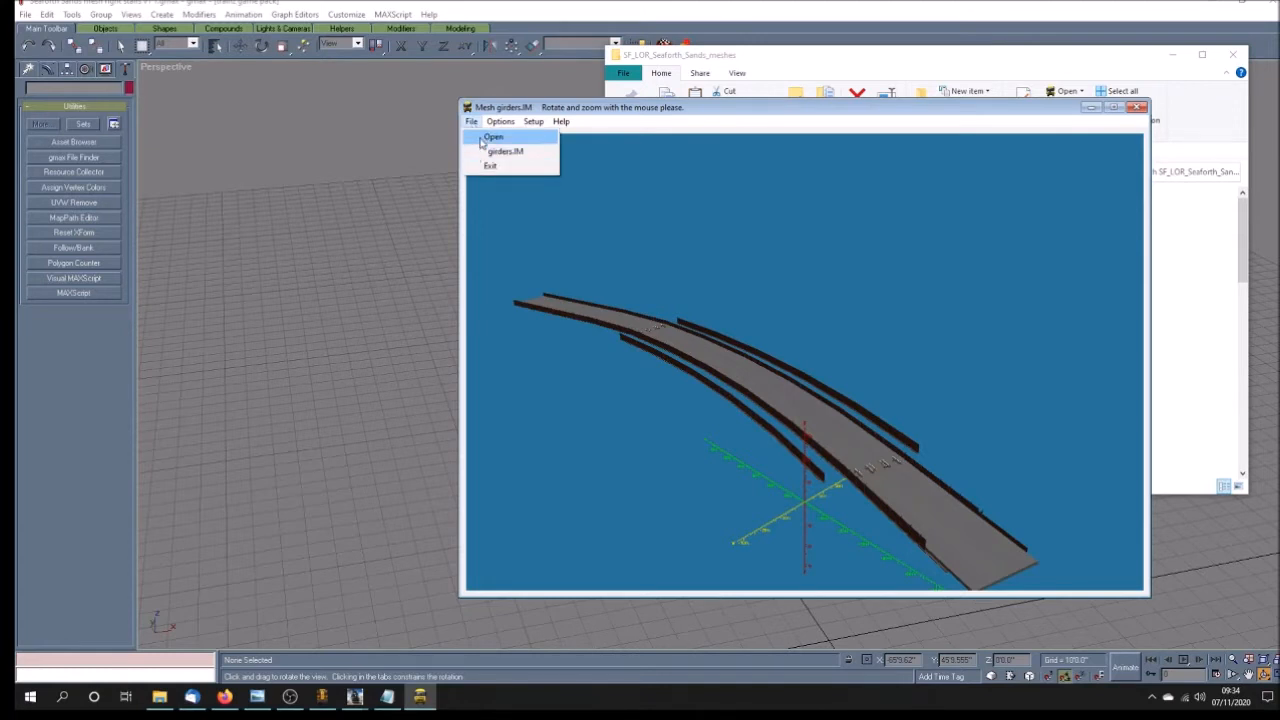
click(493, 137)
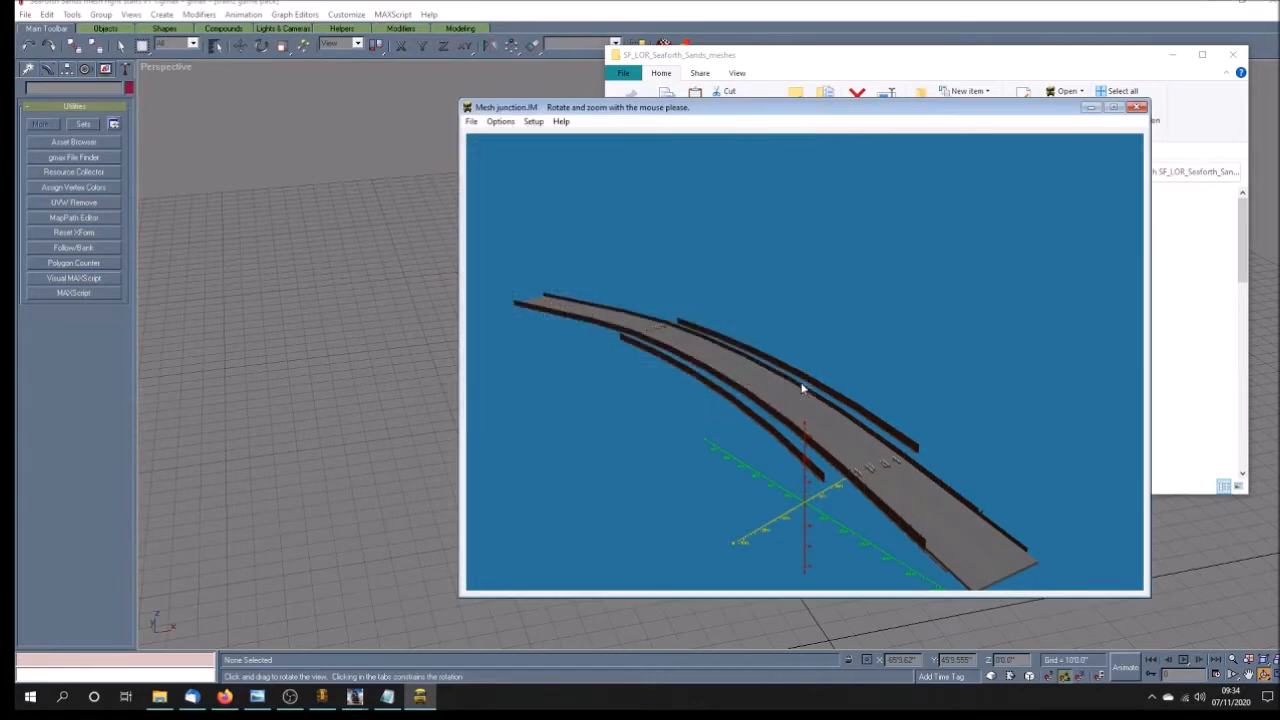
drag(800, 390, 805, 507)
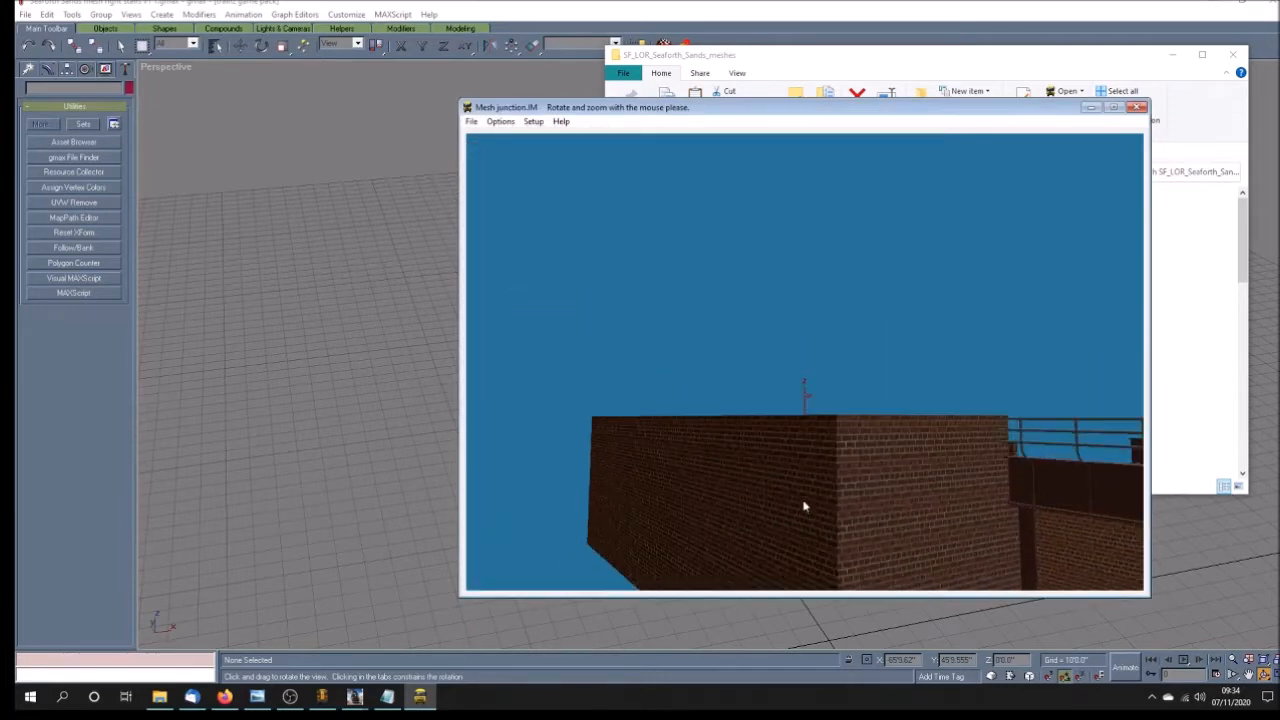
drag(800, 500, 820, 510)
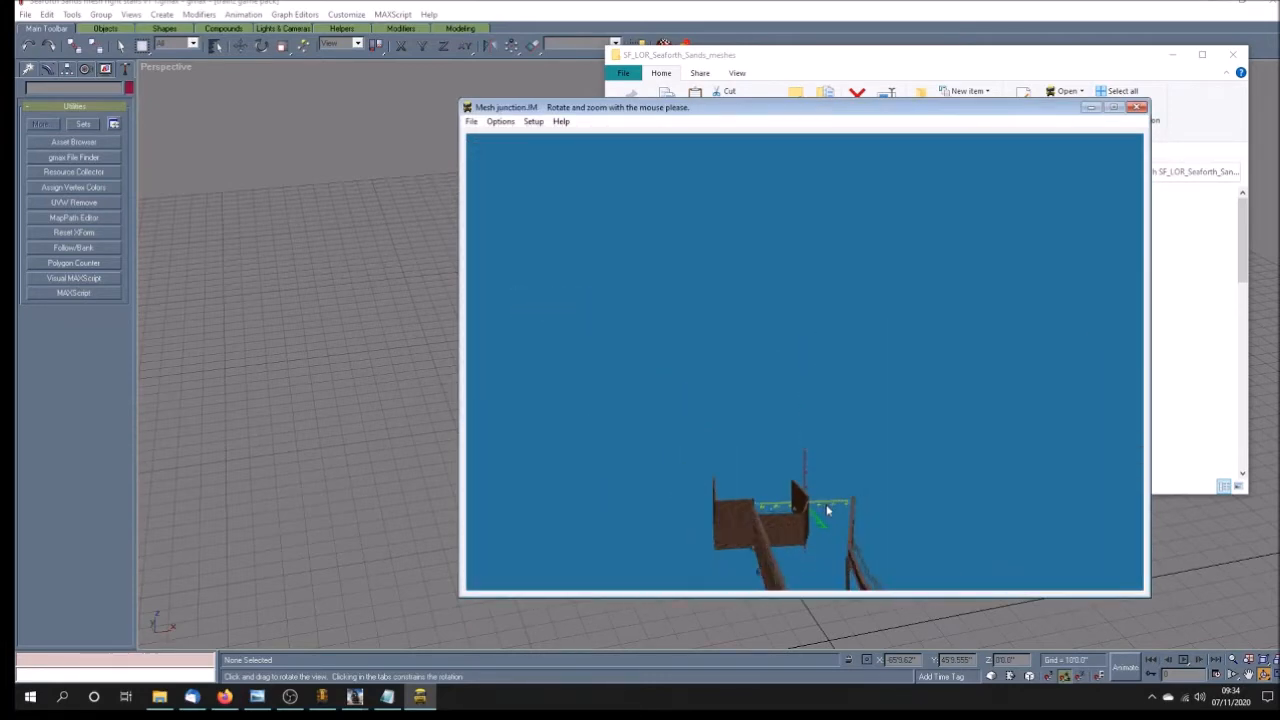
drag(828, 511, 909, 563)
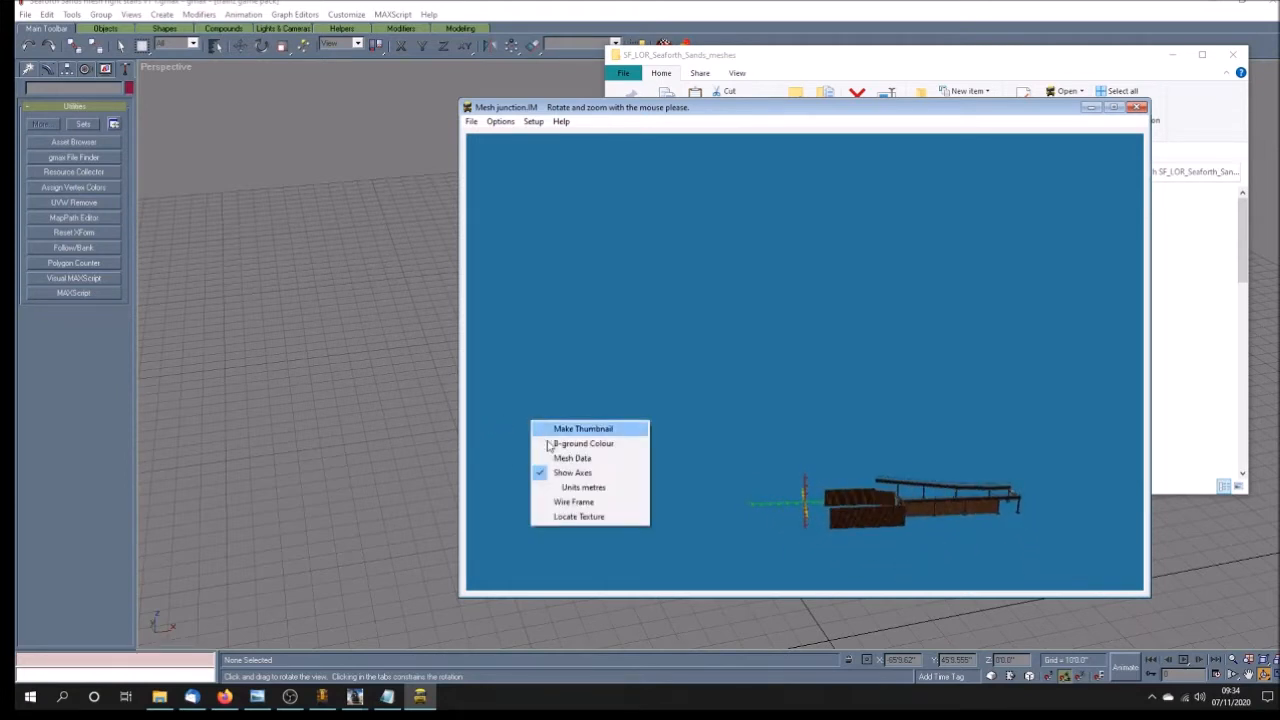
mouse_move(600, 458)
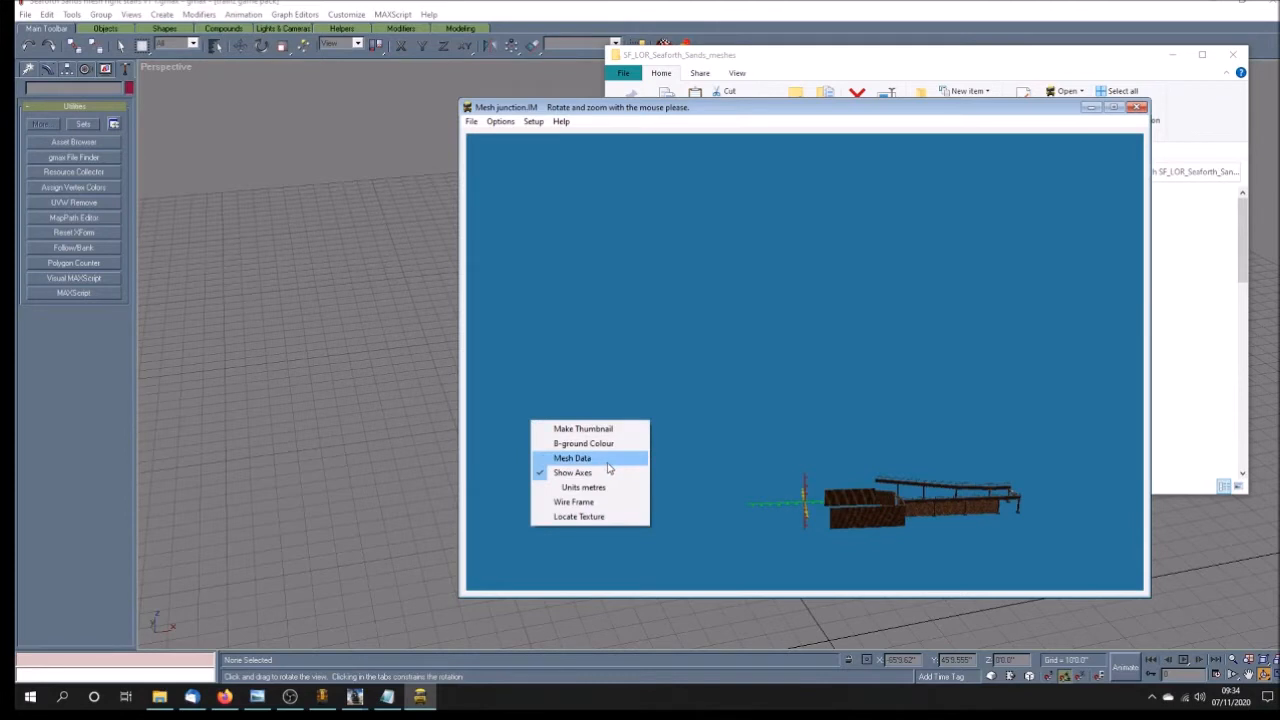
mouse_move(575, 501)
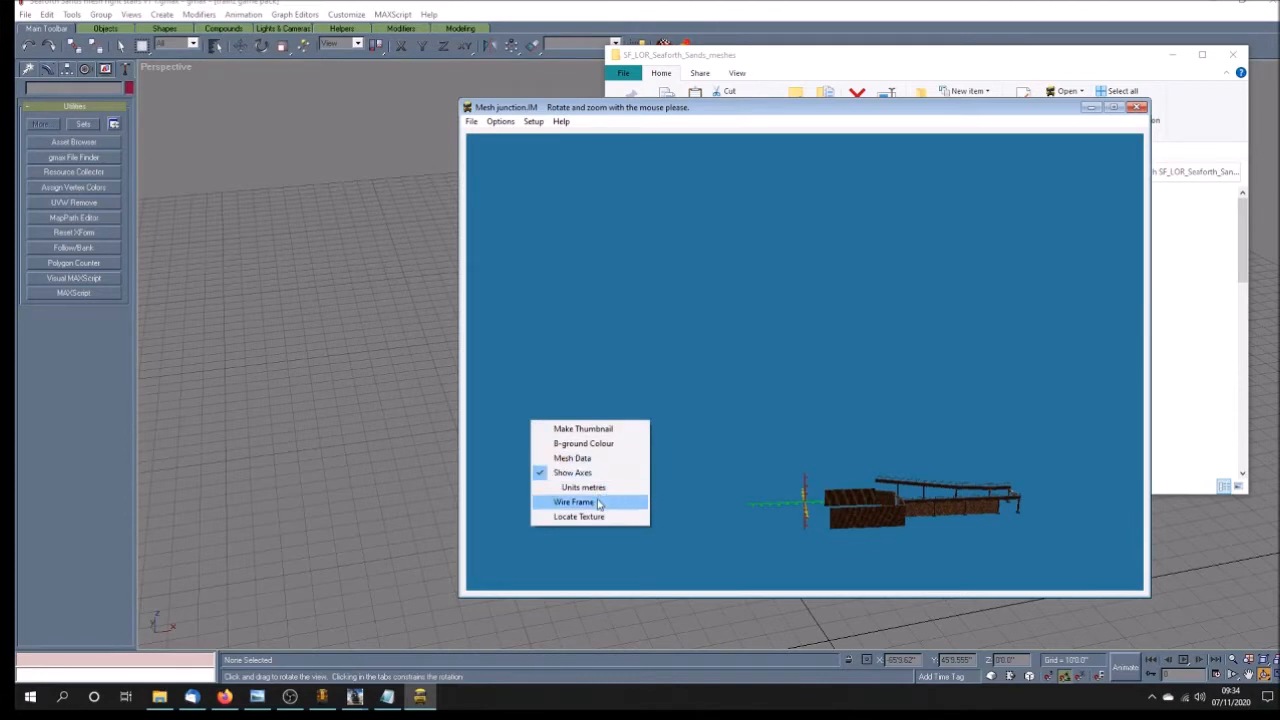
click(574, 501)
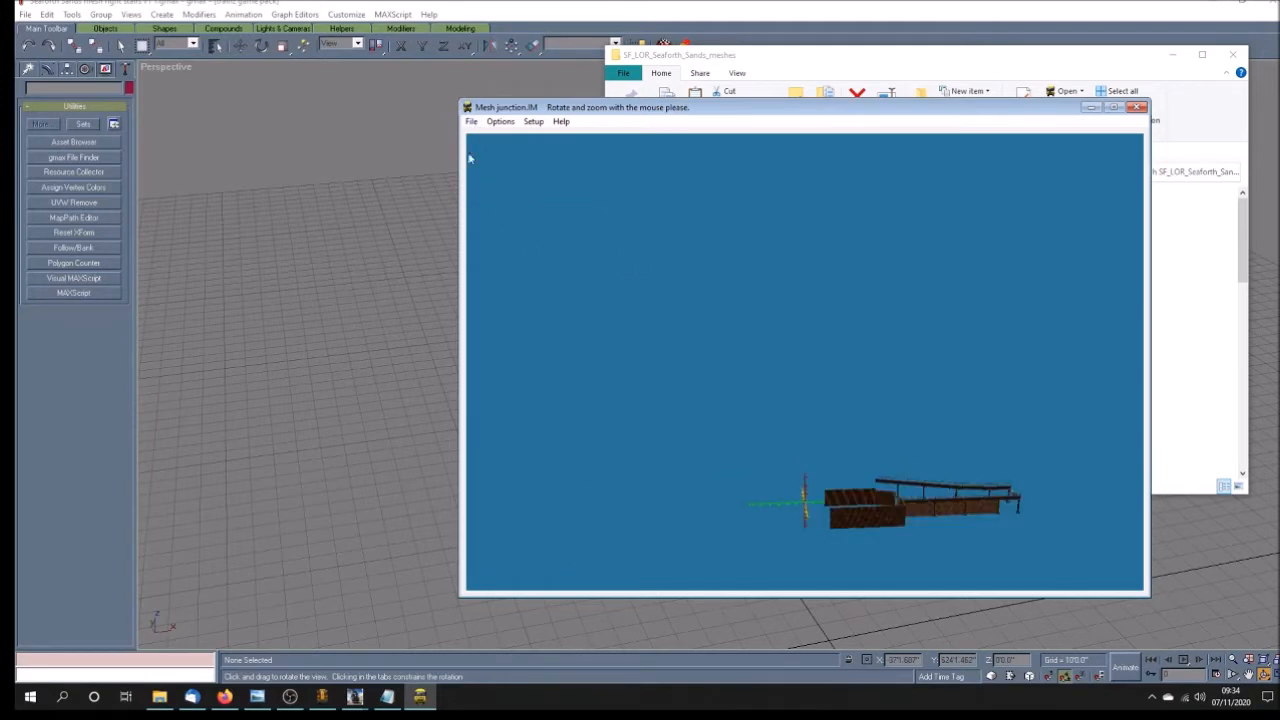
click(471, 121)
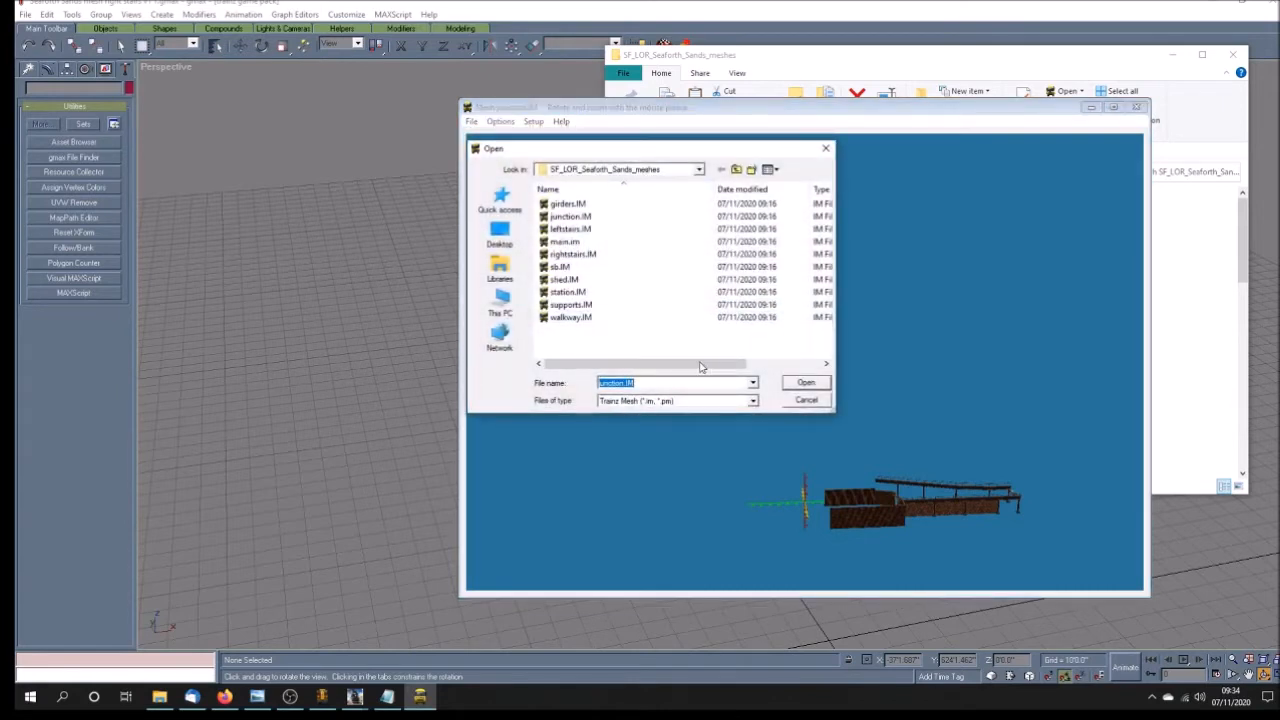
- Open main.im, orbit it, and display its attachment points including a.station
click(564, 241)
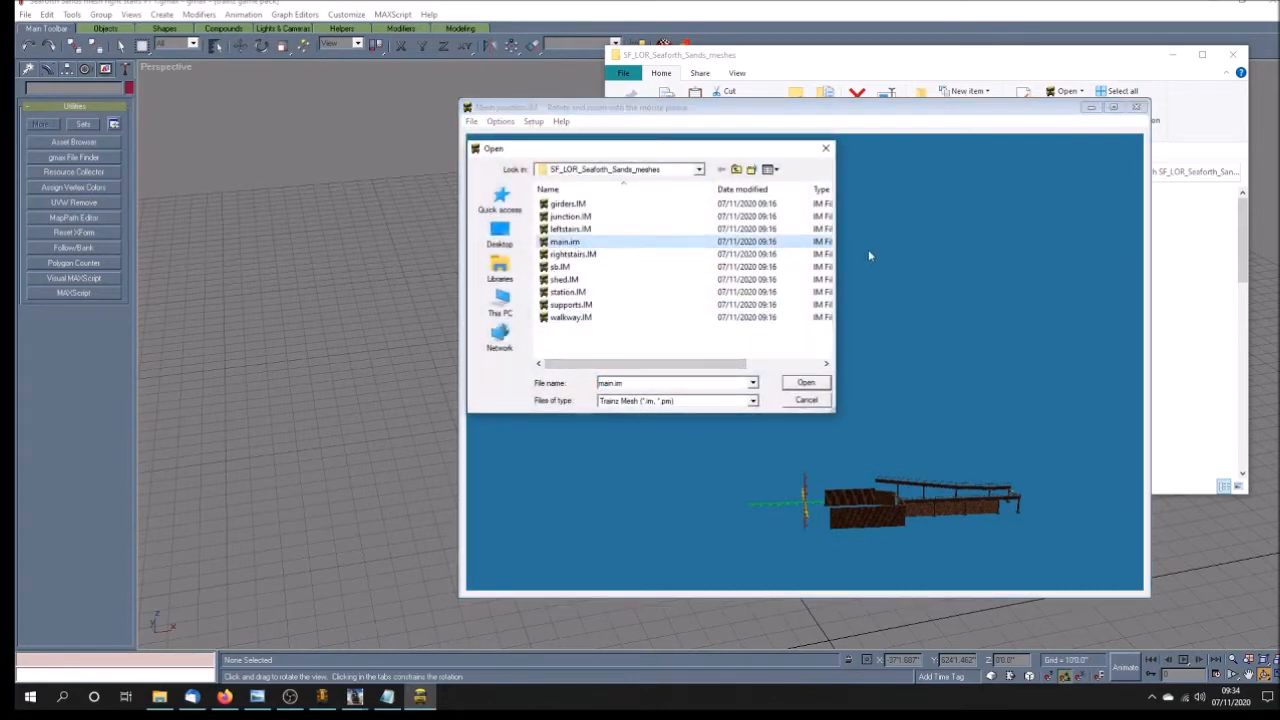
mouse_move(825, 398)
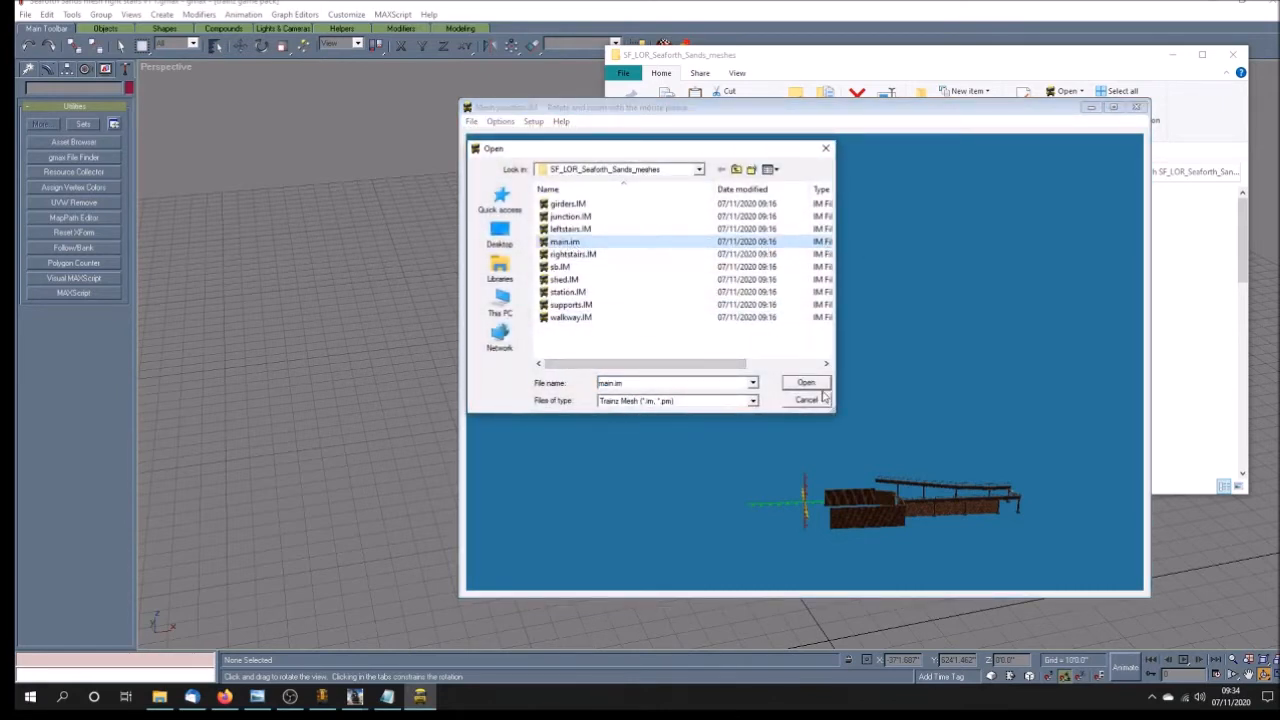
click(806, 382)
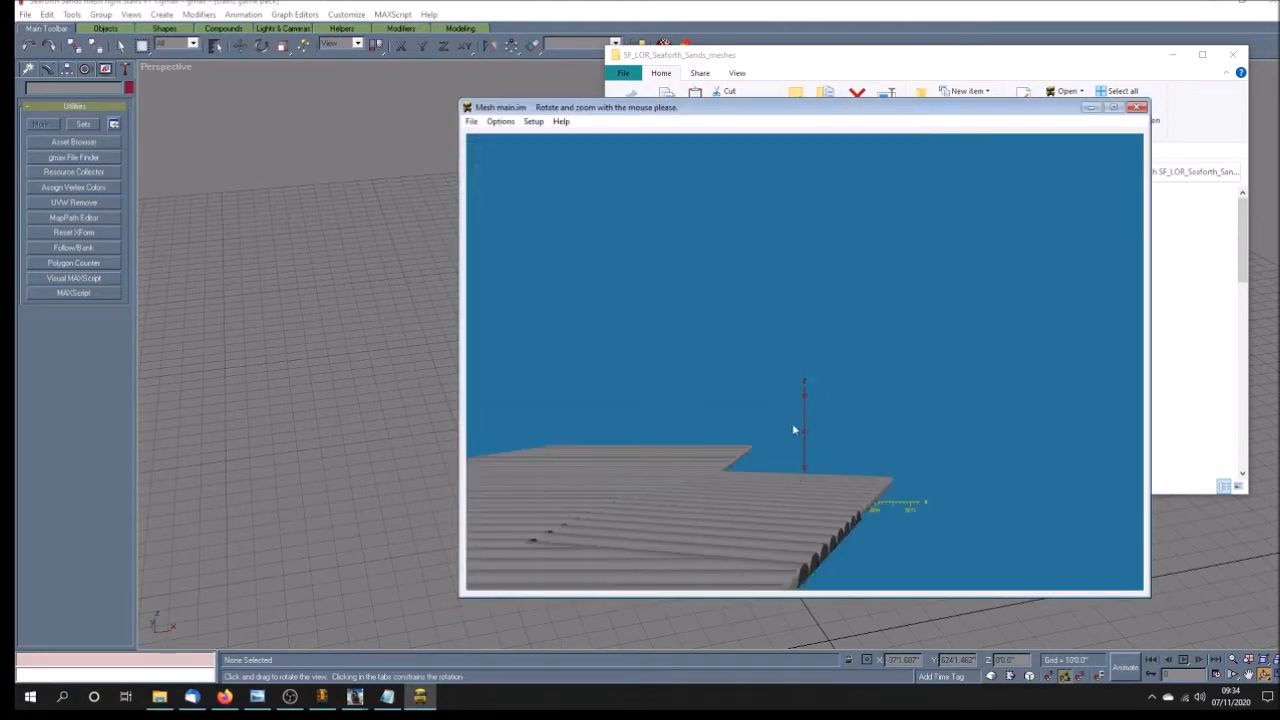
drag(795, 430, 798, 538)
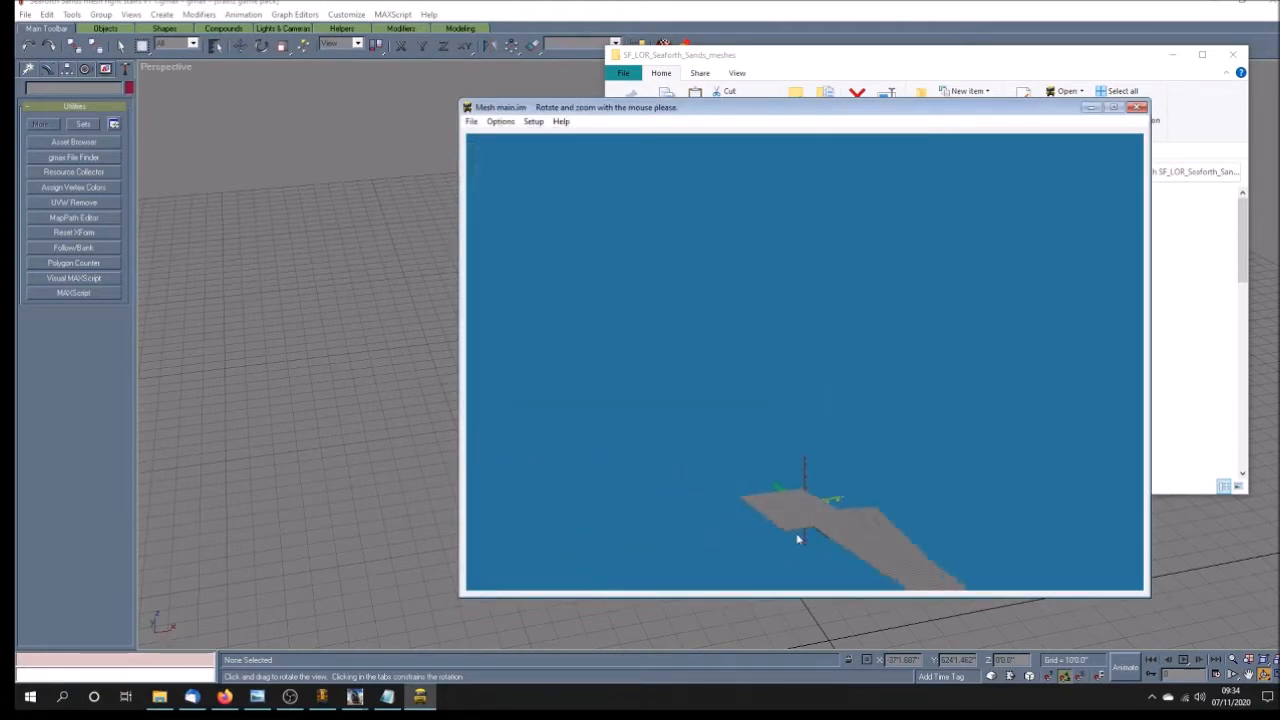
drag(798, 538, 1000, 543)
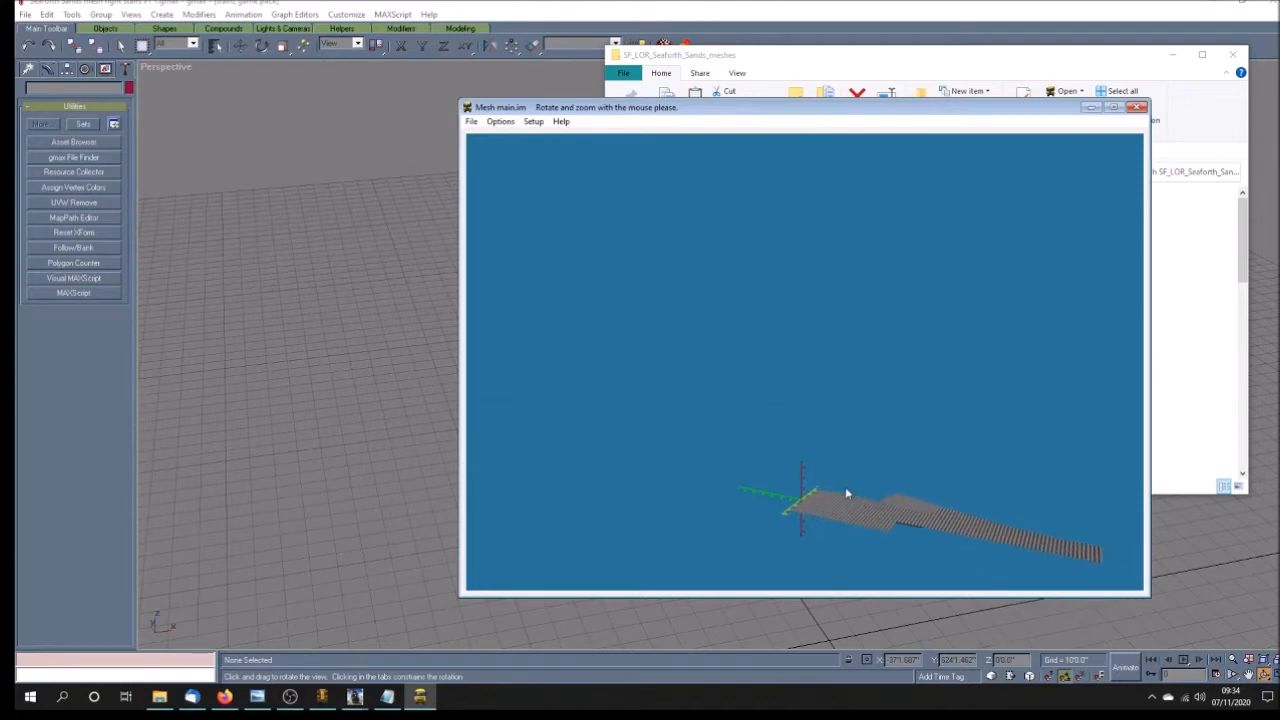
right_click(808, 494)
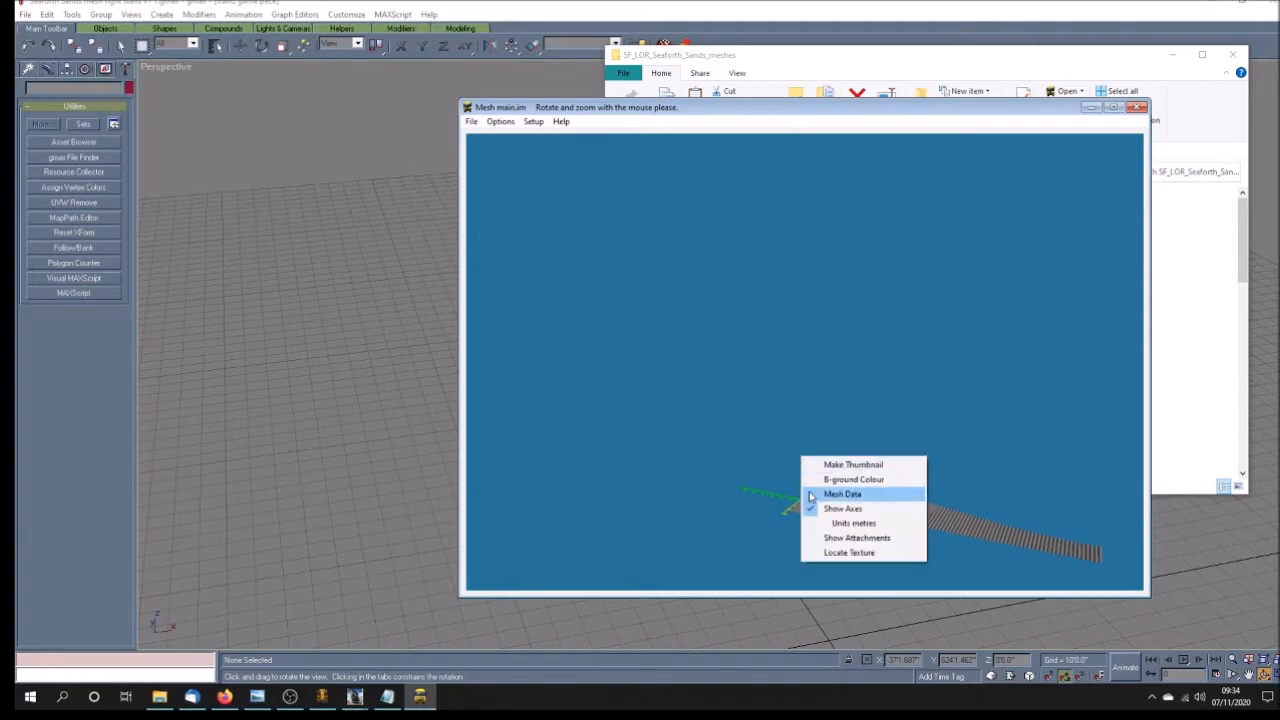
click(843, 494)
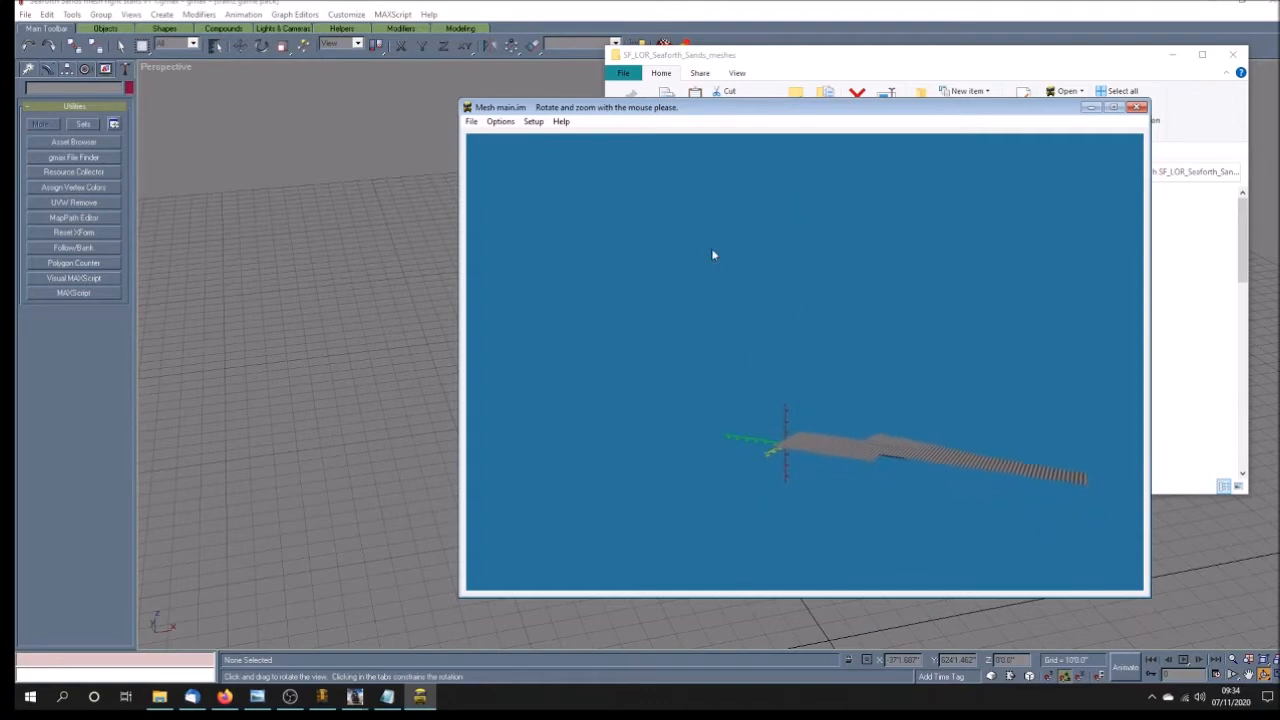
drag(713, 254, 524, 480)
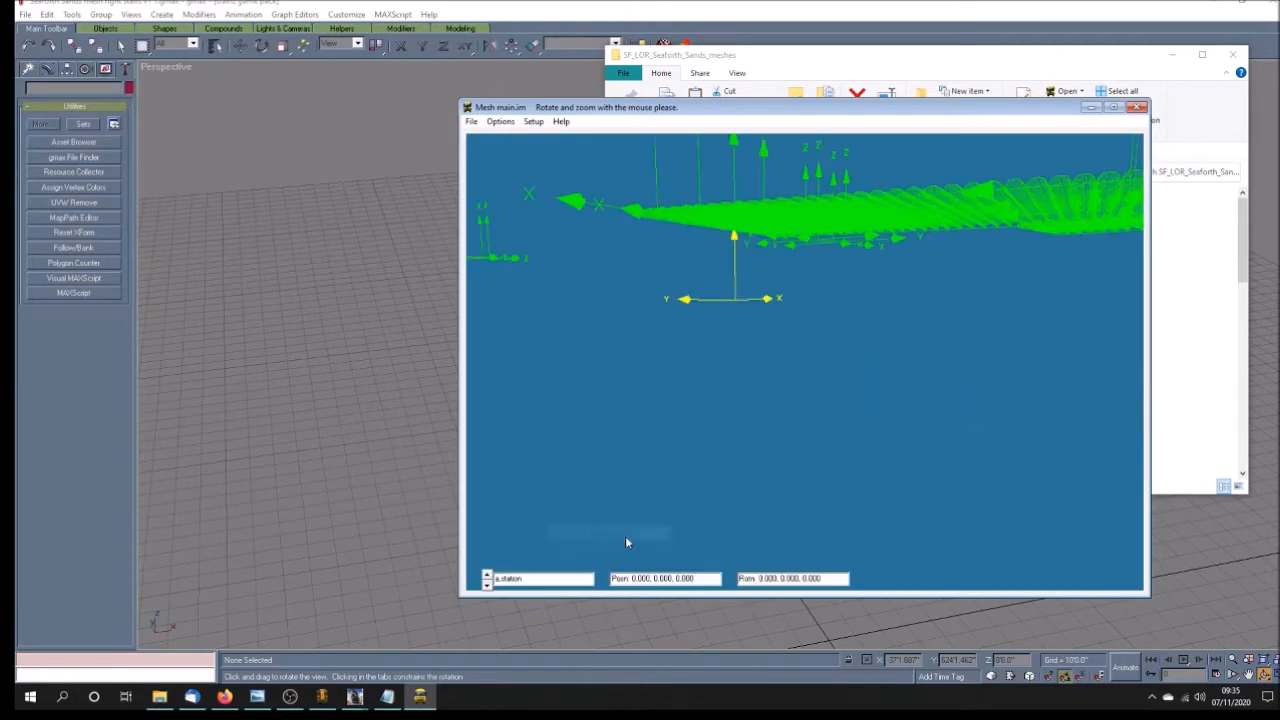
- Orbit around main.im's attachment points, including a.station, until viewing them side-on
drag(626, 543, 826, 427)
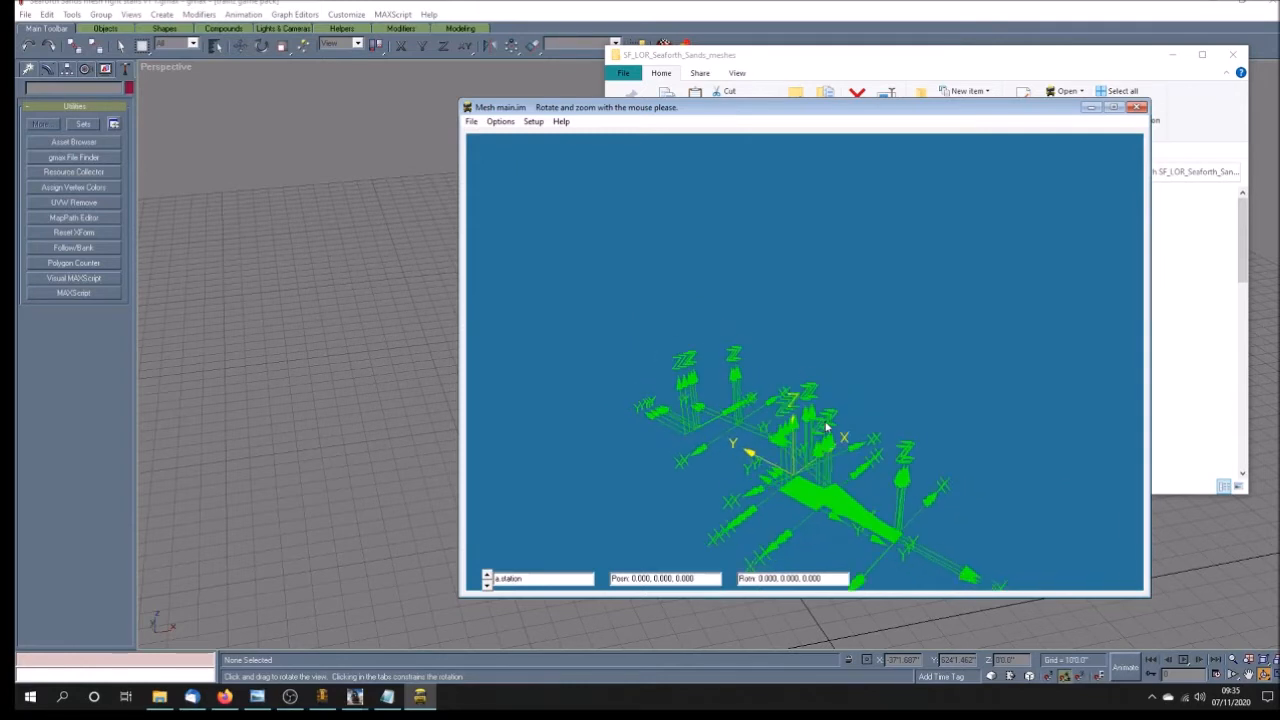
mouse_move(680, 445)
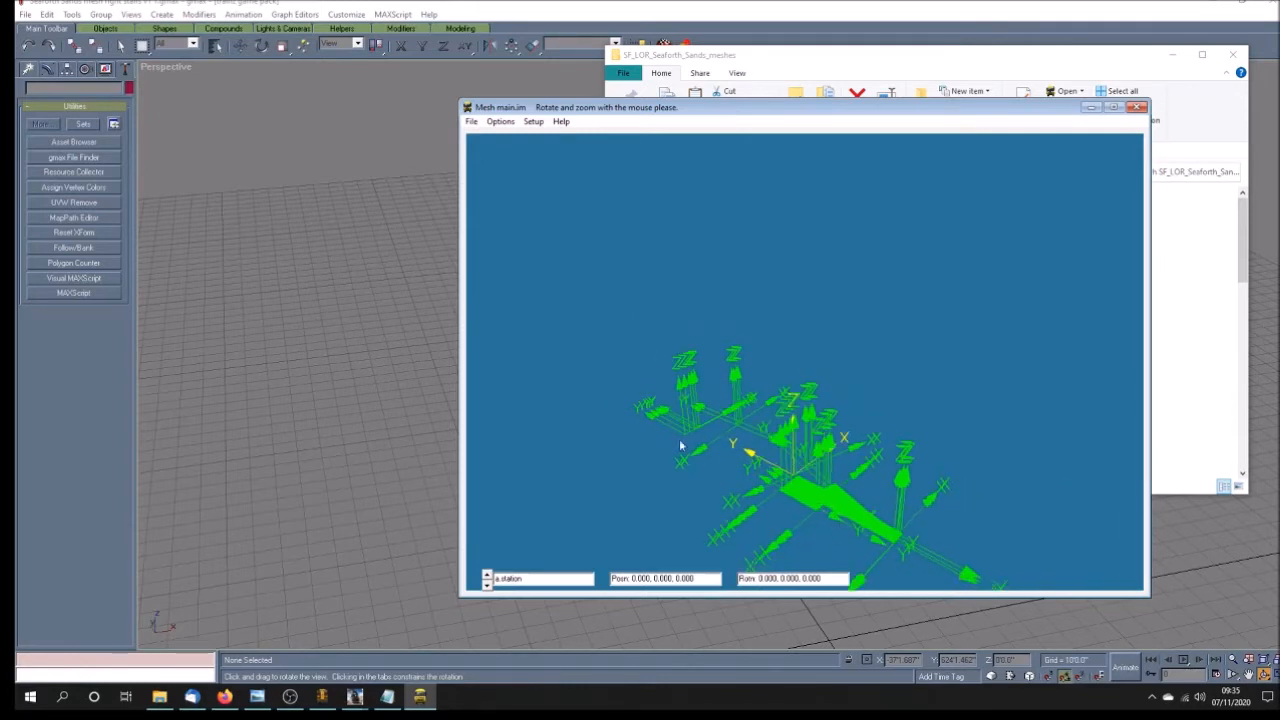
mouse_move(553, 454)
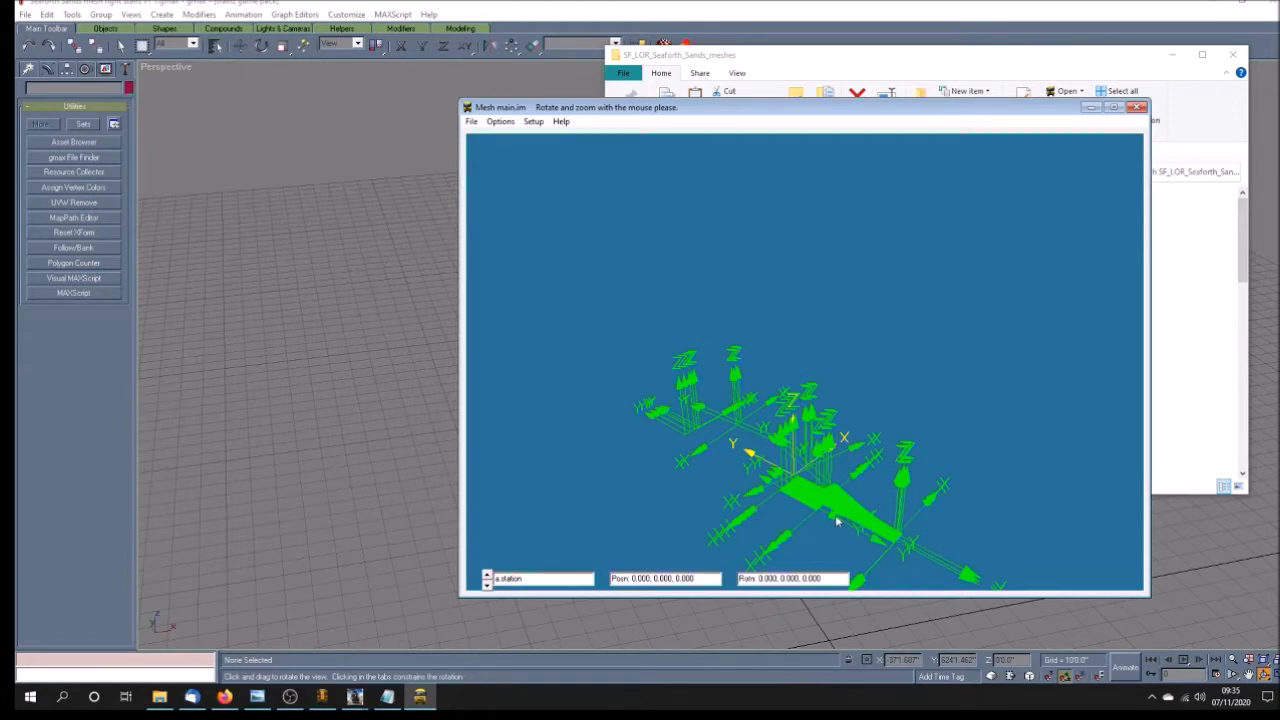
drag(838, 520, 773, 492)
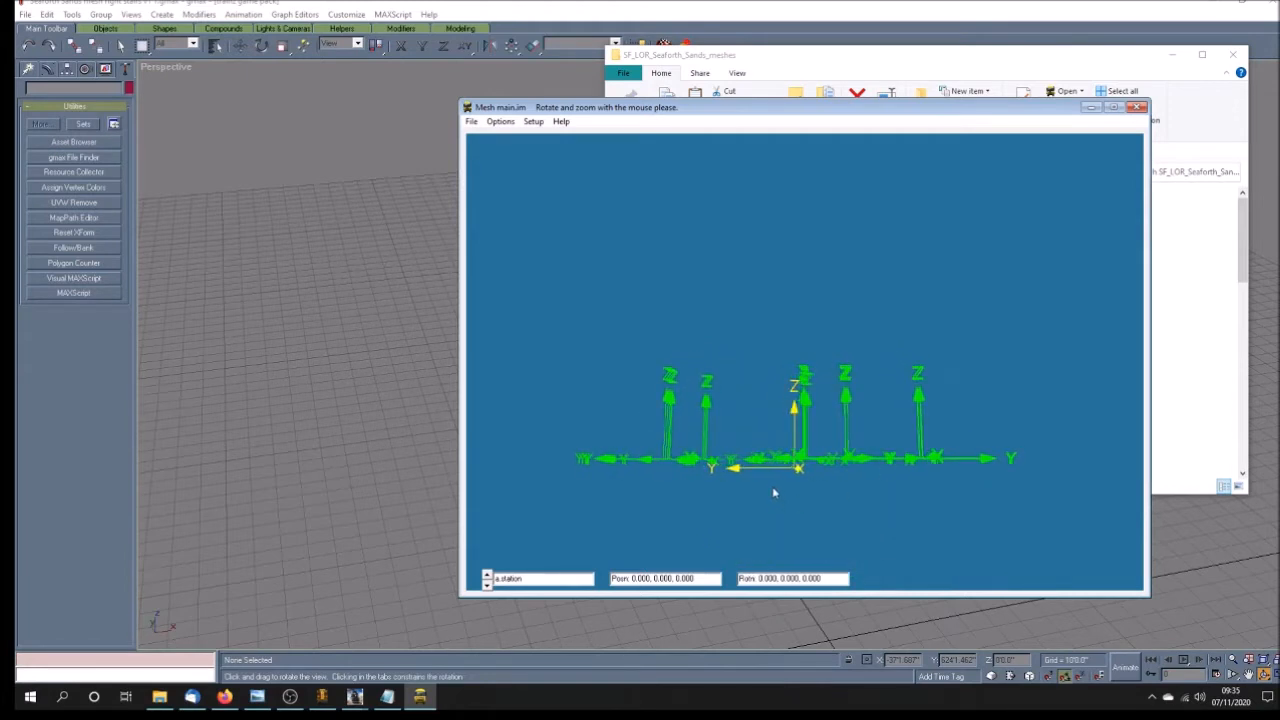
drag(773, 491, 788, 481)
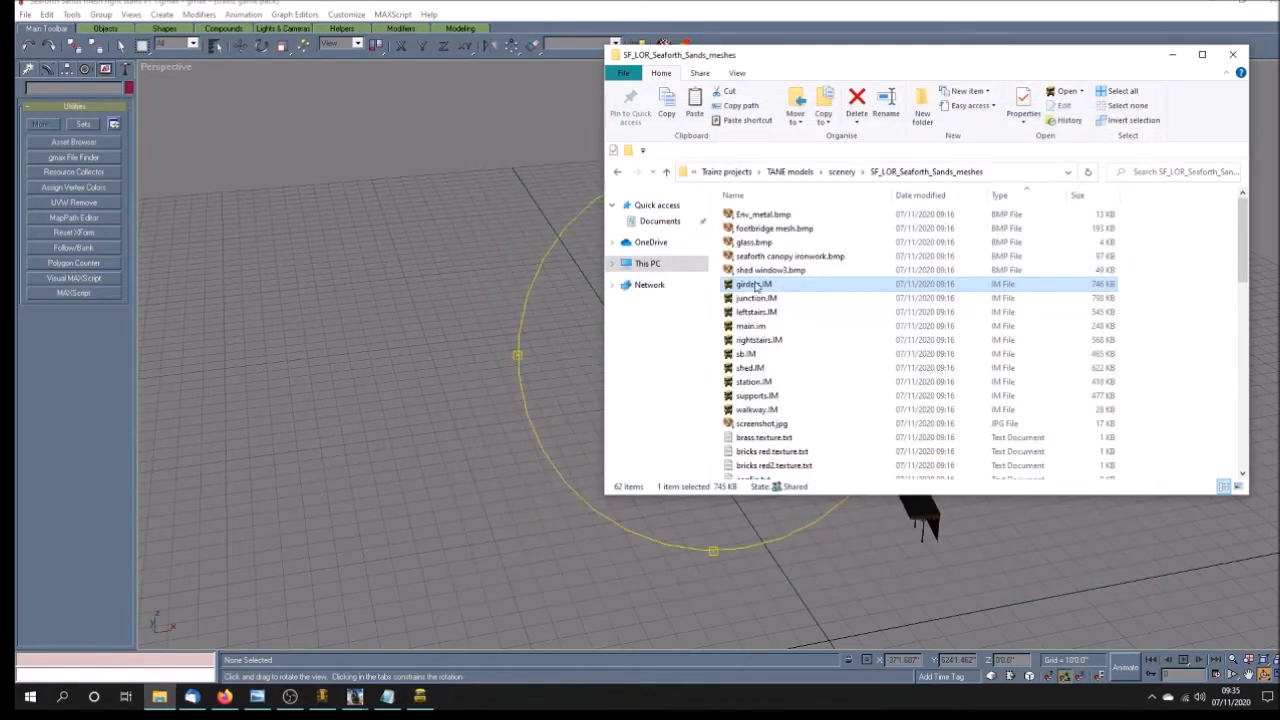
mouse_move(755, 297)
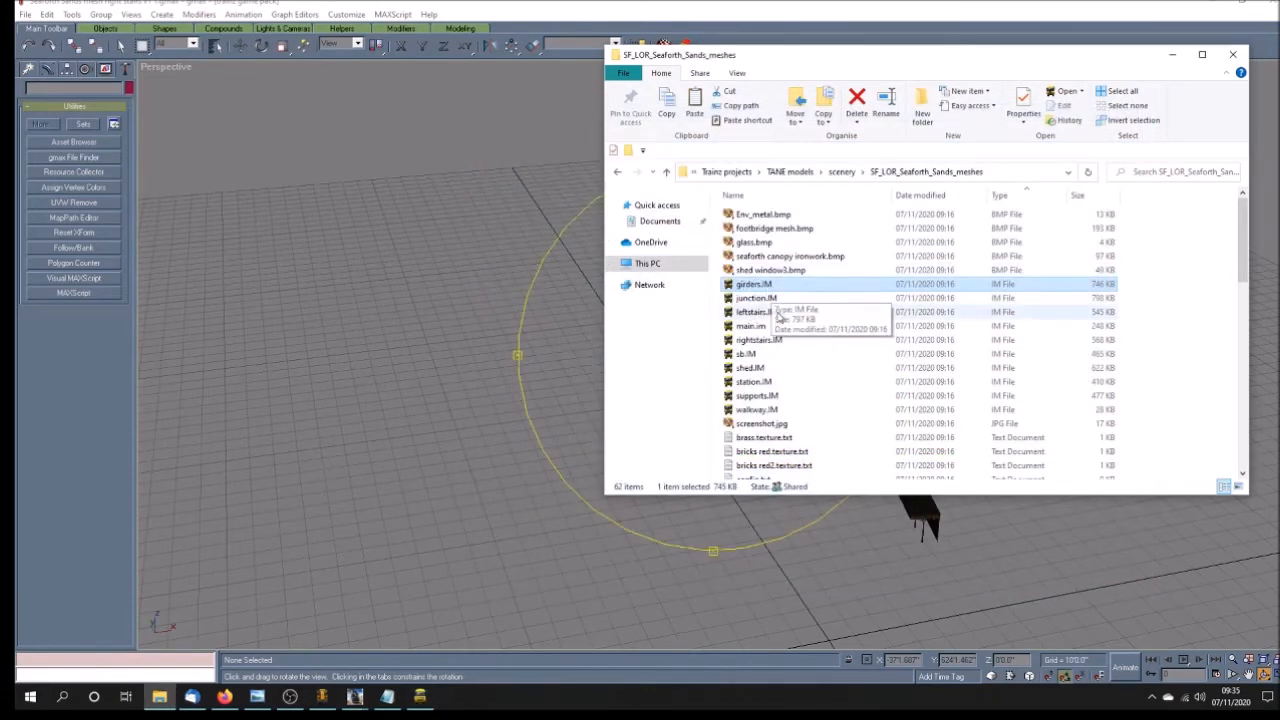
mouse_move(765, 385)
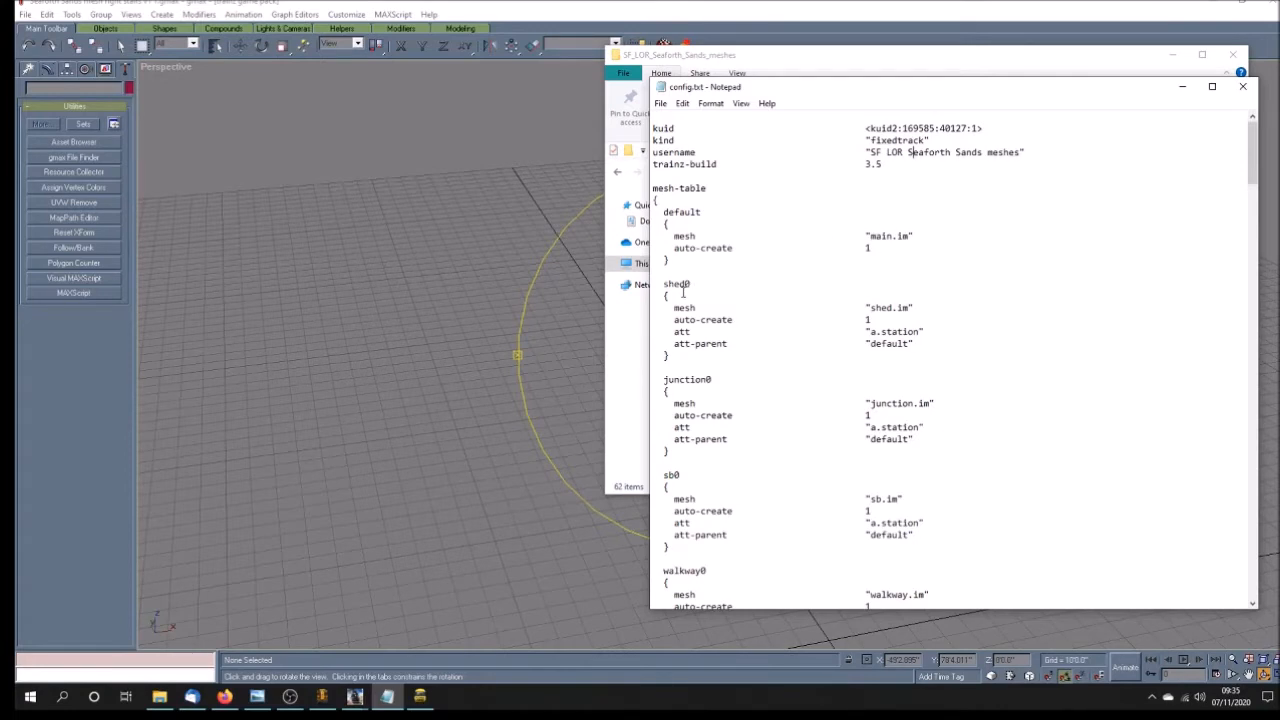
mouse_move(786, 338)
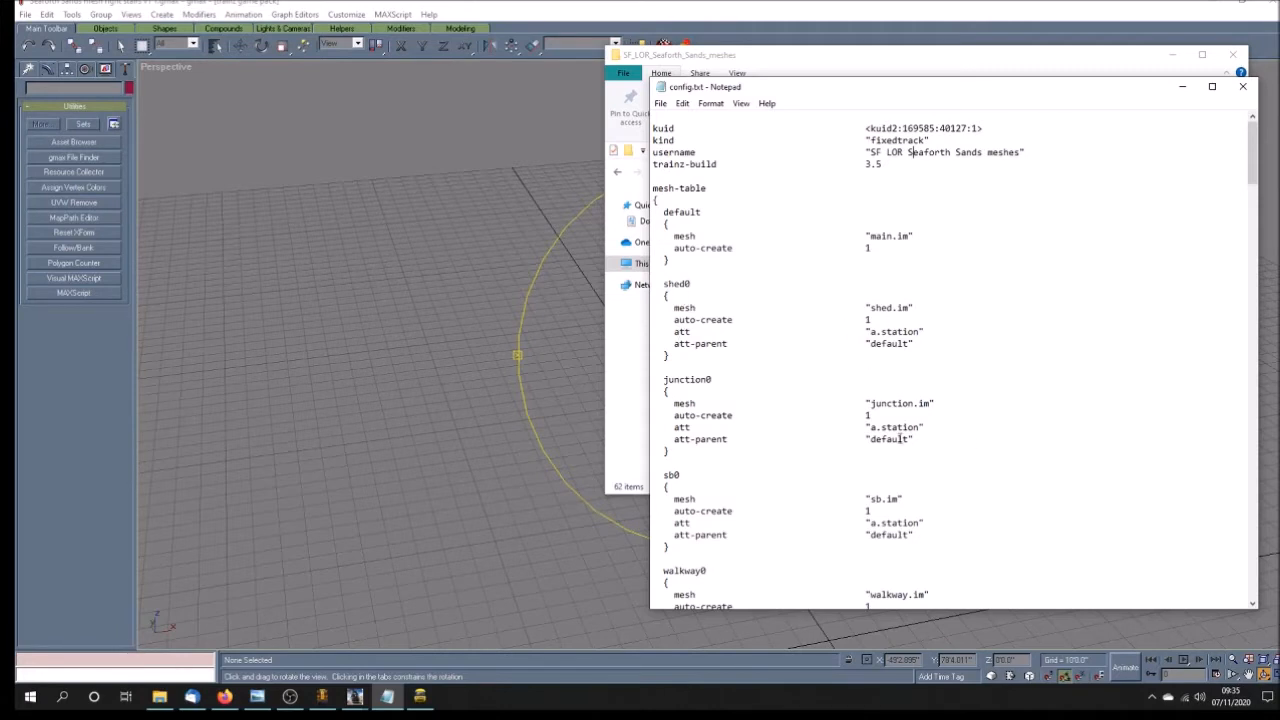
- Scroll config.txt's mesh-table down past rightstairs to the track0 attached-track section
scroll(down, 3)
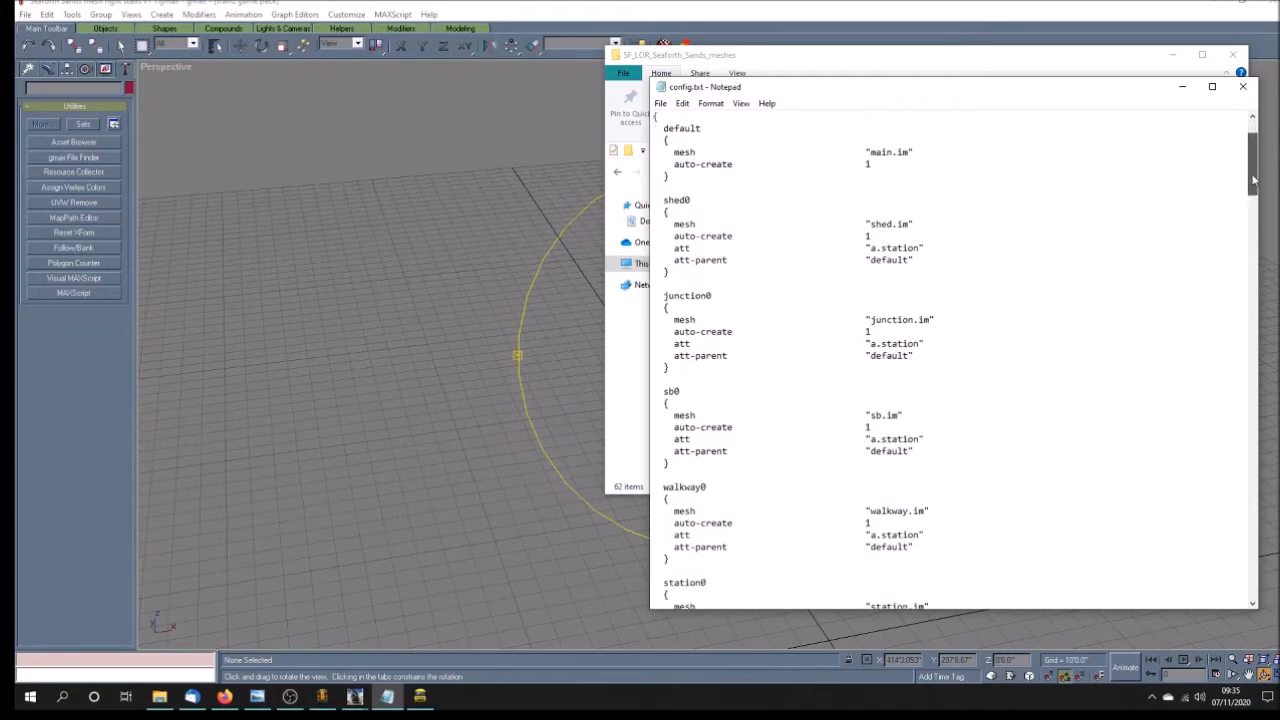
scroll(down, 3)
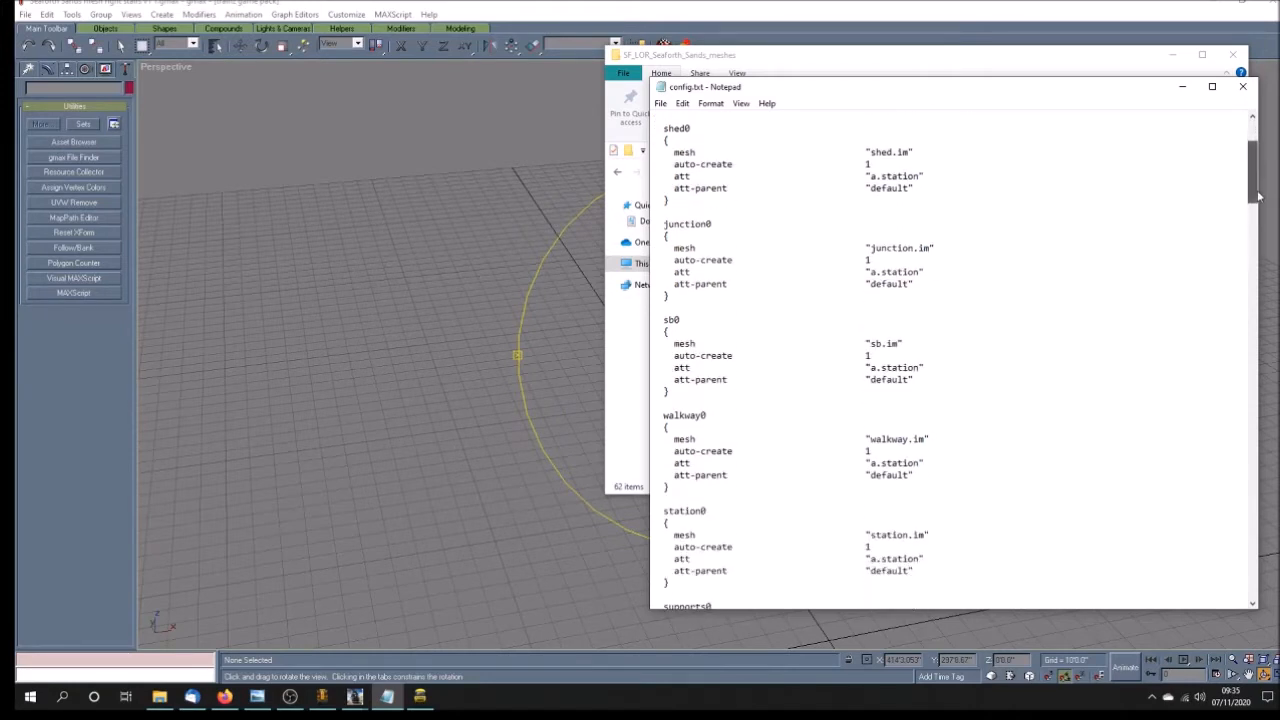
scroll(down, 3)
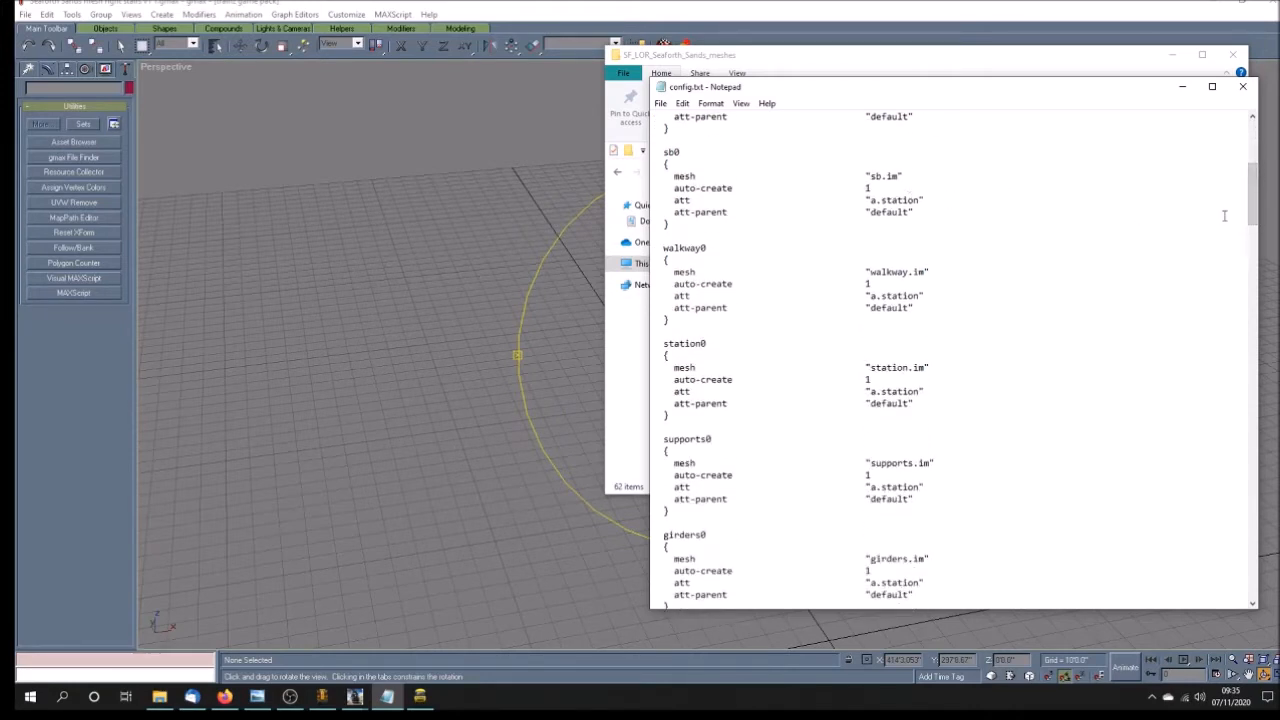
scroll(down, 3)
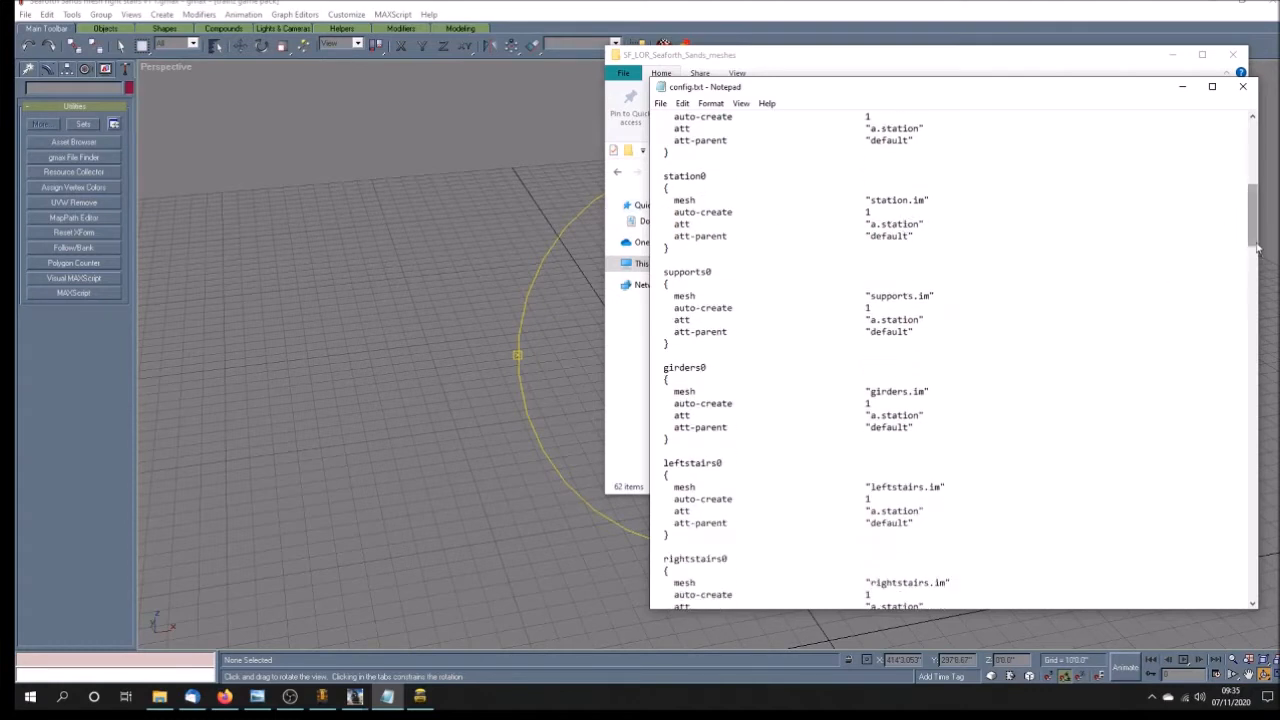
scroll(down, 3)
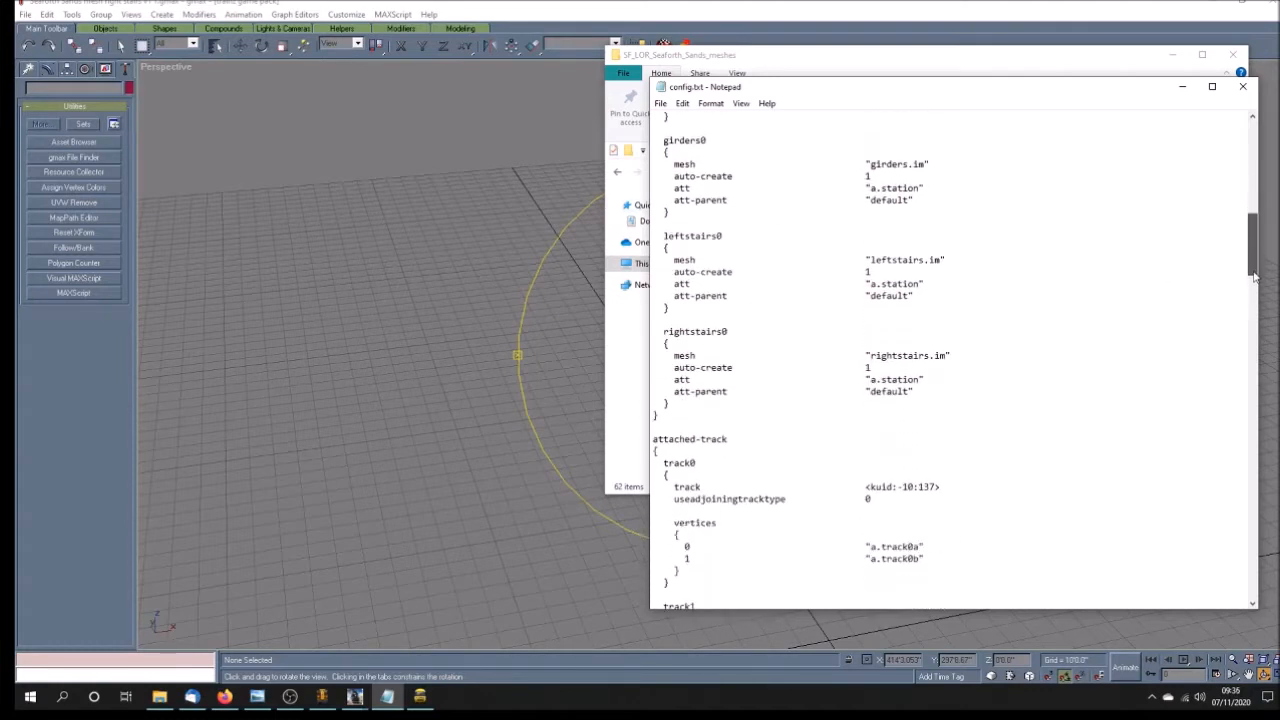
scroll(down, 3)
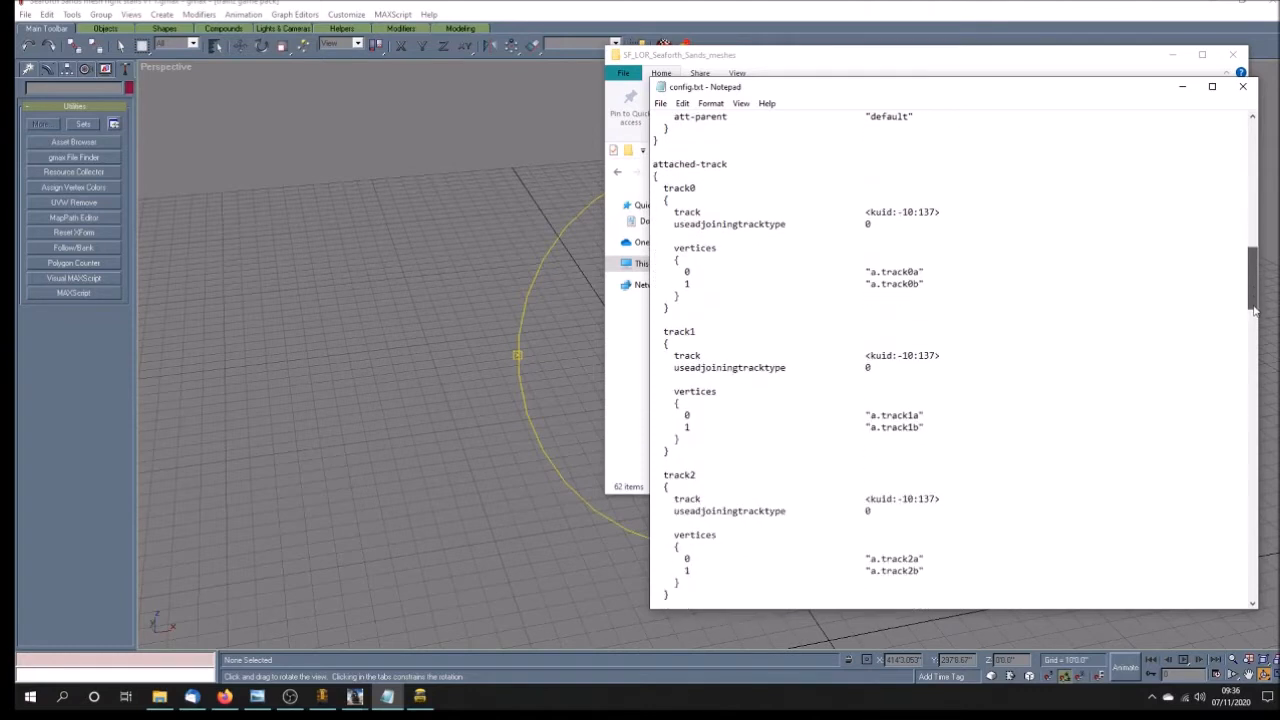
scroll(down, 3)
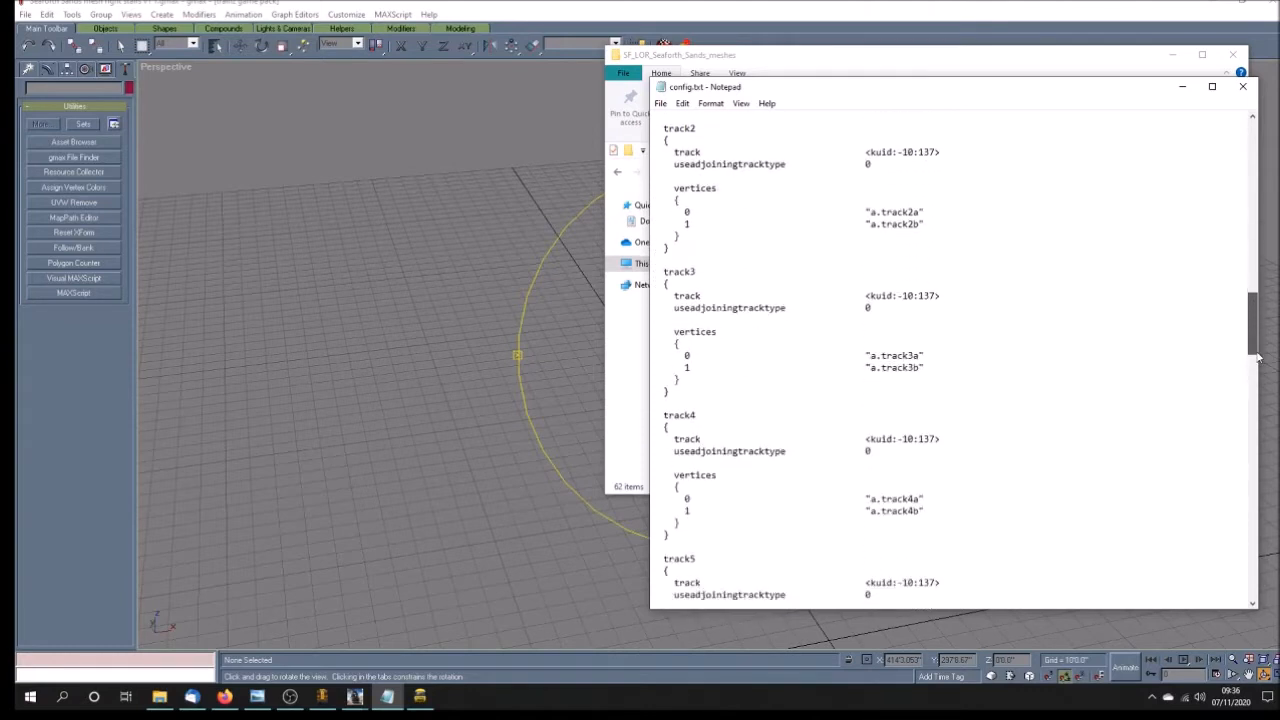
scroll(down, 3)
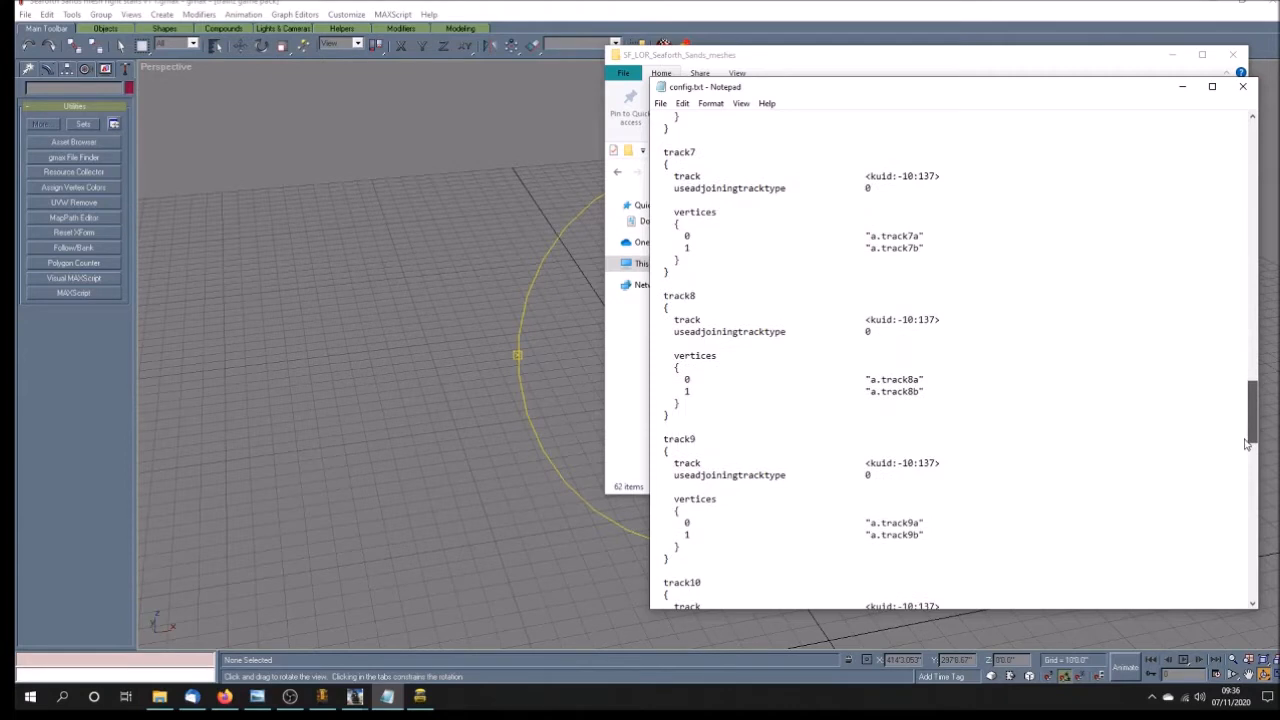
scroll(down, 3)
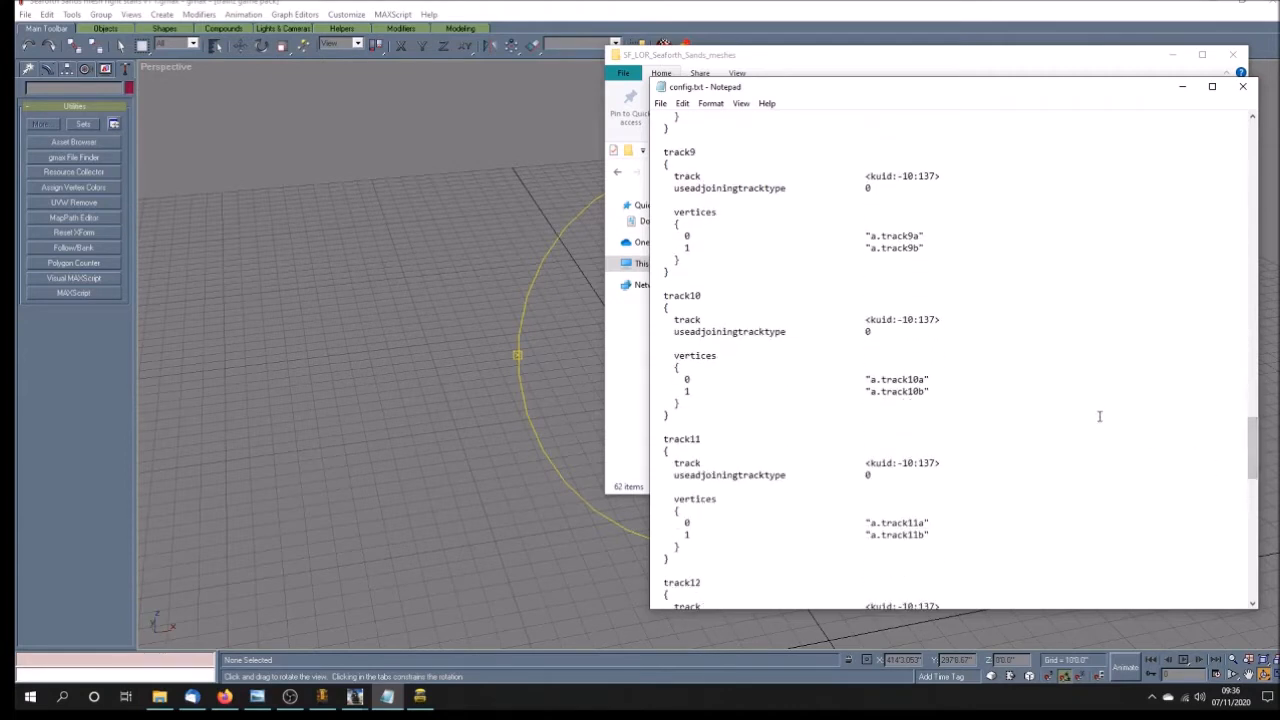
scroll(down, 3)
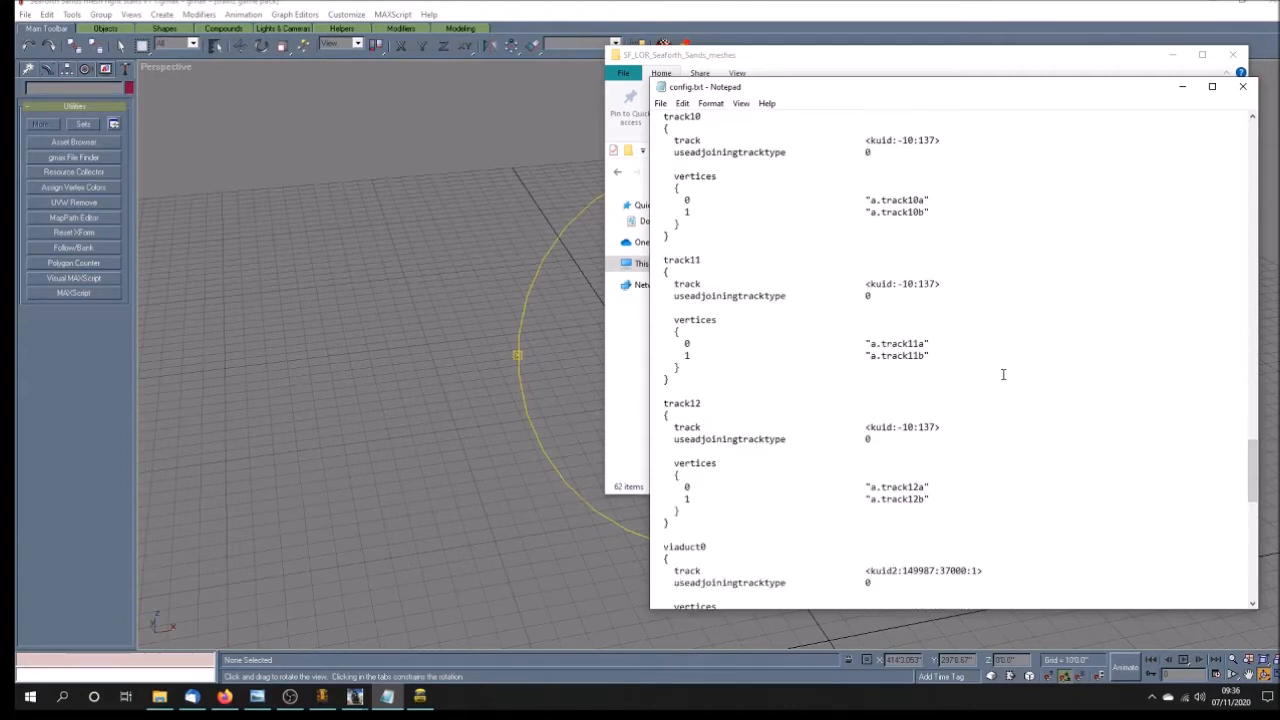
scroll(down, 3)
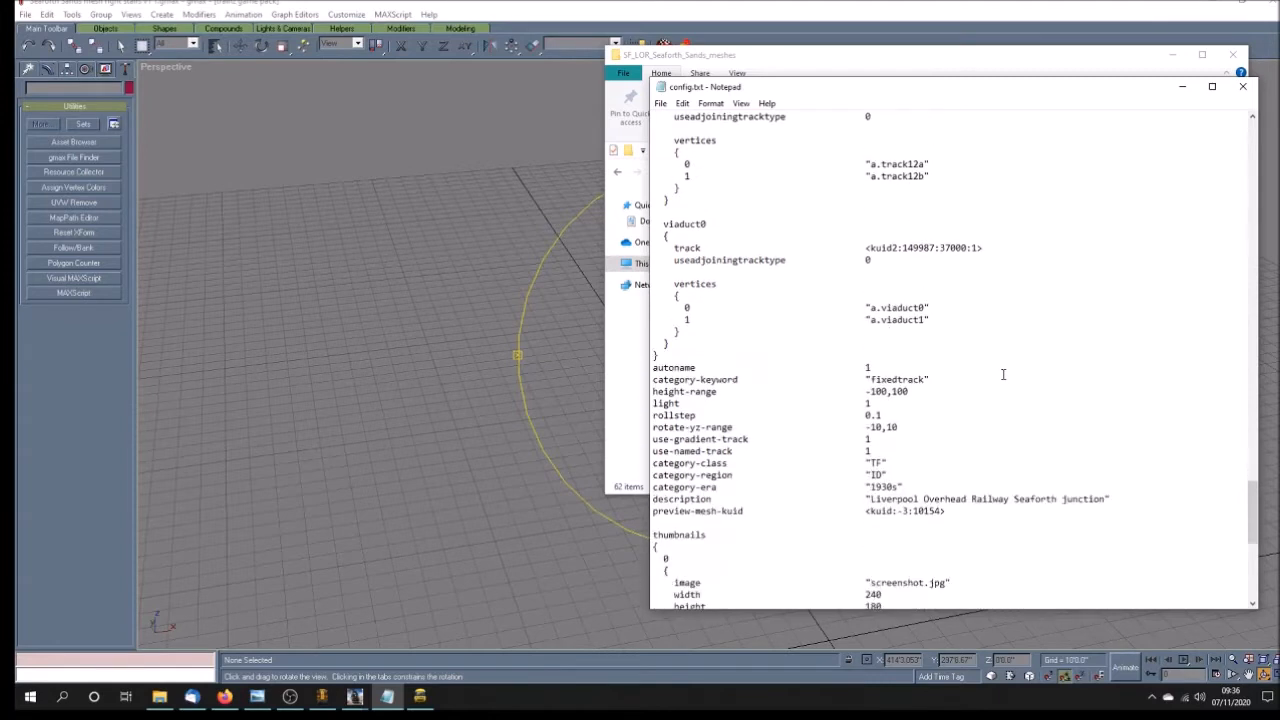
scroll(down, 3)
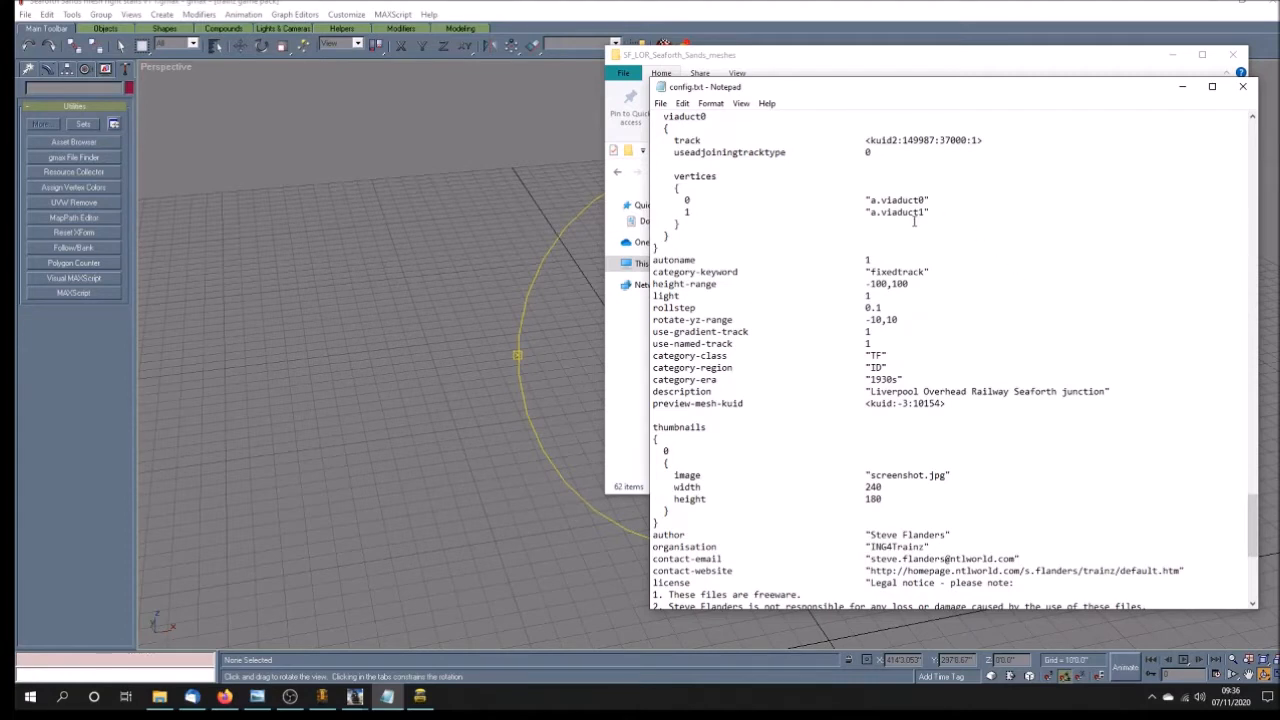
scroll(down, 3)
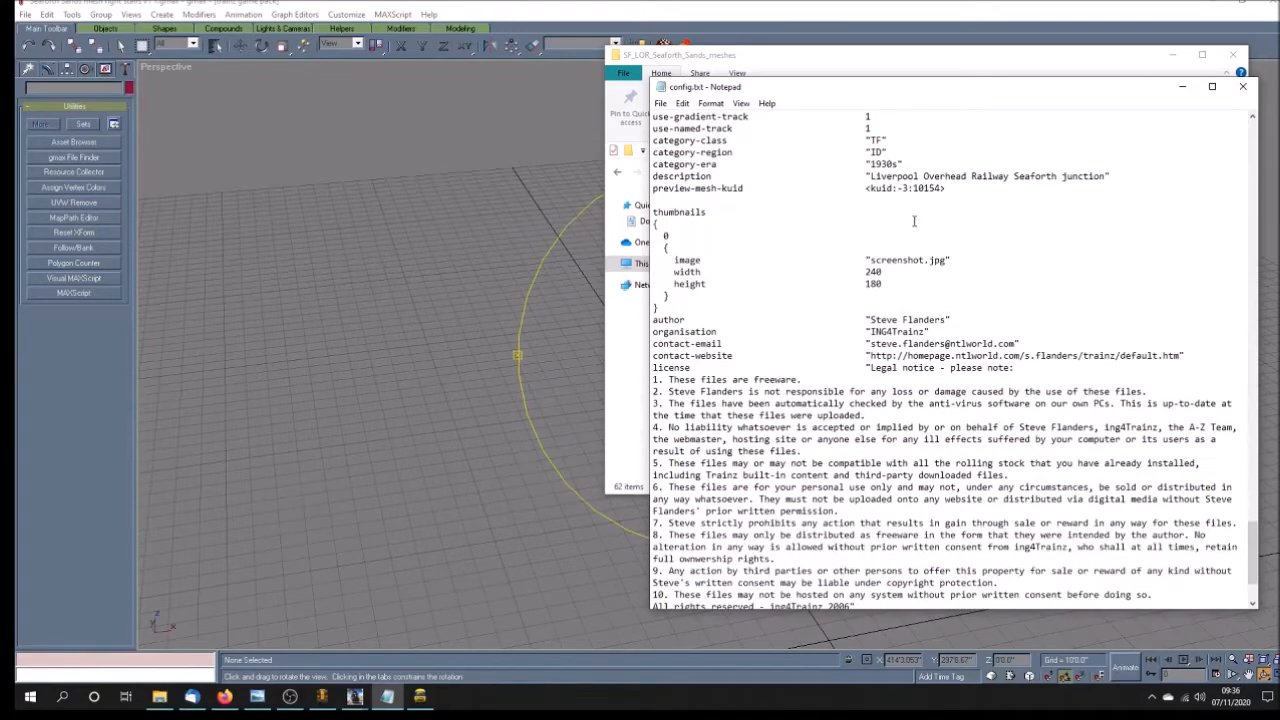
scroll(down, 3)
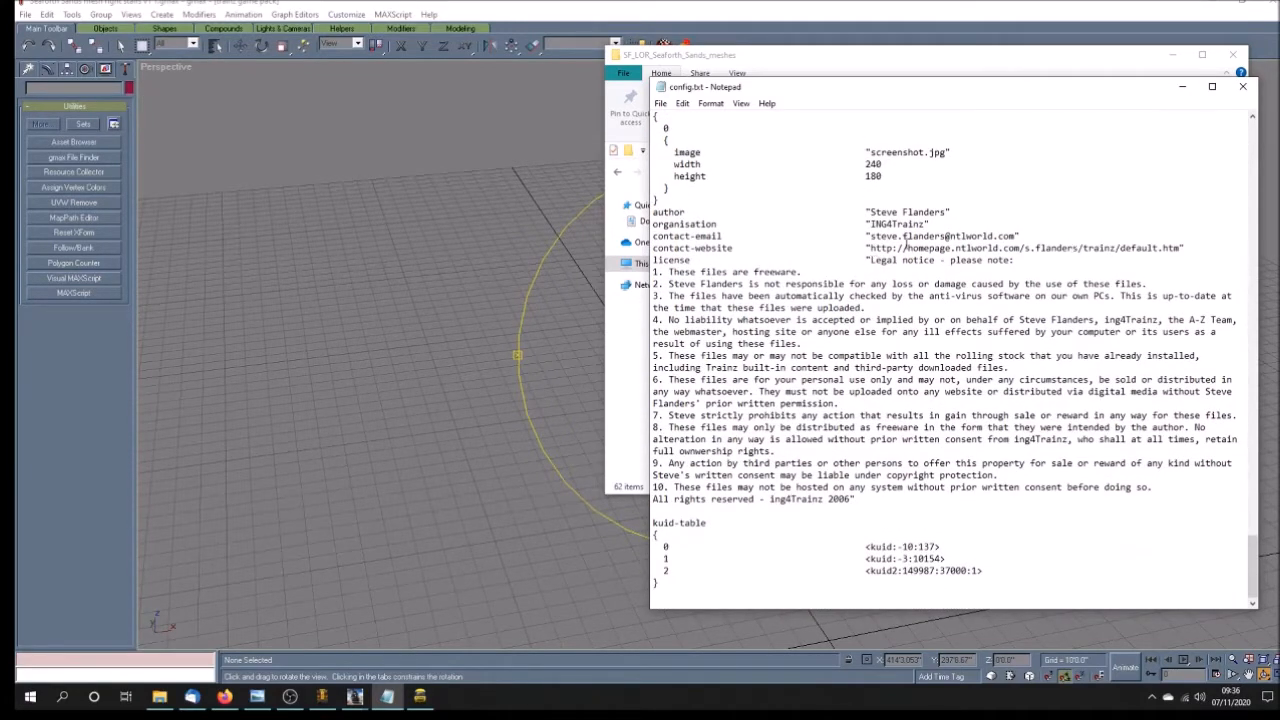
scroll(down, 3)
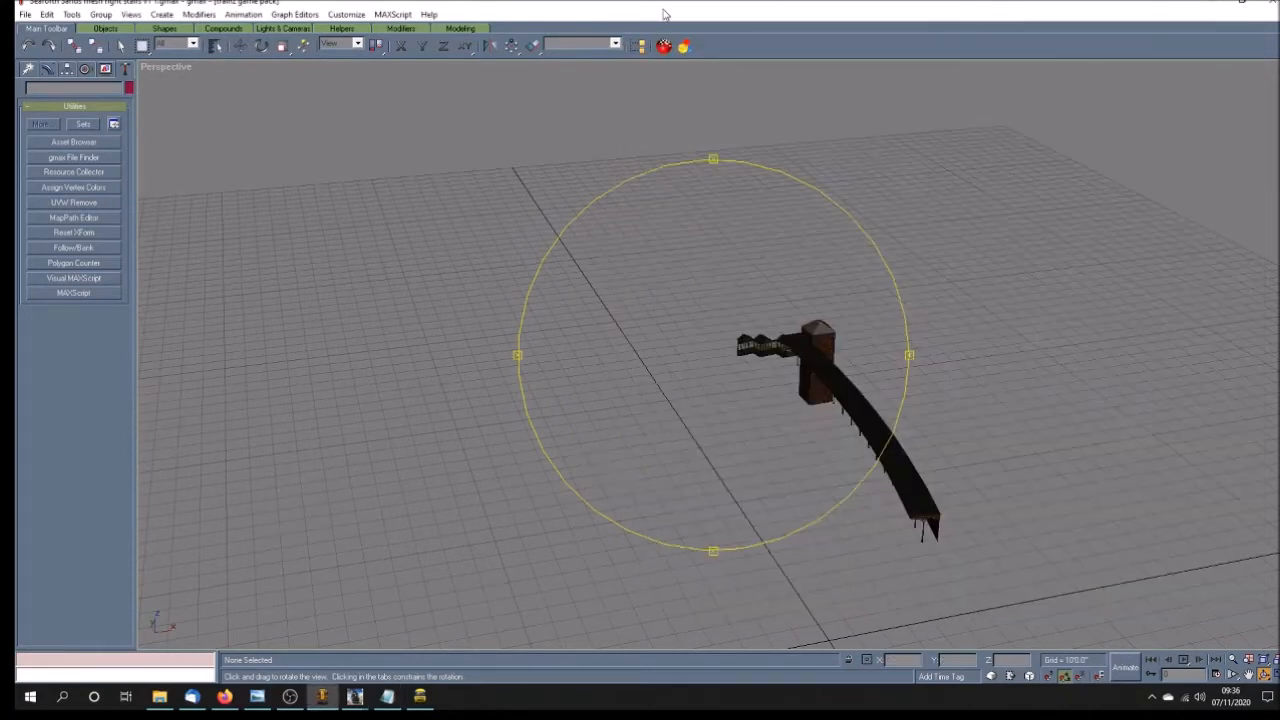
- Load the Seaforth Sands walkway v1 1 model and orbit around its shelter roof and fencing
click(24, 14)
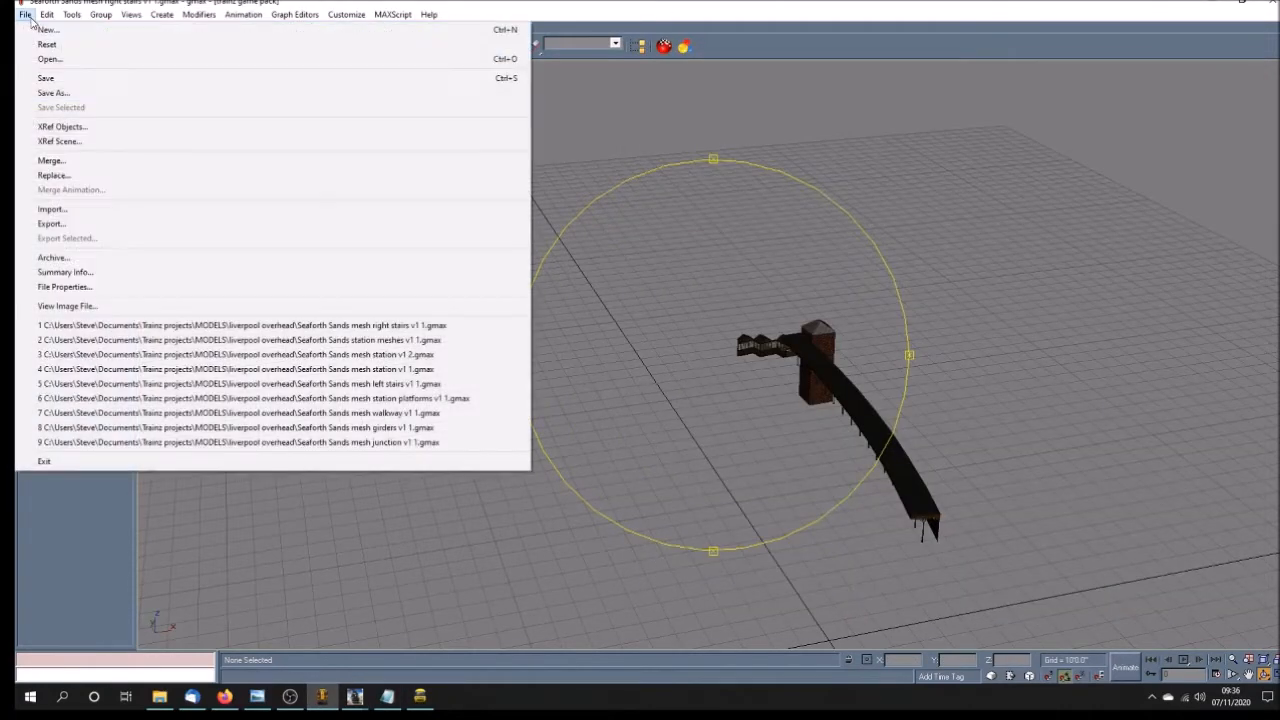
mouse_move(435, 340)
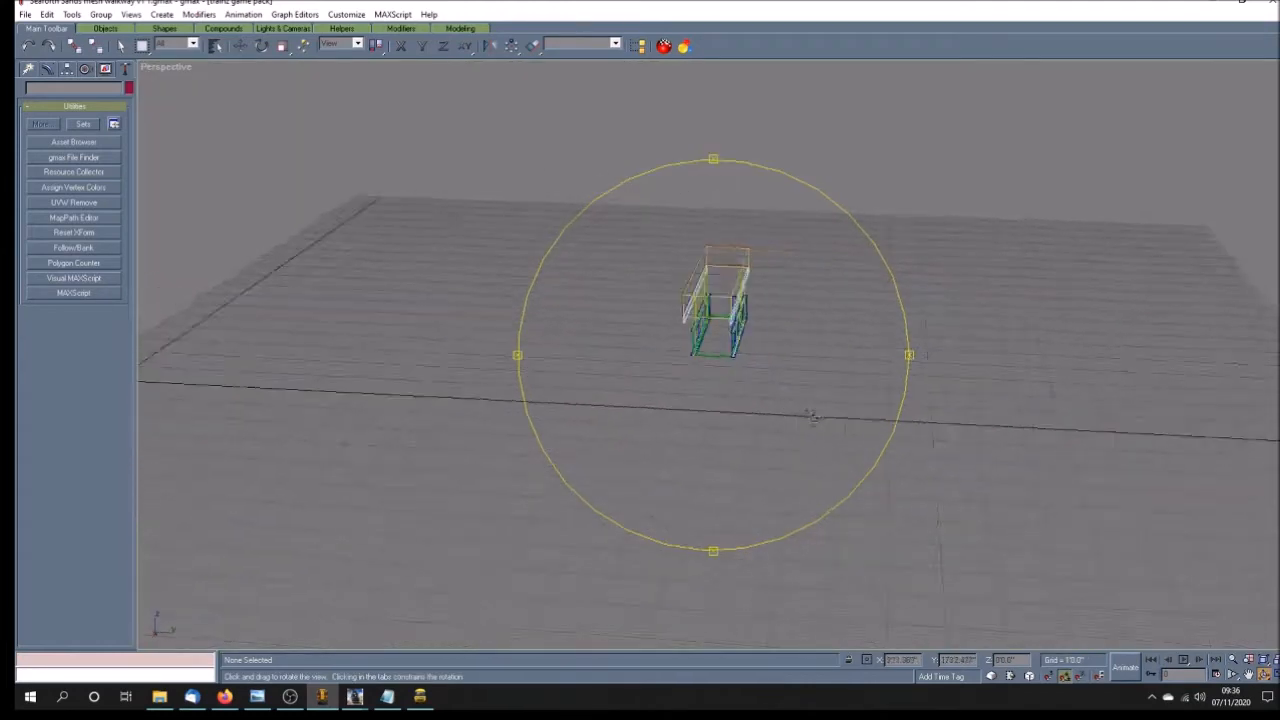
drag(810, 418, 648, 397)
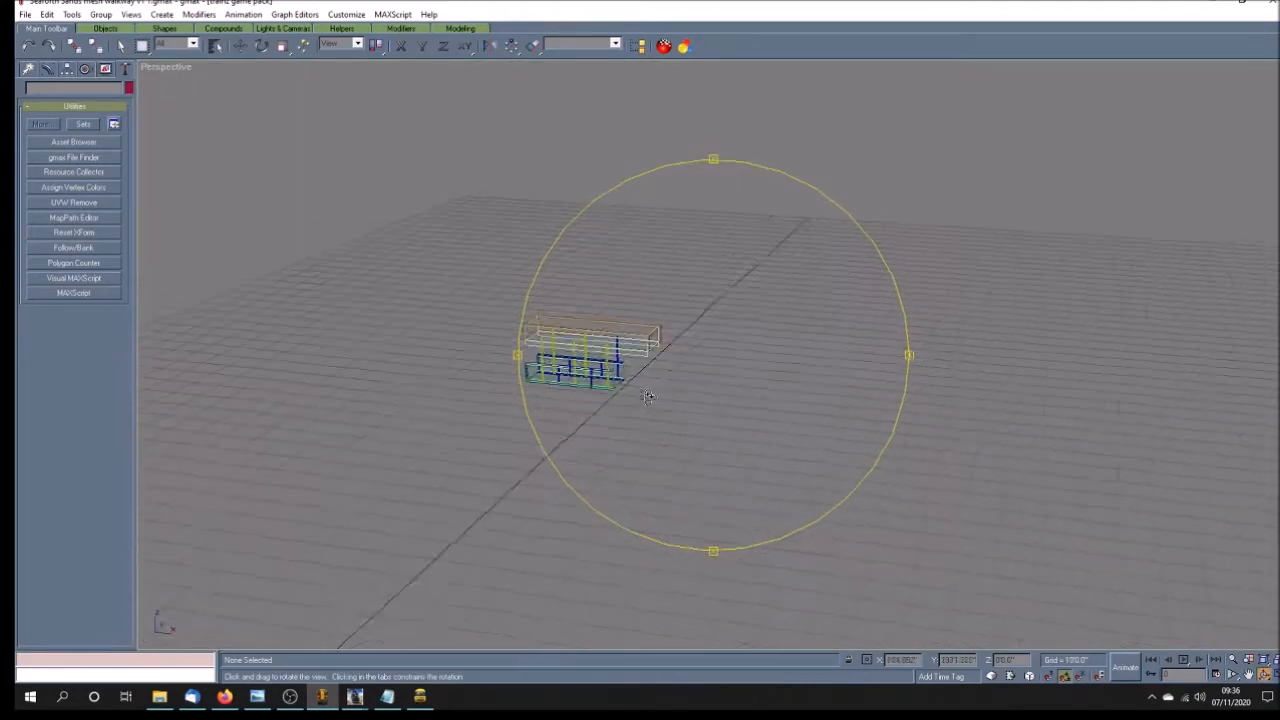
drag(648, 397, 585, 437)
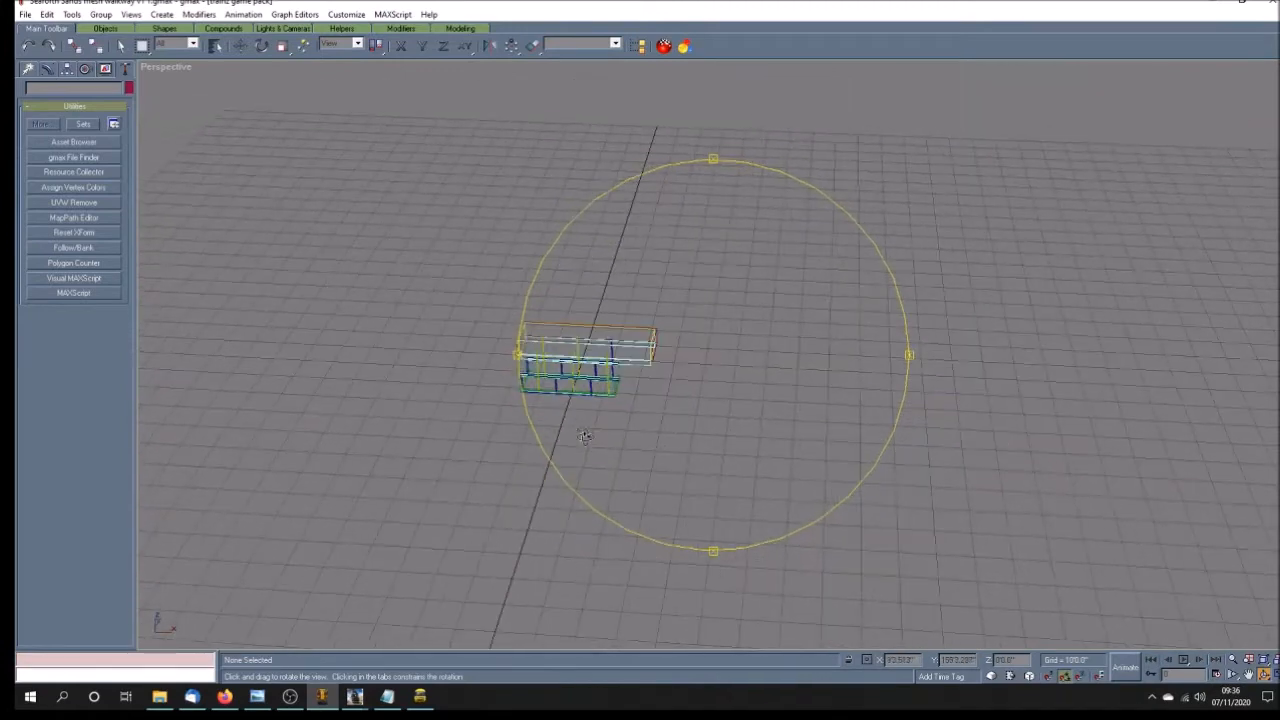
drag(585, 437, 638, 420)
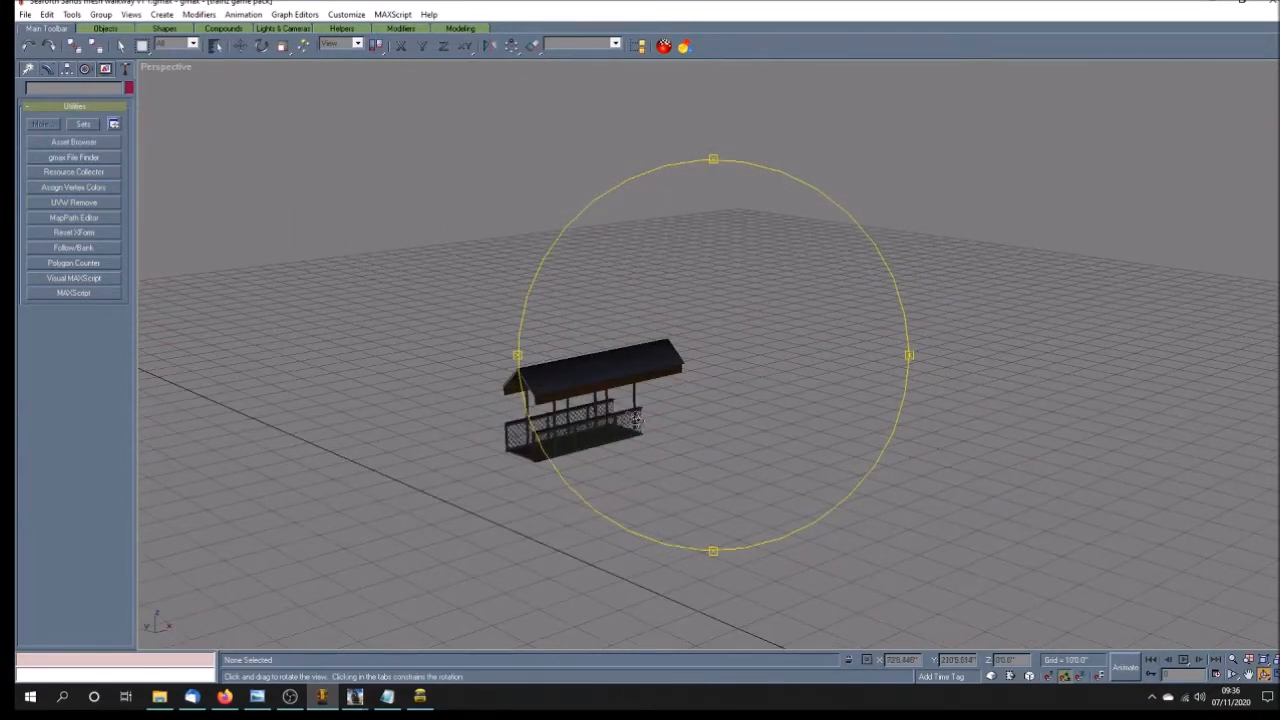
drag(635, 418, 580, 432)
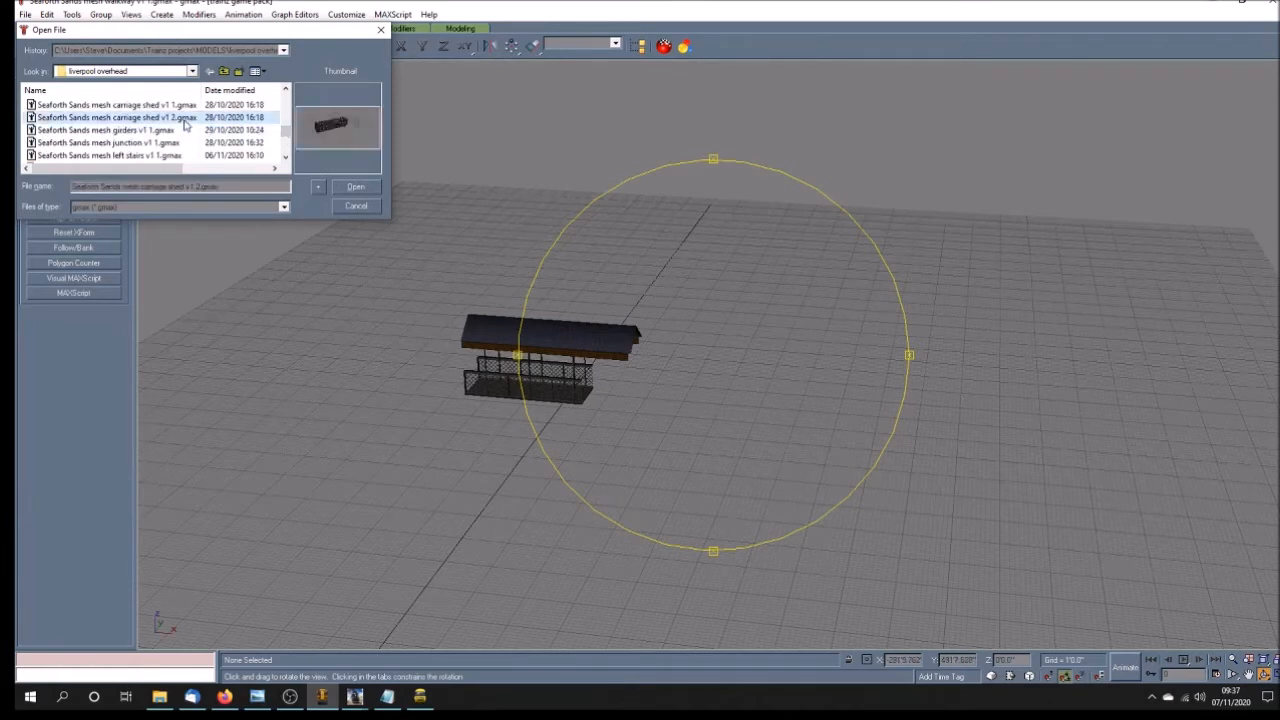
- Load 'Seaforth Sands mesh carriage shed v1 2.gmax' and orbit around its brick sides and sawtooth roof
click(355, 186)
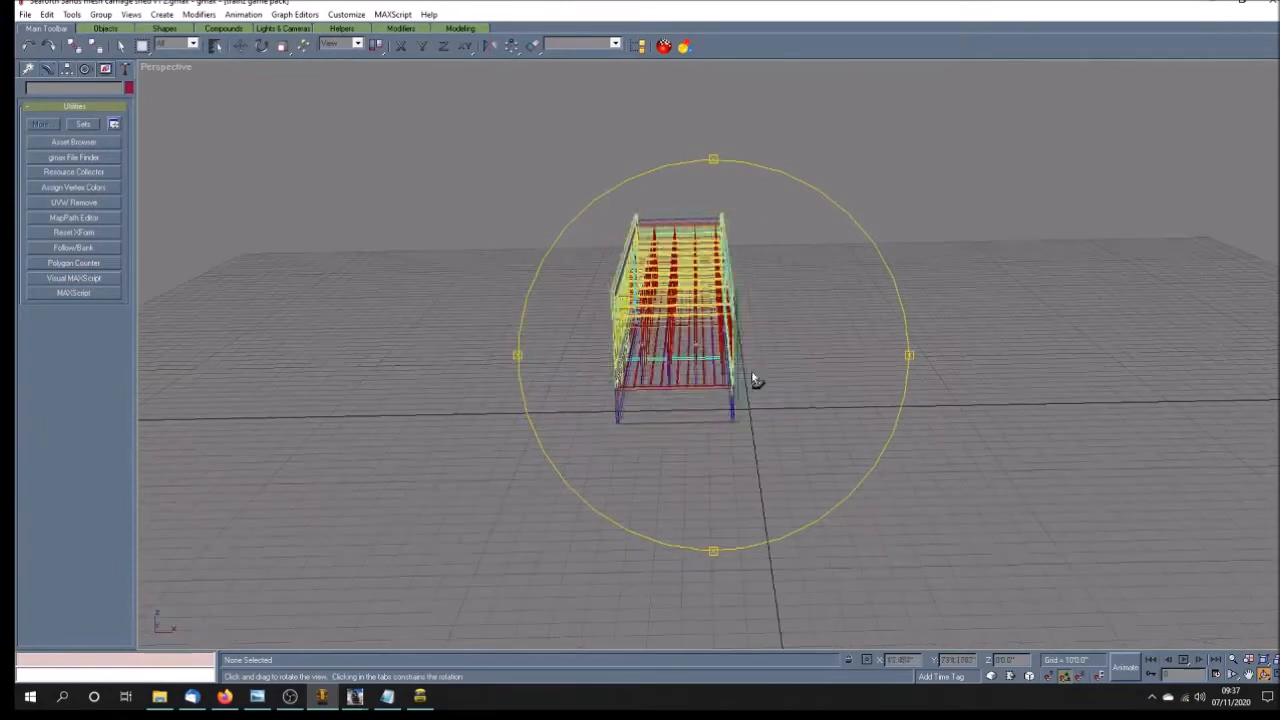
drag(755, 380, 707, 378)
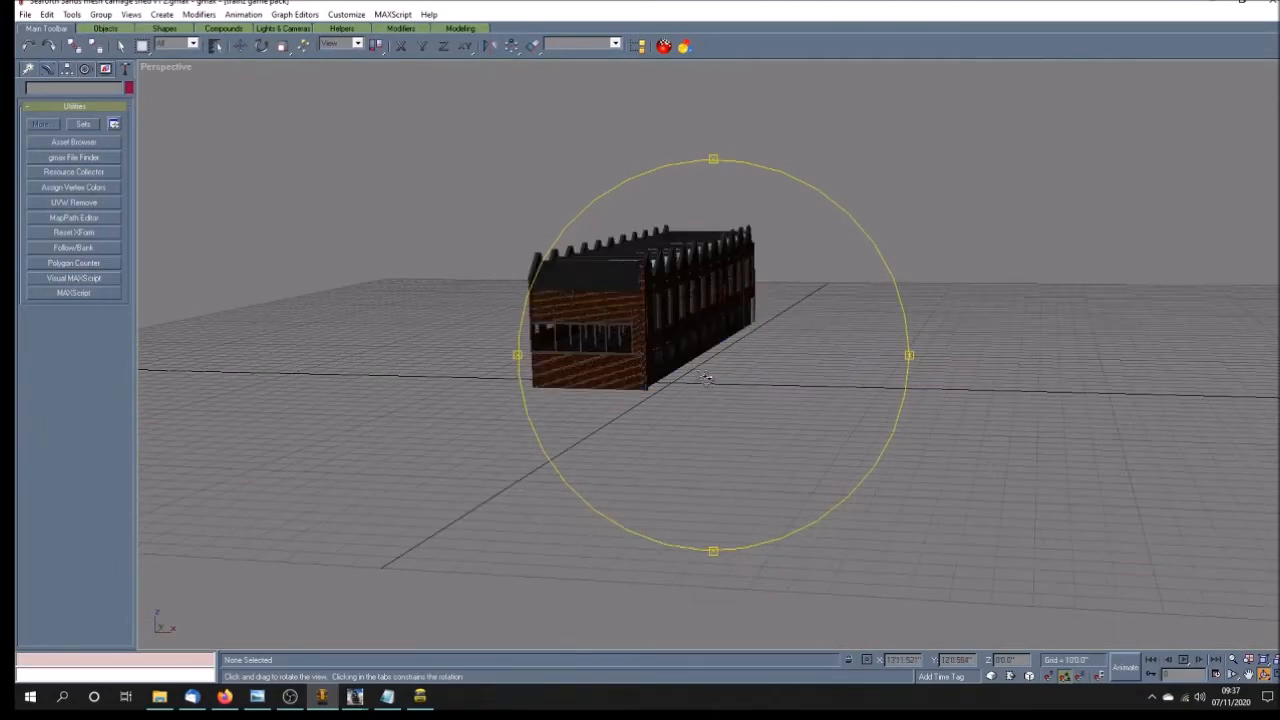
drag(705, 378, 720, 370)
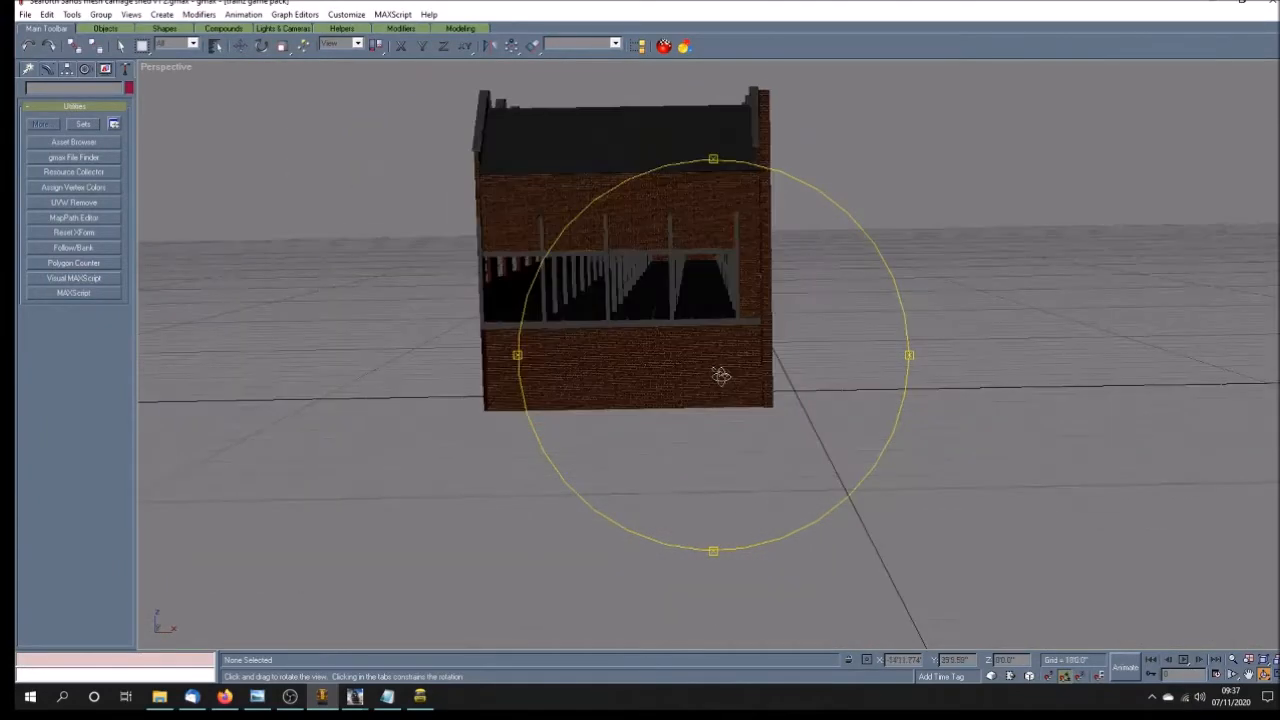
drag(721, 375, 721, 390)
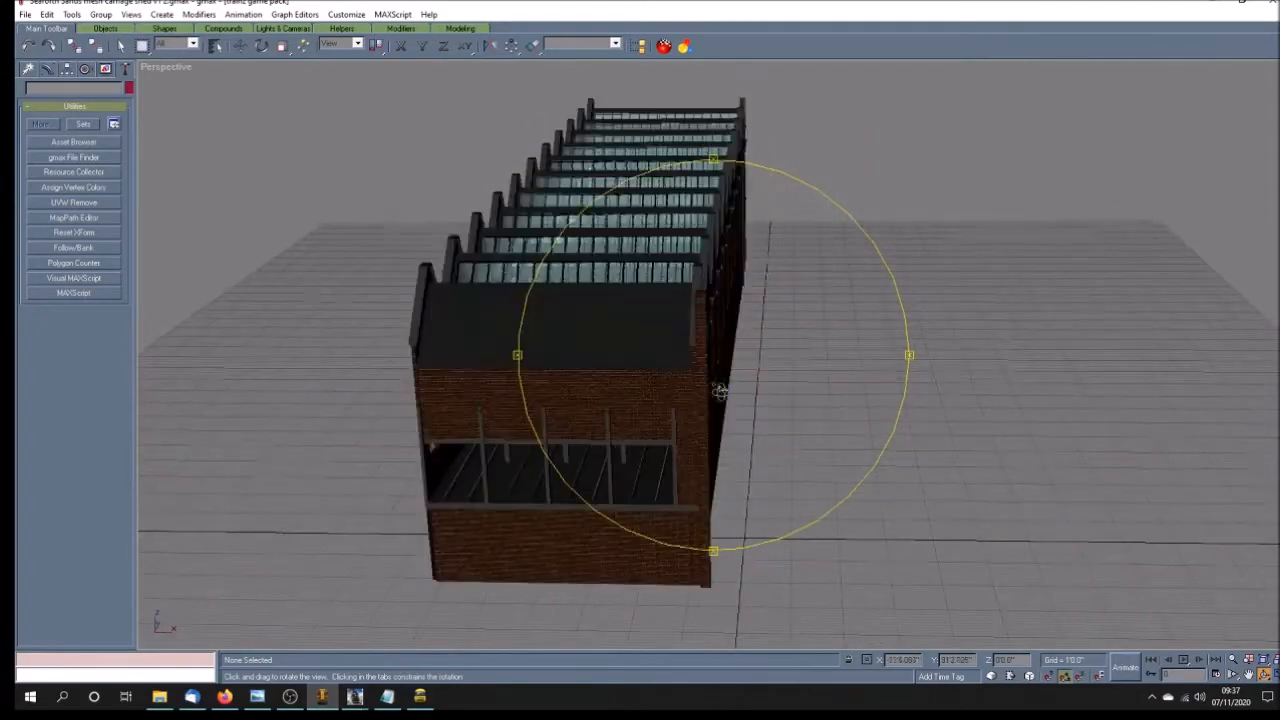
drag(720, 390, 640, 380)
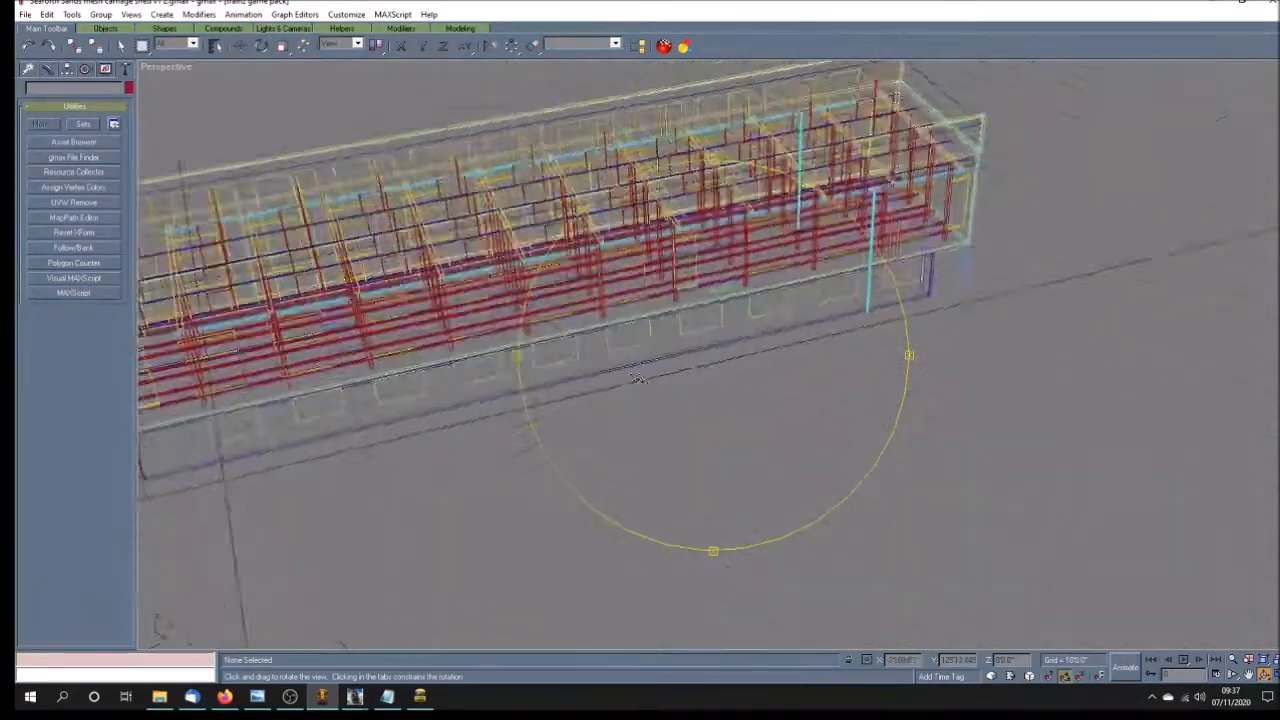
drag(640, 380, 640, 403)
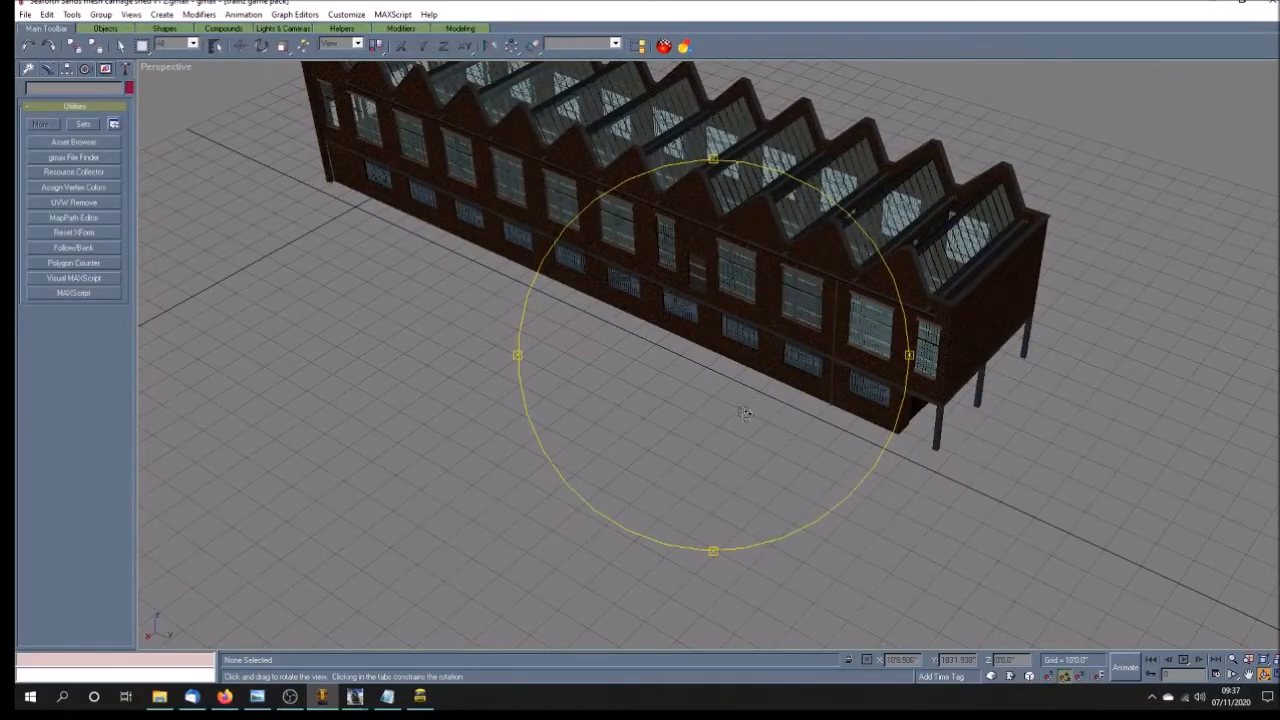
drag(745, 413, 820, 385)
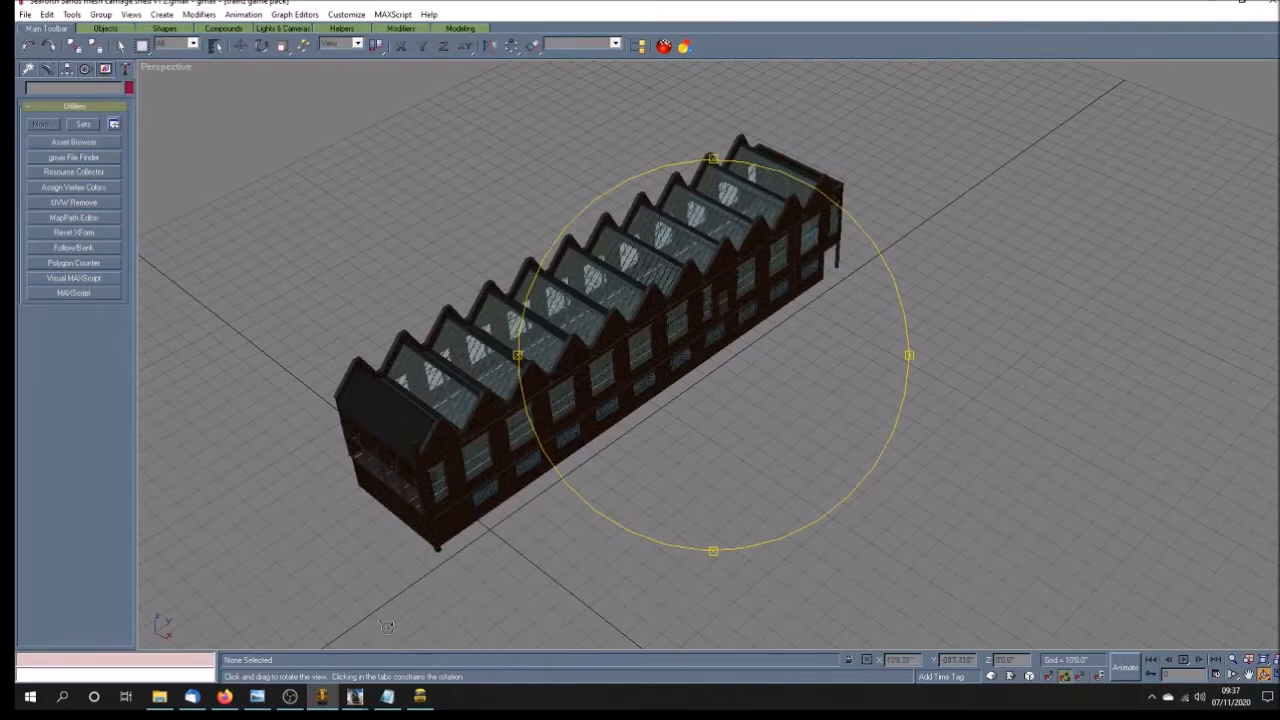
mouse_move(354, 697)
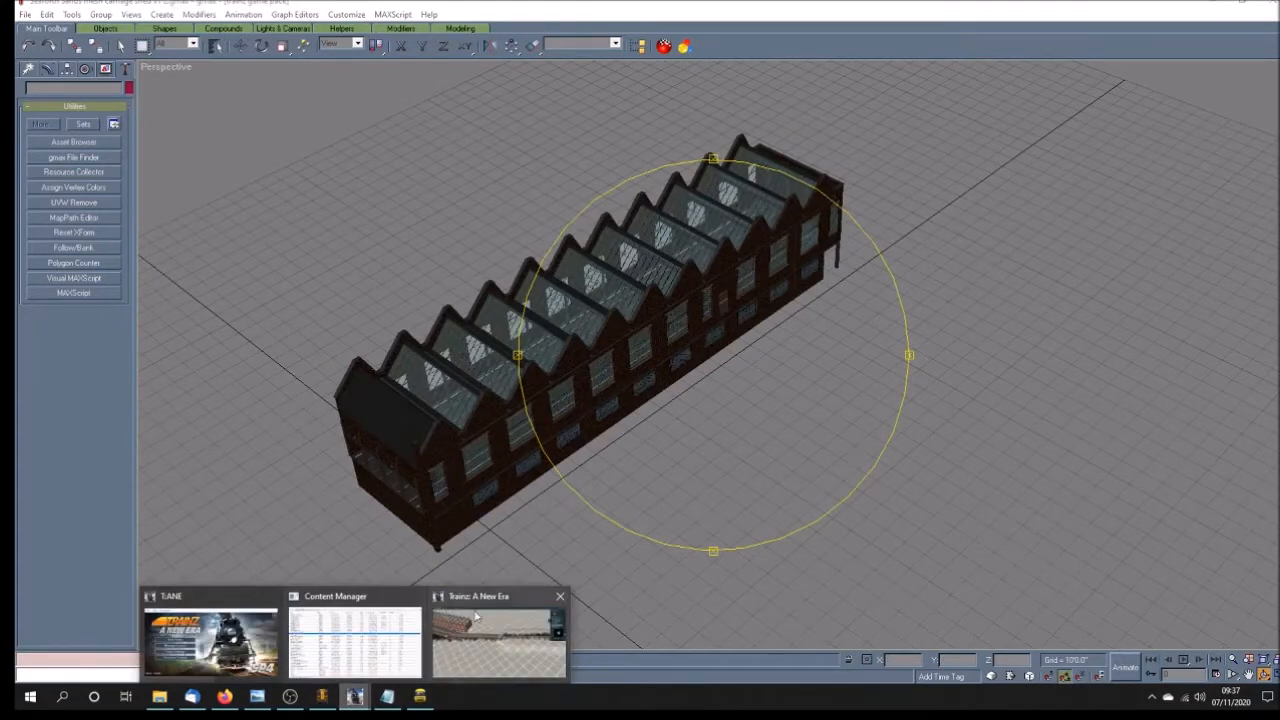
- Return to the Trainz surveyor station scene, try object rotate mode, then enter Tracks mode
click(497, 640)
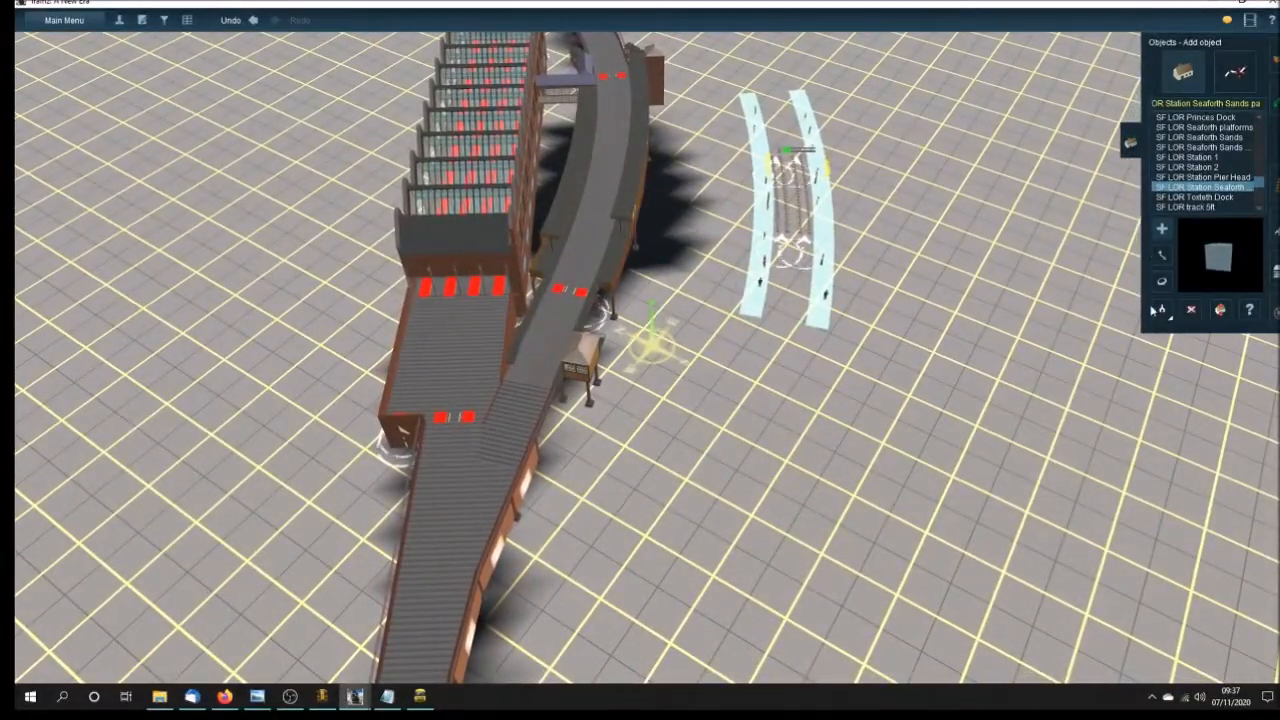
click(1162, 310)
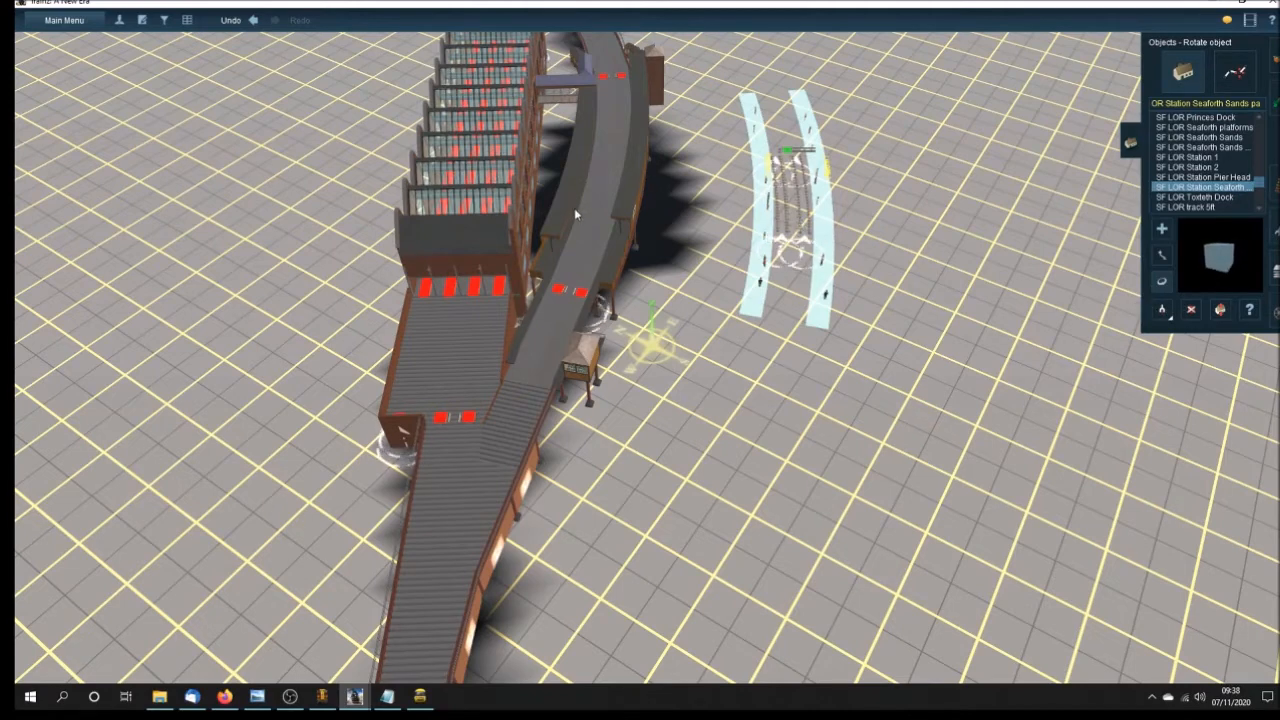
mouse_move(1108, 260)
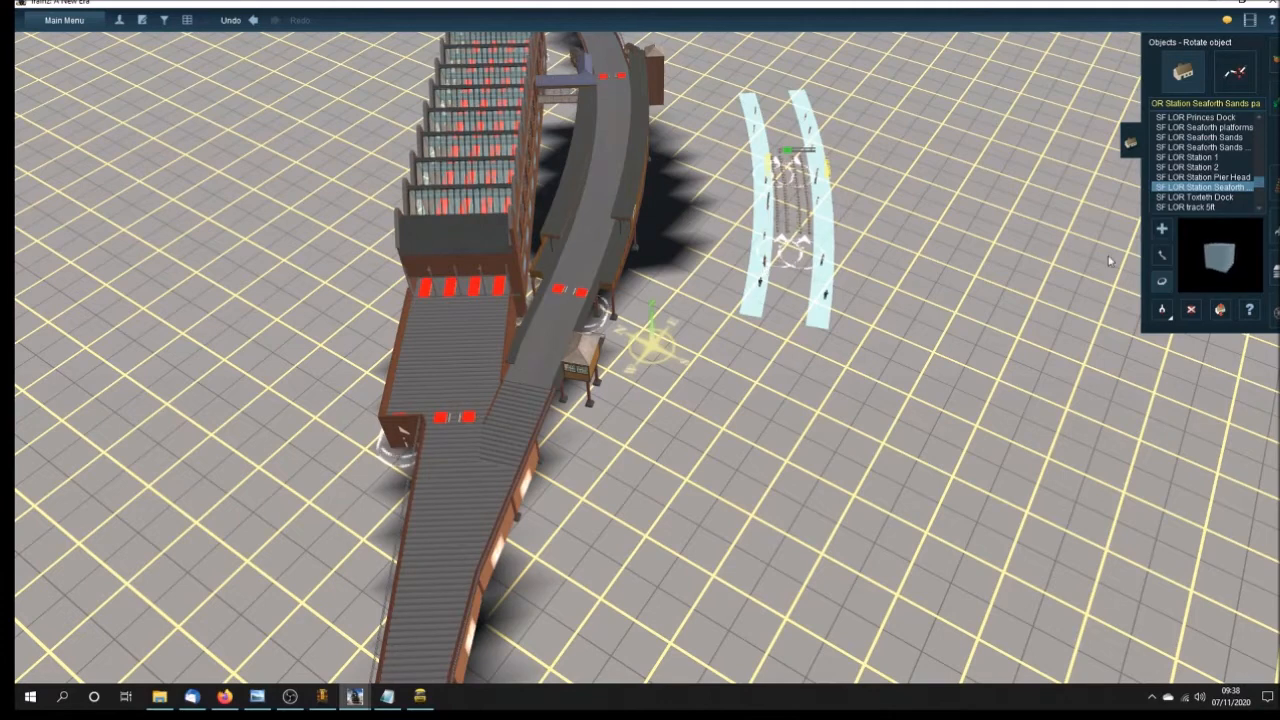
click(1162, 255)
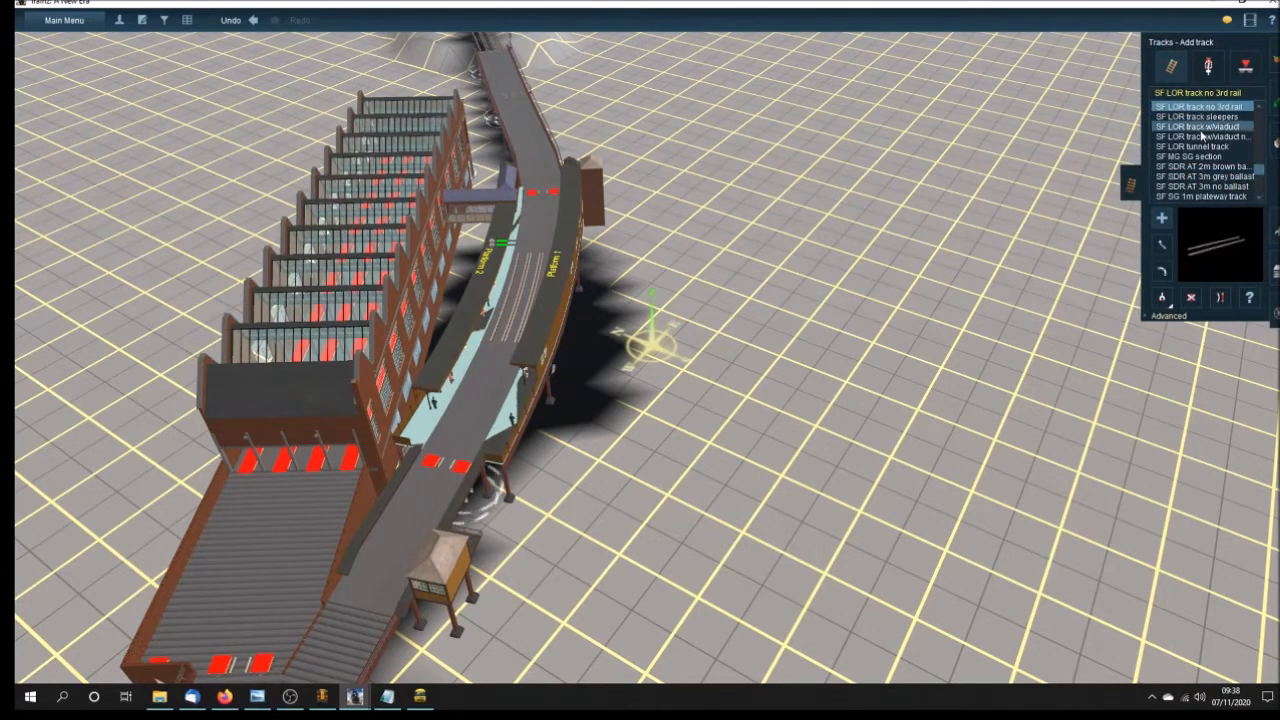
- Choose 'SF LOR track no 3rd rail' and lay short track pieces beside the carriage shed
click(1197, 126)
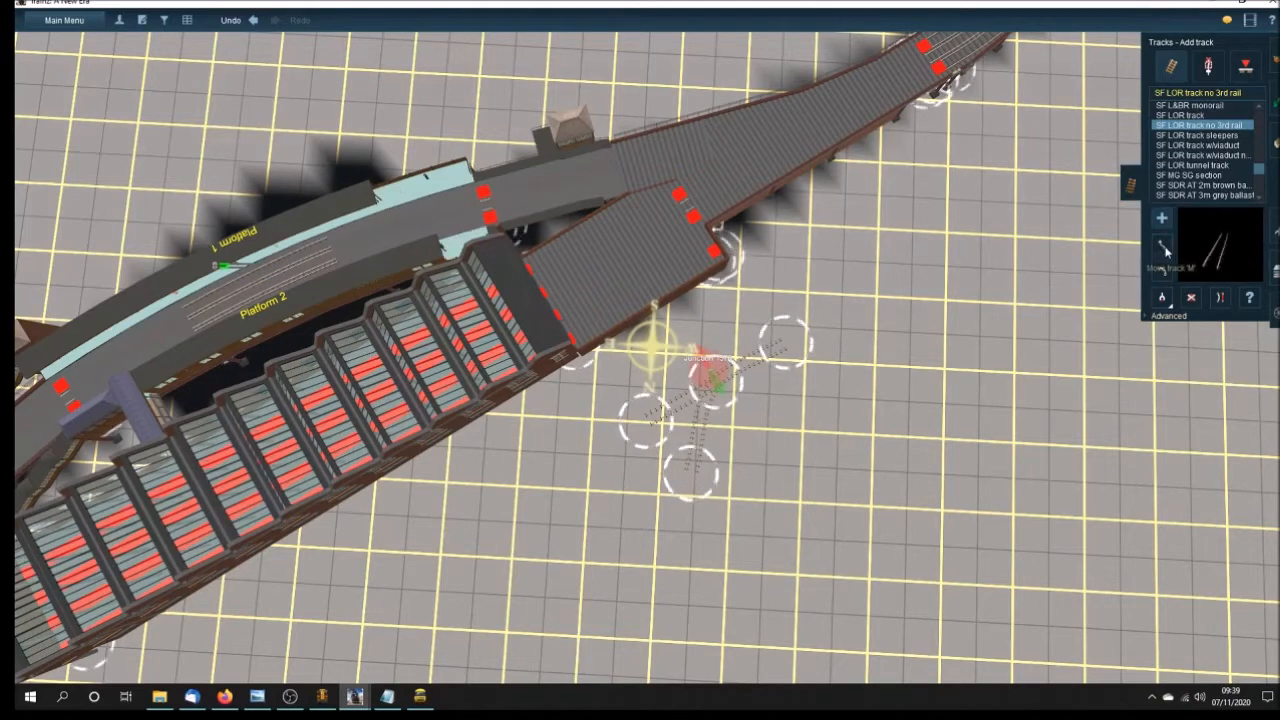
- Move the track's spline points onto the raised shed deck using Advanced height, forming Junction 1576
click(1162, 245)
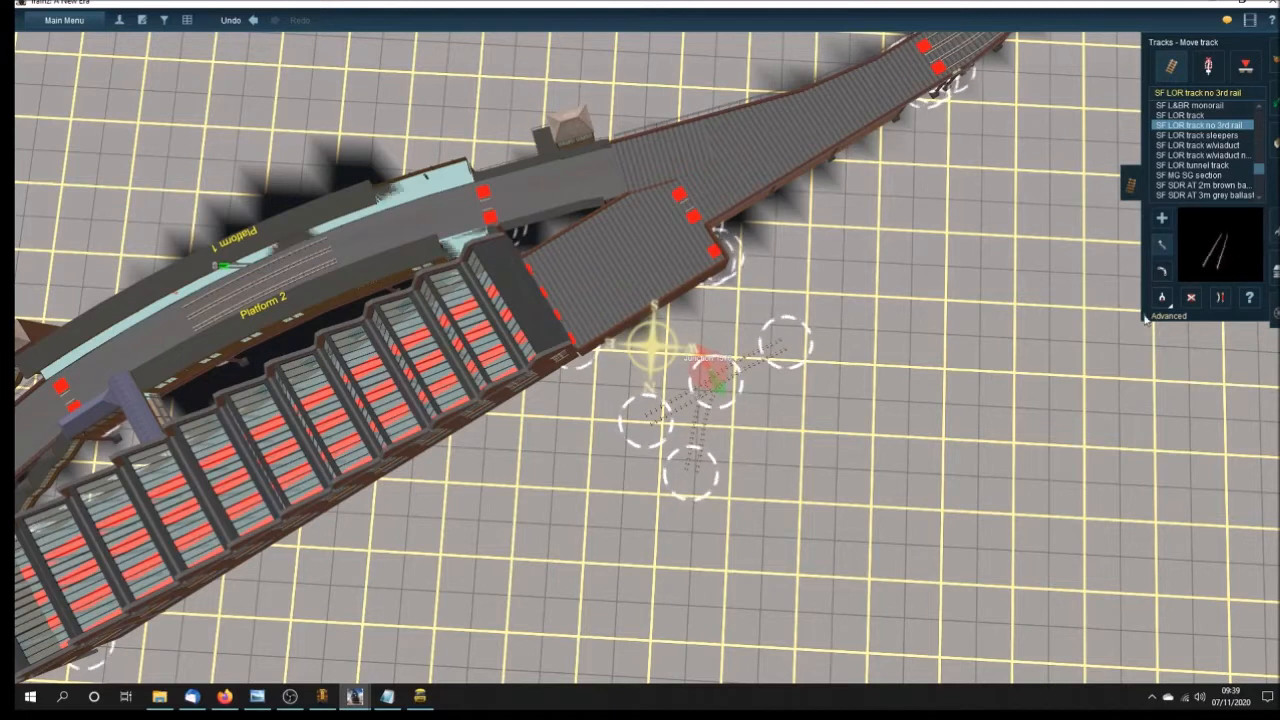
click(1168, 316)
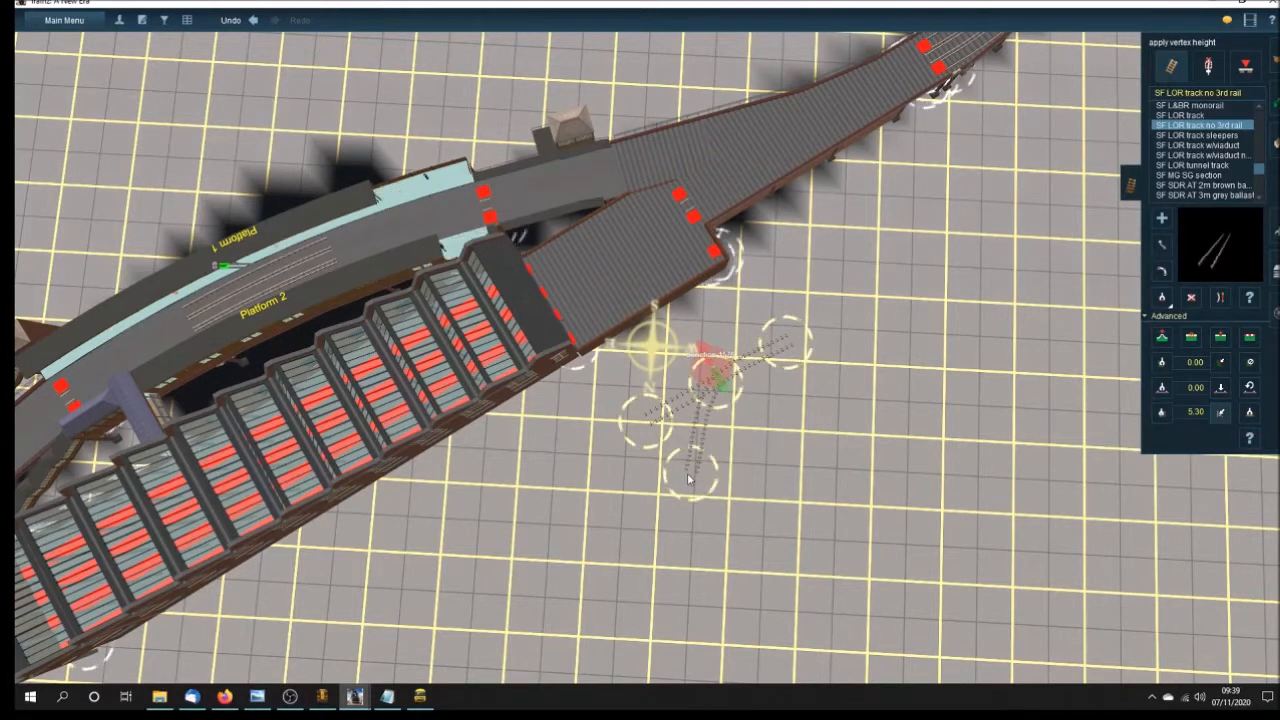
mouse_move(1162, 247)
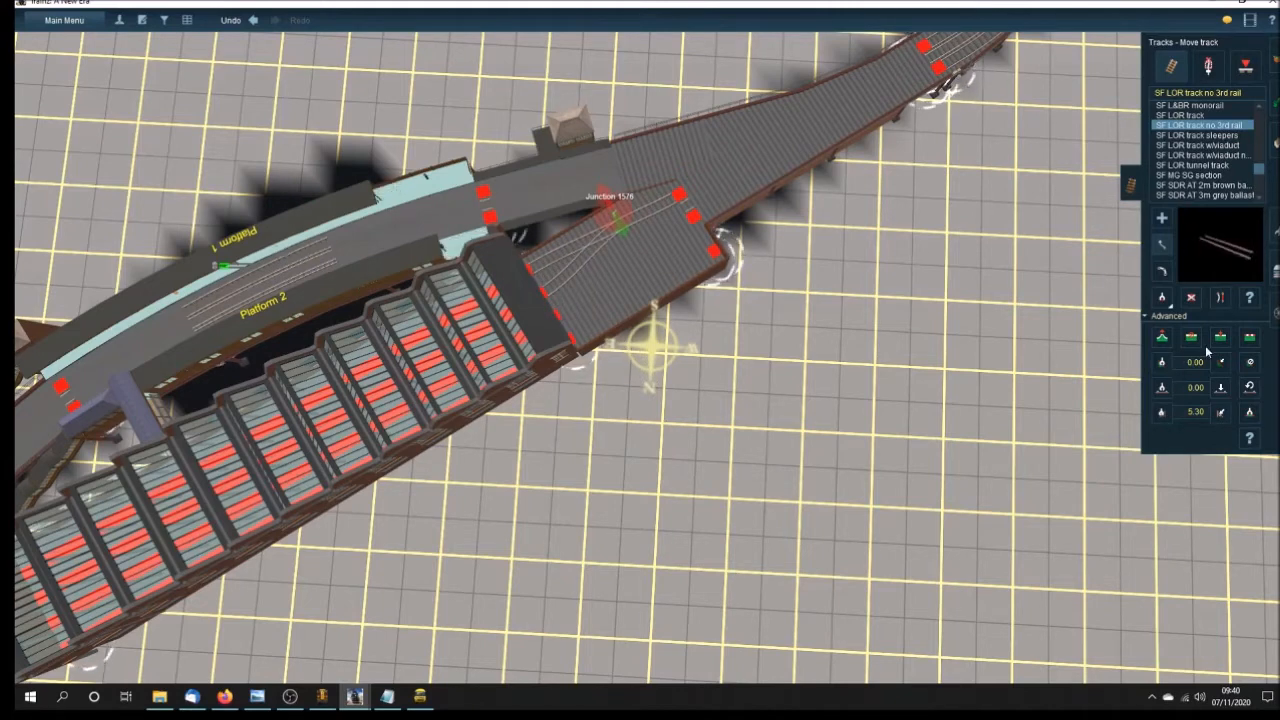
click(1220, 297)
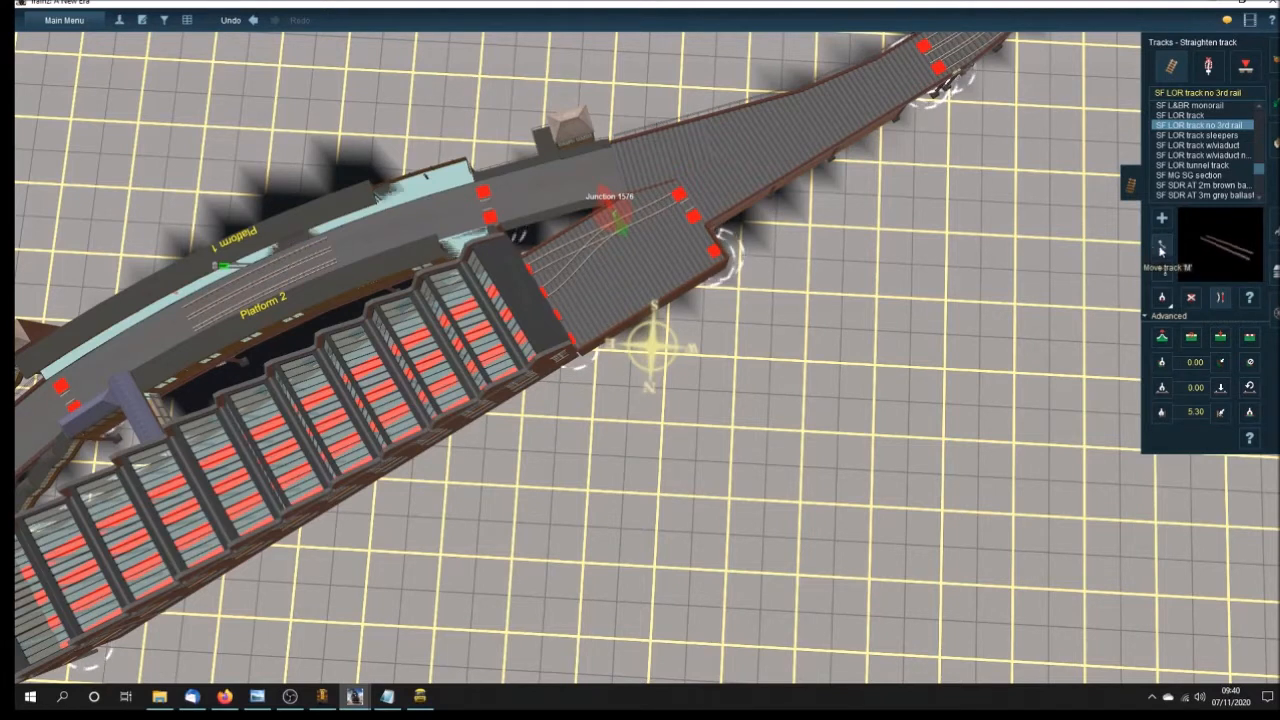
click(1161, 247)
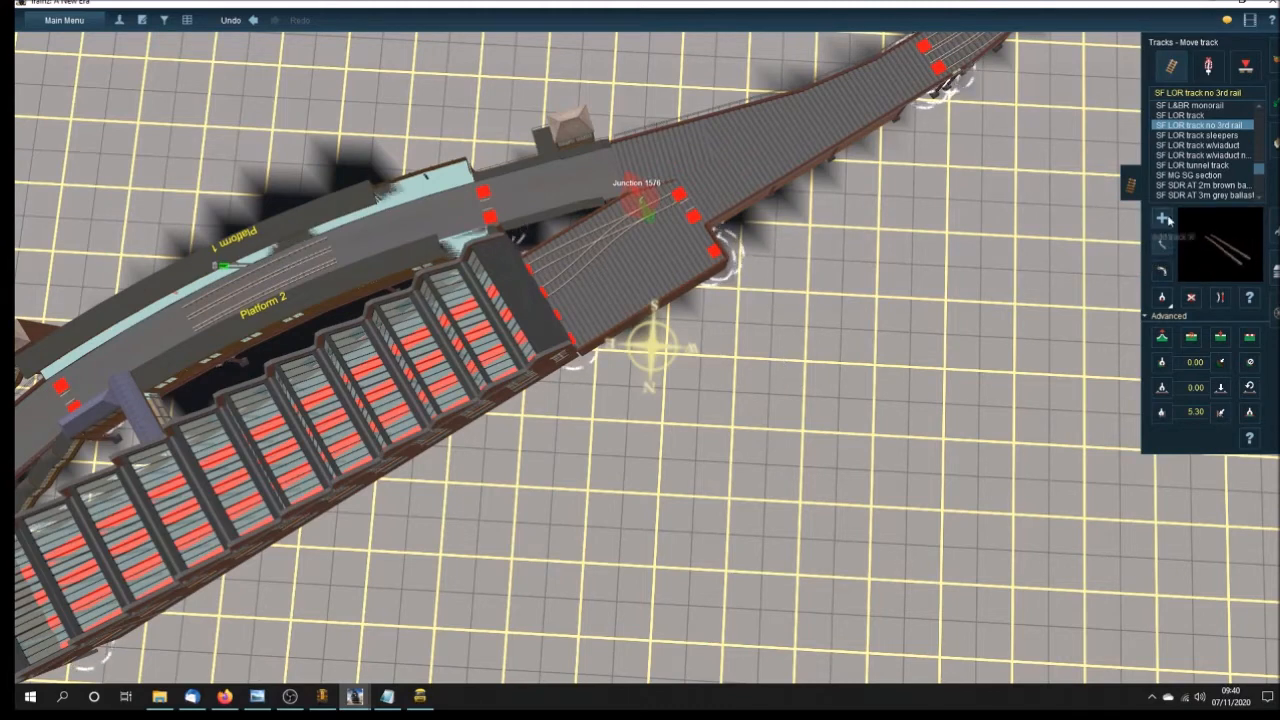
- Lay more track roads into the carriage shed with Add Track, creating junctions 1578 and 1580
click(1161, 217)
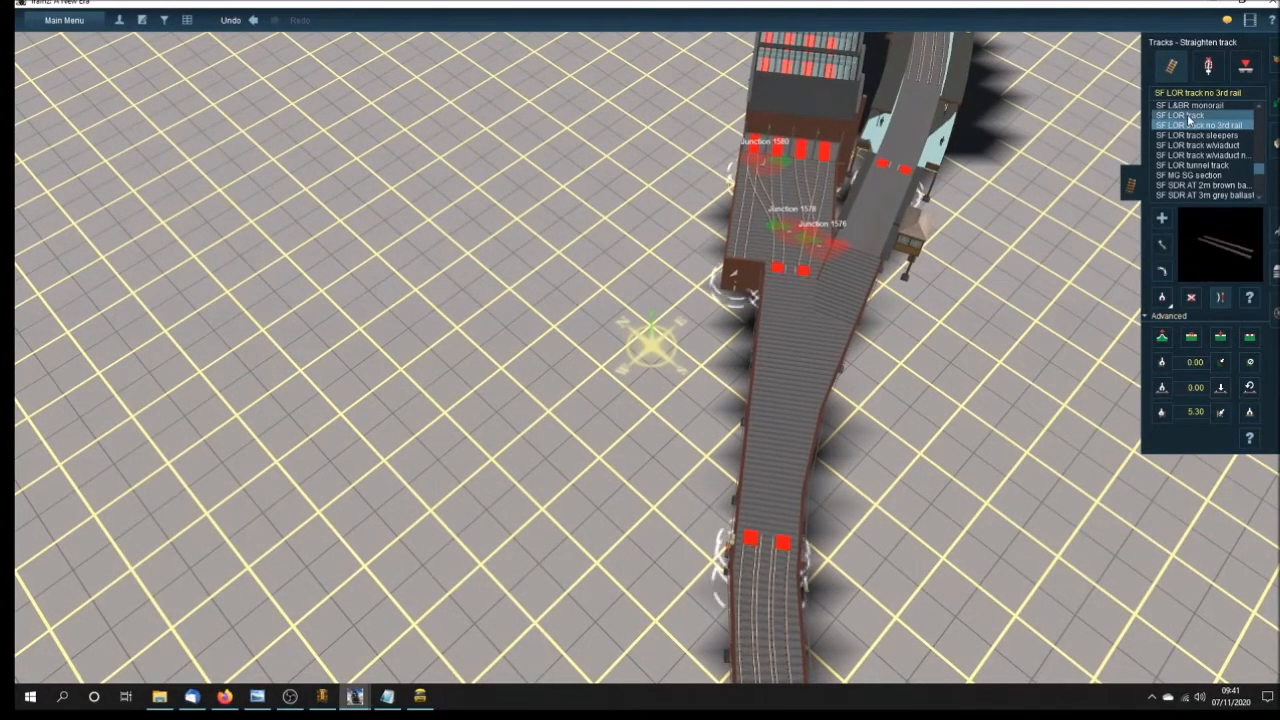
click(1190, 115)
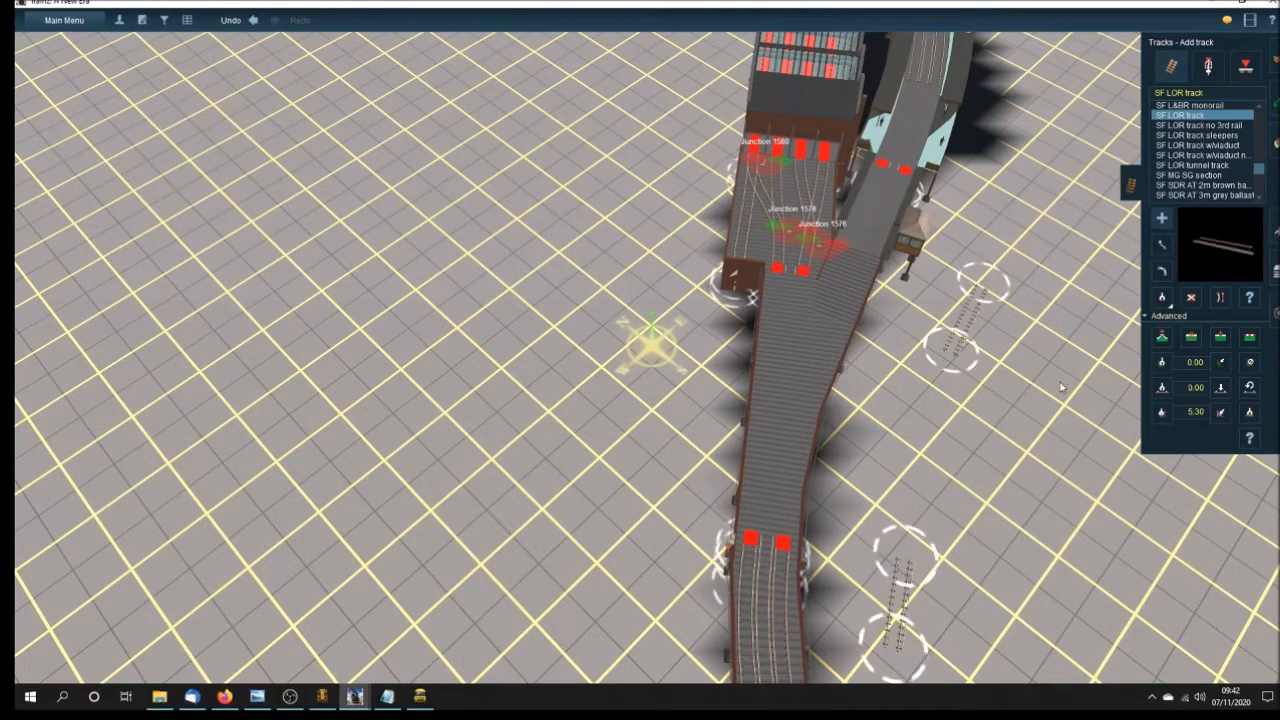
click(1195, 135)
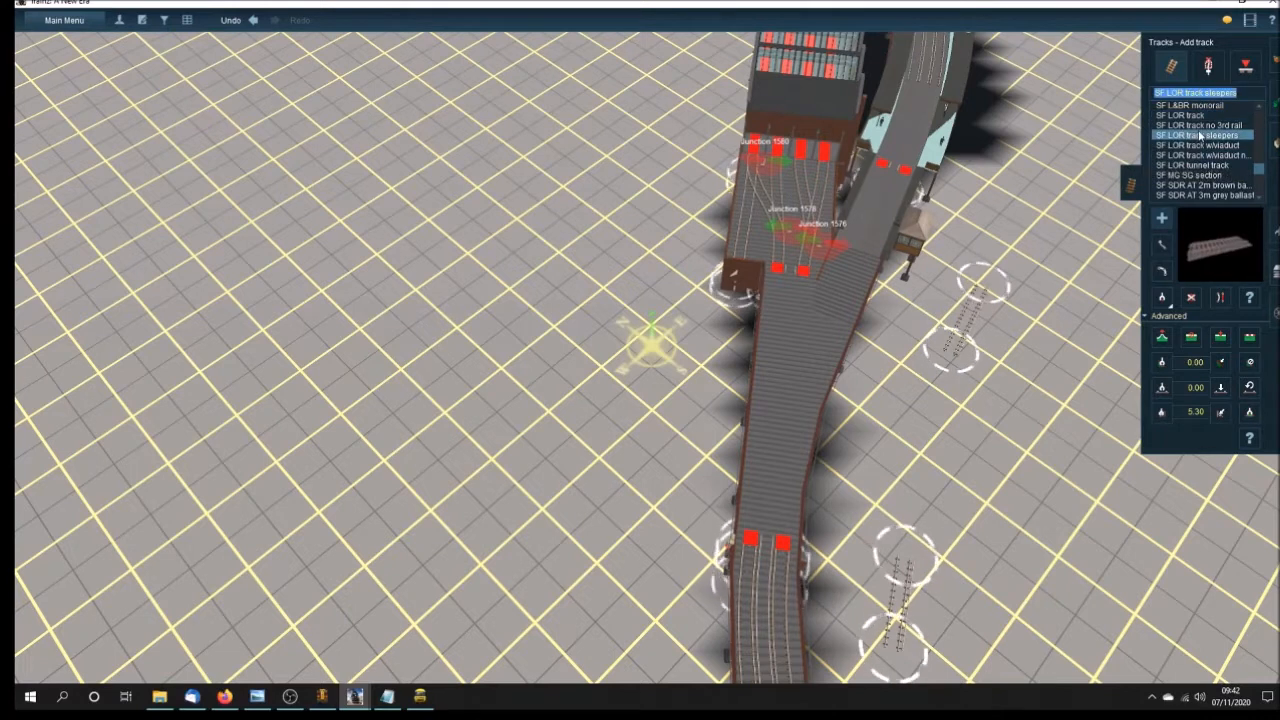
click(1200, 124)
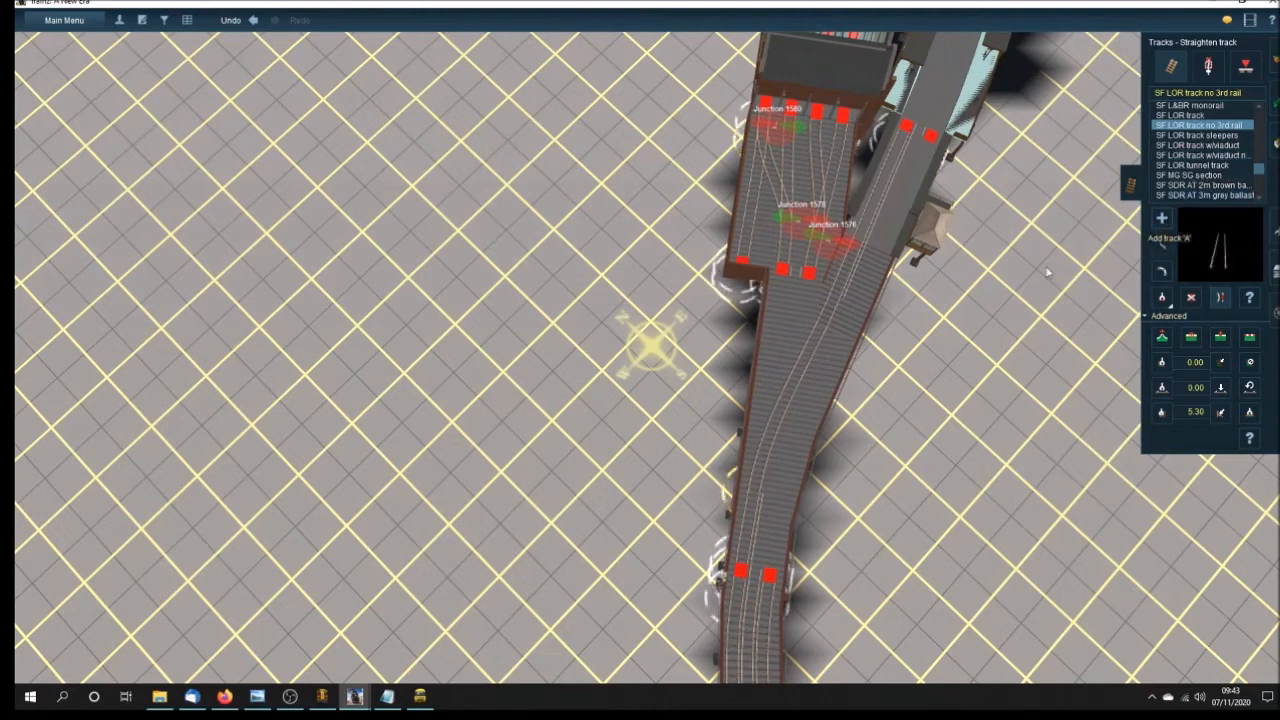
- Lay a branch track, join it to the station approach as Junction 1582, and delete the loose spline
click(1200, 135)
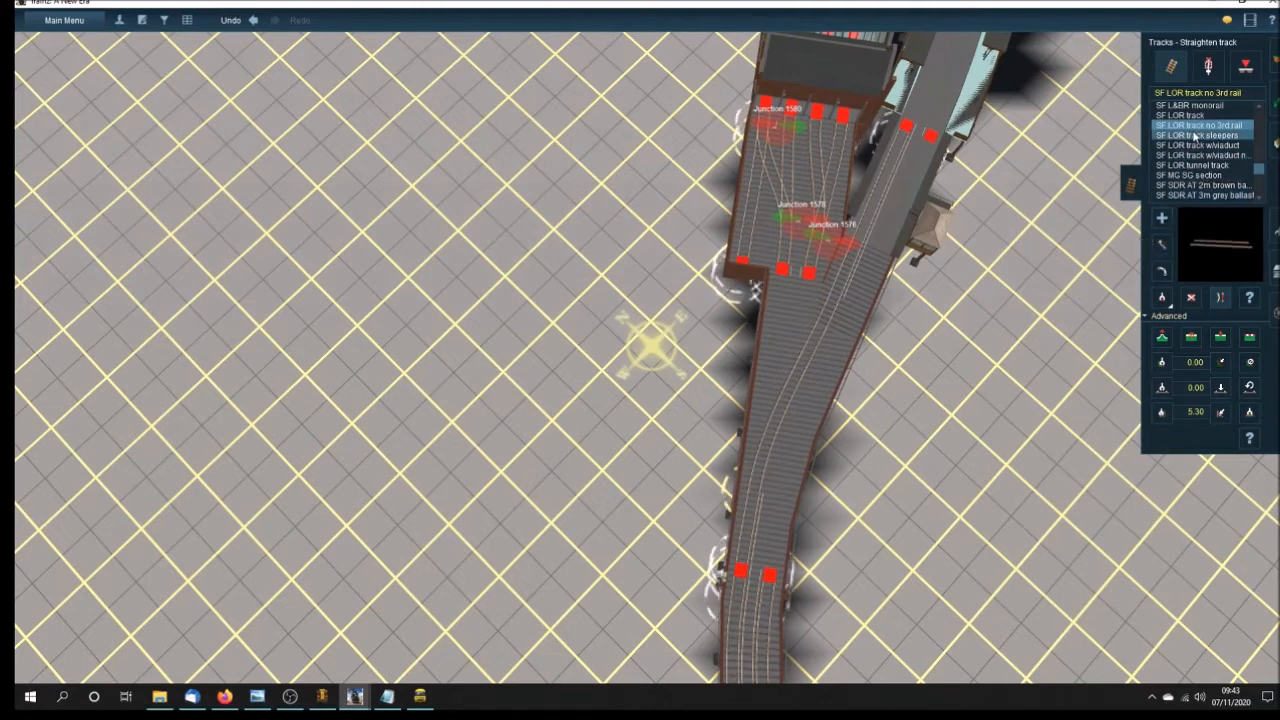
click(1190, 115)
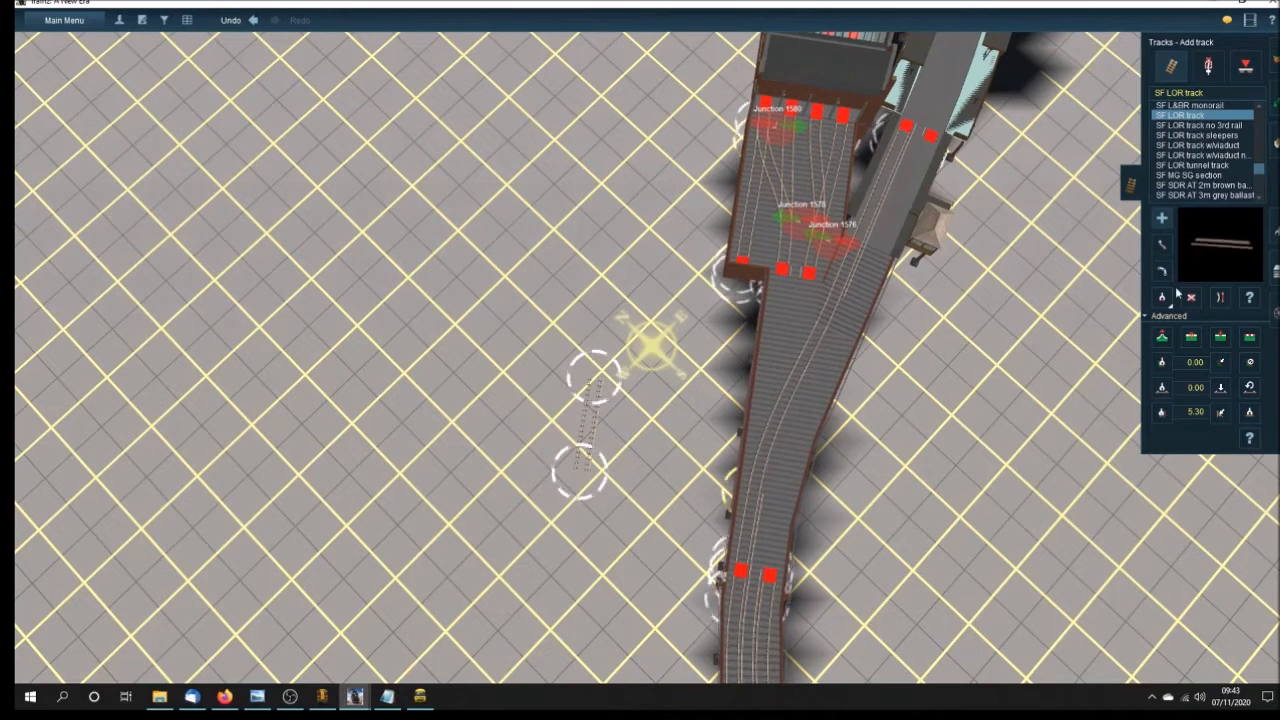
click(1200, 124)
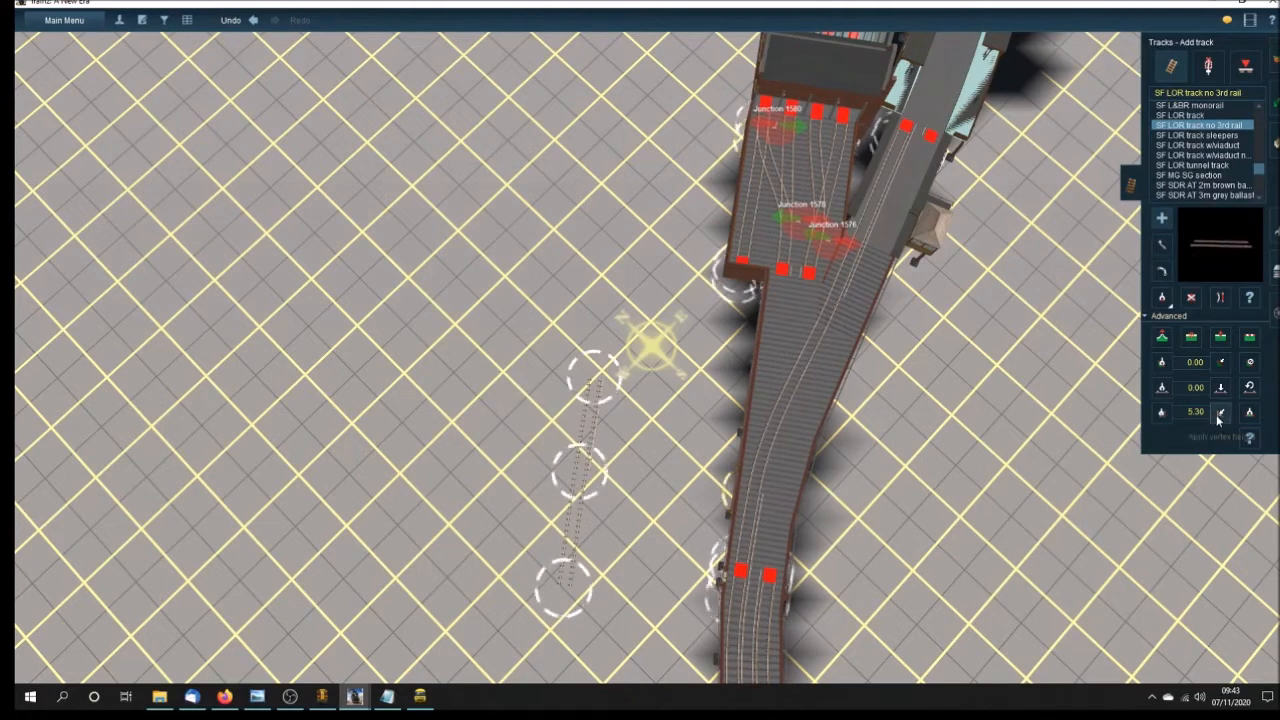
click(1220, 411)
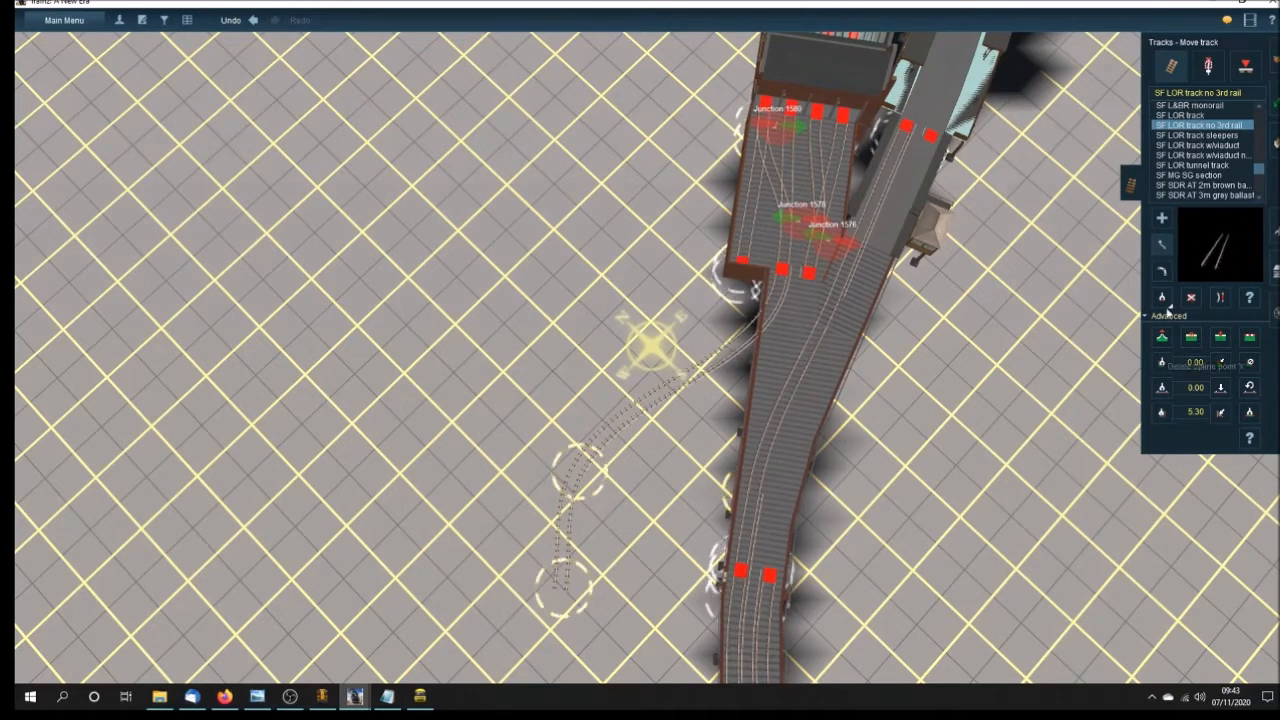
click(1191, 297)
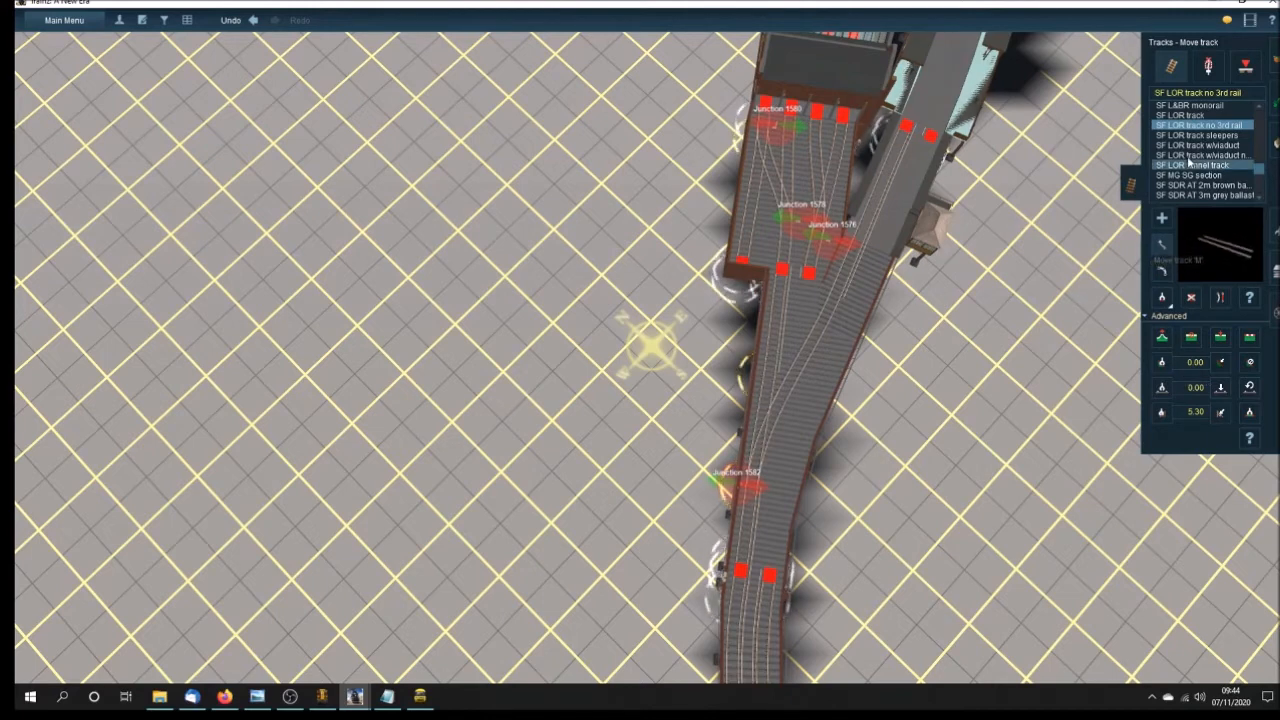
- Lay and extend a trial track on open ground, undoing a mistaken node change
click(1190, 115)
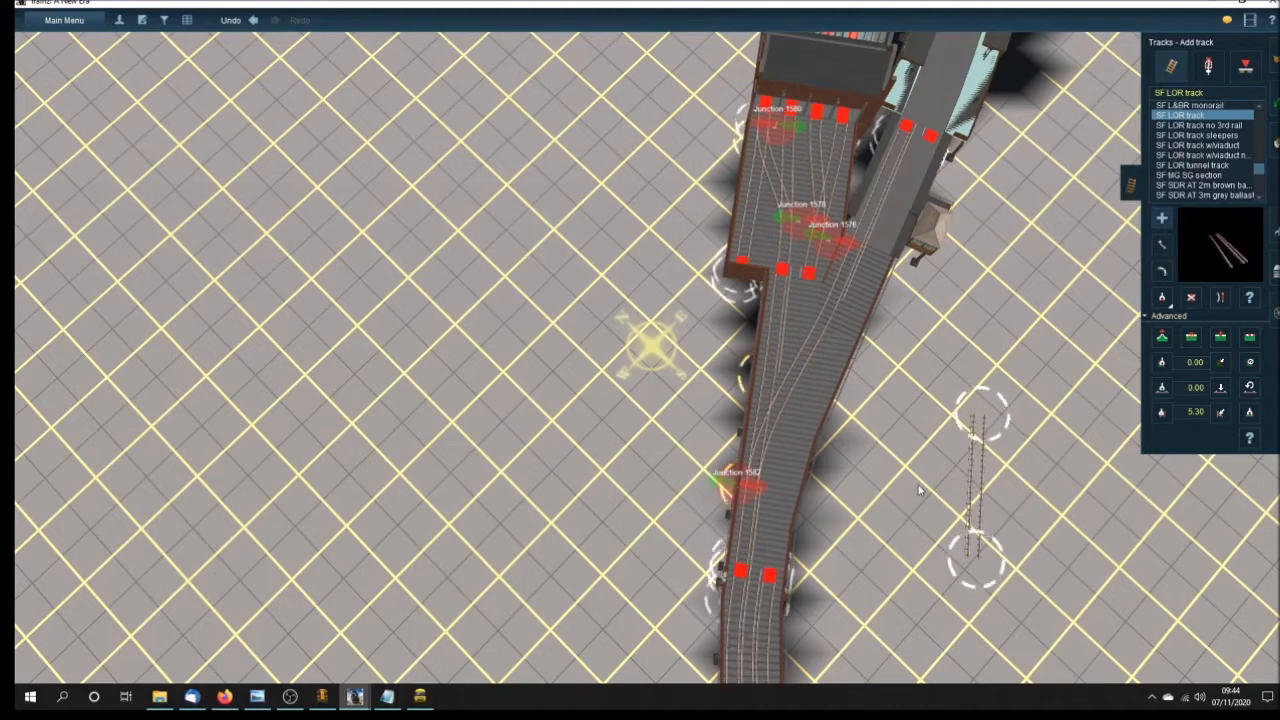
mouse_move(1150, 260)
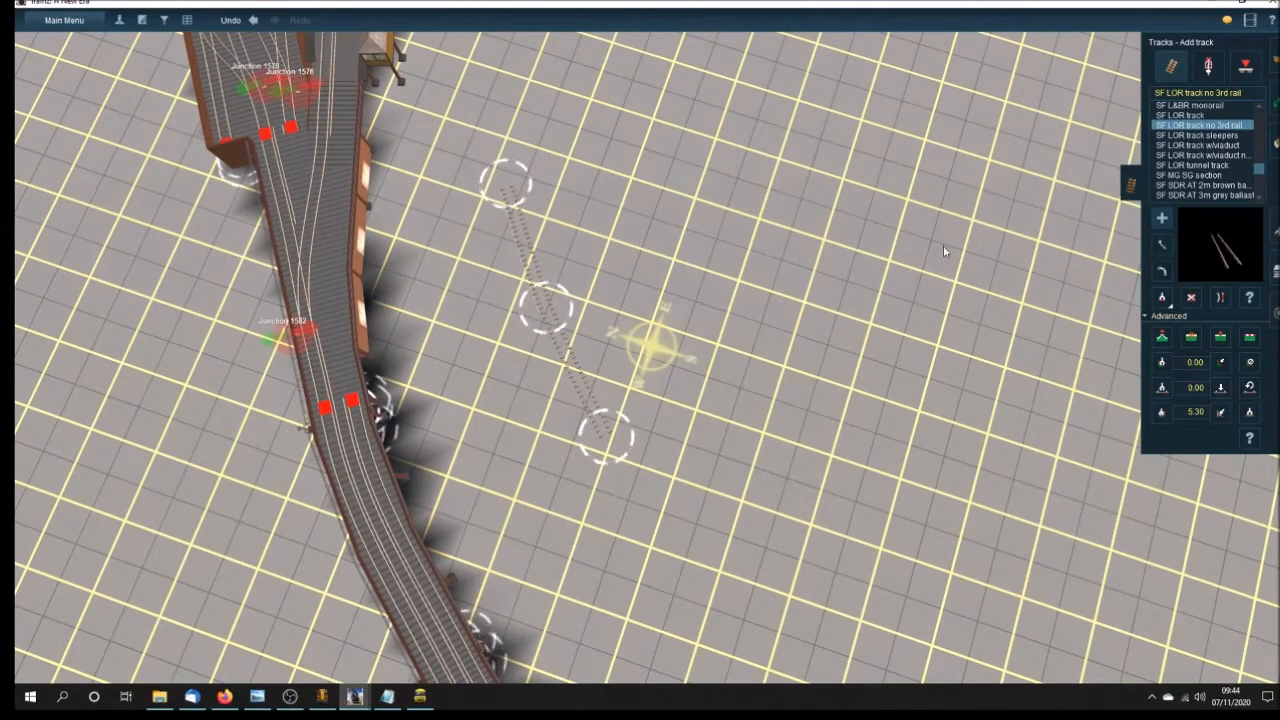
click(1190, 105)
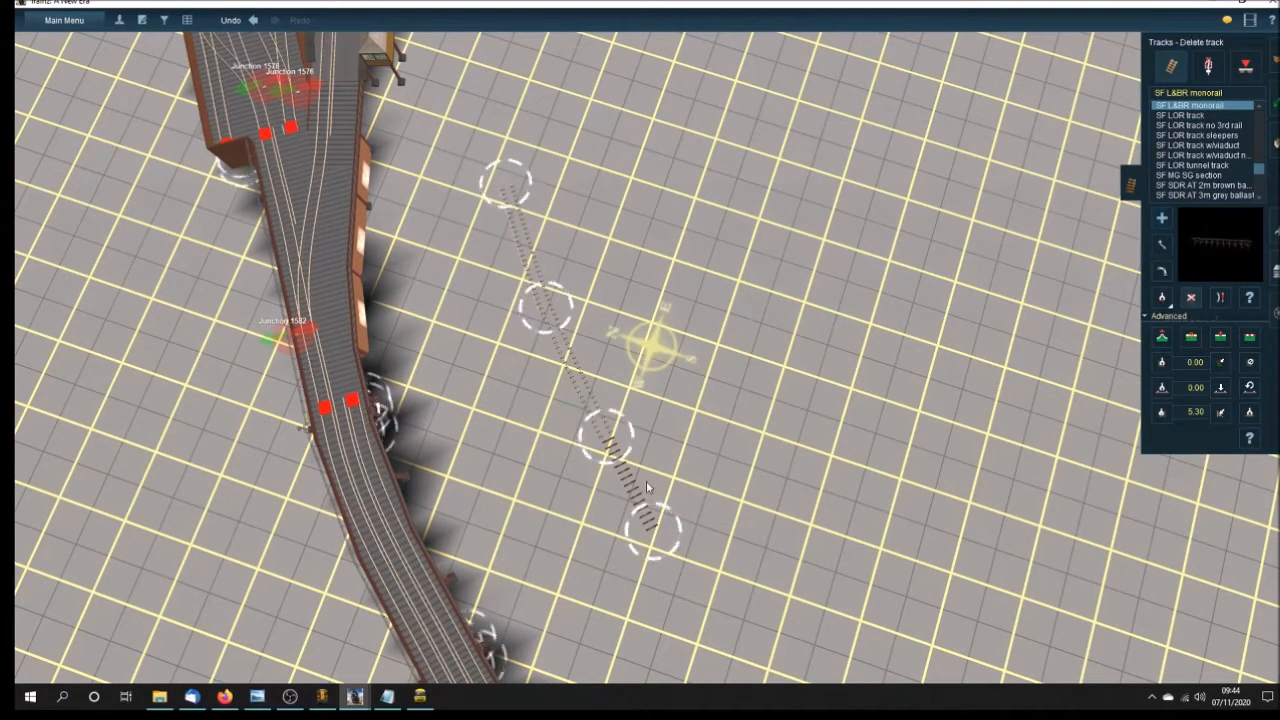
click(1200, 135)
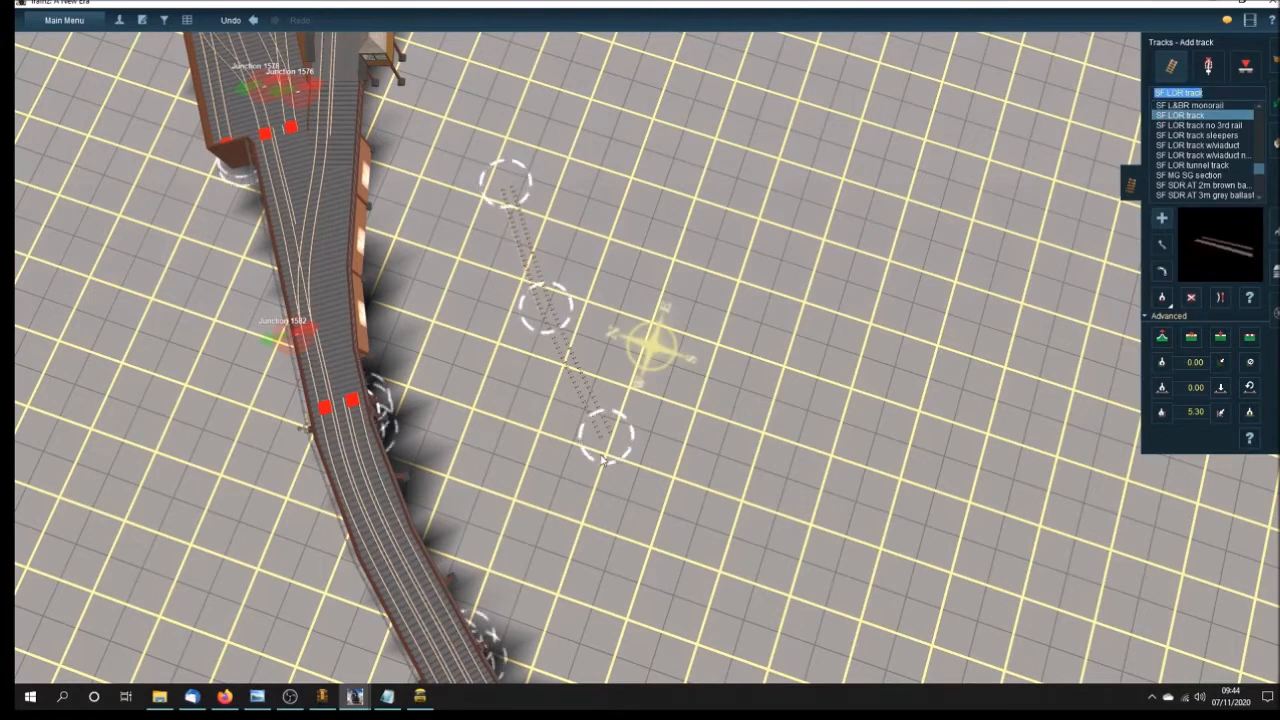
mouse_move(688, 608)
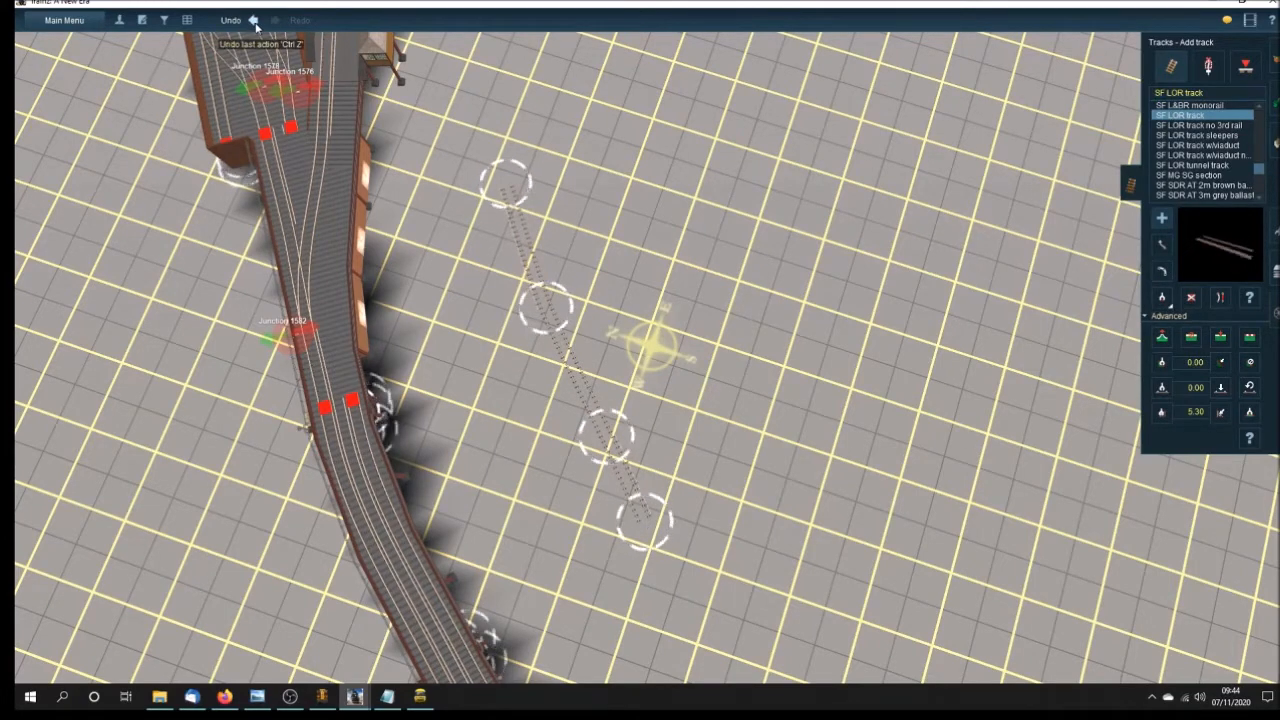
click(254, 19)
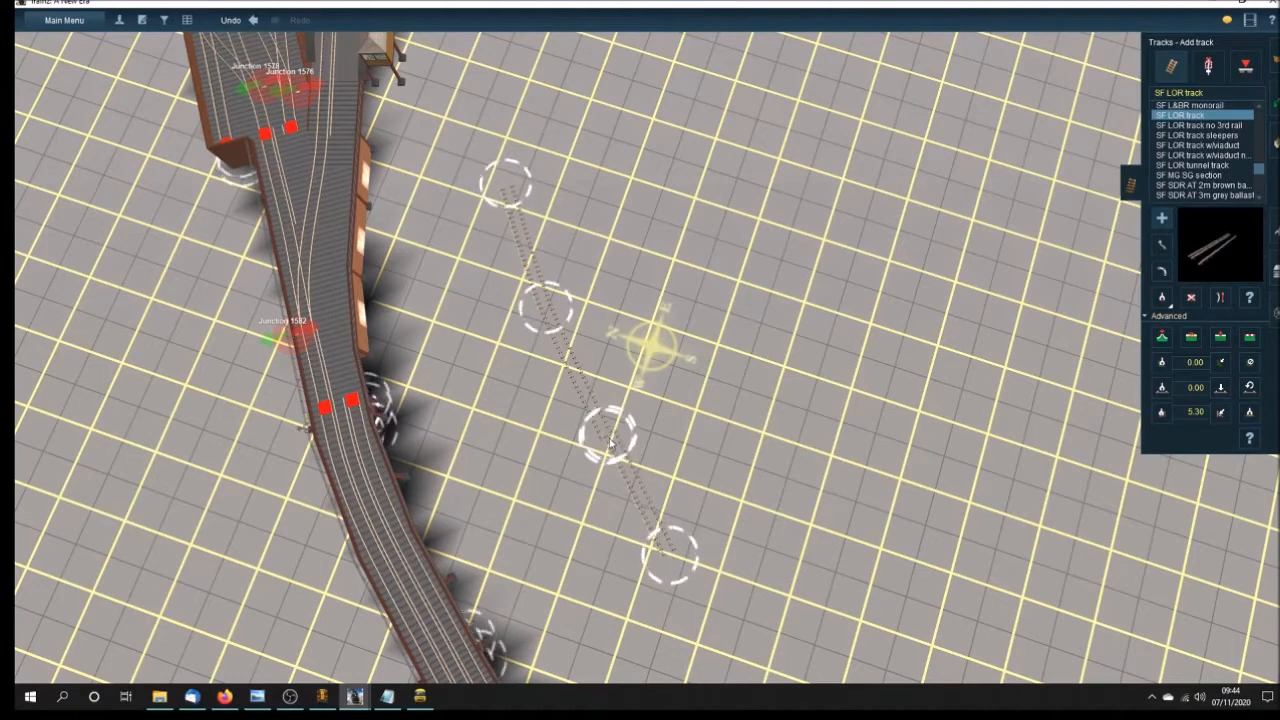
mouse_move(1005, 251)
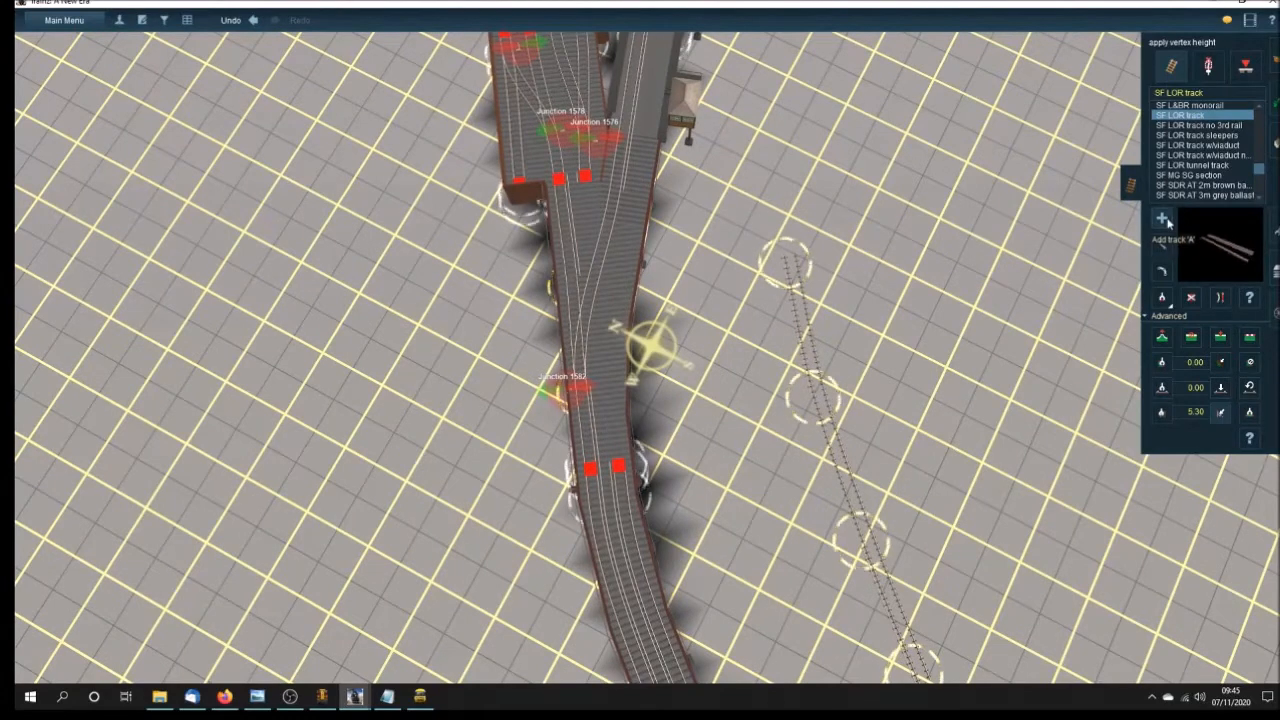
- Connect the trial track to the station lines, then delete its spline points, leaving Junction 1584
click(1161, 218)
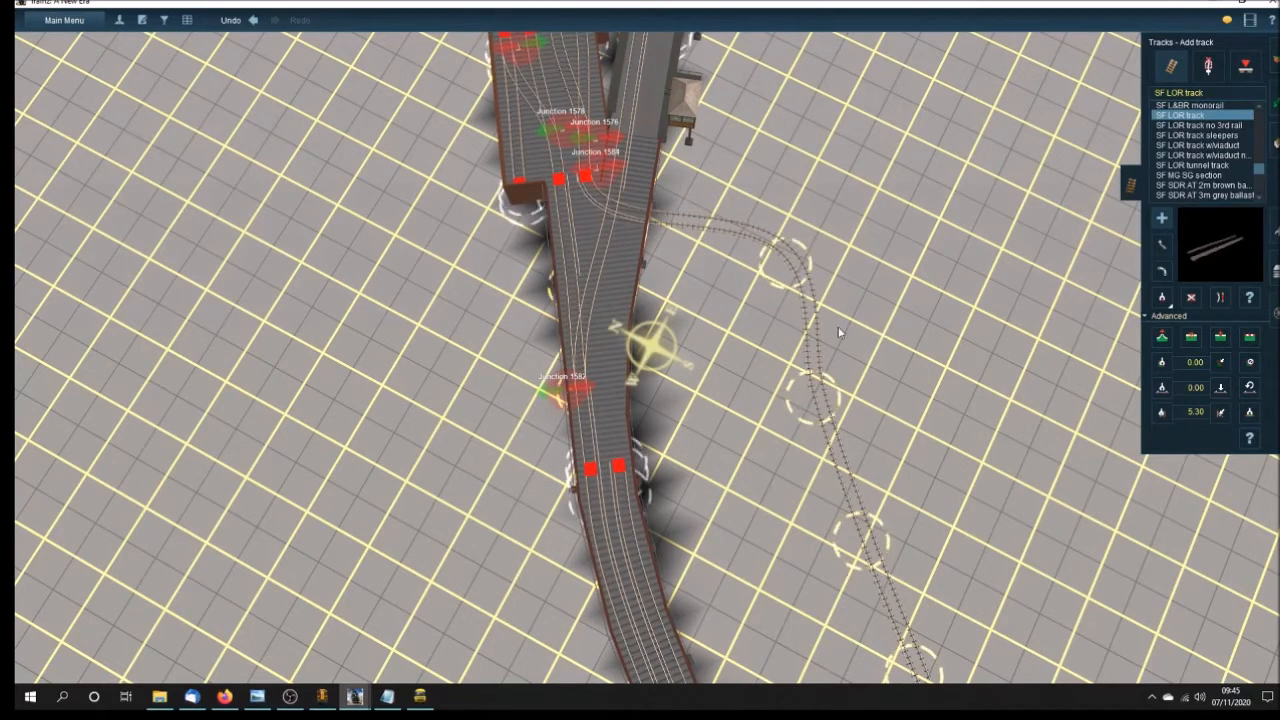
mouse_move(730, 270)
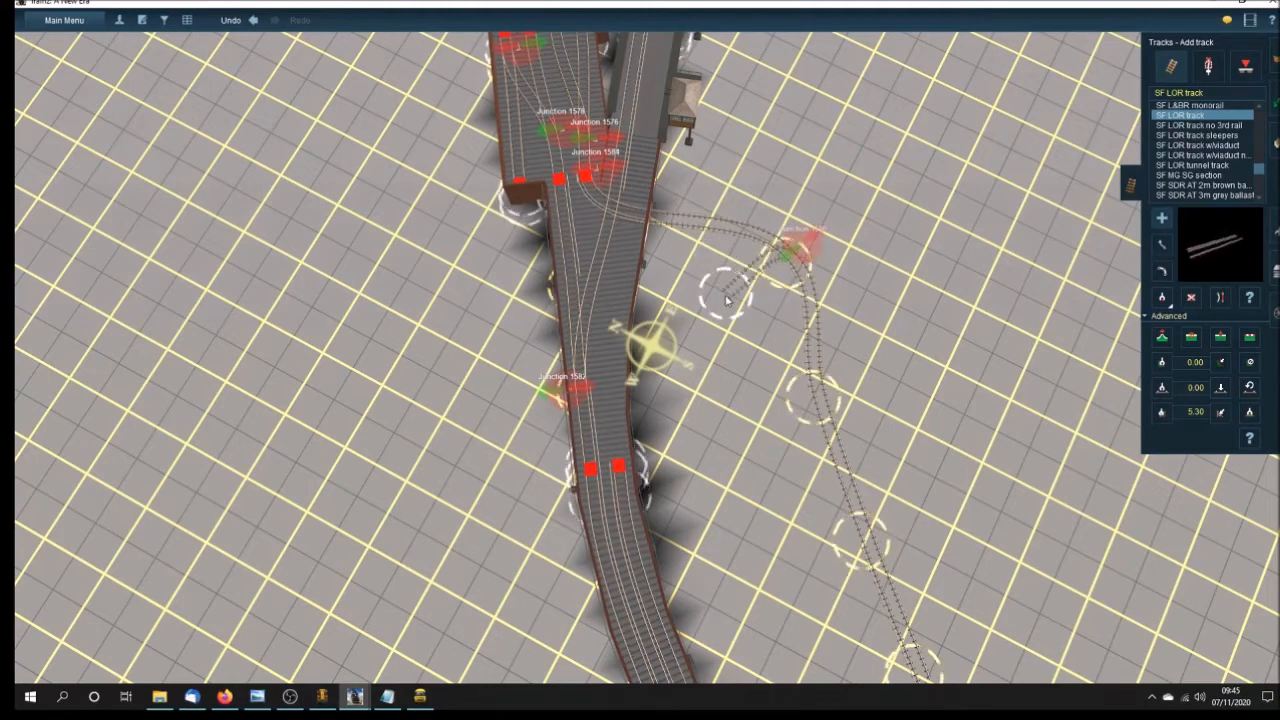
click(254, 20)
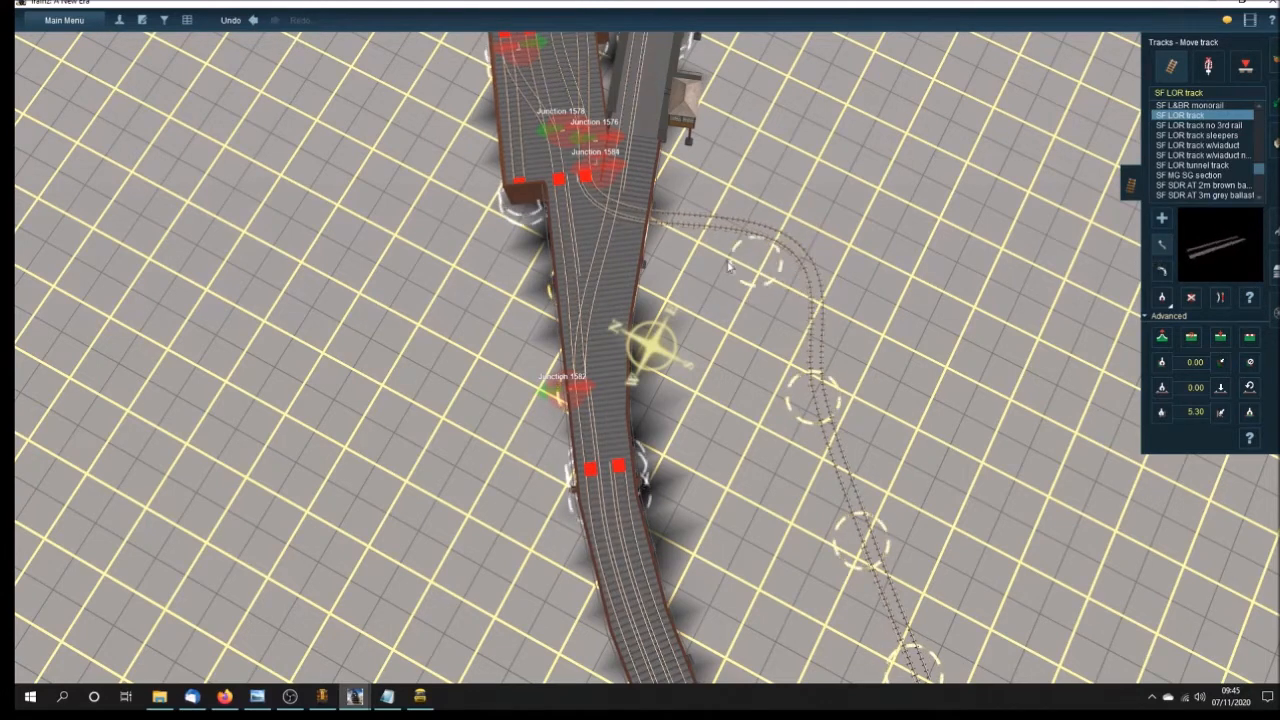
mouse_move(595, 224)
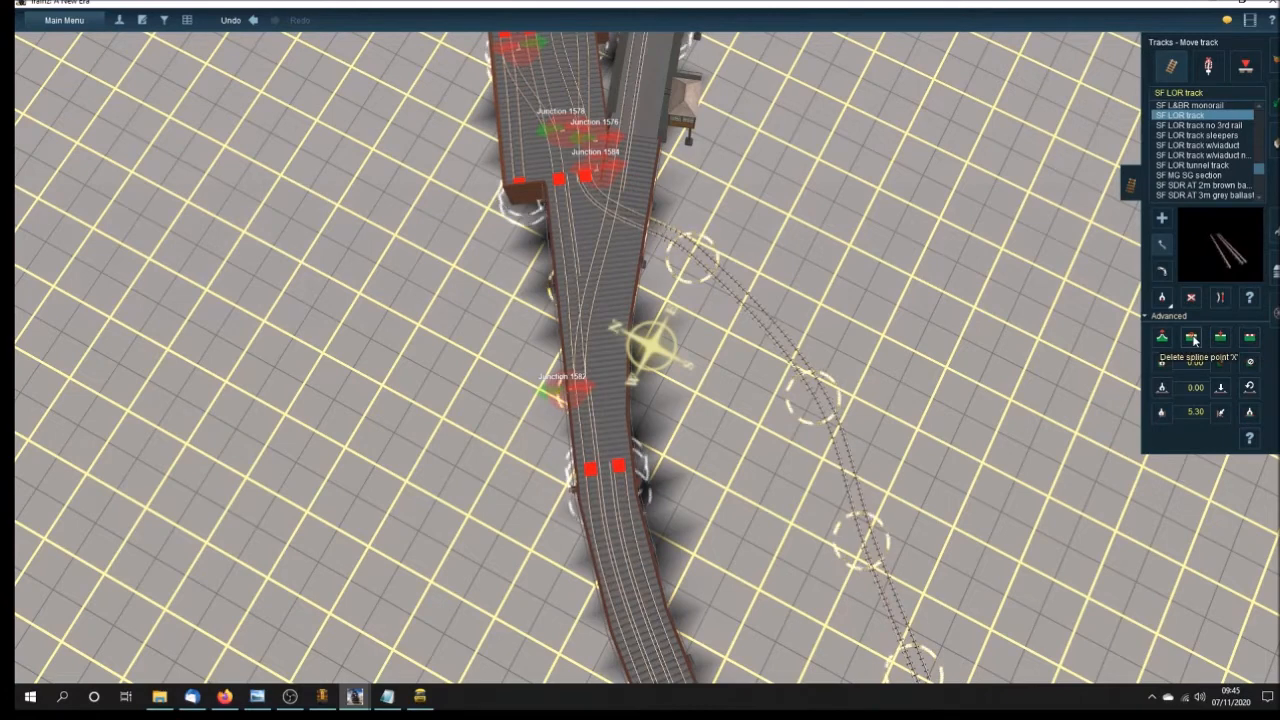
click(1191, 338)
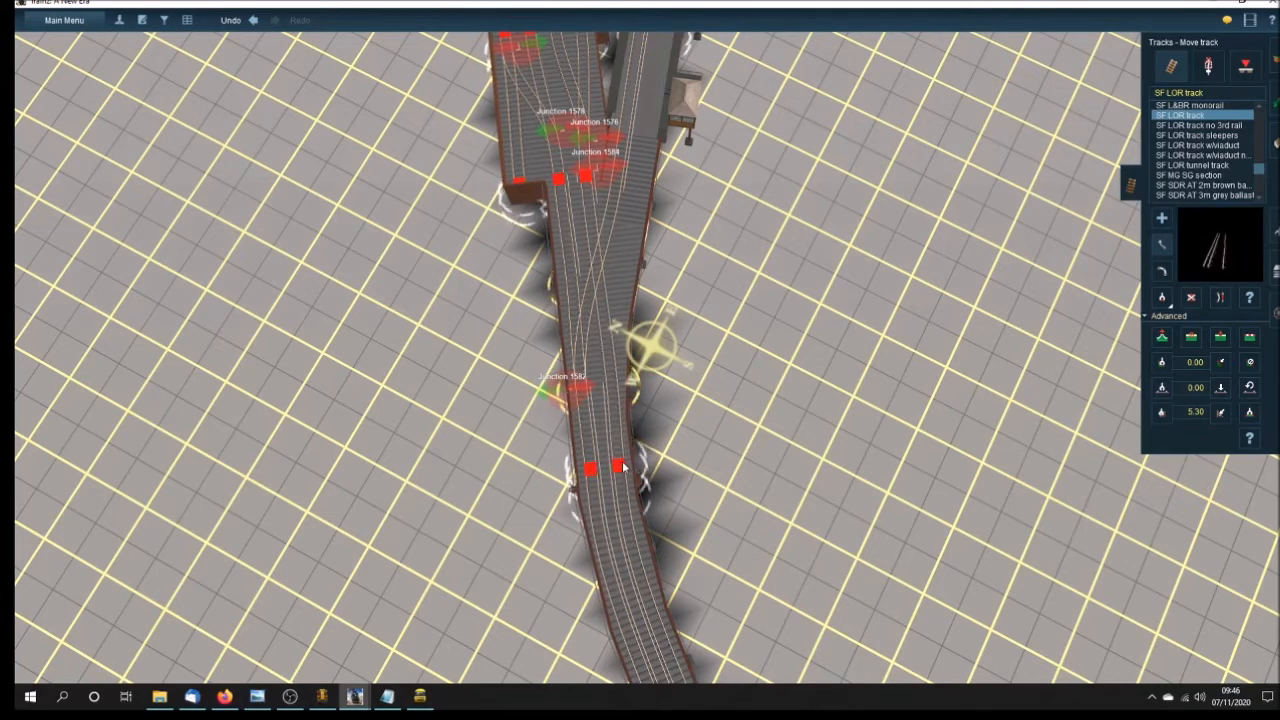
mouse_move(928, 260)
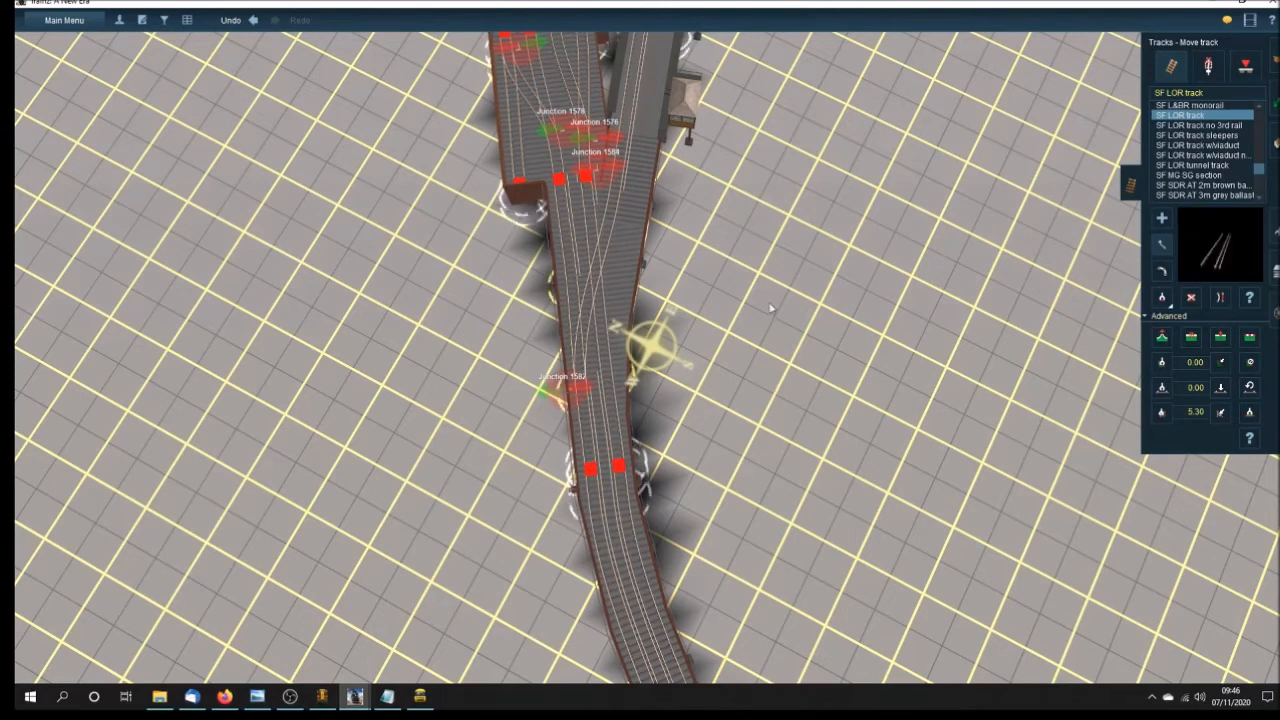
- Lay a straight three-node SF LOR (no 3rd rail) track on the open ground right of the station
click(1200, 185)
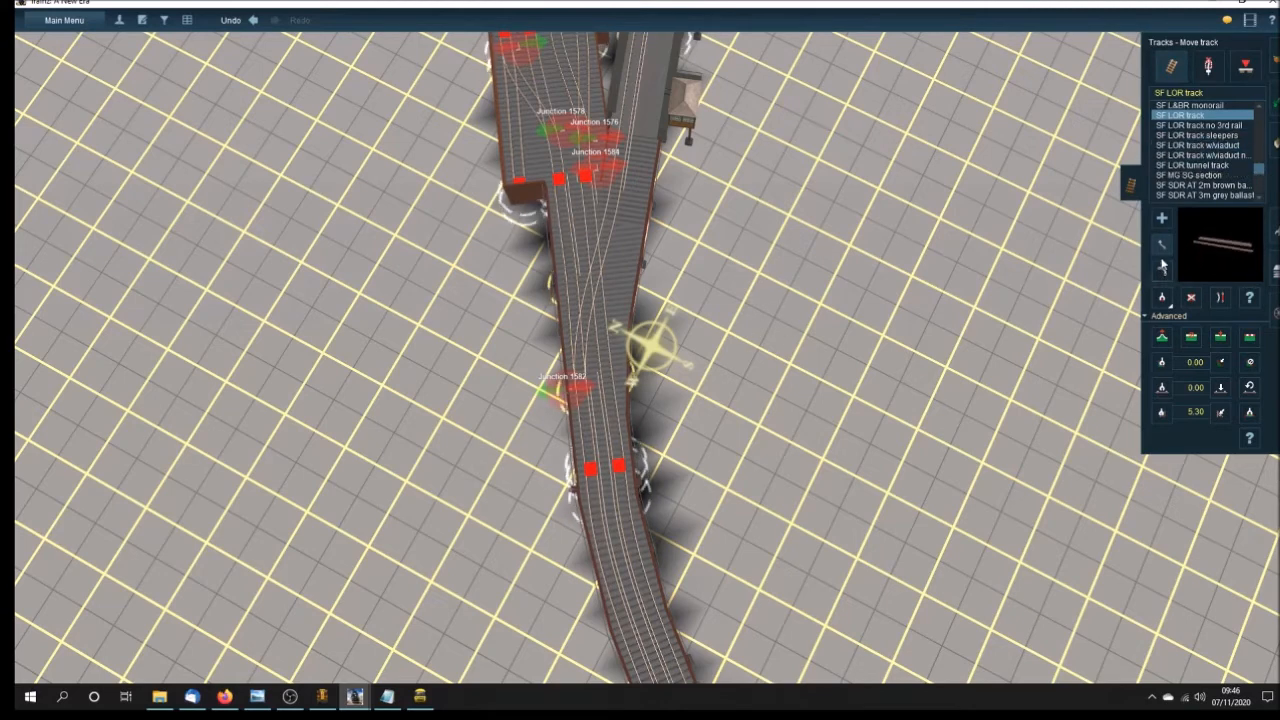
click(1161, 244)
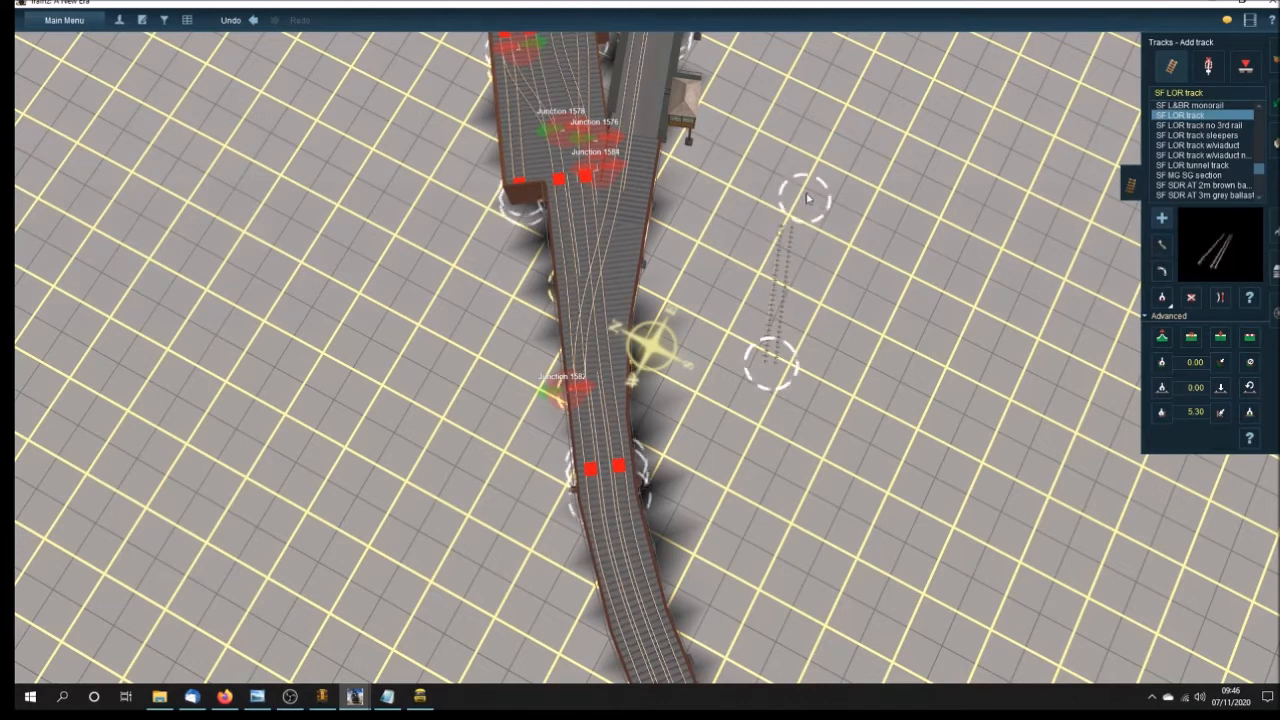
mouse_move(857, 377)
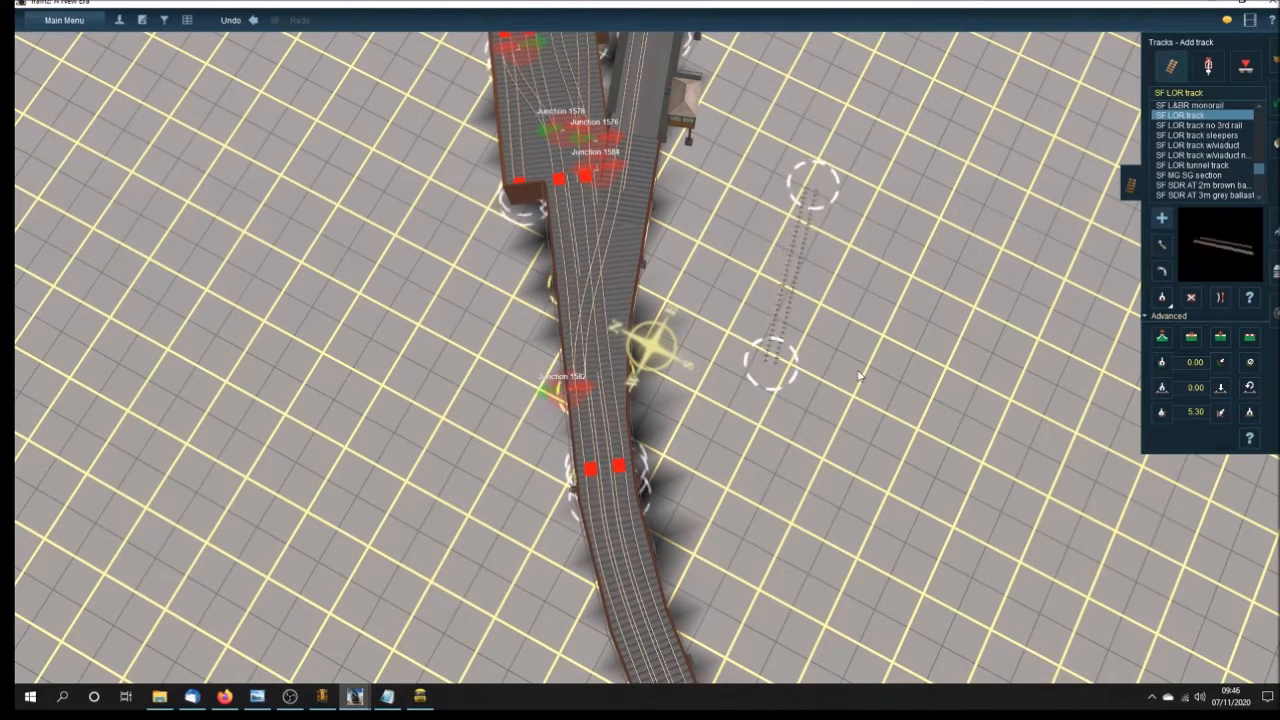
click(1200, 135)
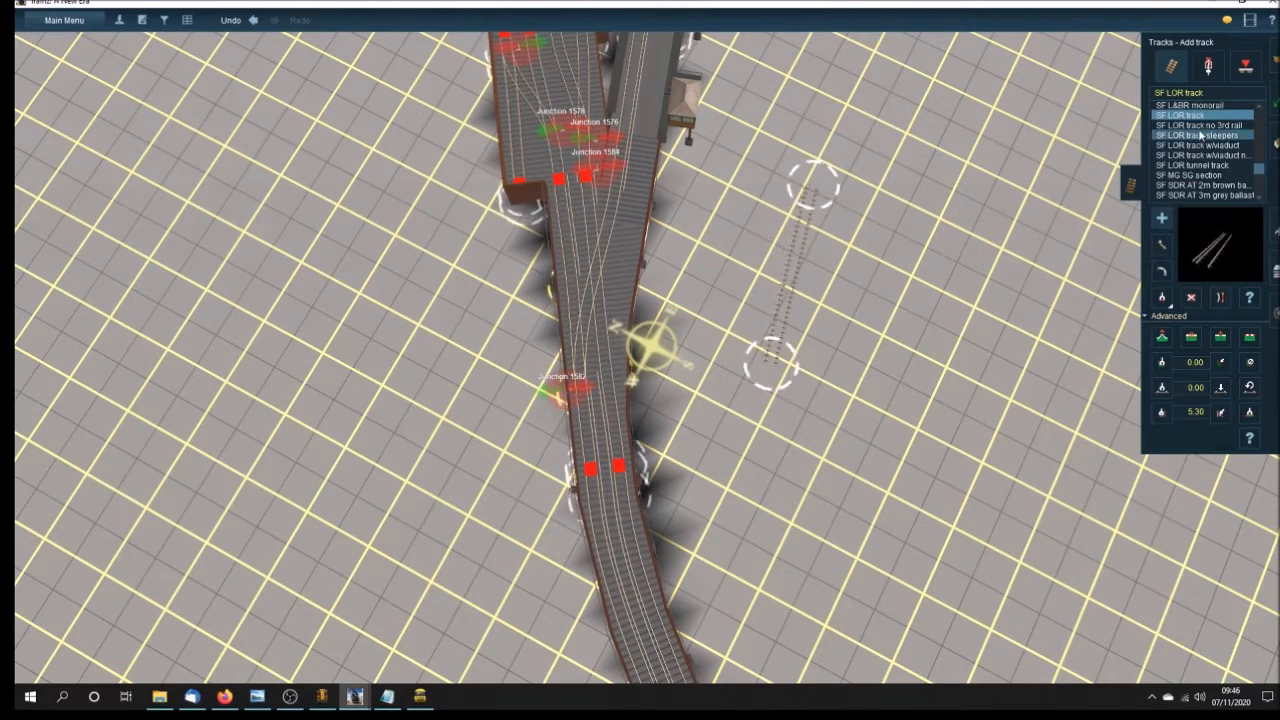
click(1200, 124)
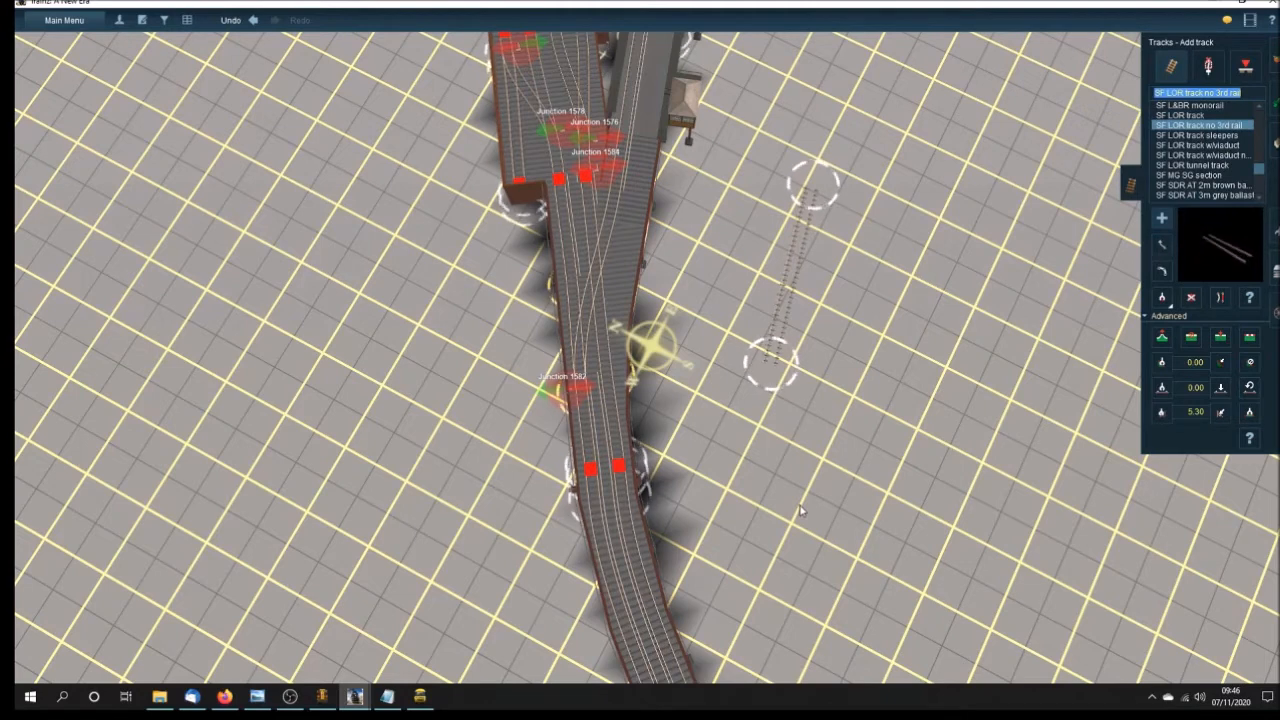
mouse_move(770, 443)
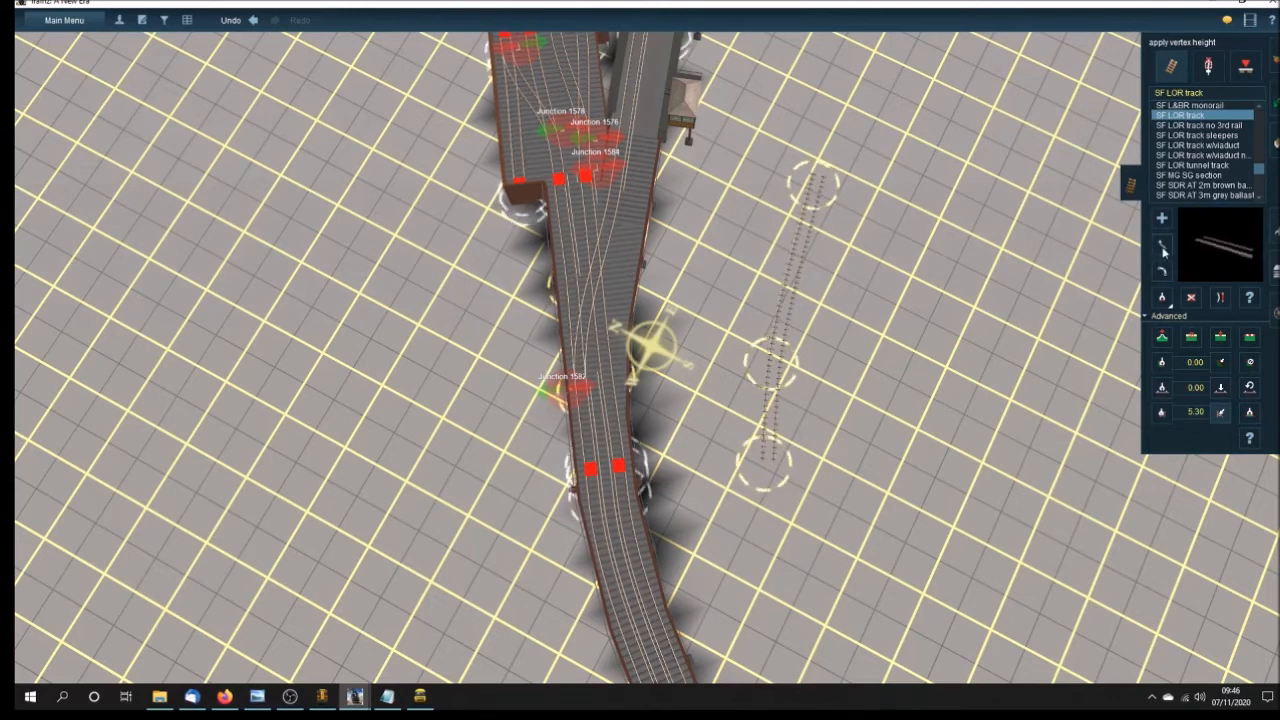
click(1161, 250)
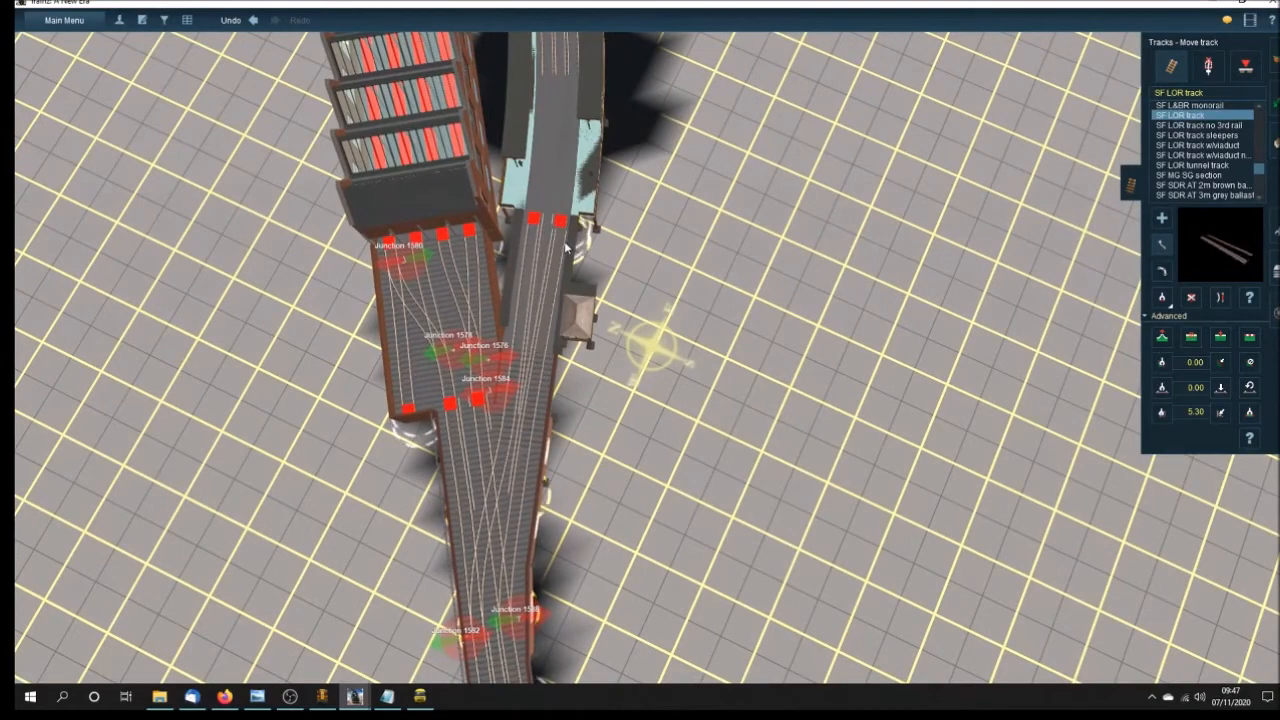
mouse_move(620, 485)
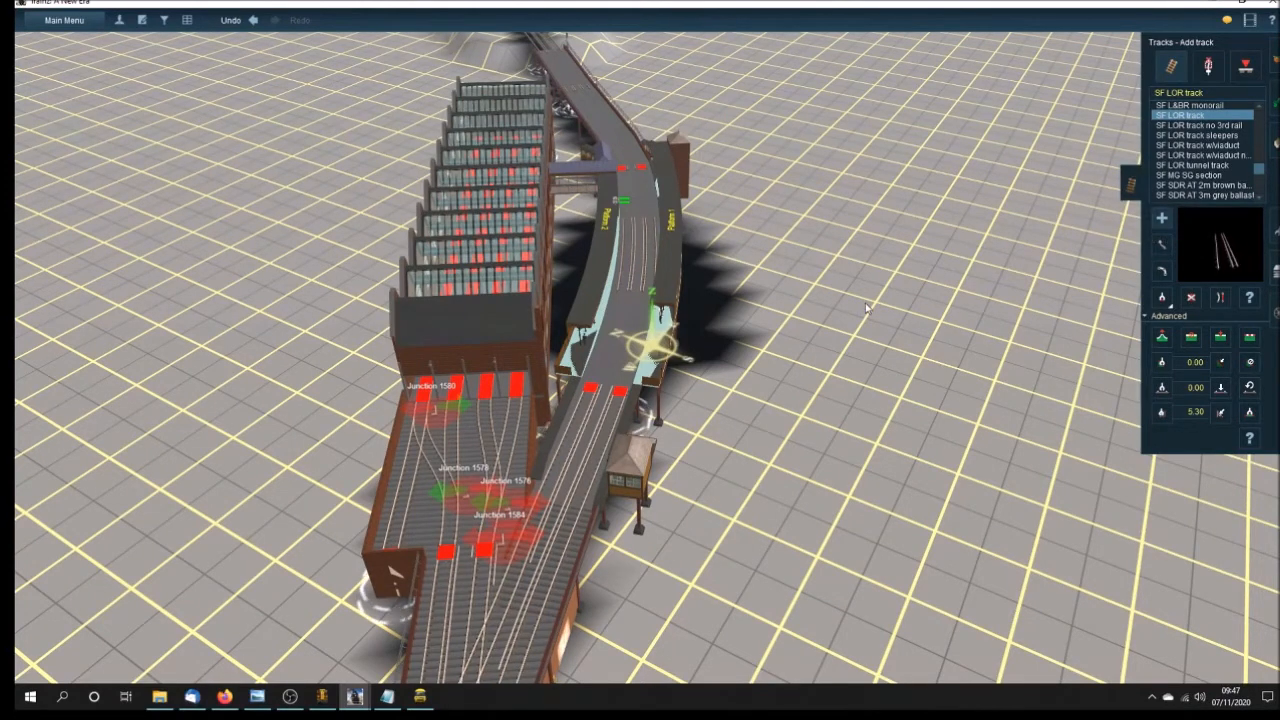
- Place a trial track spline on the open ground beside the station's platform lines
click(865, 350)
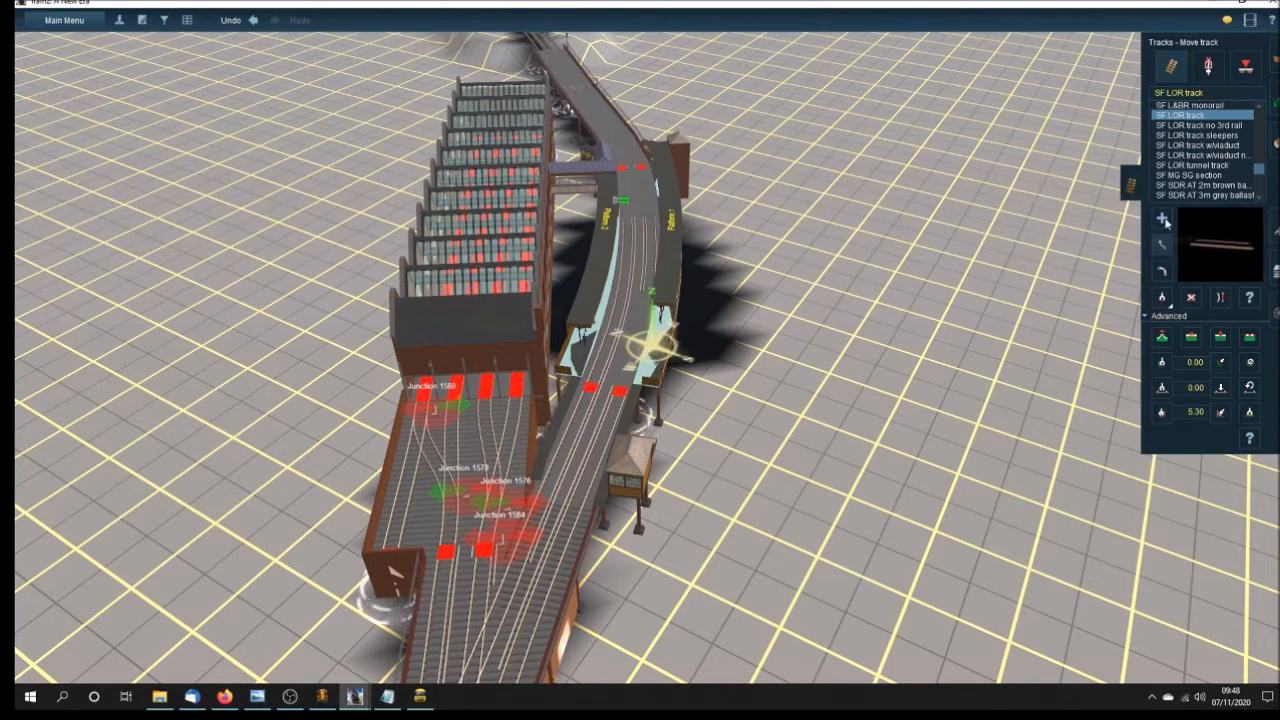
click(1161, 217)
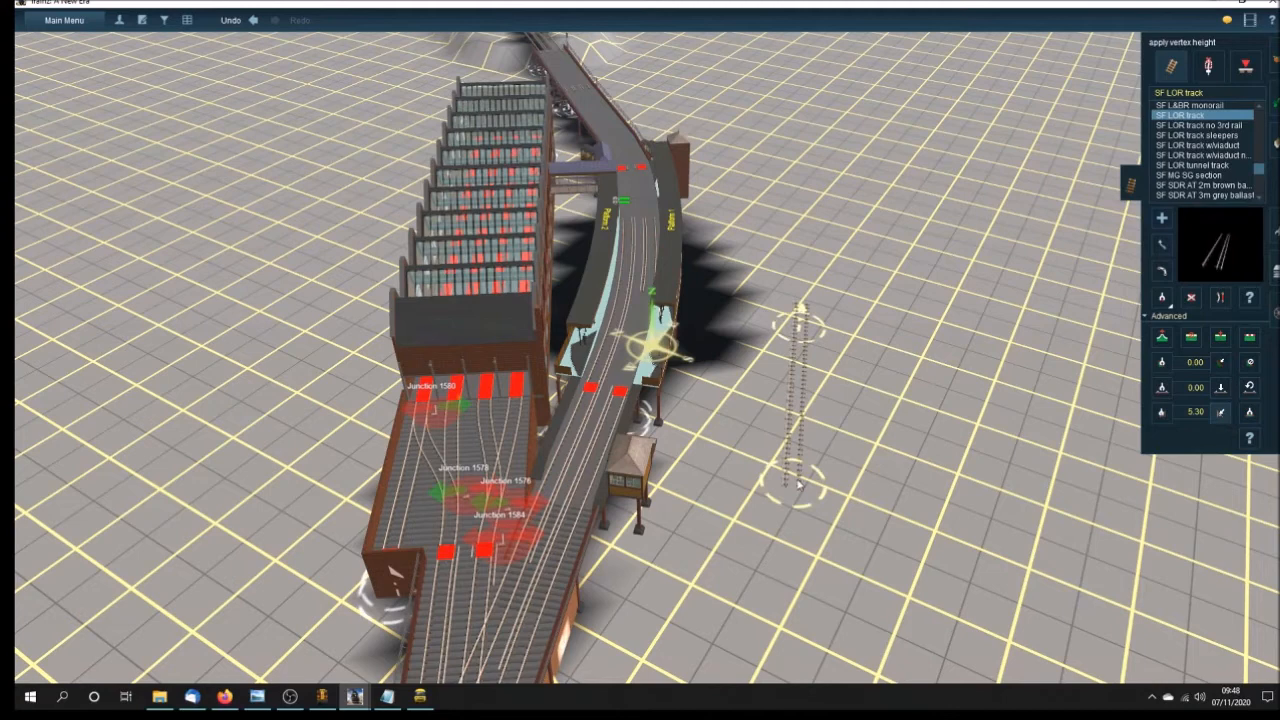
mouse_move(1162, 248)
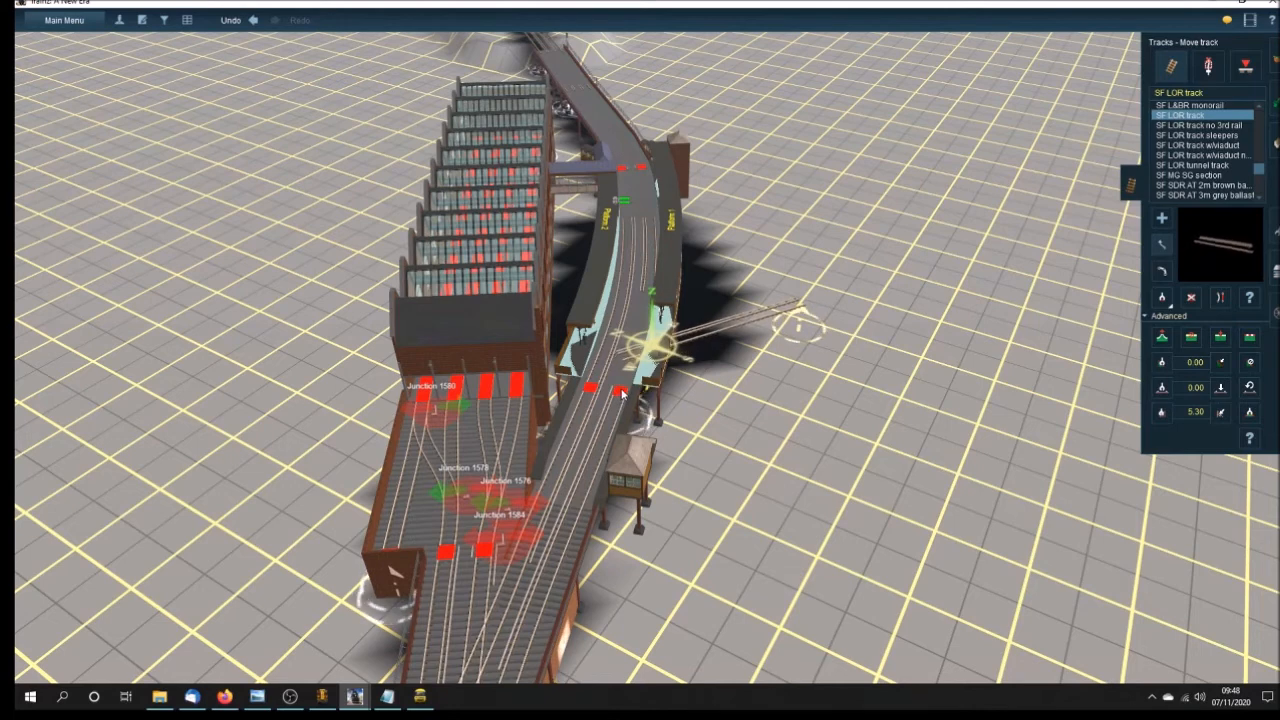
mouse_move(1105, 337)
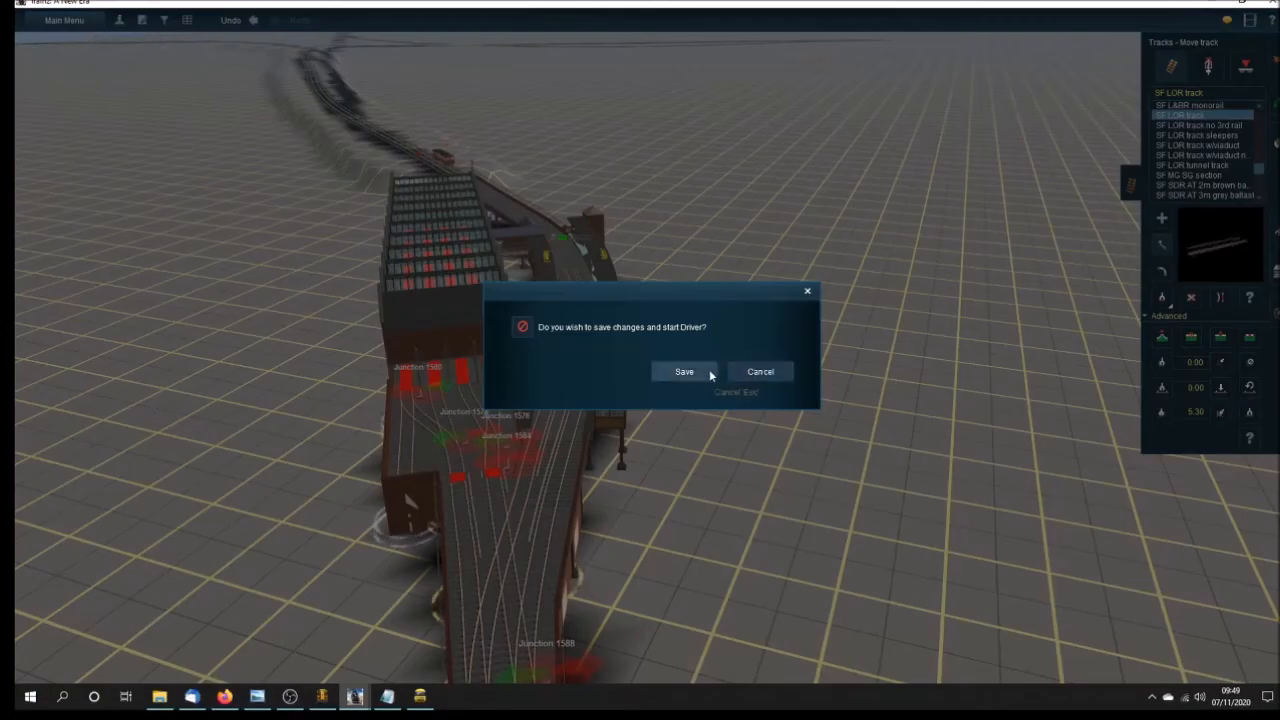
- Save the route, overwriting the existing route and session, and start Driver
click(684, 371)
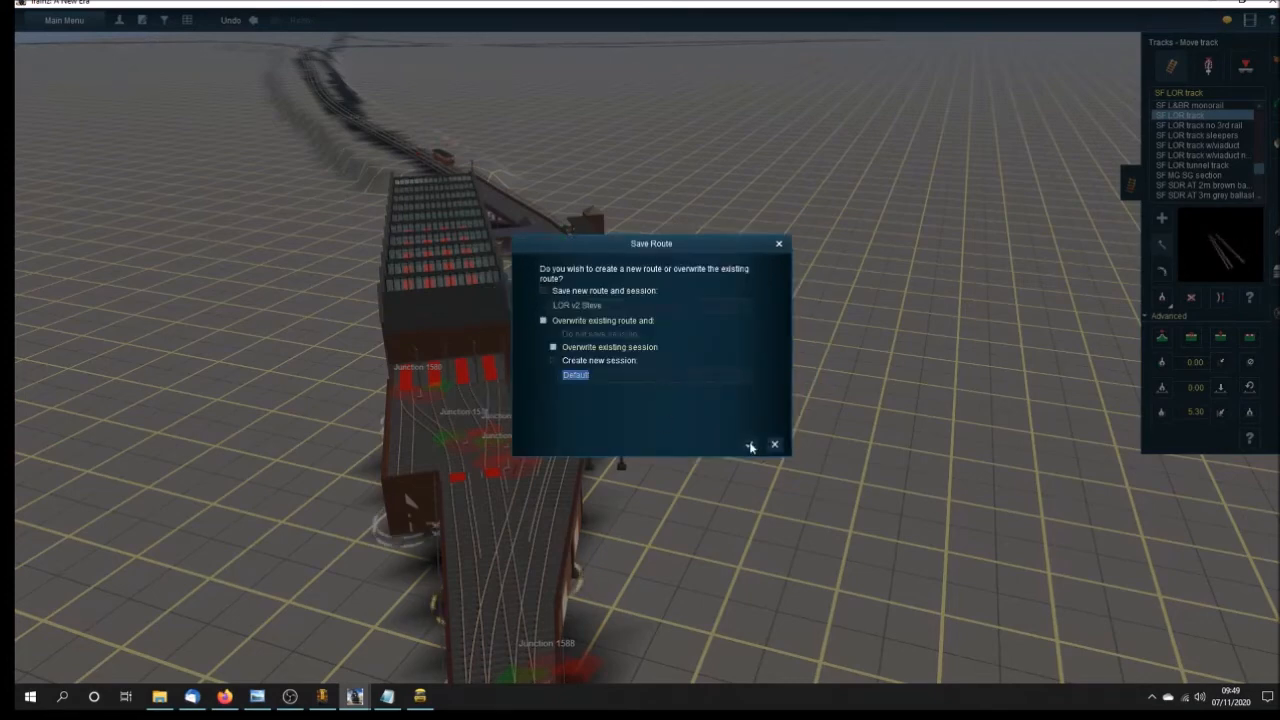
click(750, 444)
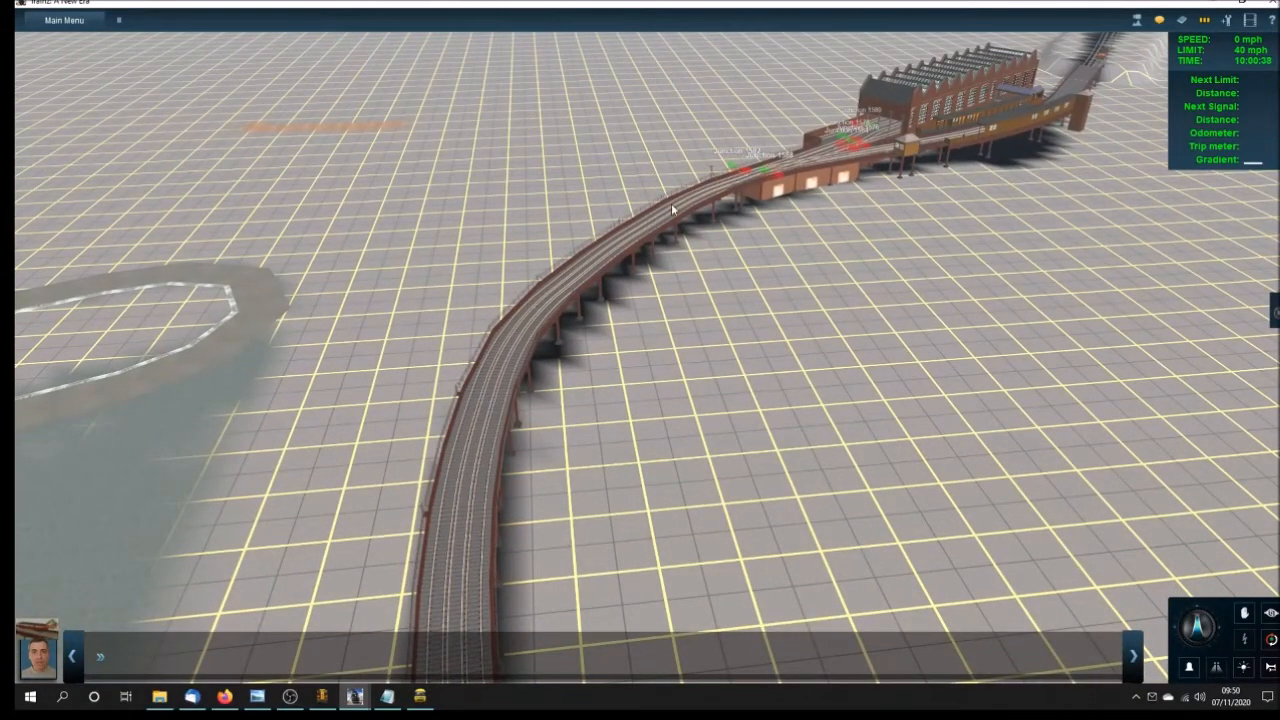
mouse_move(778, 248)
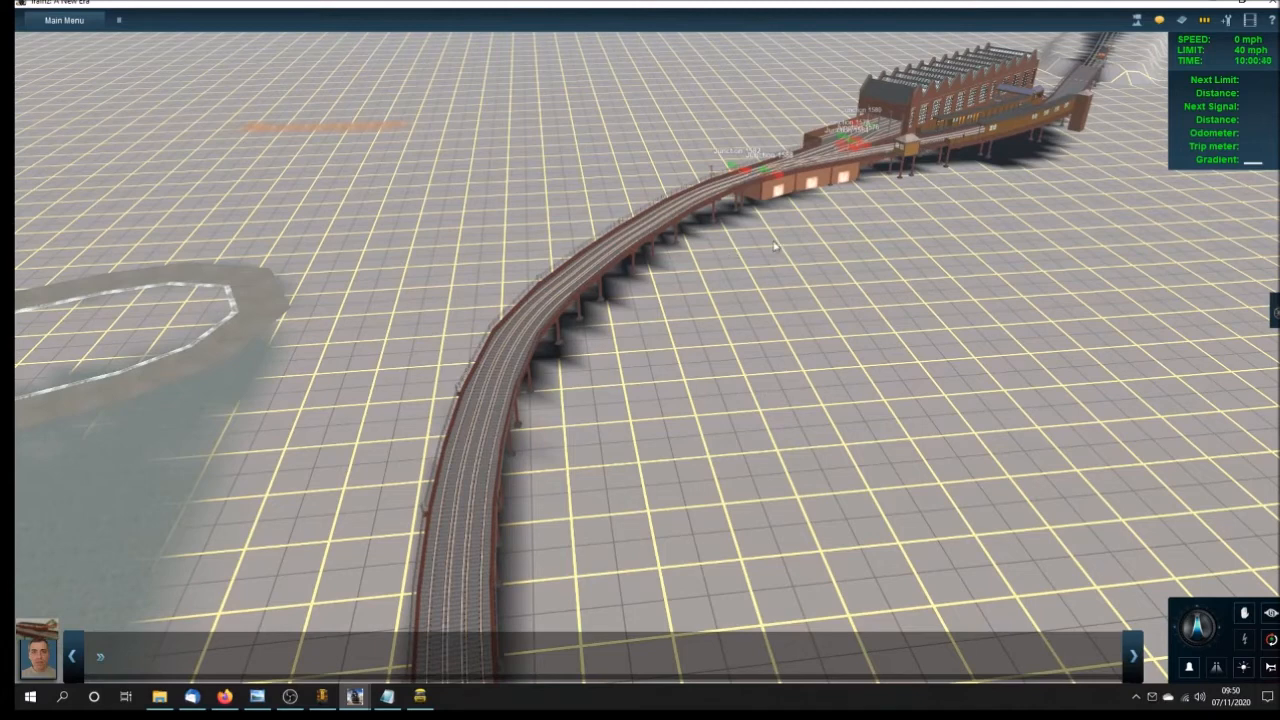
mouse_move(678, 222)
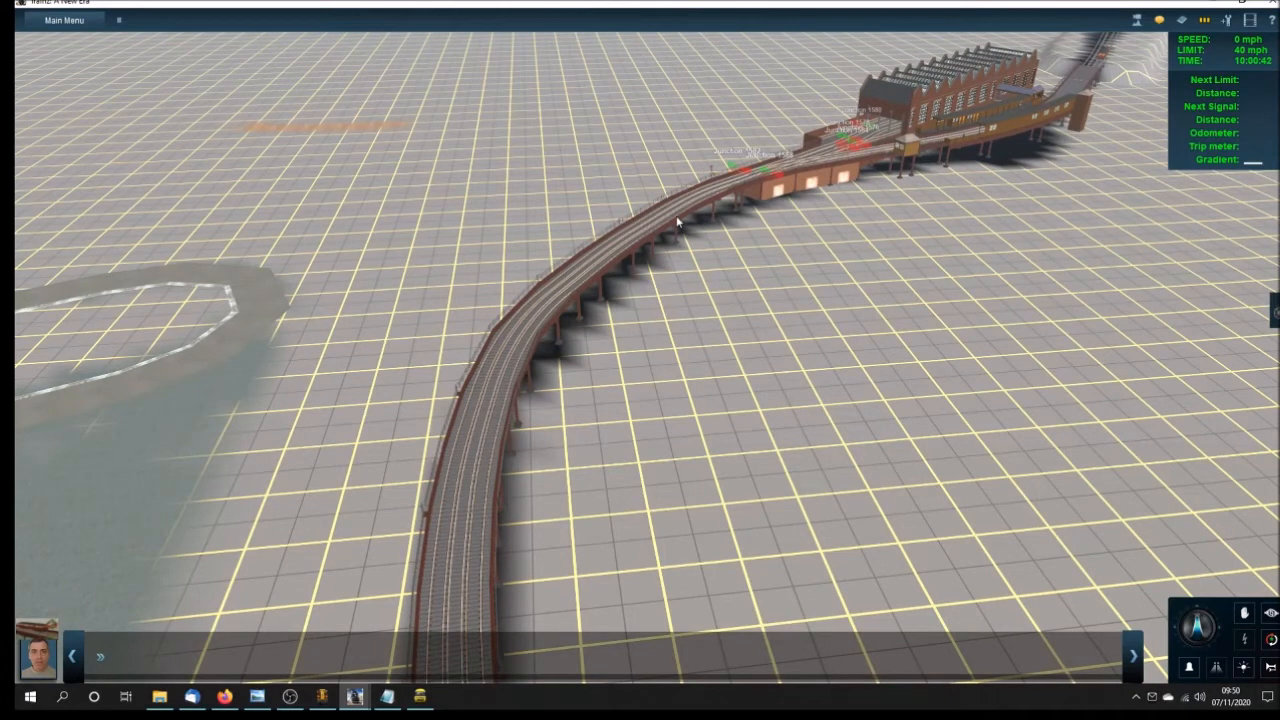
mouse_move(733, 209)
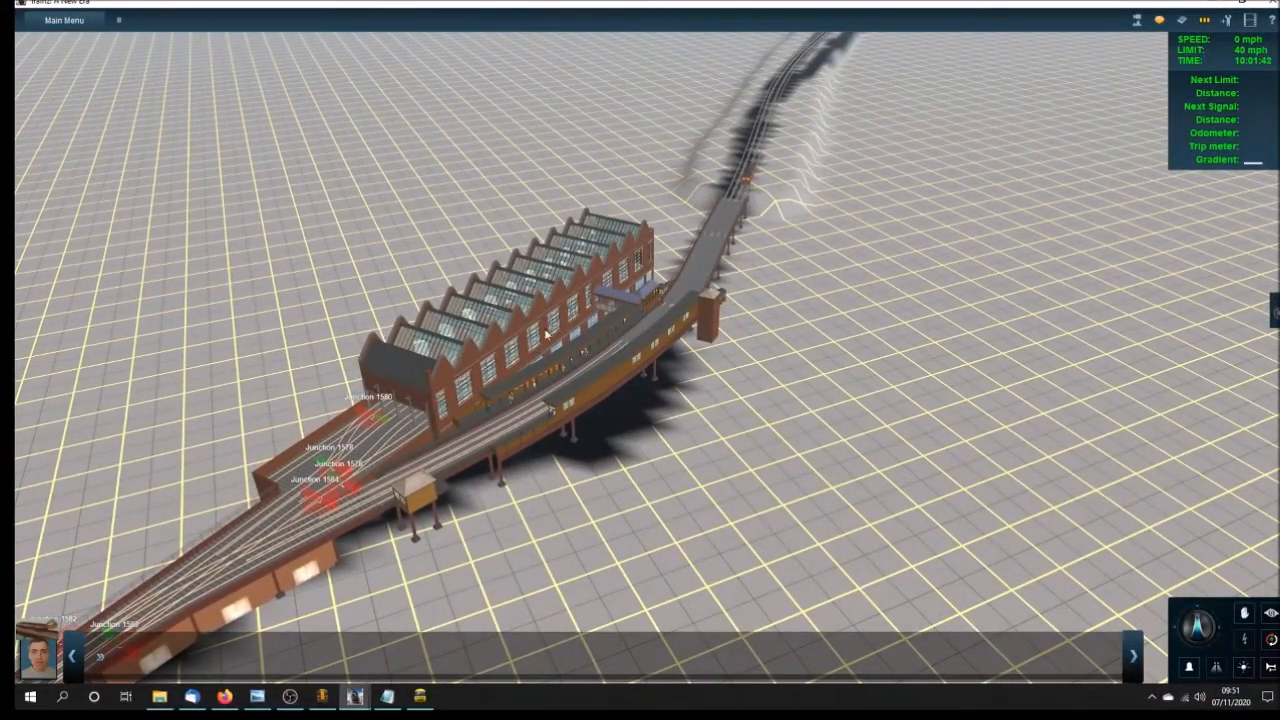
mouse_move(281, 479)
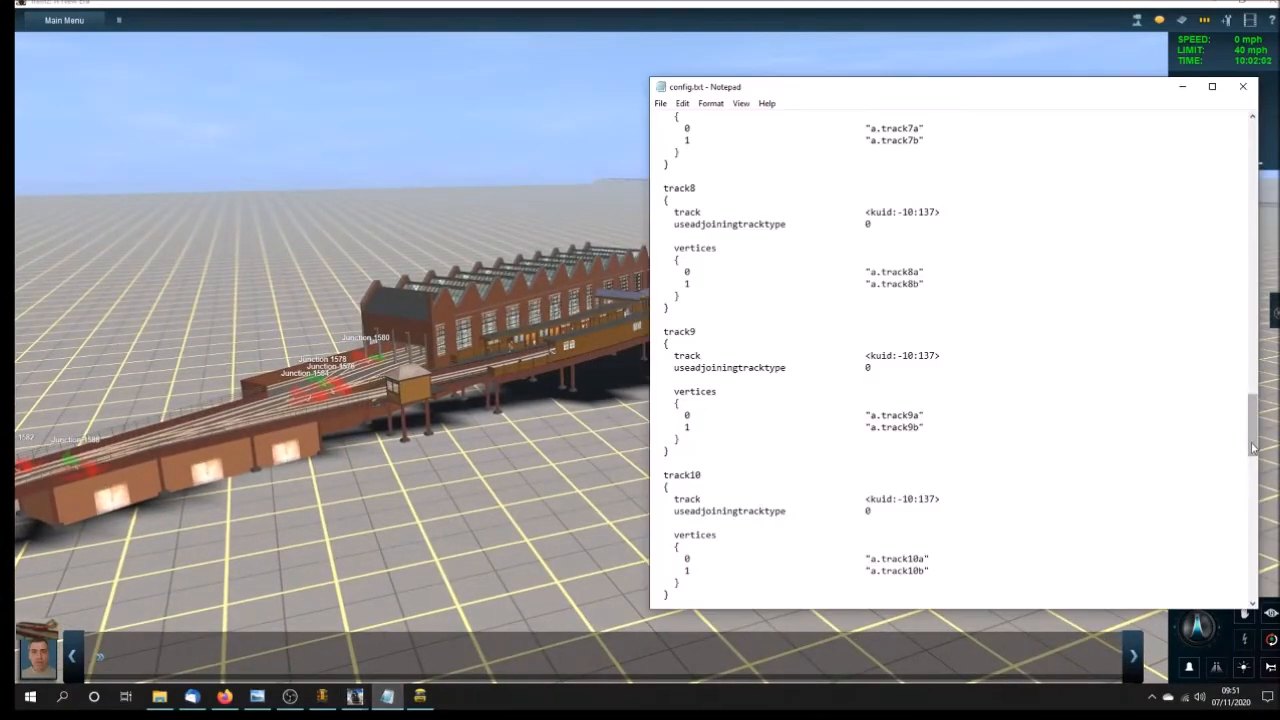
- Scroll through config.txt's mesh-table and attached-track entries, ending at the station, supports, girders and stairs
scroll(up, 3)
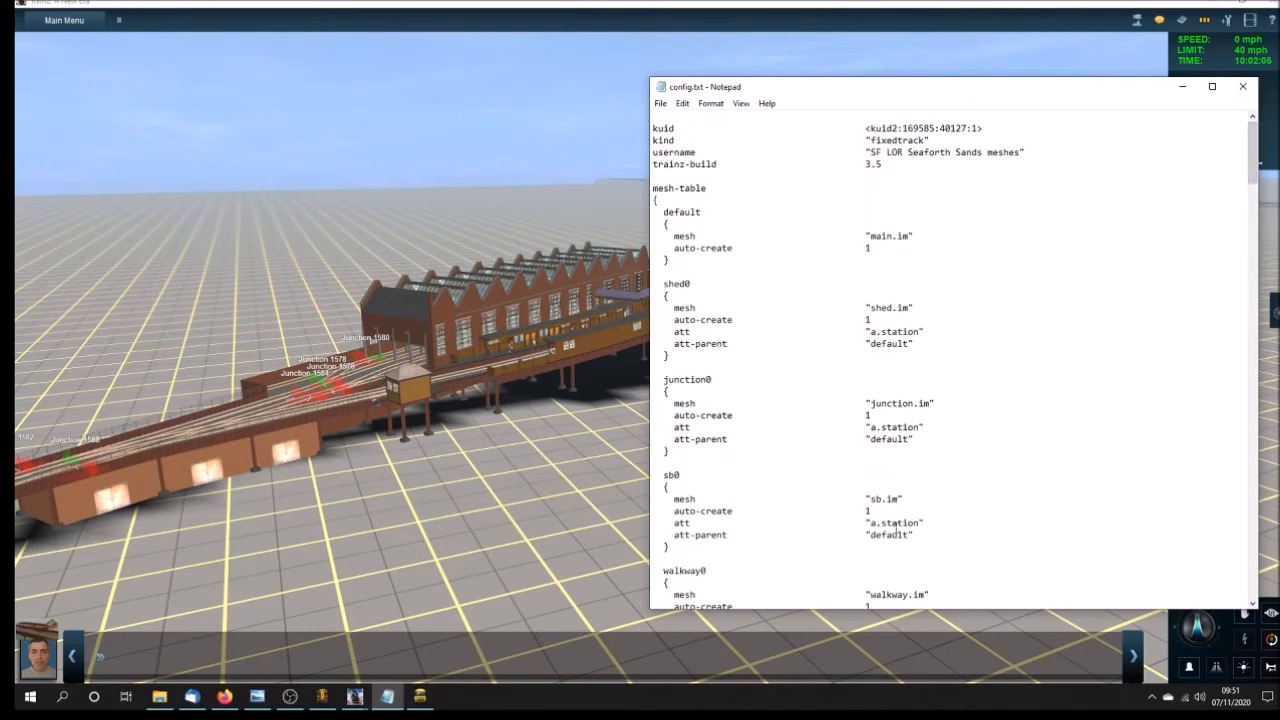
mouse_move(843, 328)
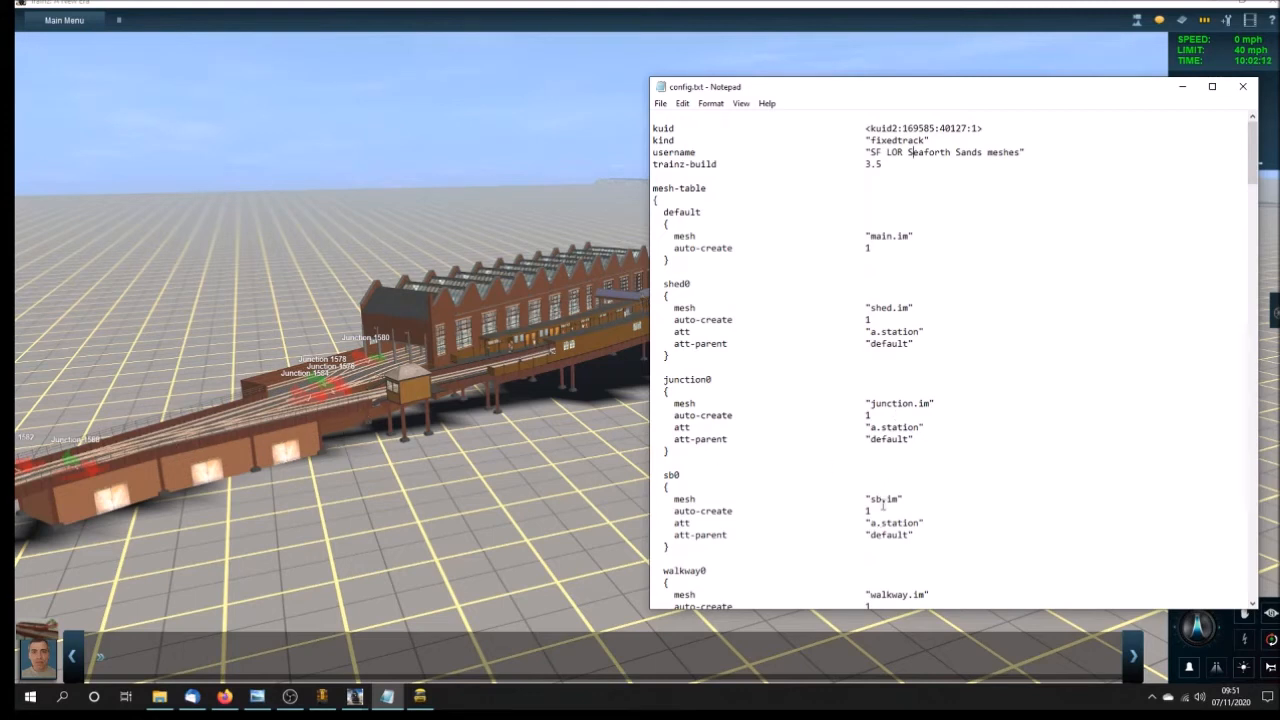
mouse_move(625, 298)
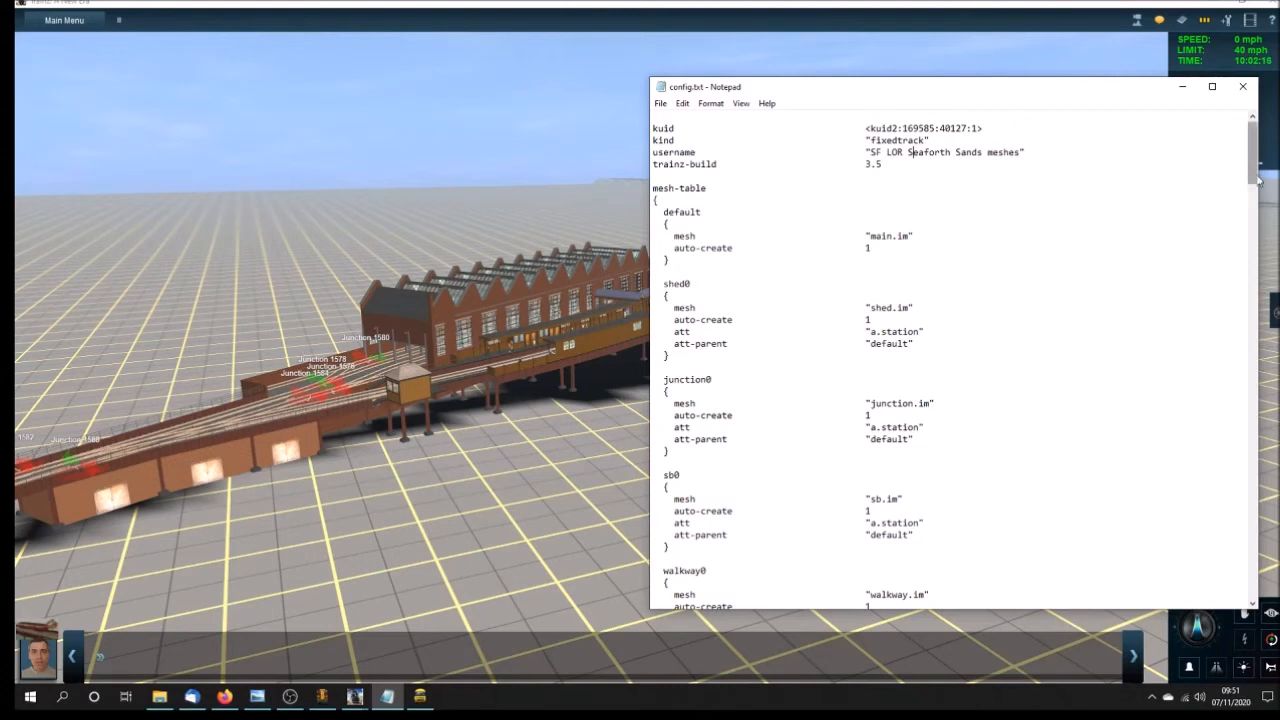
scroll(down, 3)
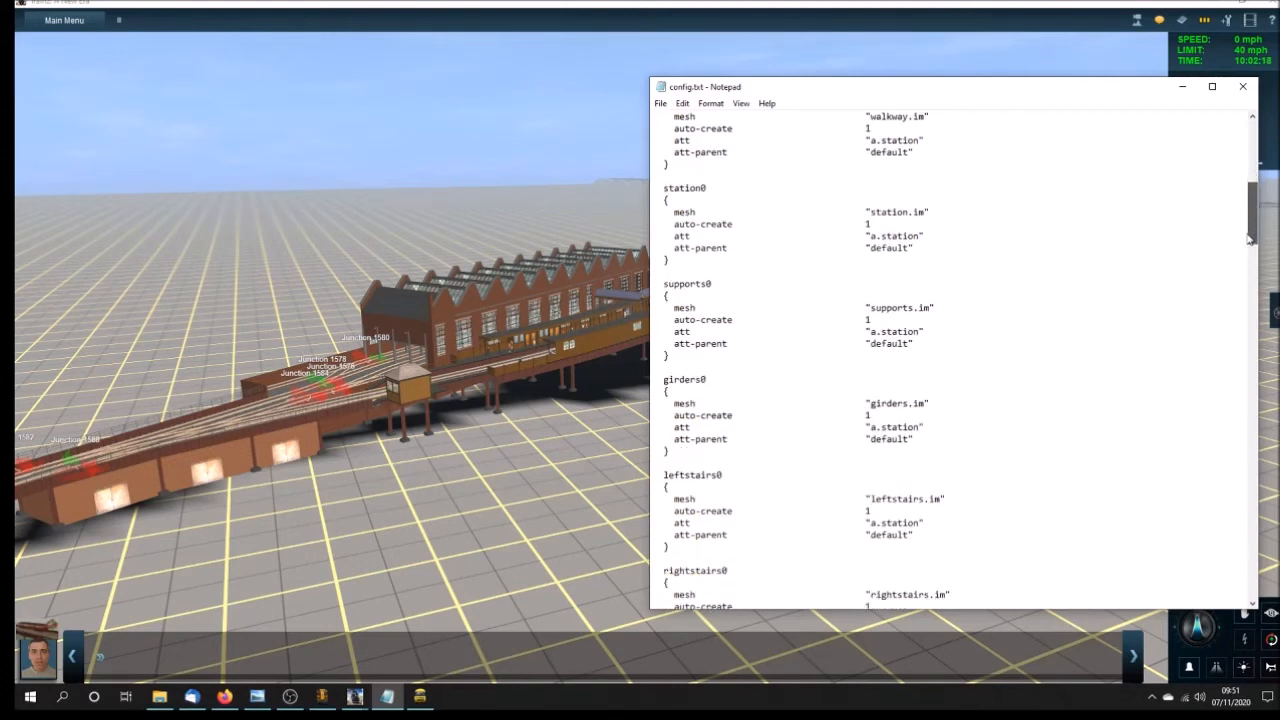
scroll(down, 3)
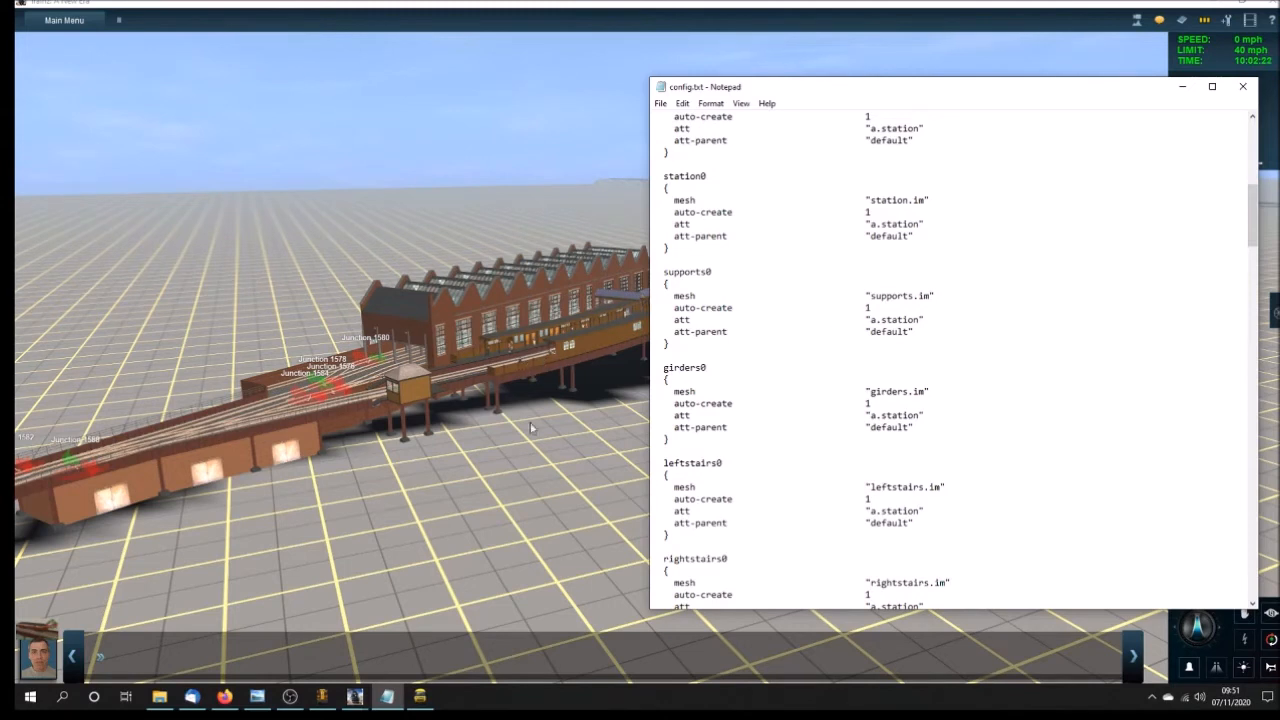
mouse_move(916, 386)
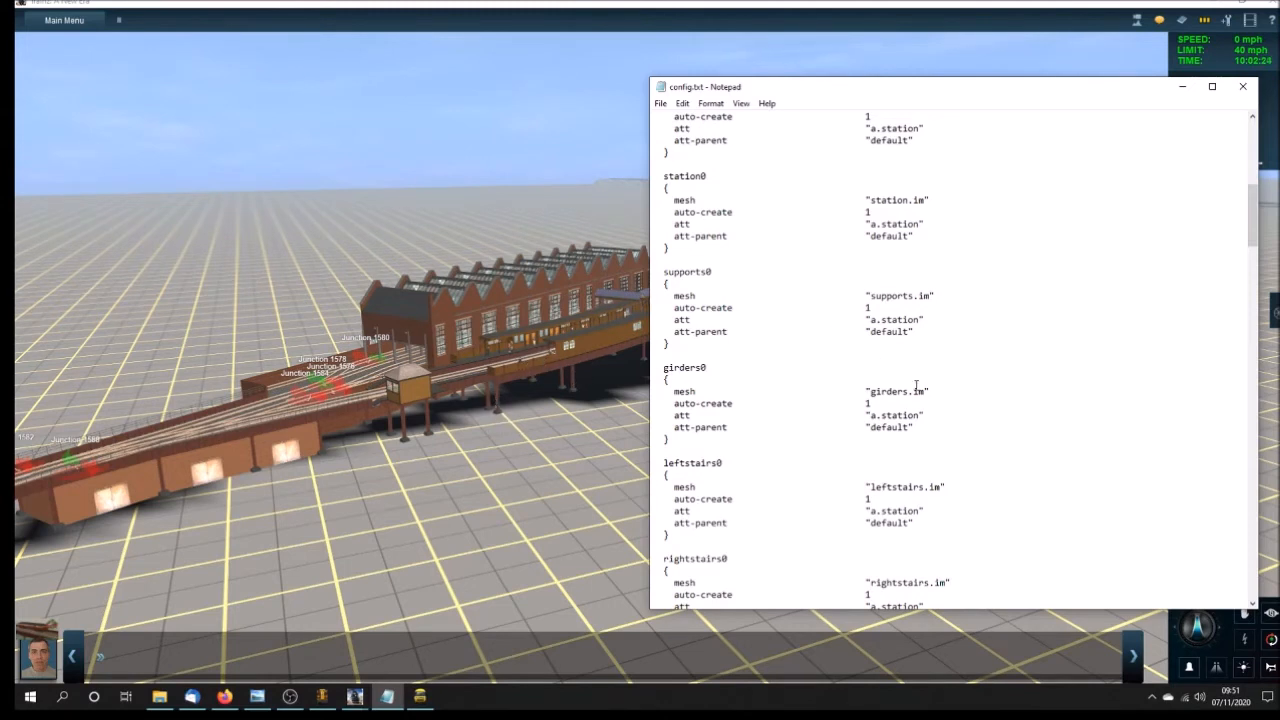
mouse_move(809, 346)
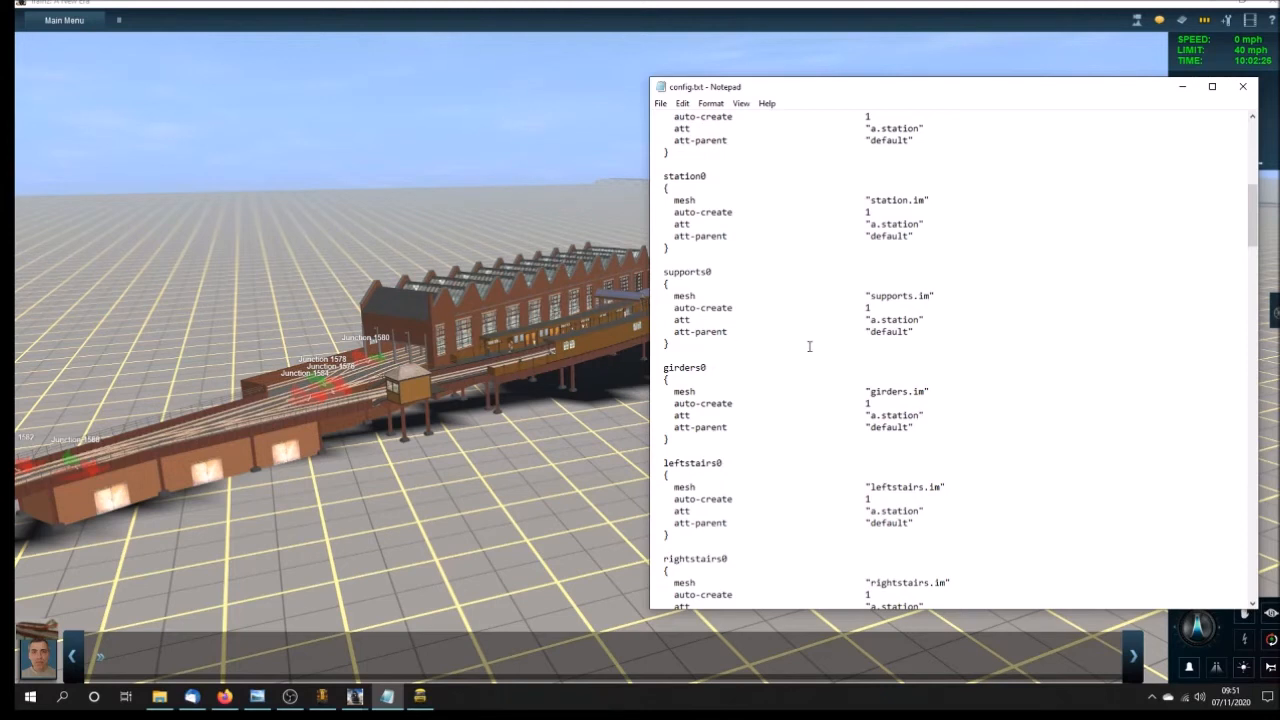
mouse_move(917, 488)
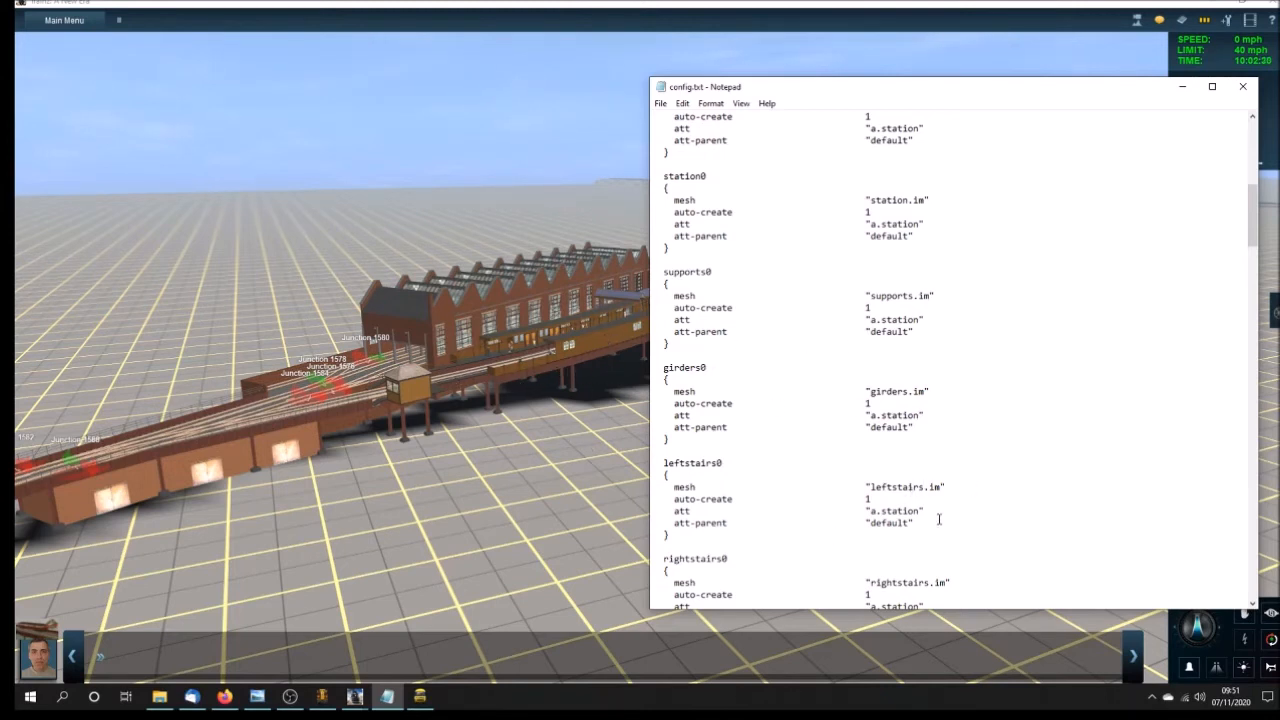
scroll(down, 3)
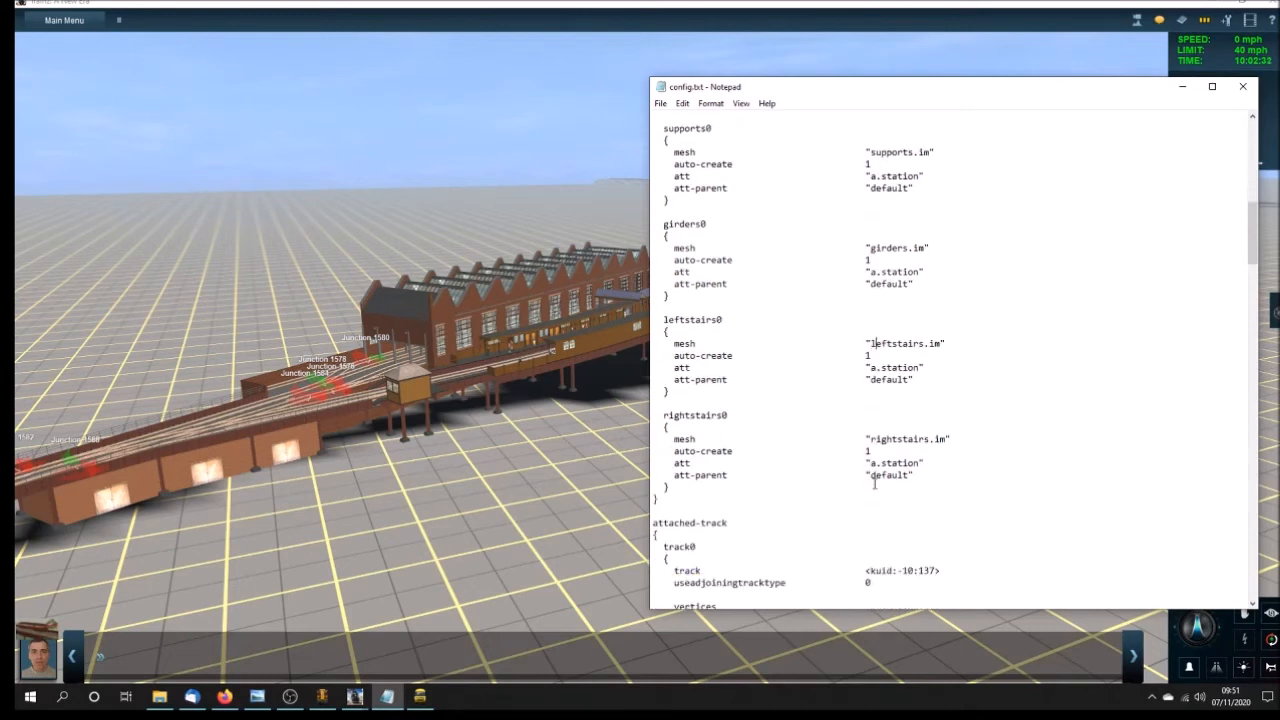
scroll(up, 3)
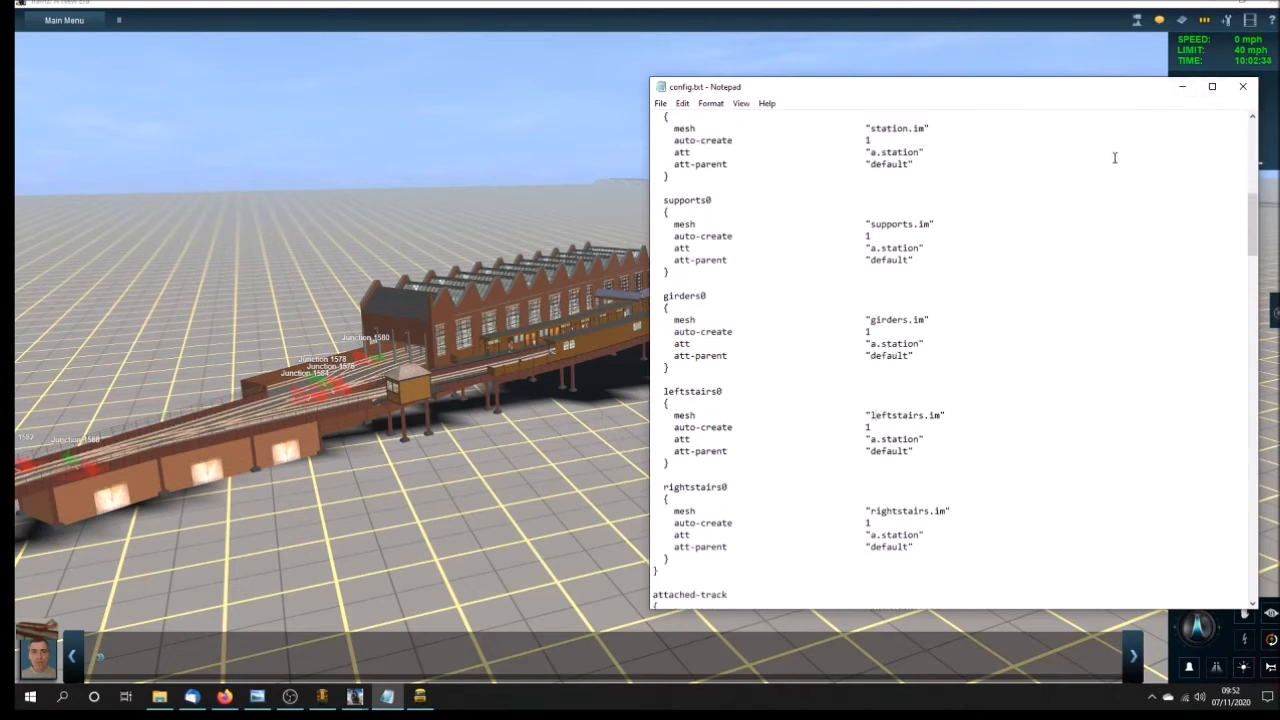
mouse_move(1183, 87)
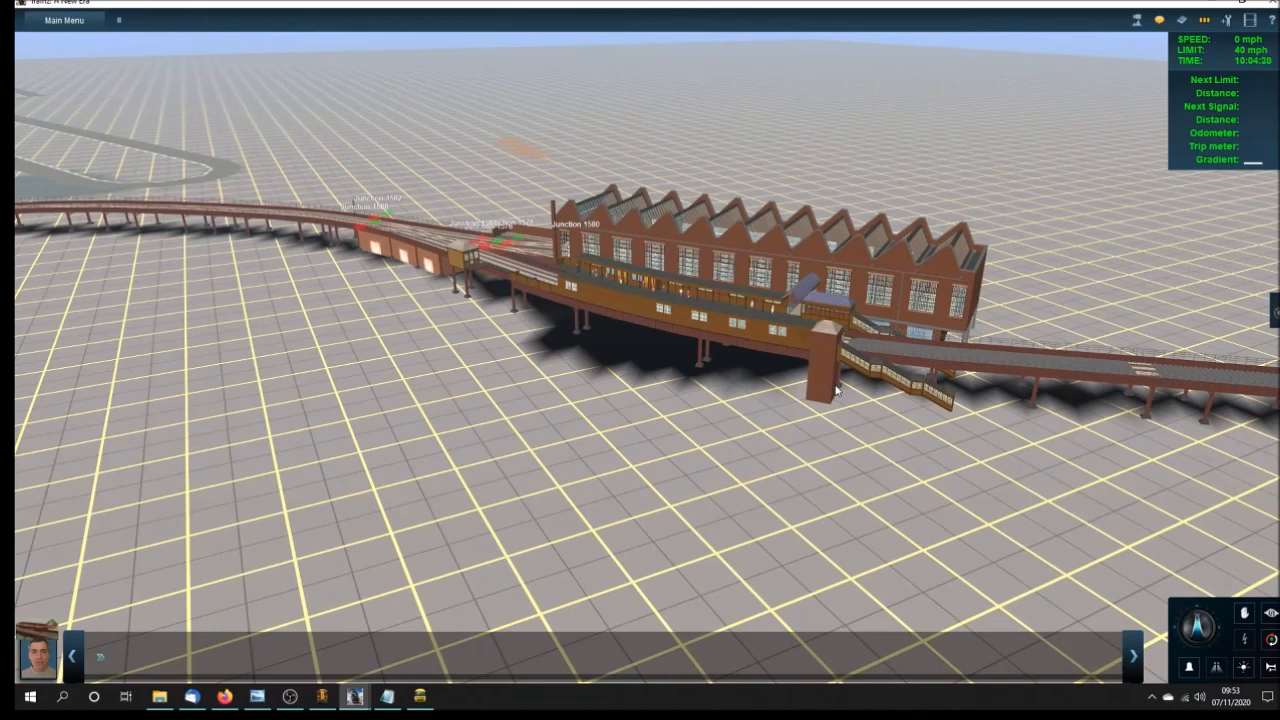
mouse_move(955, 467)
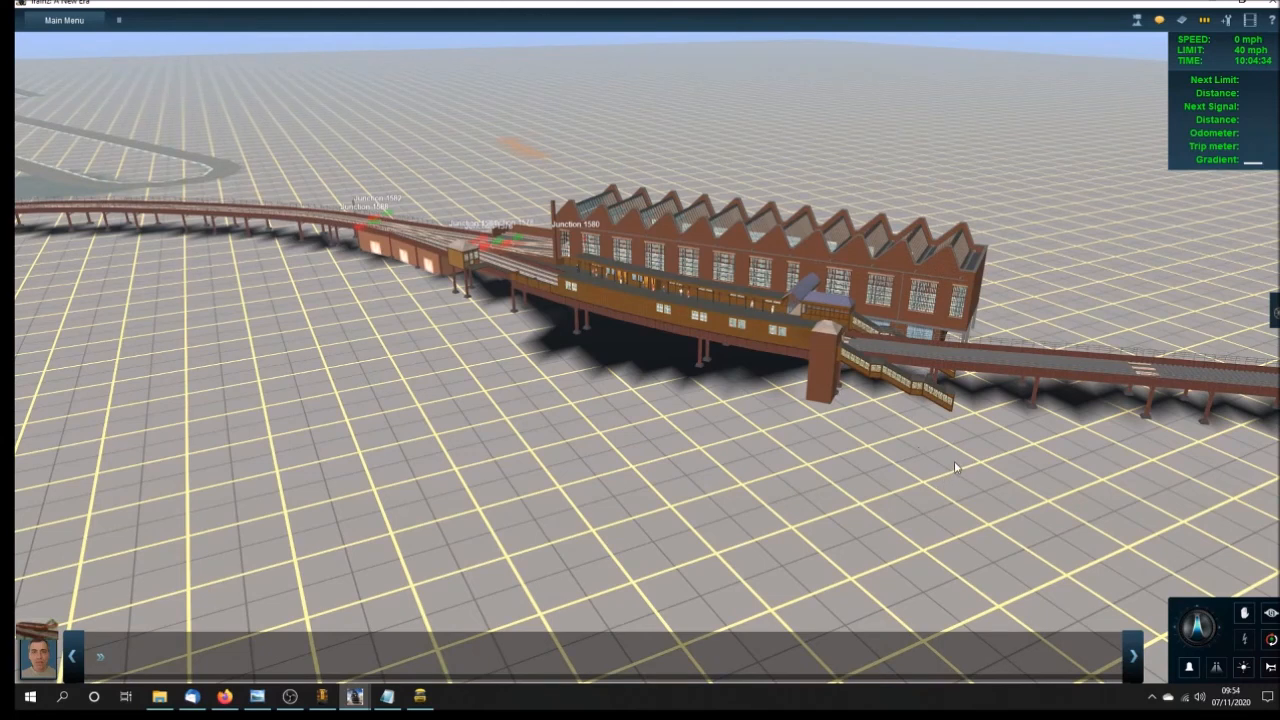
mouse_move(1088, 499)
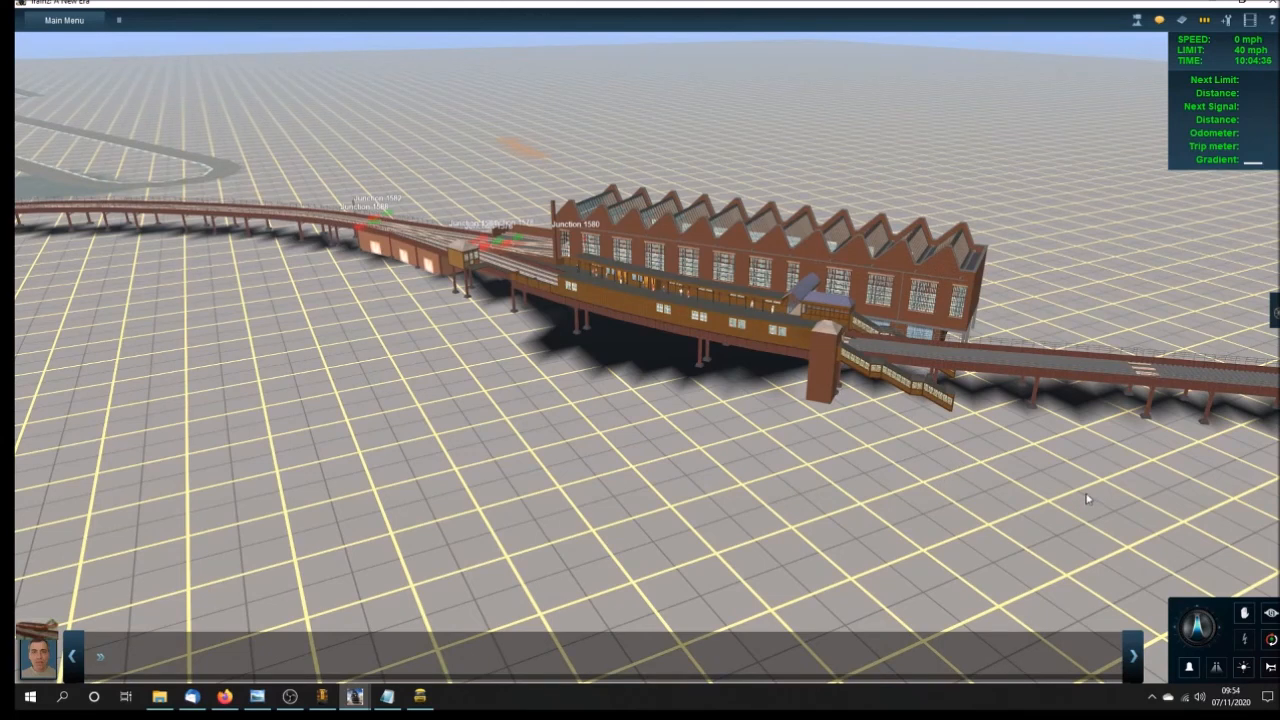